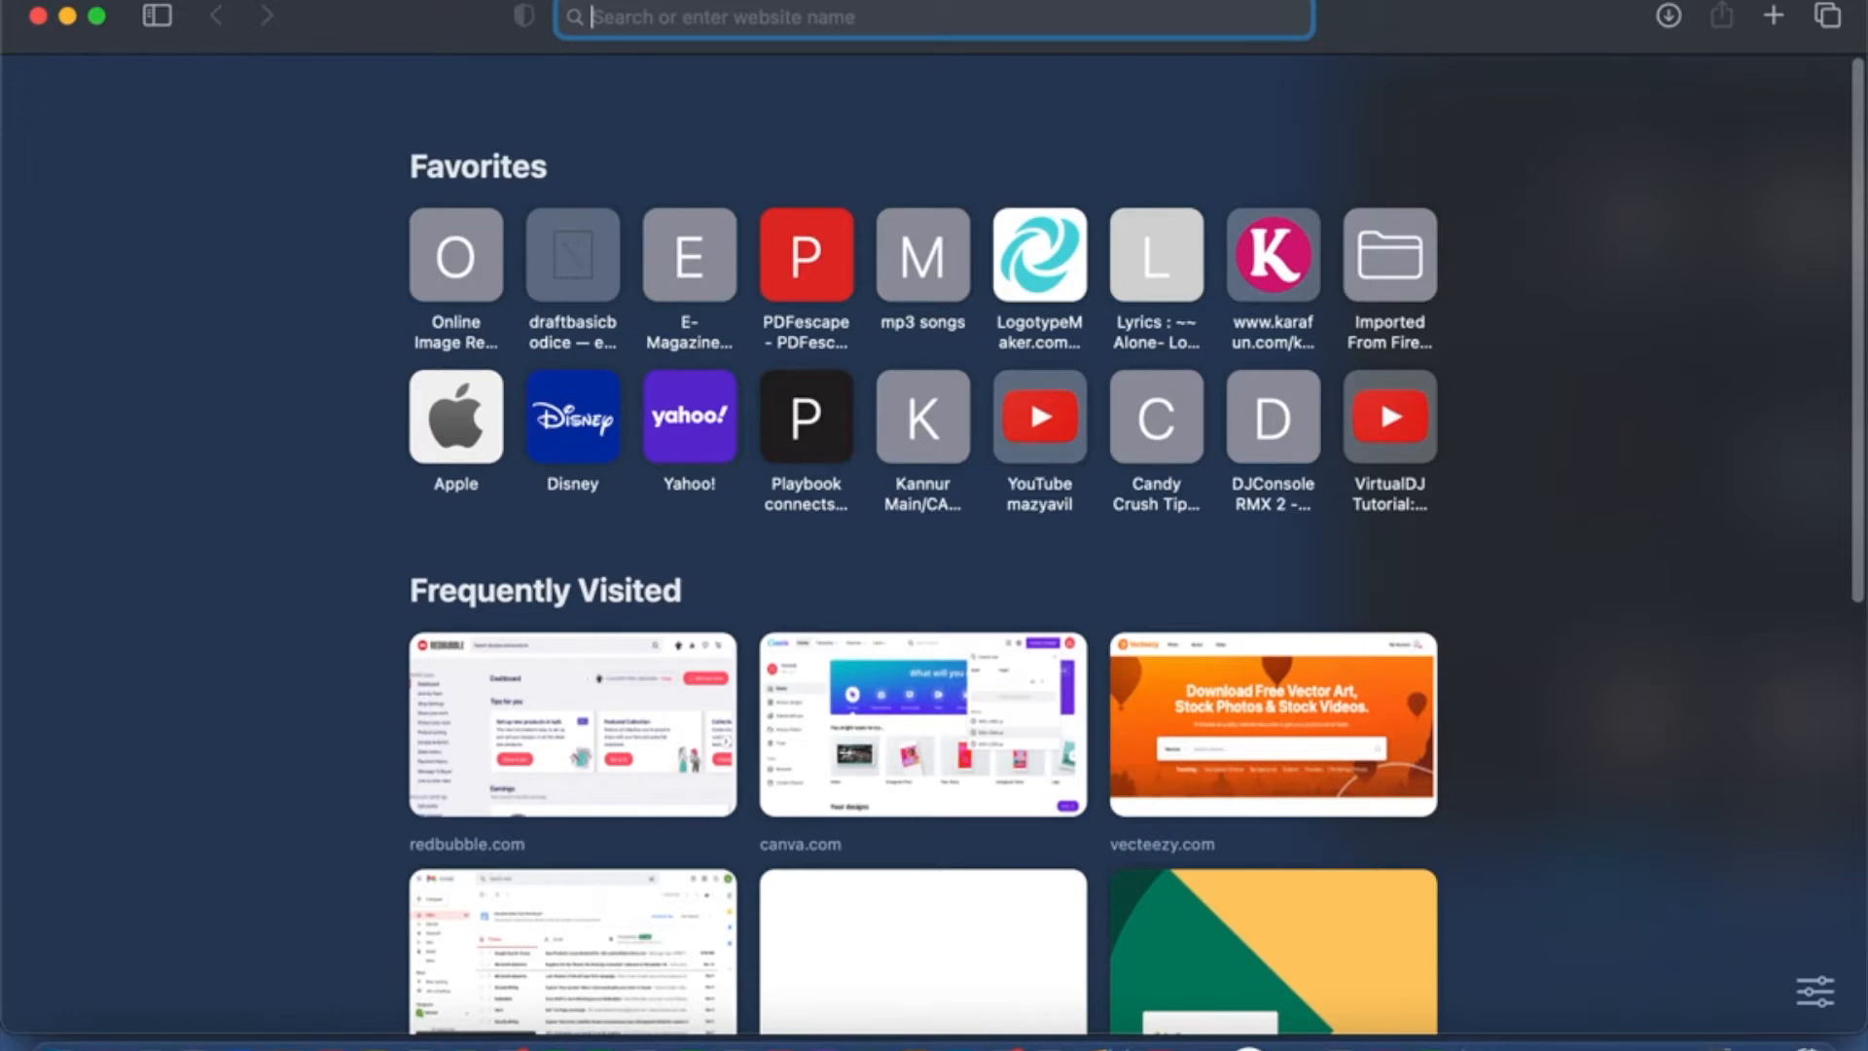
Step: Start a new custom-size 2000 × 2000 px design from the Canva home page
click(921, 724)
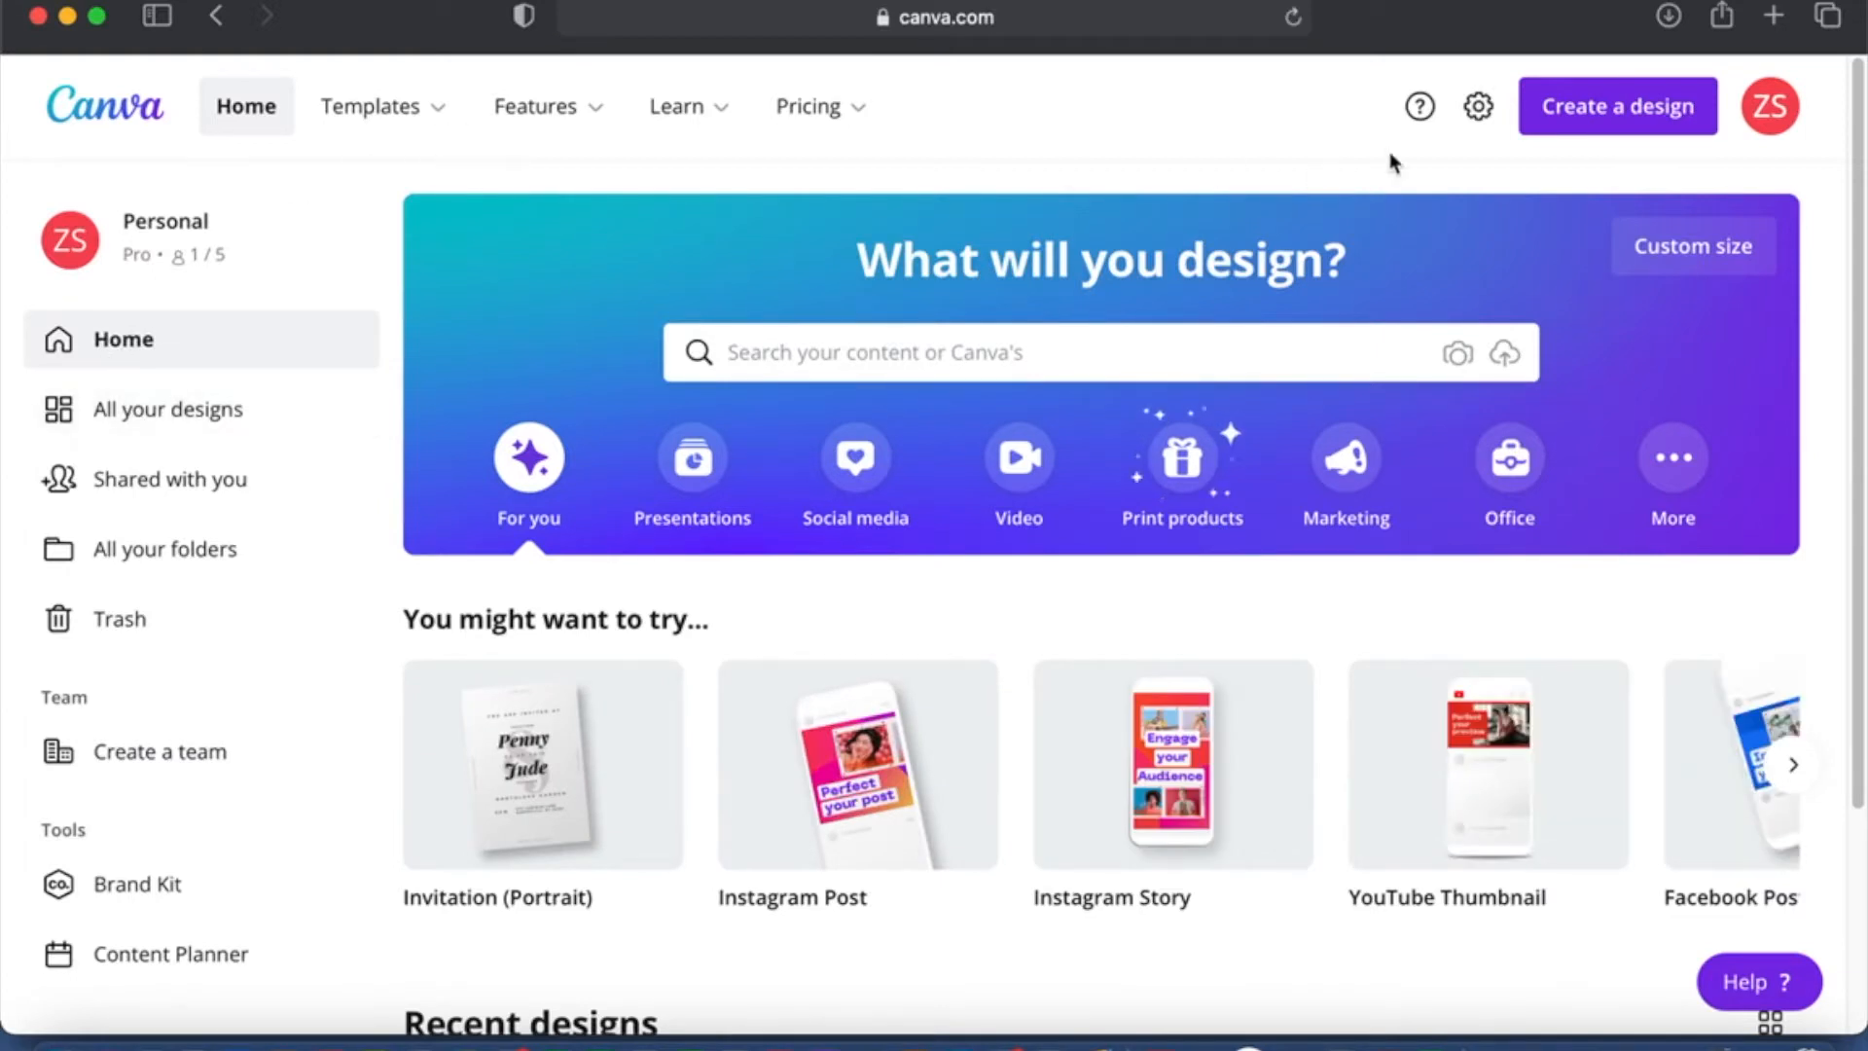
click(1617, 105)
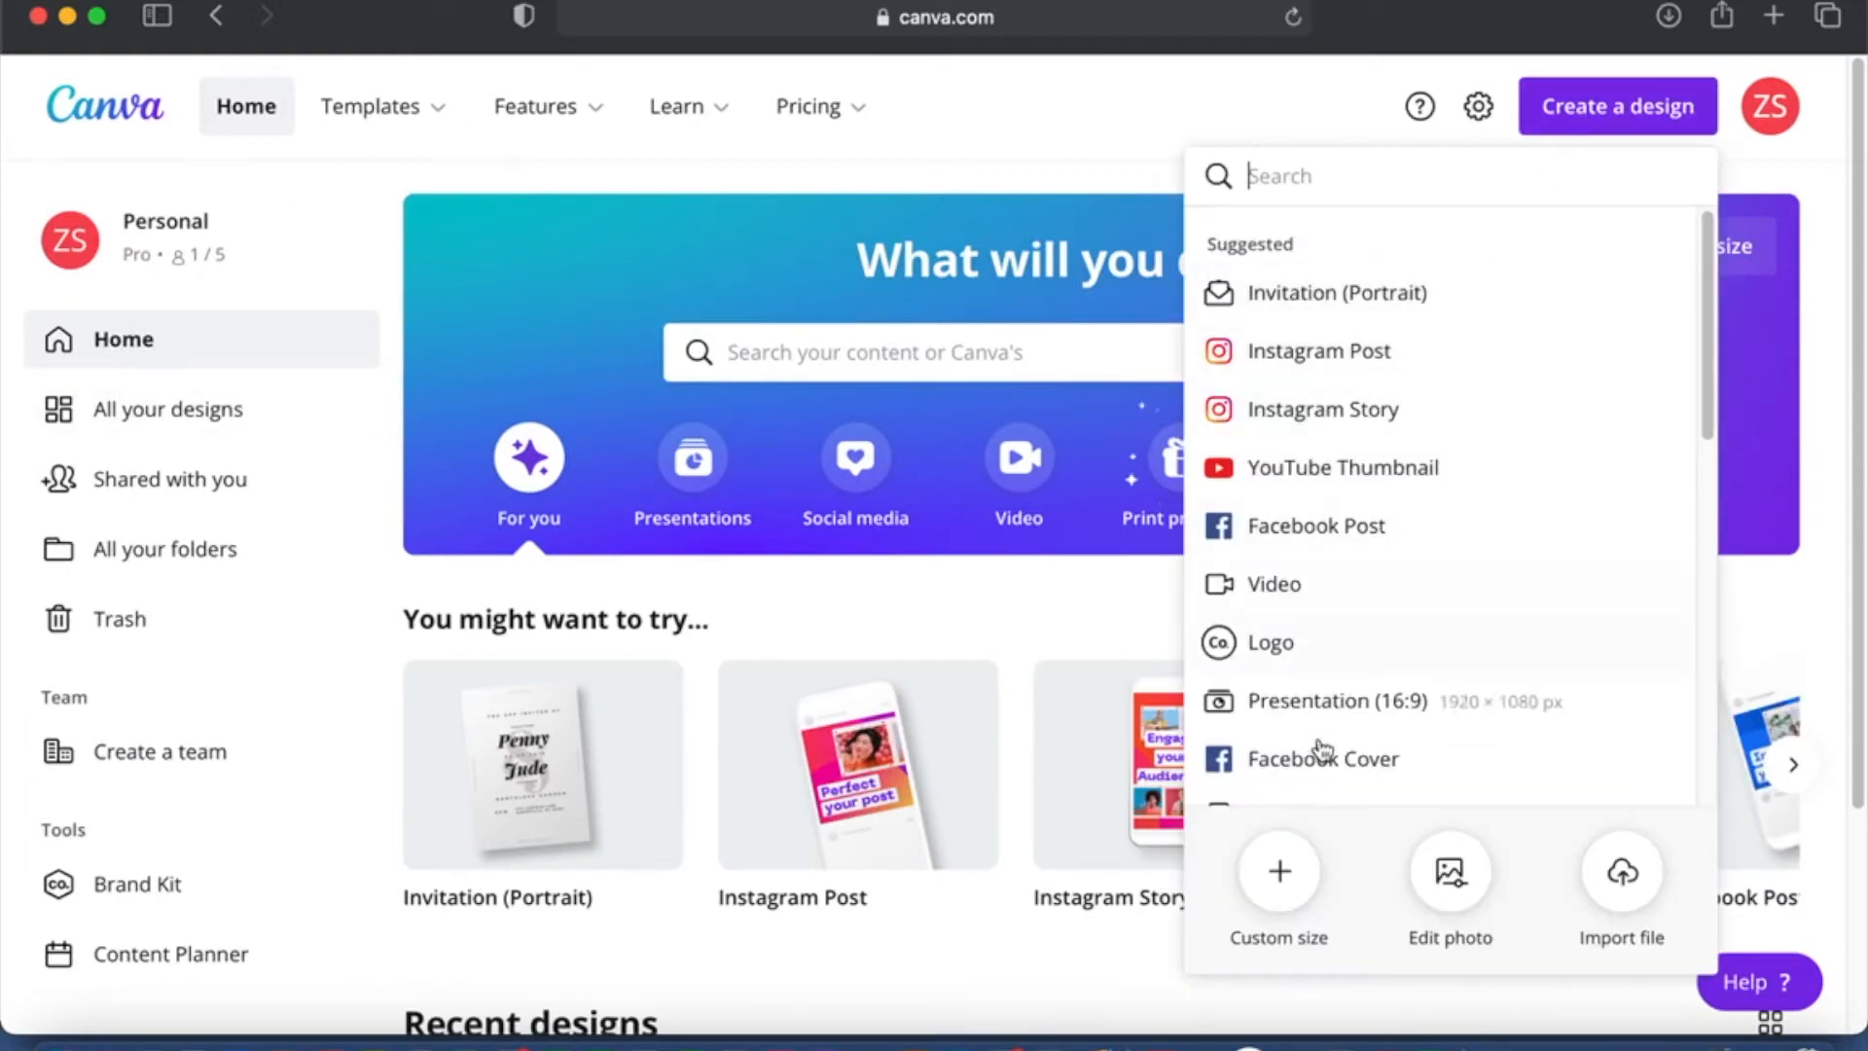
click(1278, 887)
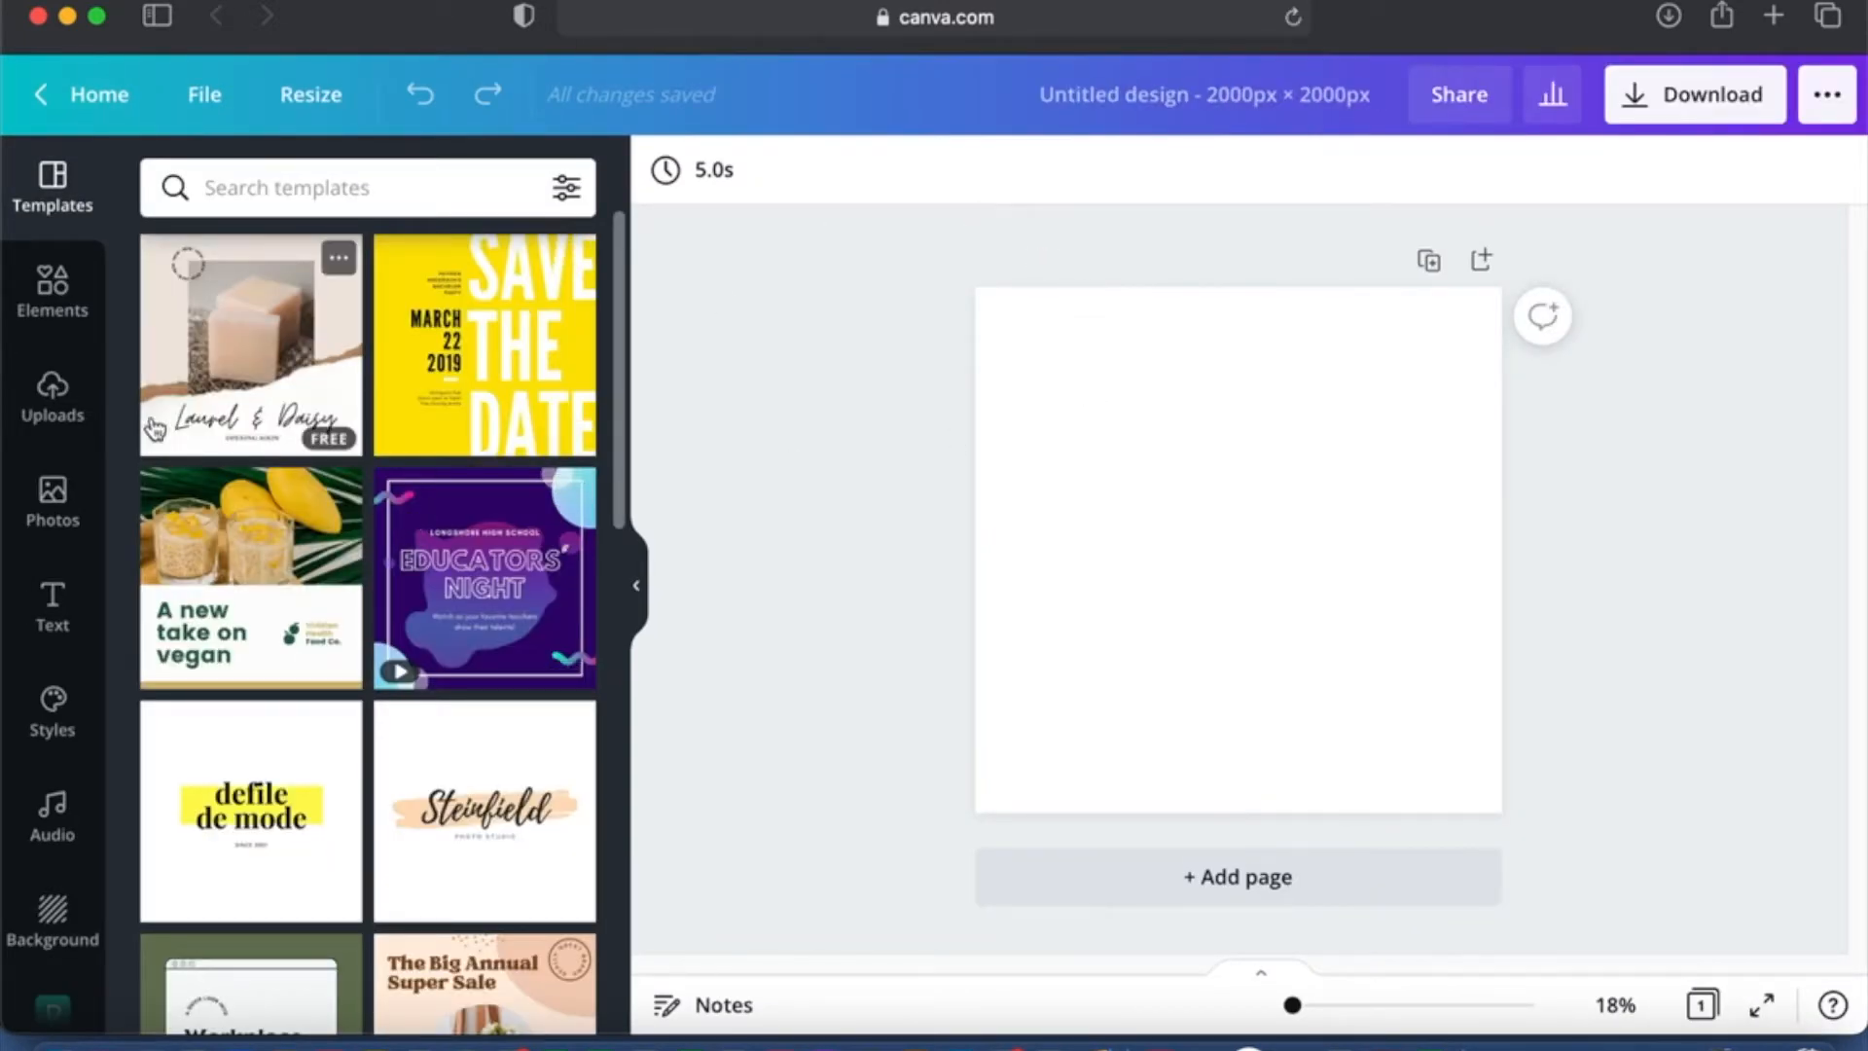
Step: Search Elements for 'Cat silhouette' and add the black sitting cat graphic to the page
click(52, 286)
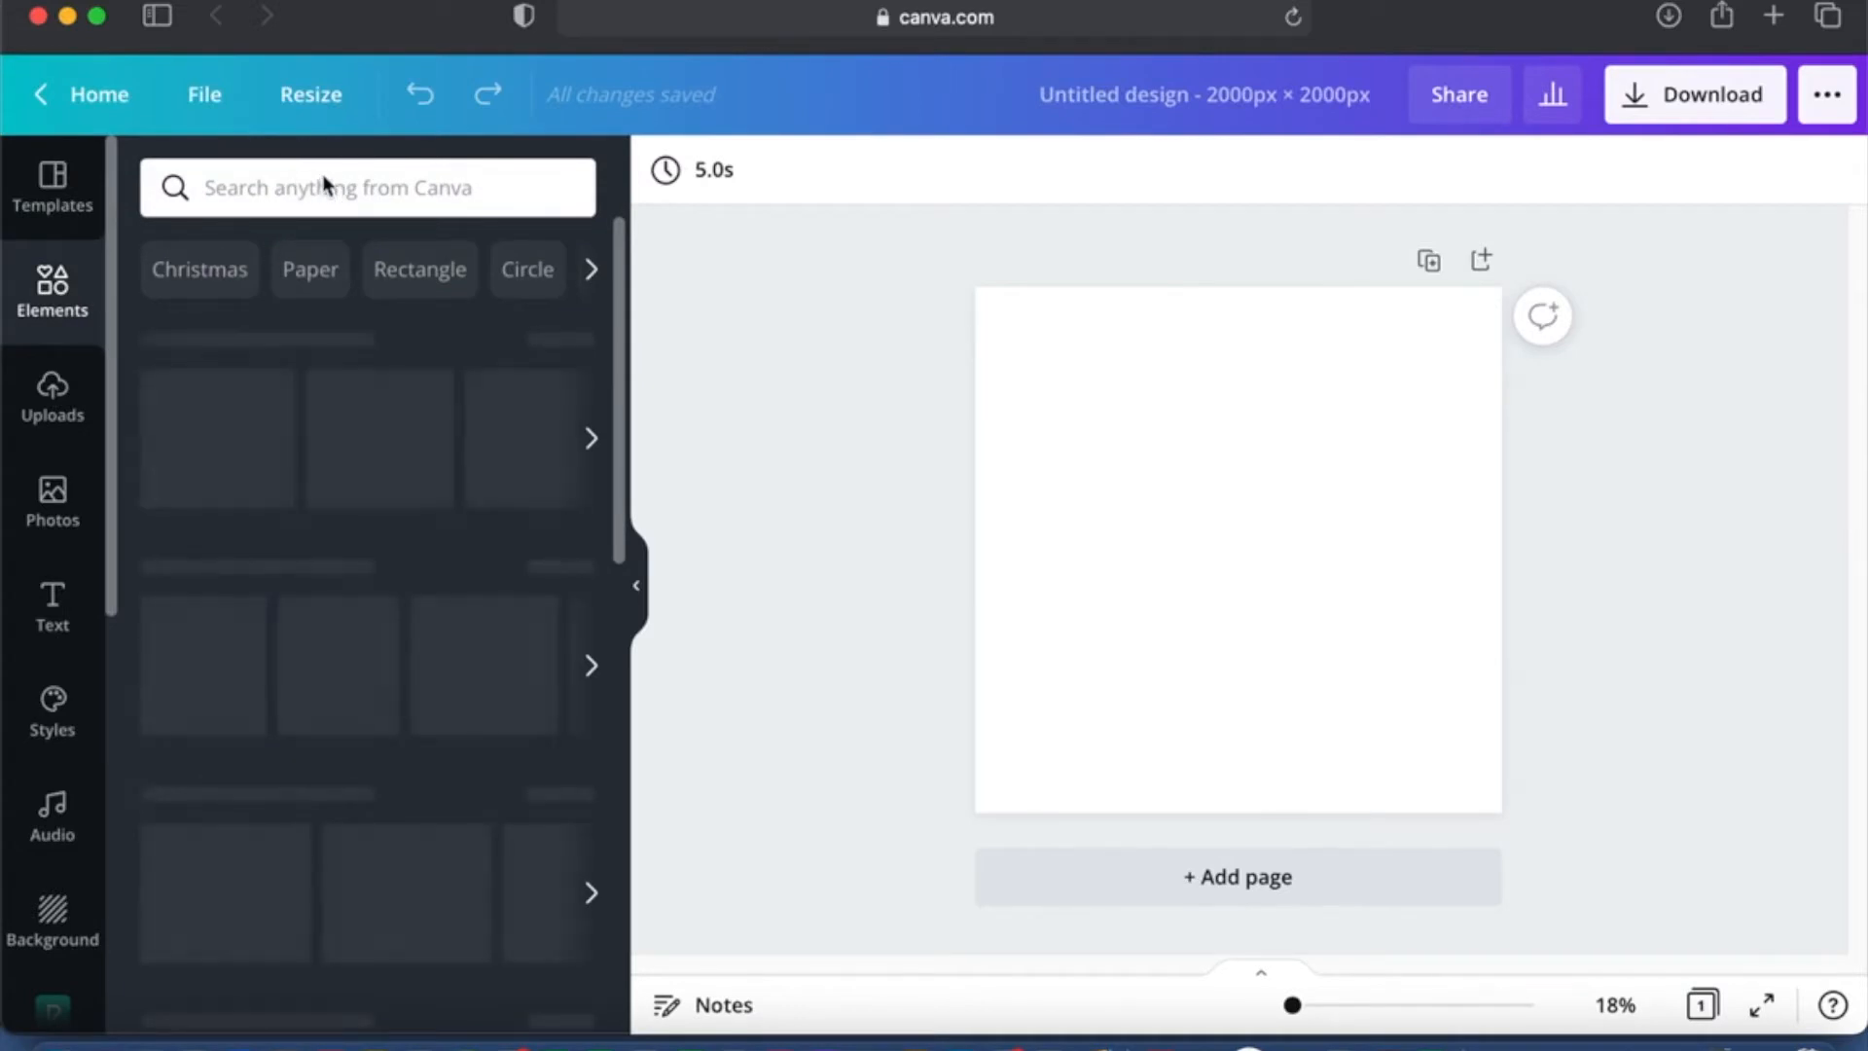
text(cat)
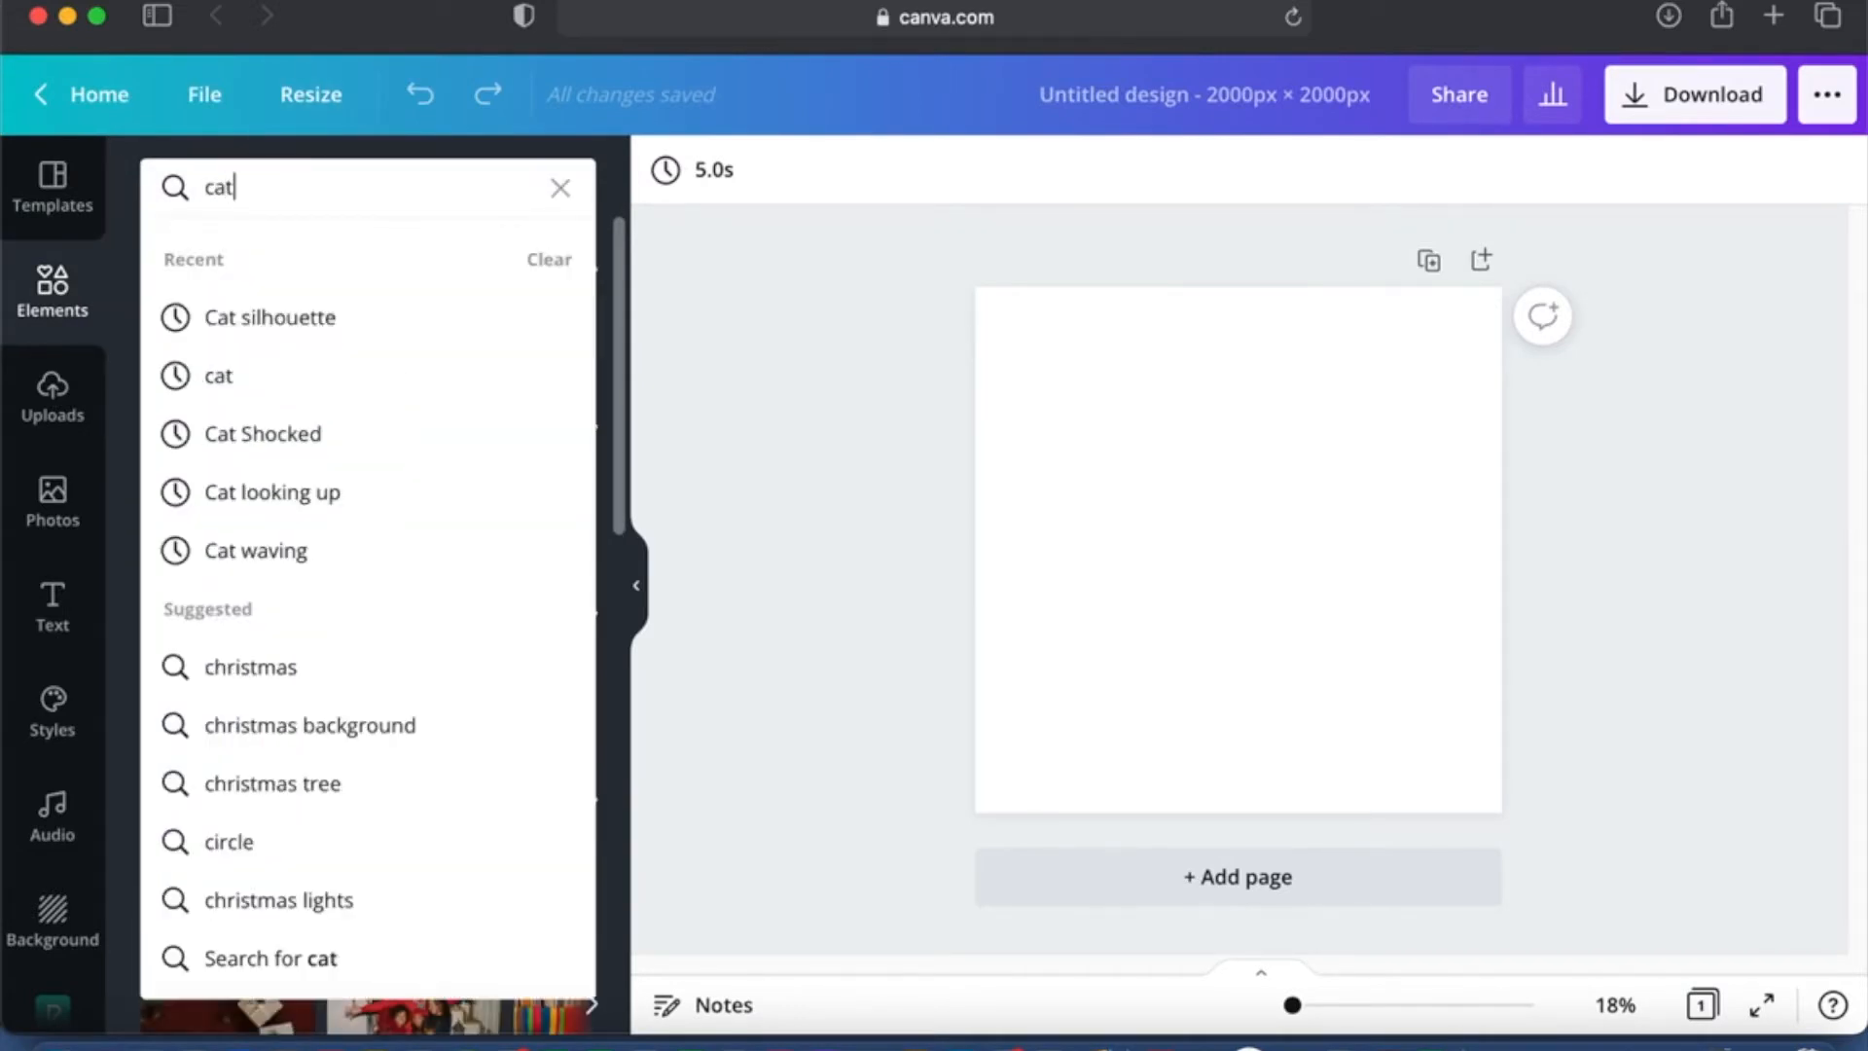
text(s)
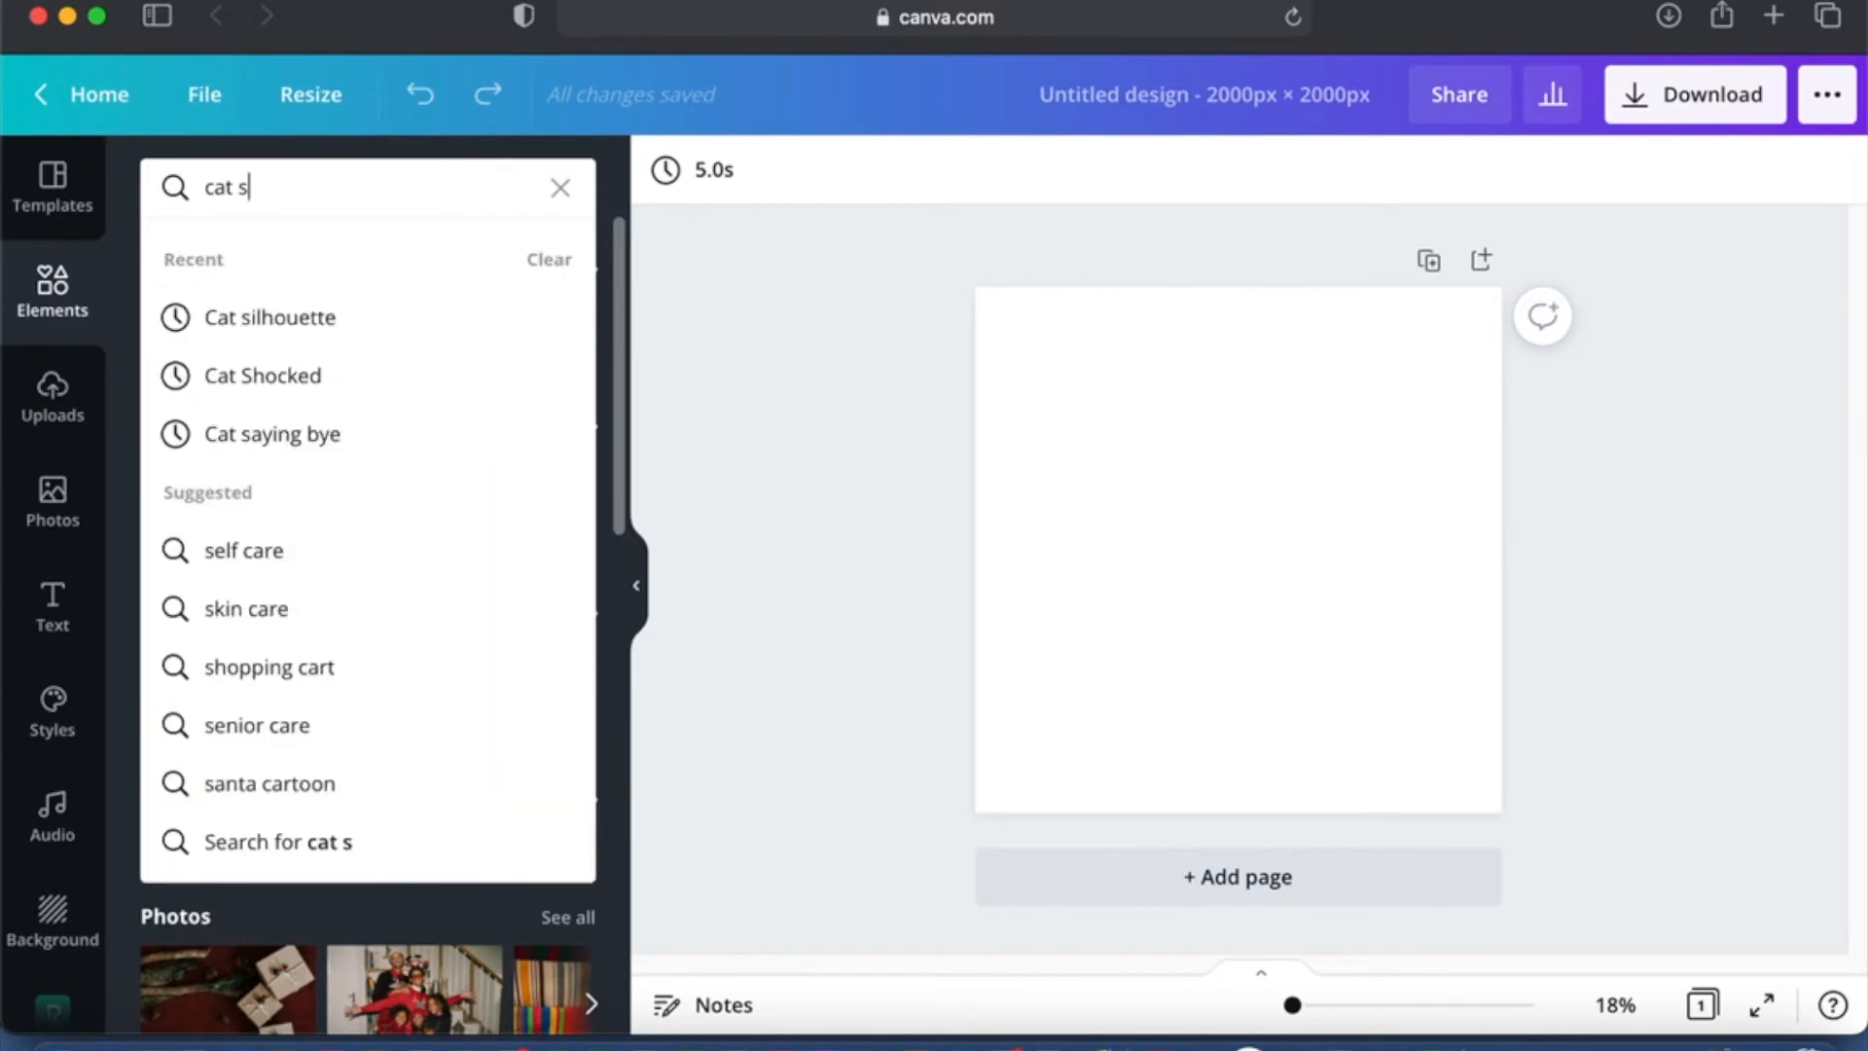
text(ilh)
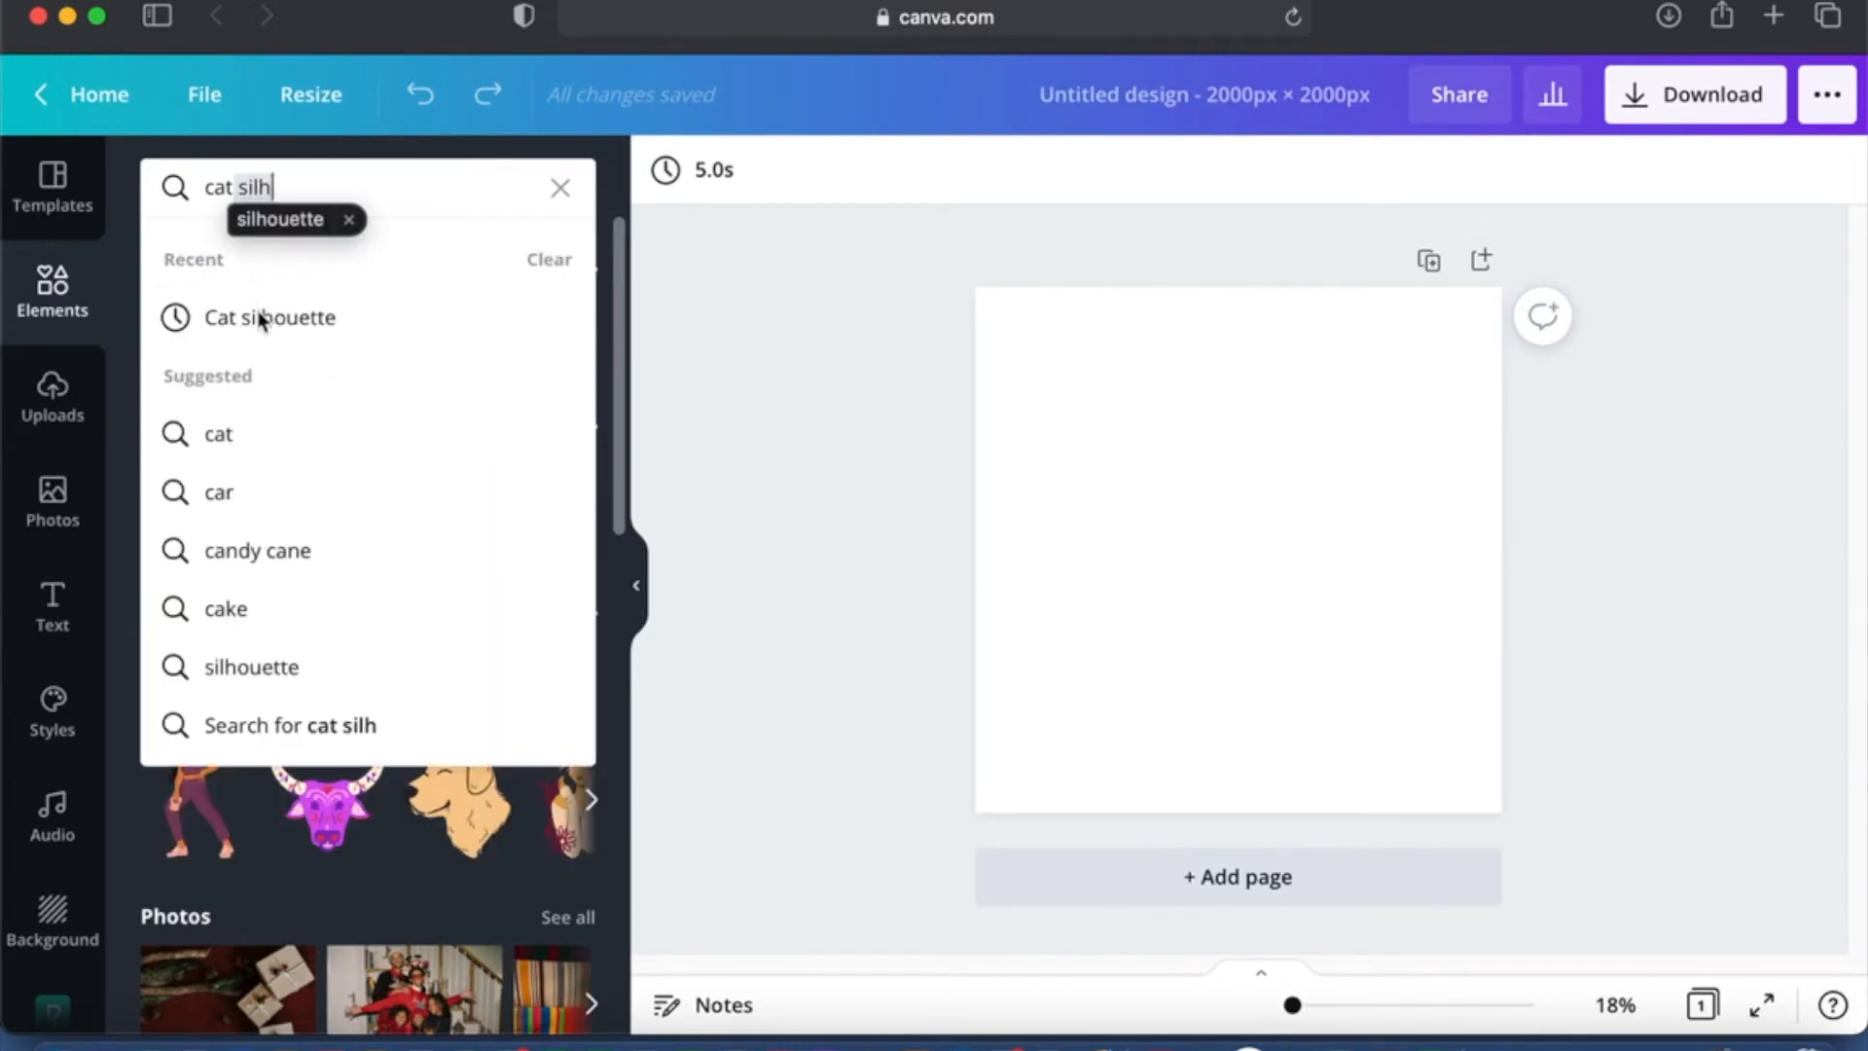
click(270, 317)
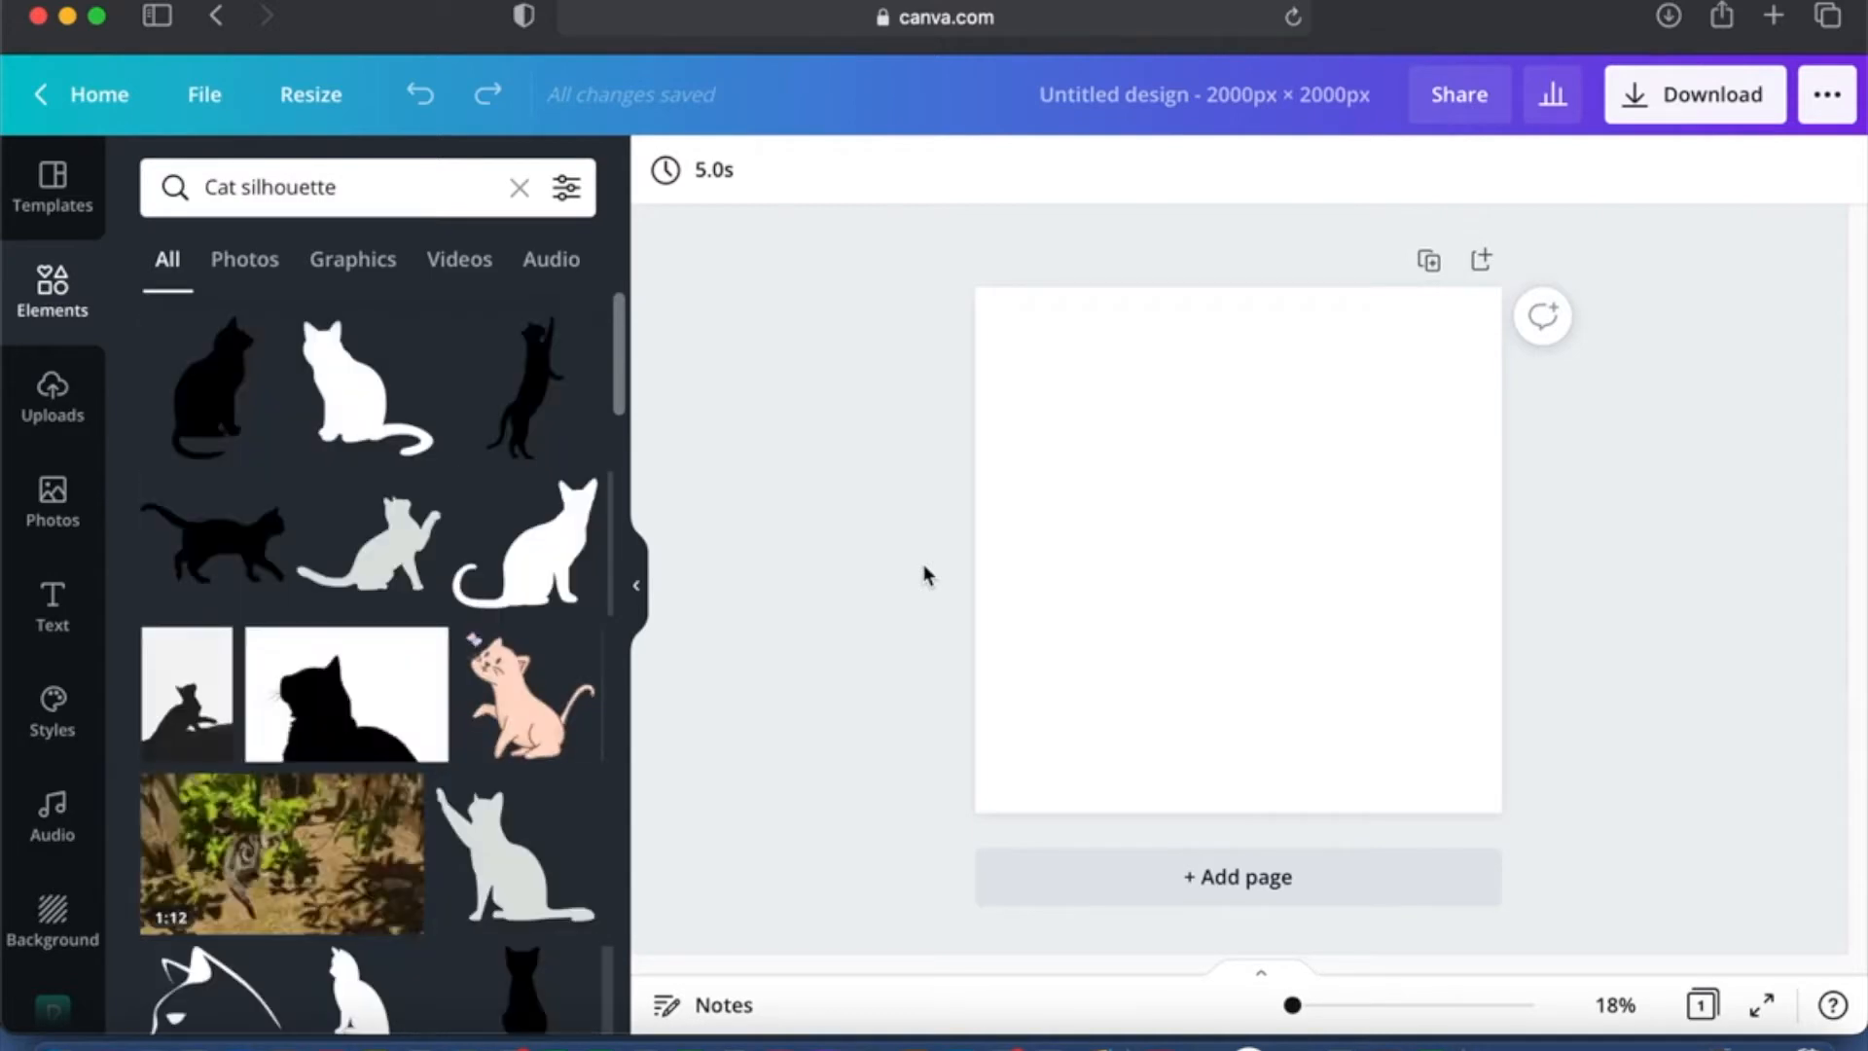
click(212, 387)
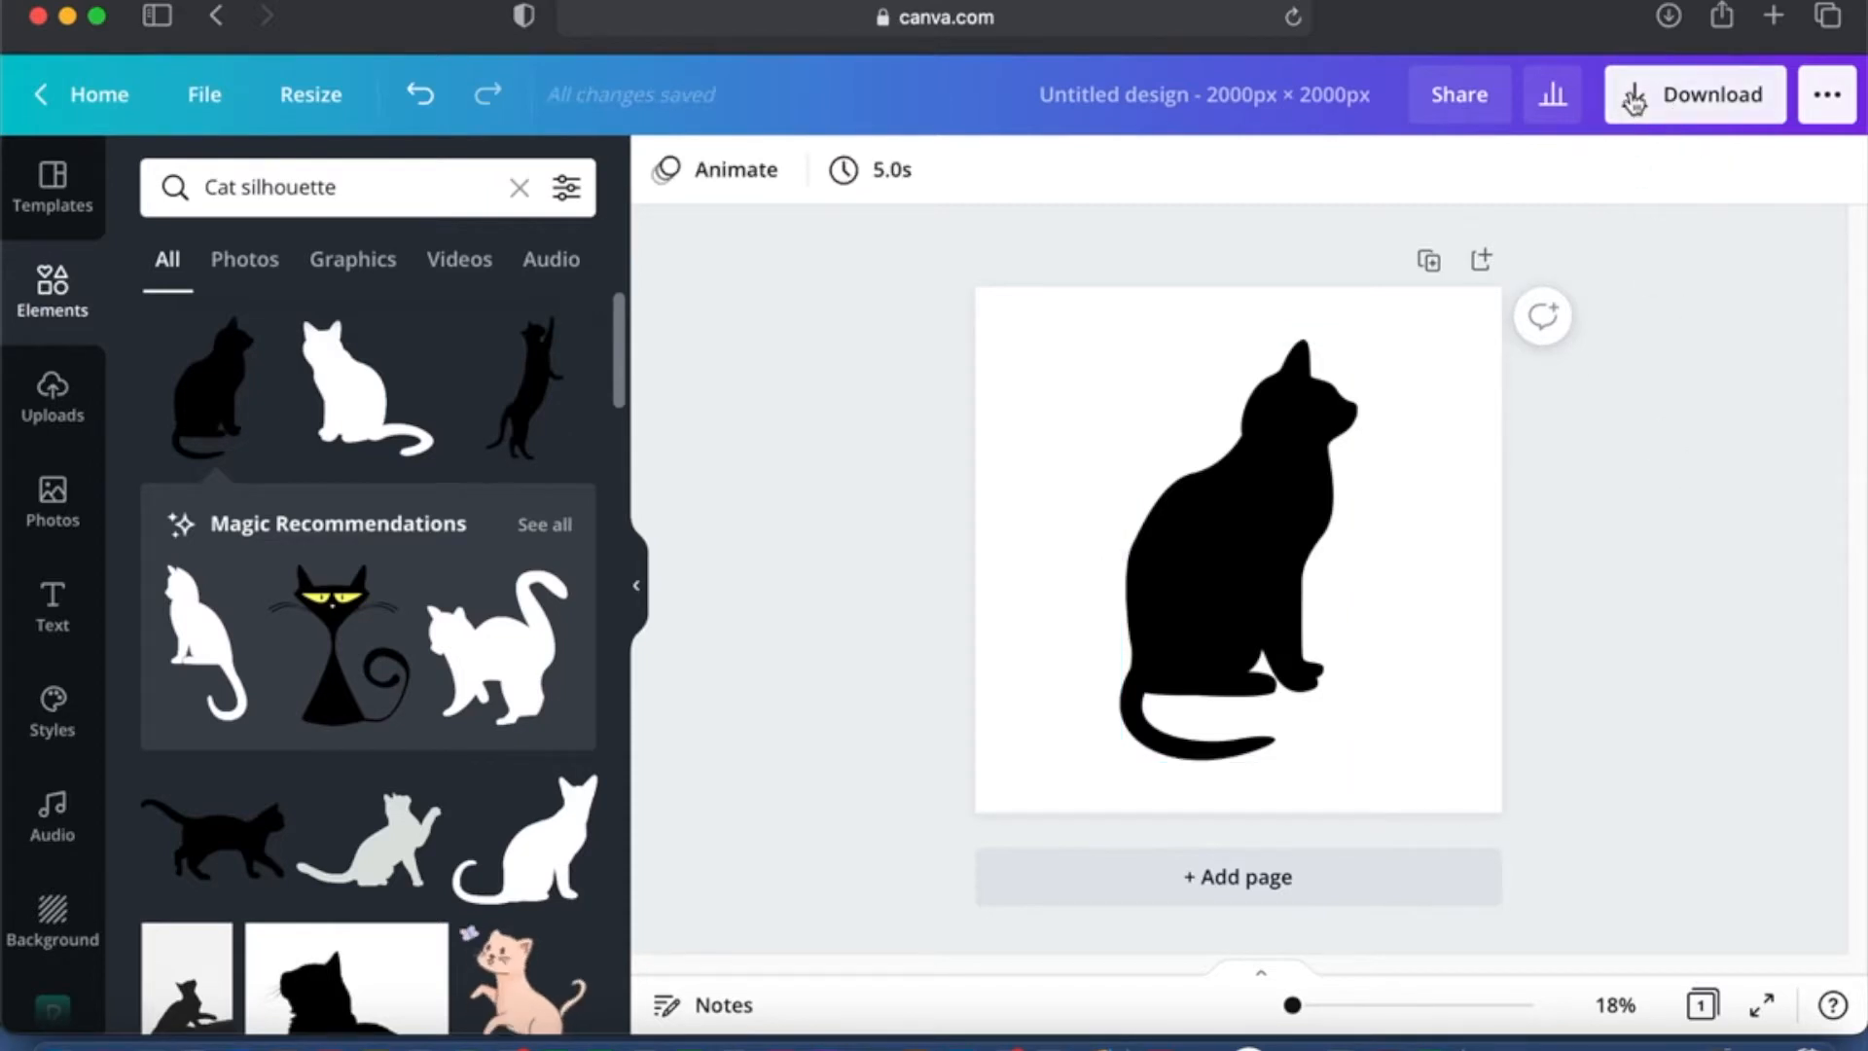
Step: Download the cat silhouette design as a 2000 × 2000 px PNG and dismiss the share notice
click(1693, 93)
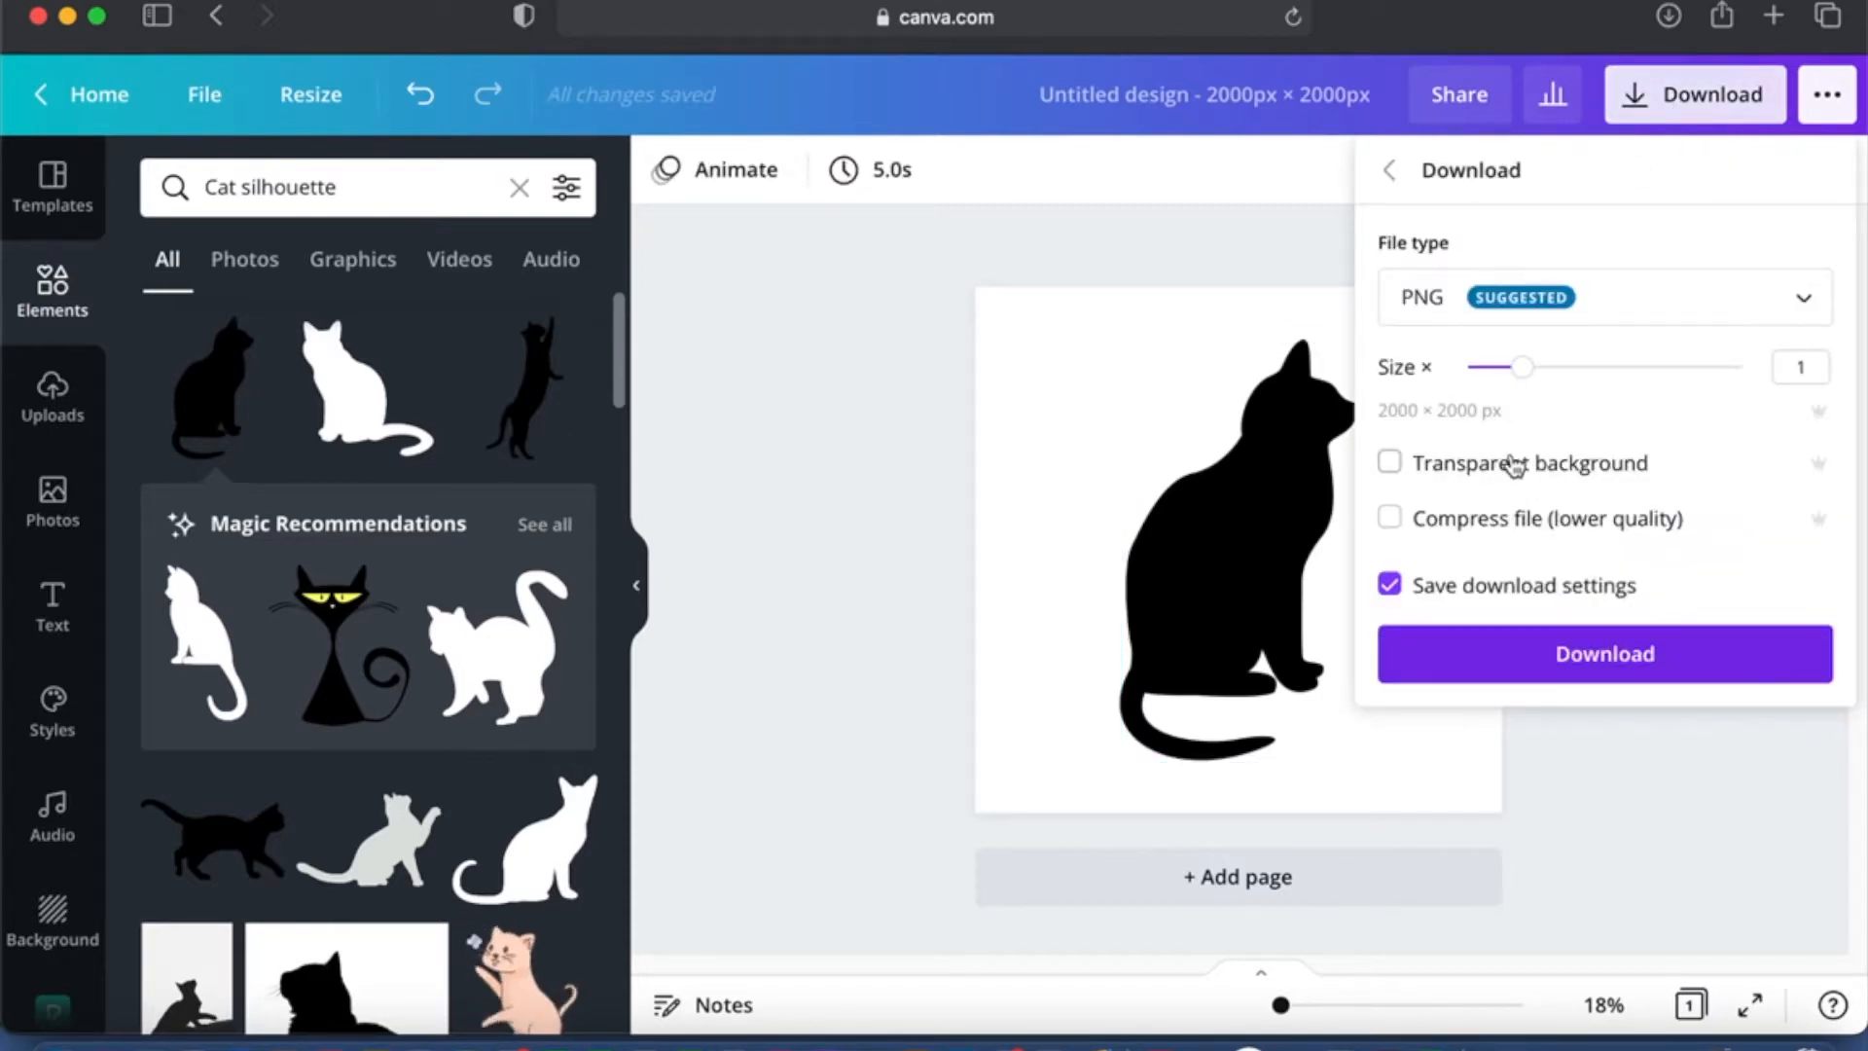
mouse_move(1582, 654)
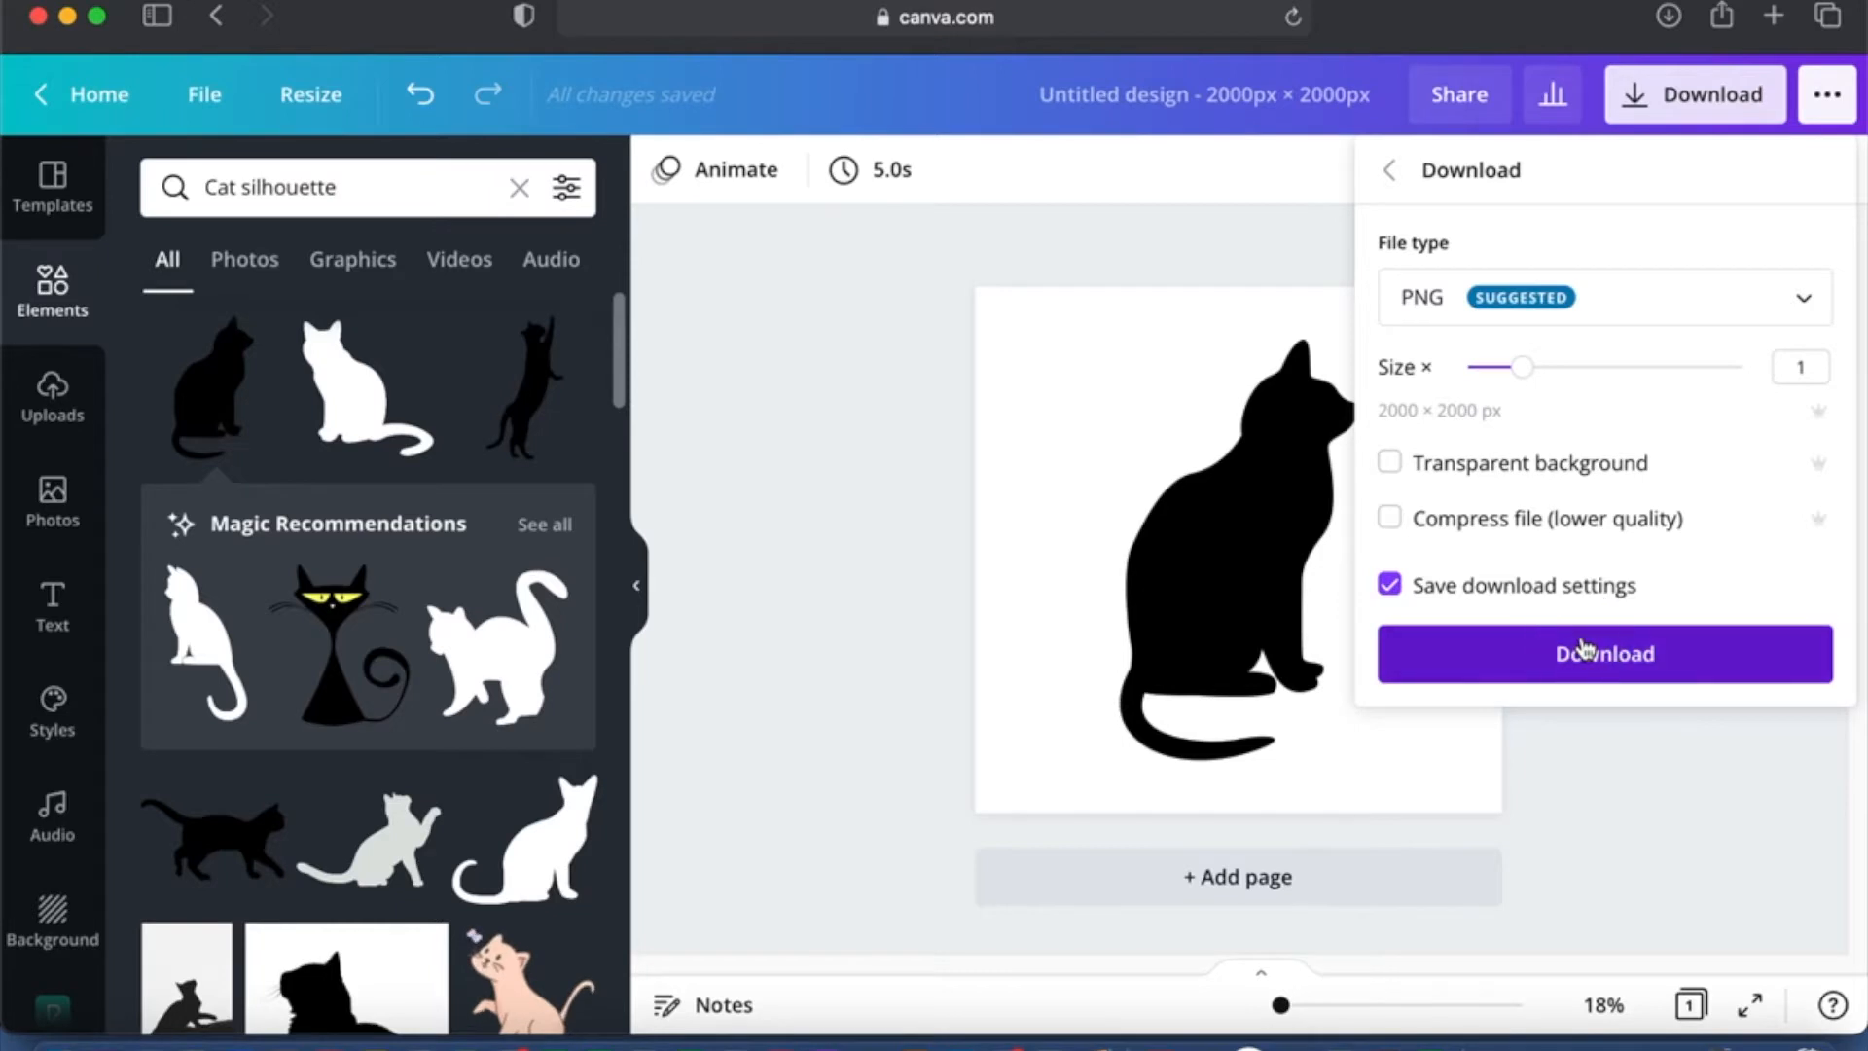
click(1601, 653)
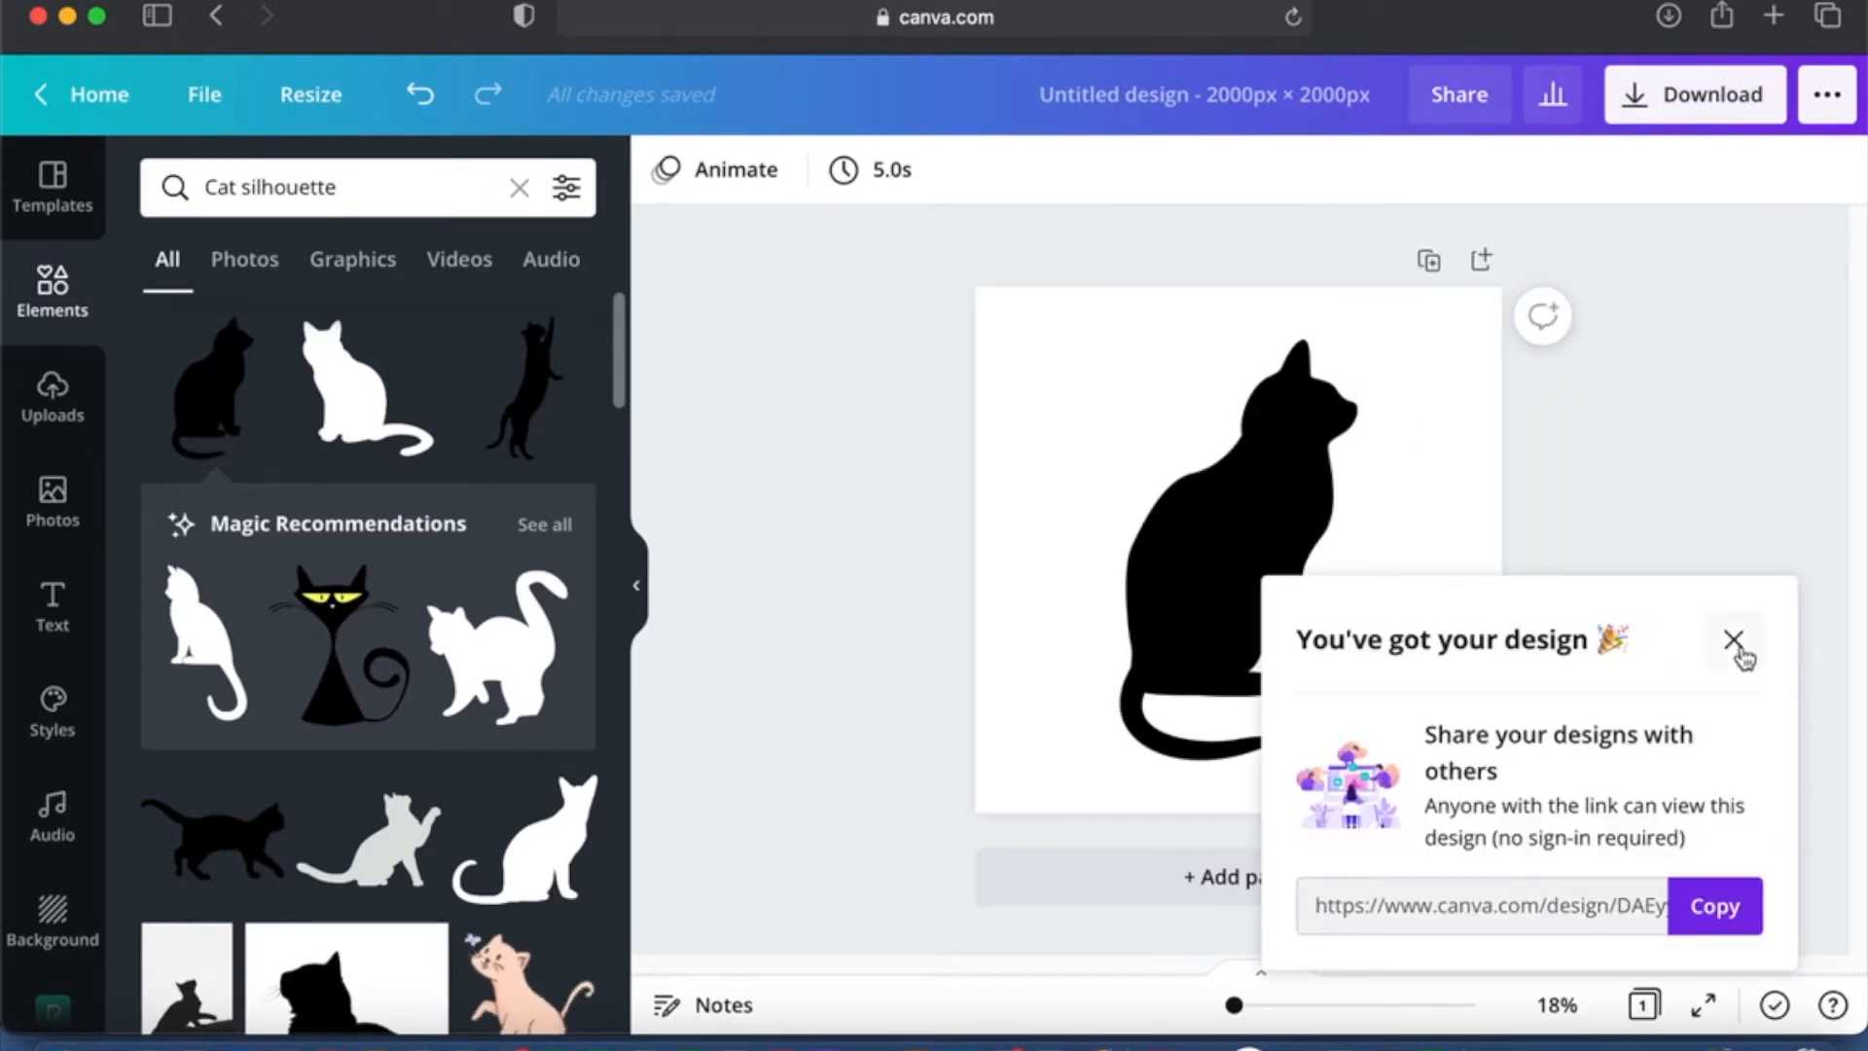
click(1733, 640)
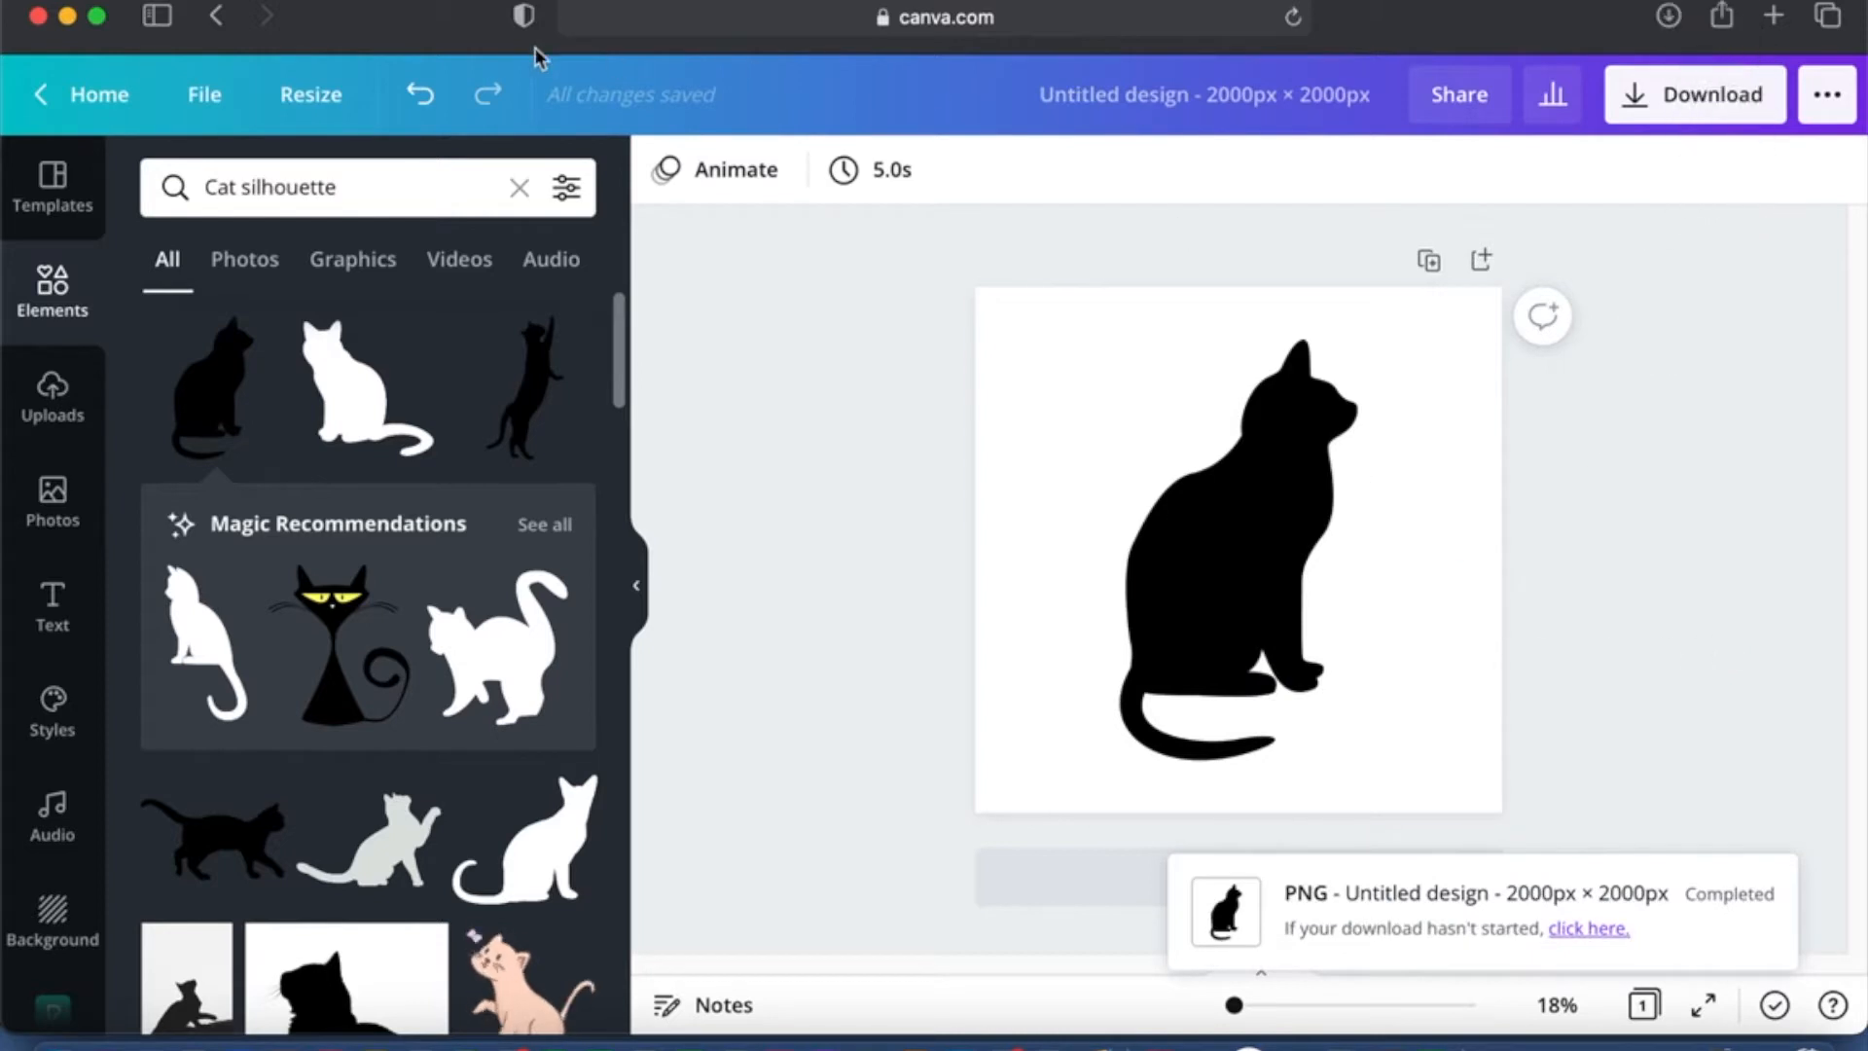
mouse_move(1179, 146)
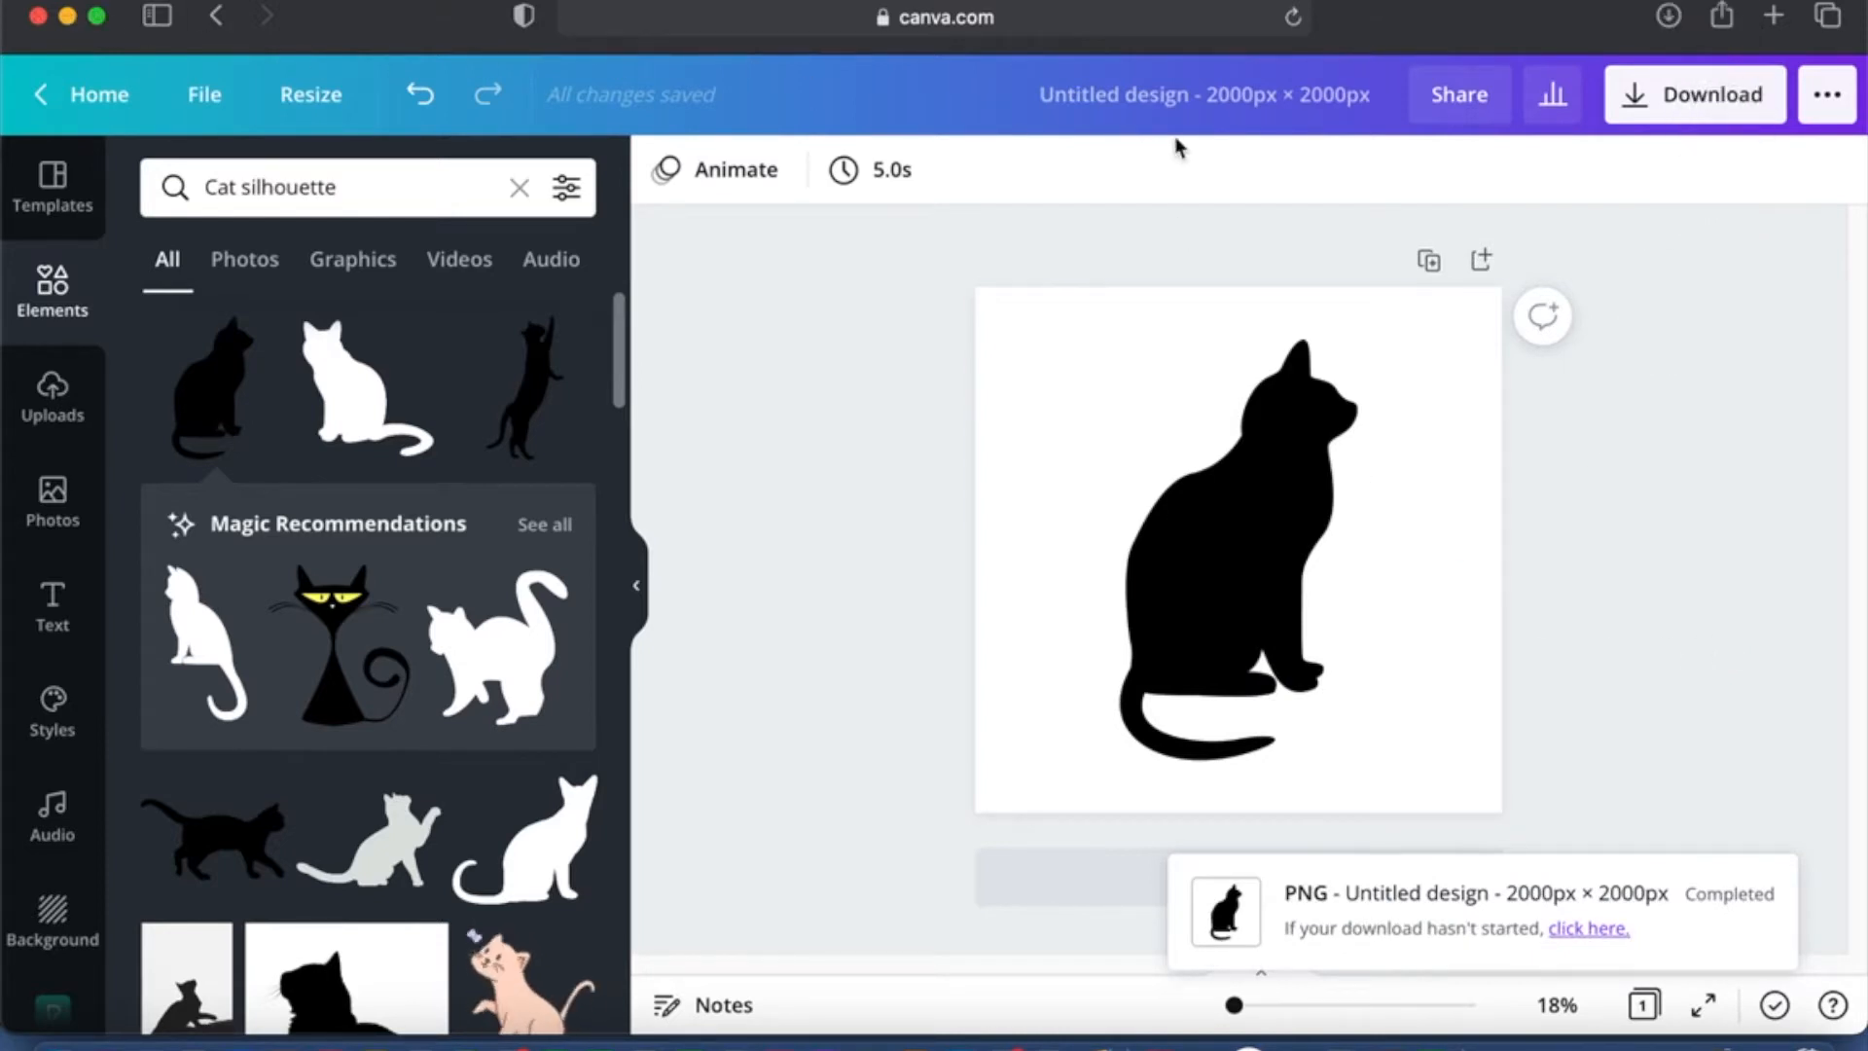
Step: Go to Photopea in a new browser tab and choose Open From Computer
click(1773, 15)
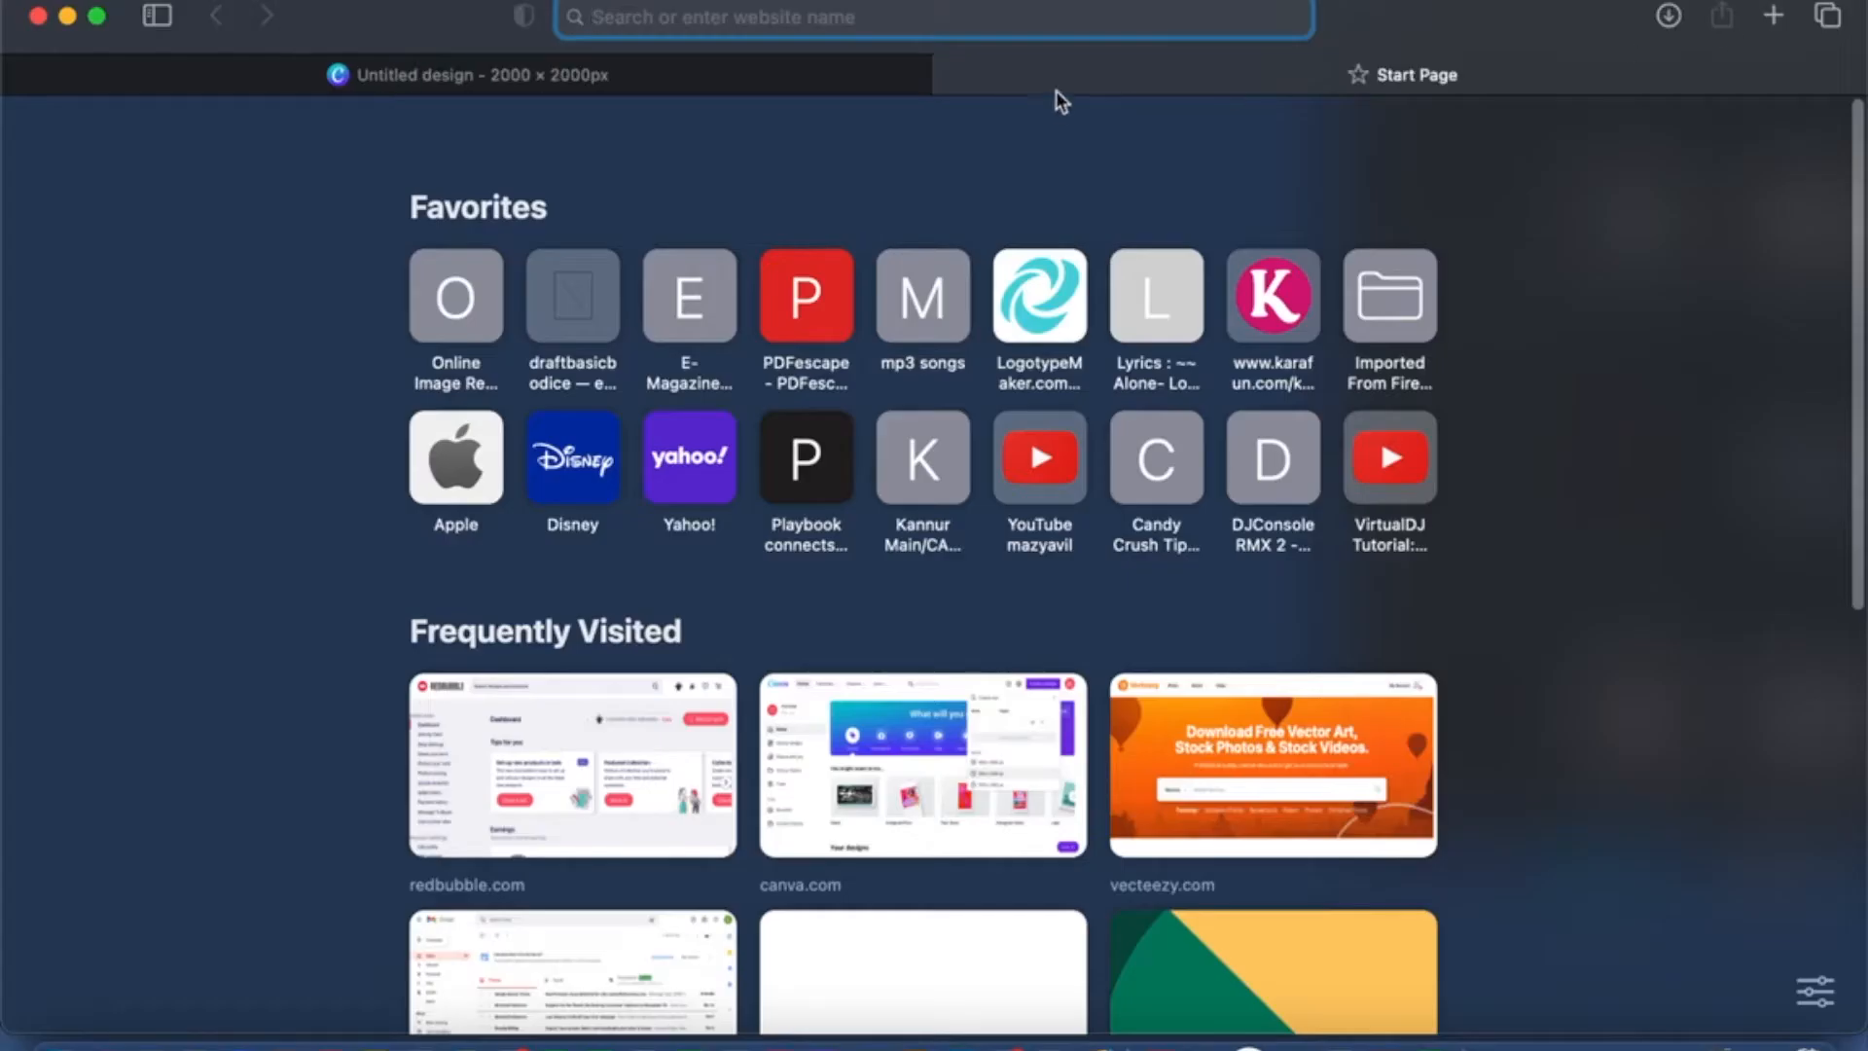
text(www.canva.com)
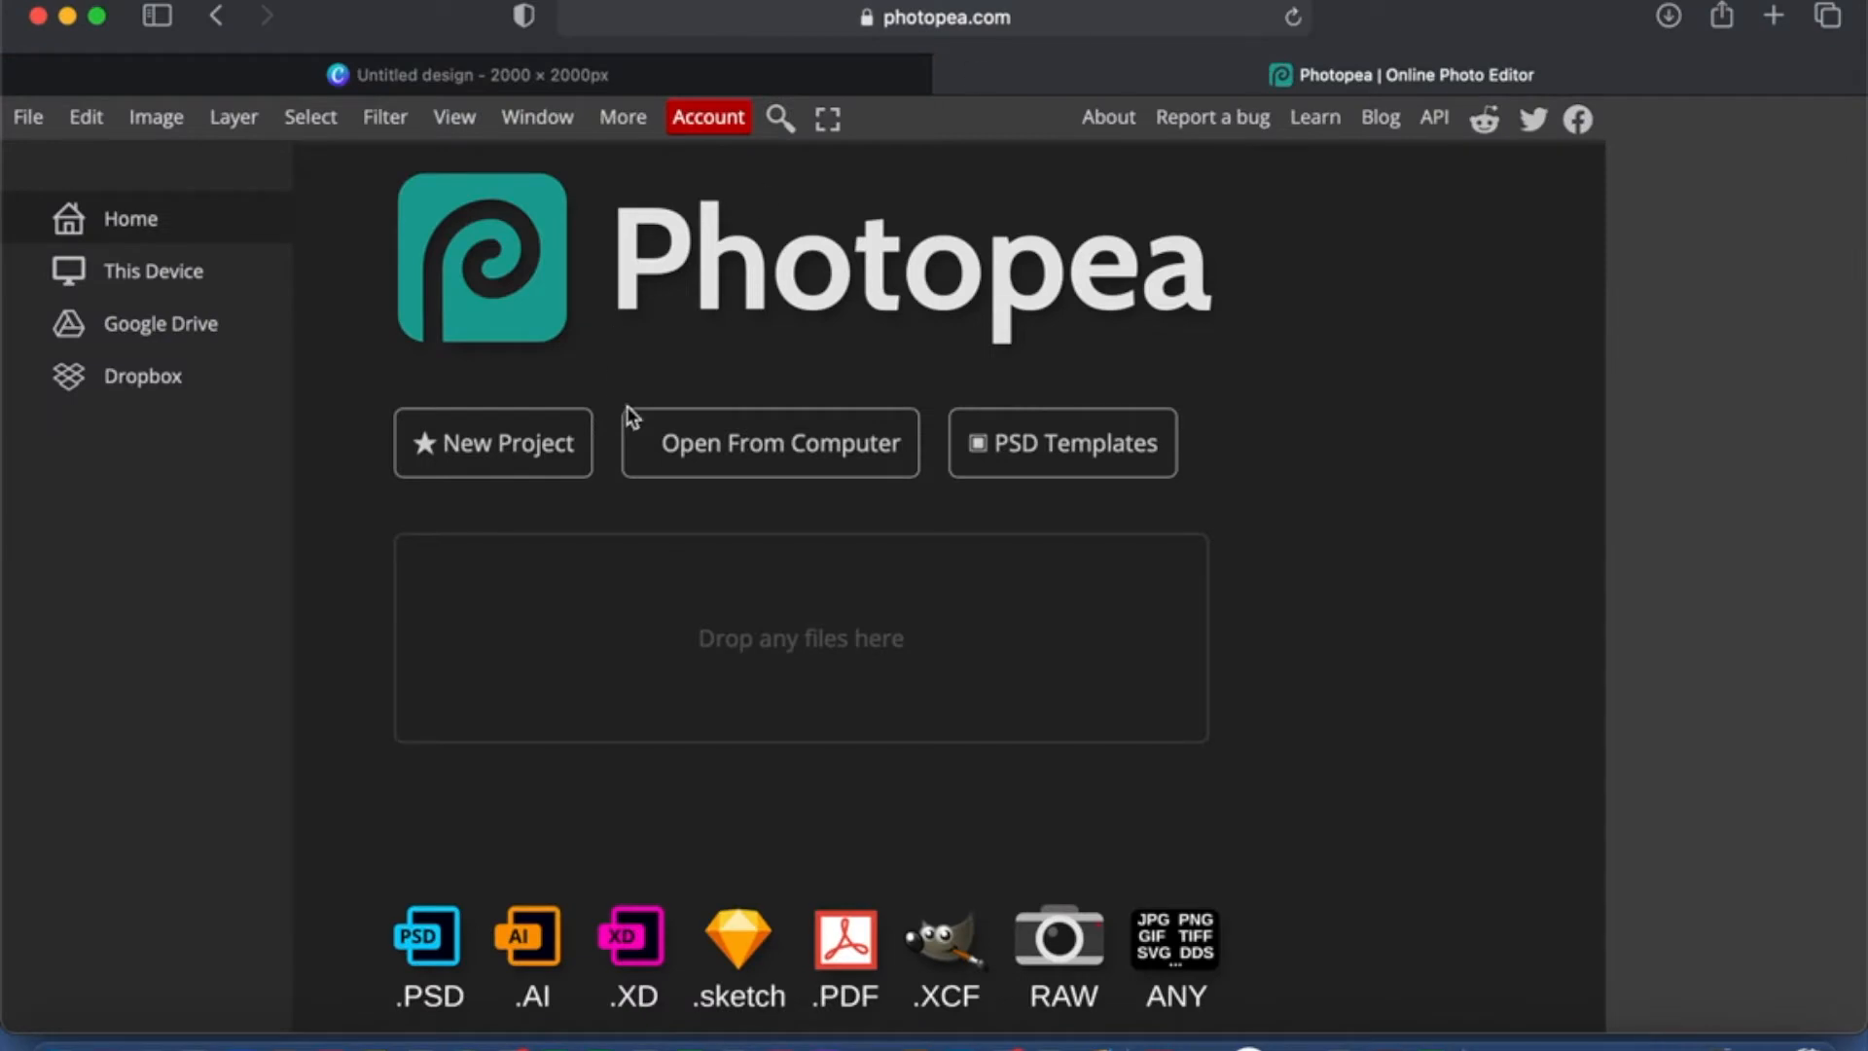
mouse_move(746, 459)
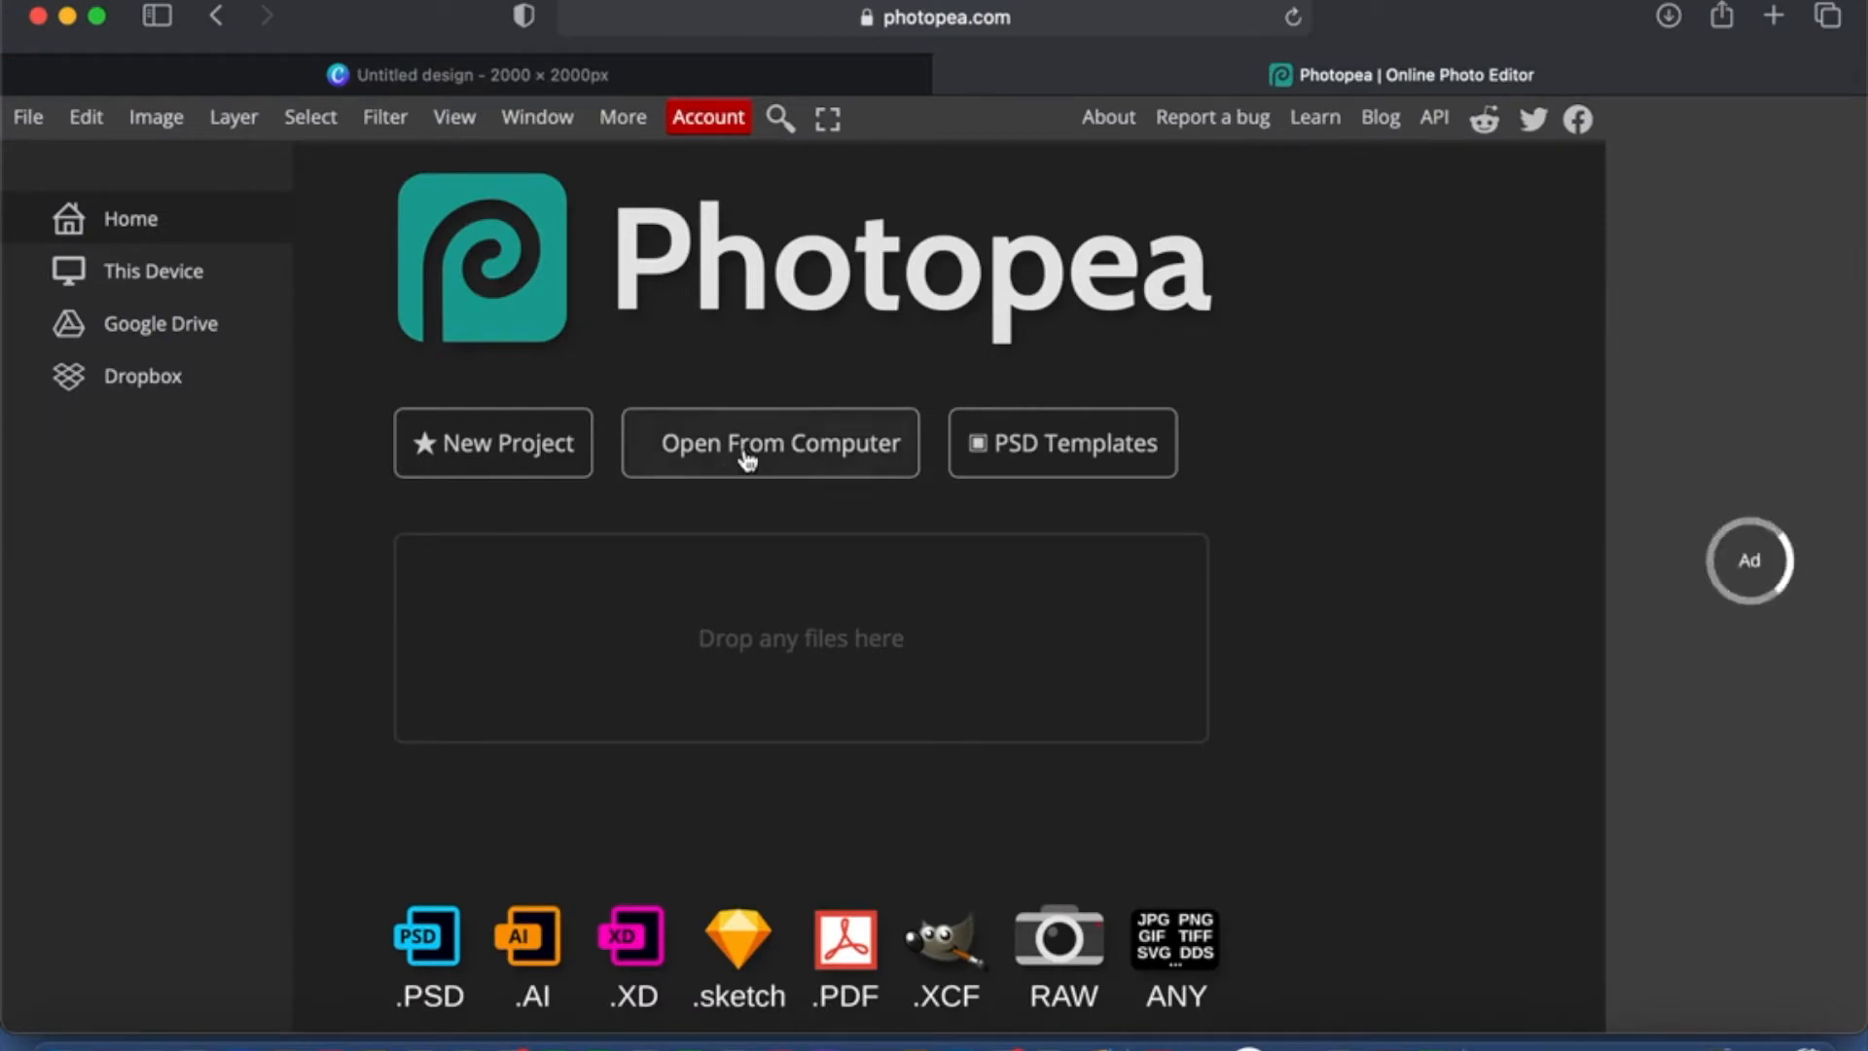
click(770, 442)
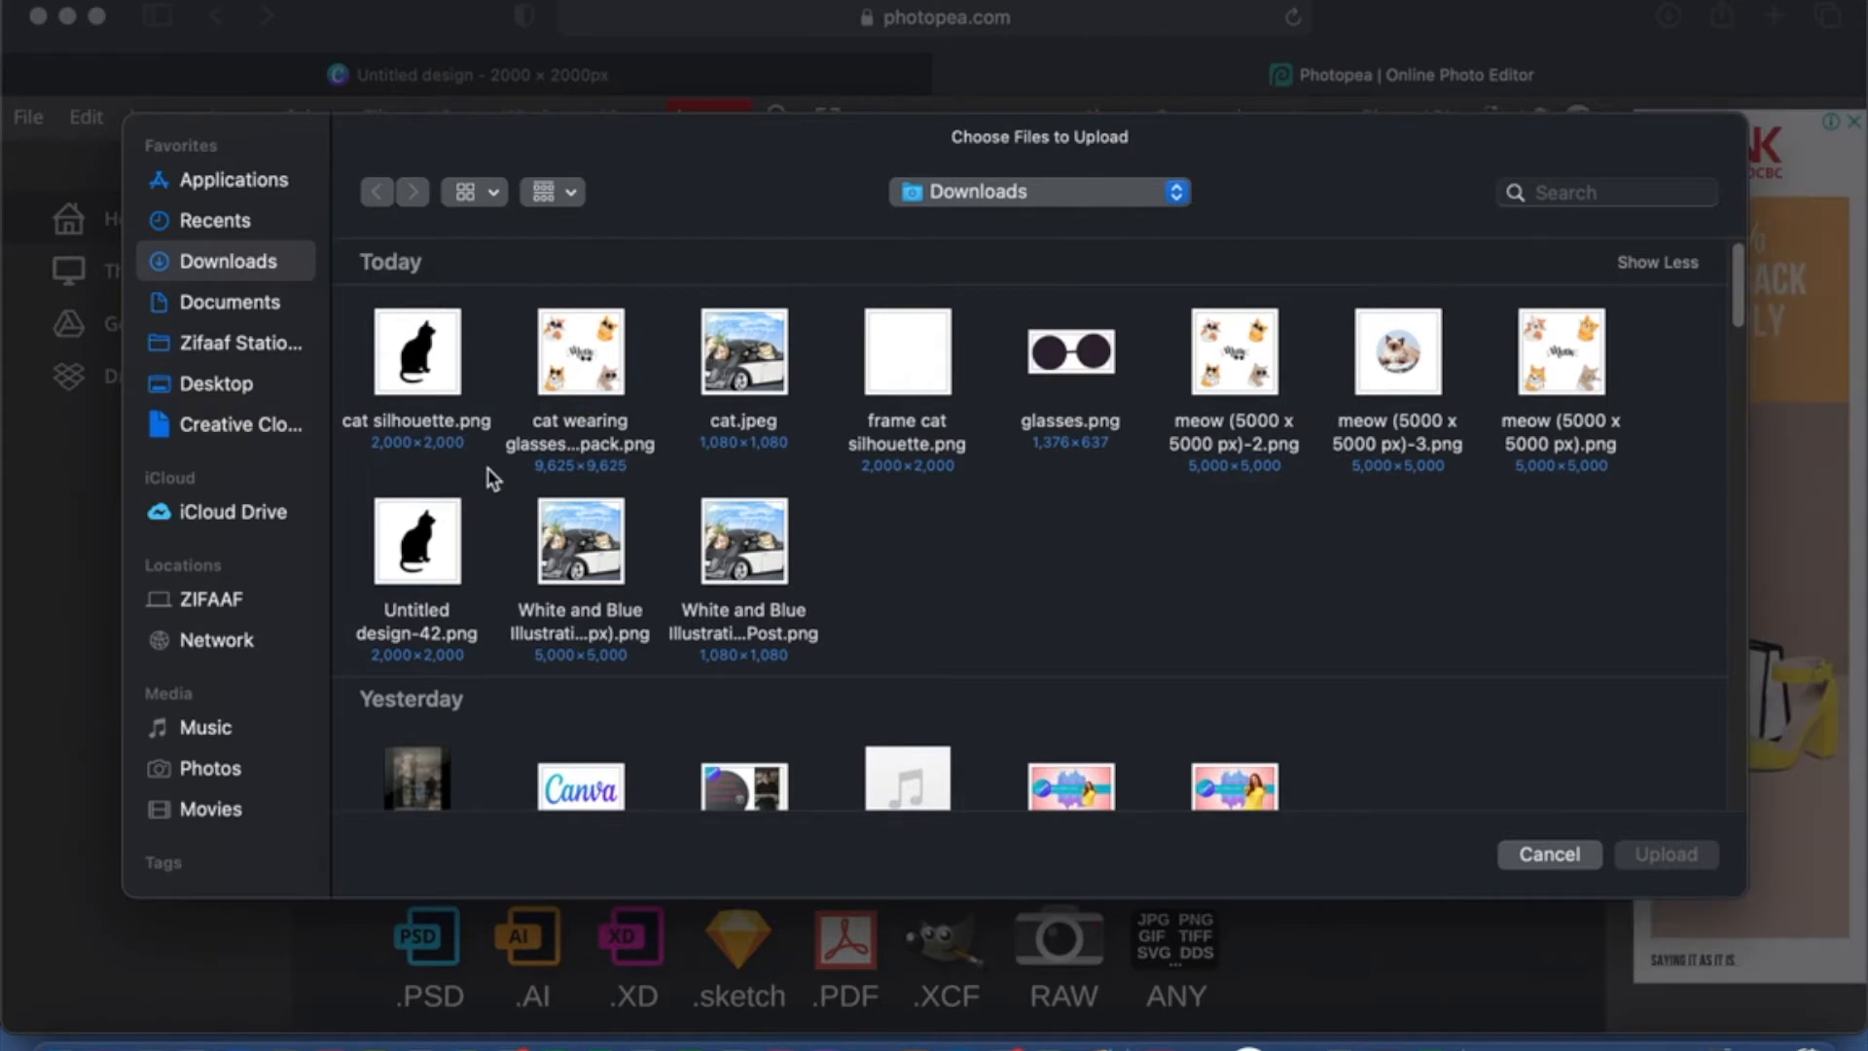
Step: Upload Untitled design-43.png, the newest cat silhouette, from Downloads
click(216, 220)
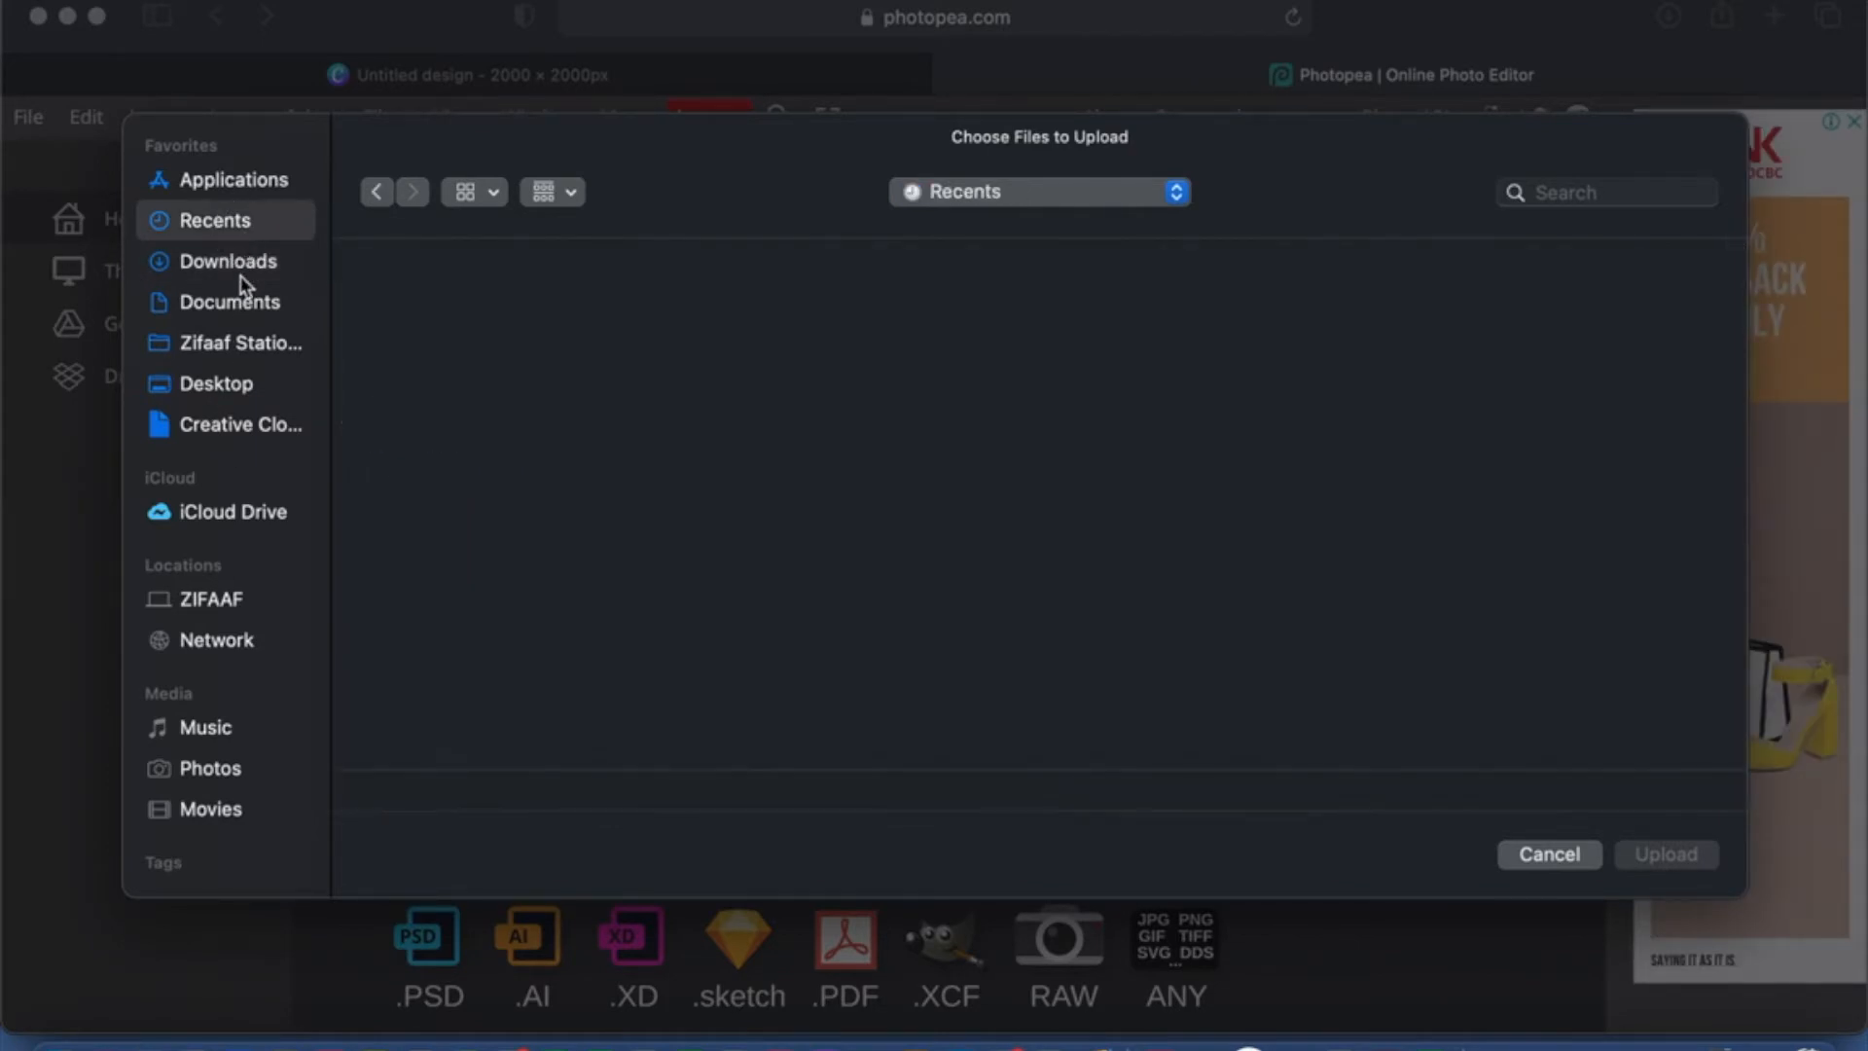
click(225, 261)
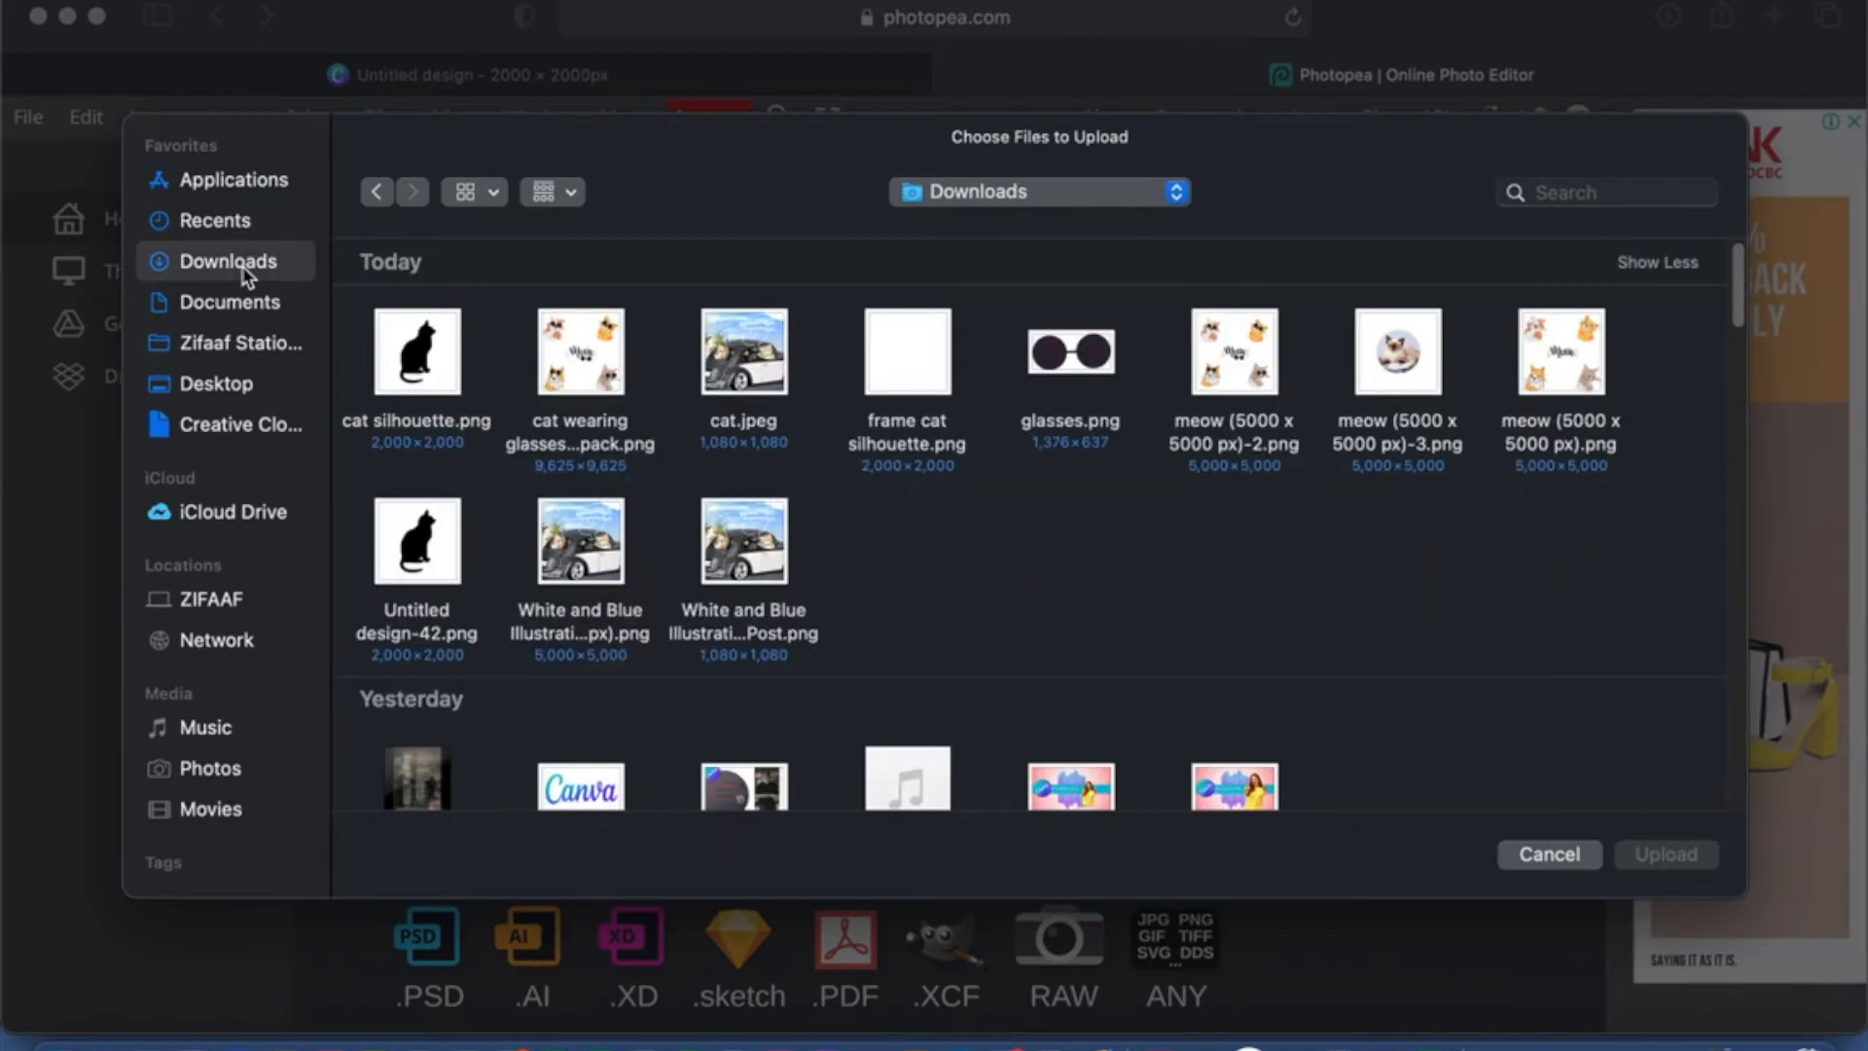
mouse_move(442, 533)
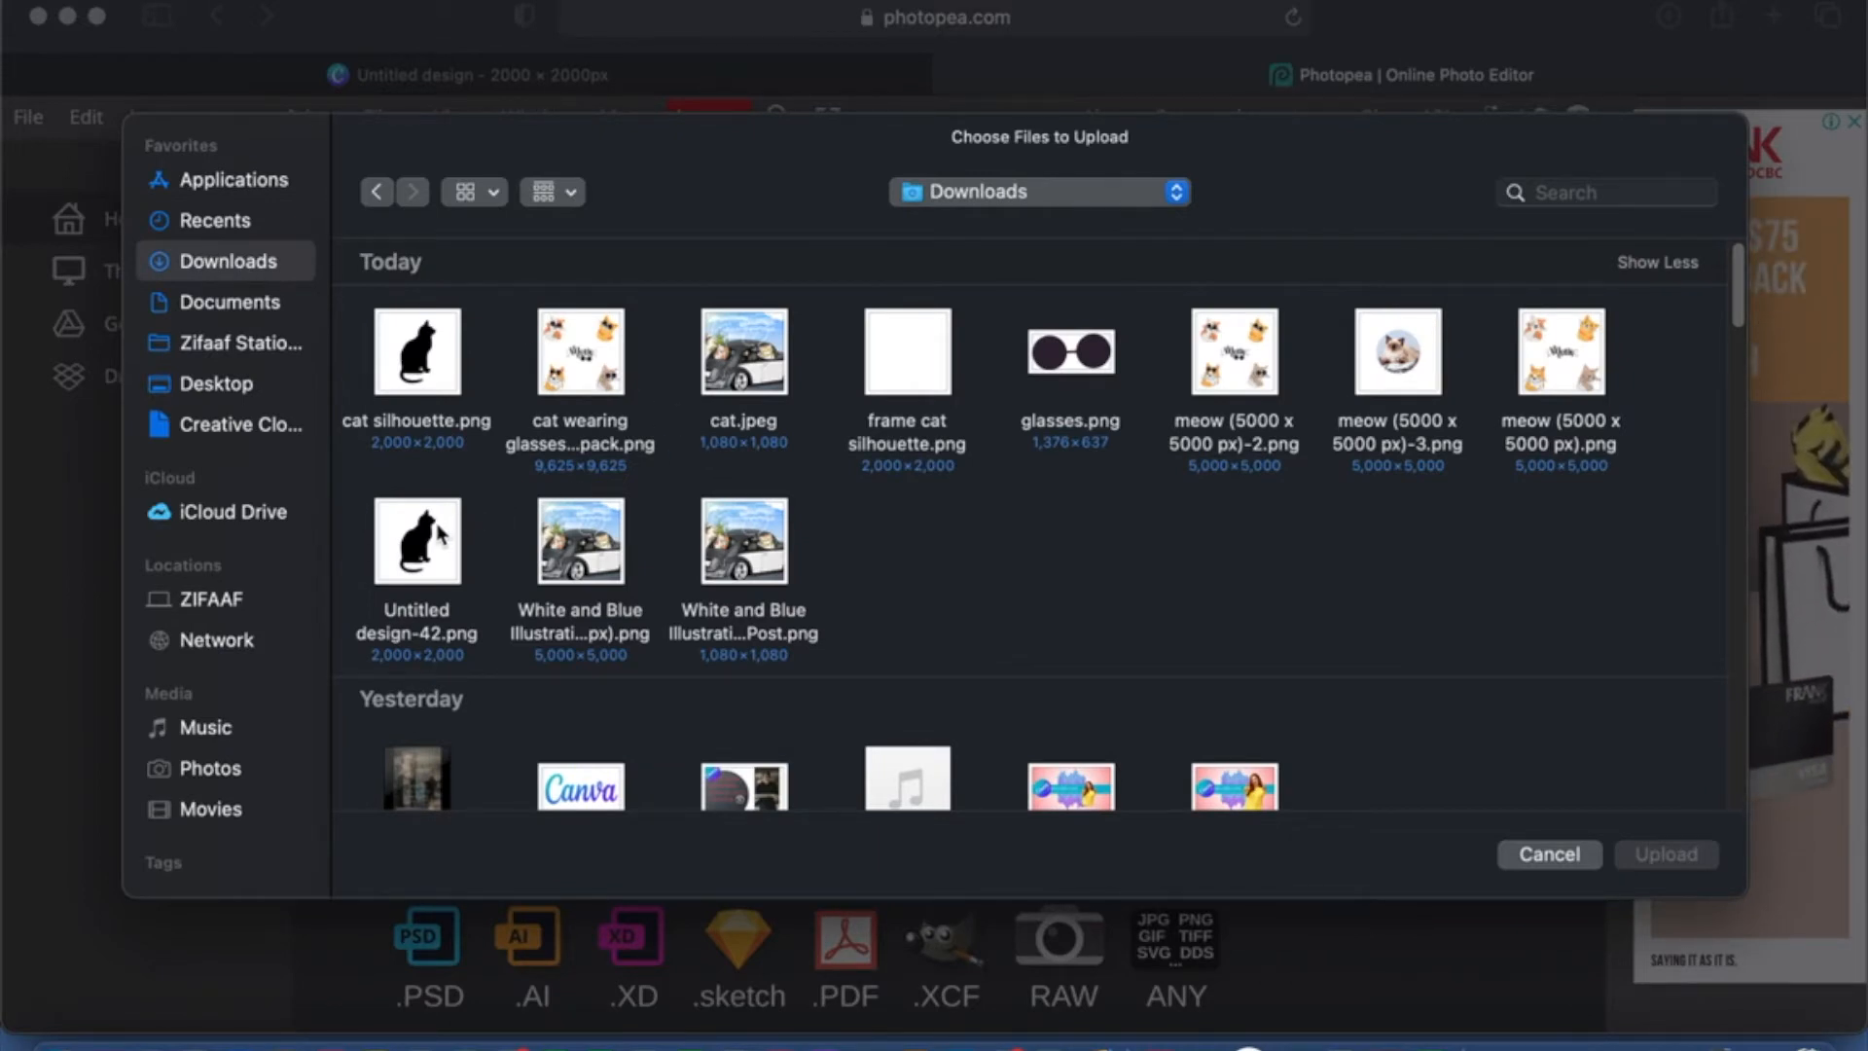
click(417, 543)
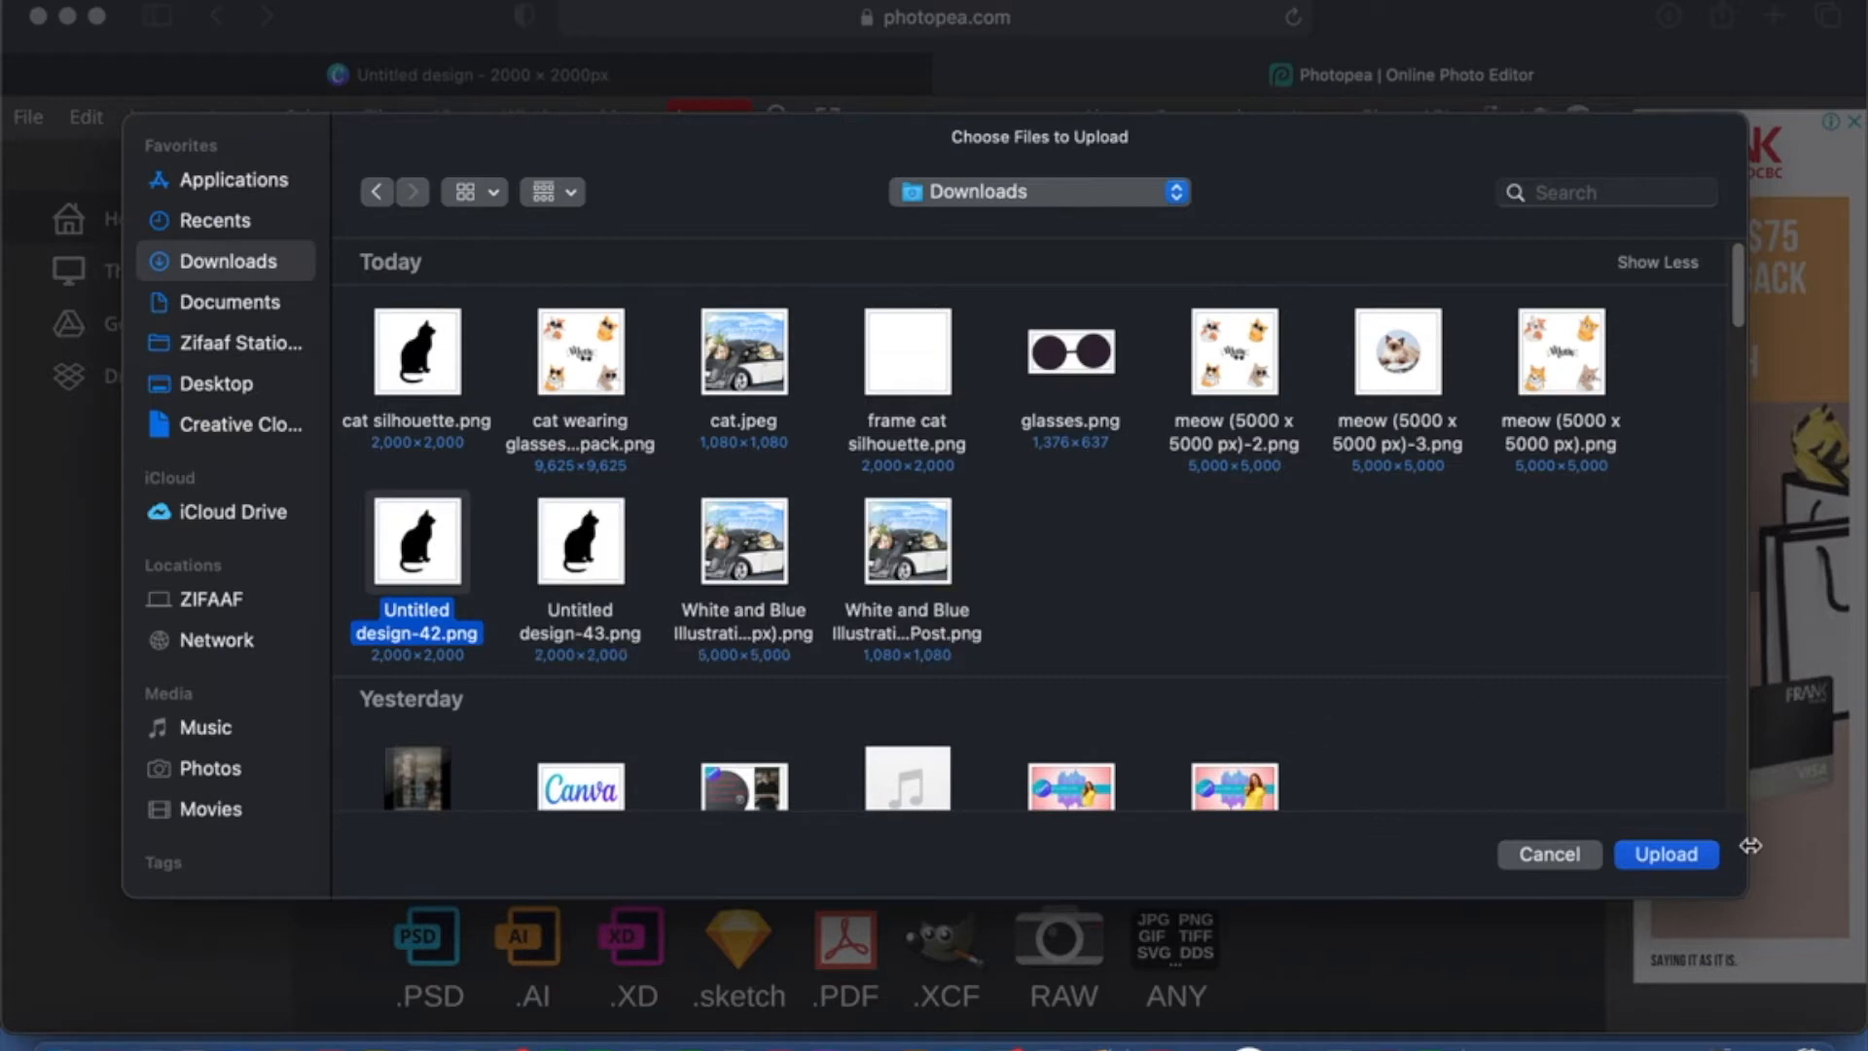
mouse_move(1105, 541)
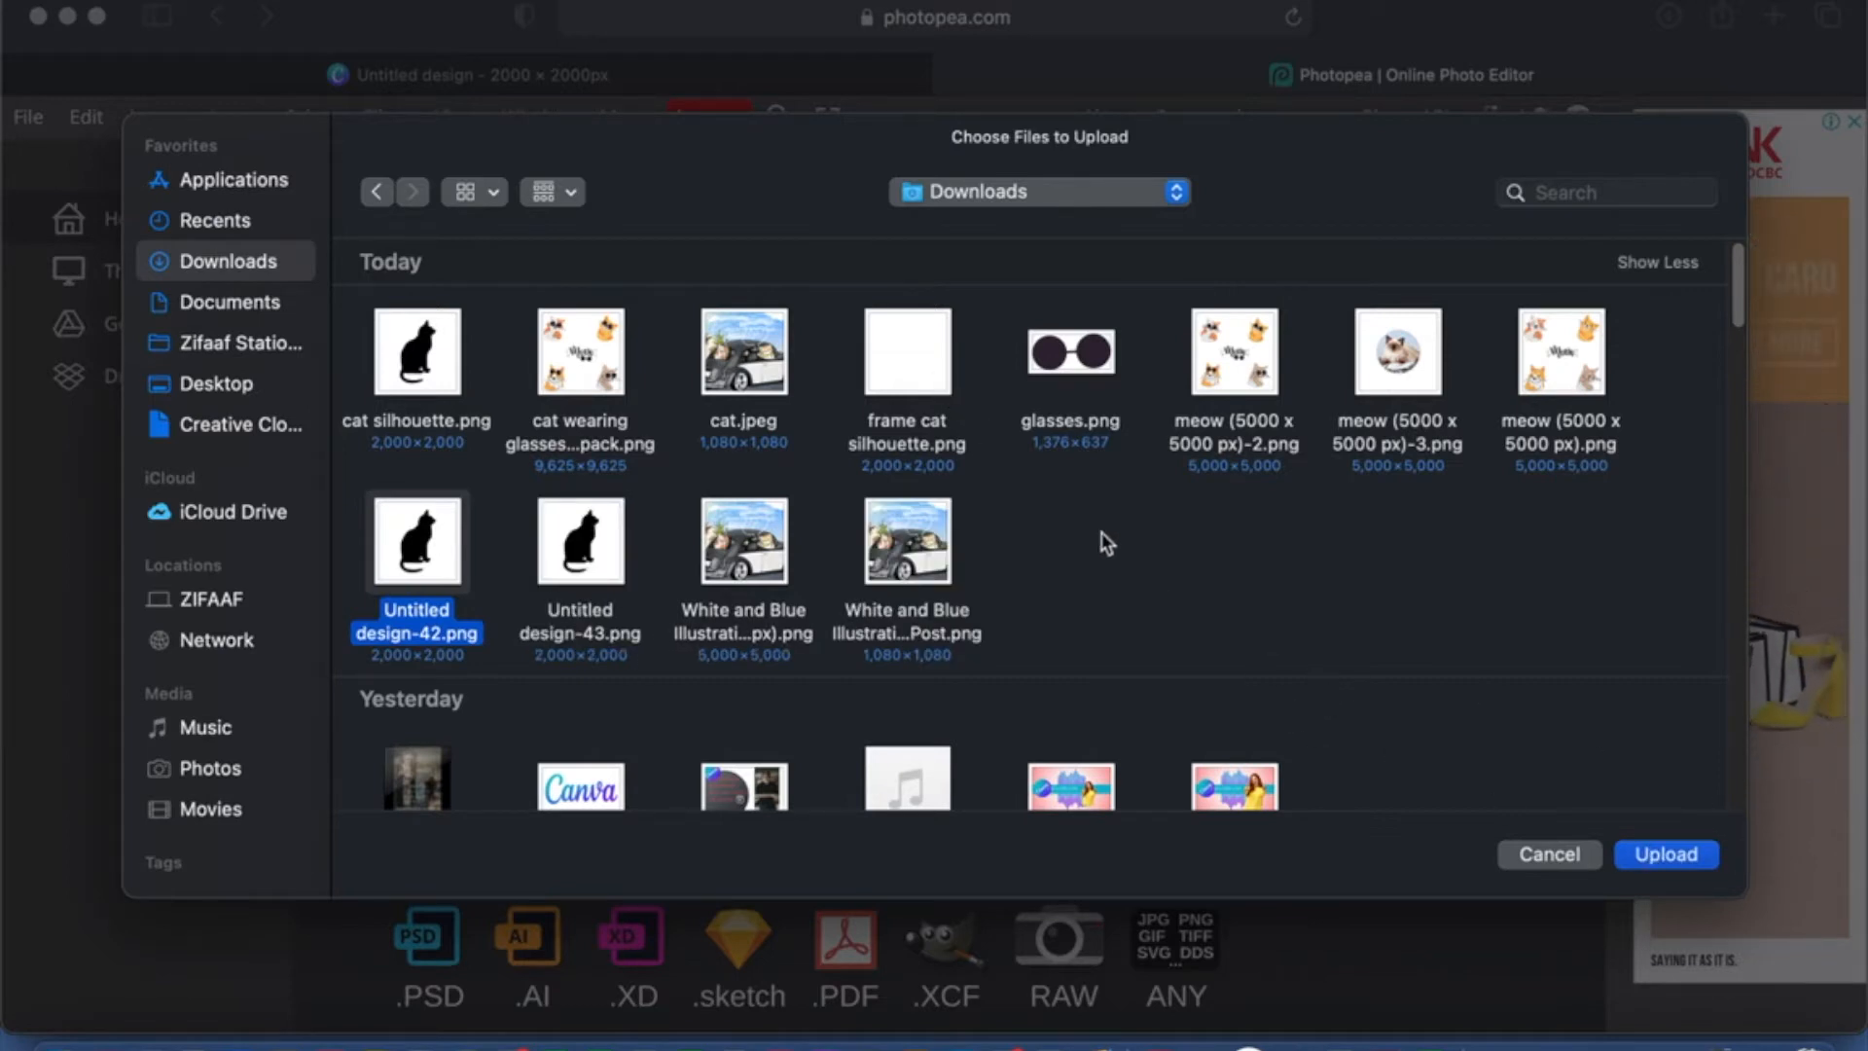
click(580, 543)
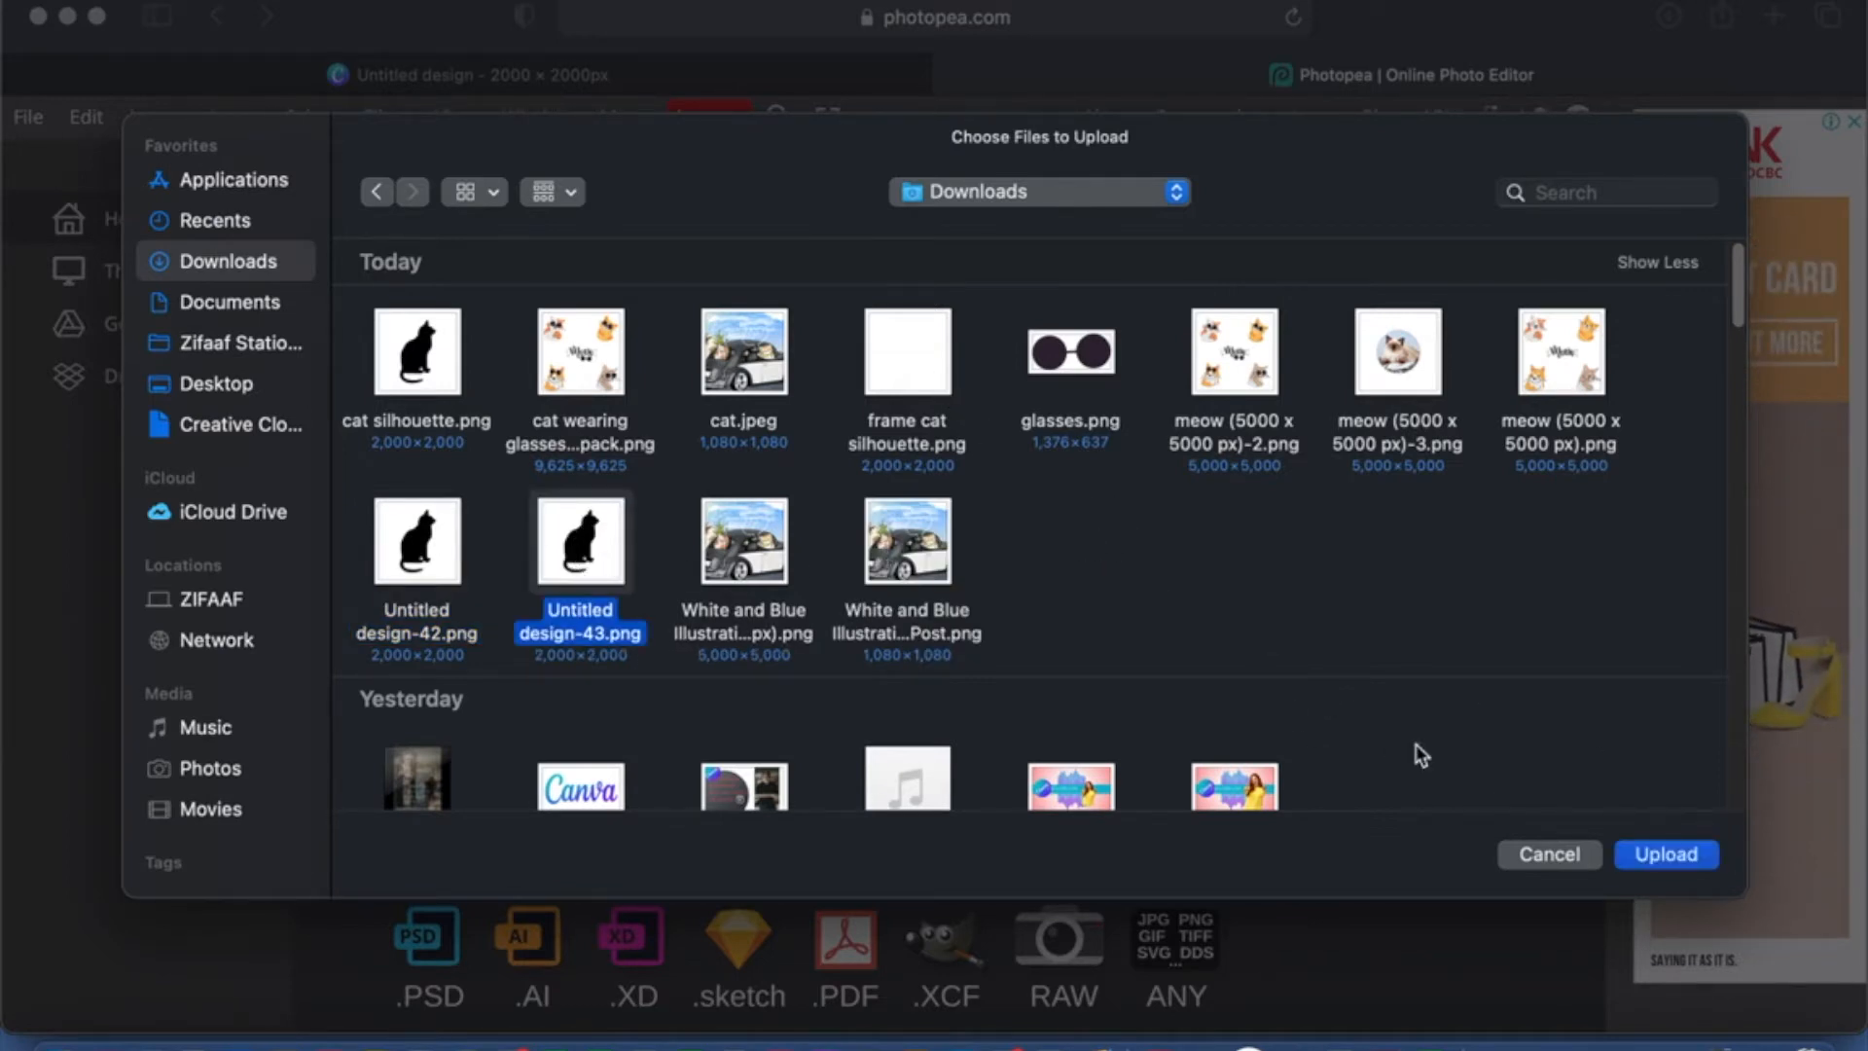
click(1663, 854)
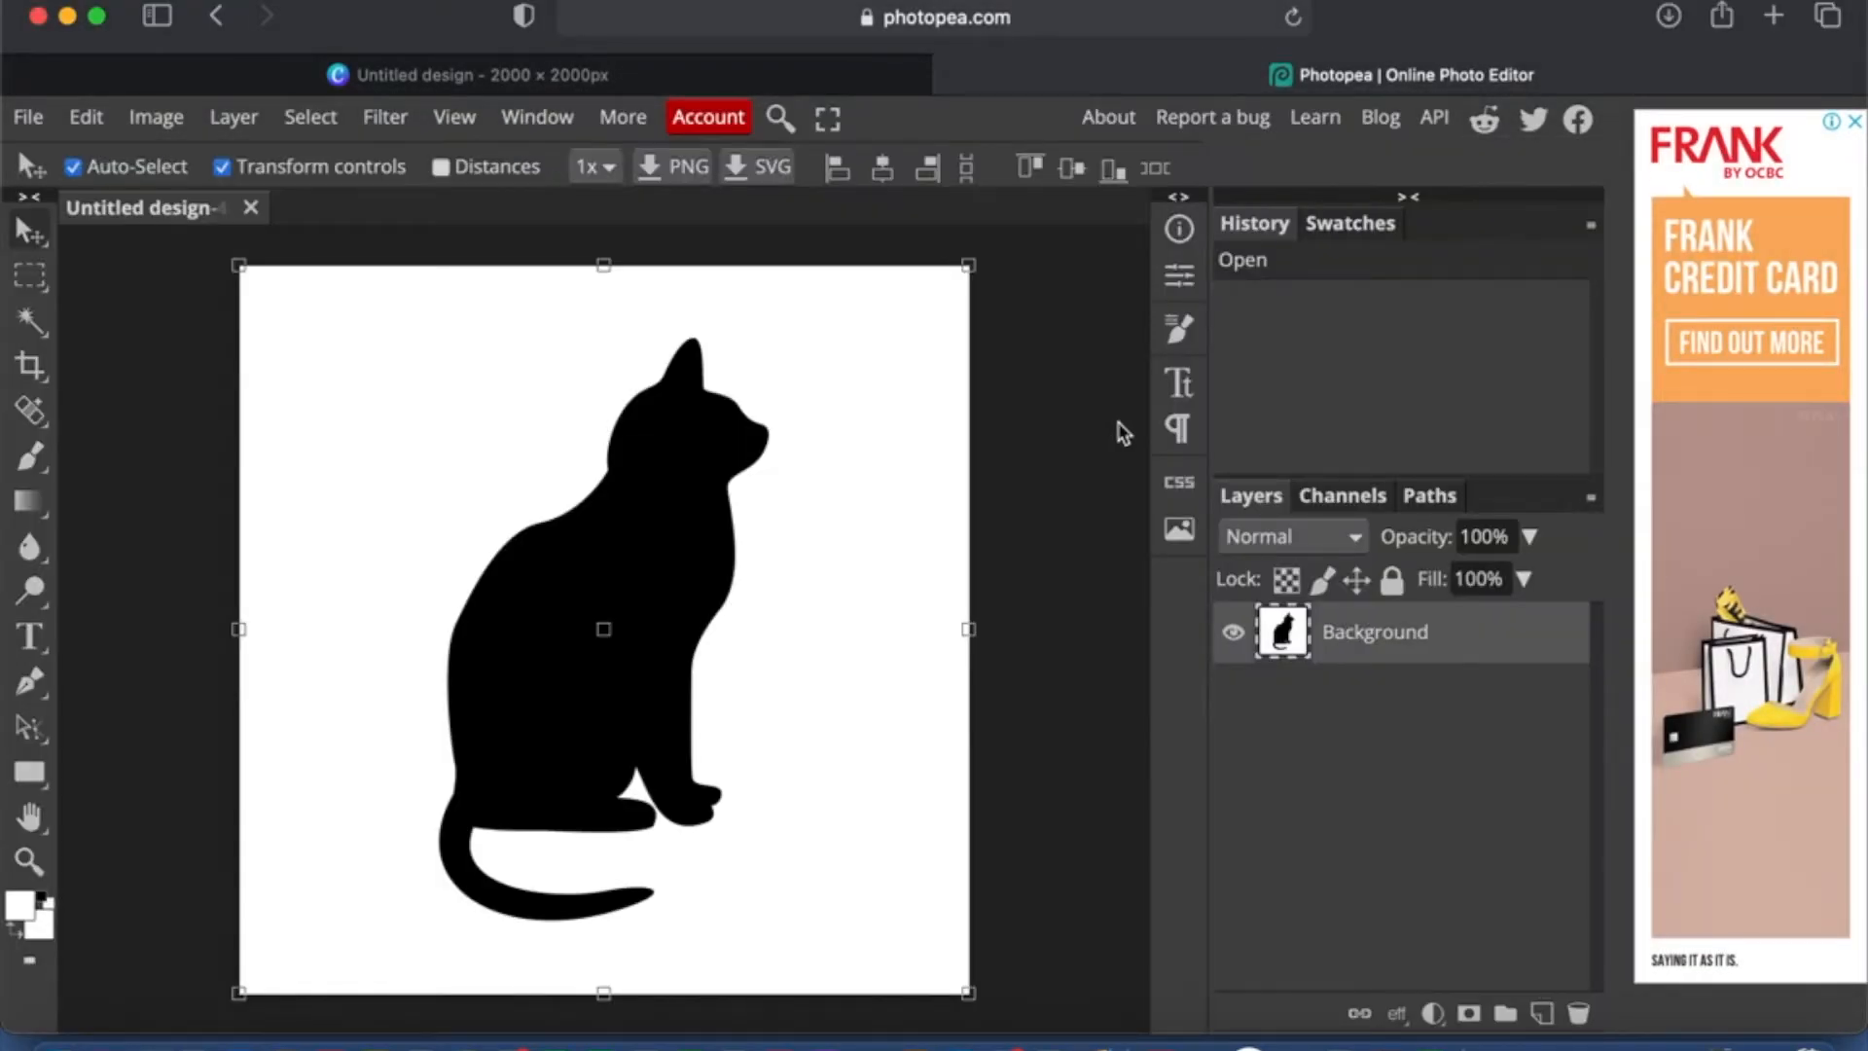
mouse_move(383, 117)
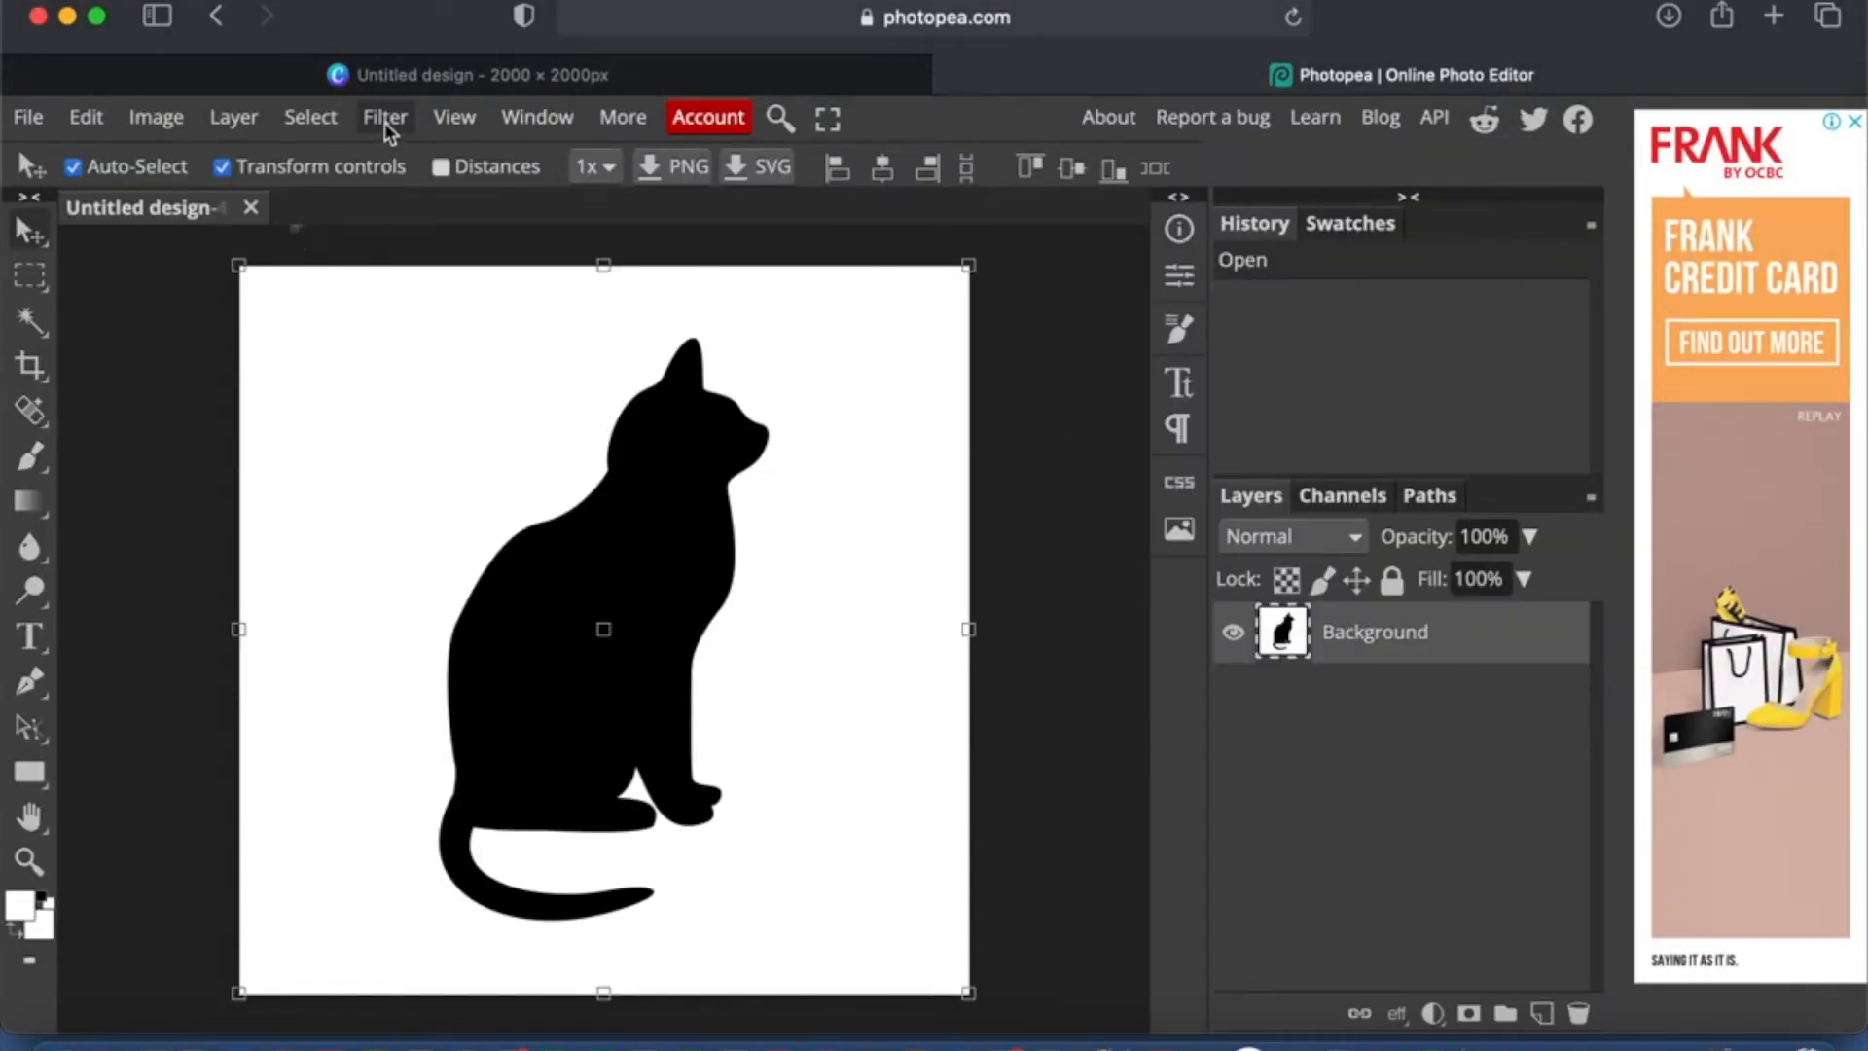
Step: Select the black cat by Color Range and delete it, leaving a transparent cat-shaped hole
click(310, 117)
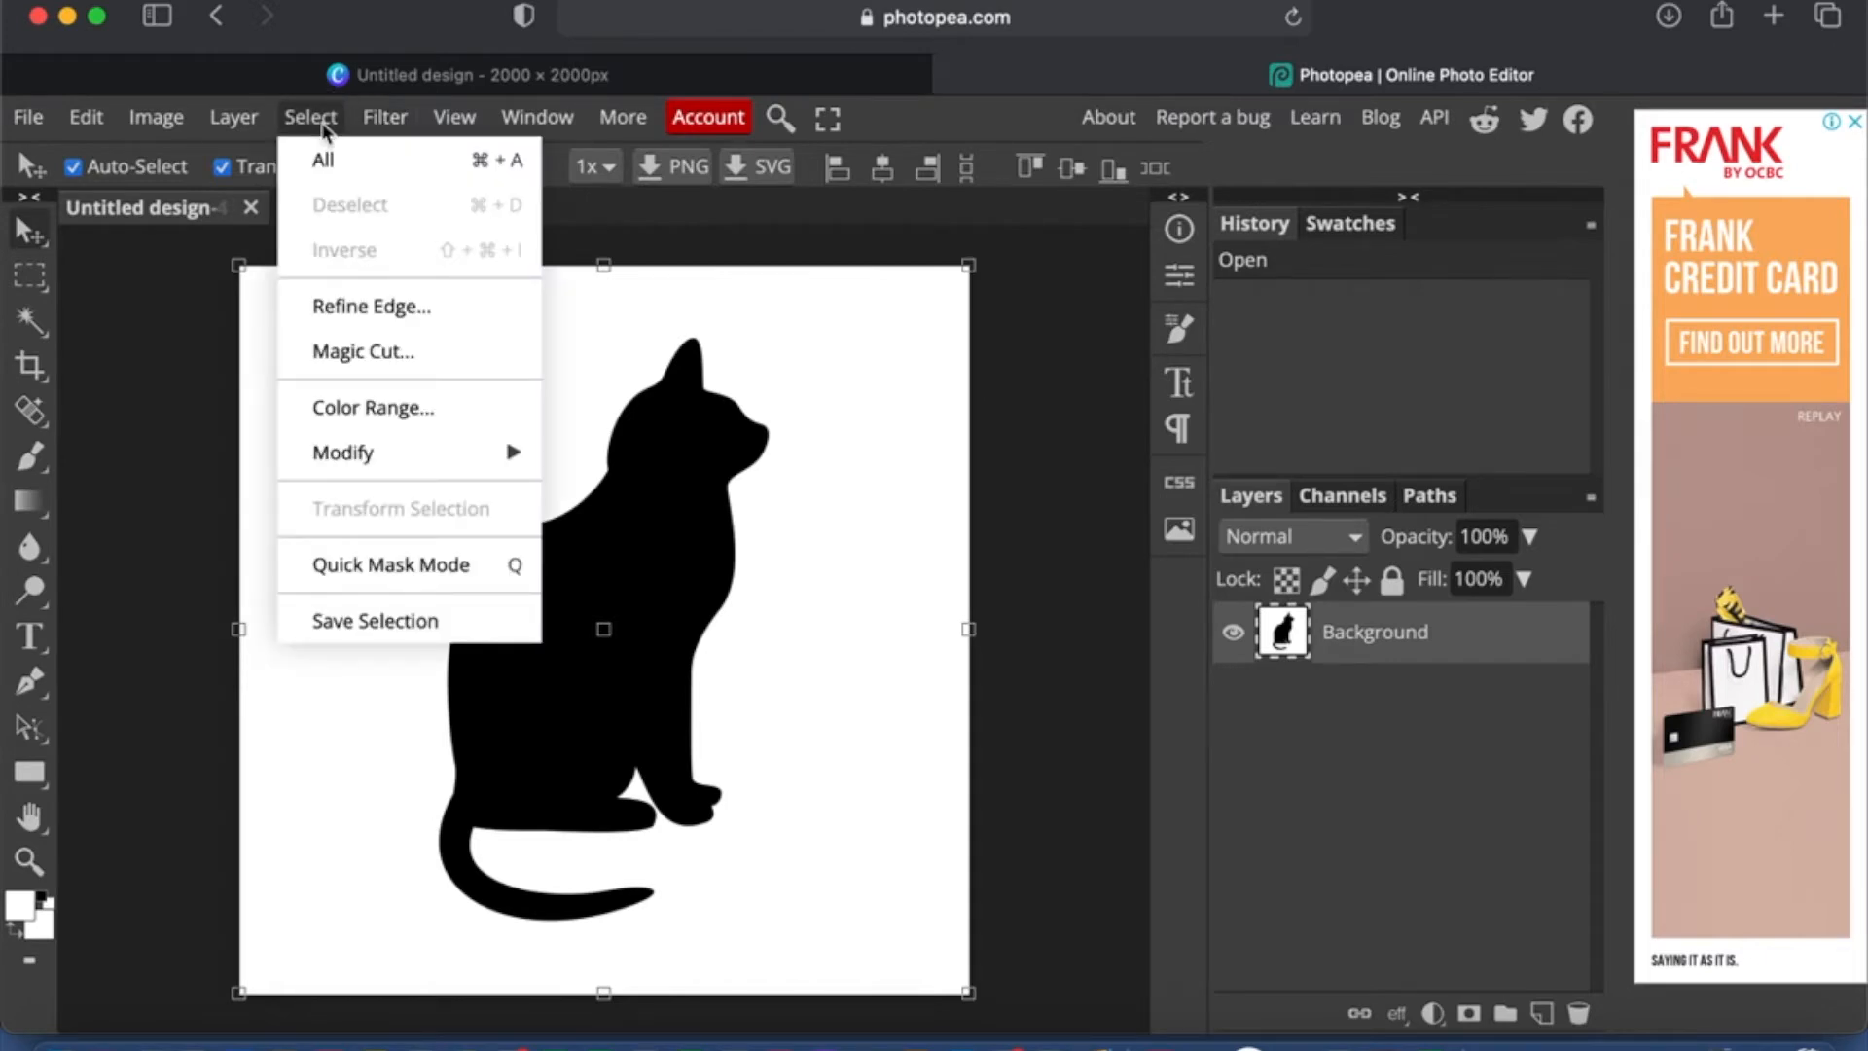
mouse_move(373, 407)
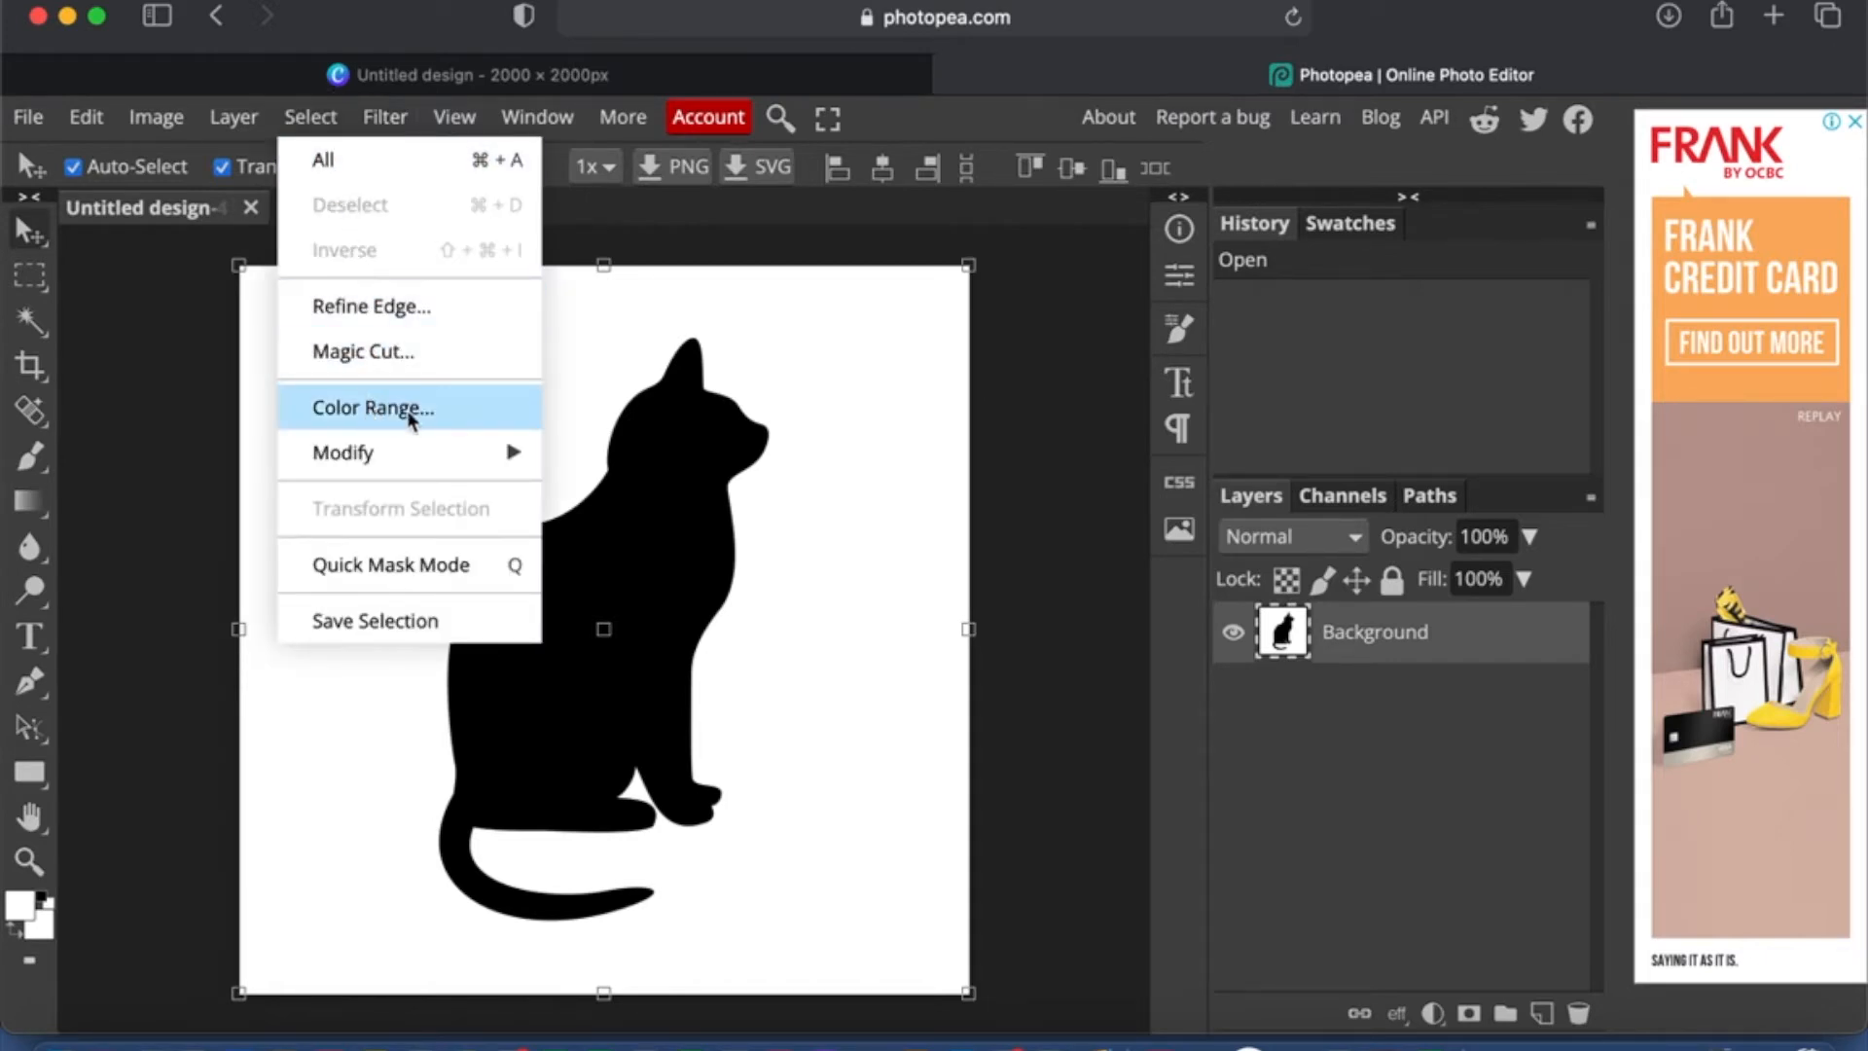
mouse_move(387, 420)
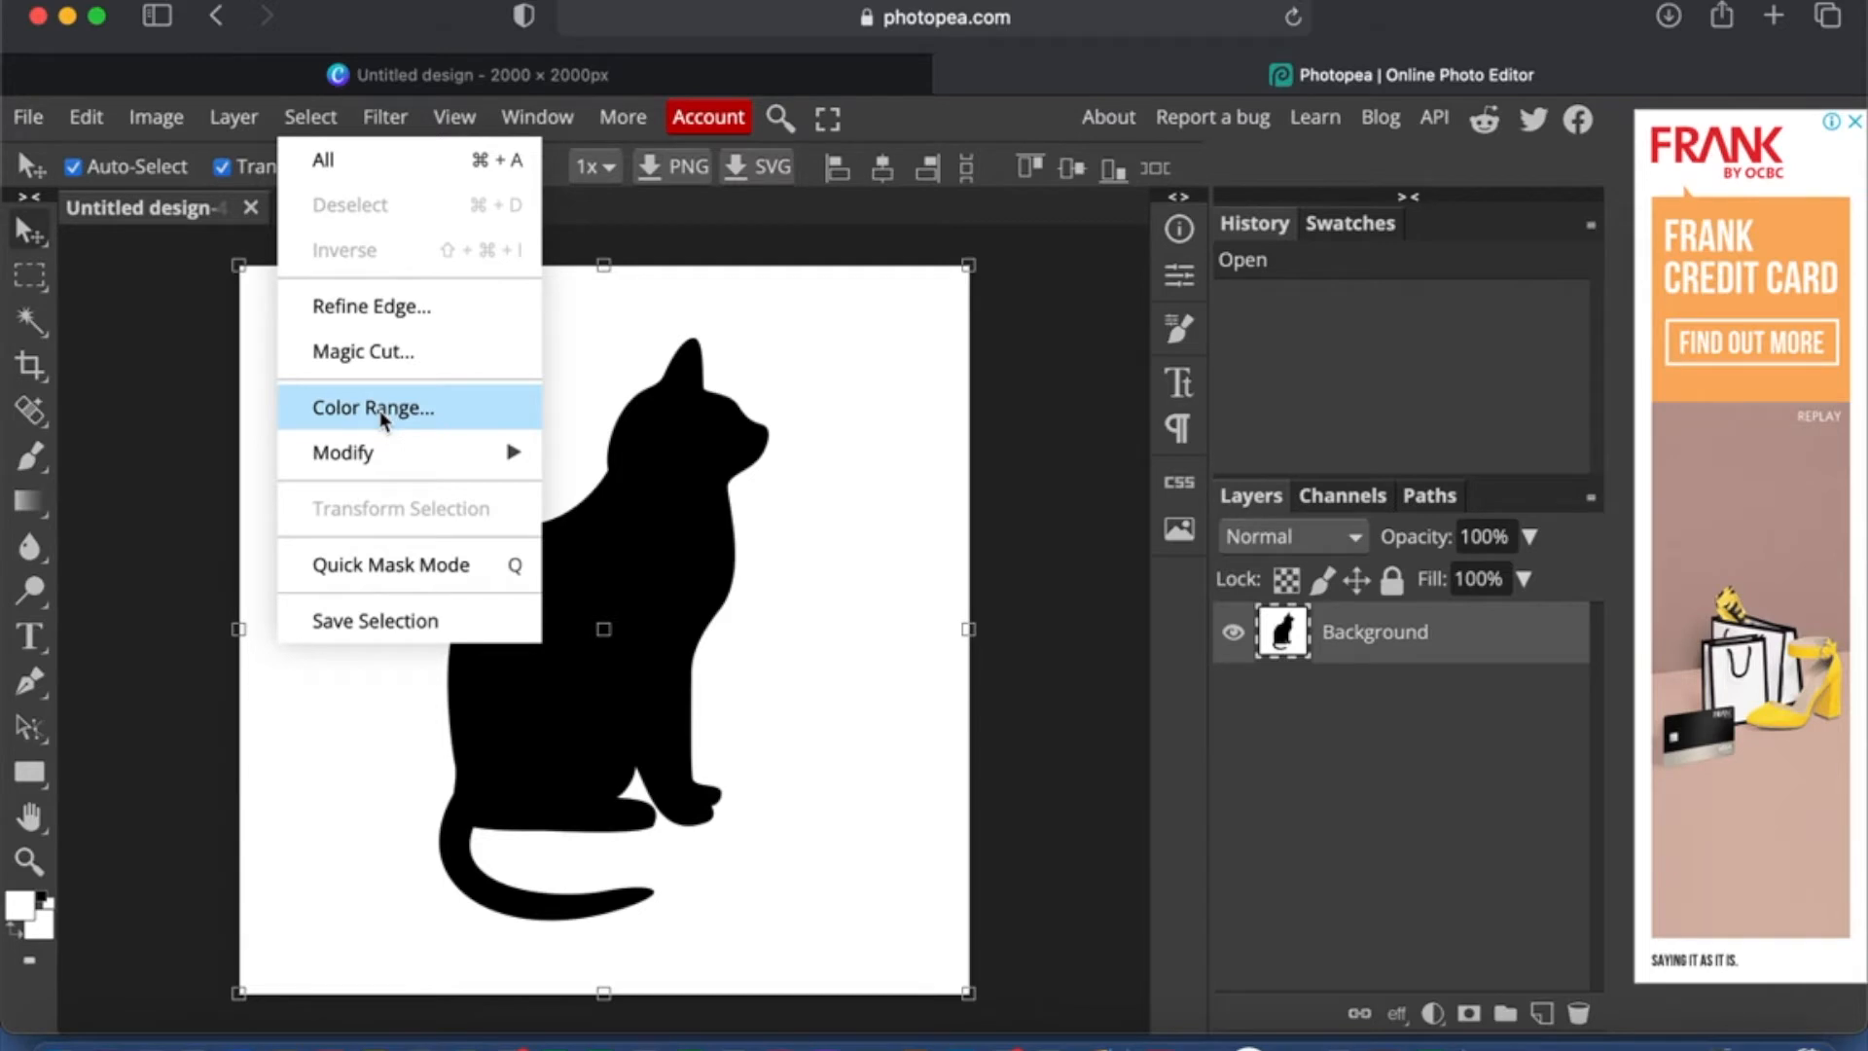
click(372, 406)
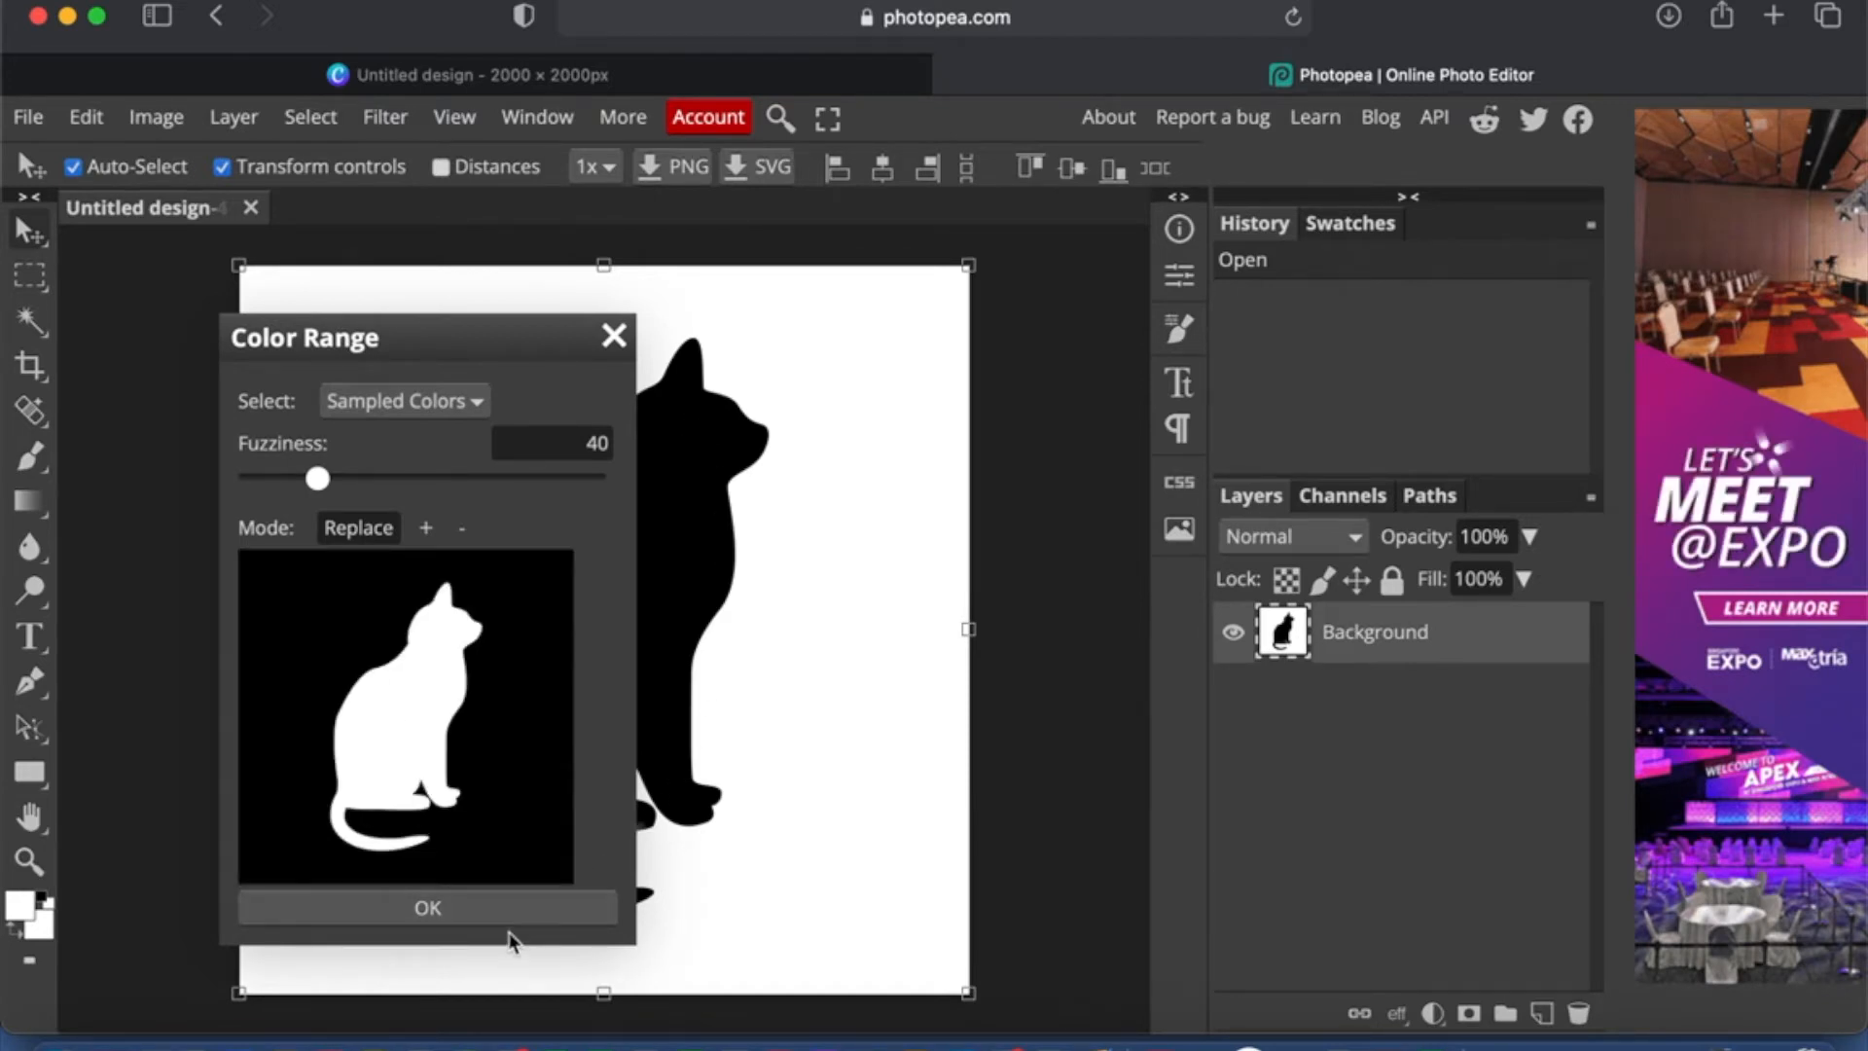
click(426, 906)
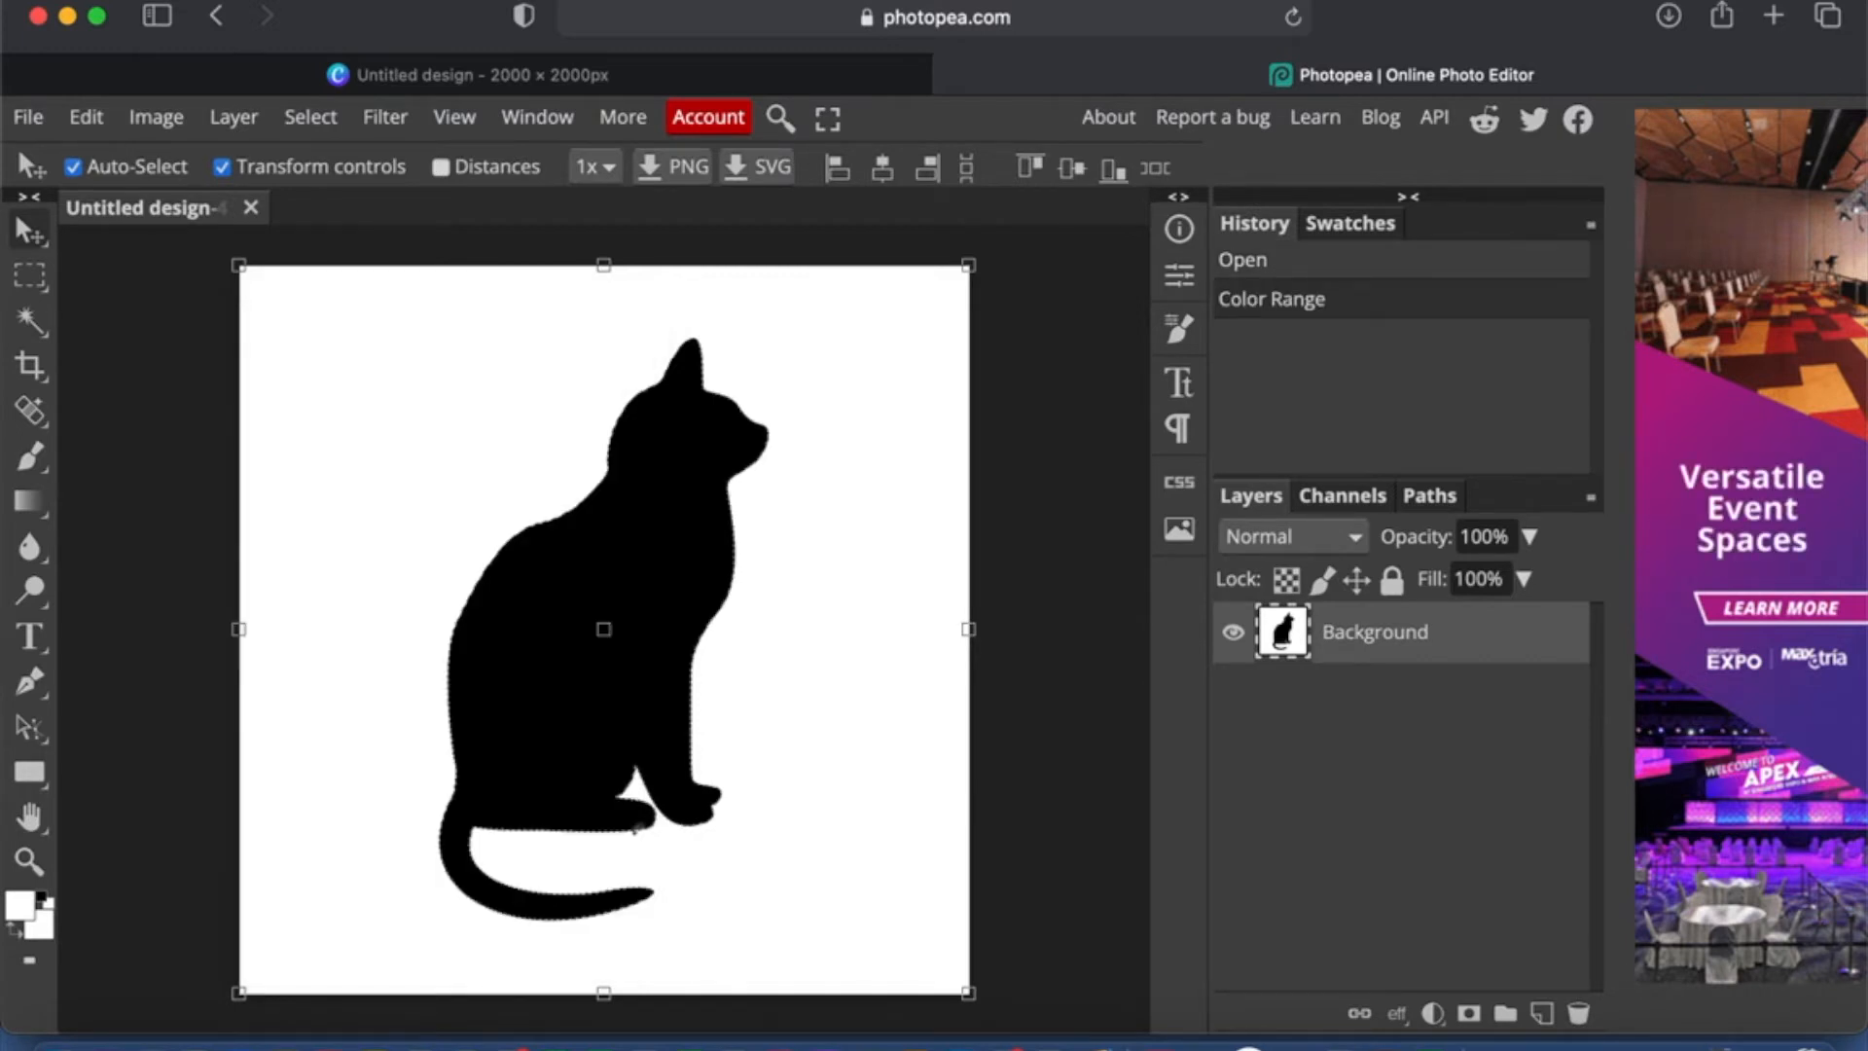
key(Delete)
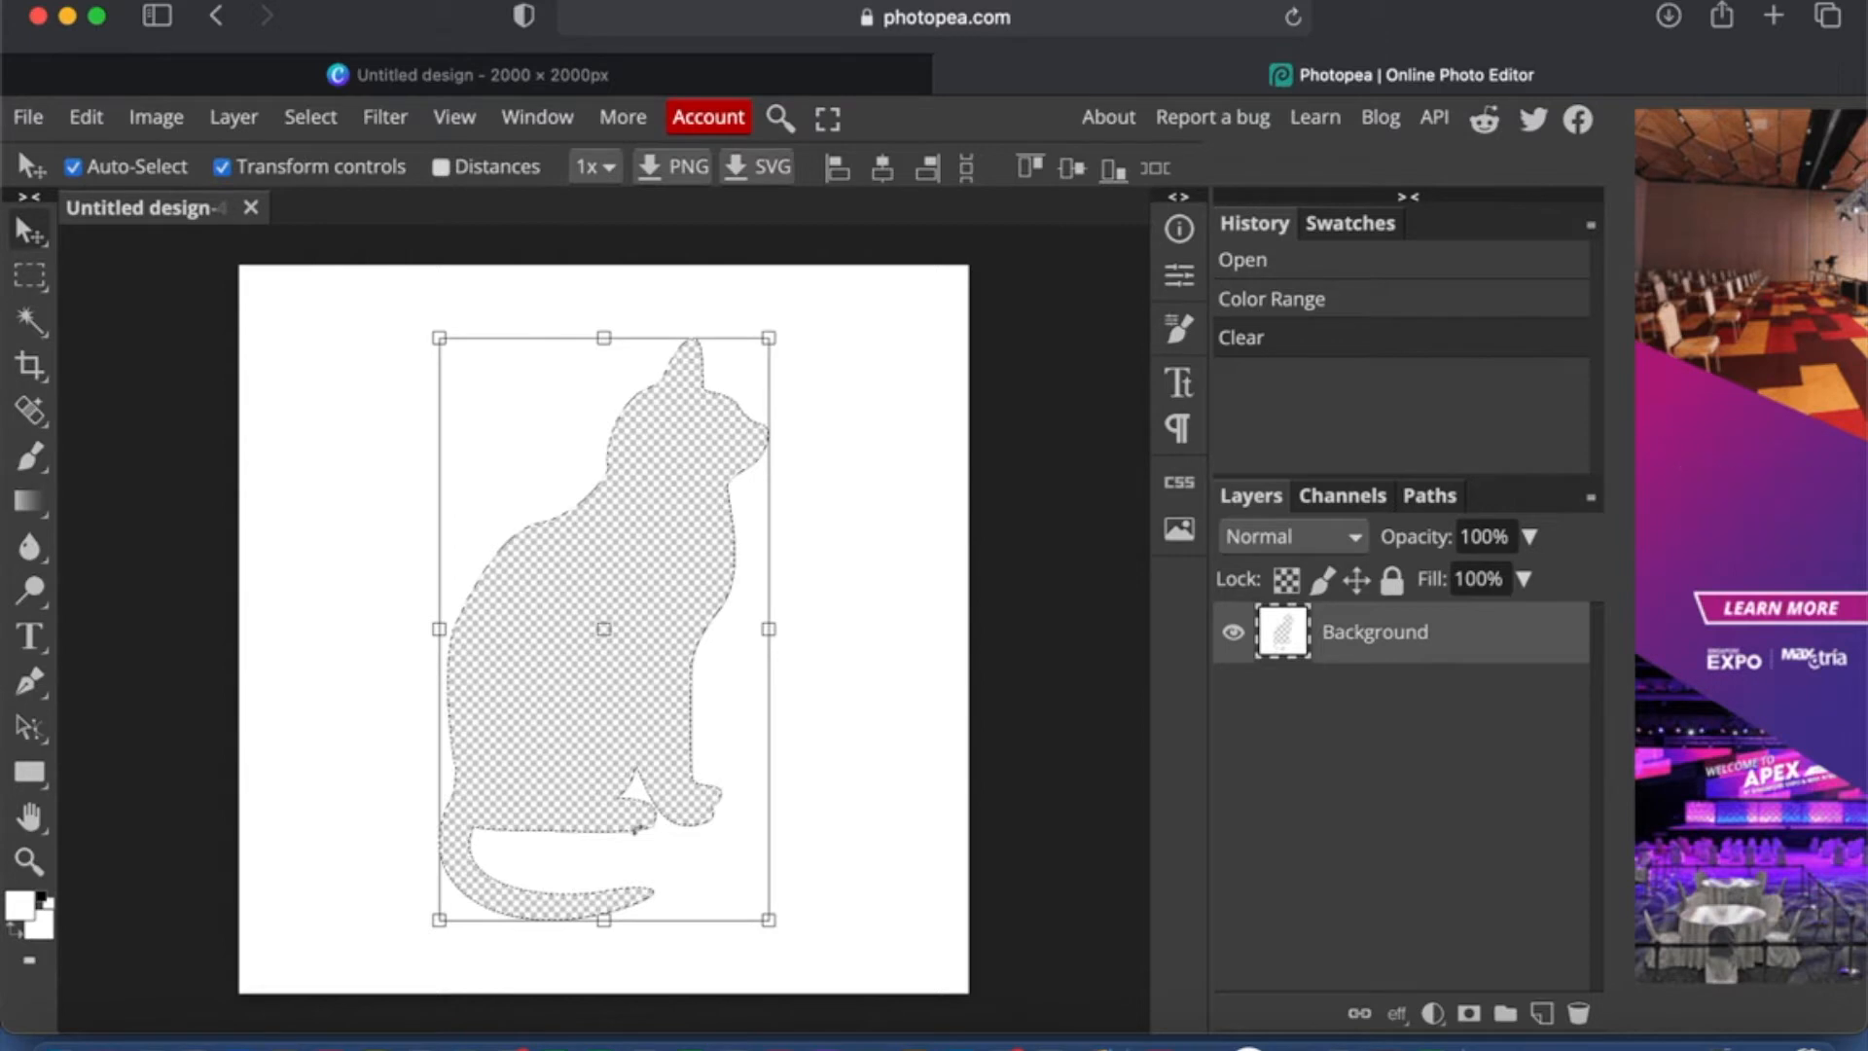
mouse_move(735, 609)
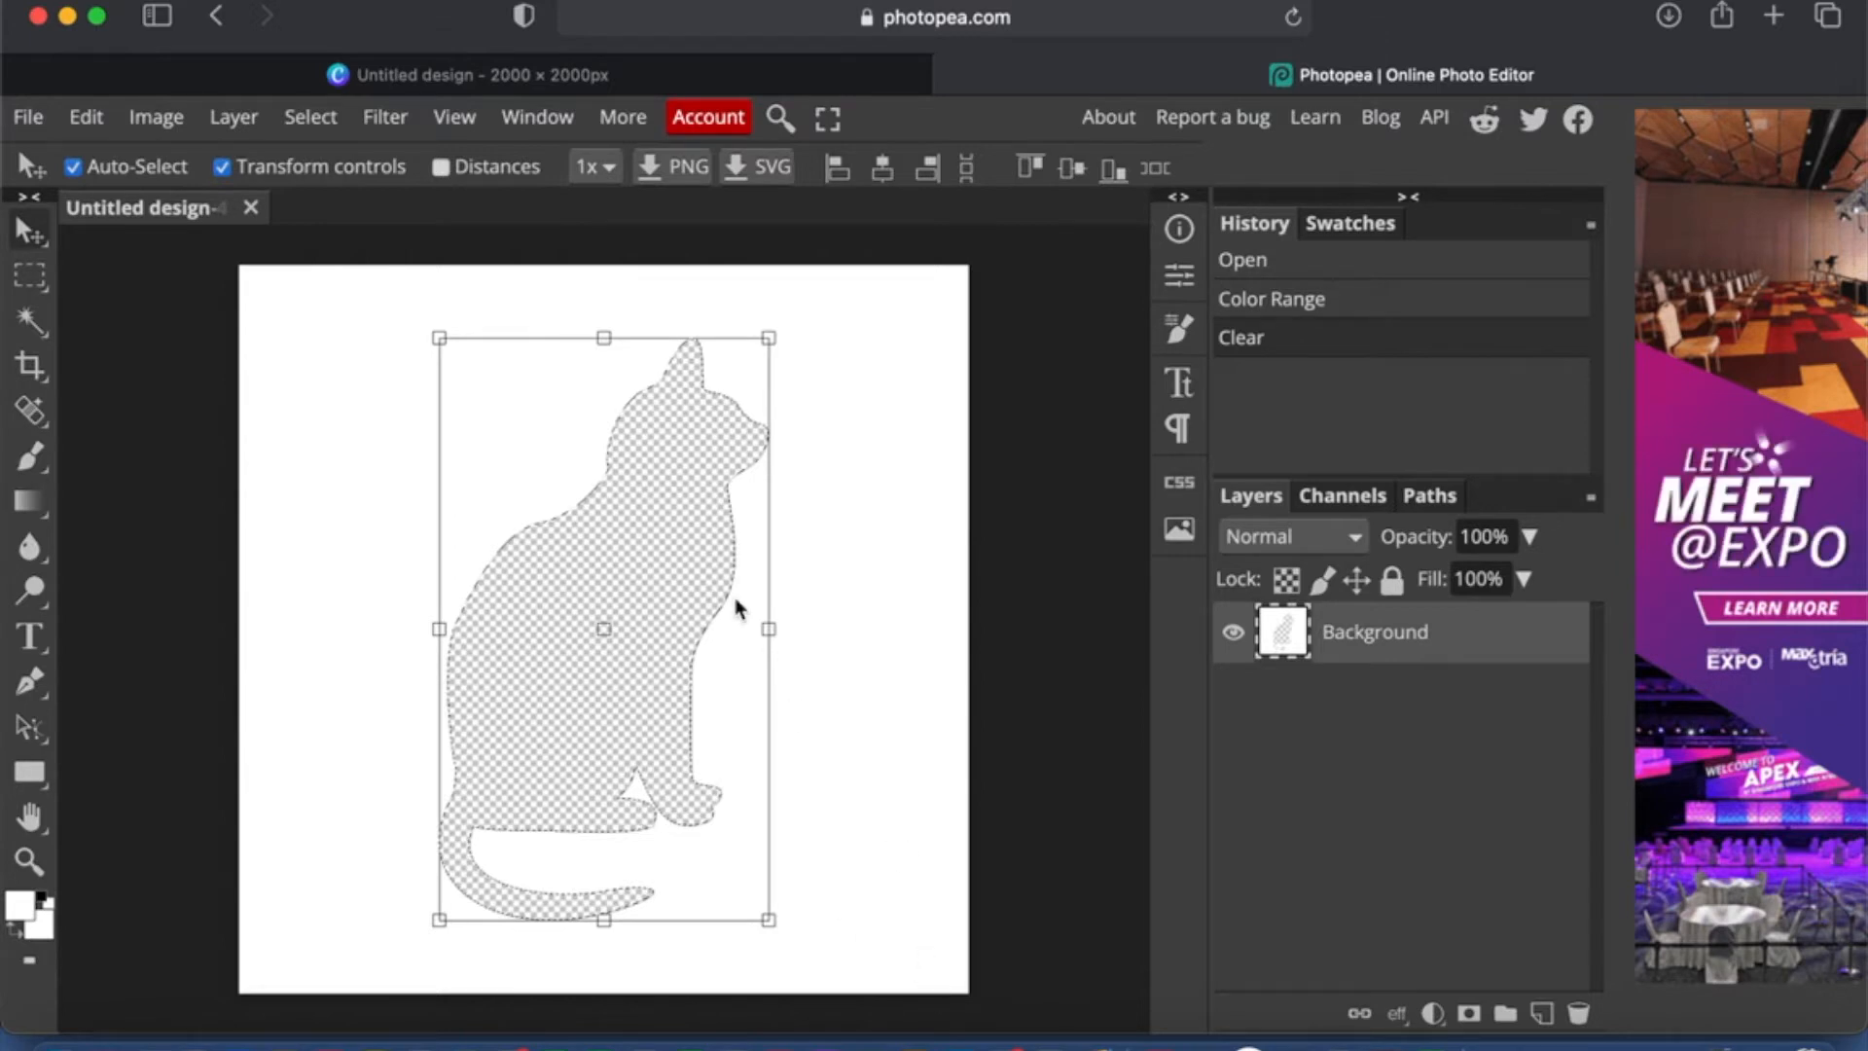
click(27, 117)
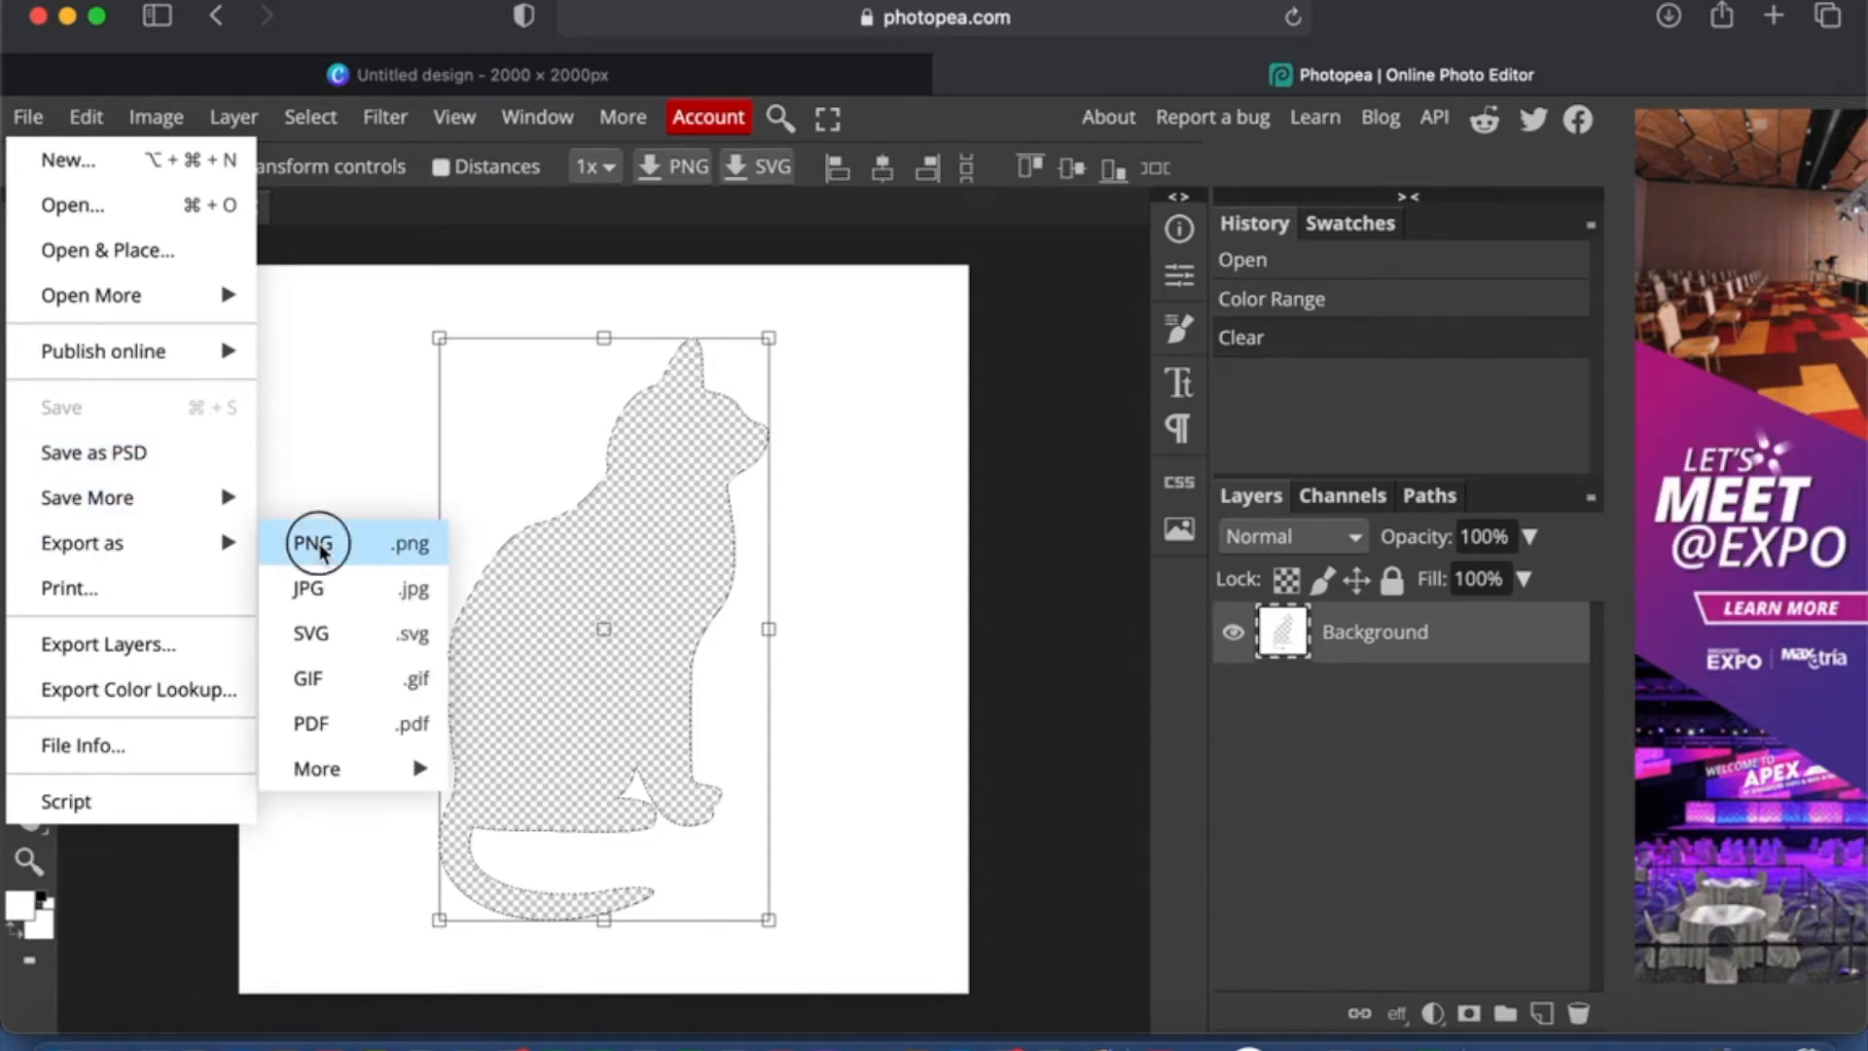
Step: Export the cutout as a PNG named 'cat frame silhouette'
click(313, 543)
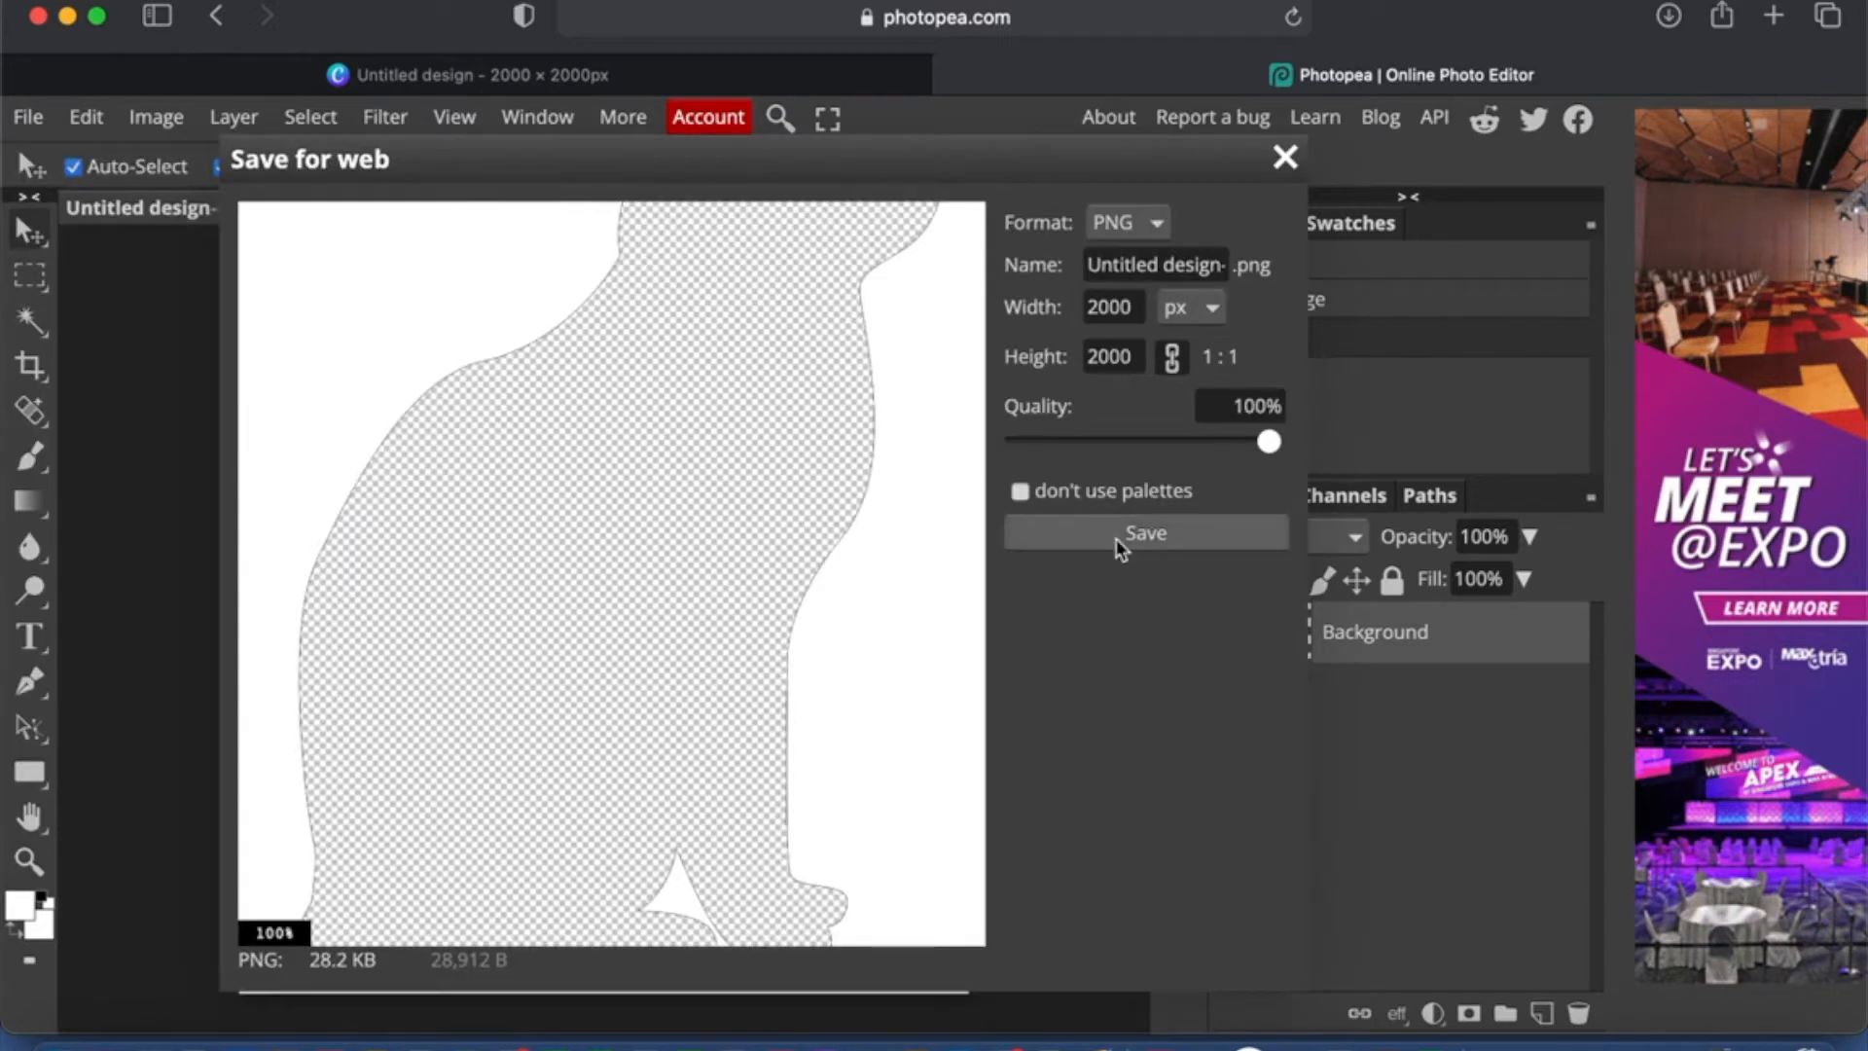
click(1154, 262)
text(c)
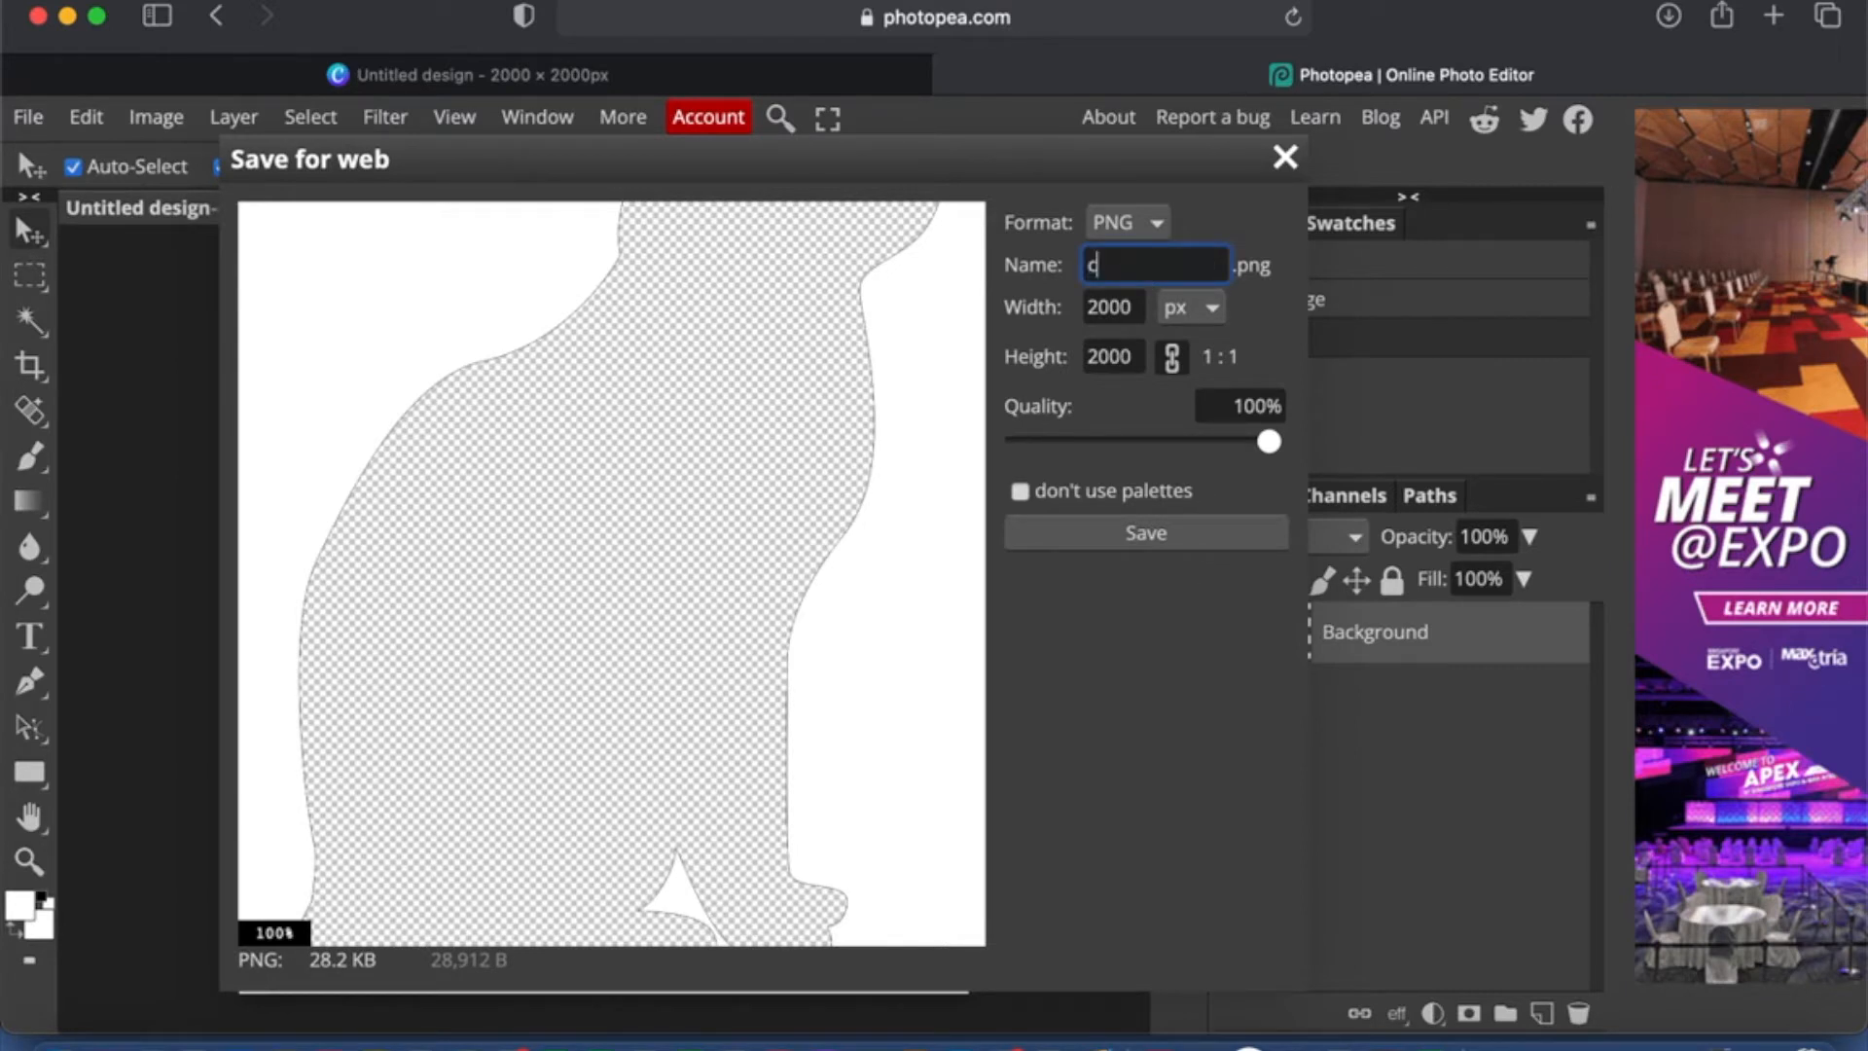
text(at frame s)
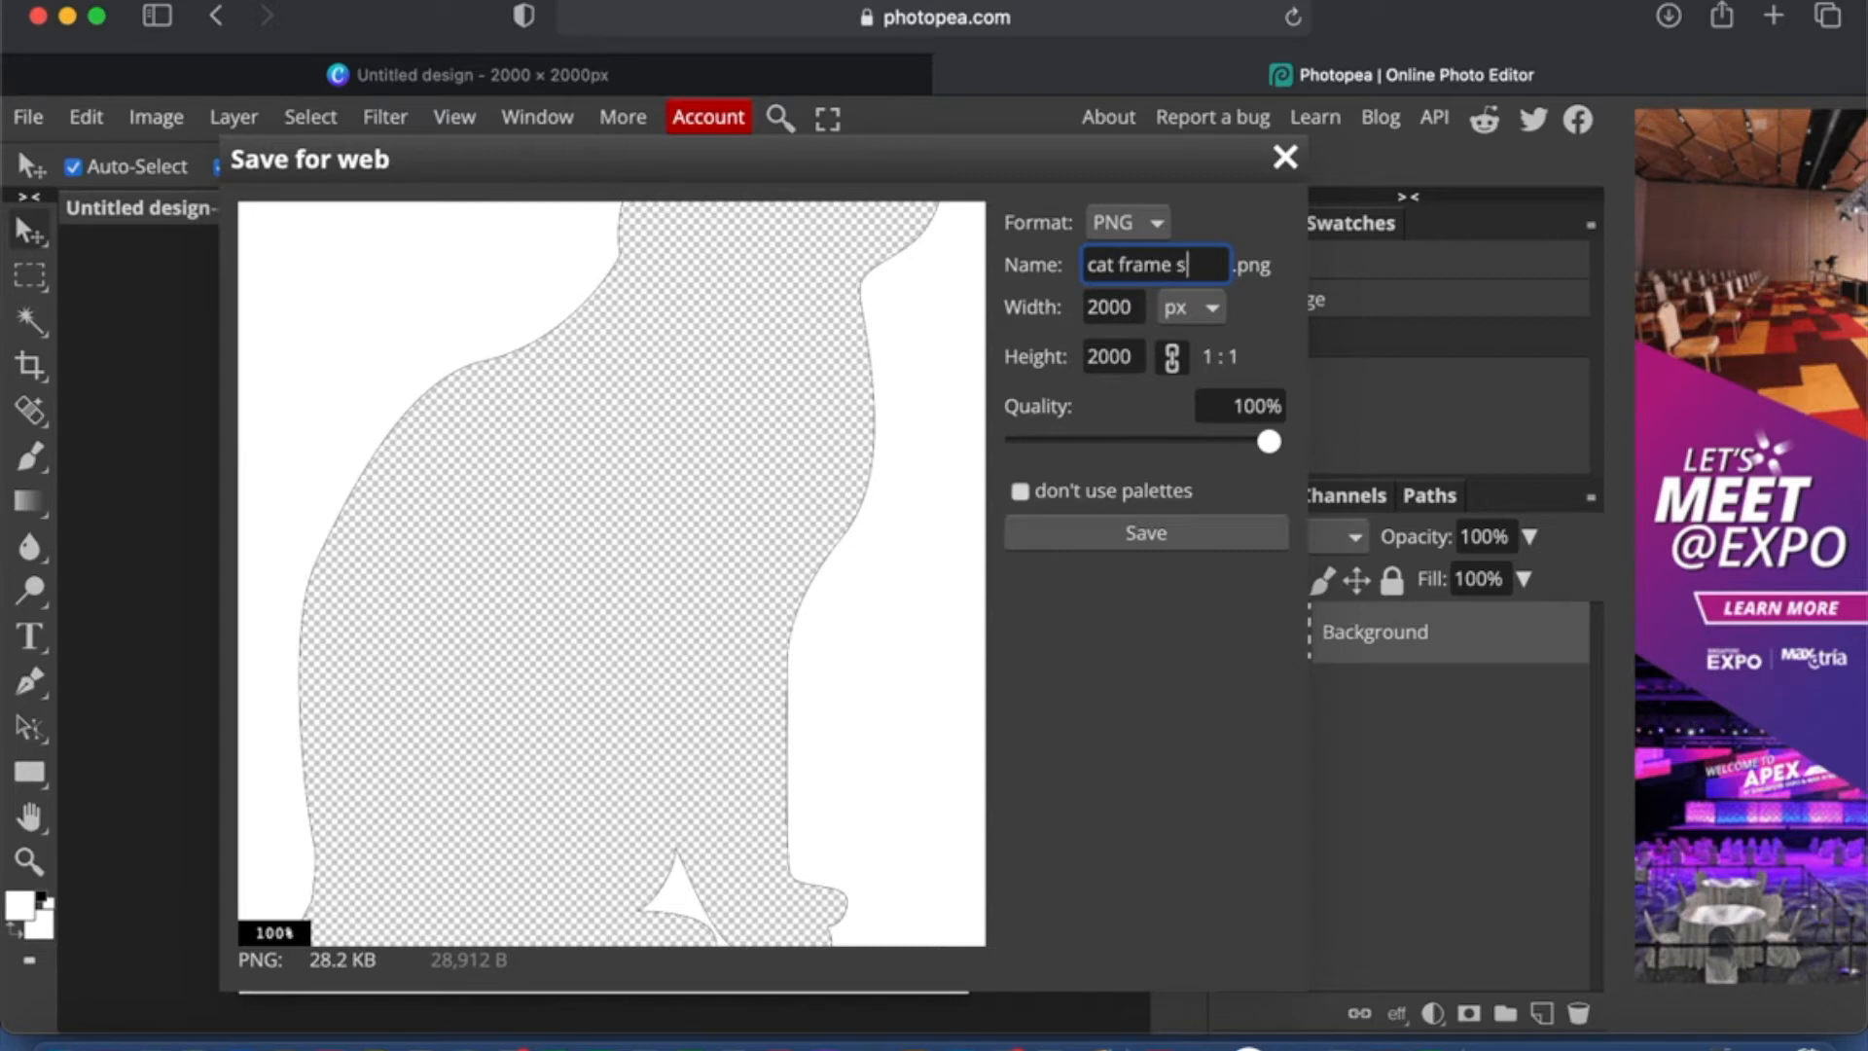
text(frame silhoutte)
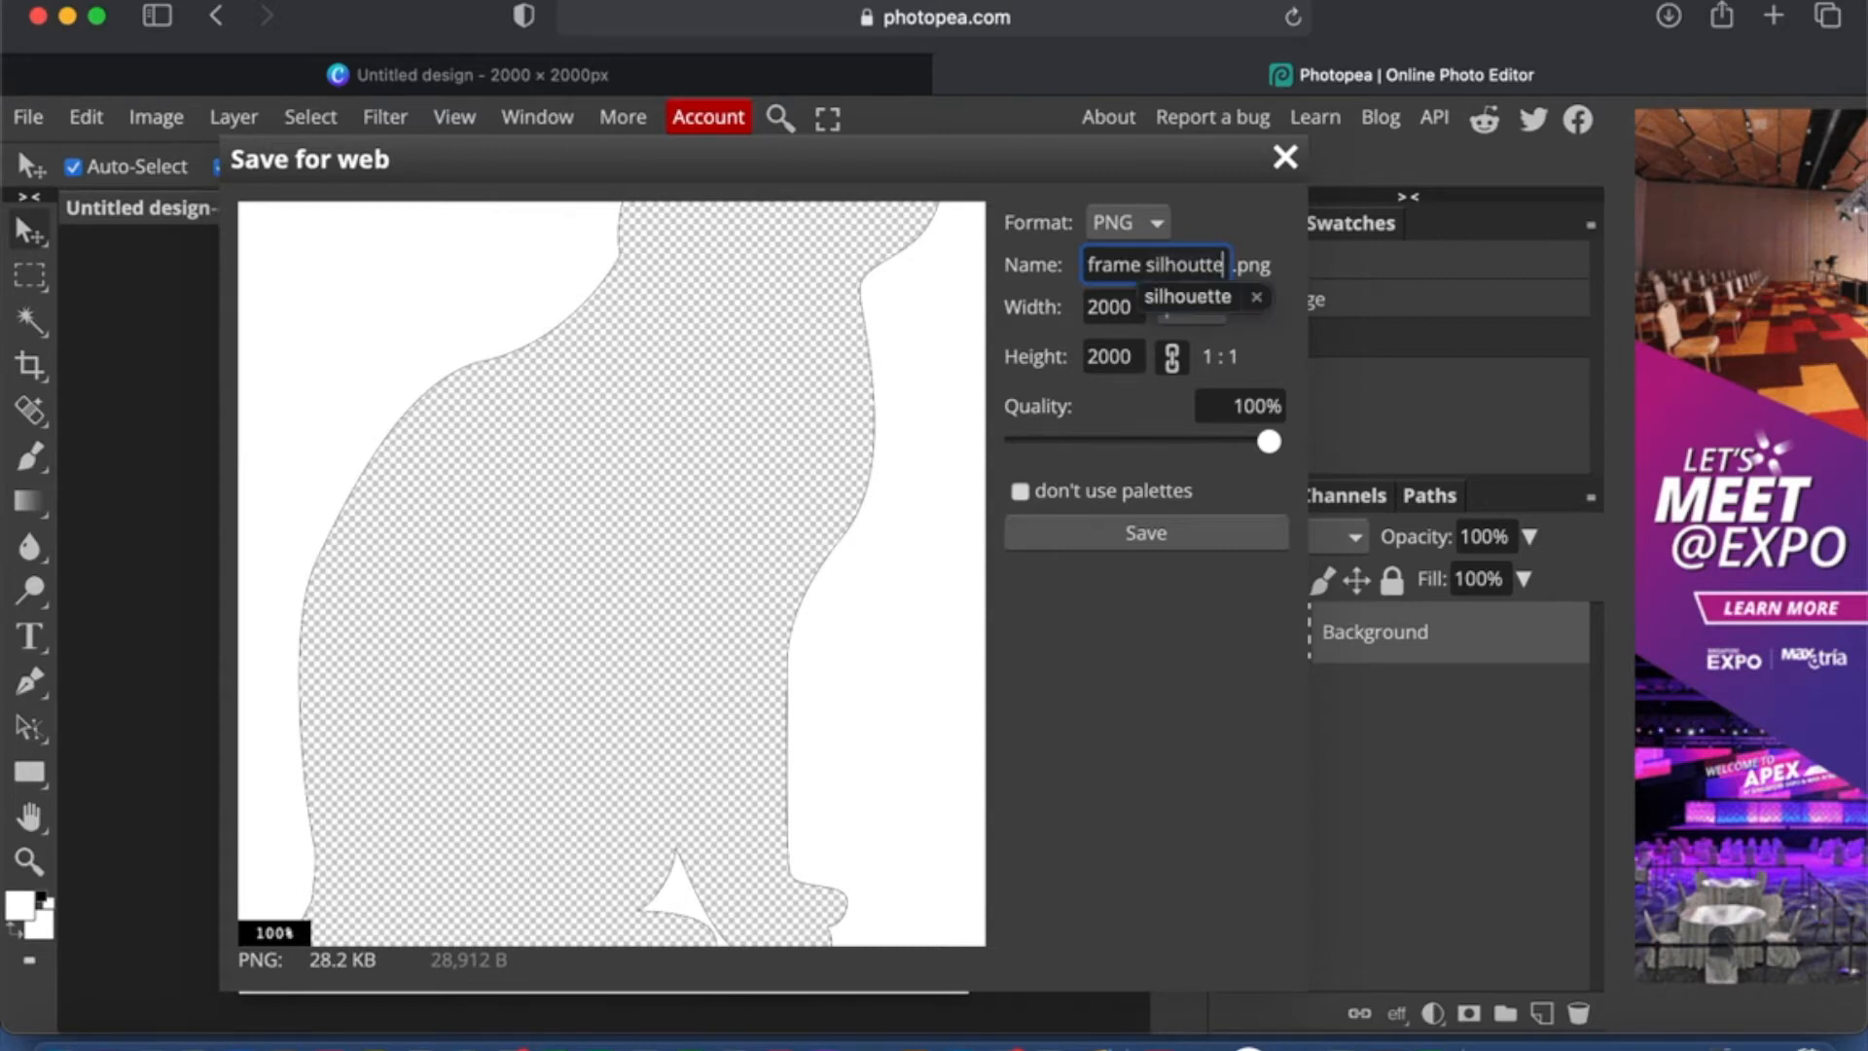
text(cat frame silho)
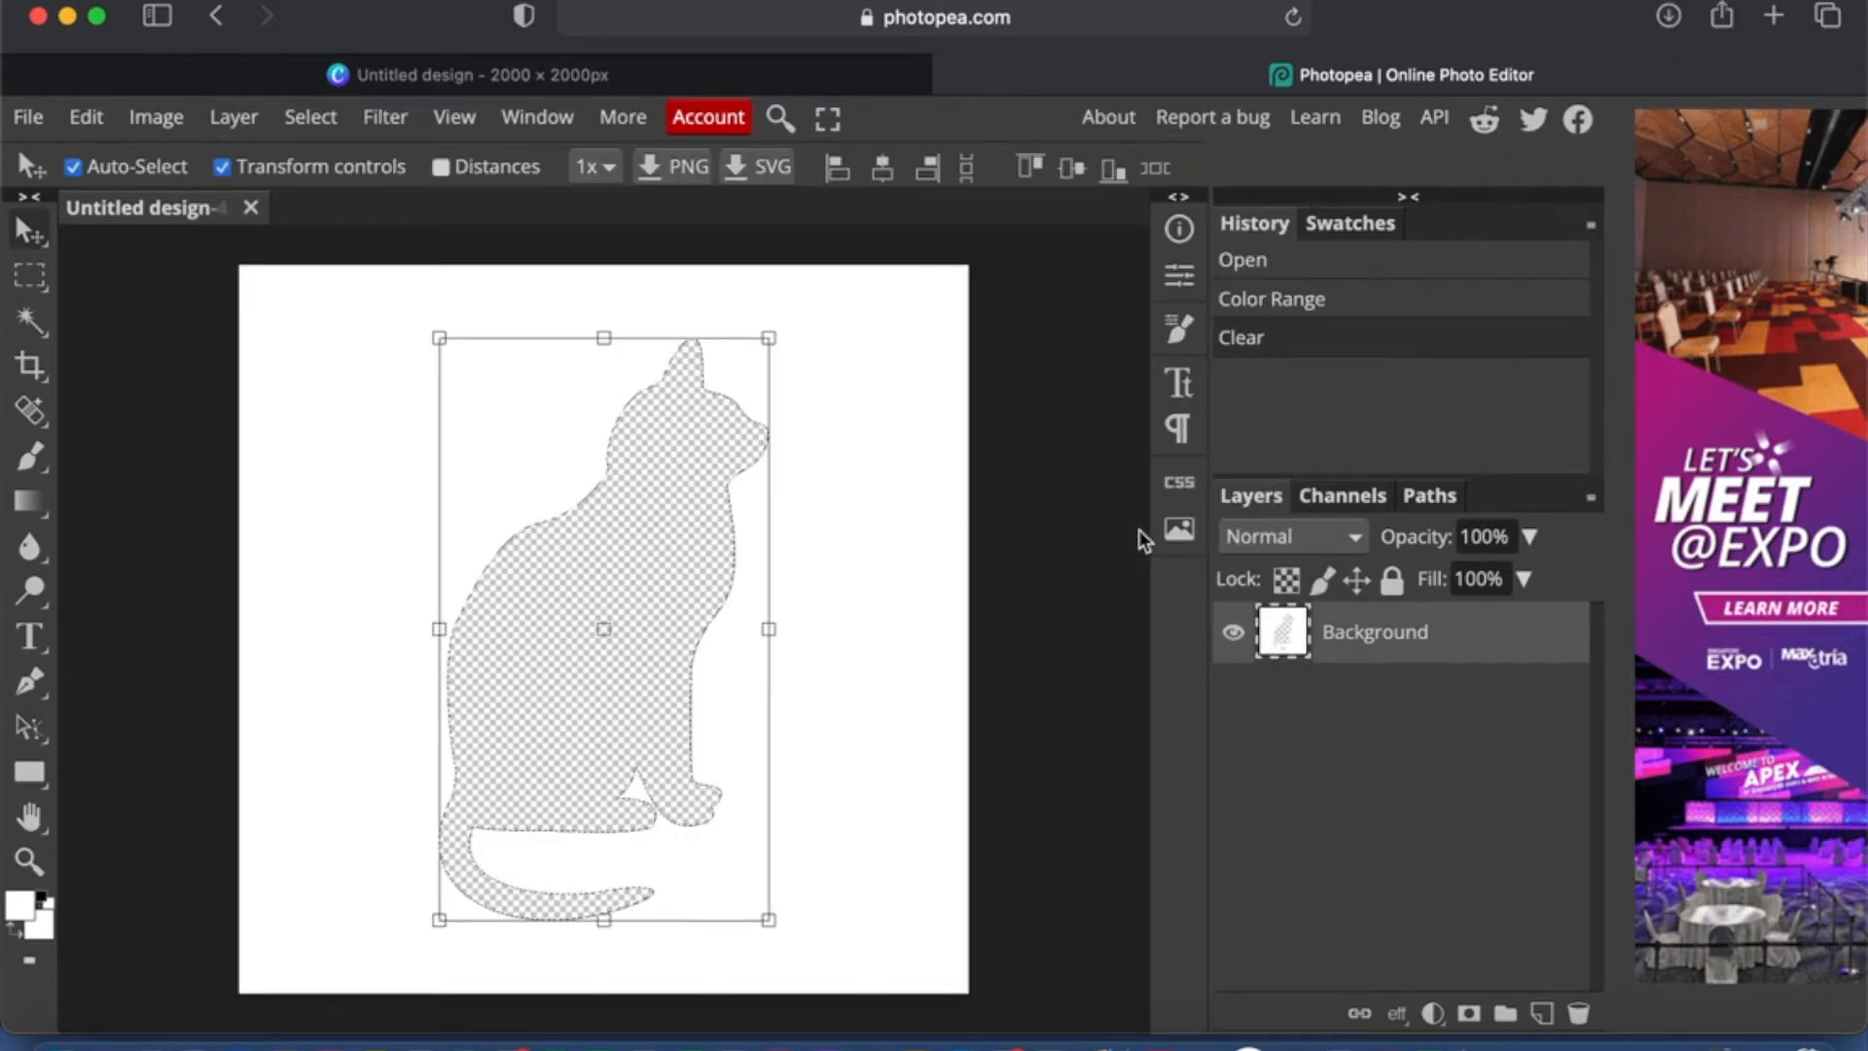
Step: Upload the cat frame PNG to Canva's Uploads and delete the black cat from the page
click(467, 74)
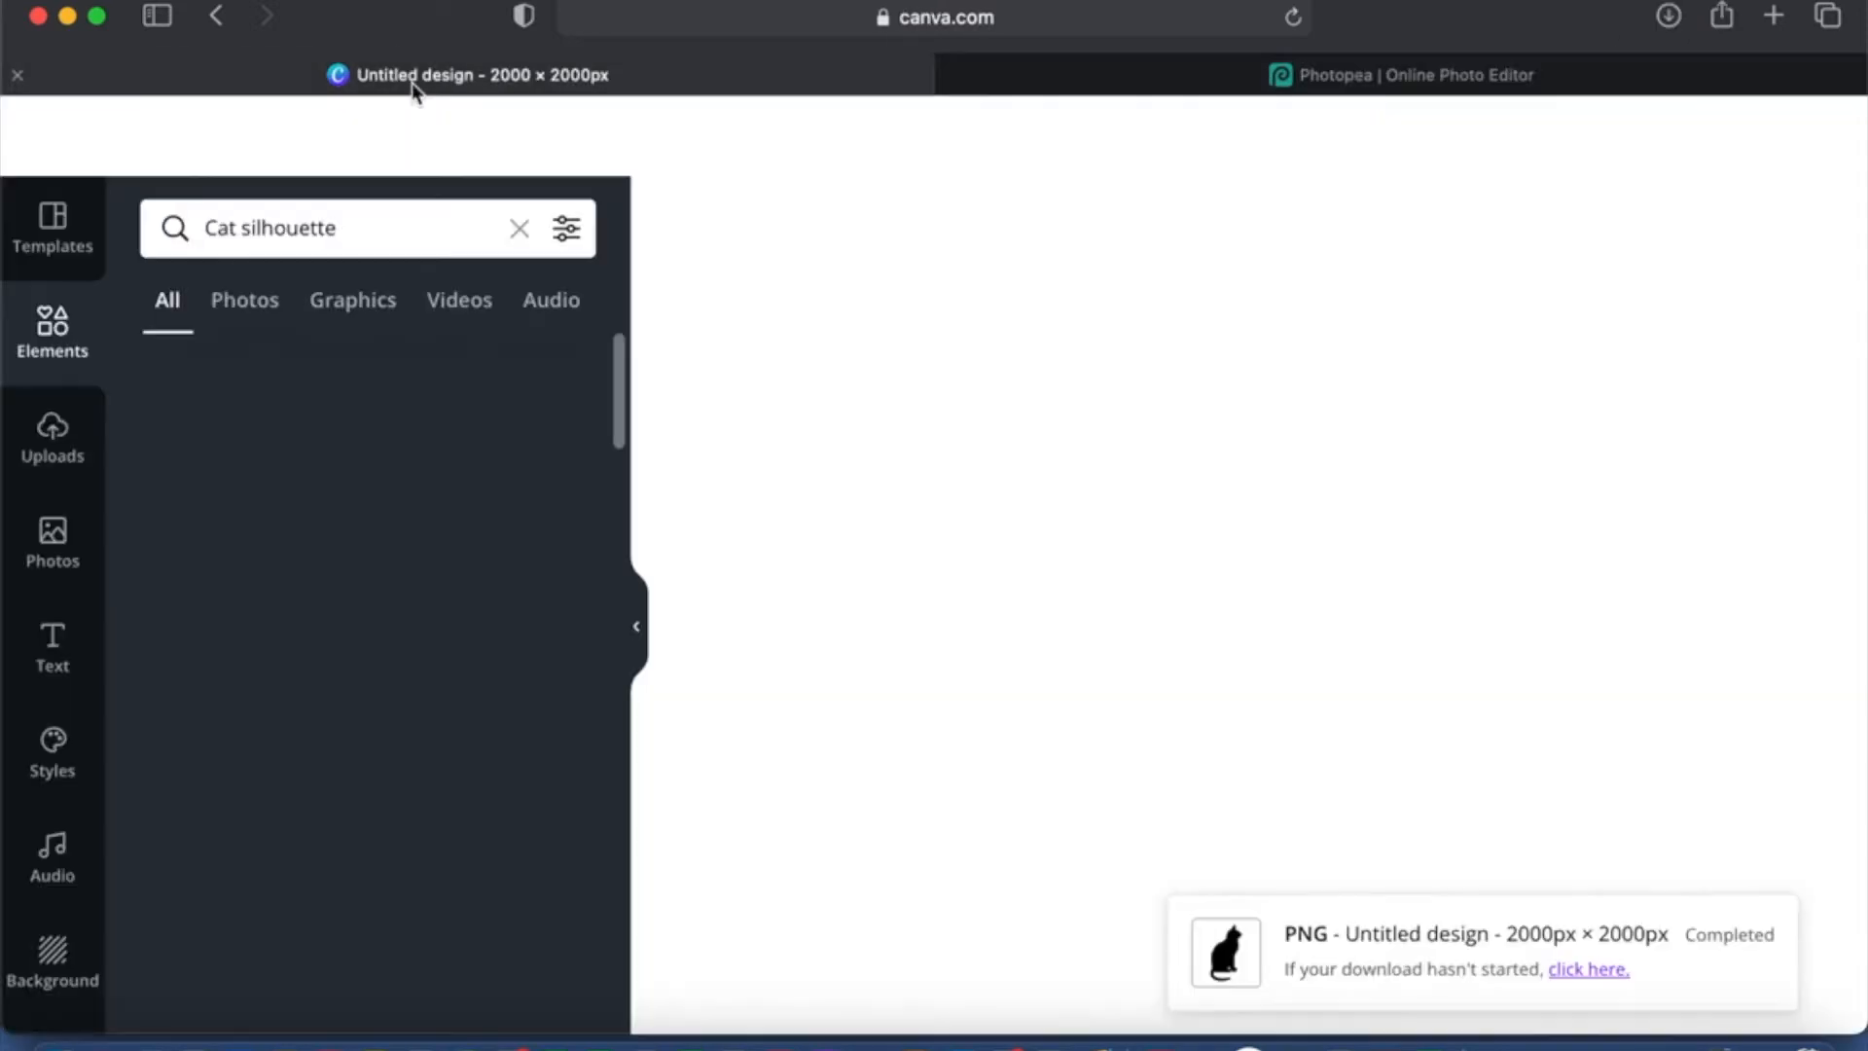
click(52, 441)
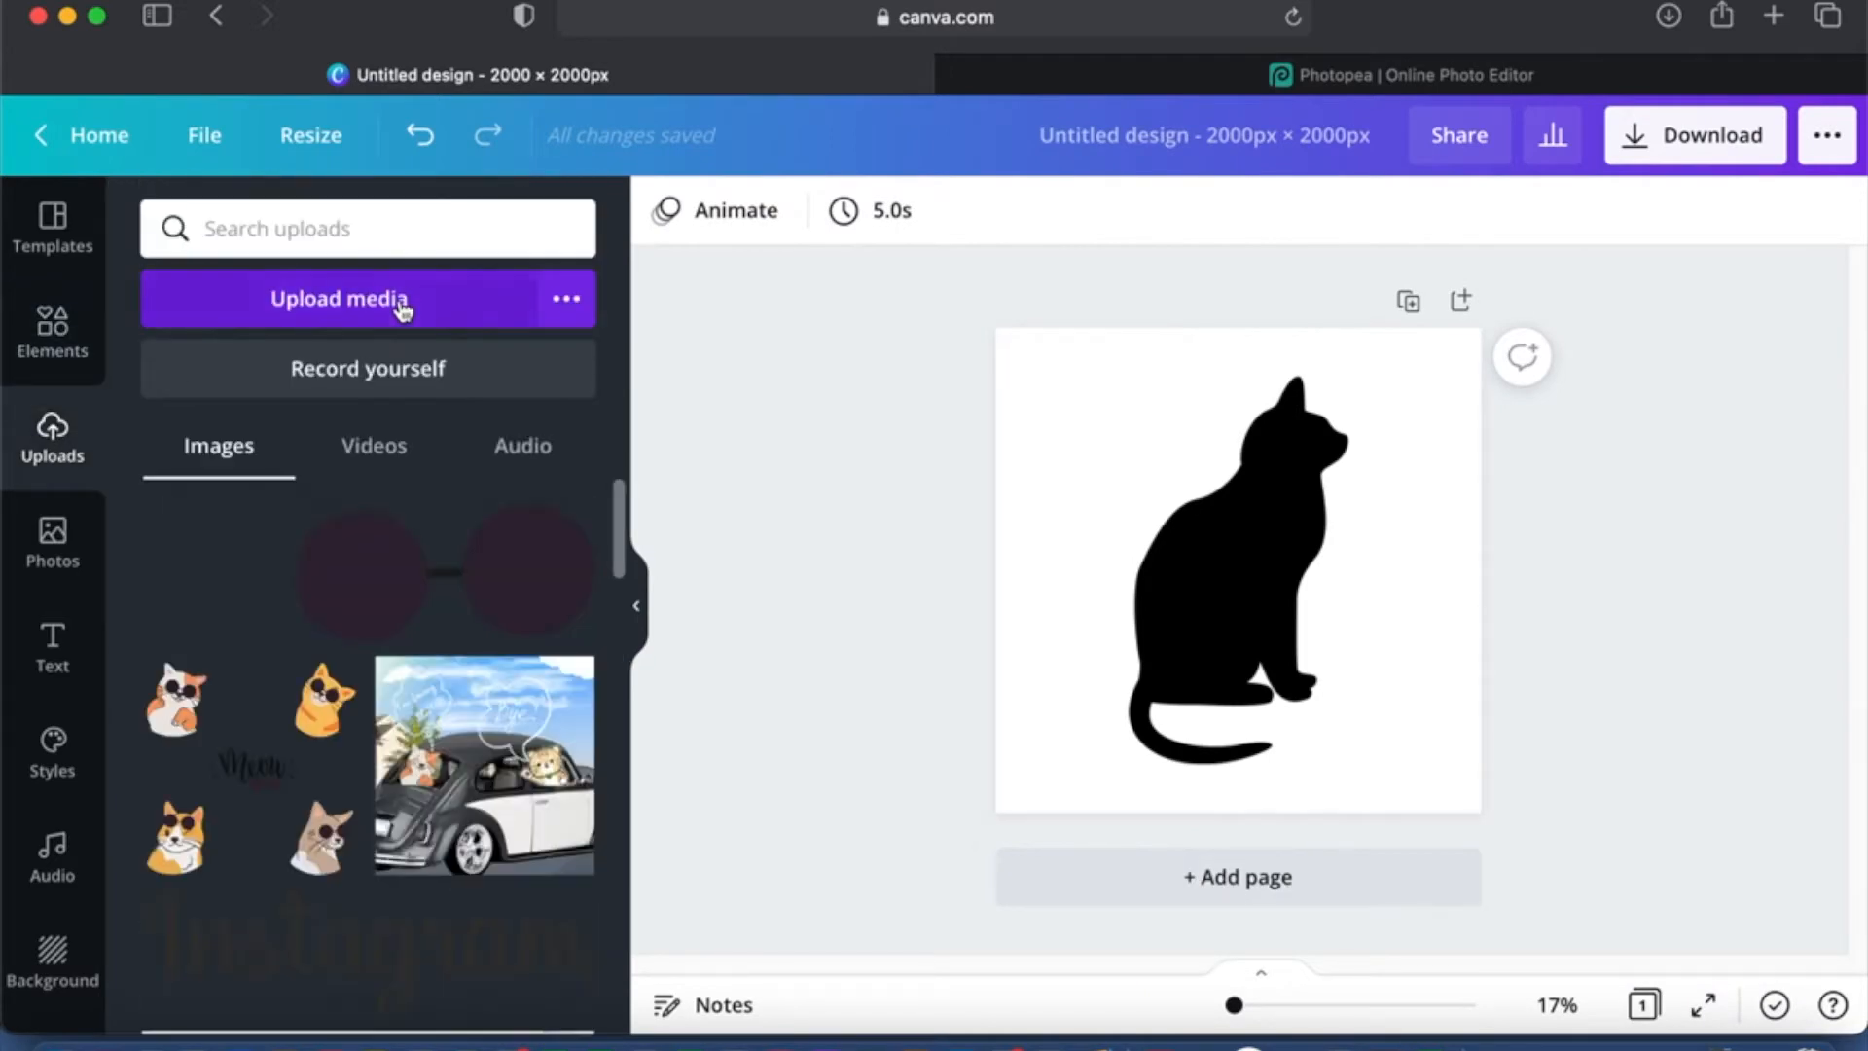
click(343, 300)
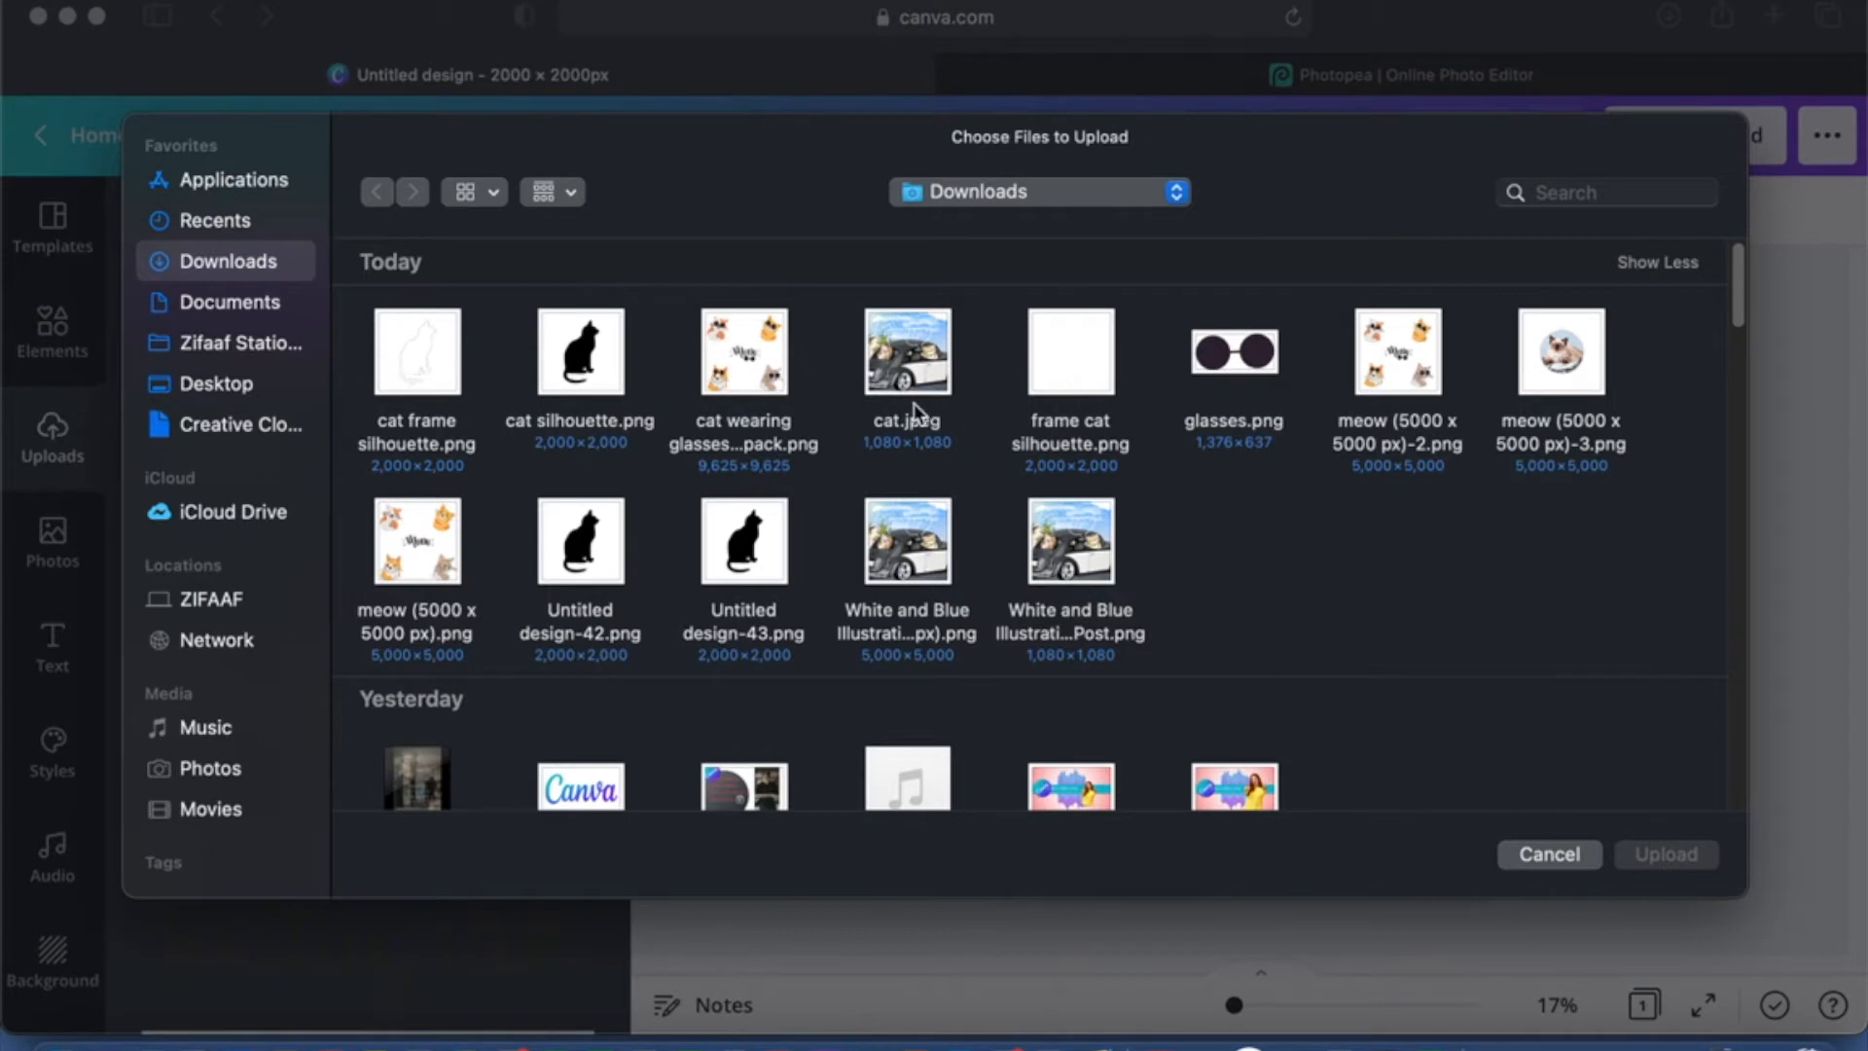
mouse_move(948, 407)
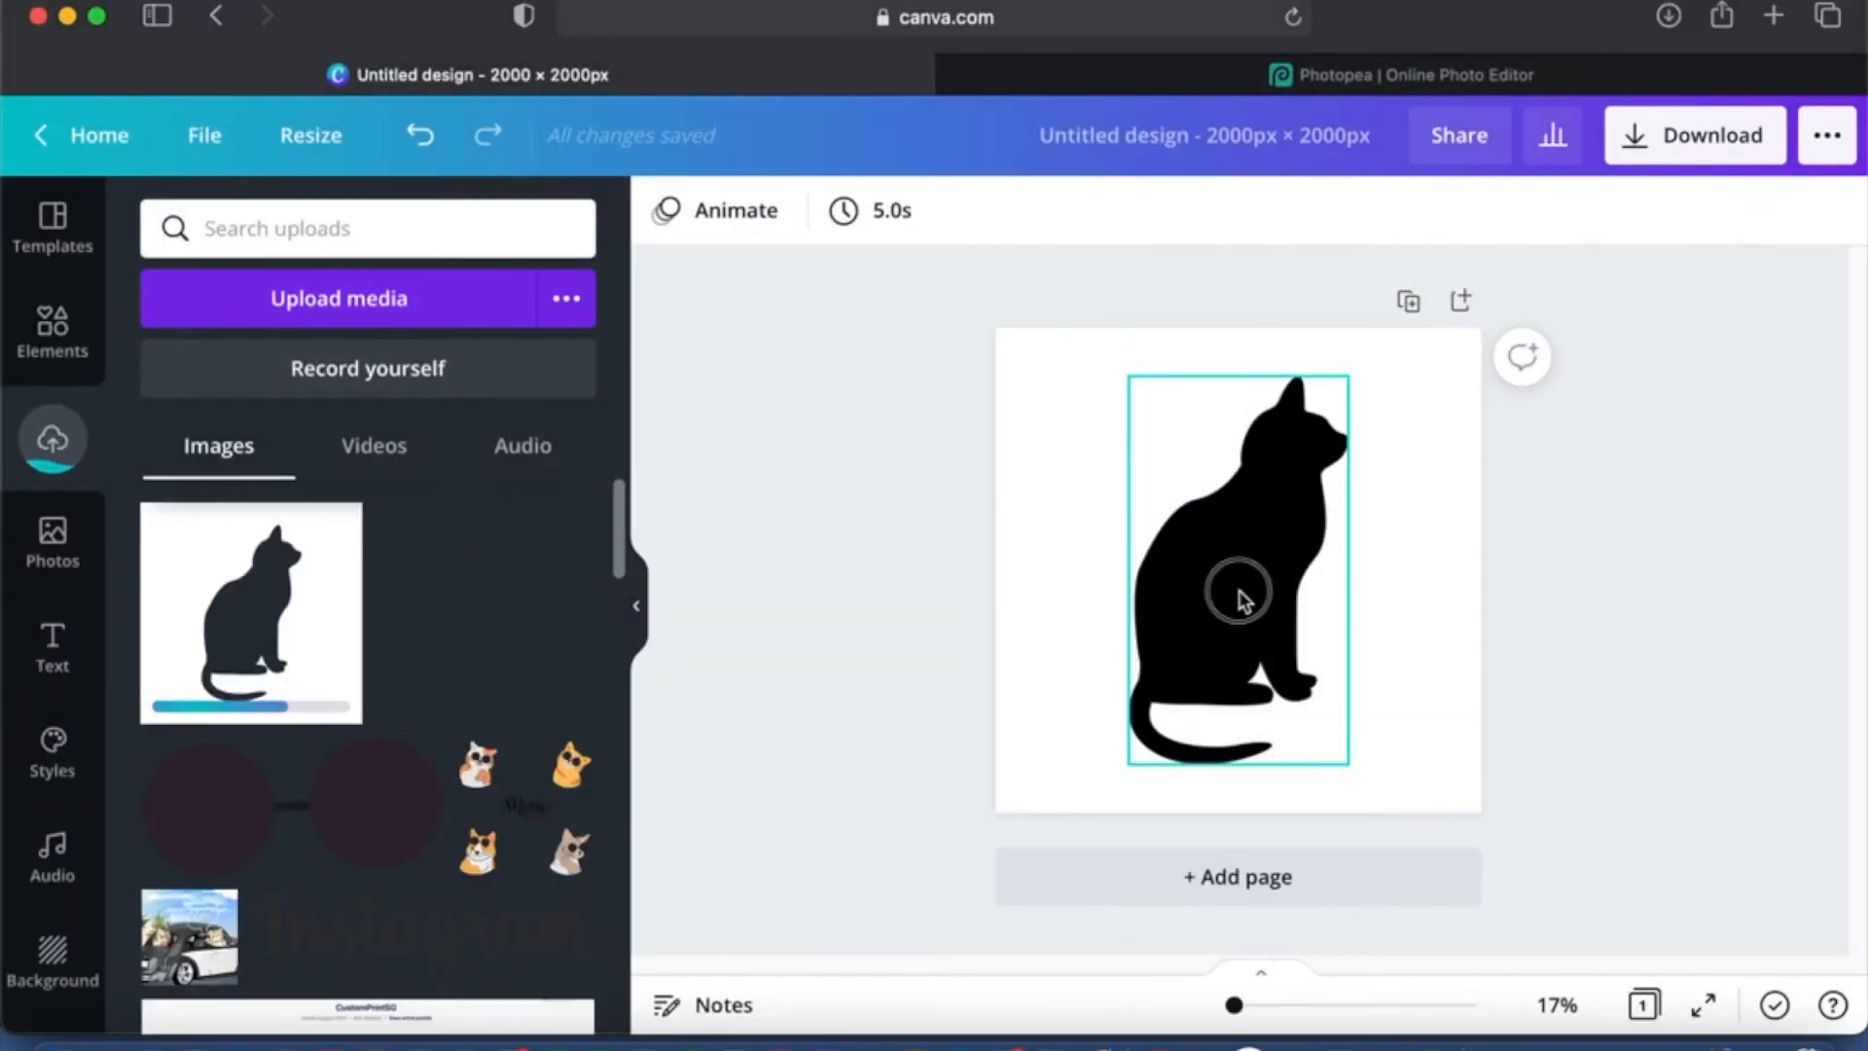
key(delete)
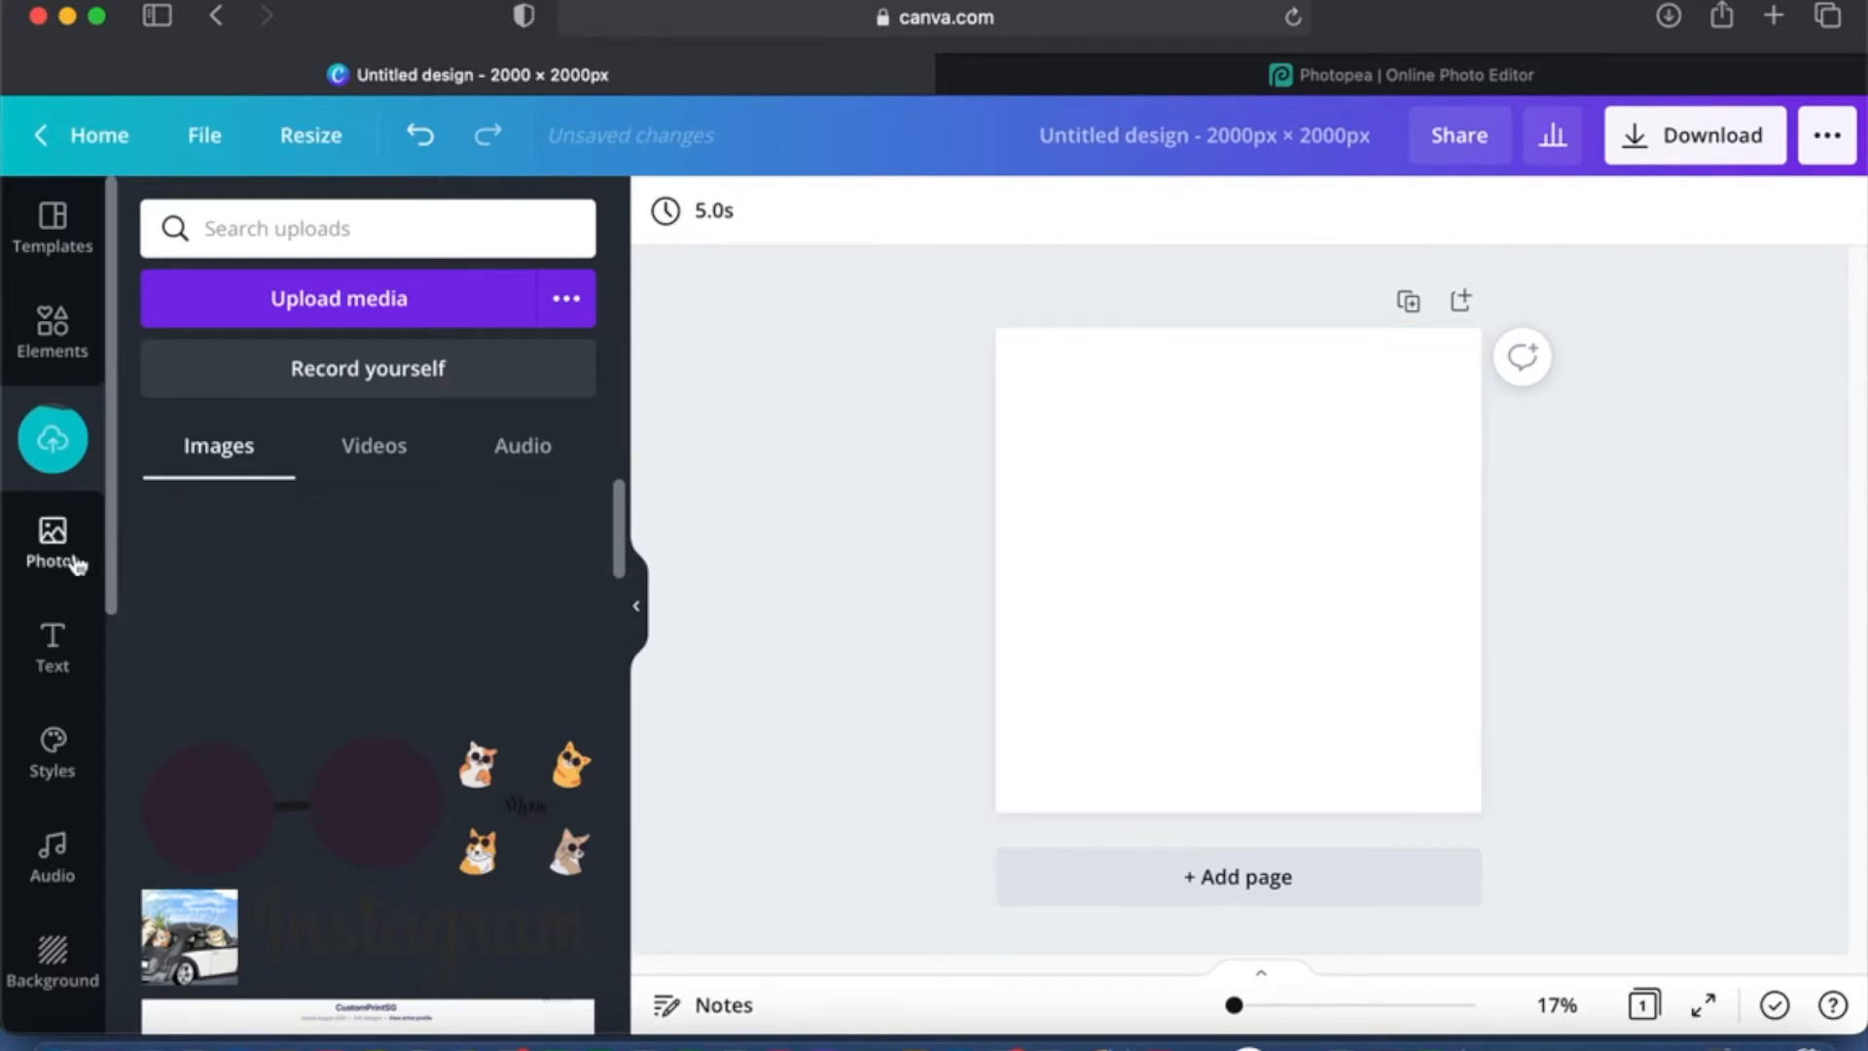
Step: Add the gift-box stock photo, then layer the uploaded cat frame image over it
click(52, 543)
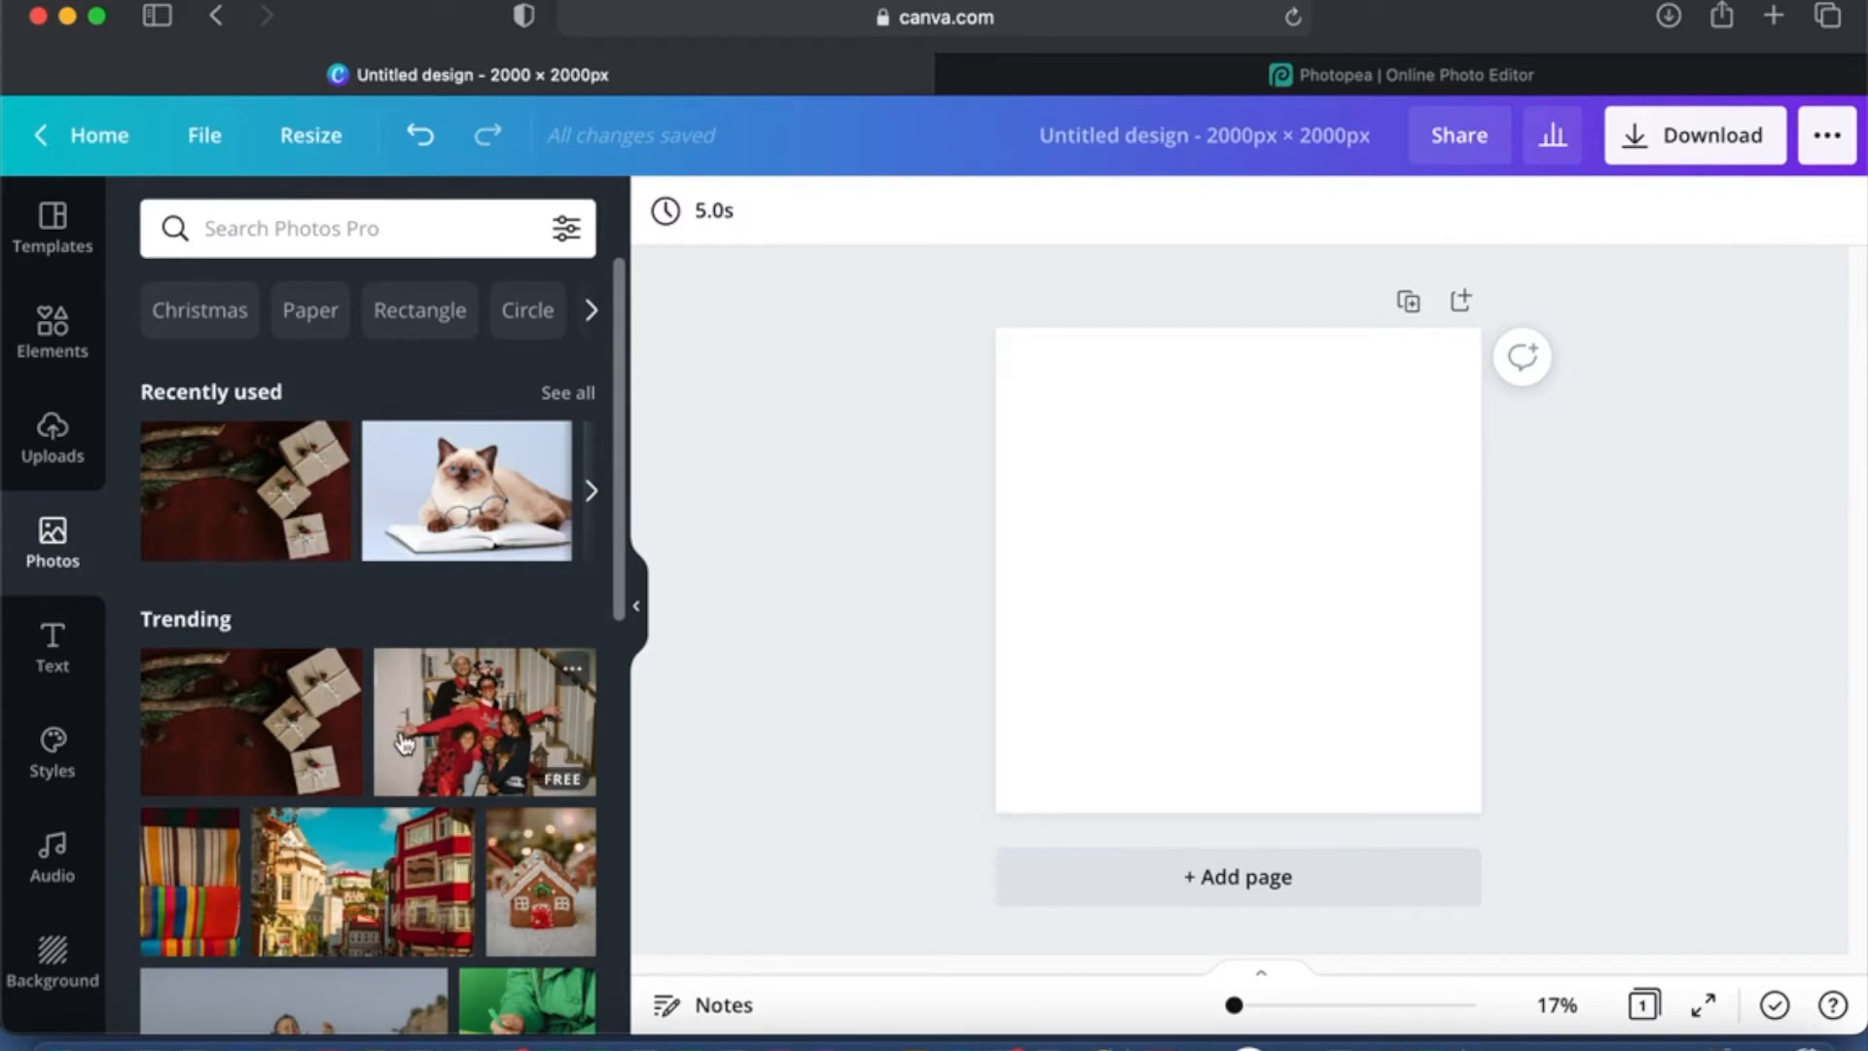
mouse_move(500, 723)
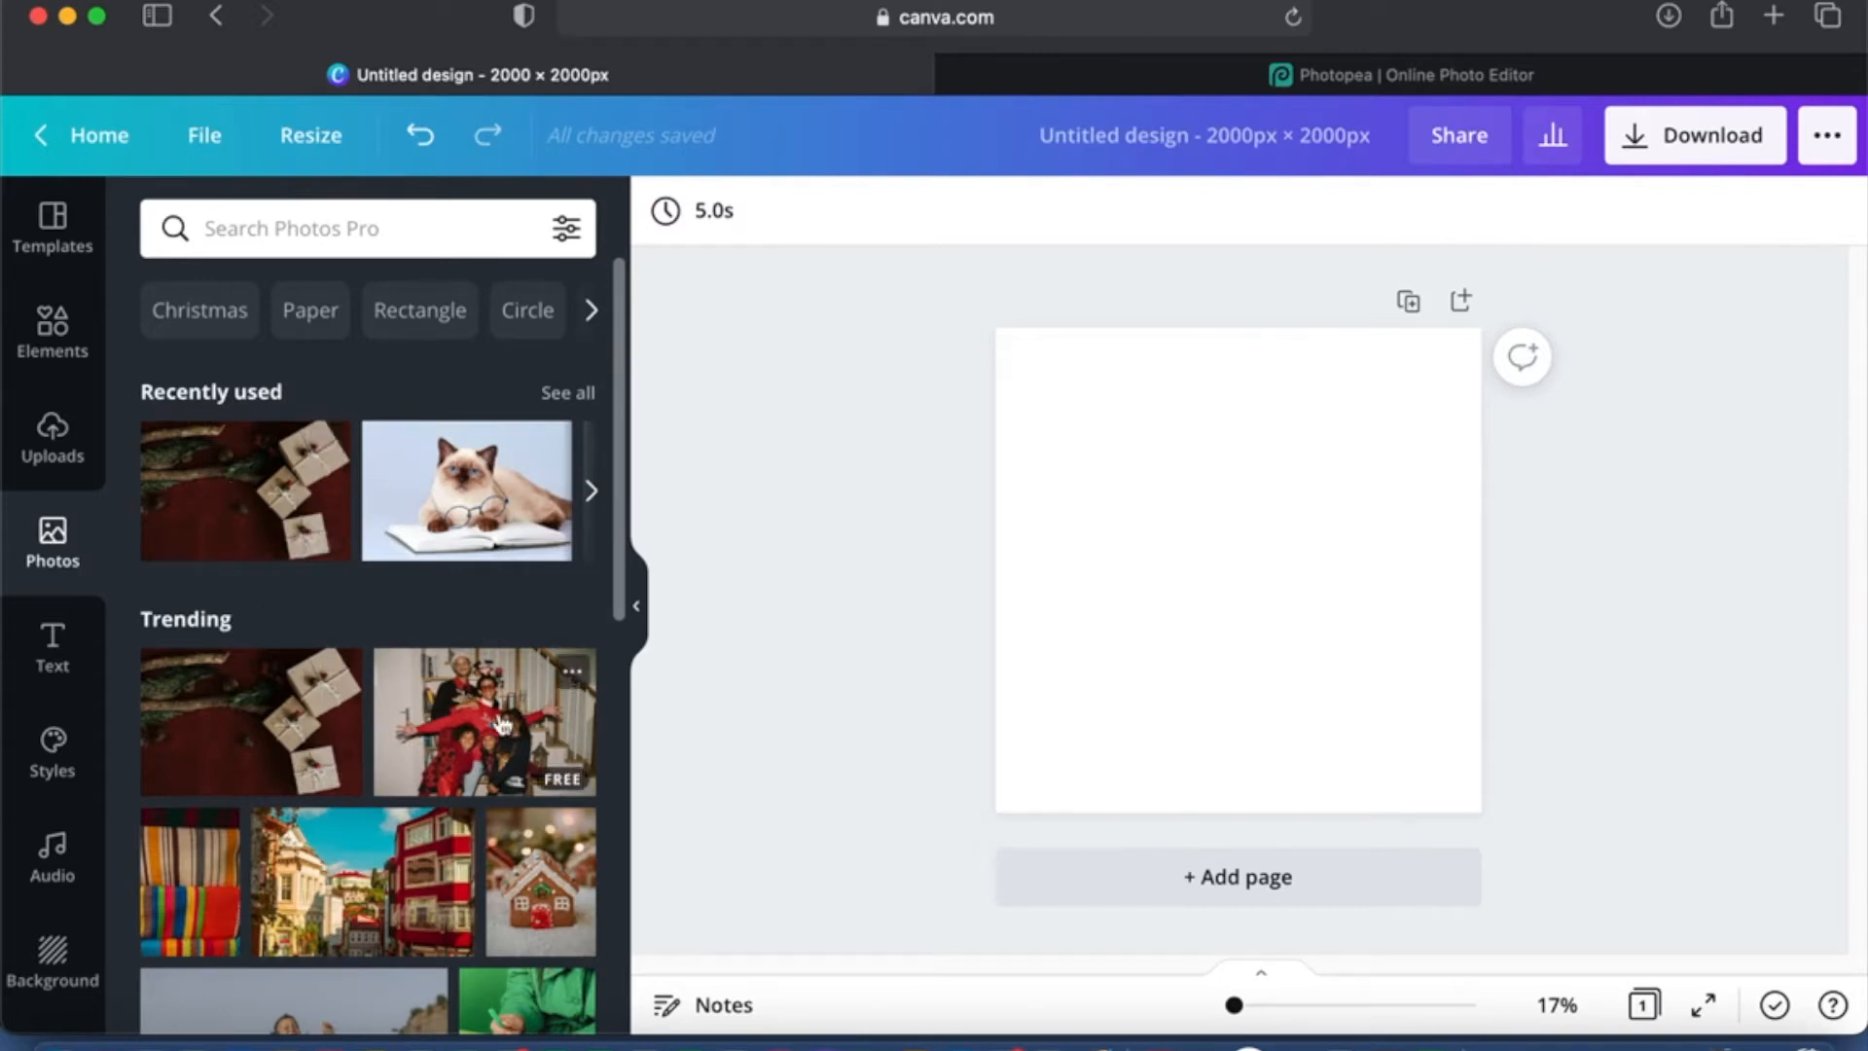
click(251, 720)
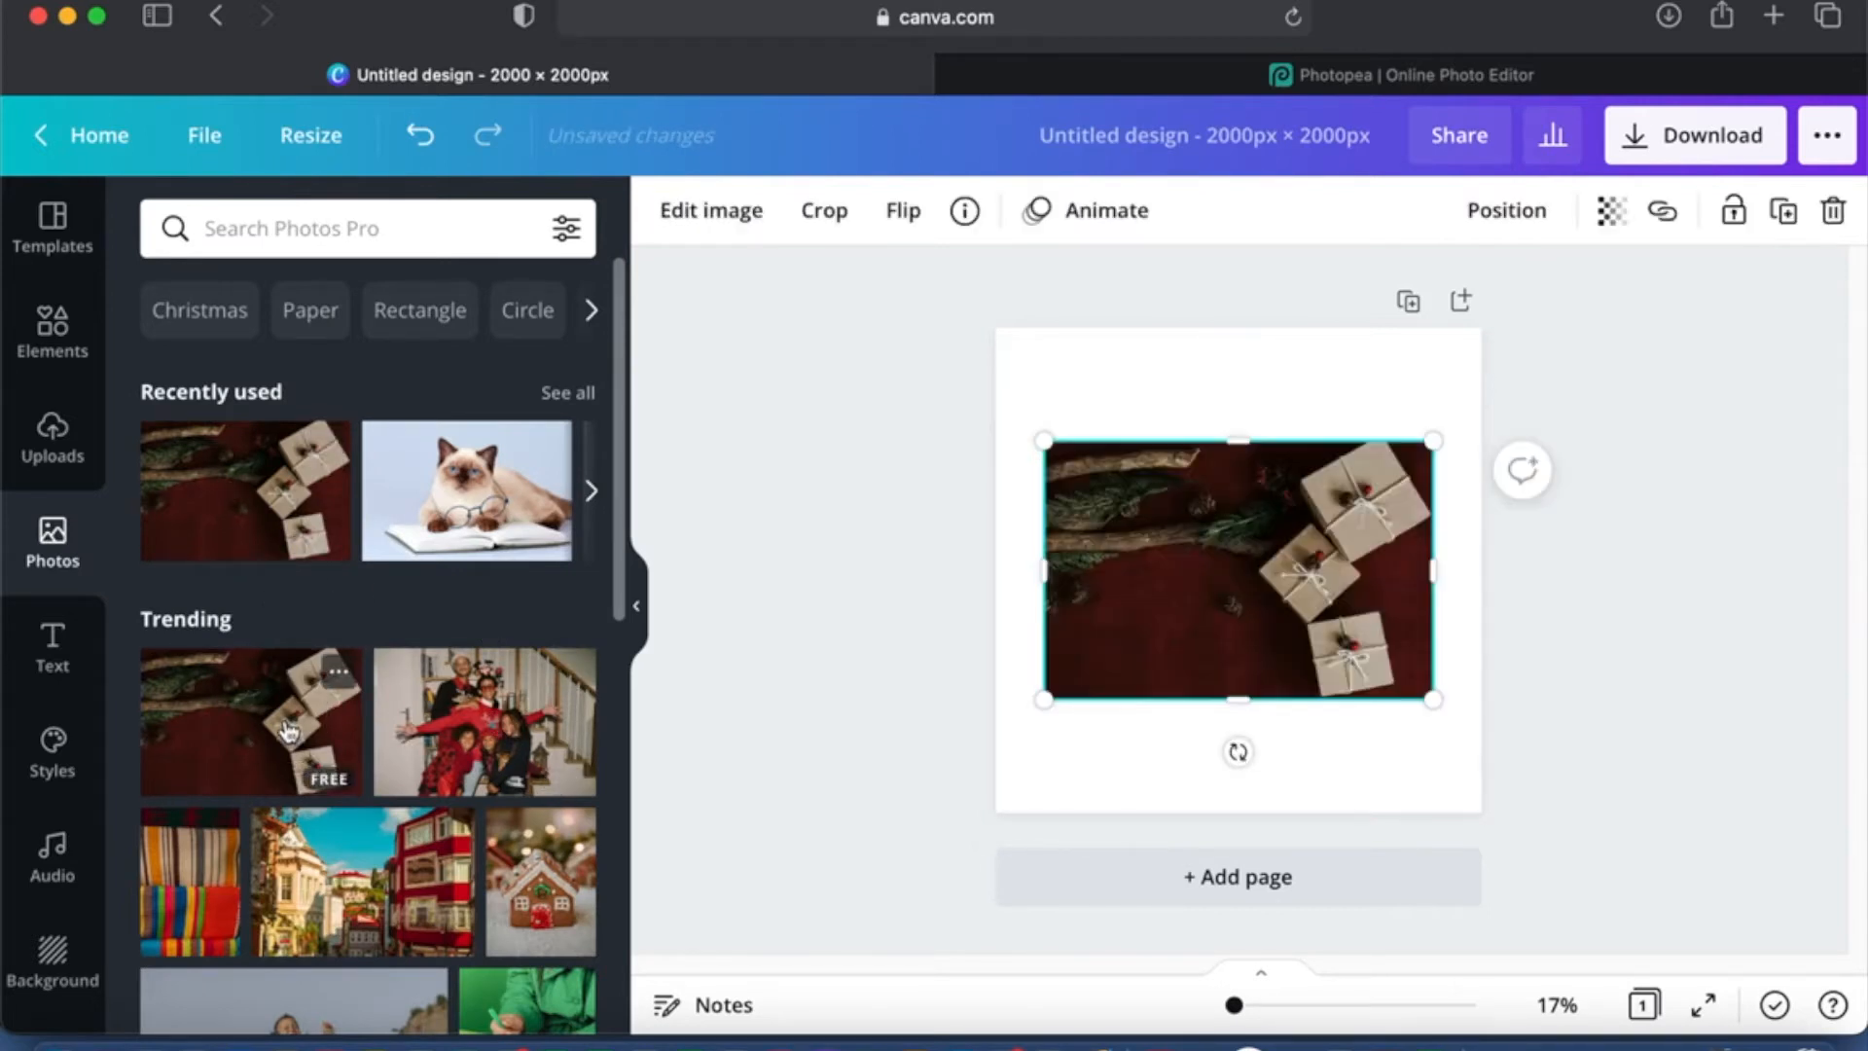
click(51, 438)
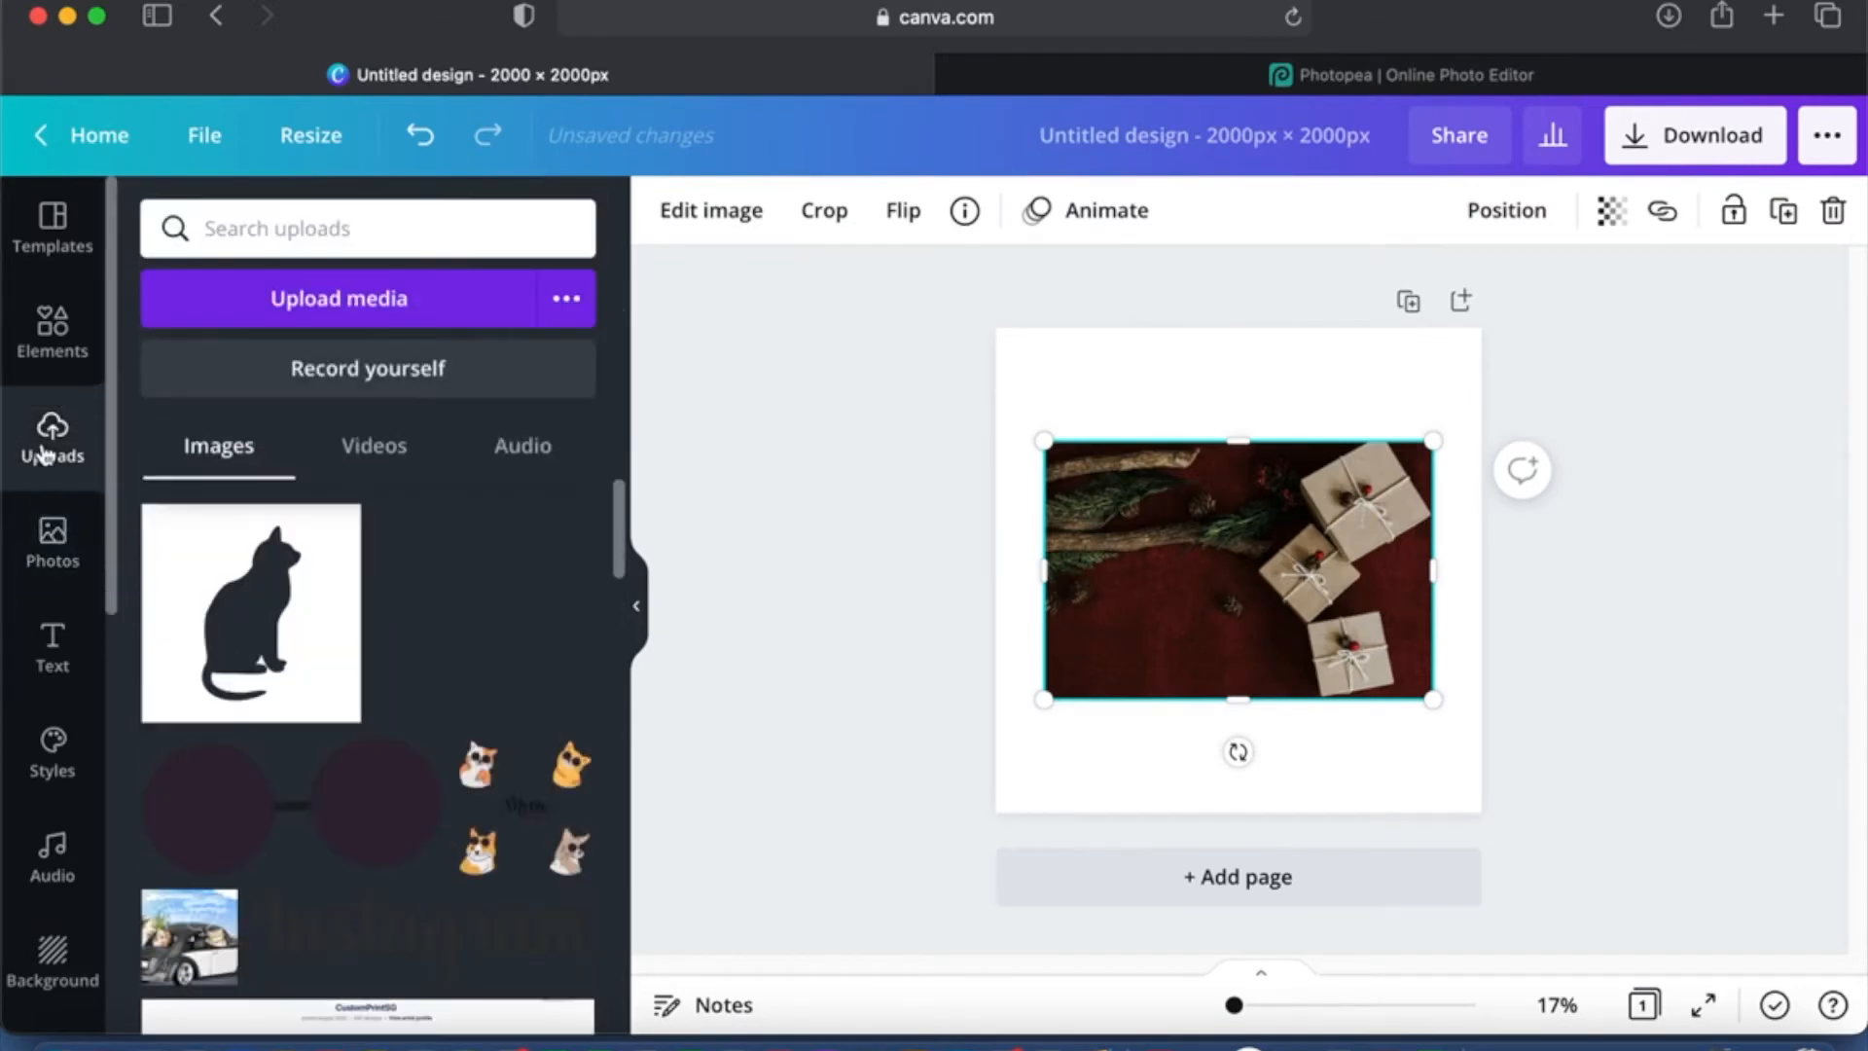
mouse_move(277, 591)
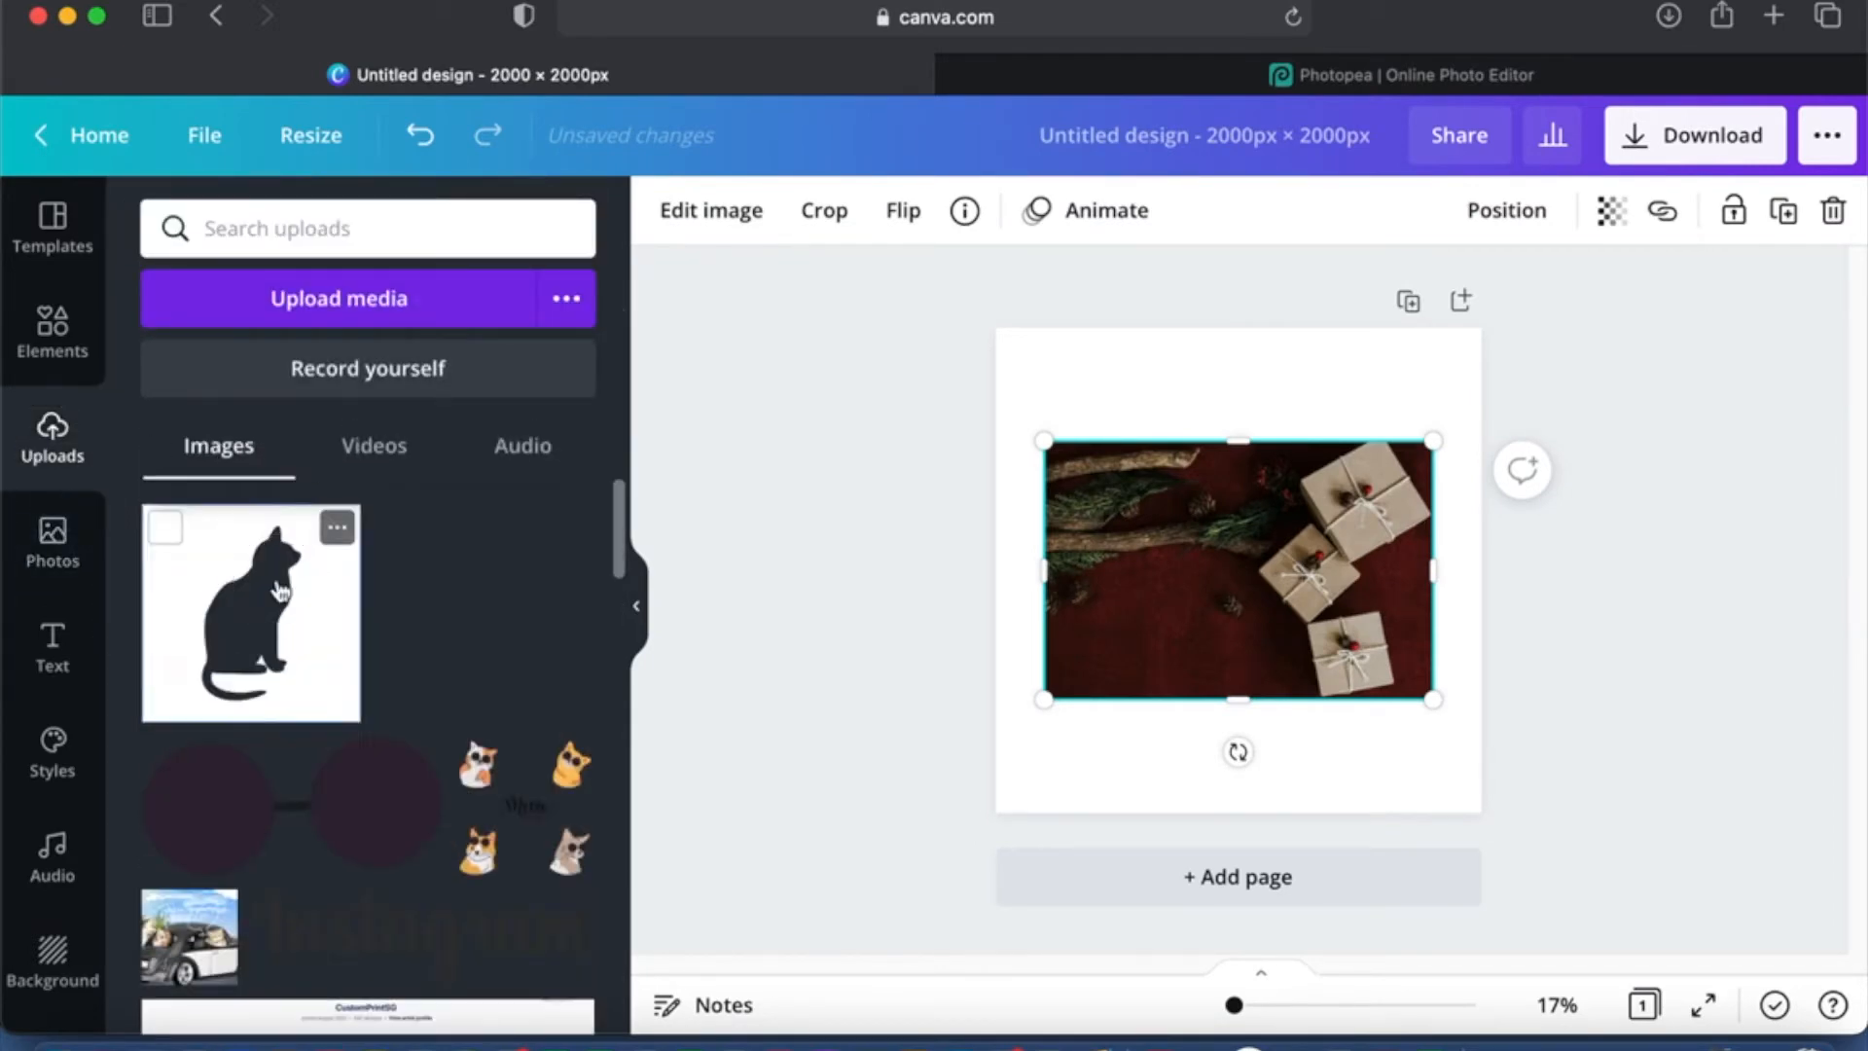
click(251, 611)
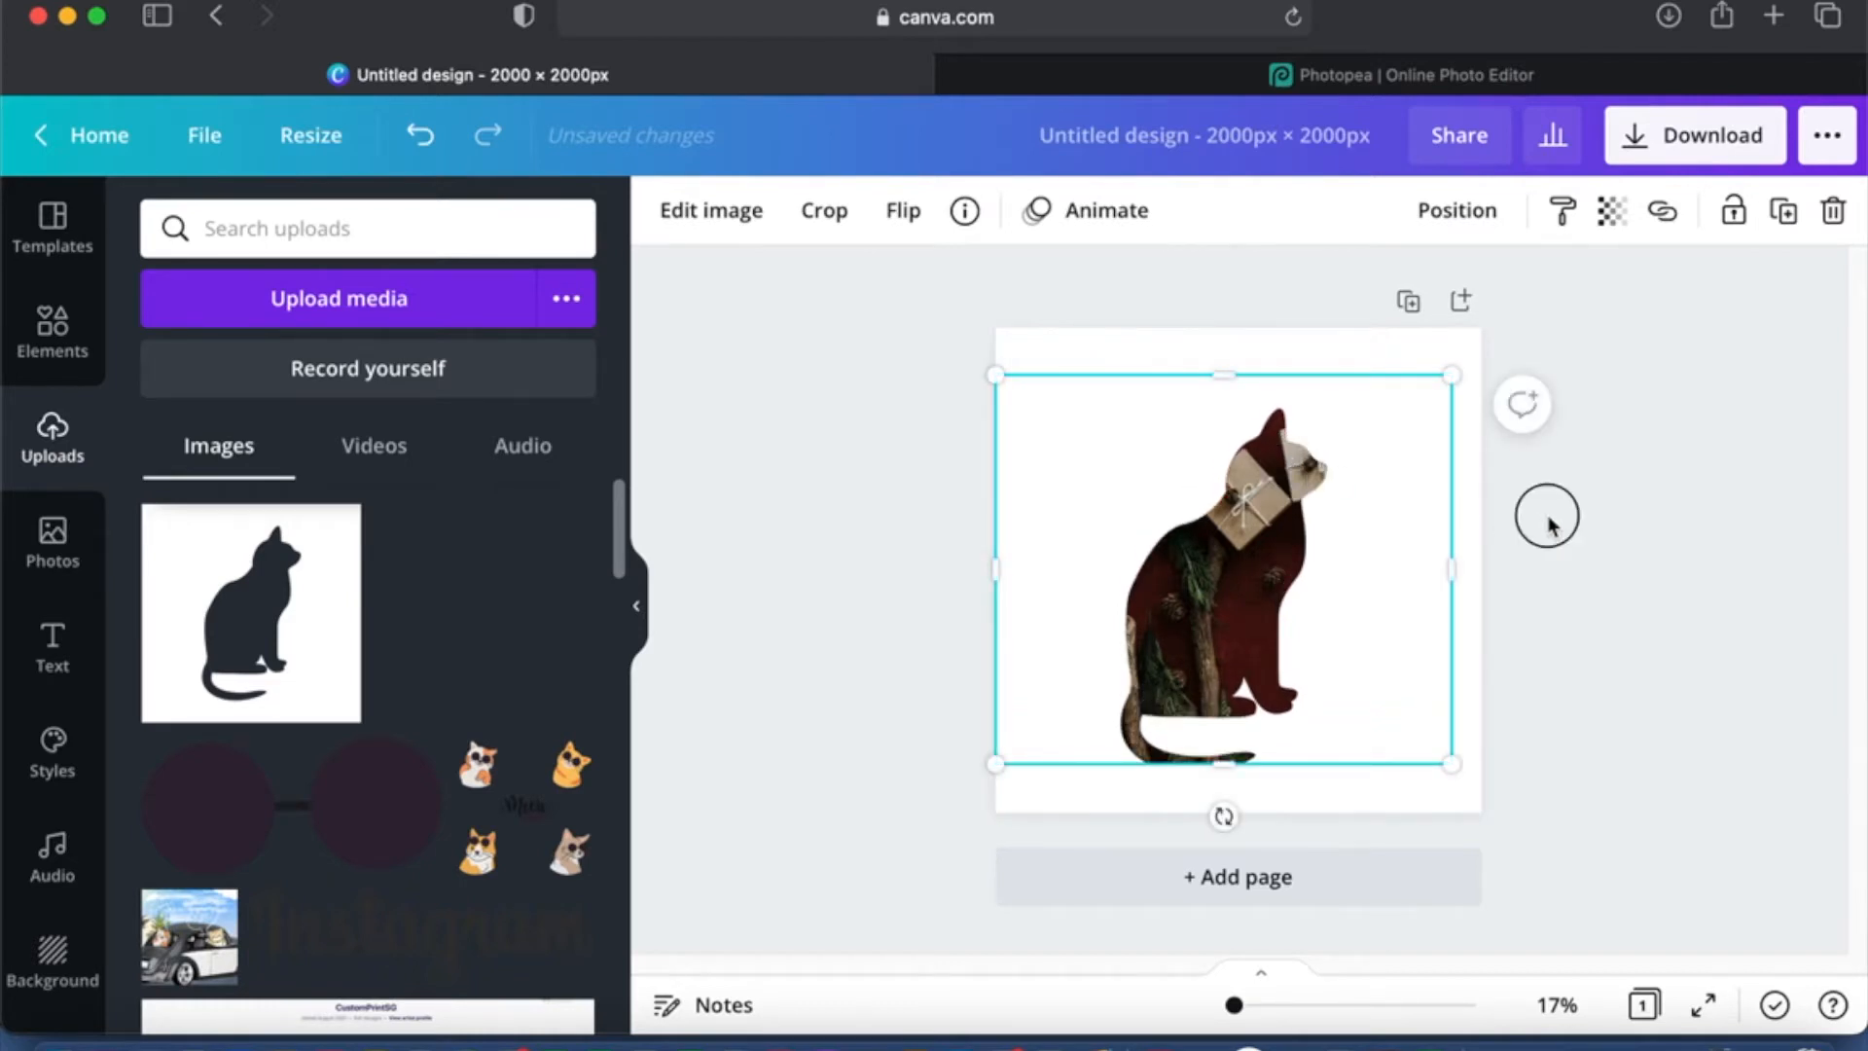
Step: Shift the cat design slightly right so the gift boxes sit across the cat's head
click(1546, 517)
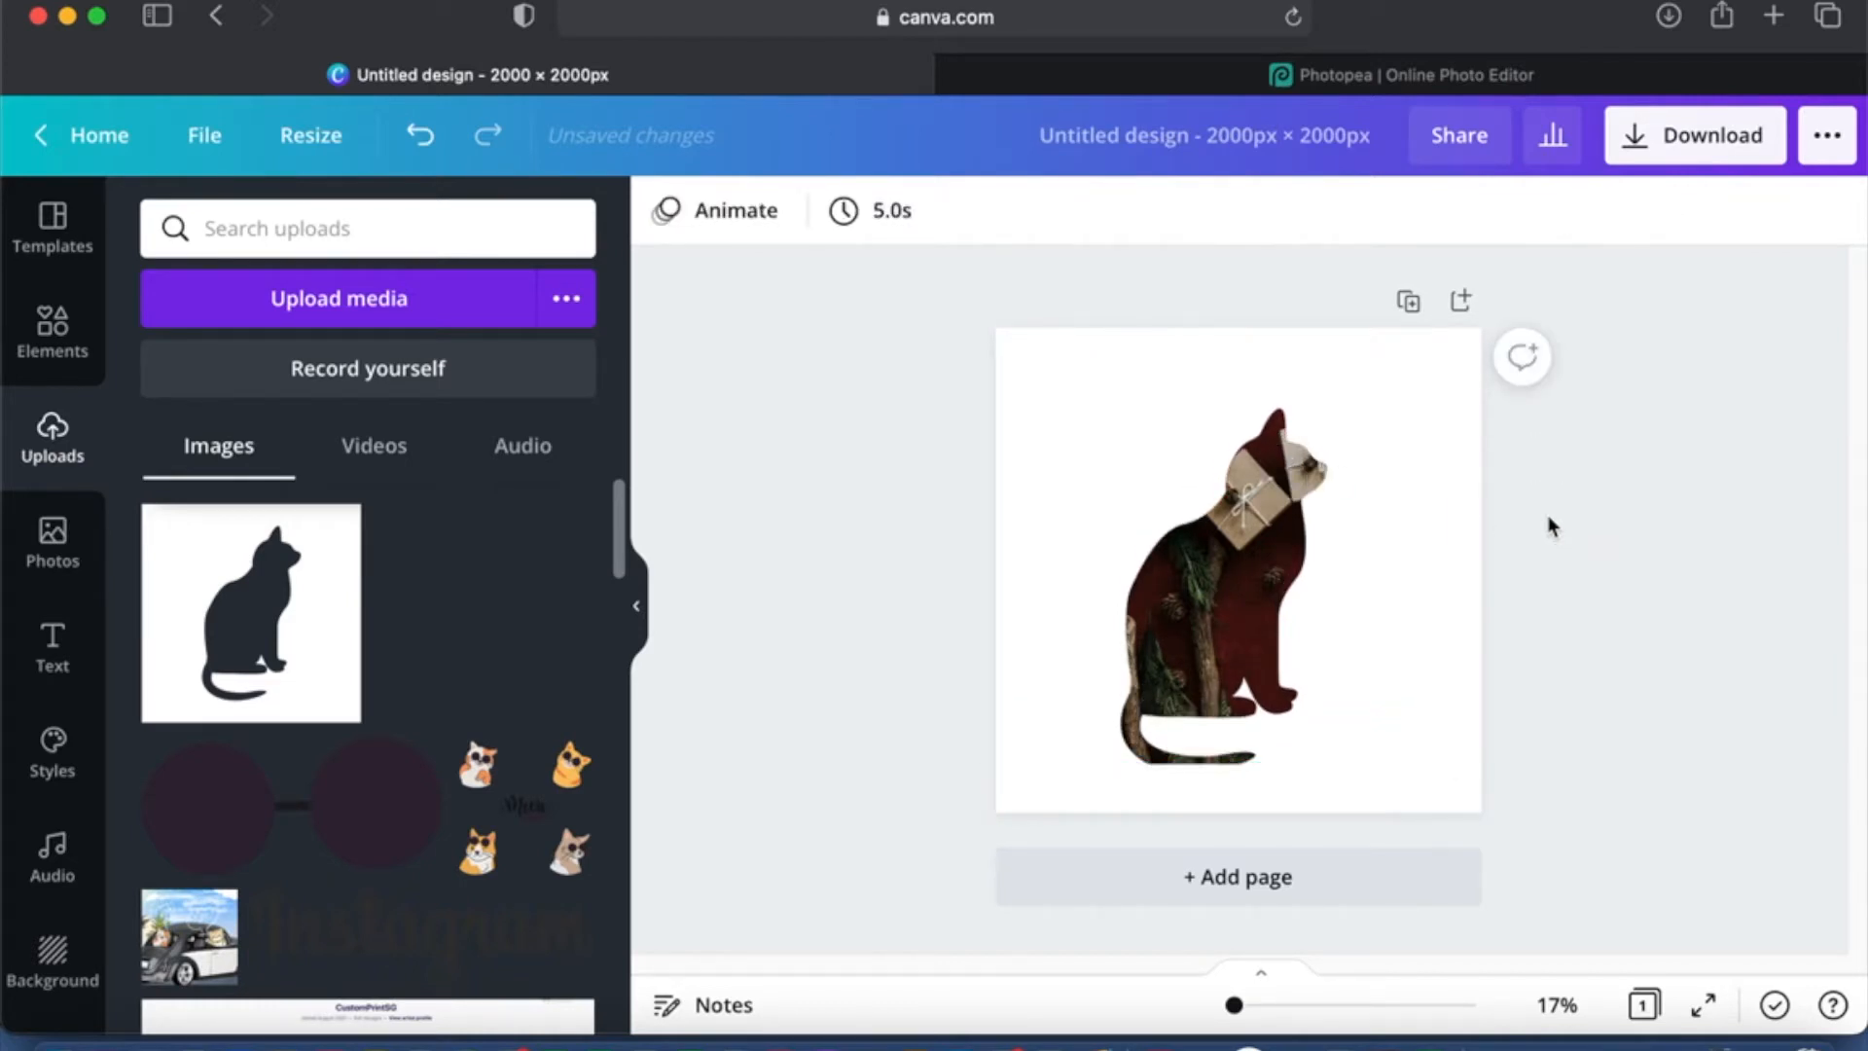
click(1239, 566)
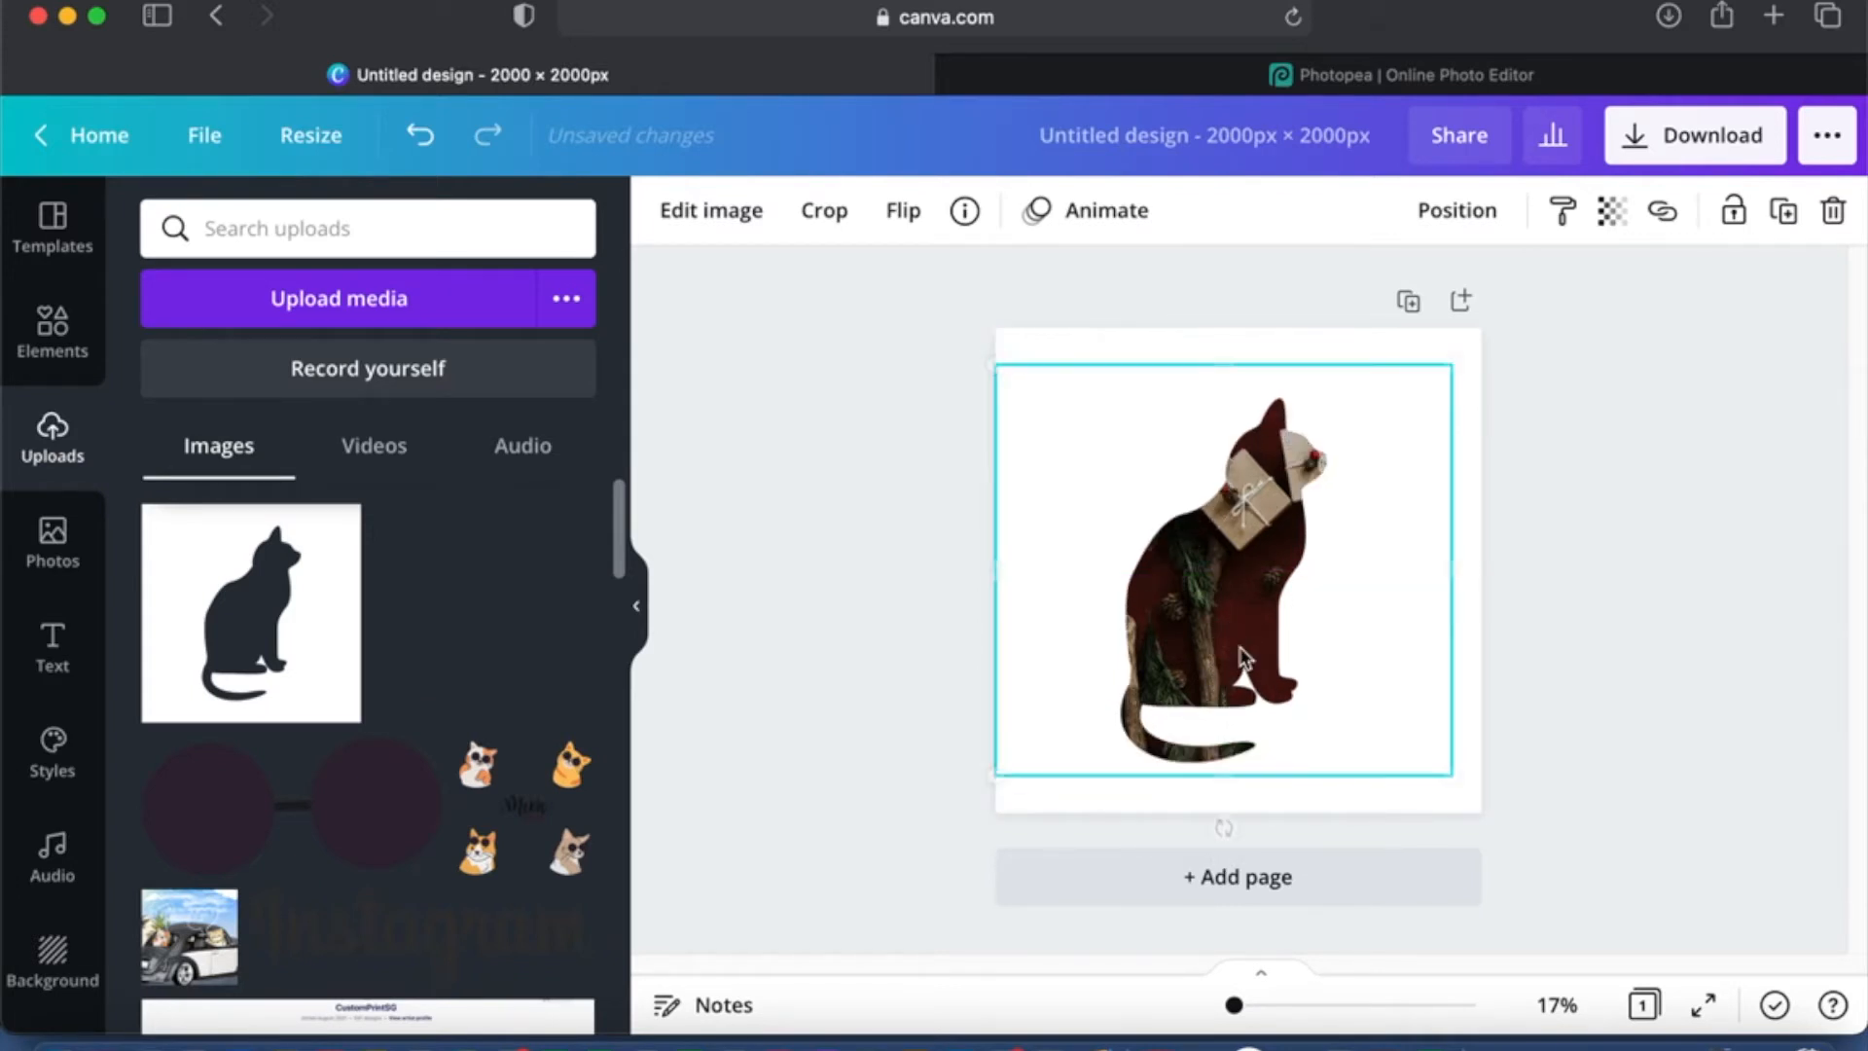
click(1541, 640)
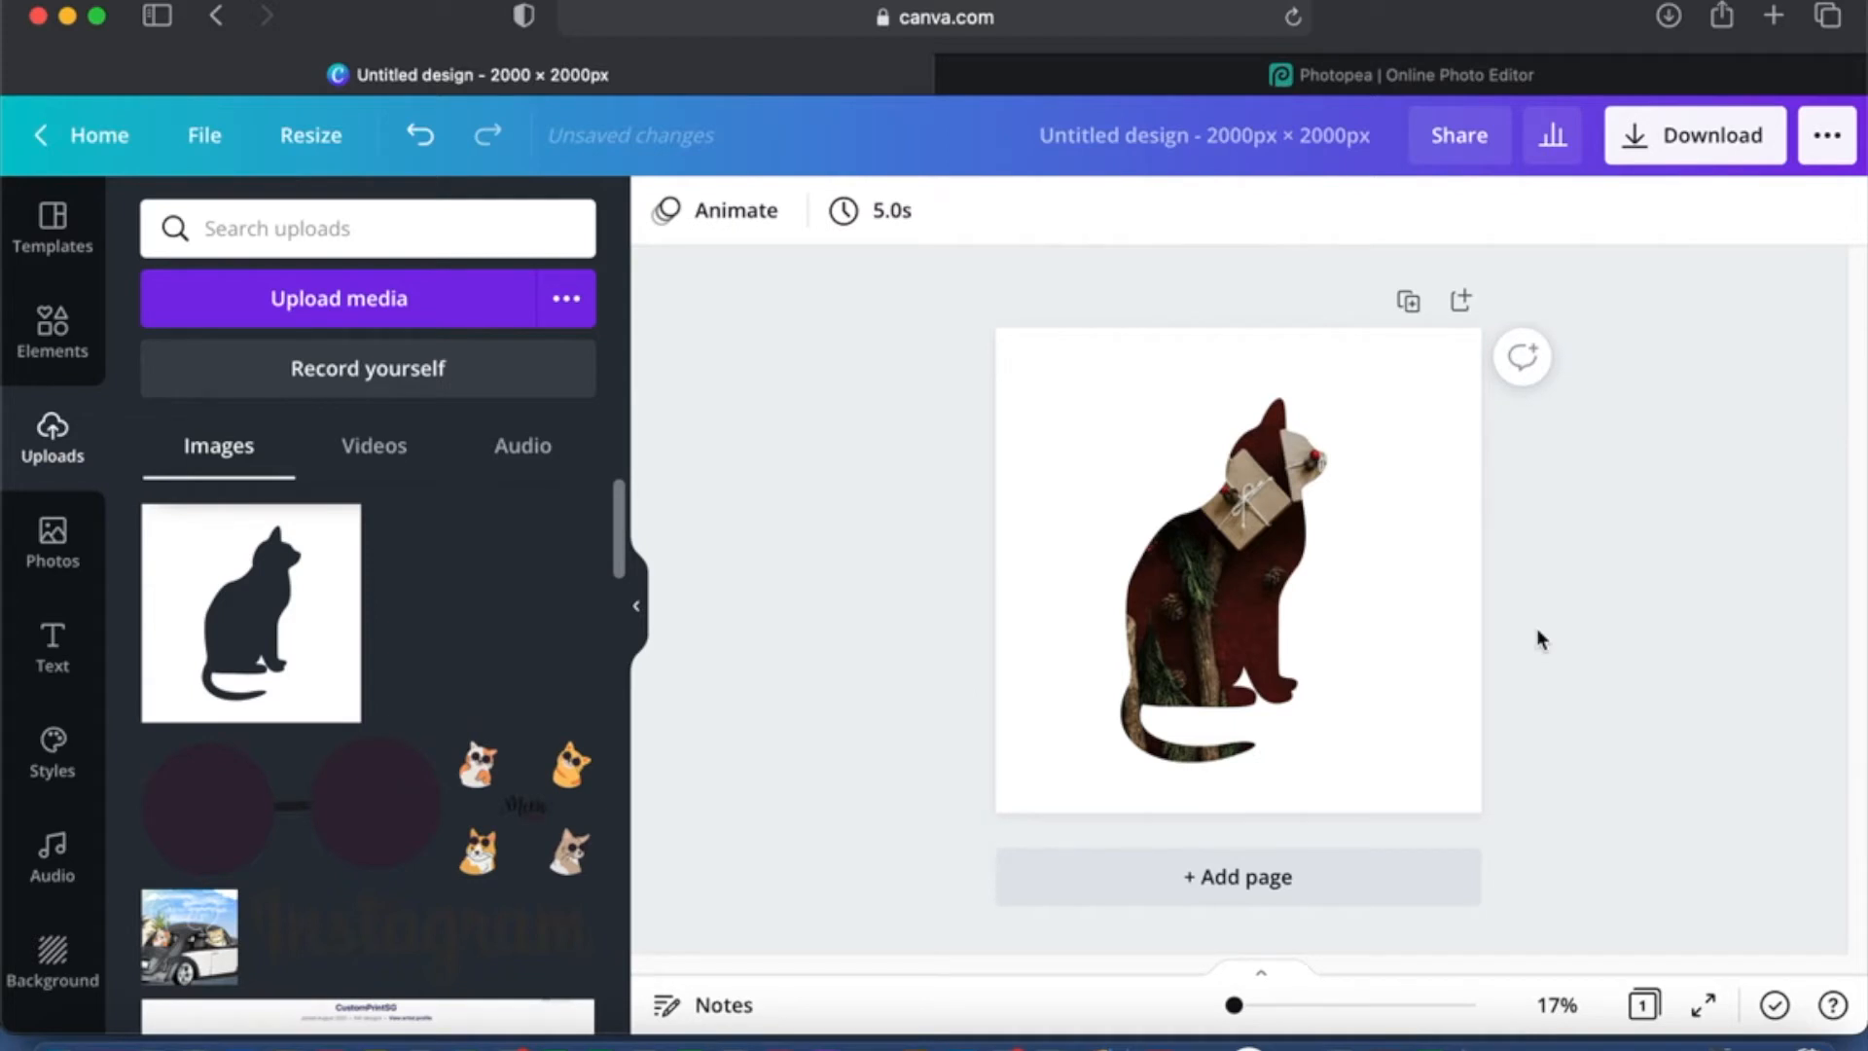
mouse_move(1371, 644)
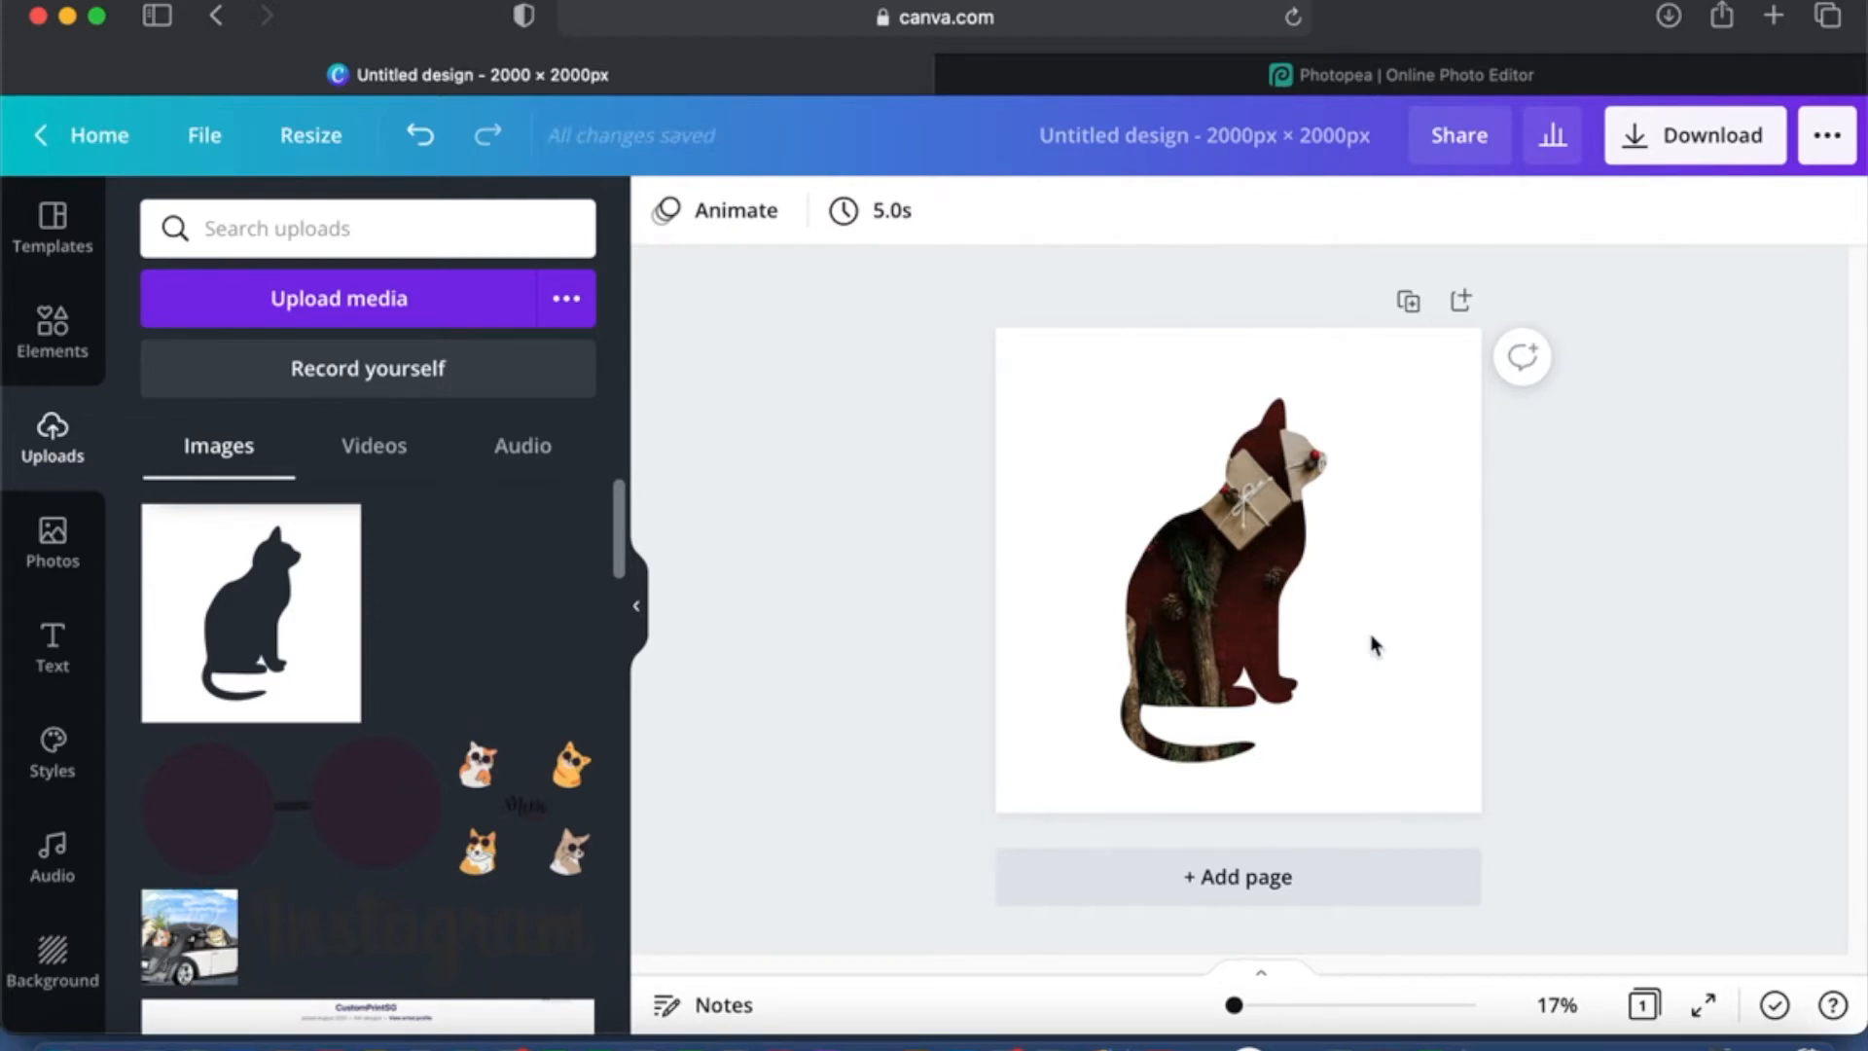
click(1214, 560)
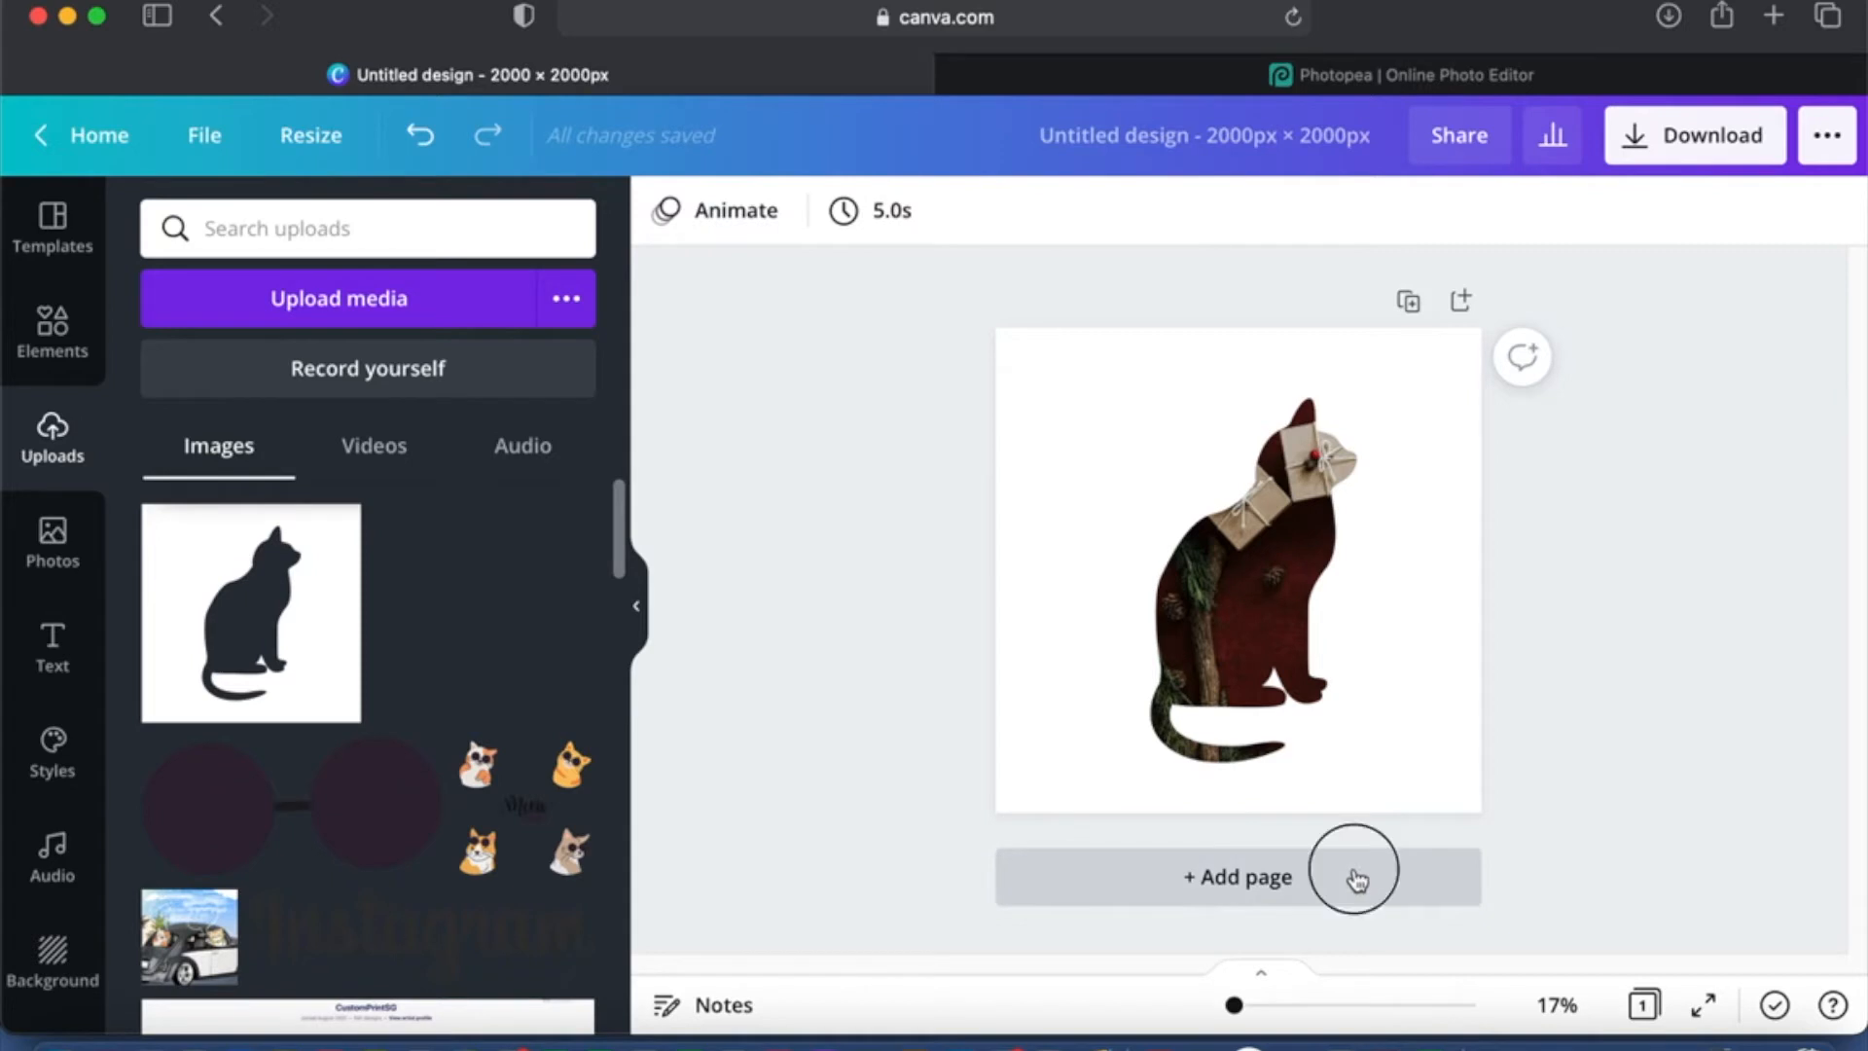
Step: Add page 2 and place the meditating-woman silhouette found under 'silhouette' in Elements
click(1237, 878)
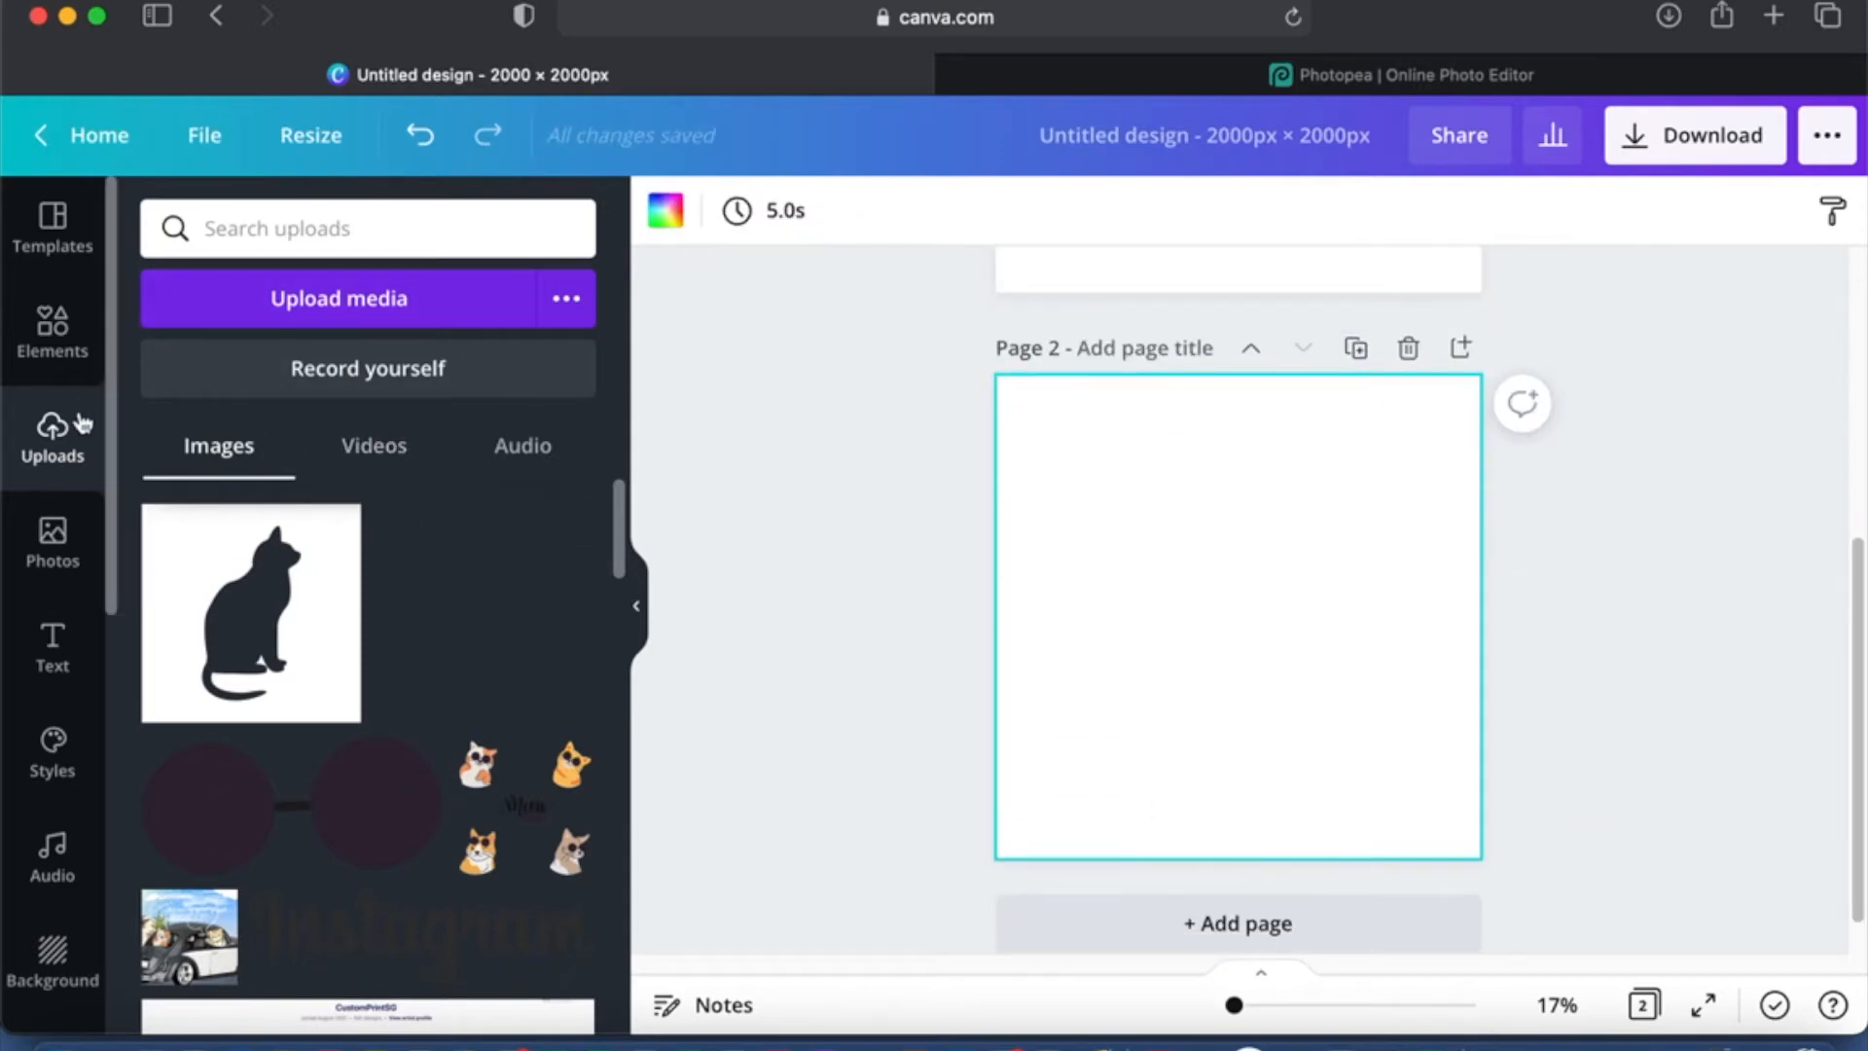
text(Cat silhouette)
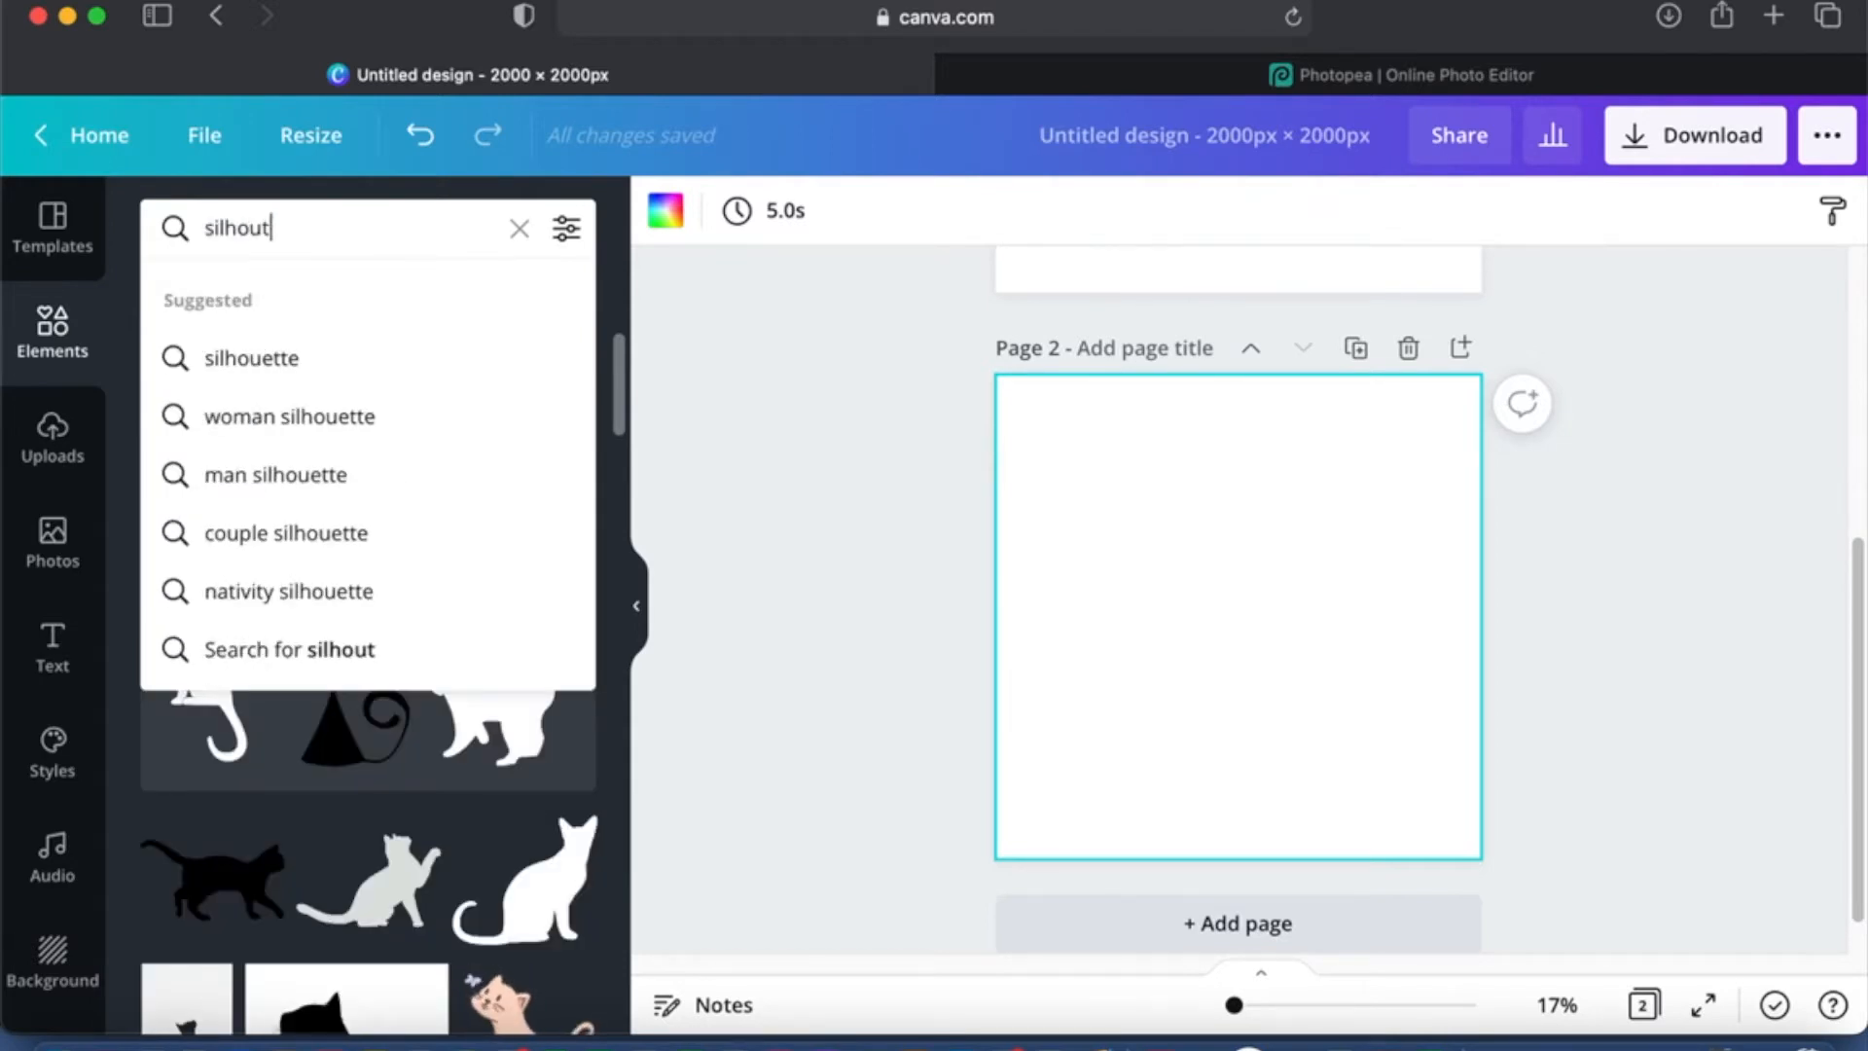
text(ette)
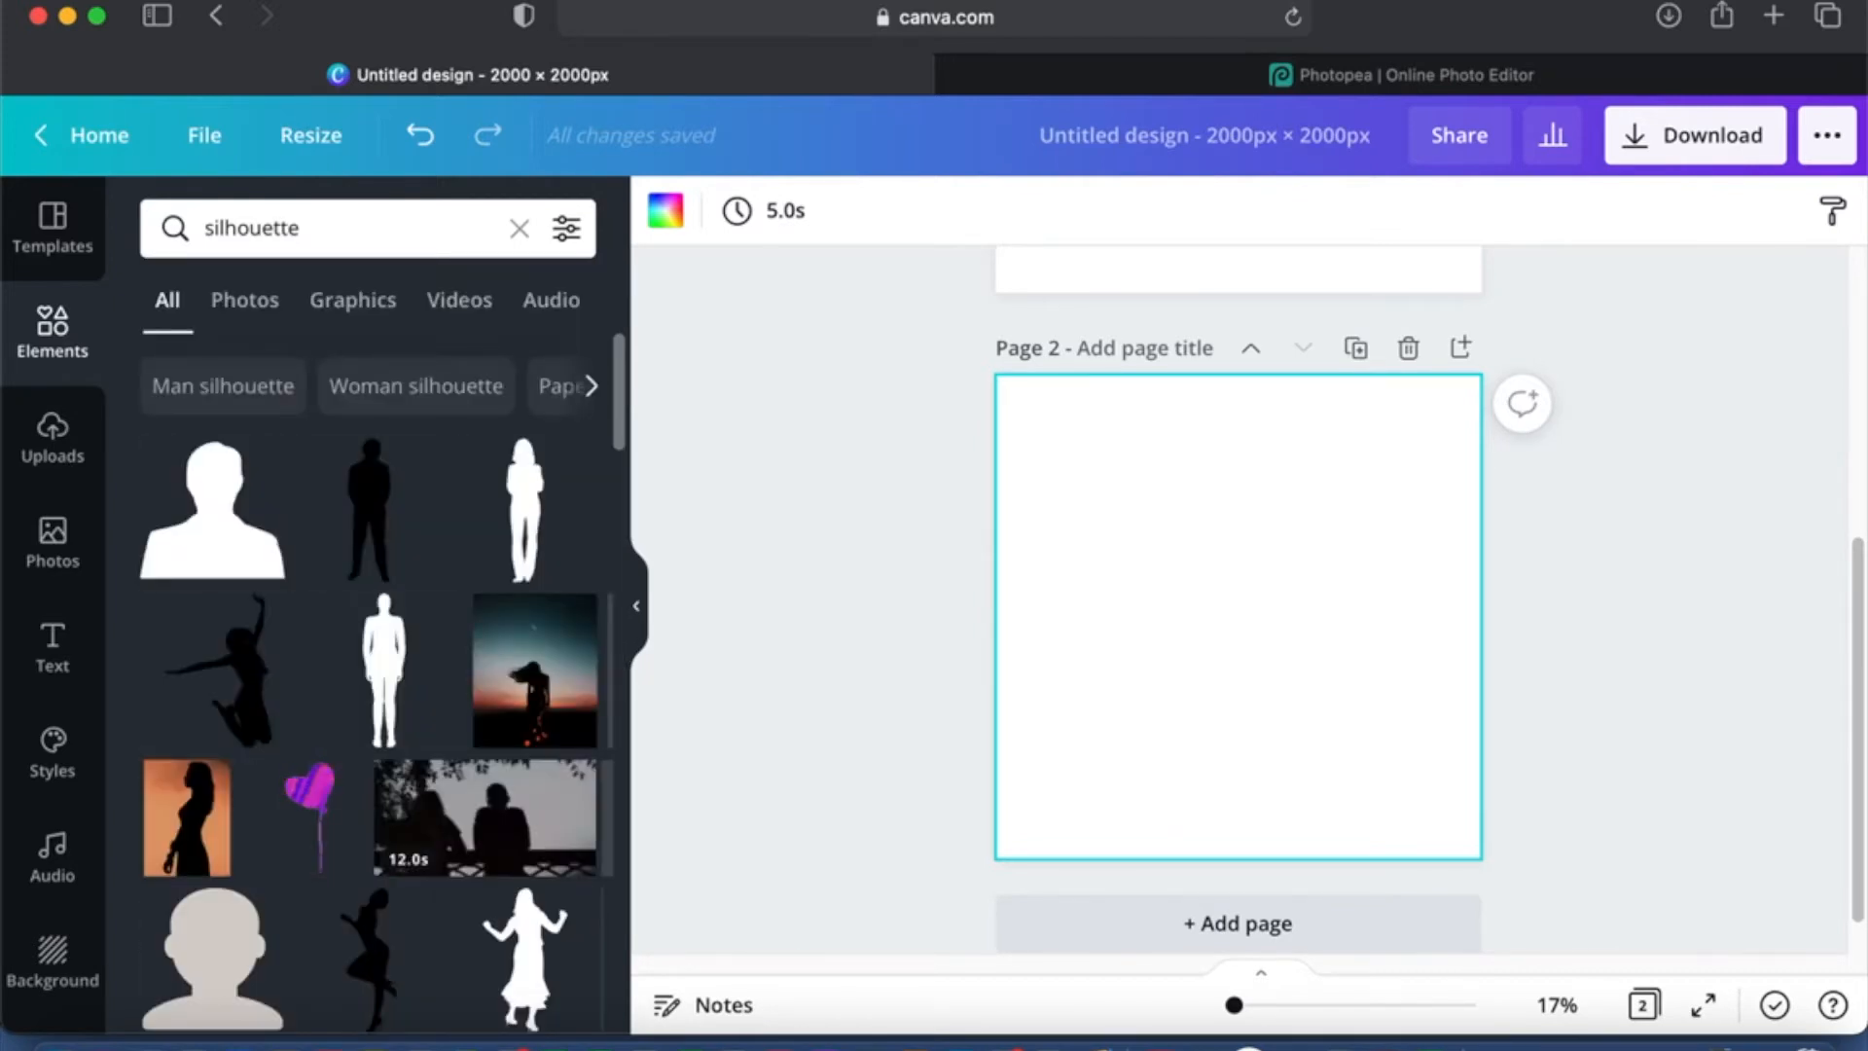
mouse_move(258, 673)
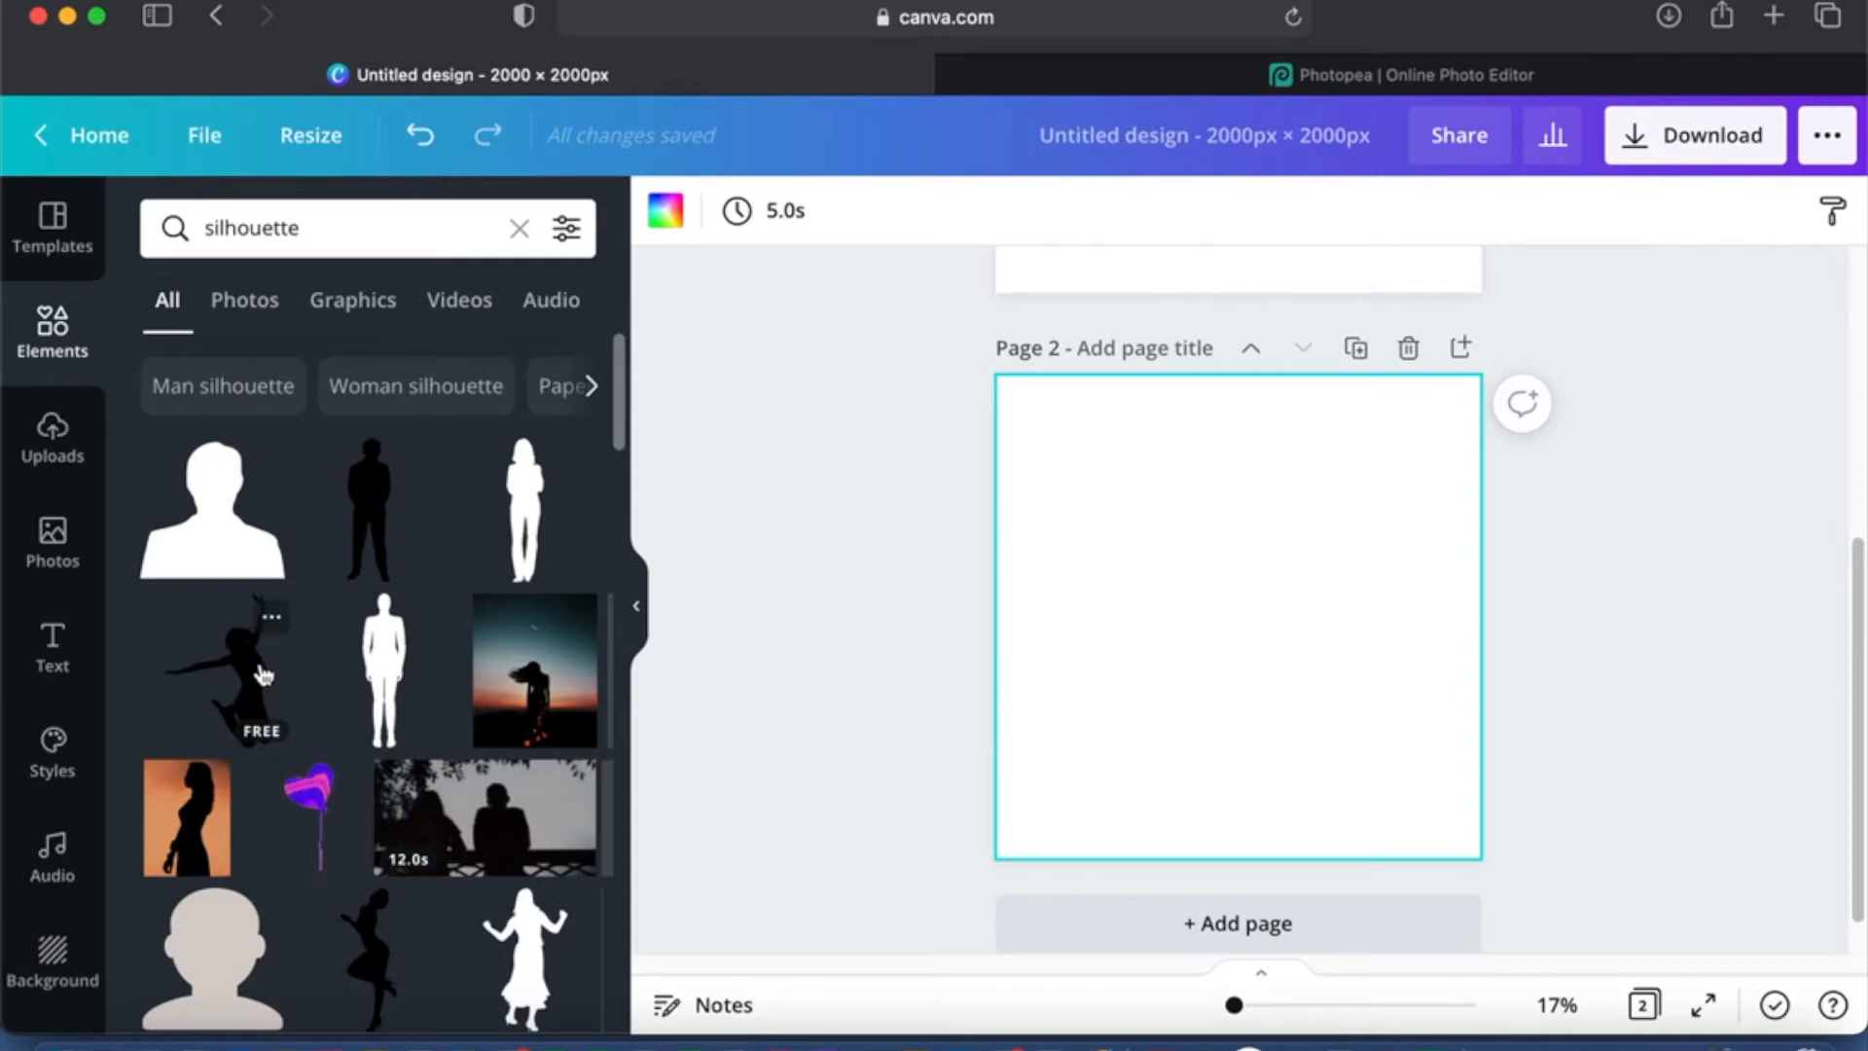
mouse_move(584, 398)
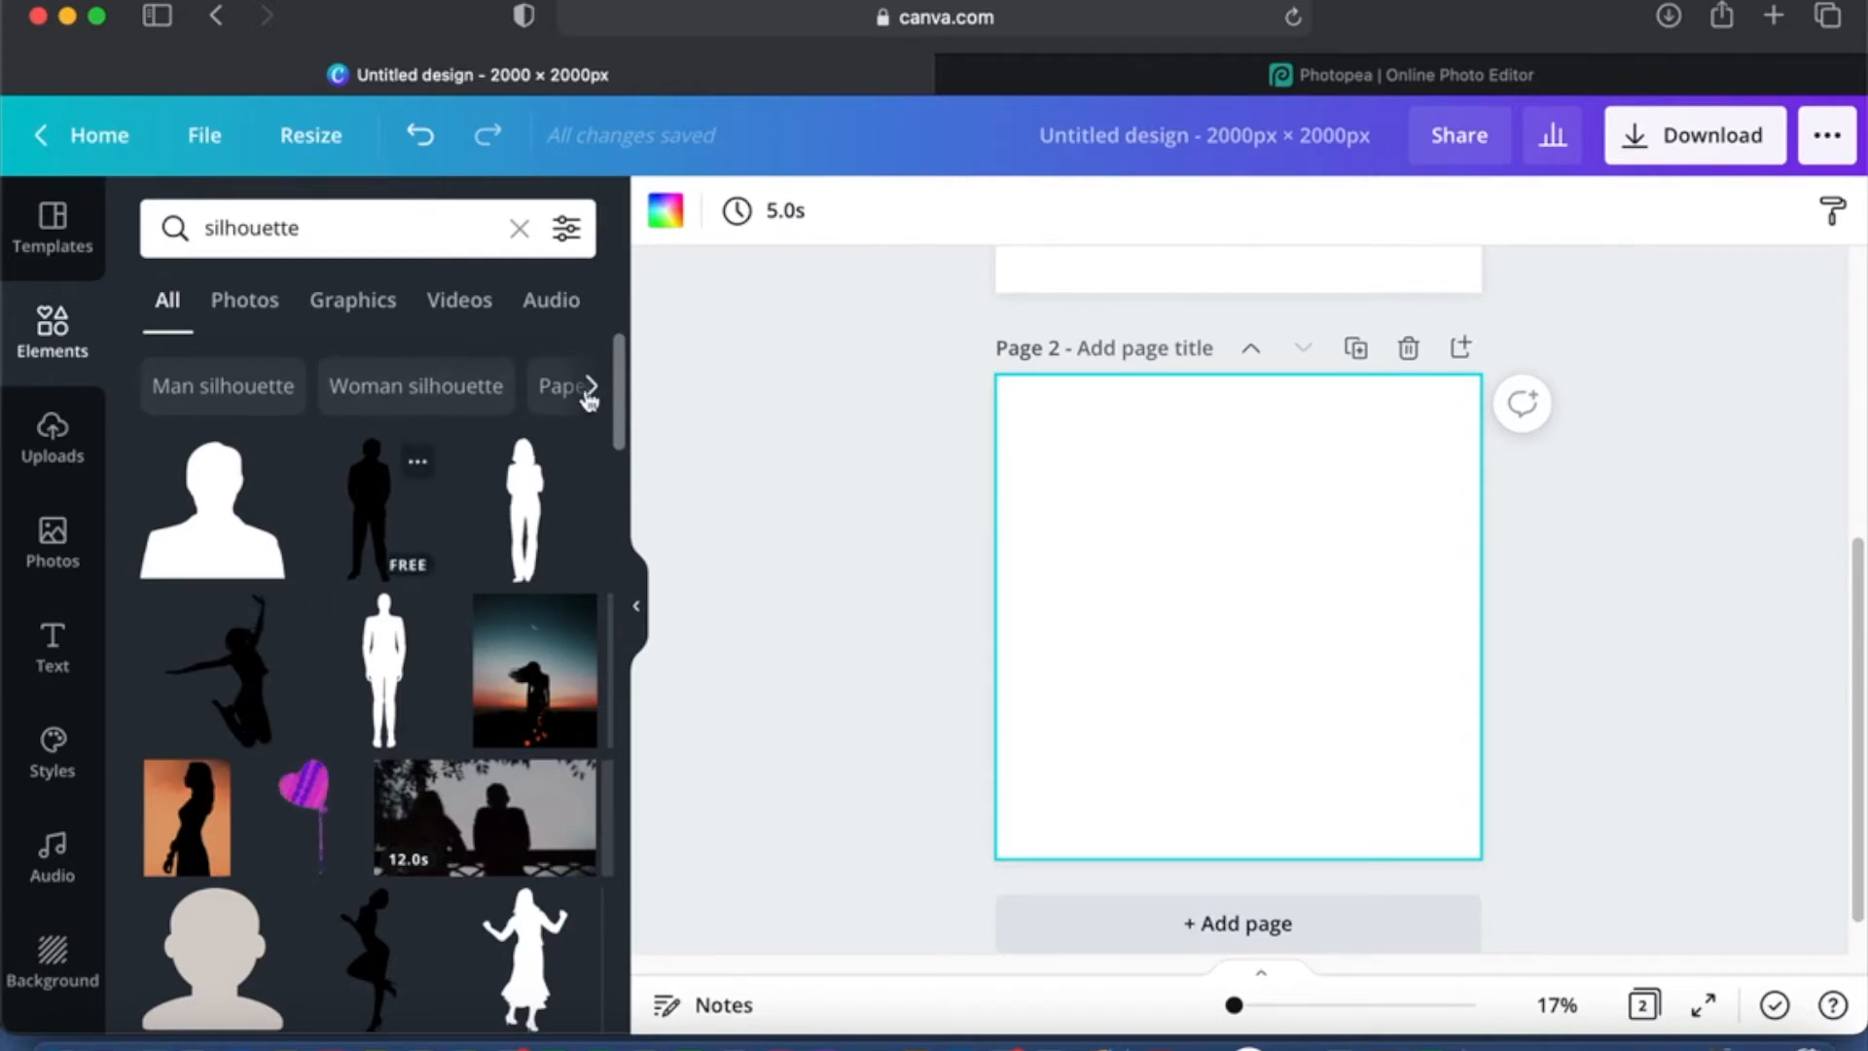
click(587, 386)
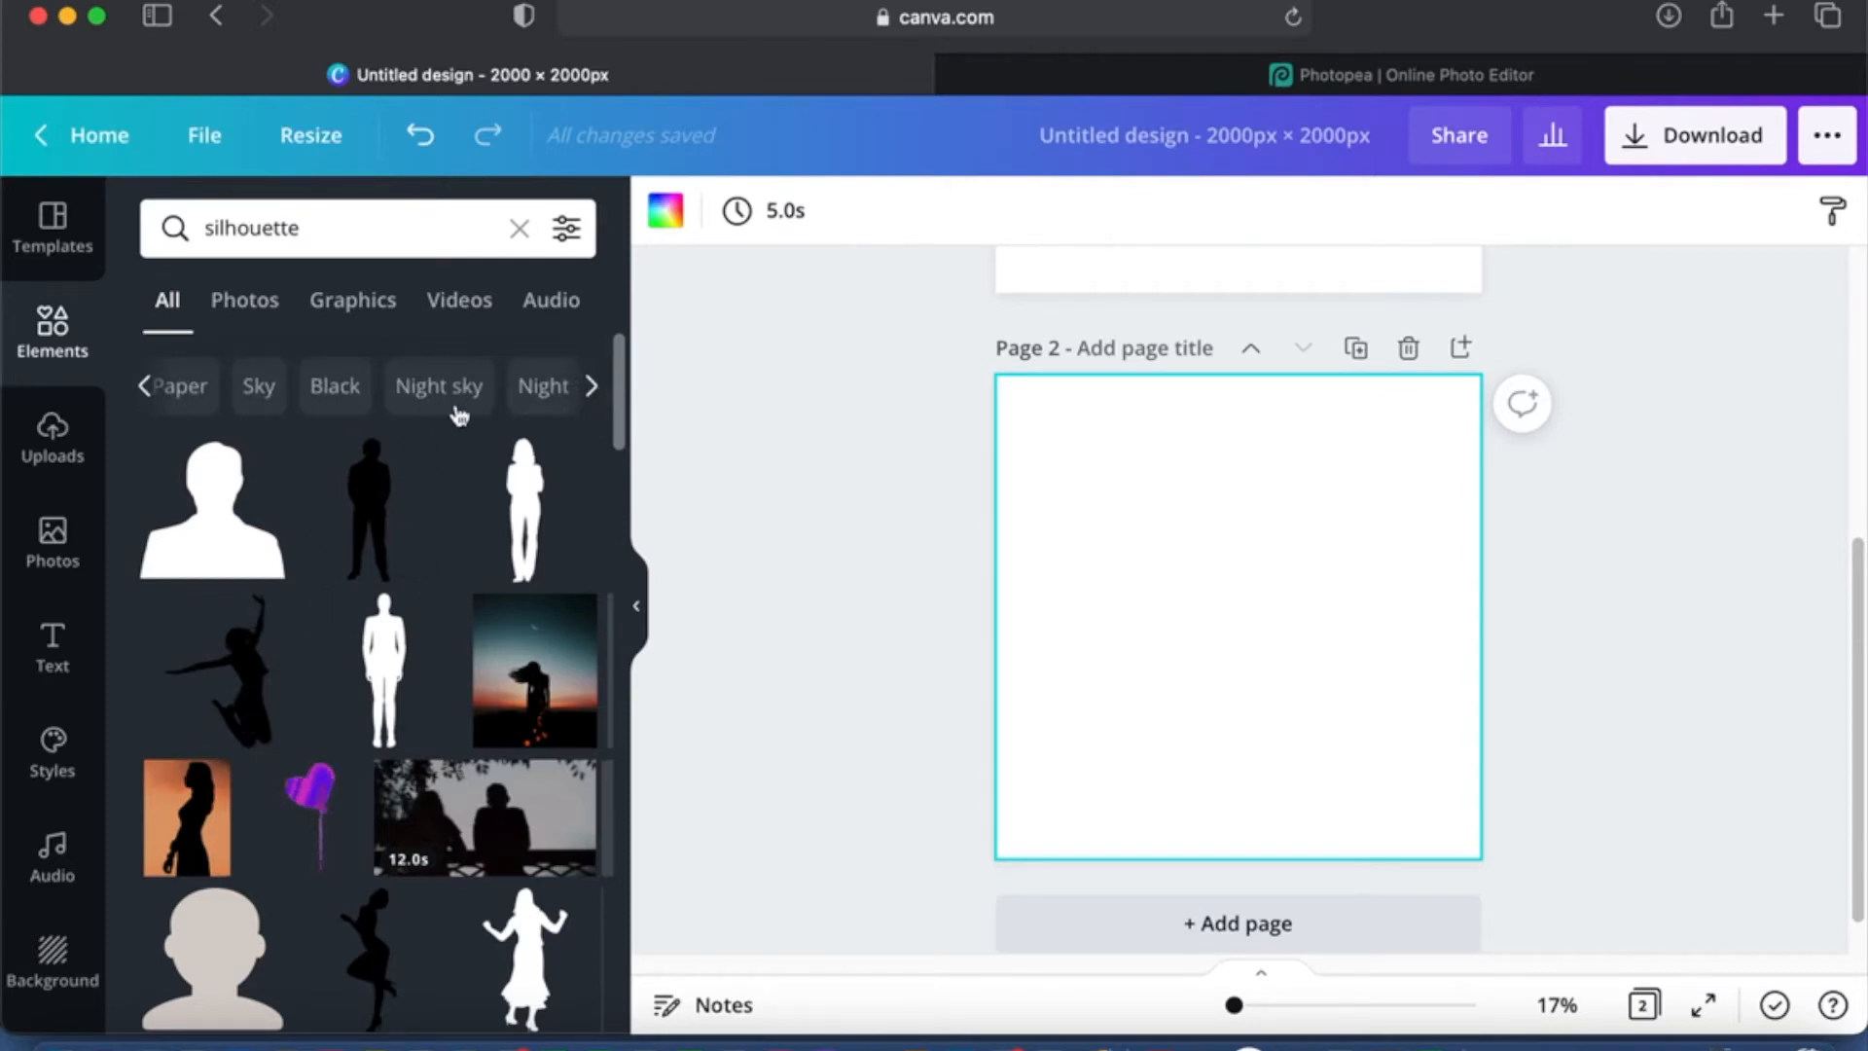
scroll(down, 3)
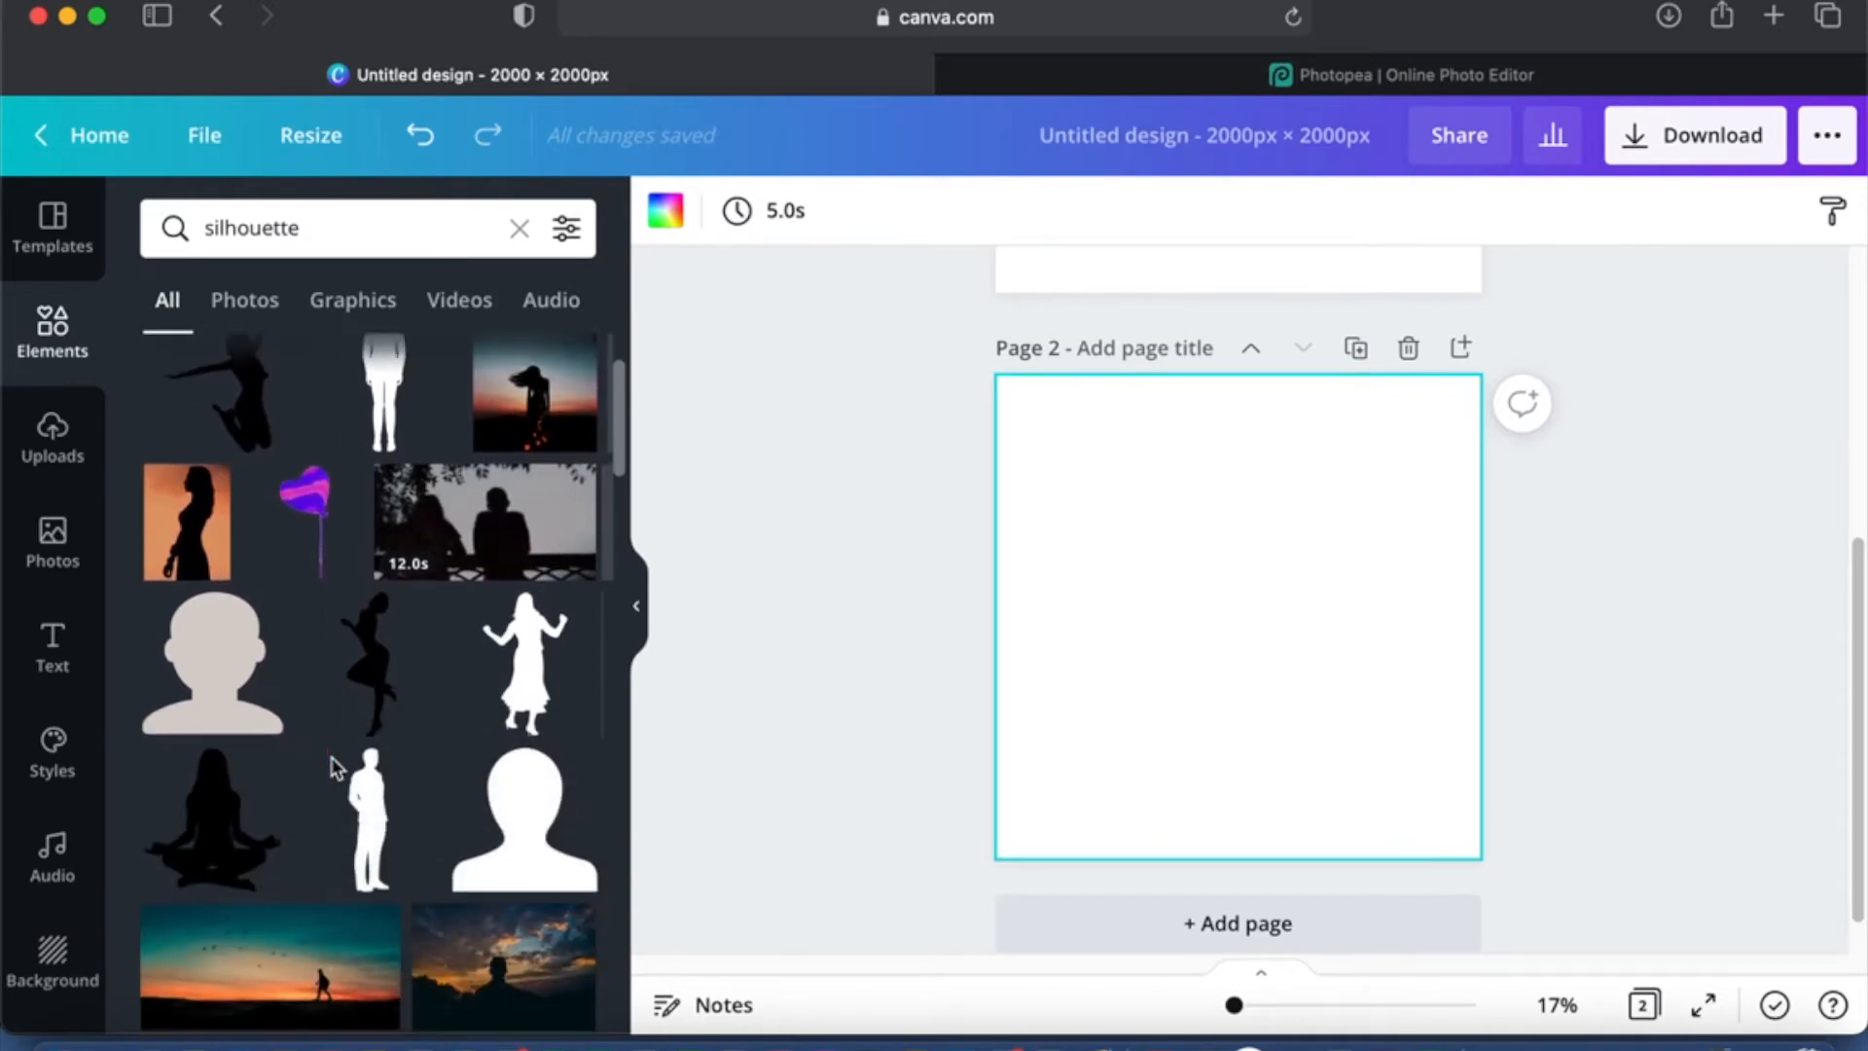
scroll(down, 3)
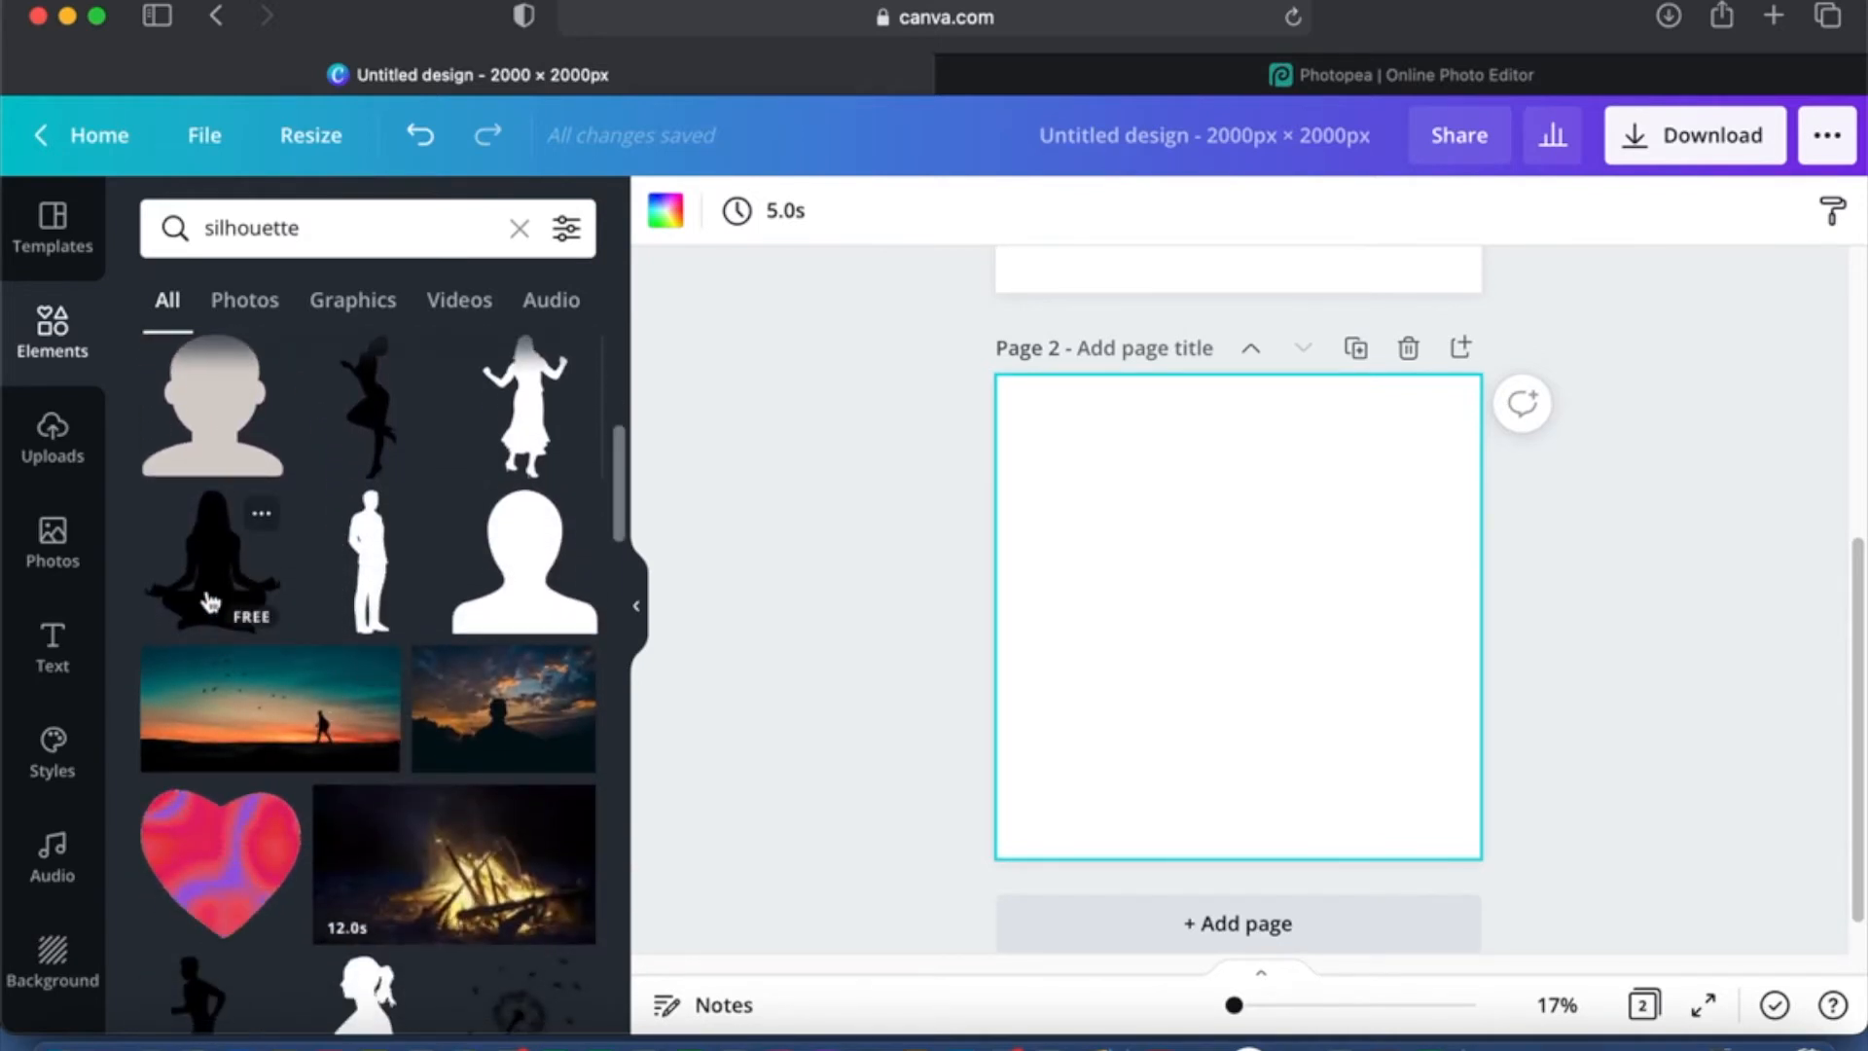
click(214, 564)
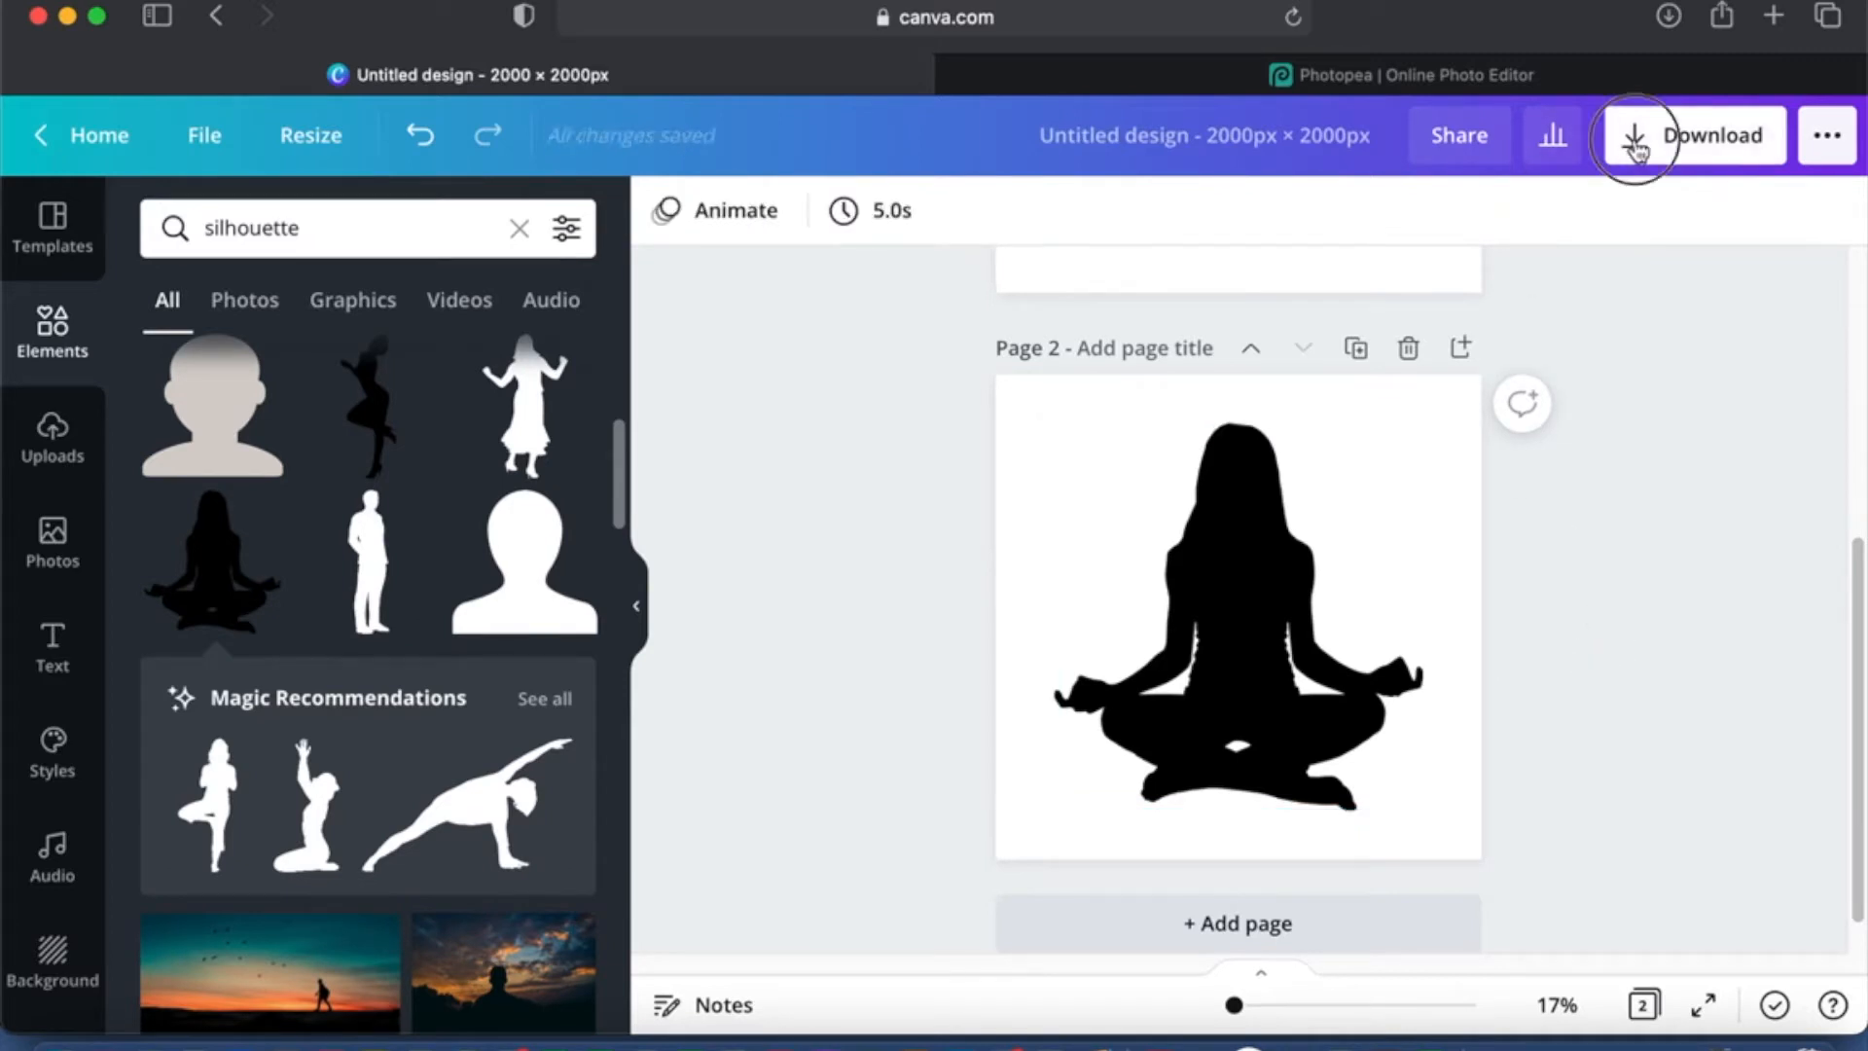
Step: Name the design 'woman pose silhouette' and start a download limited to chosen pages
click(1685, 134)
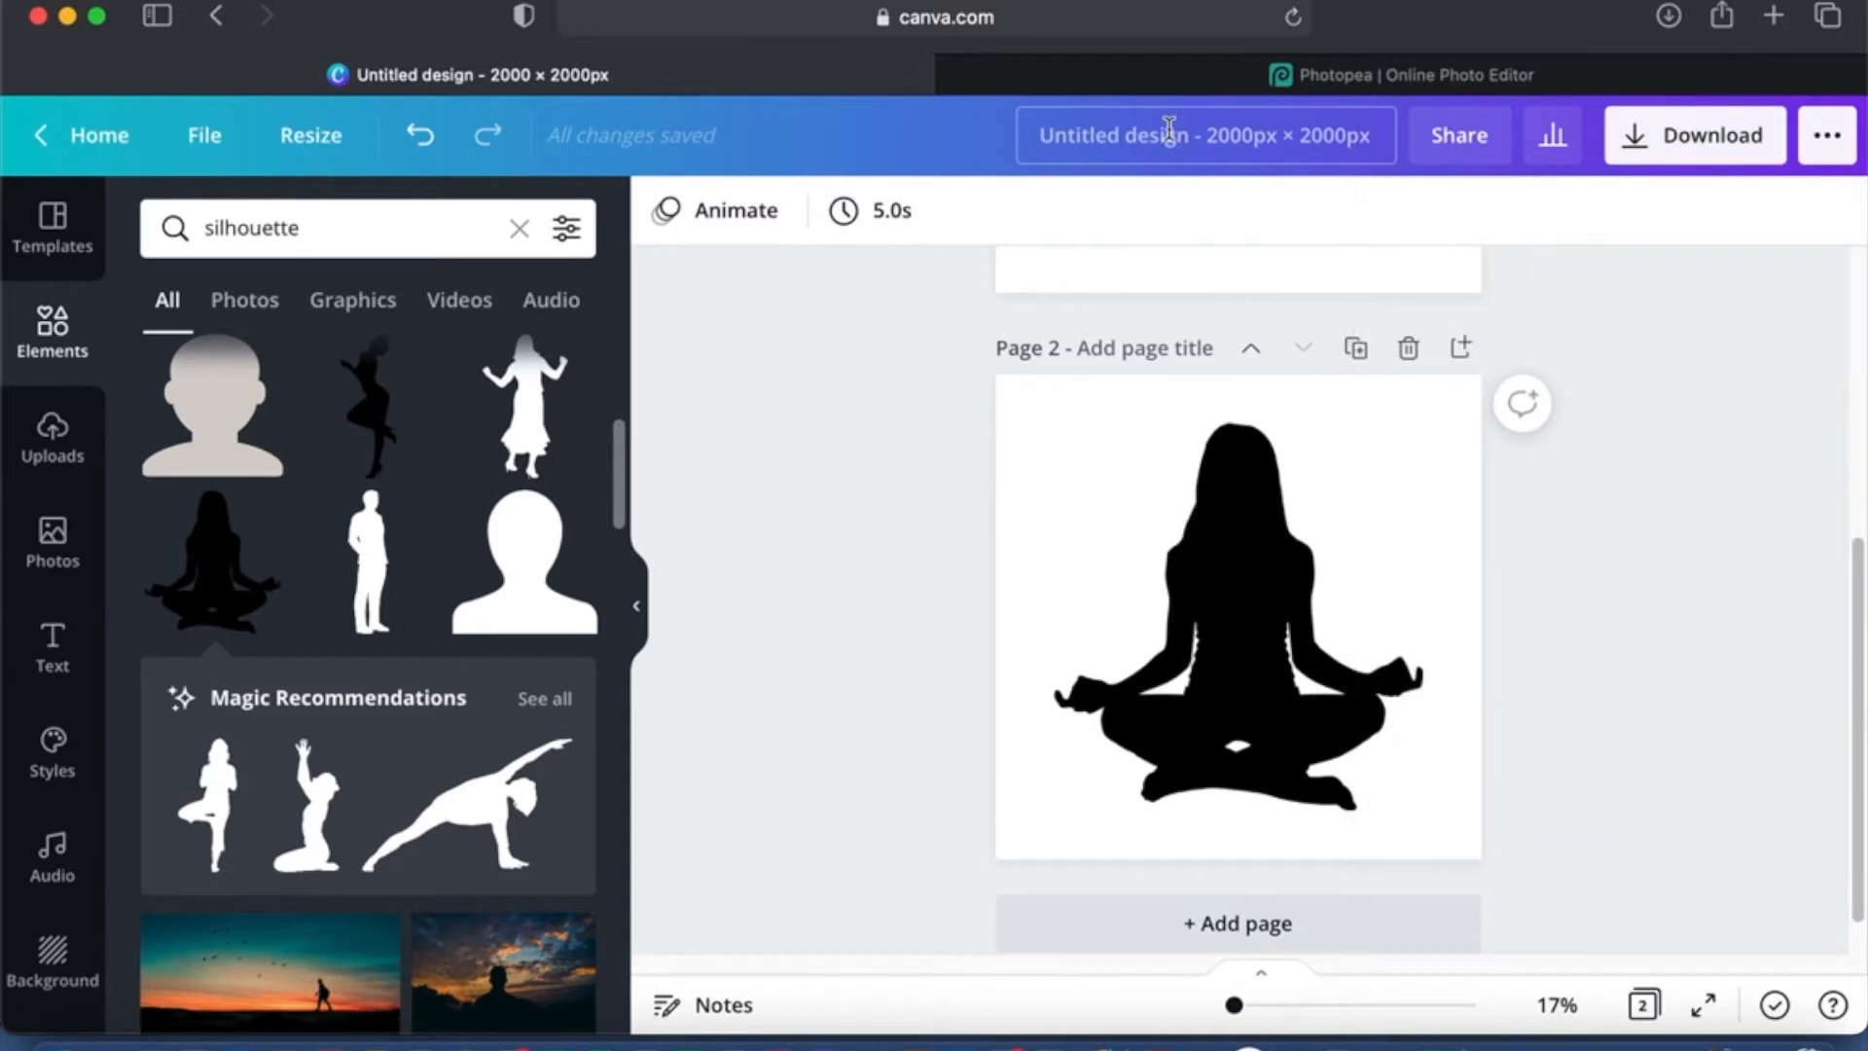
click(1202, 134)
text(woman pose silhouette)
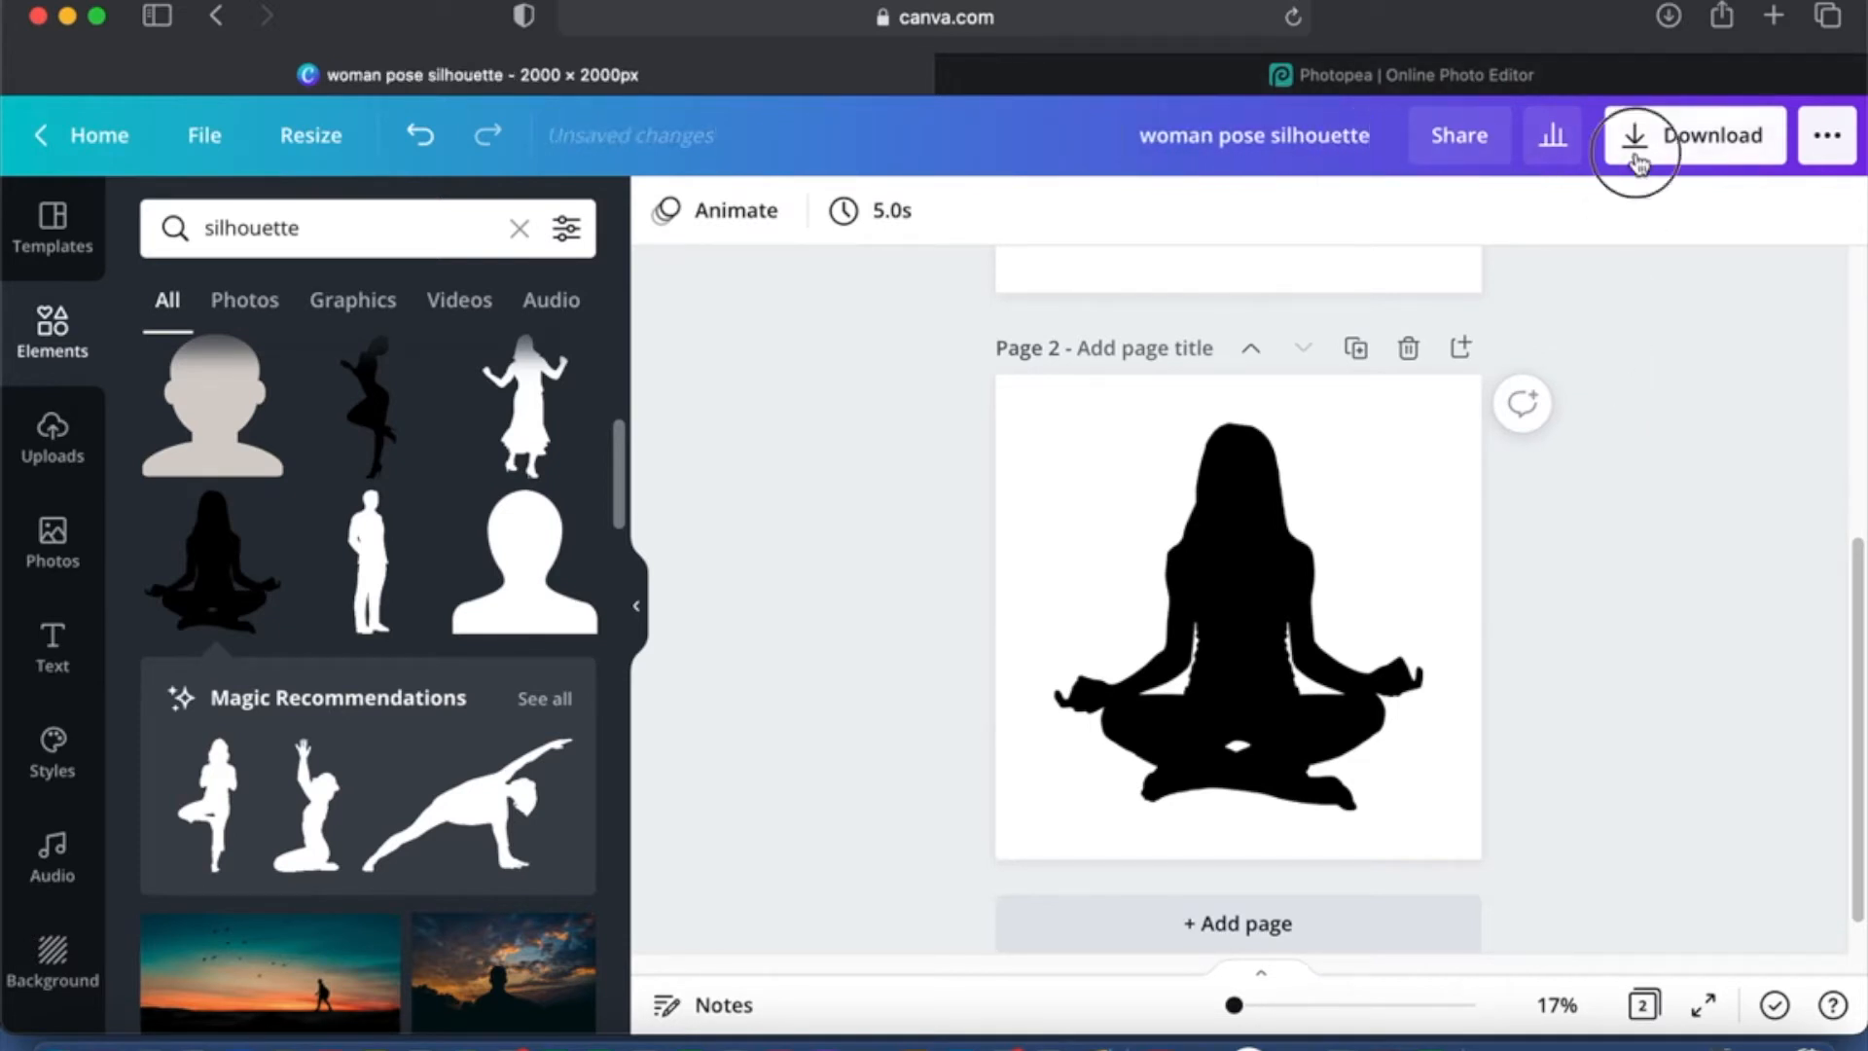
click(1691, 134)
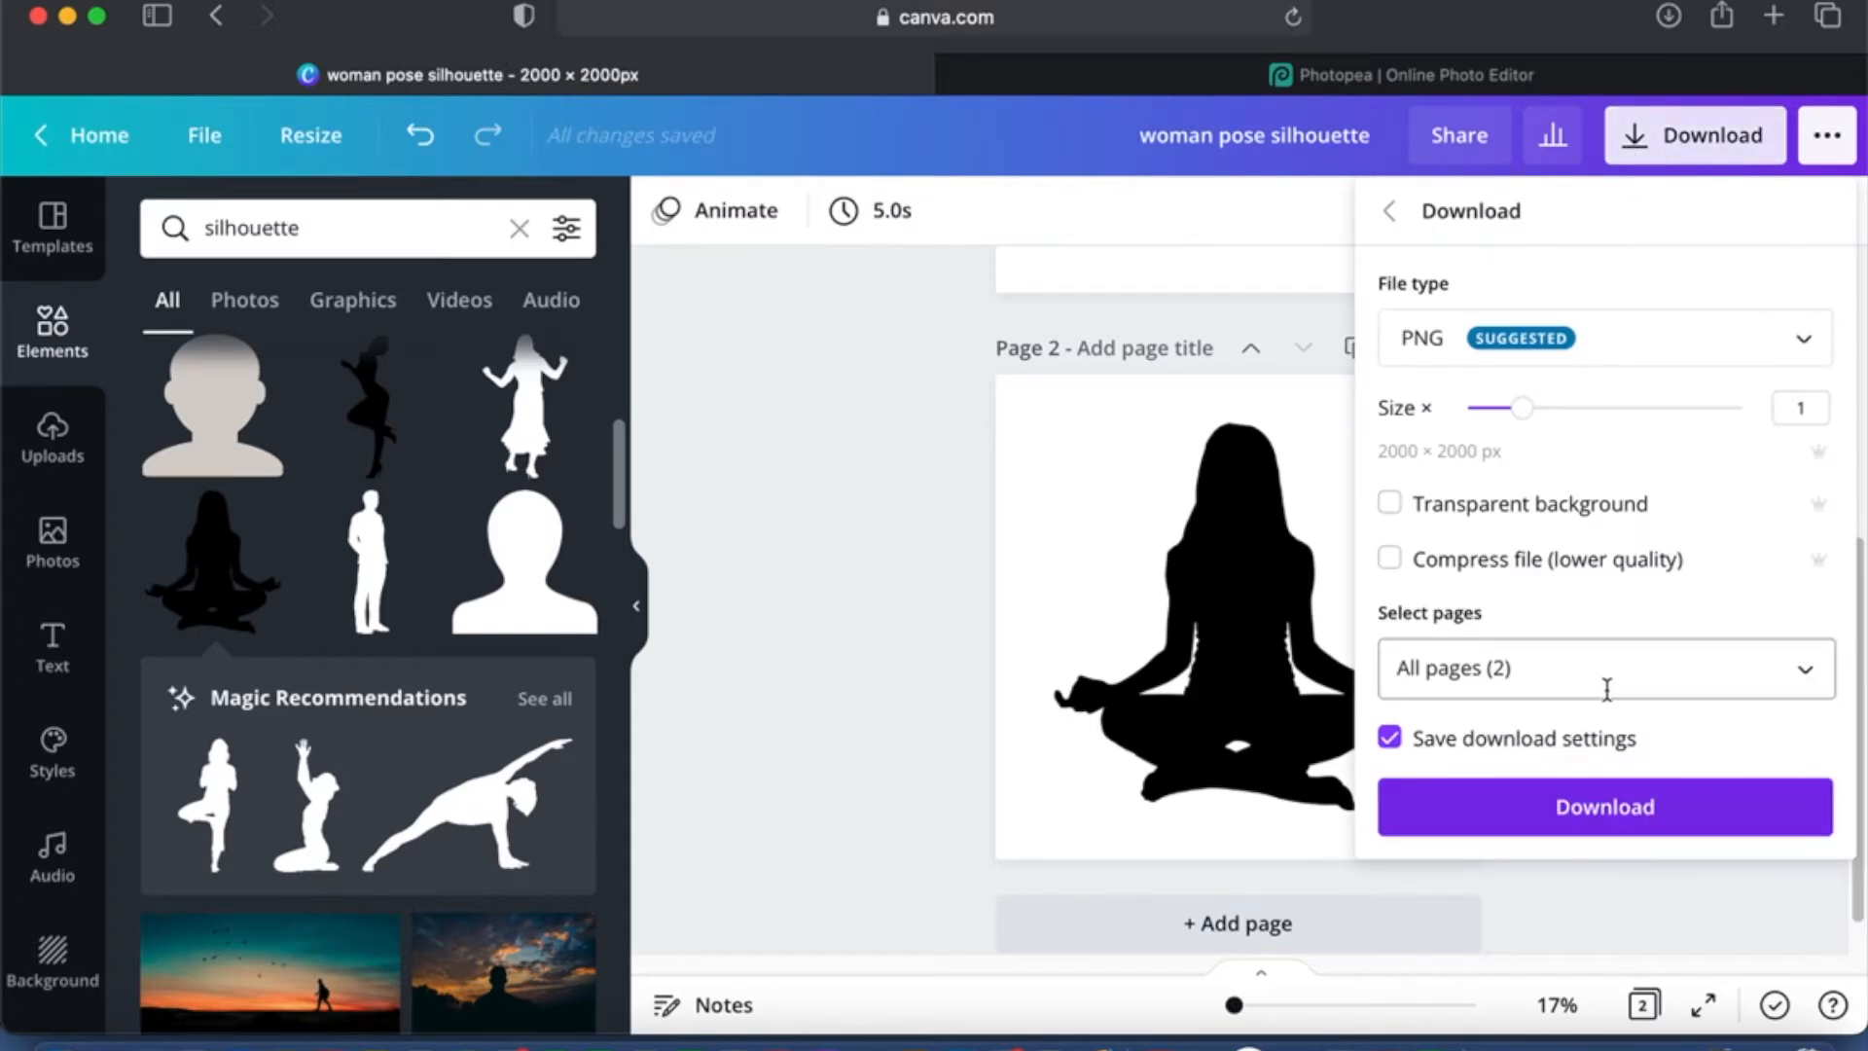
click(1601, 668)
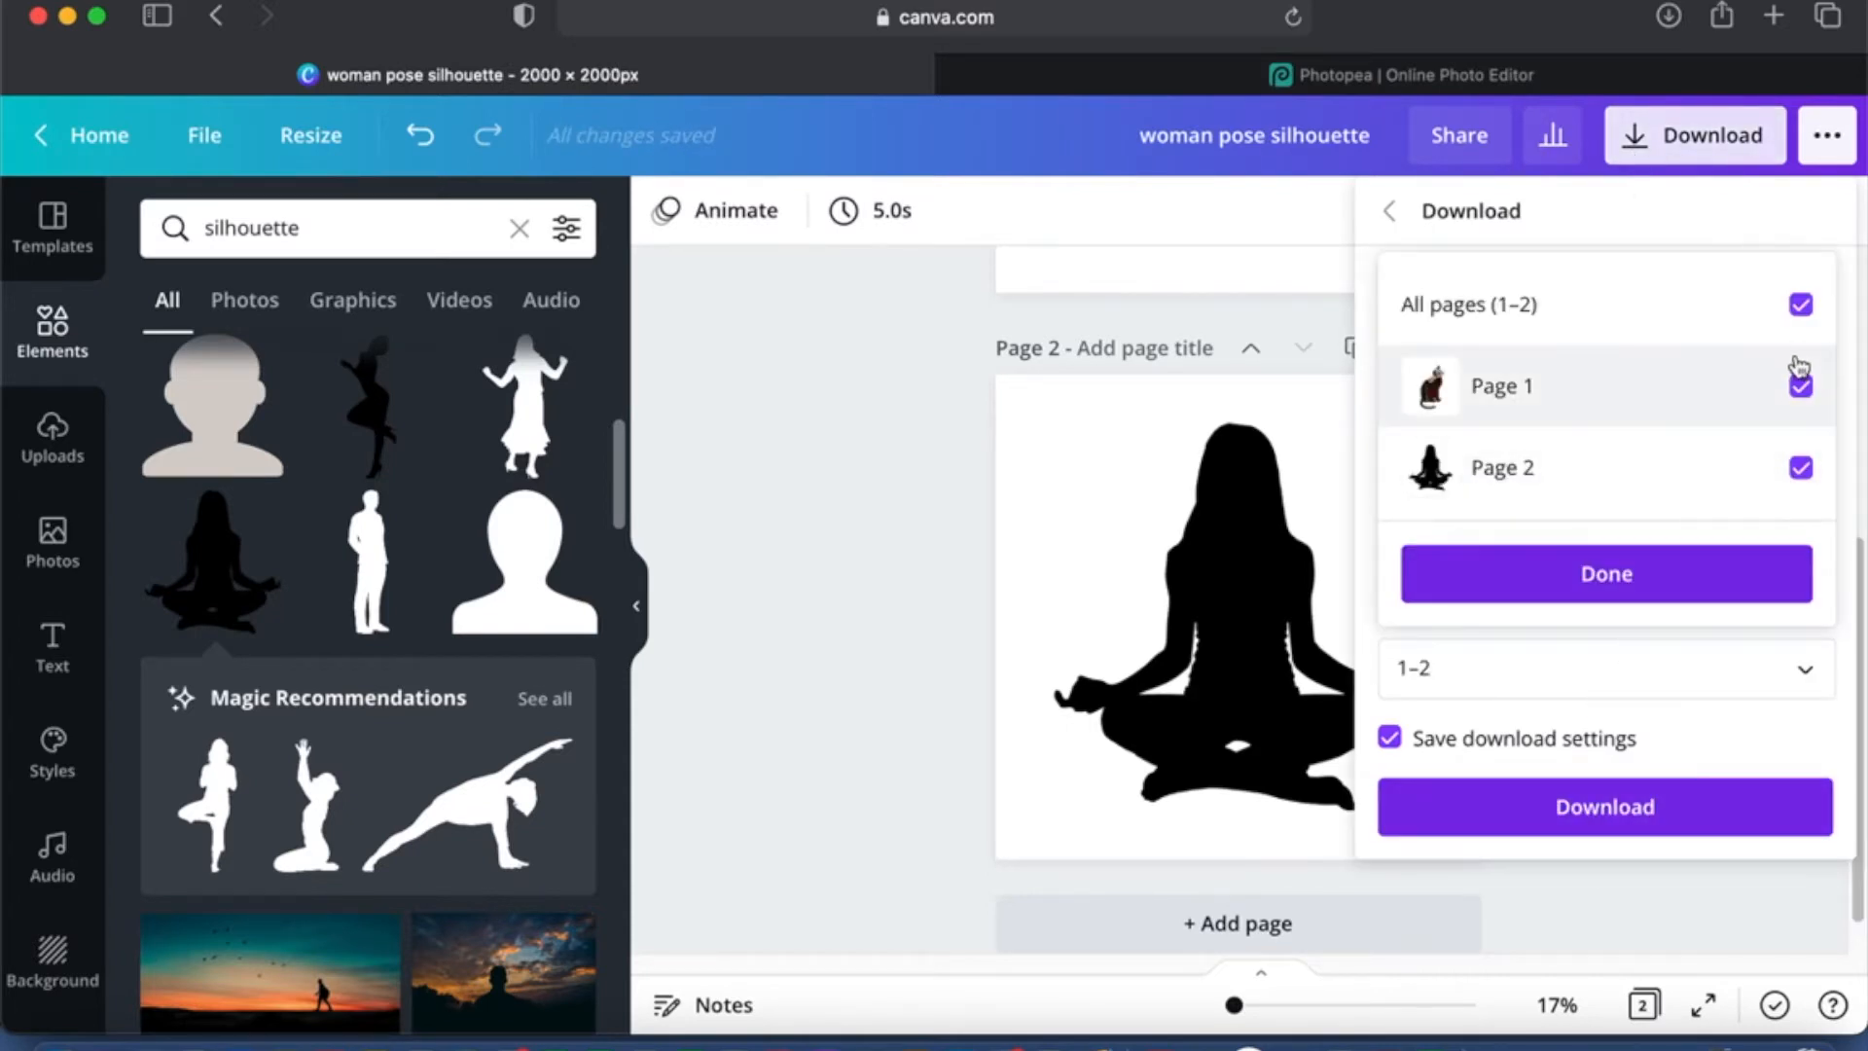
Step: Download only Page 2 as a PNG, then move over to Photopea
click(1800, 385)
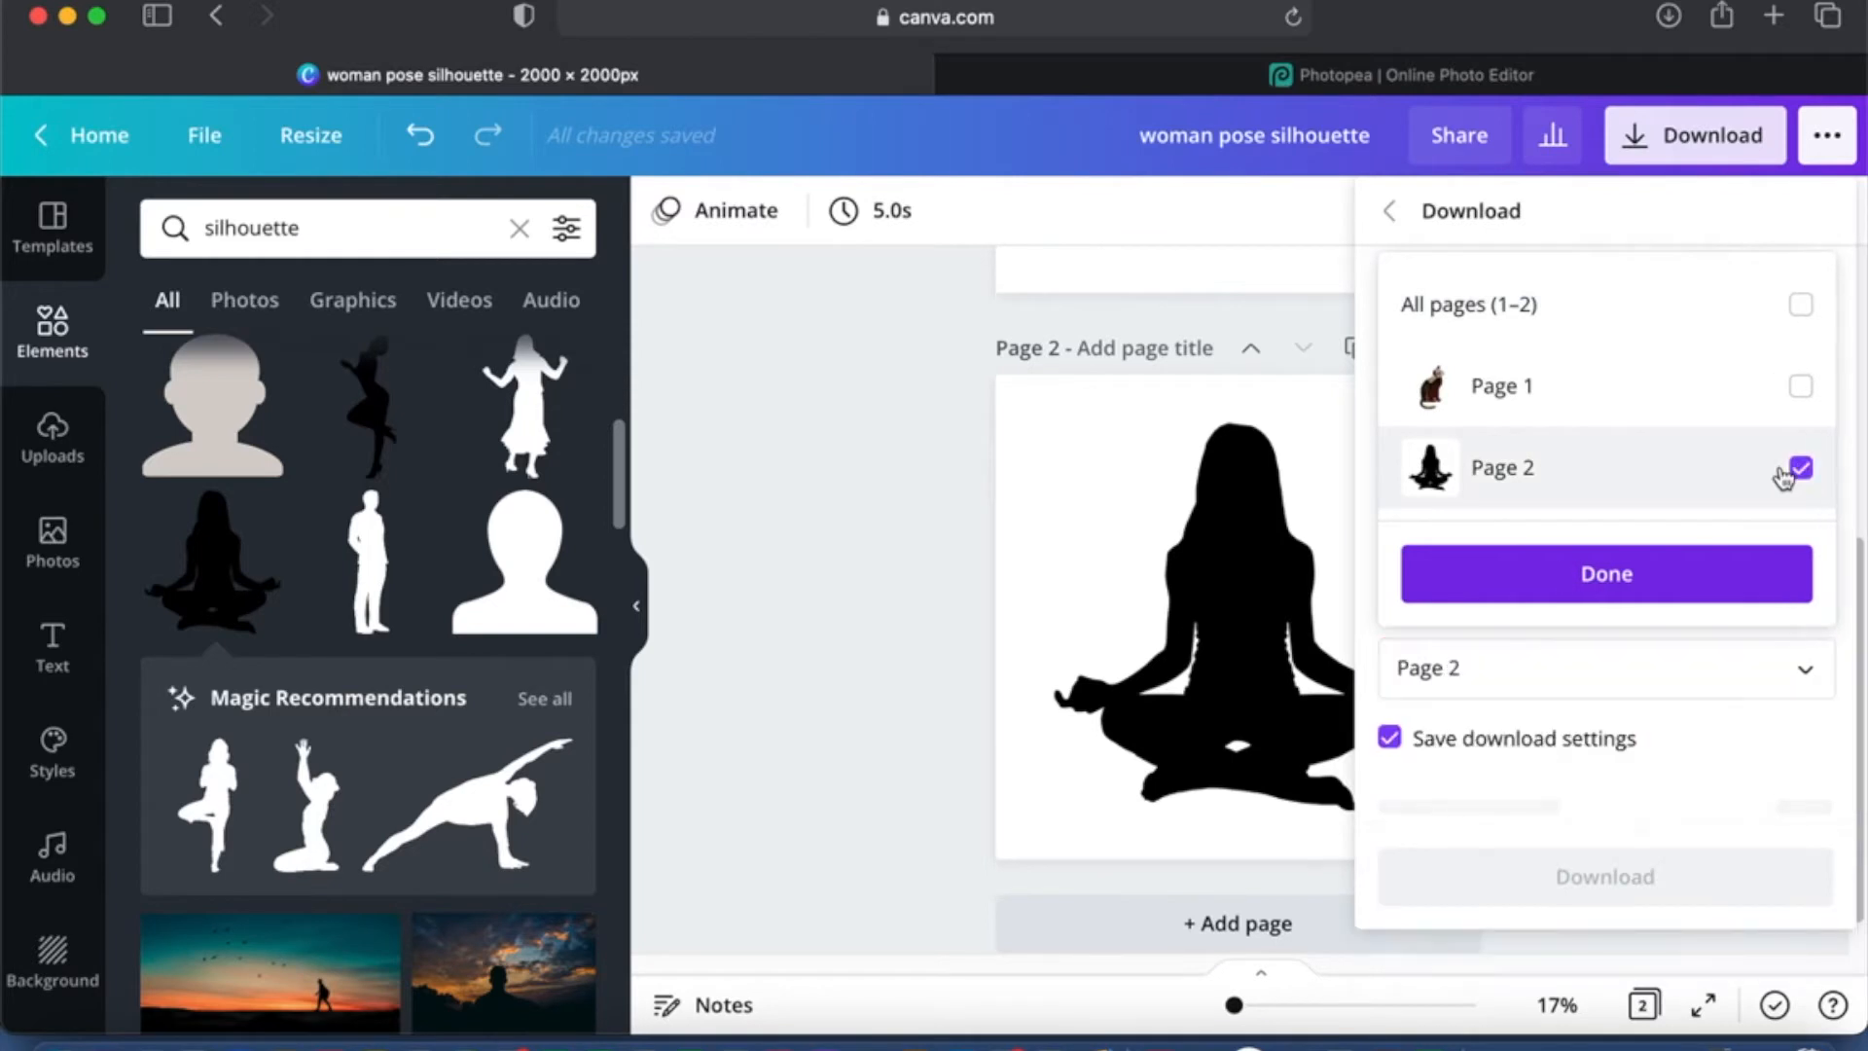
click(1603, 572)
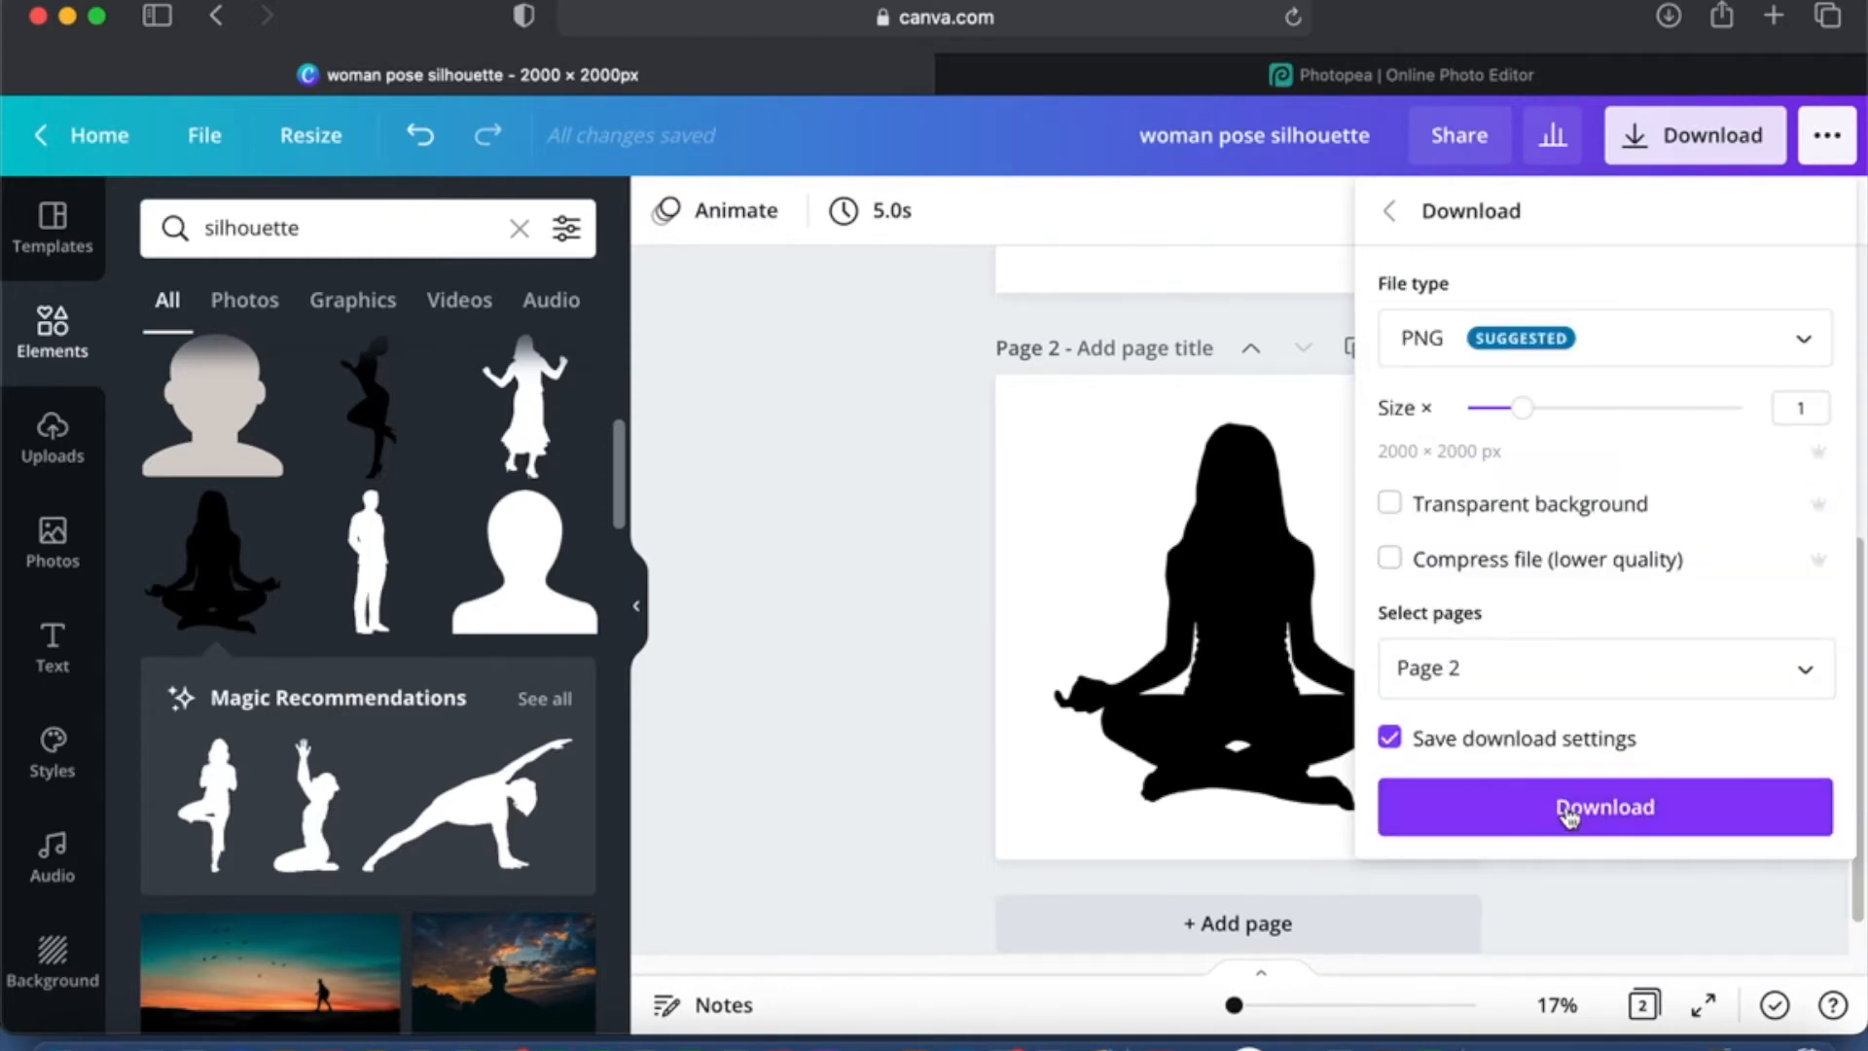
click(1602, 806)
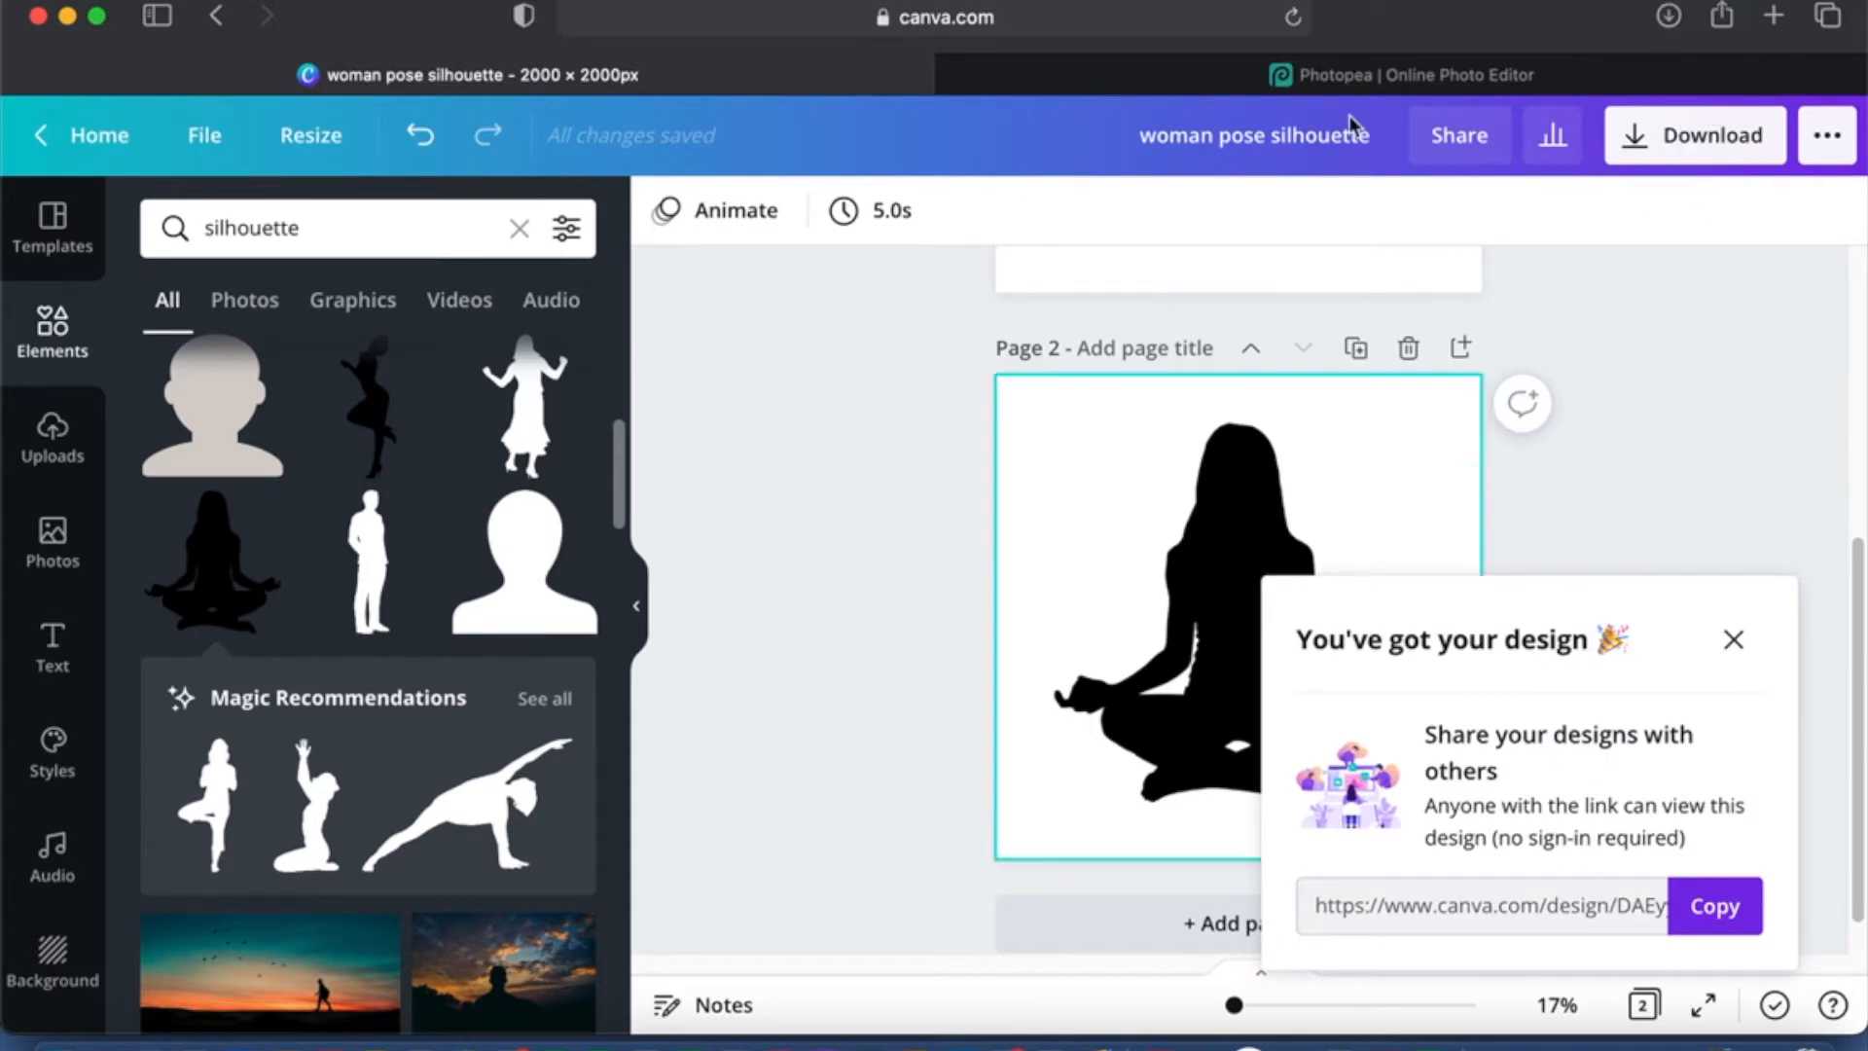
click(1399, 74)
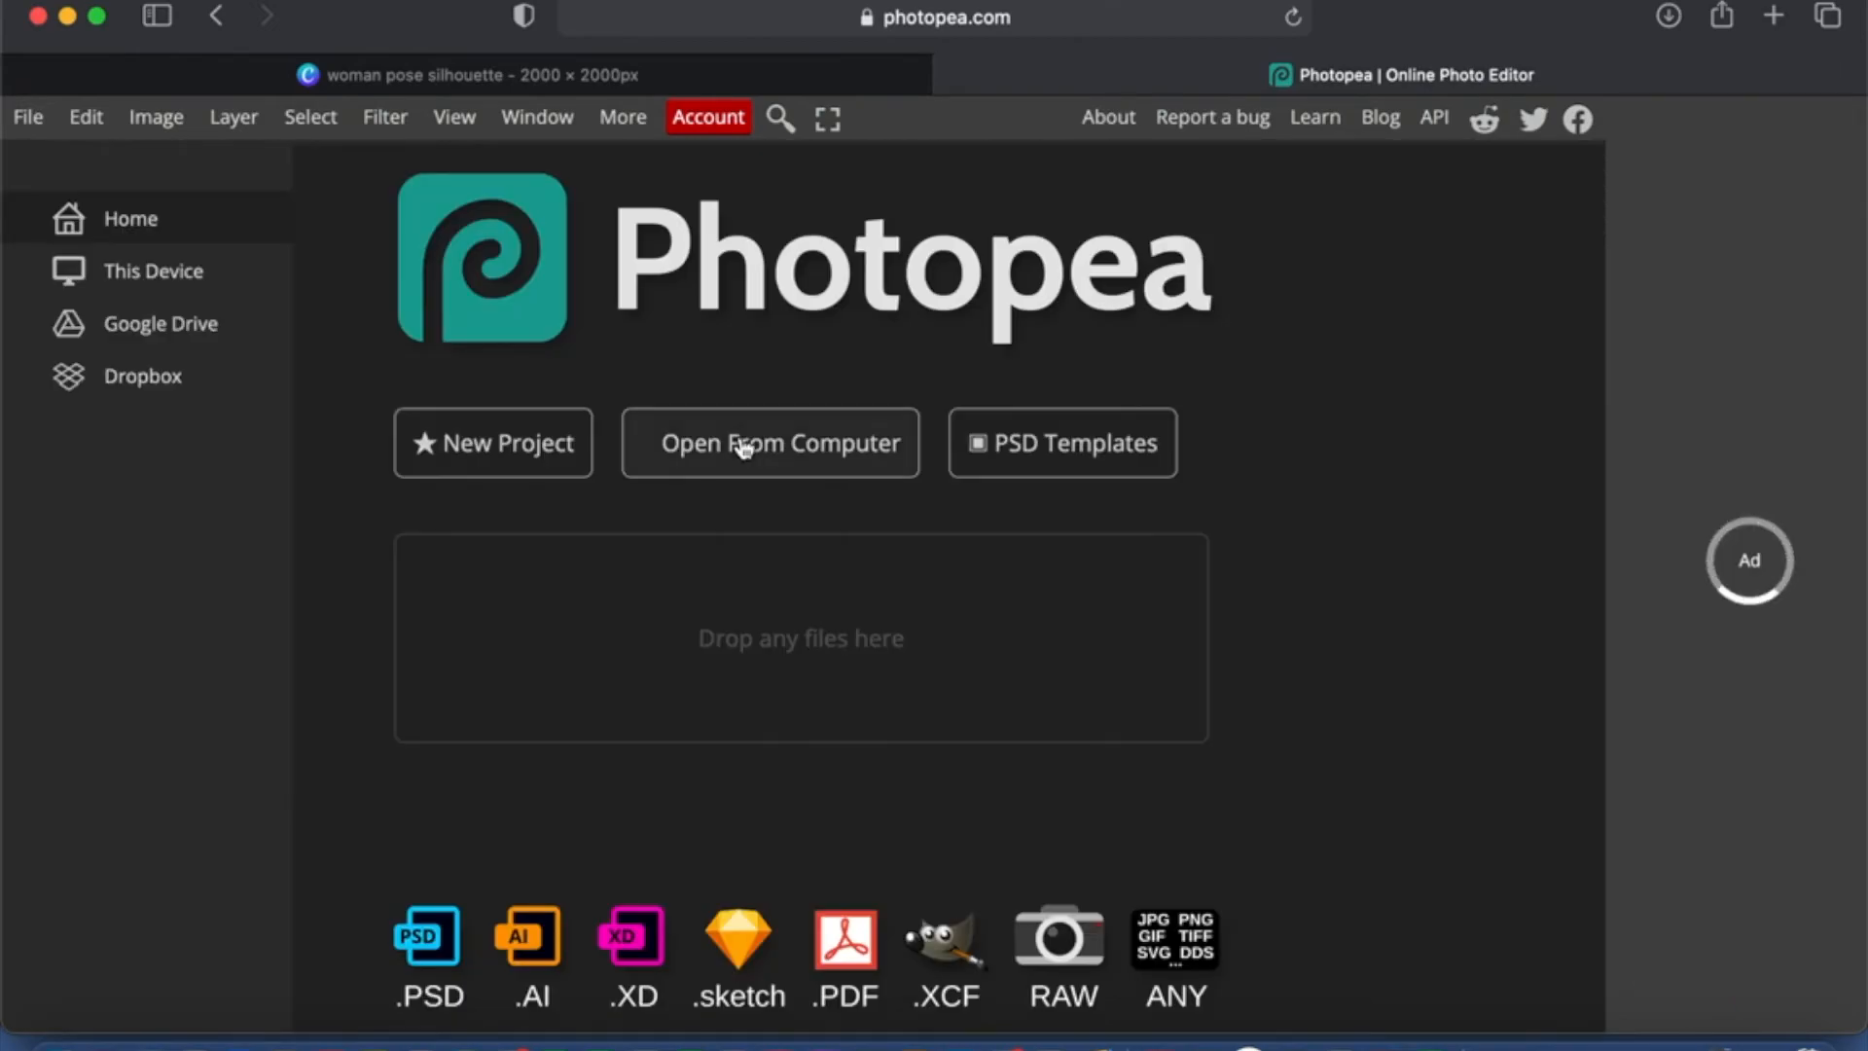
Step: Load woman pose silhouette.png from Downloads into Photopea as a document
click(771, 442)
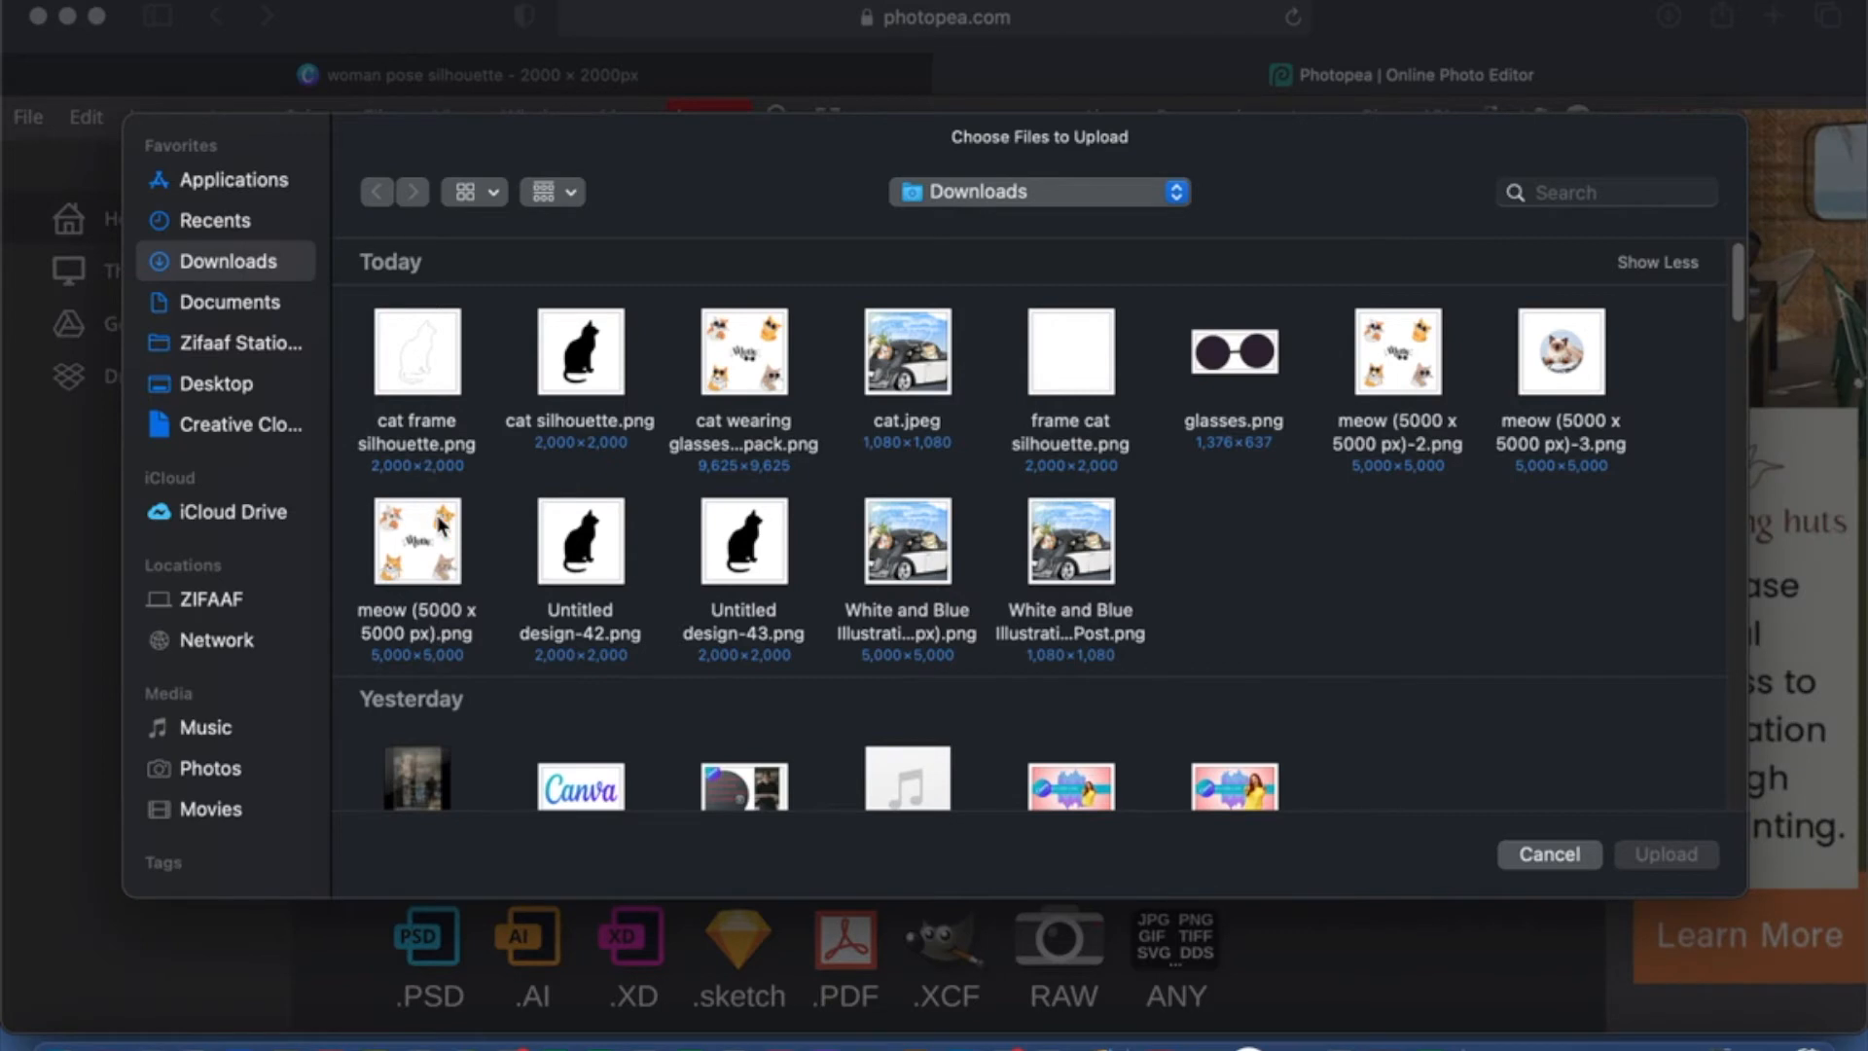
click(230, 302)
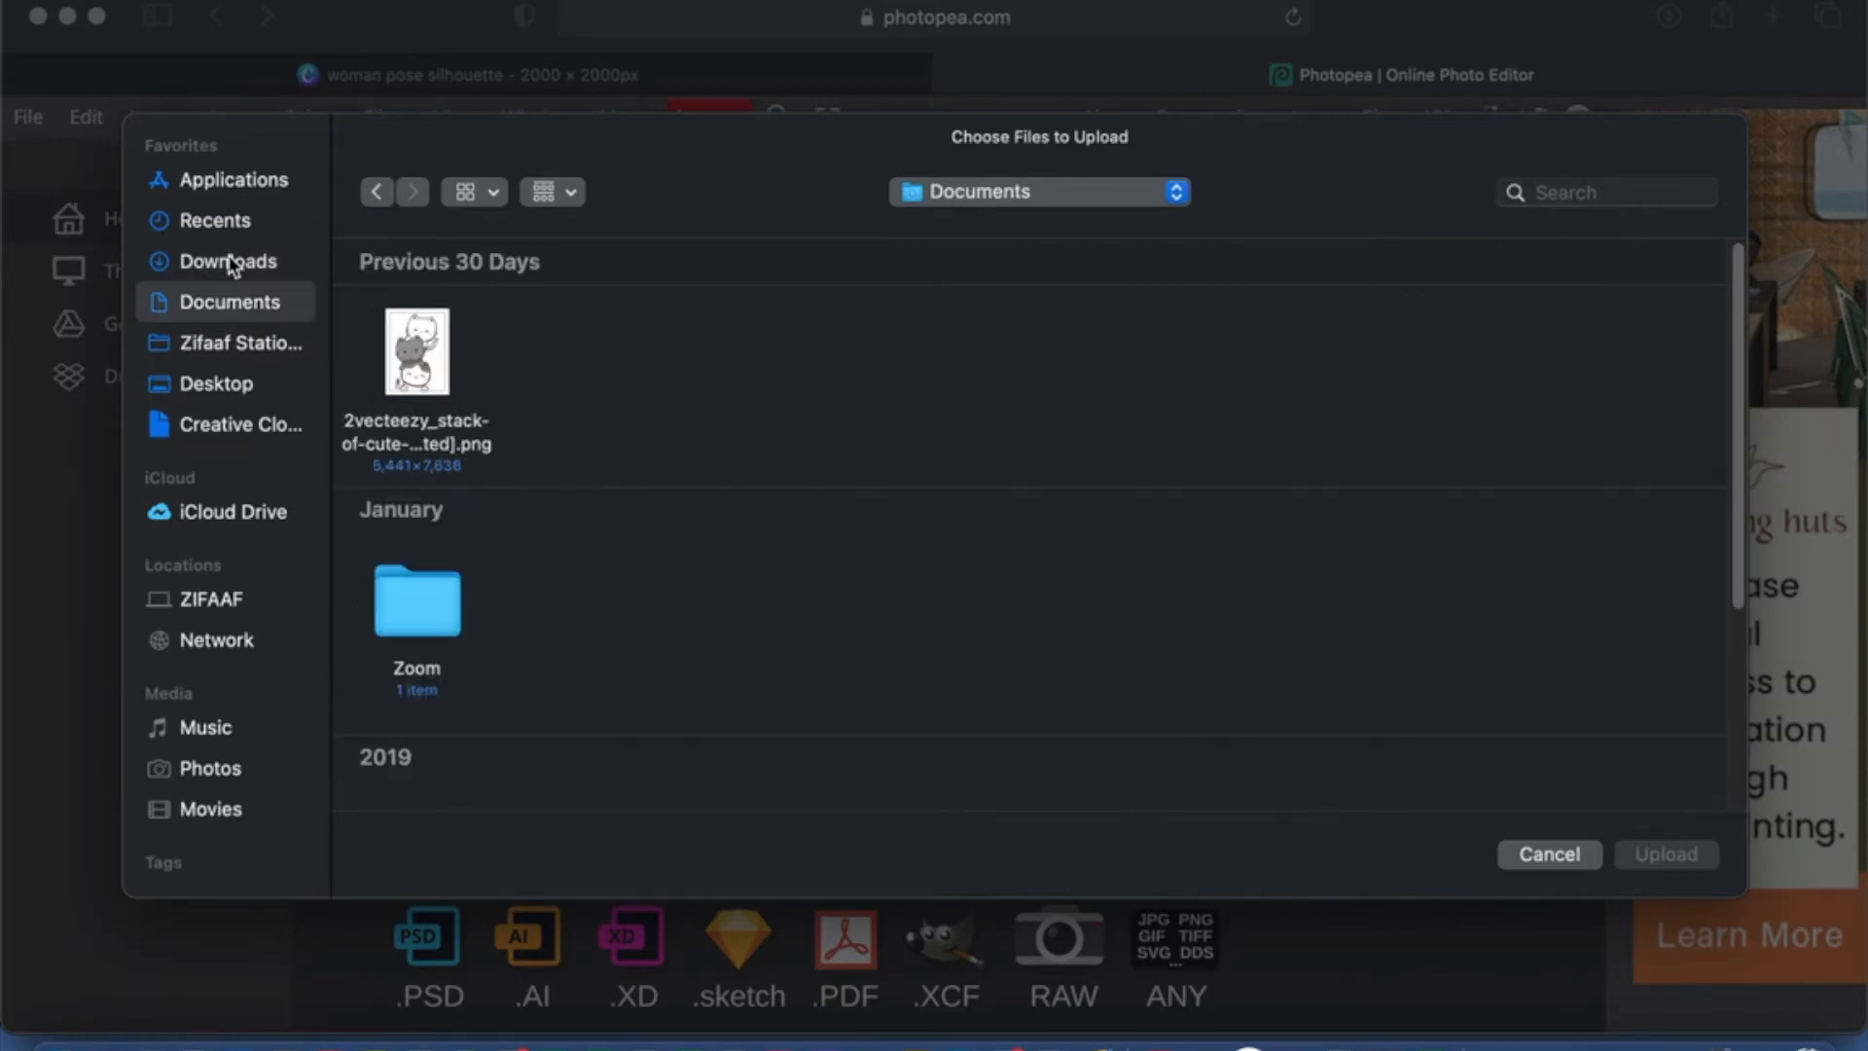
click(229, 261)
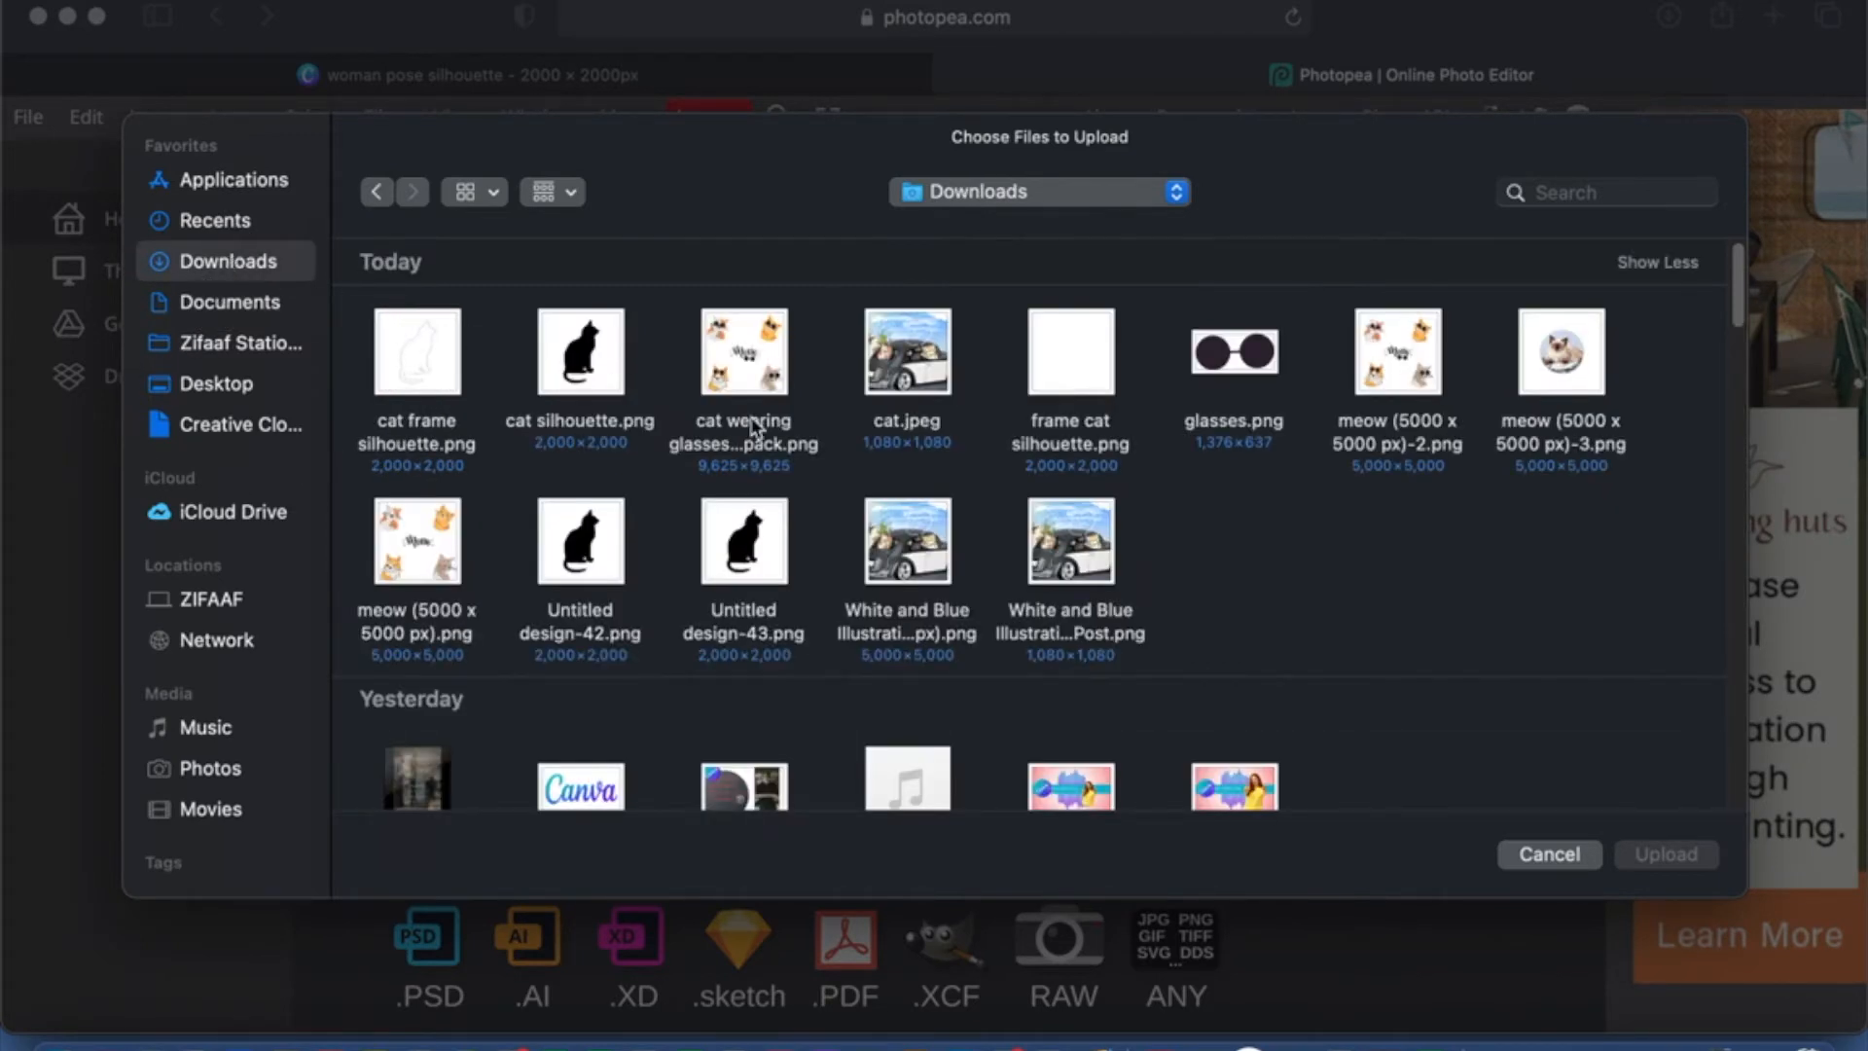
scroll(down, 3)
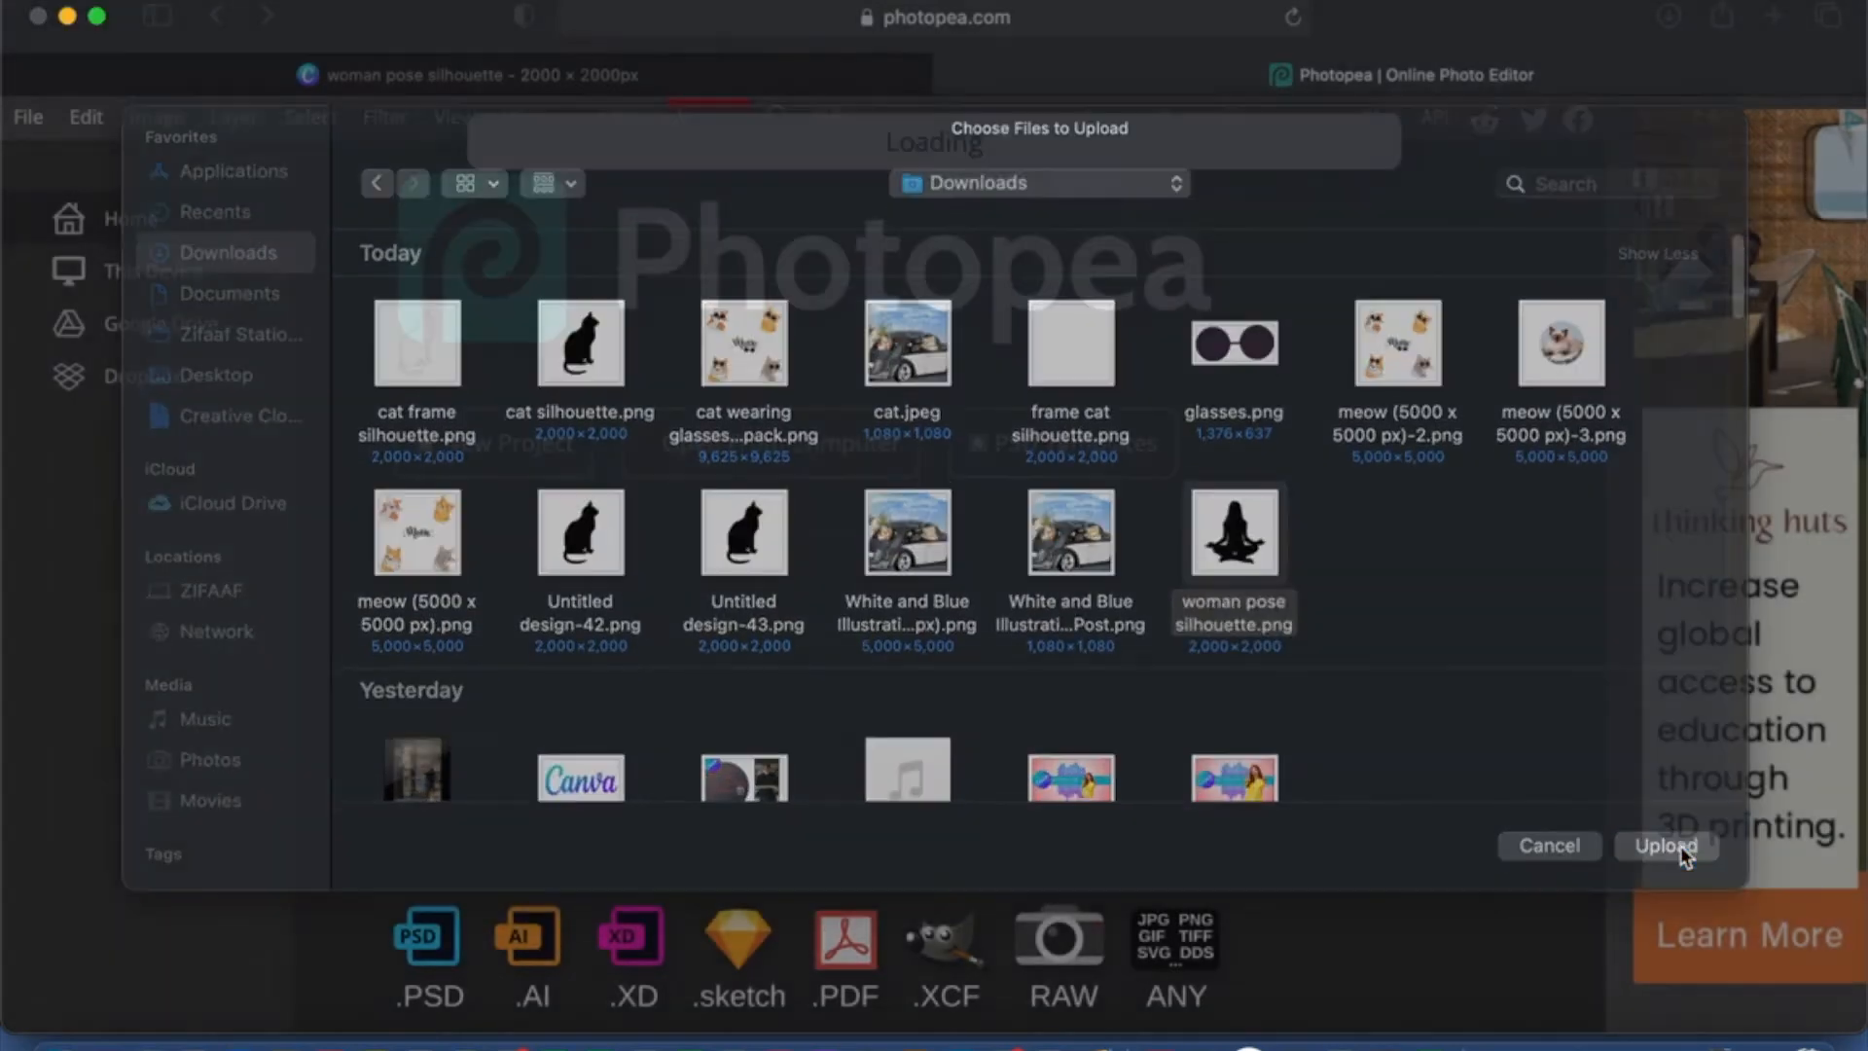
click(1666, 844)
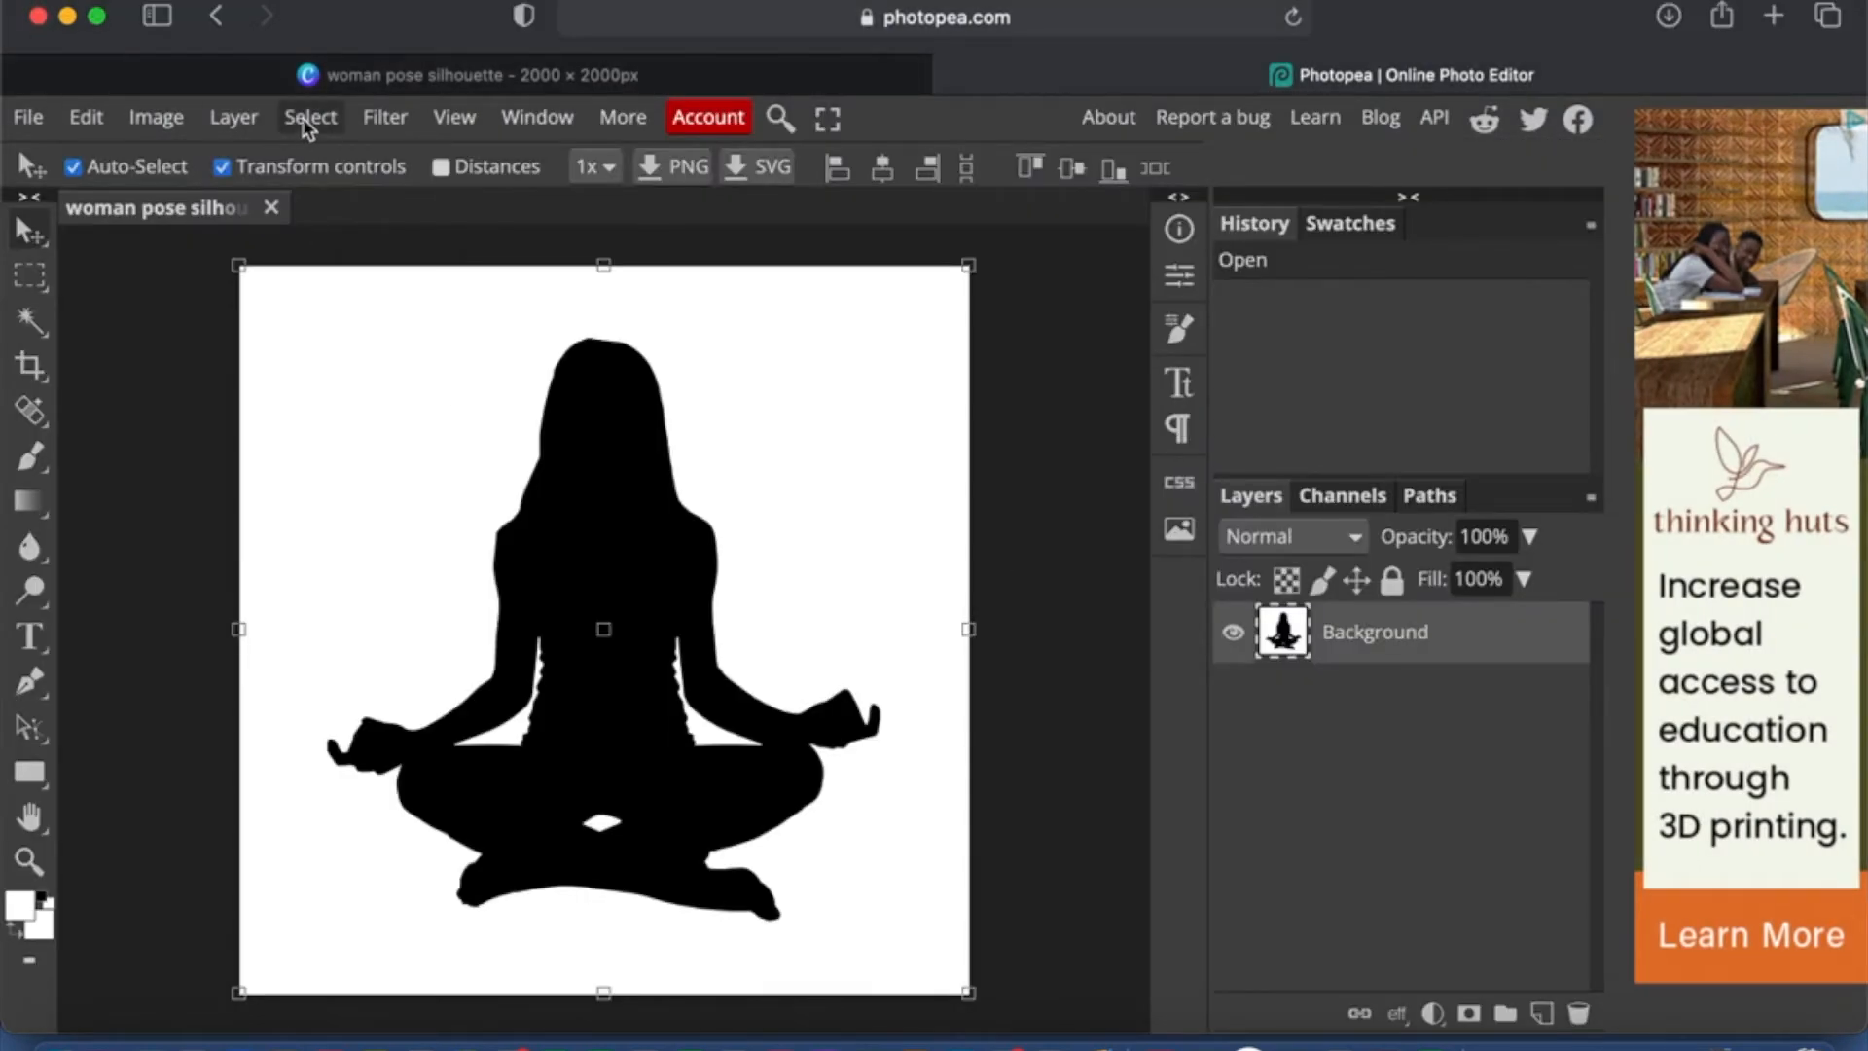
Step: Select the black silhouette by Color Range and clear it to a transparent cutout
click(310, 116)
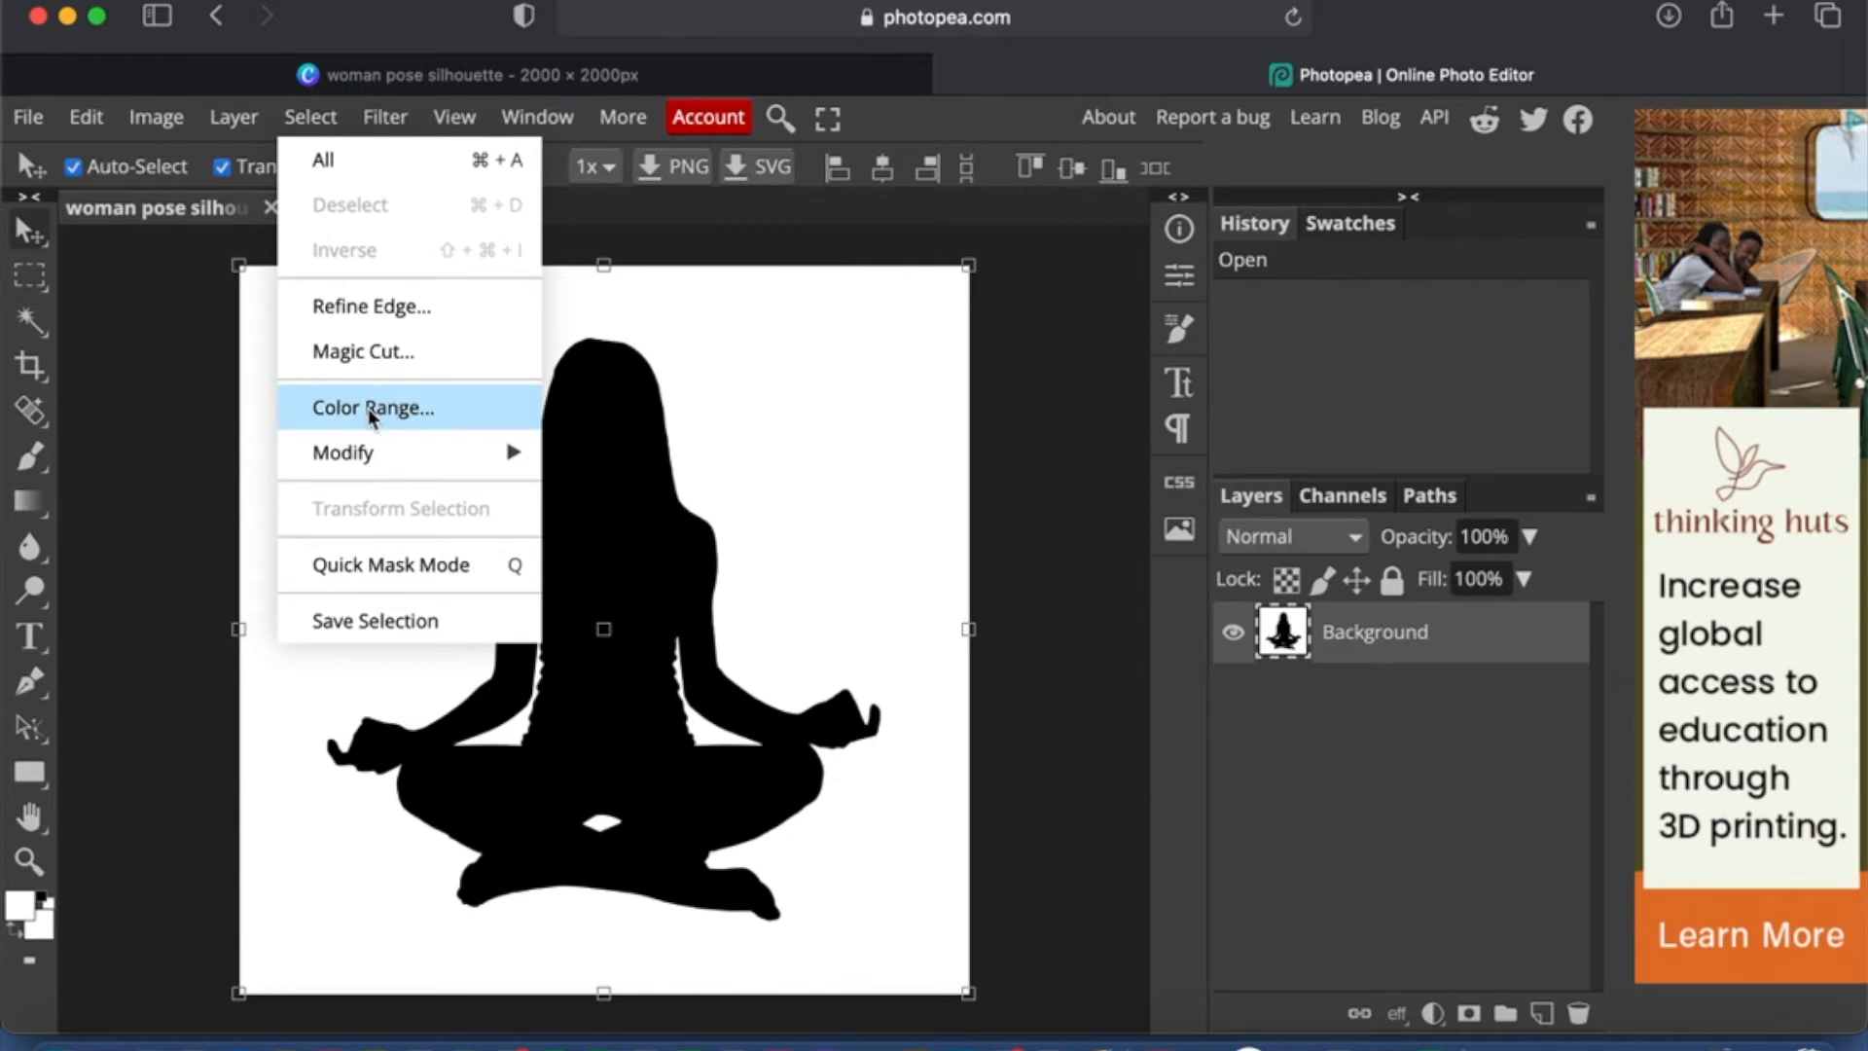
click(371, 406)
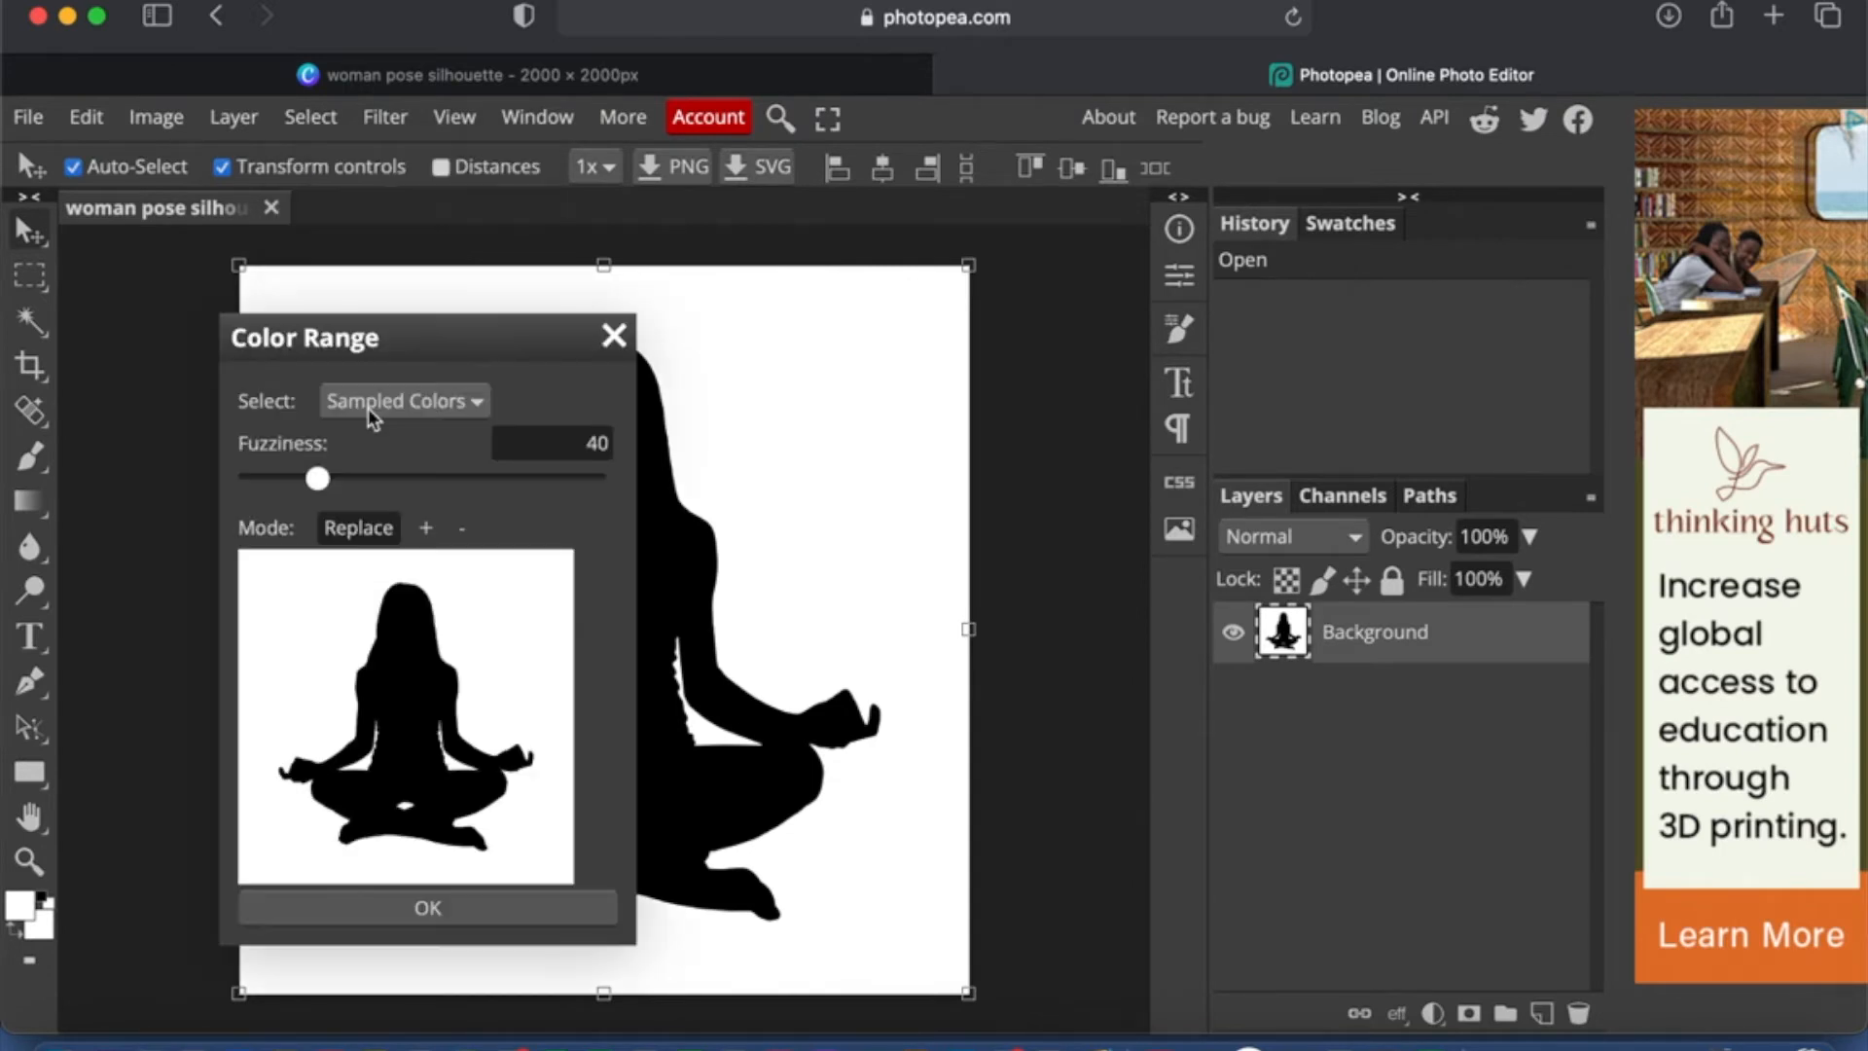
mouse_move(677, 591)
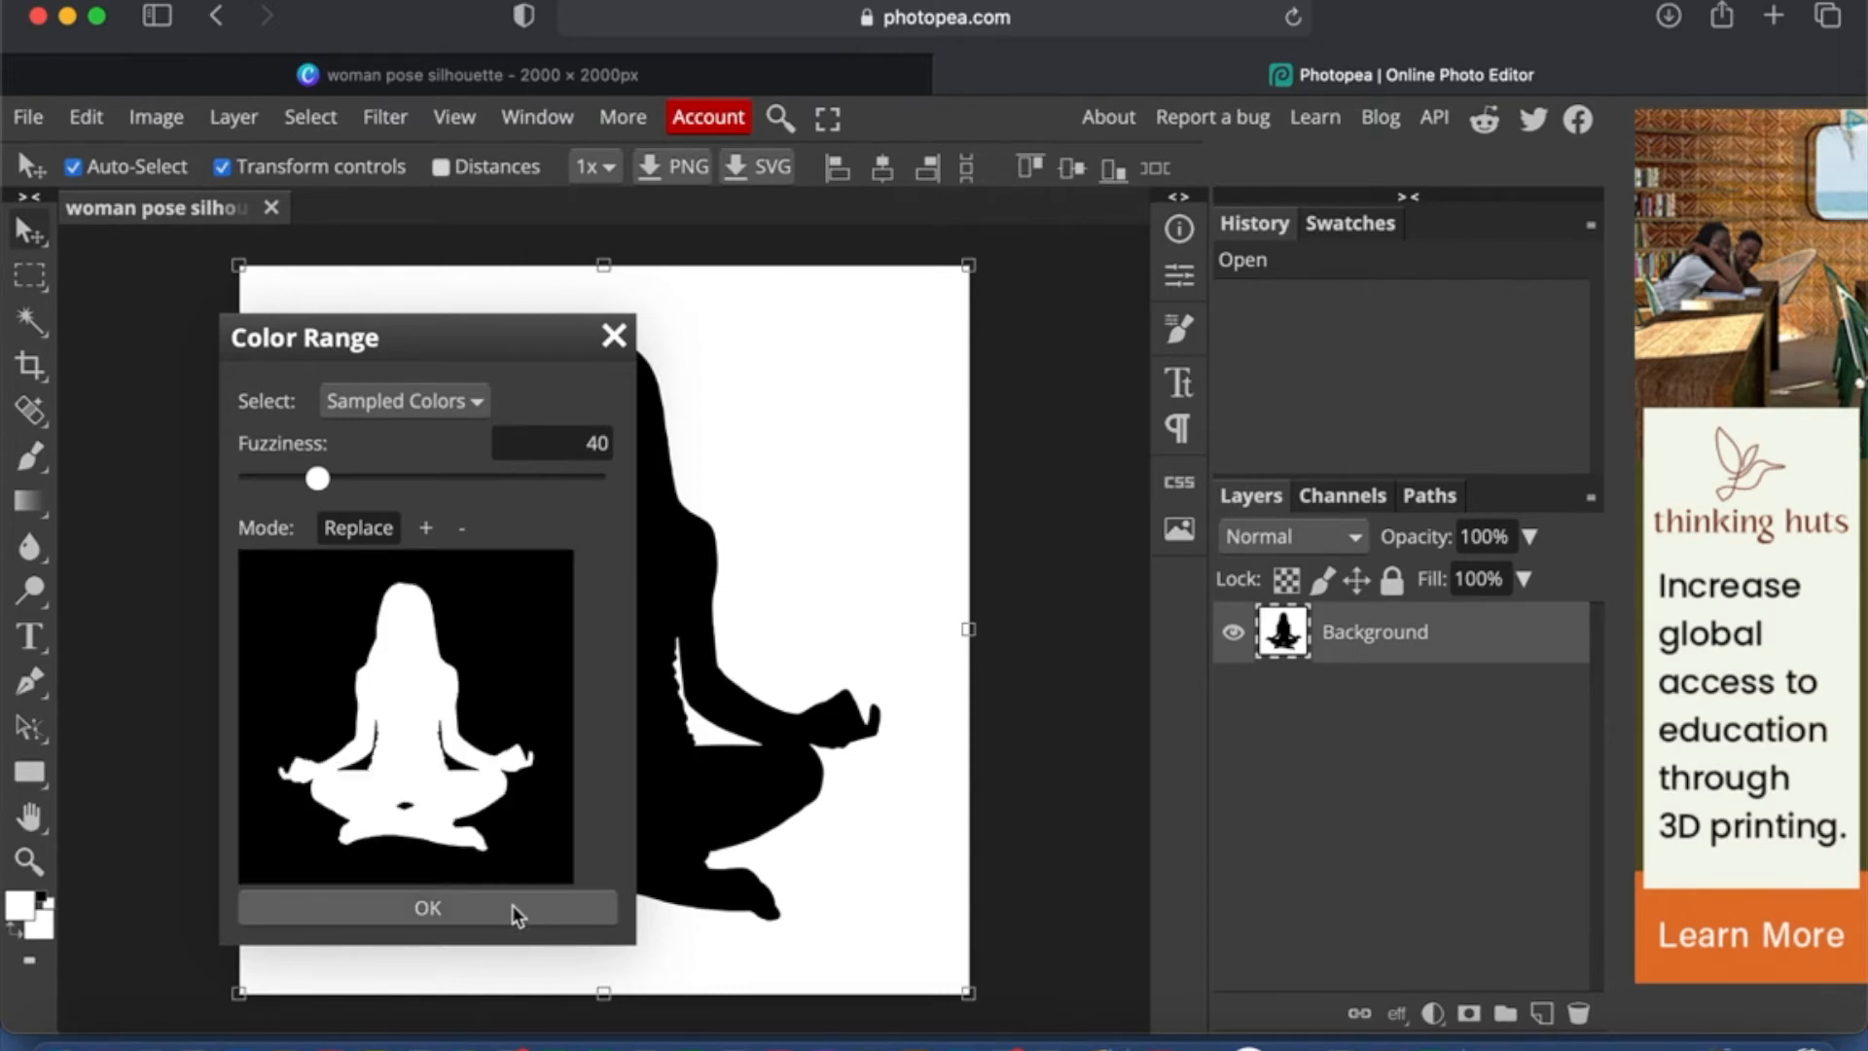
click(426, 906)
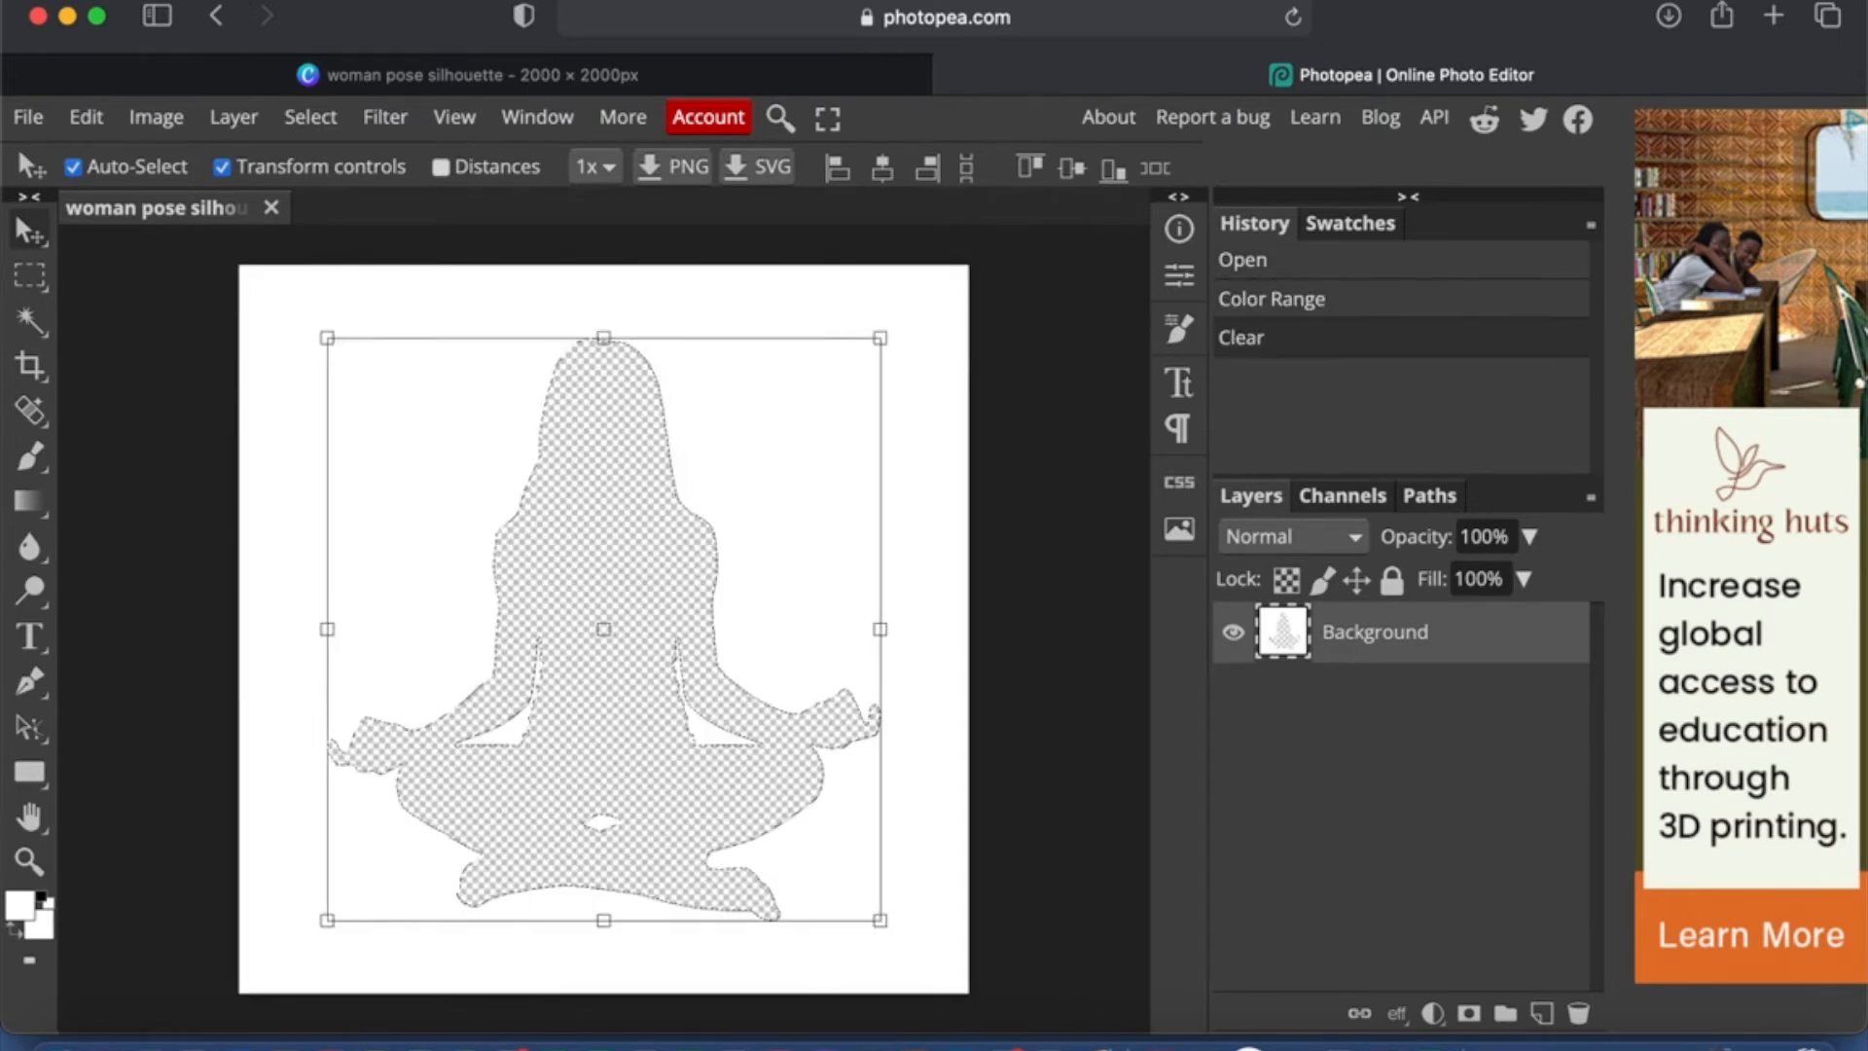
mouse_move(524, 611)
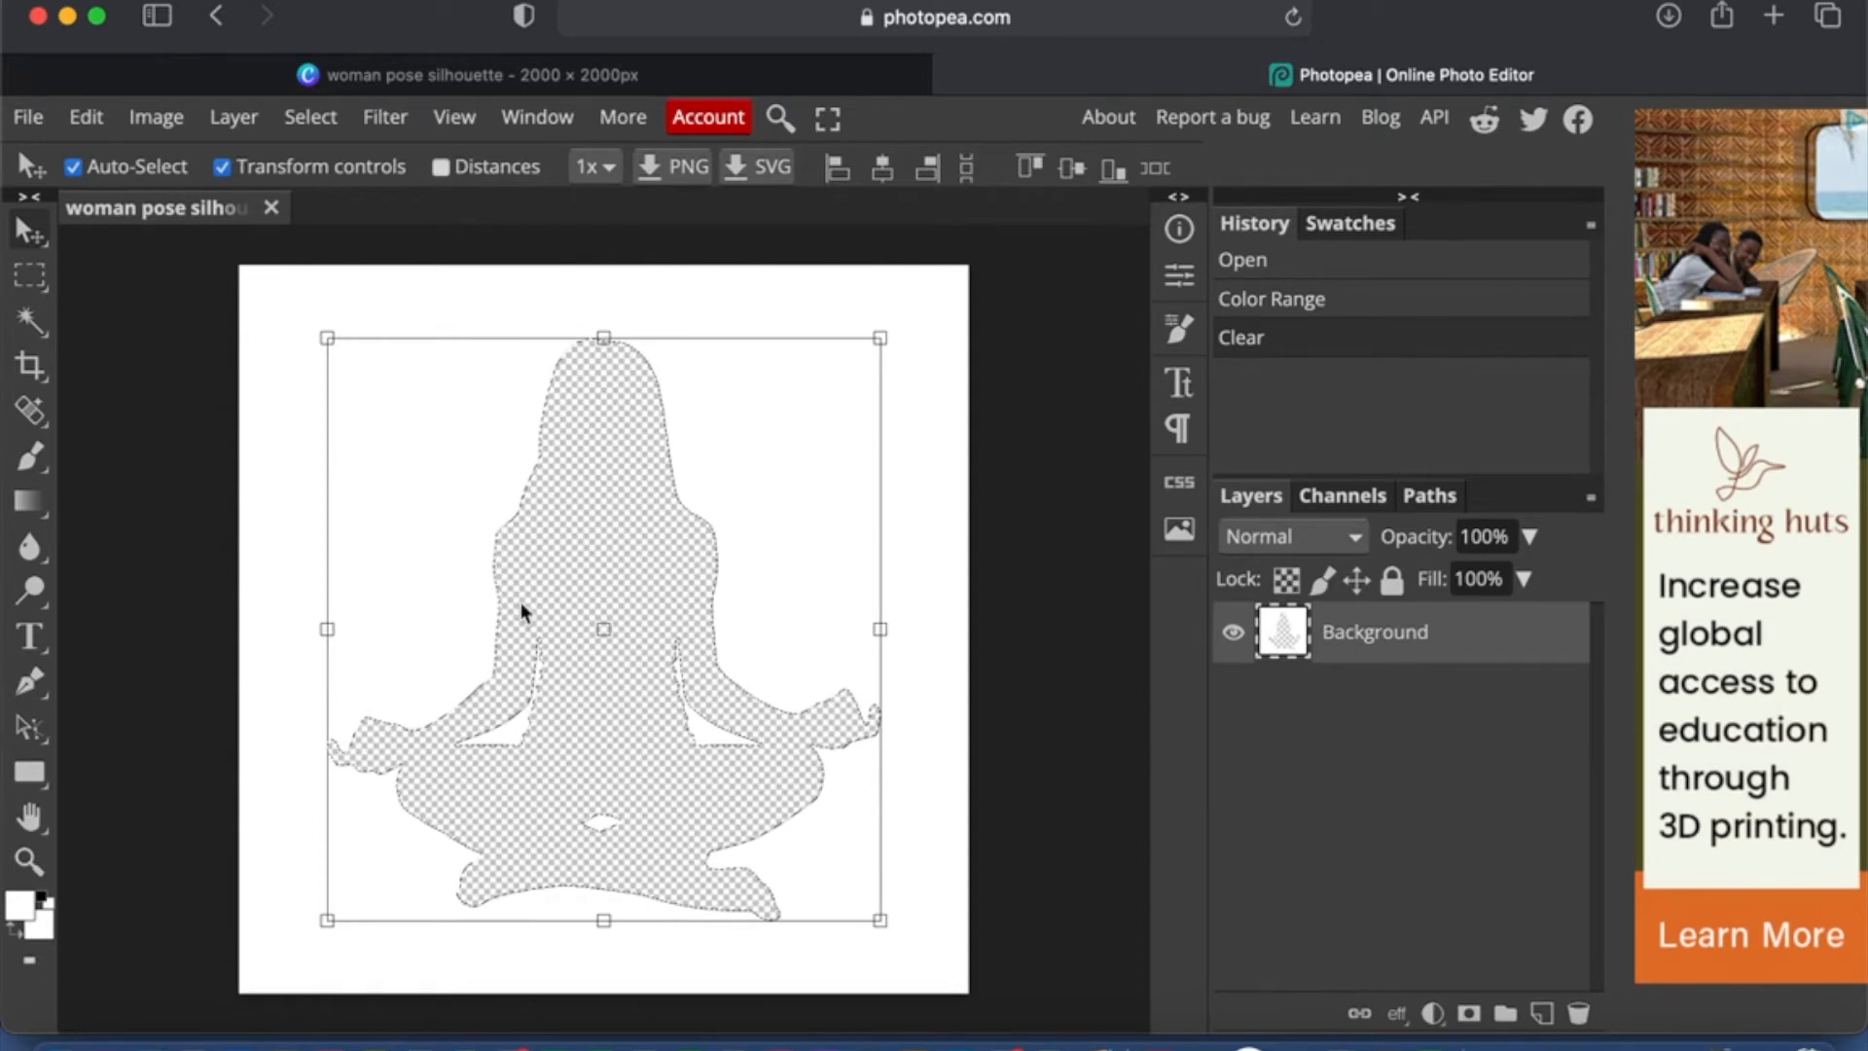
click(27, 117)
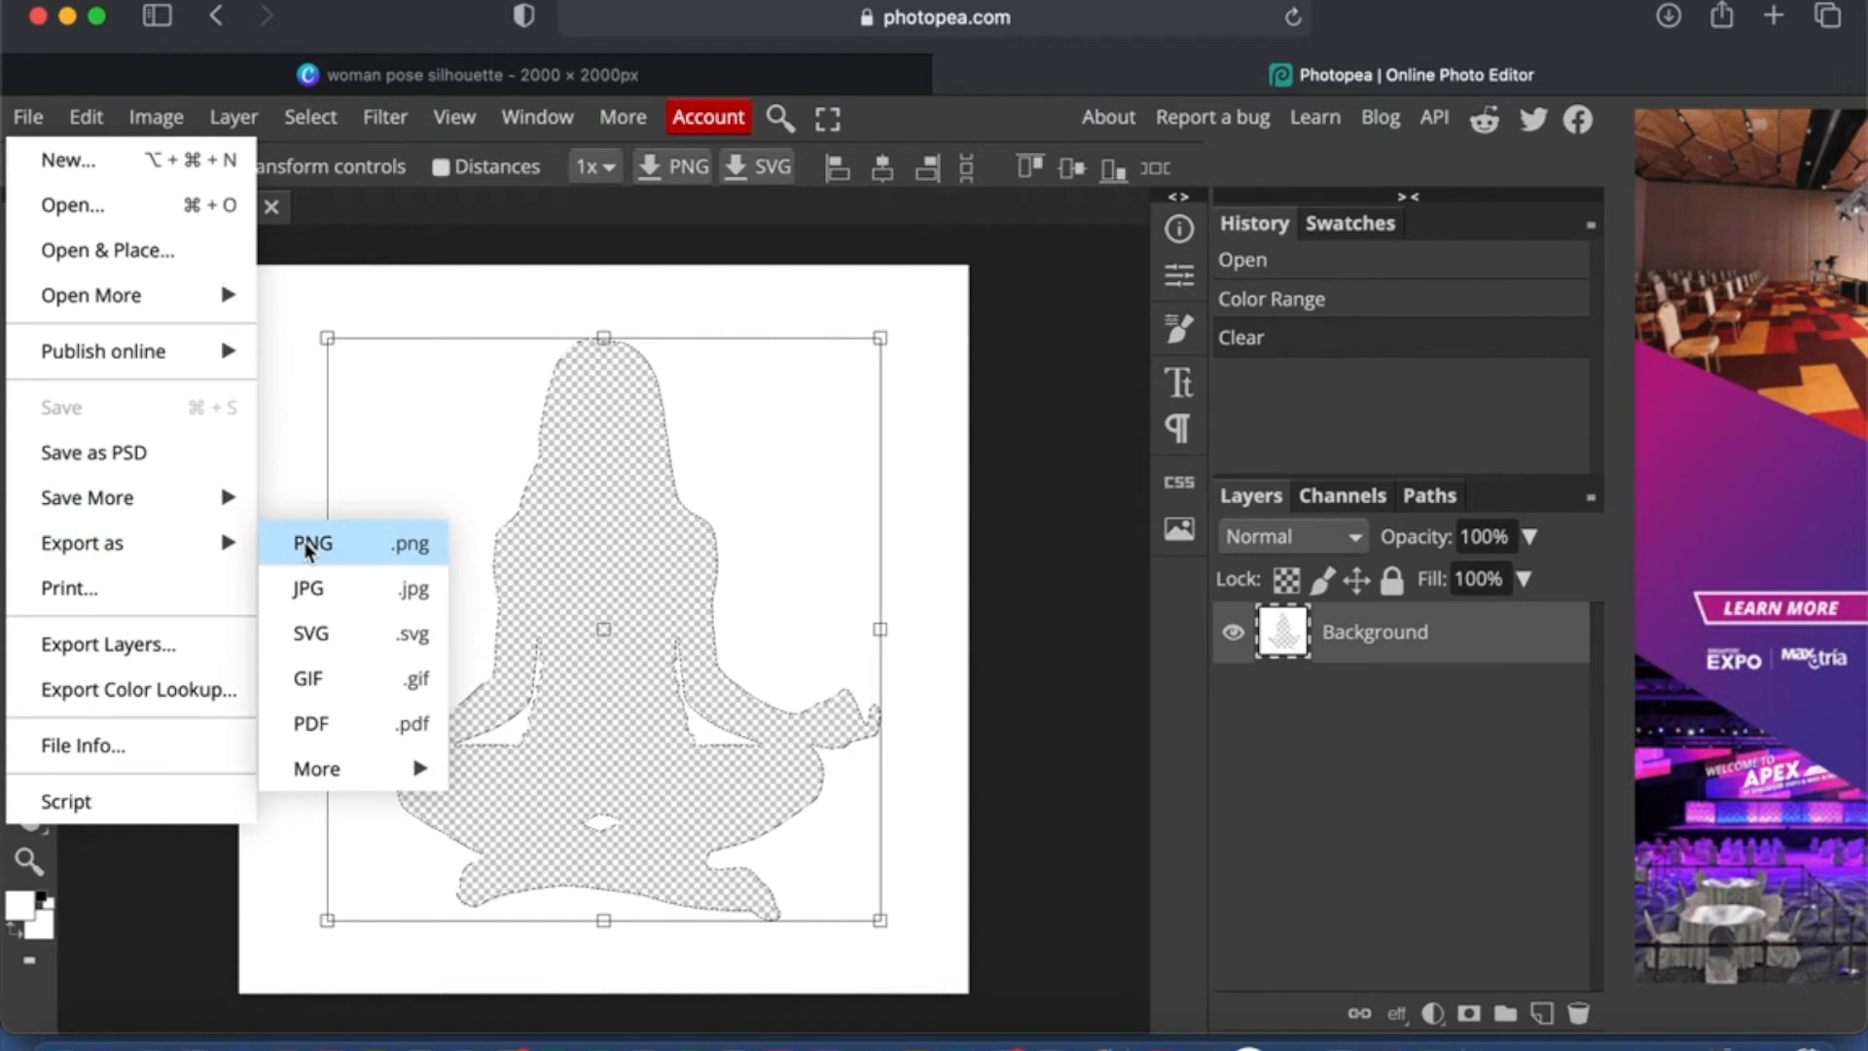
Step: Export the cutout image as a 2000 × 2000 PNG, naming the file starting with 'fra'
click(312, 543)
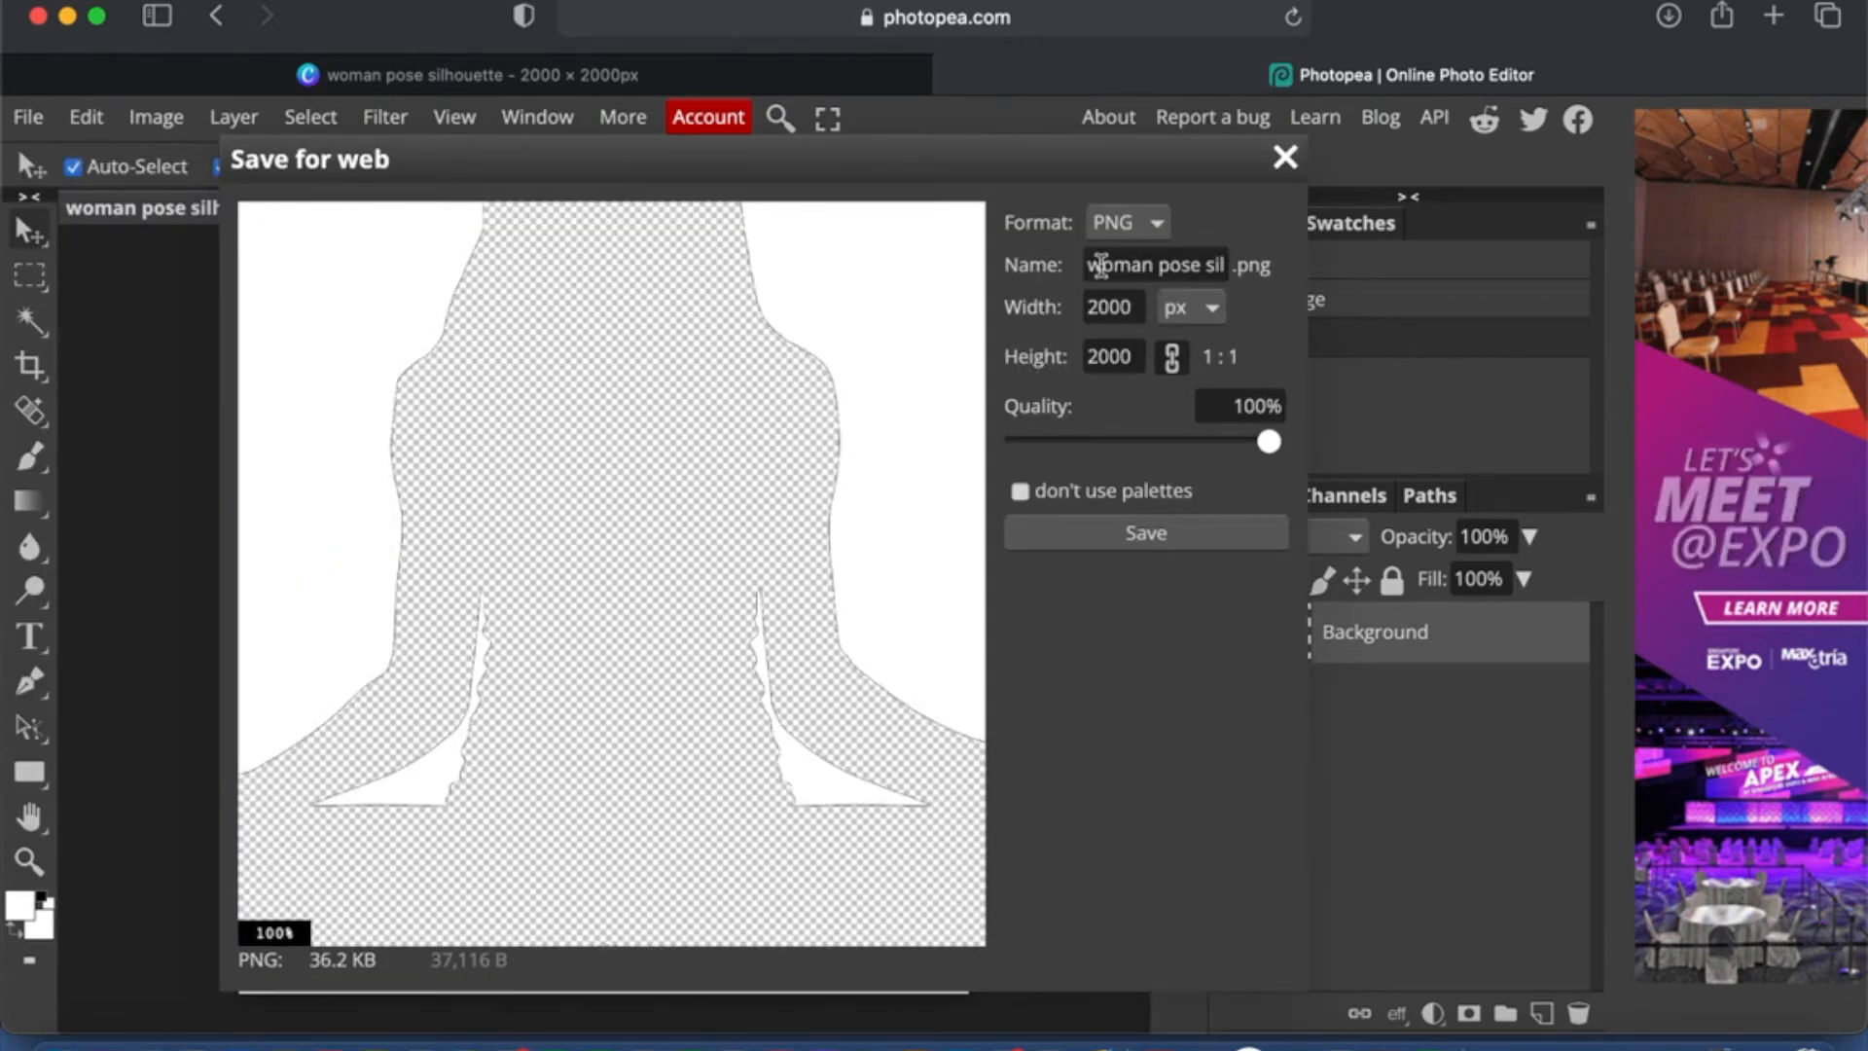
text(fra)
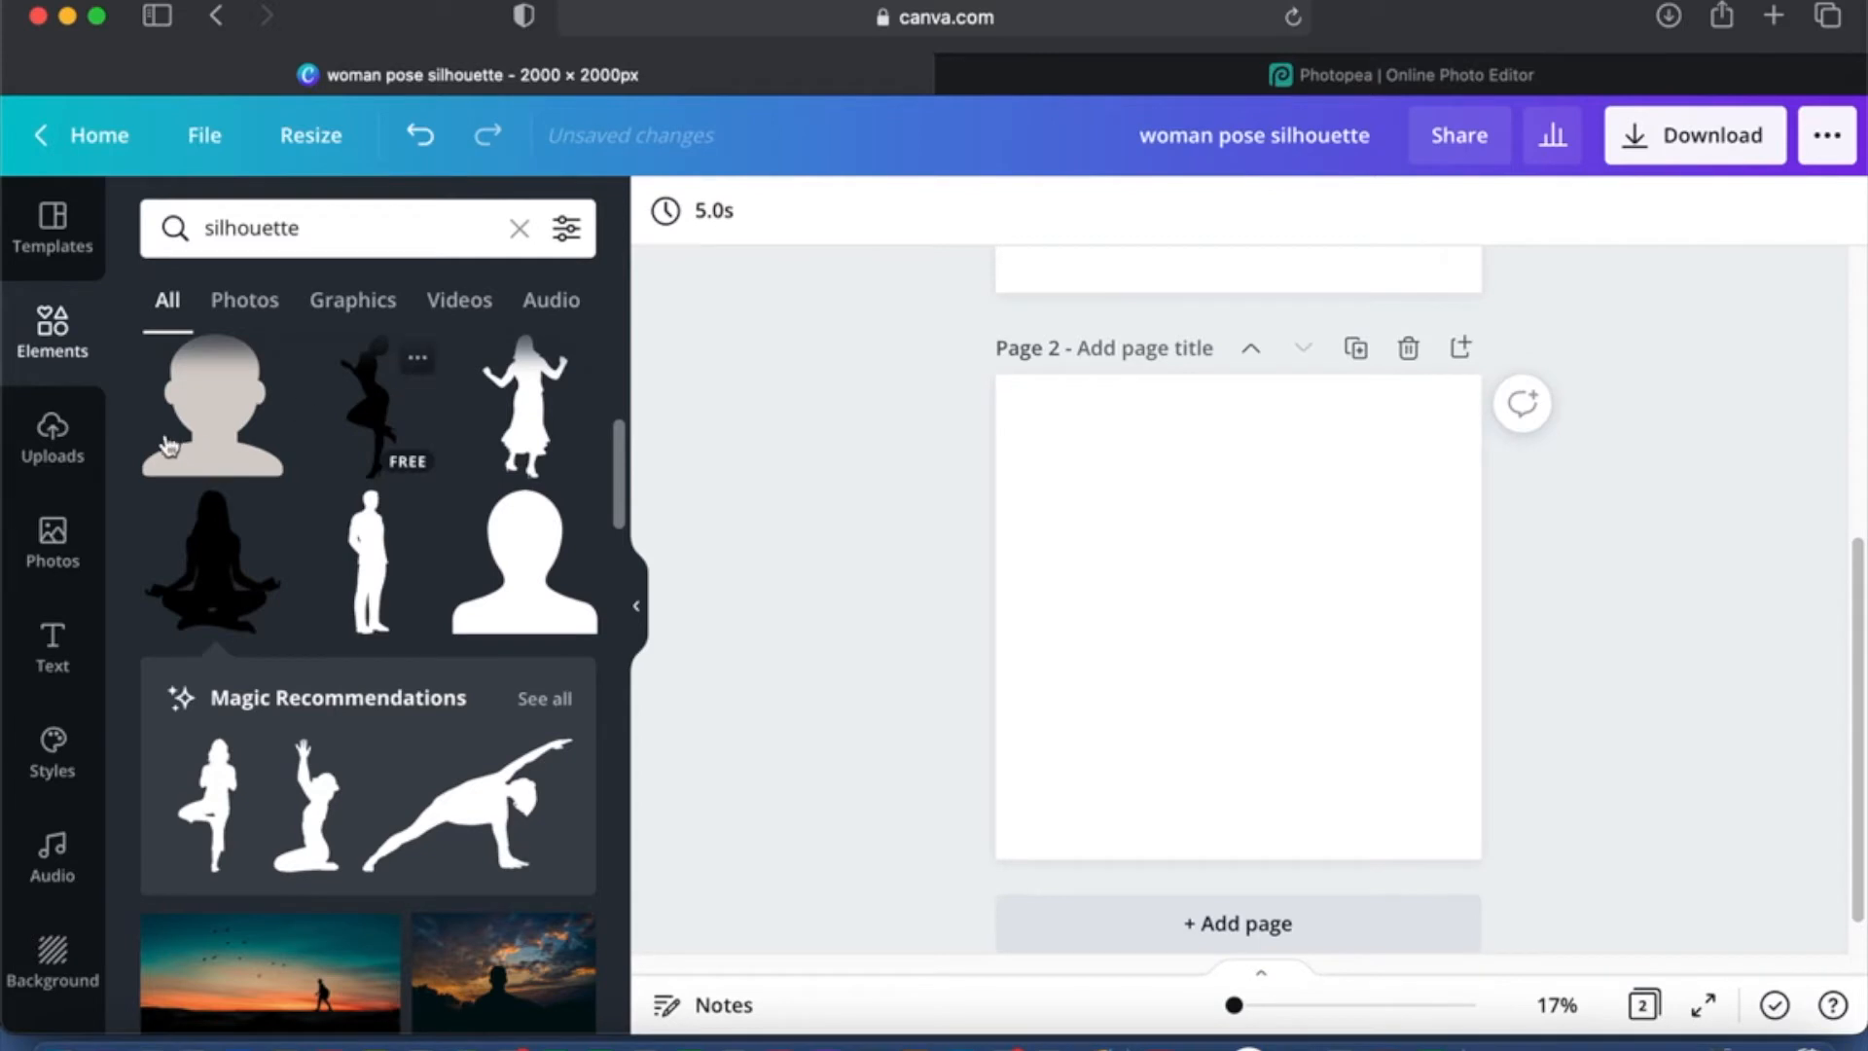
Step: Search Canva photos for 'serene' and add the forest lake island photo to page 2
click(51, 543)
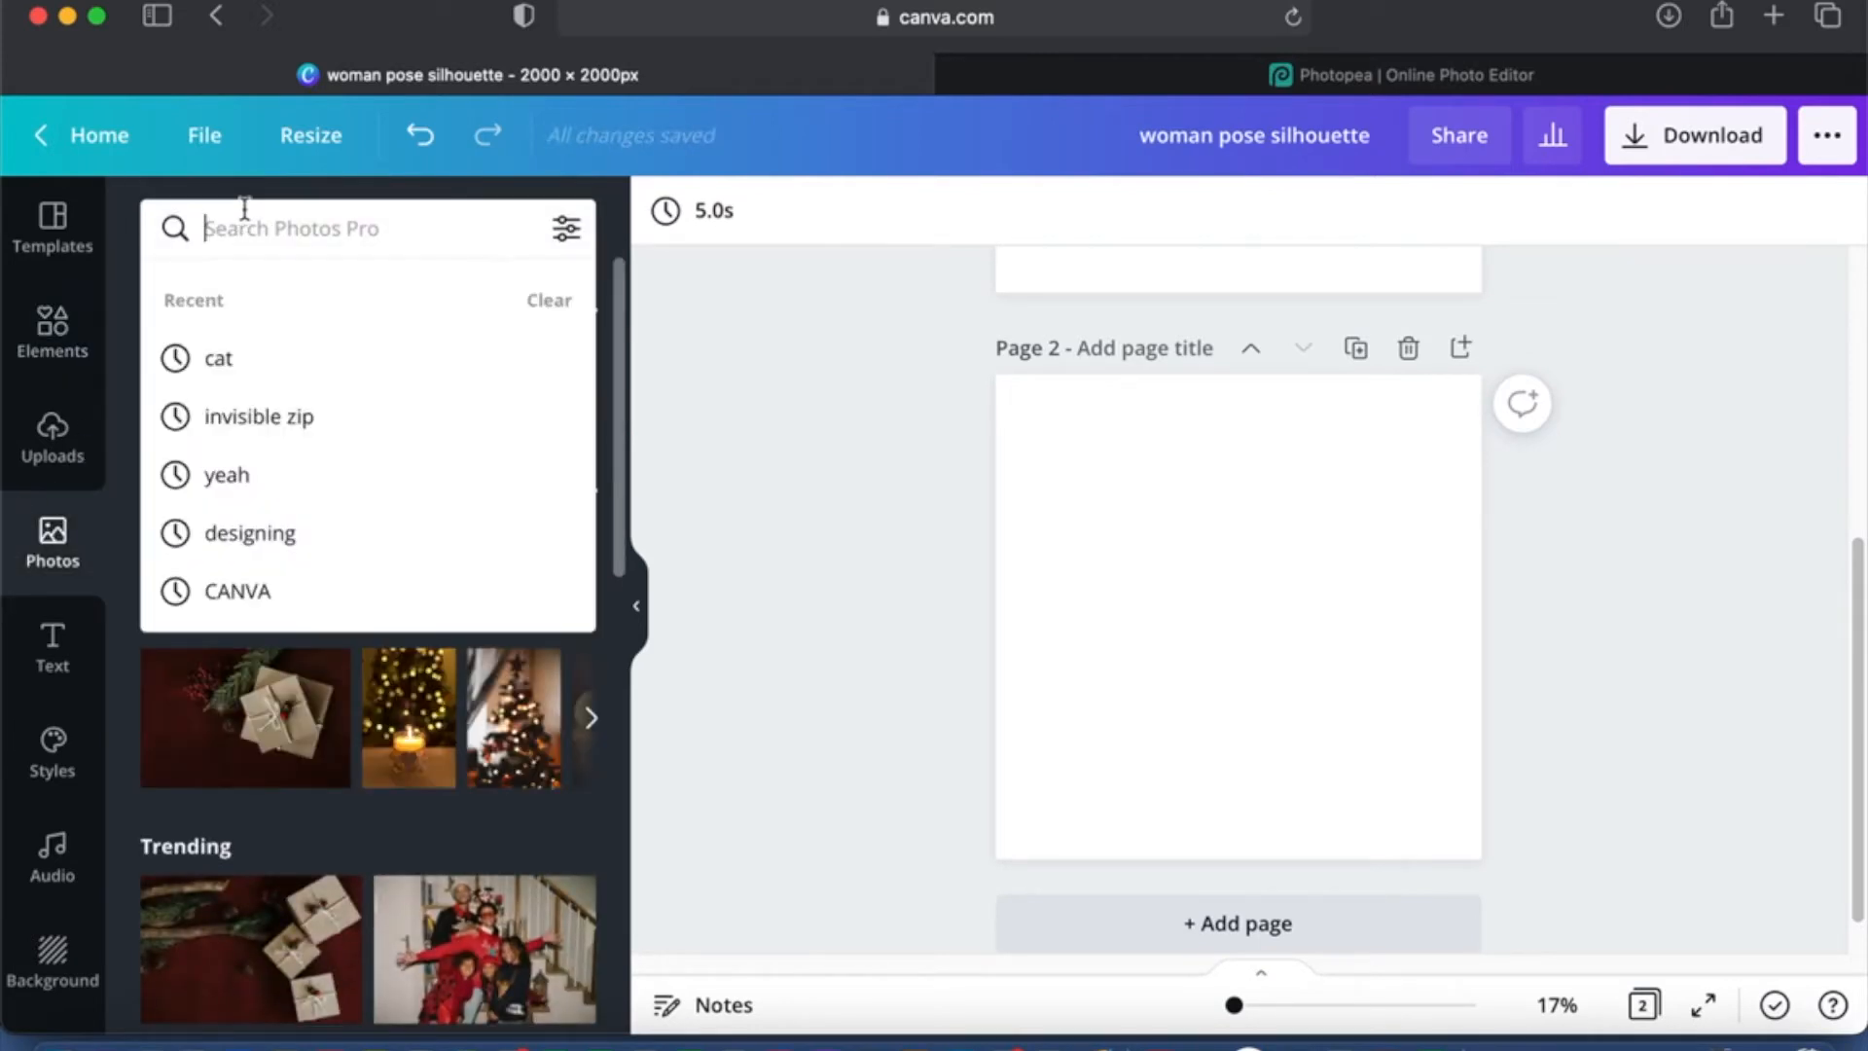
text(serene)
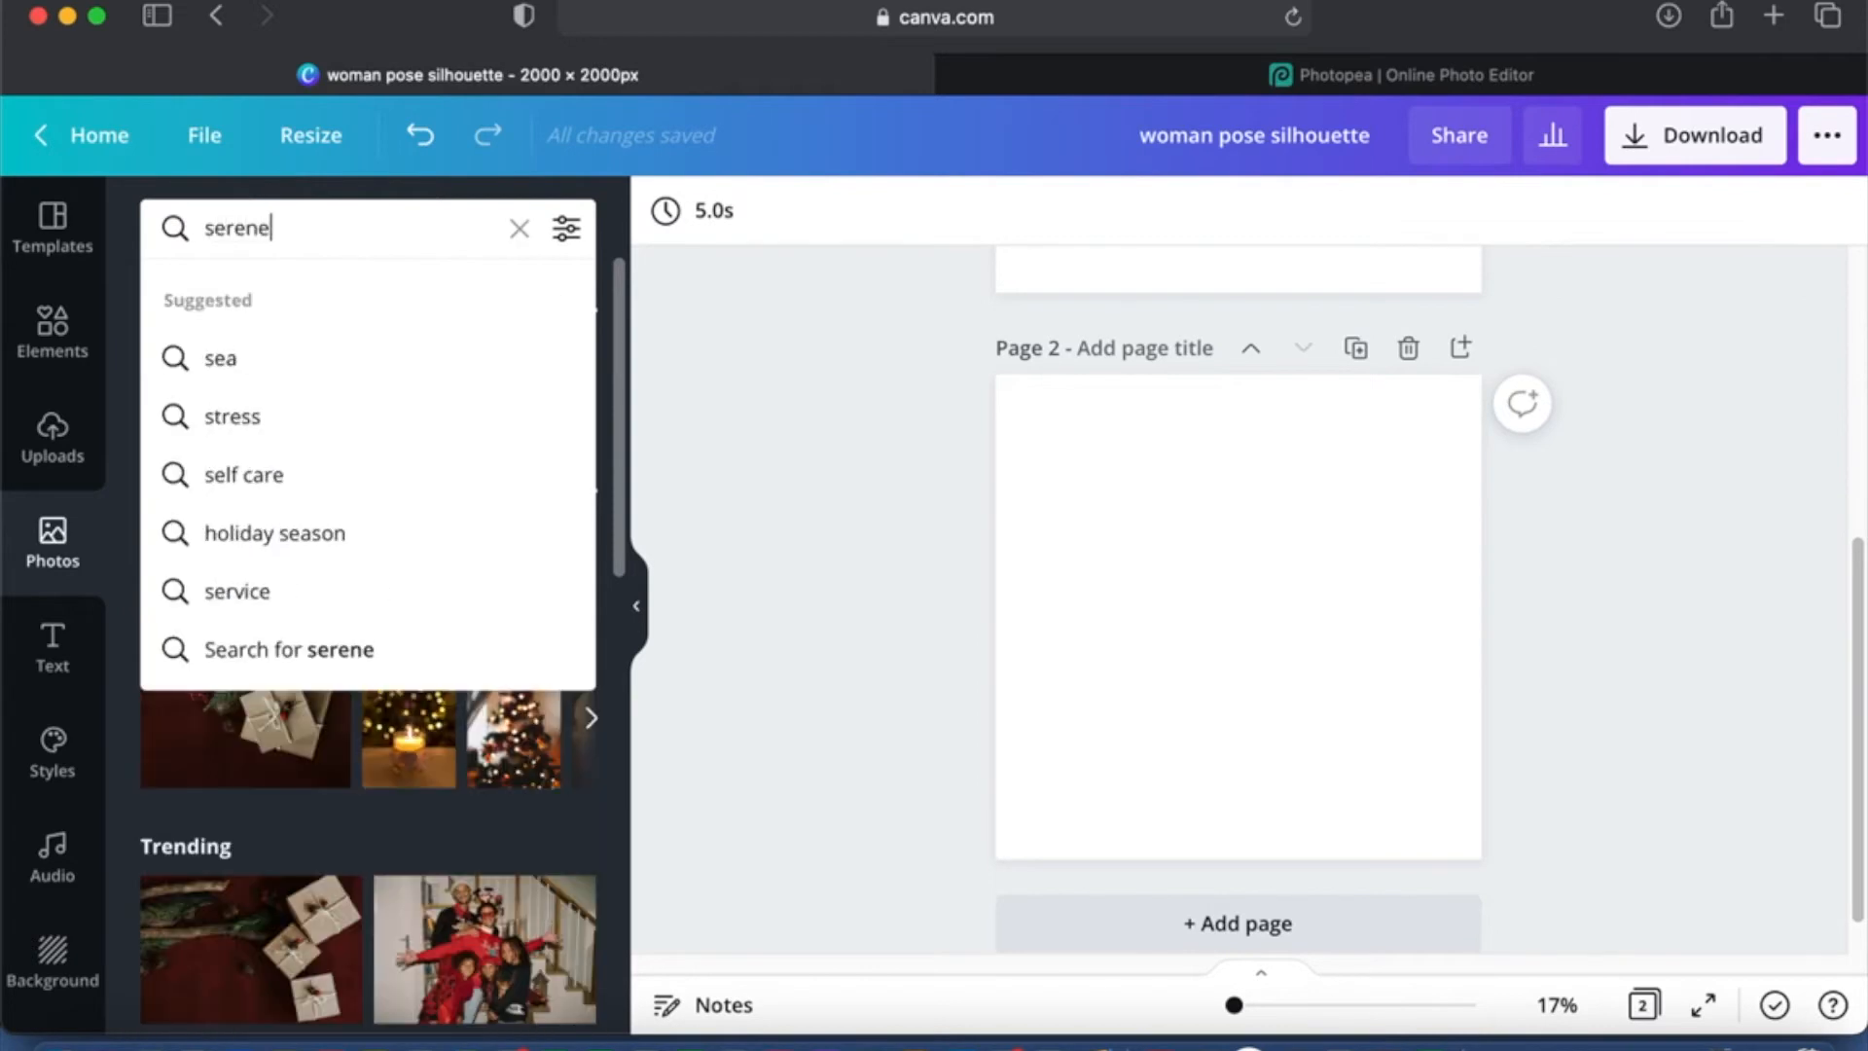
key(Return)
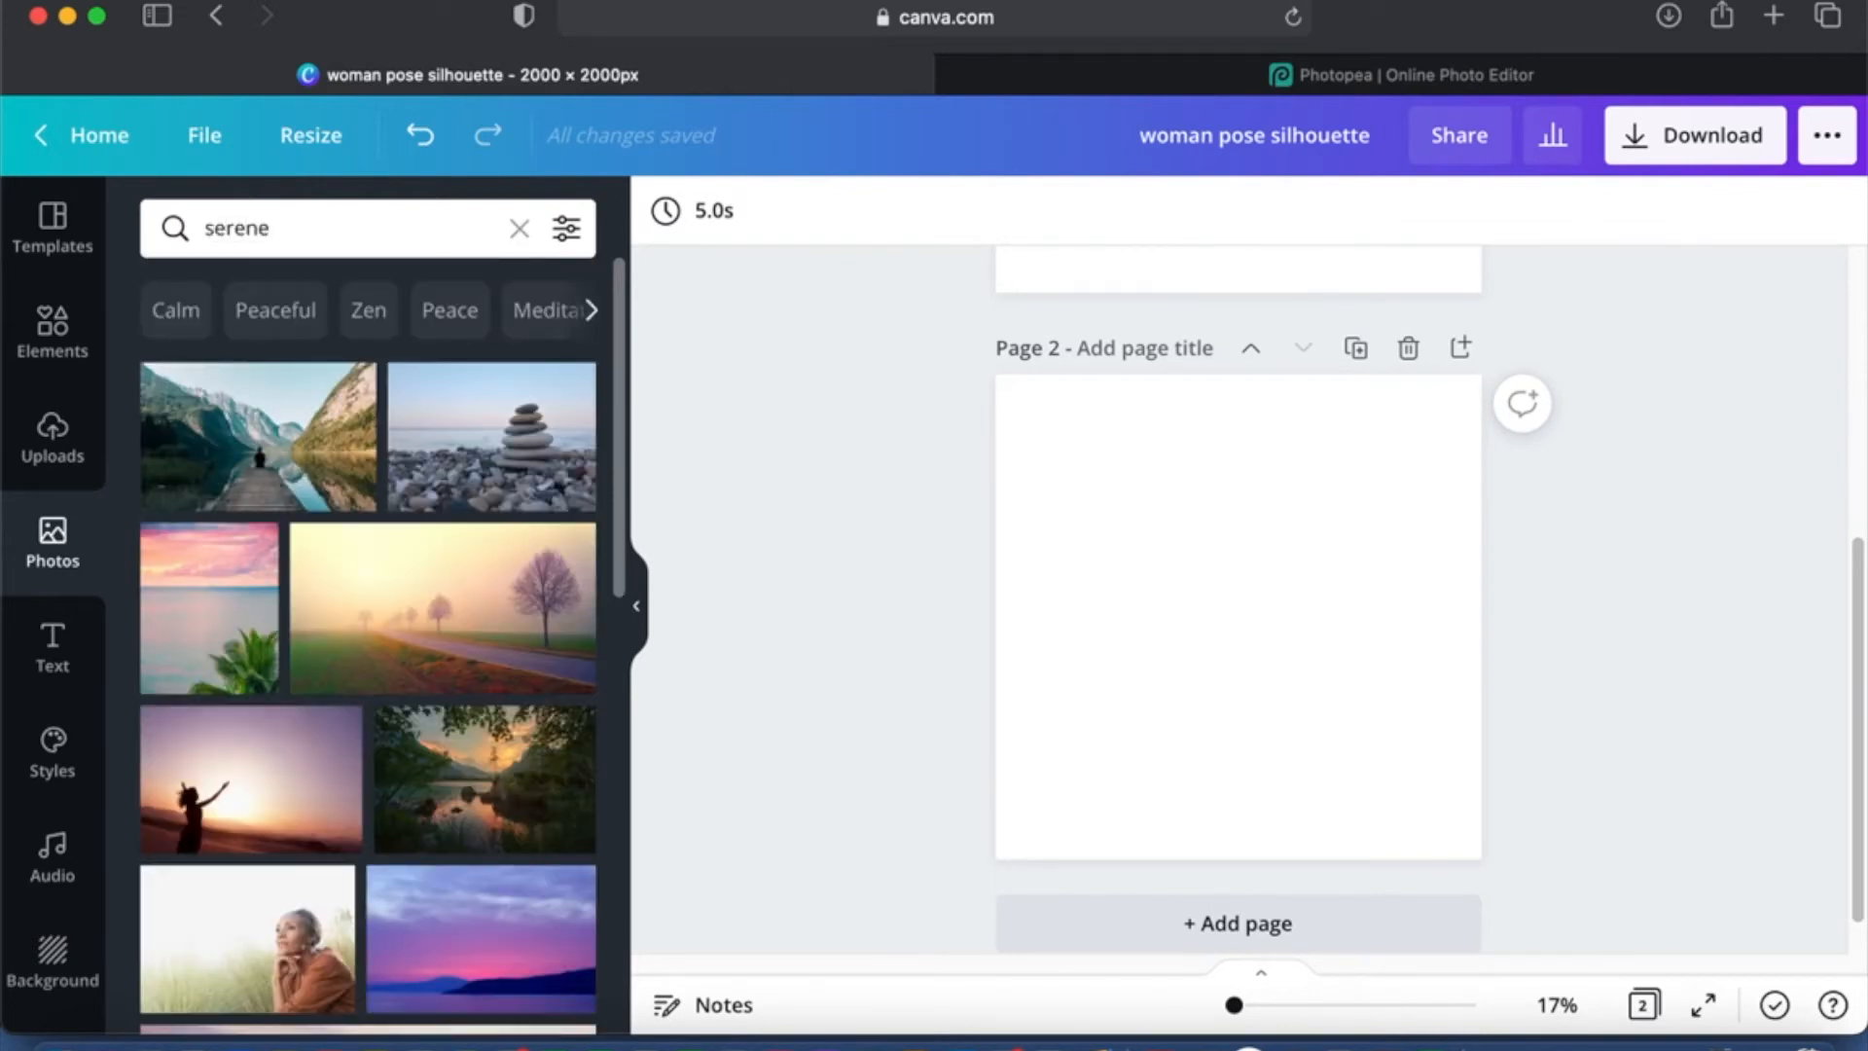
mouse_move(364, 733)
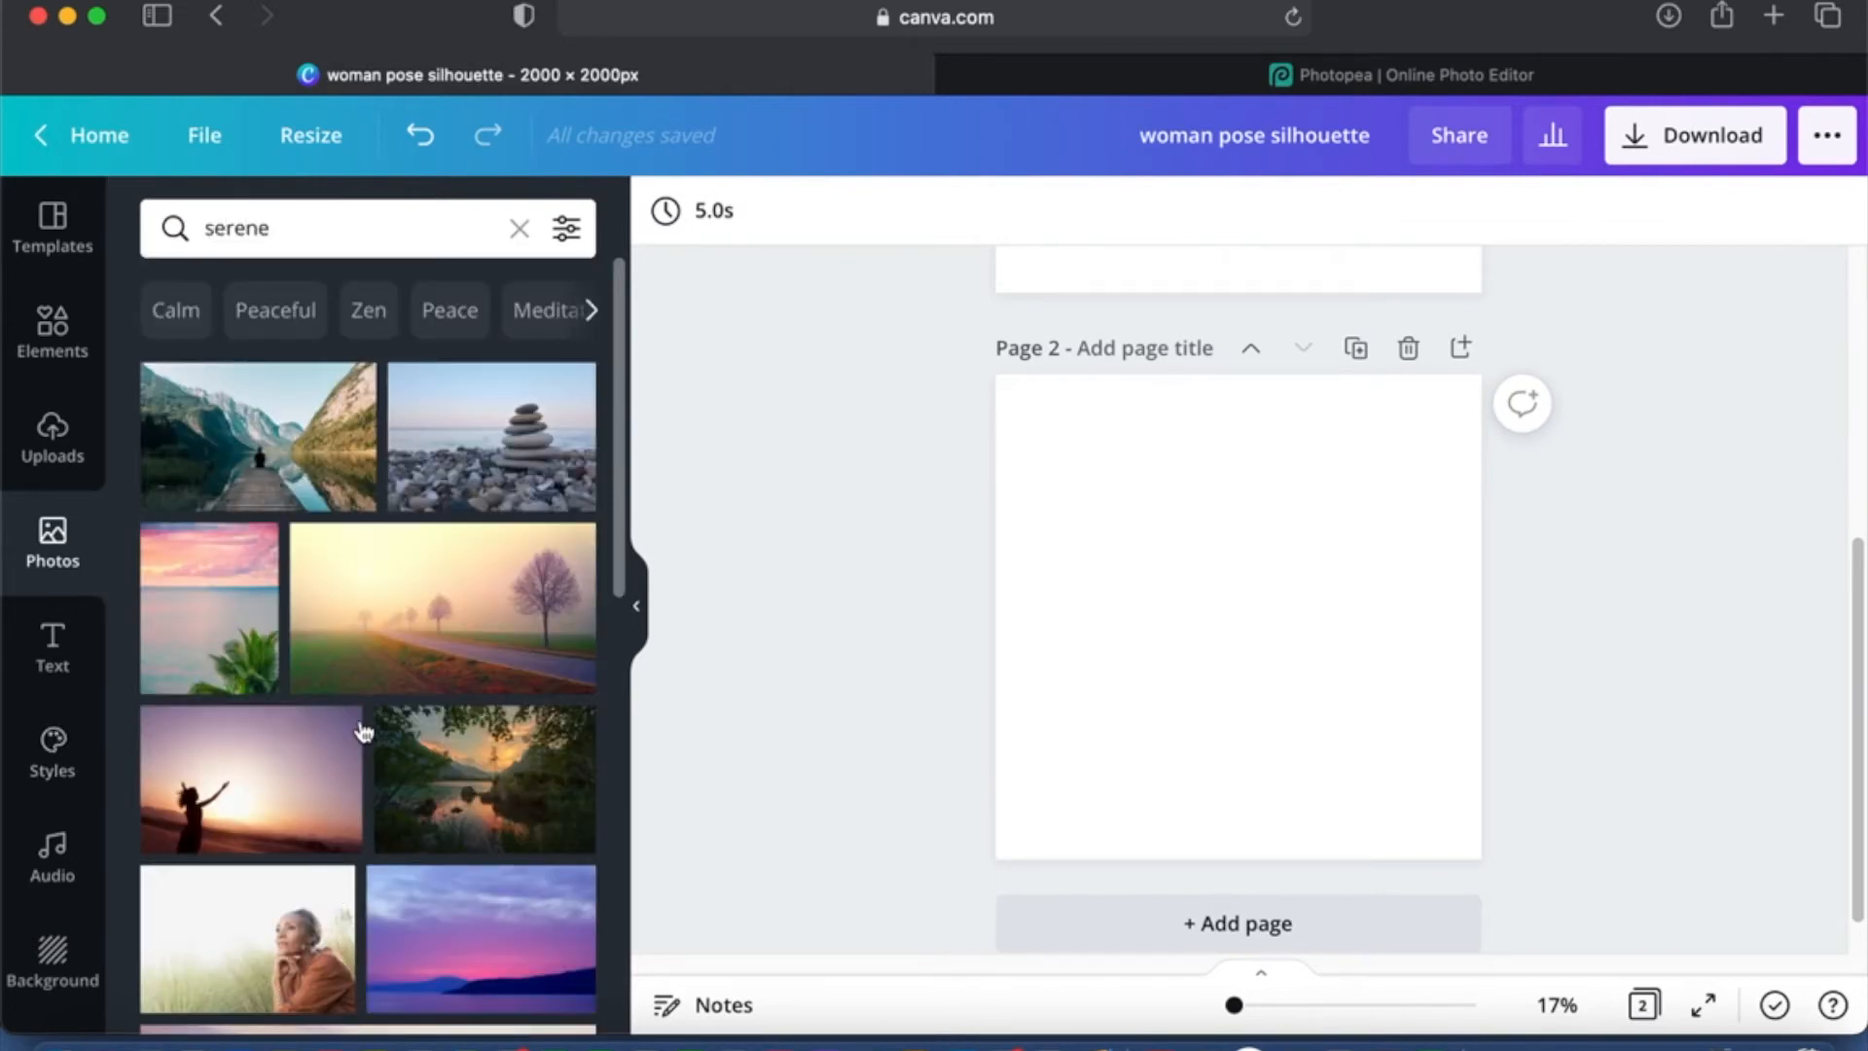
mouse_move(393, 879)
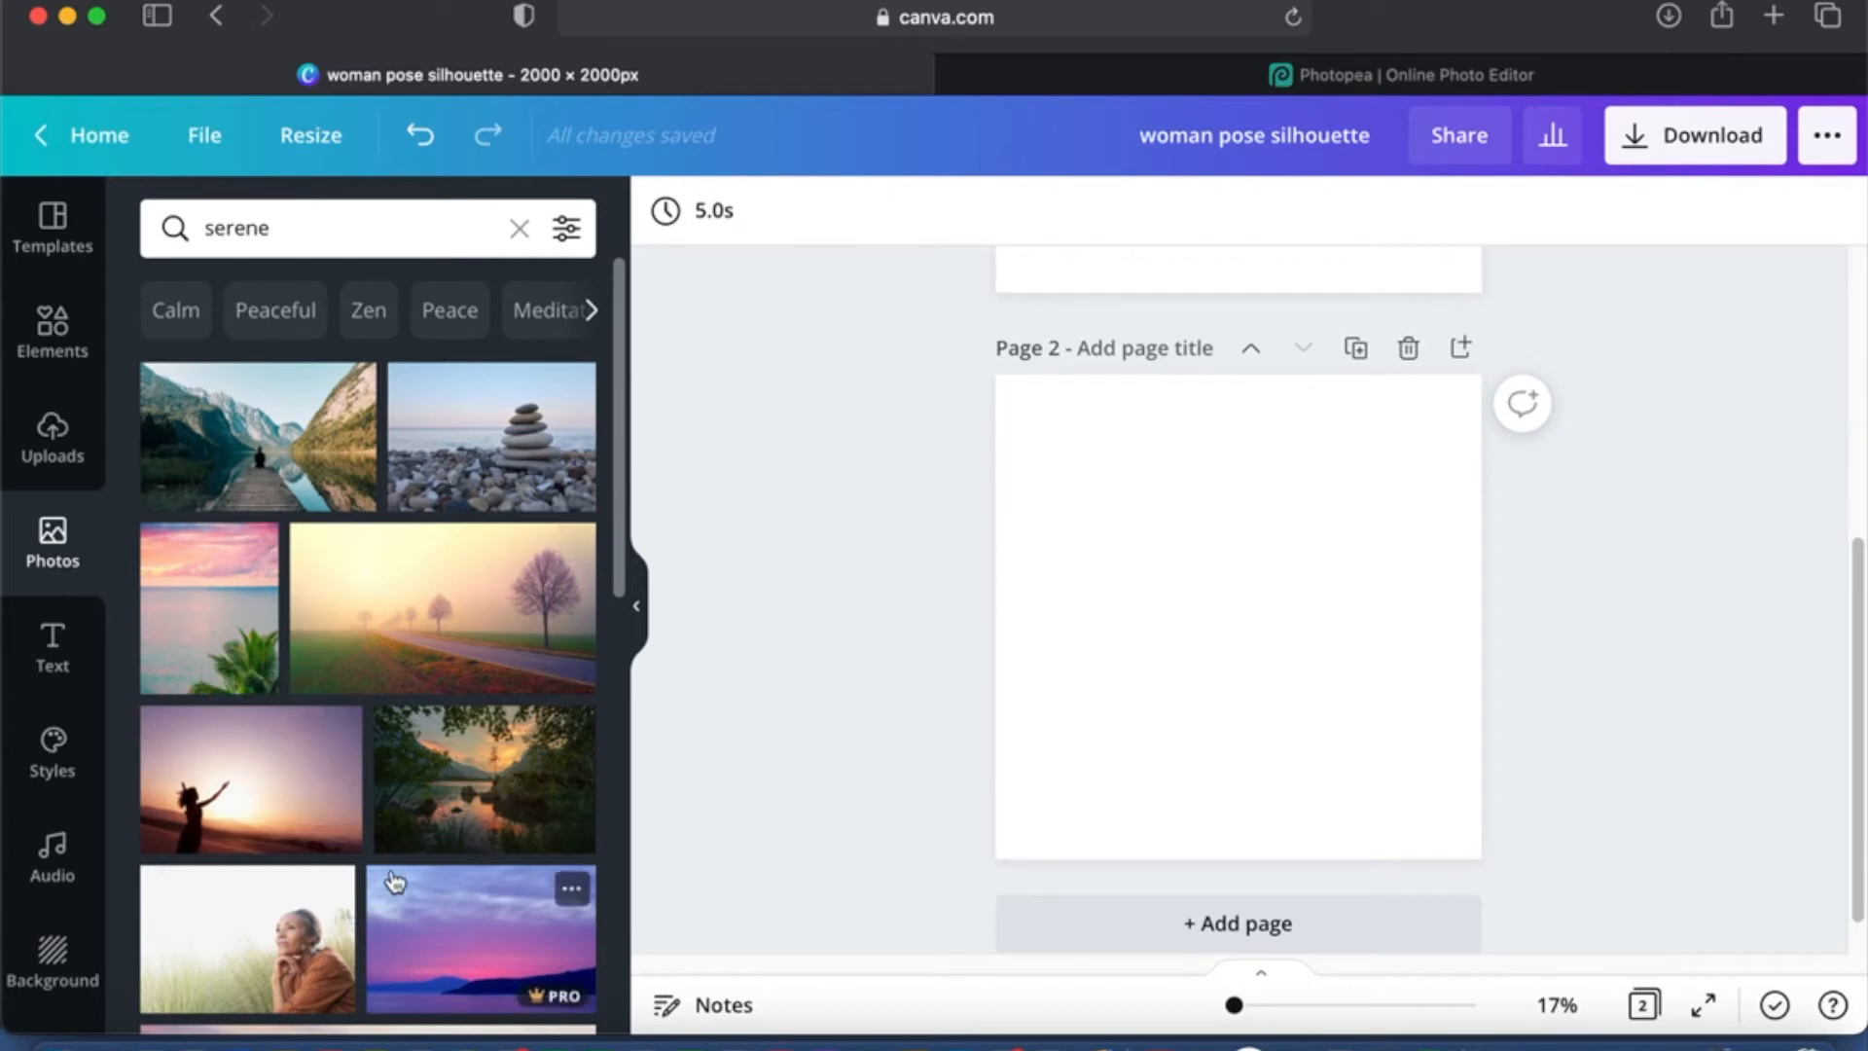
scroll(down, 3)
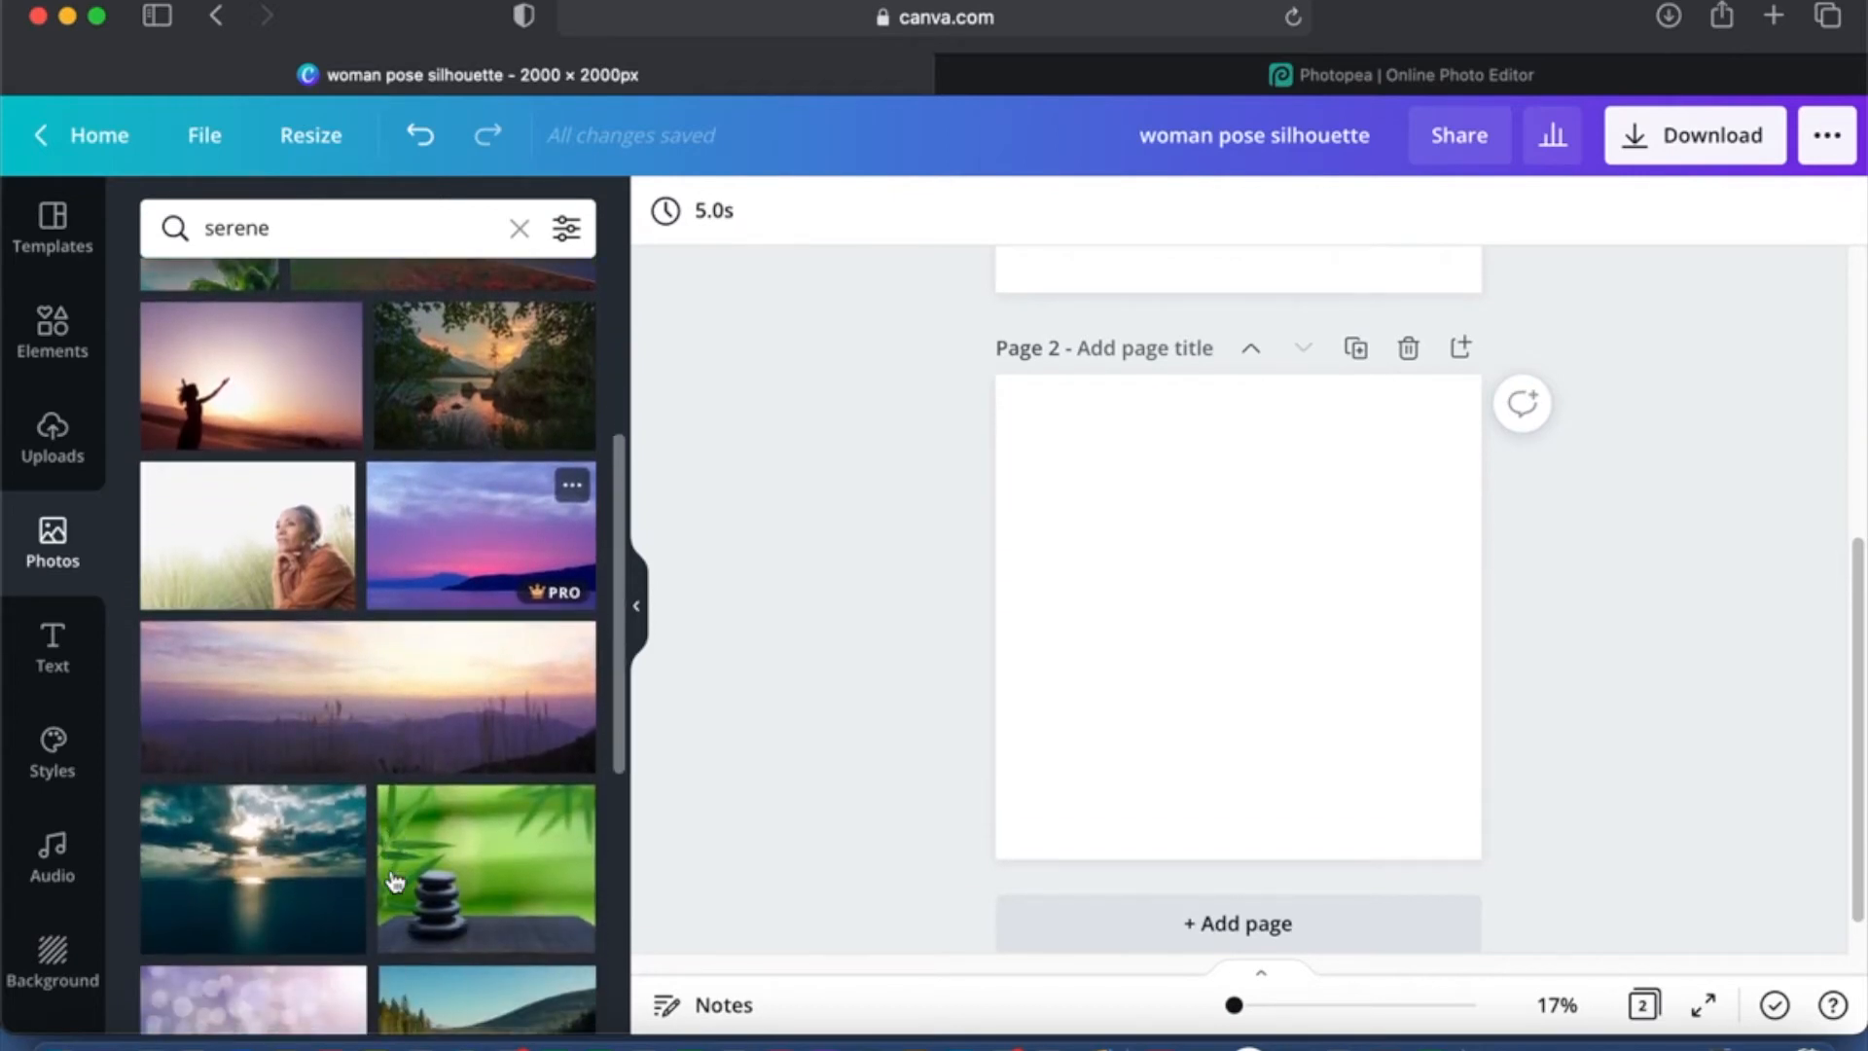
scroll(down, 3)
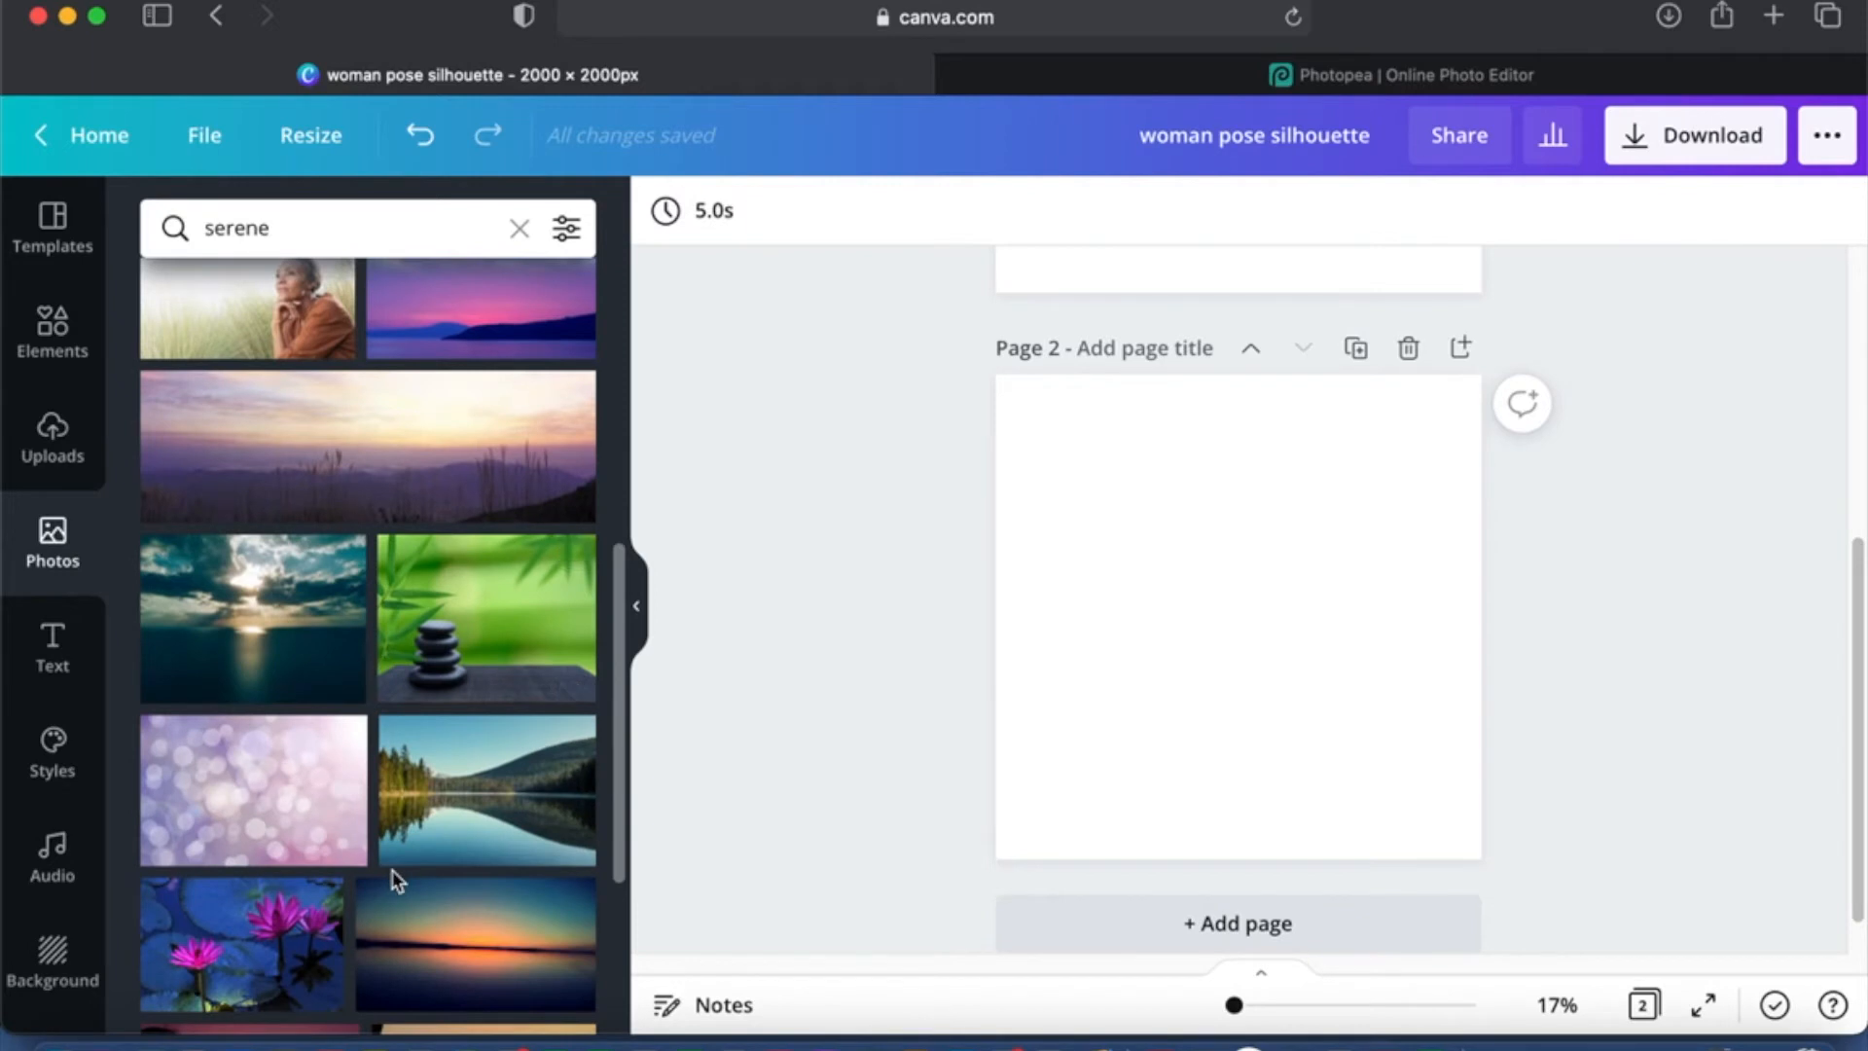
scroll(down, 3)
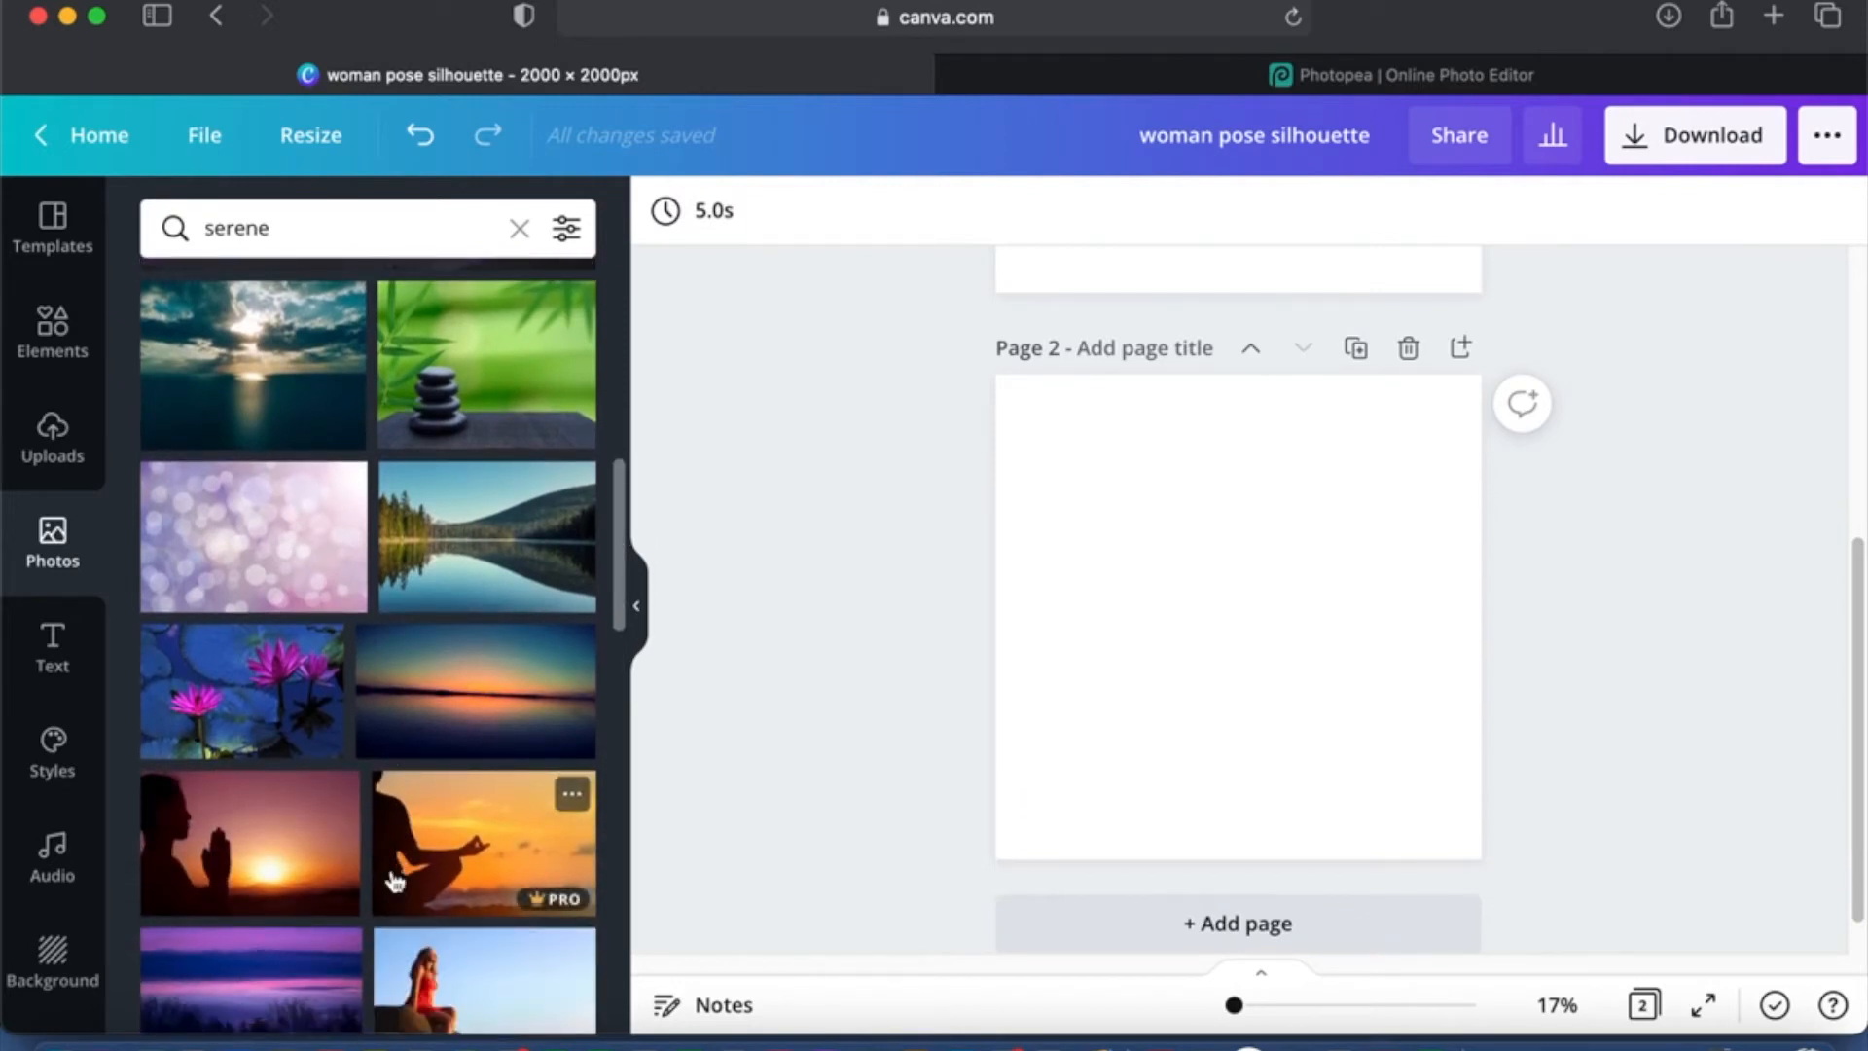
mouse_move(483, 584)
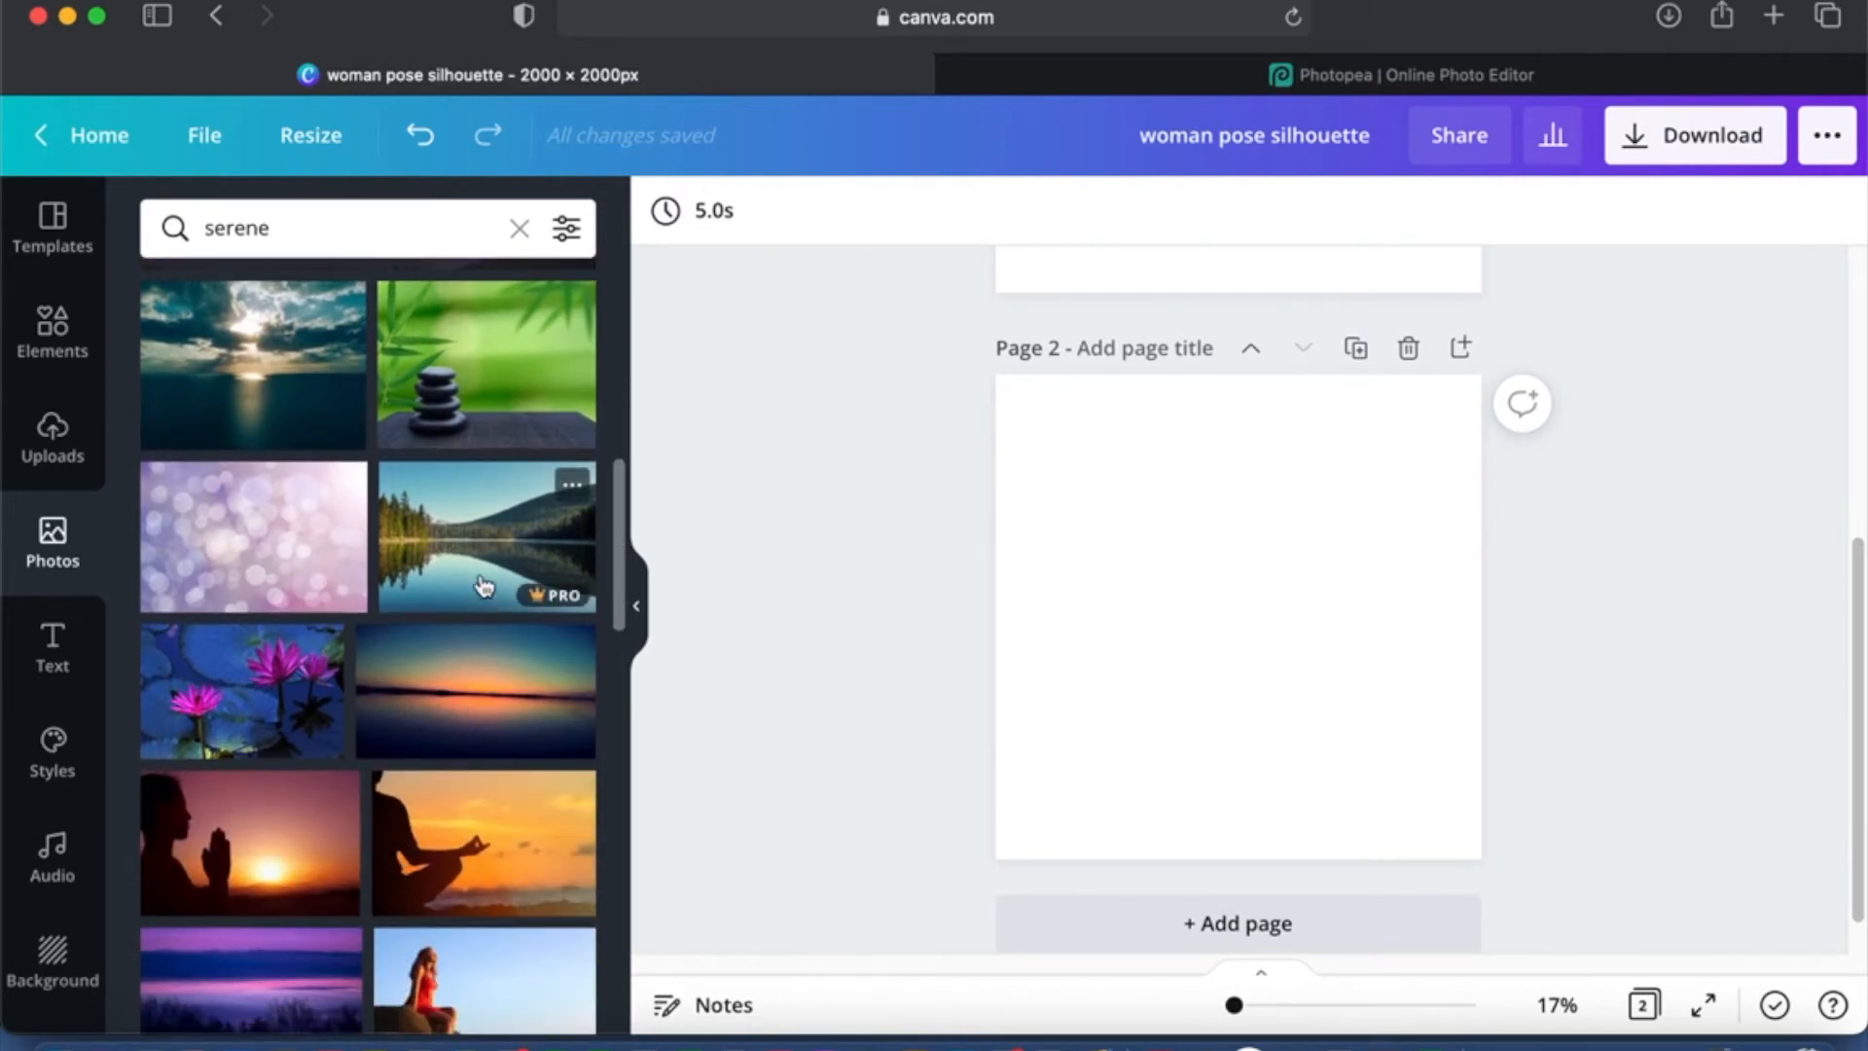
scroll(down, 3)
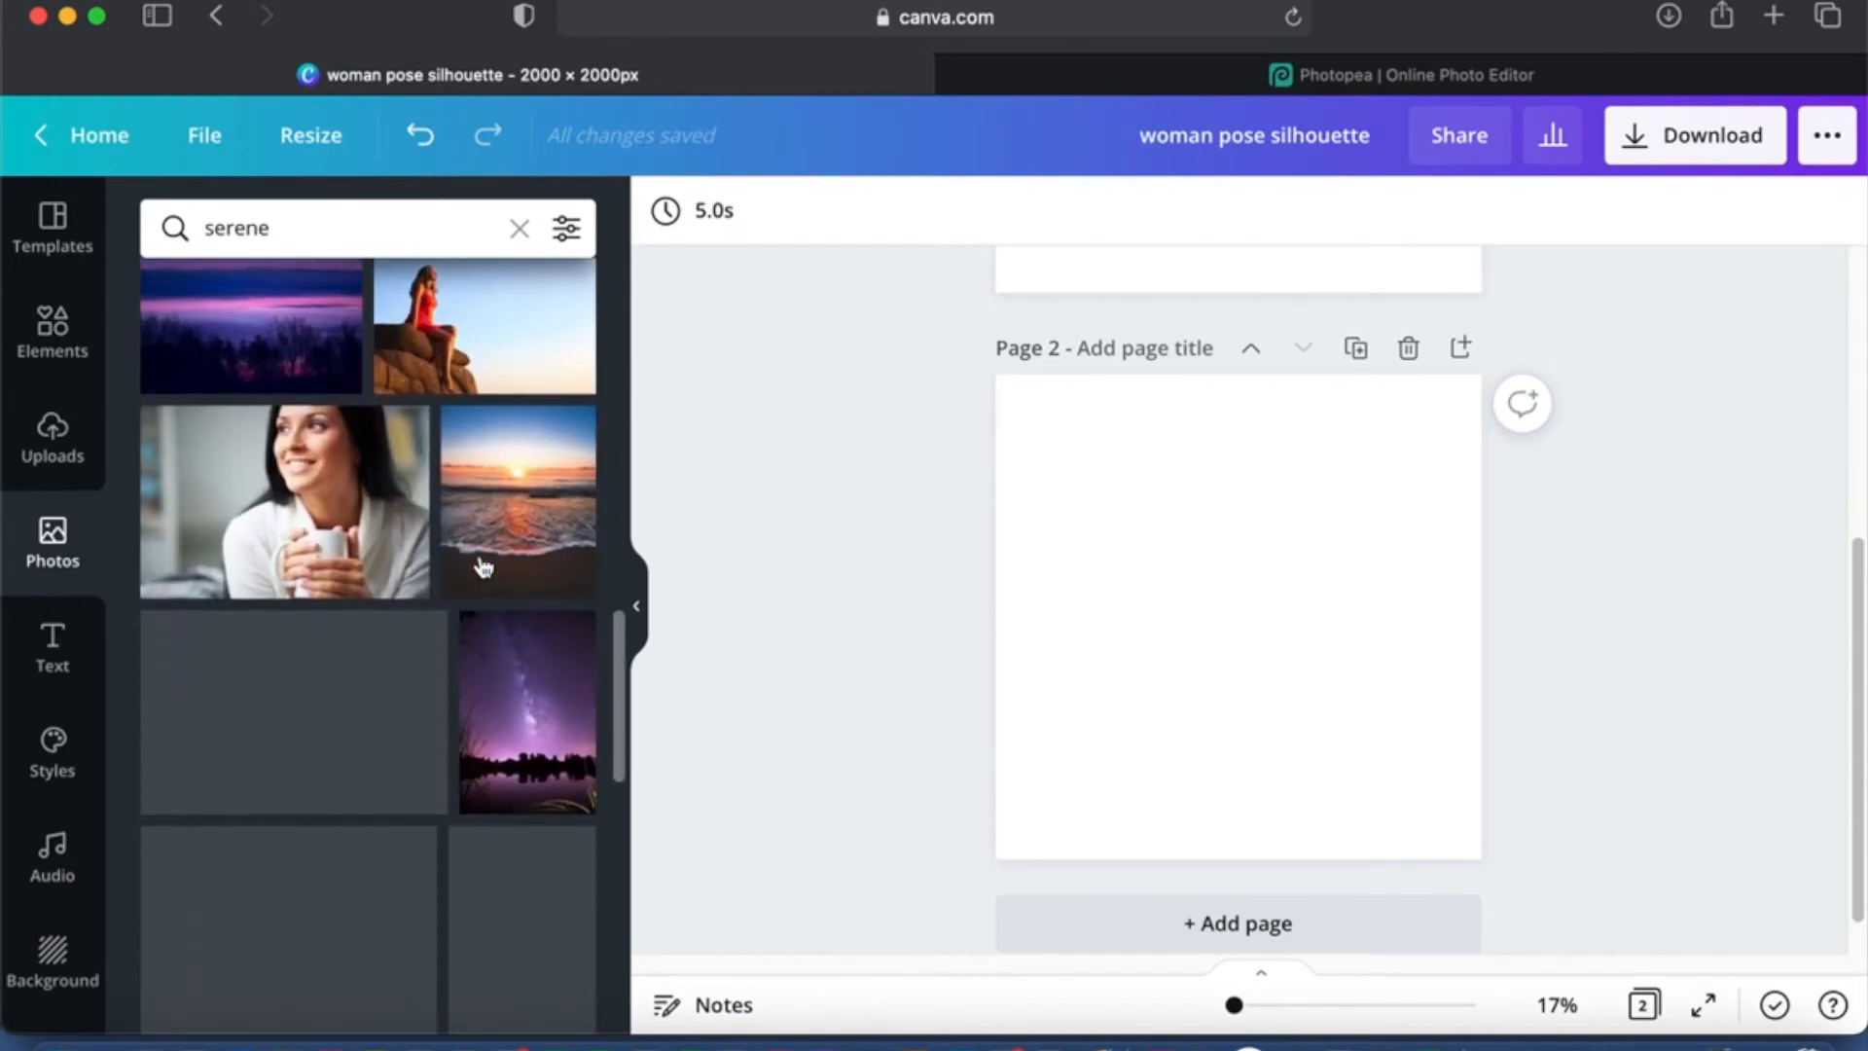
scroll(down, 3)
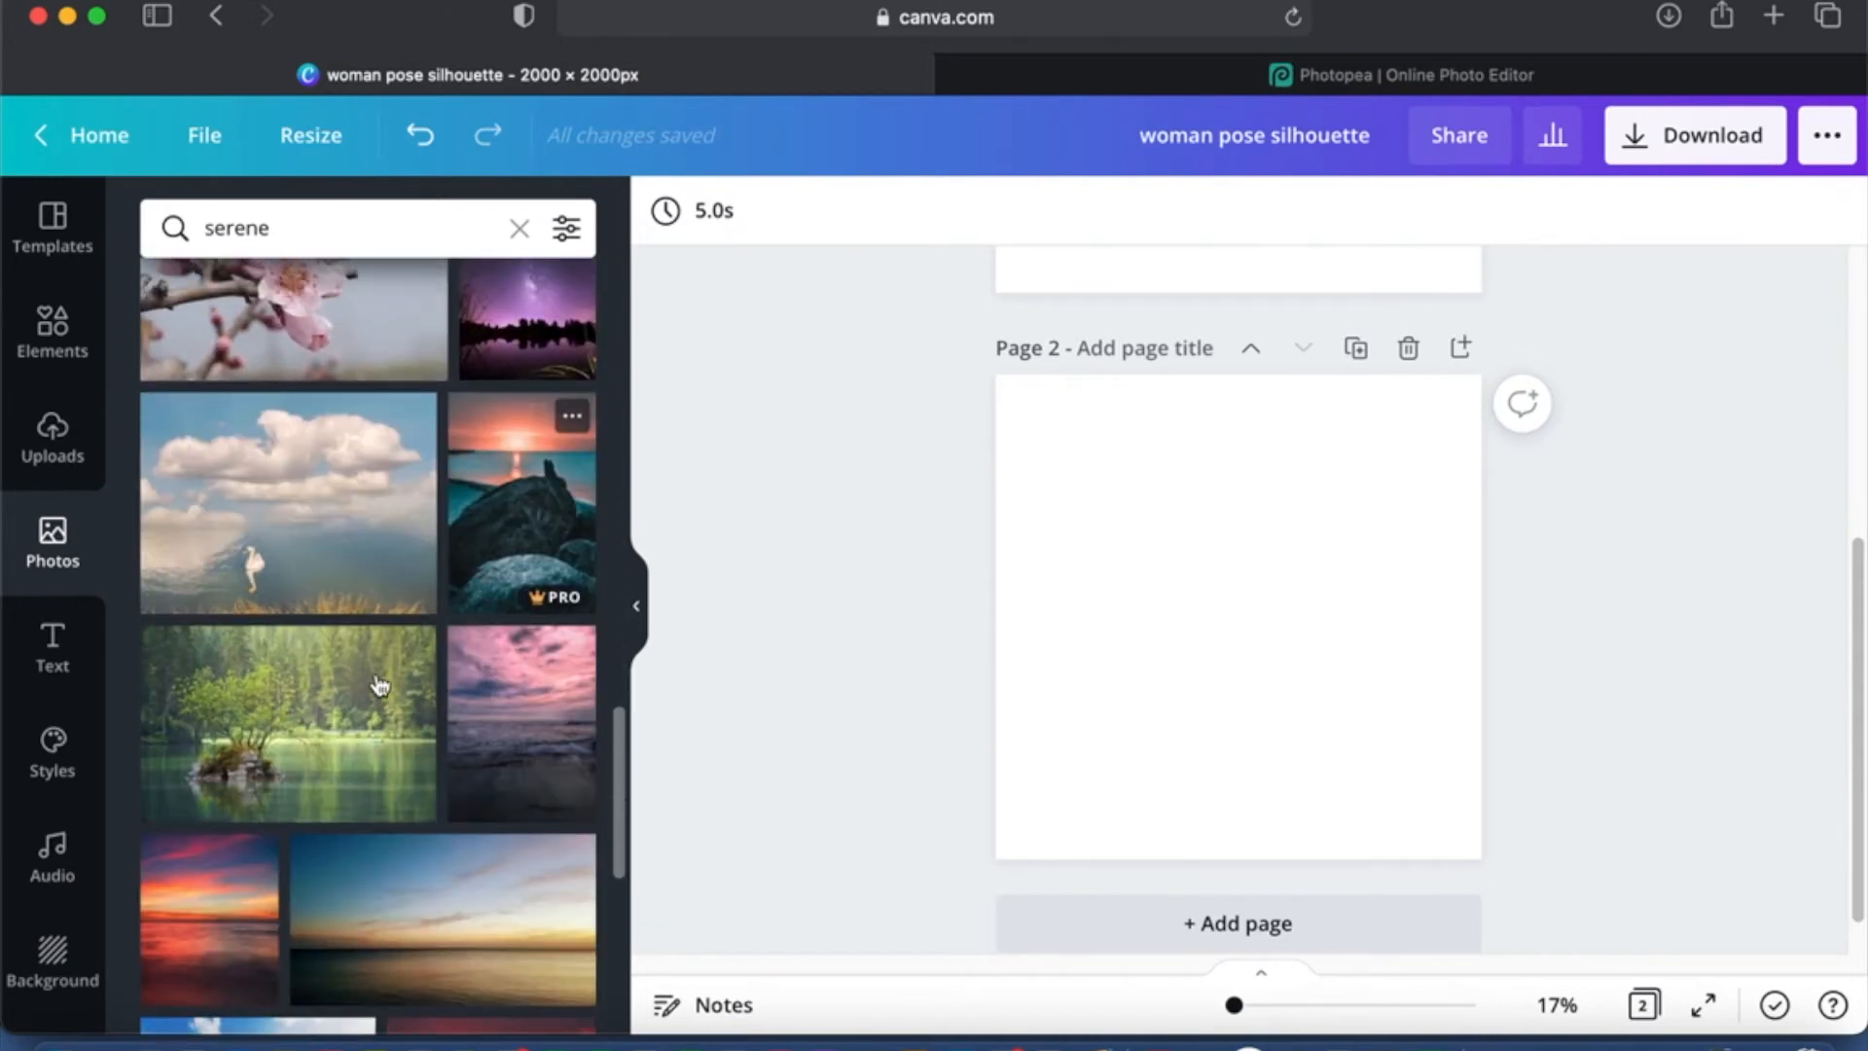
click(286, 720)
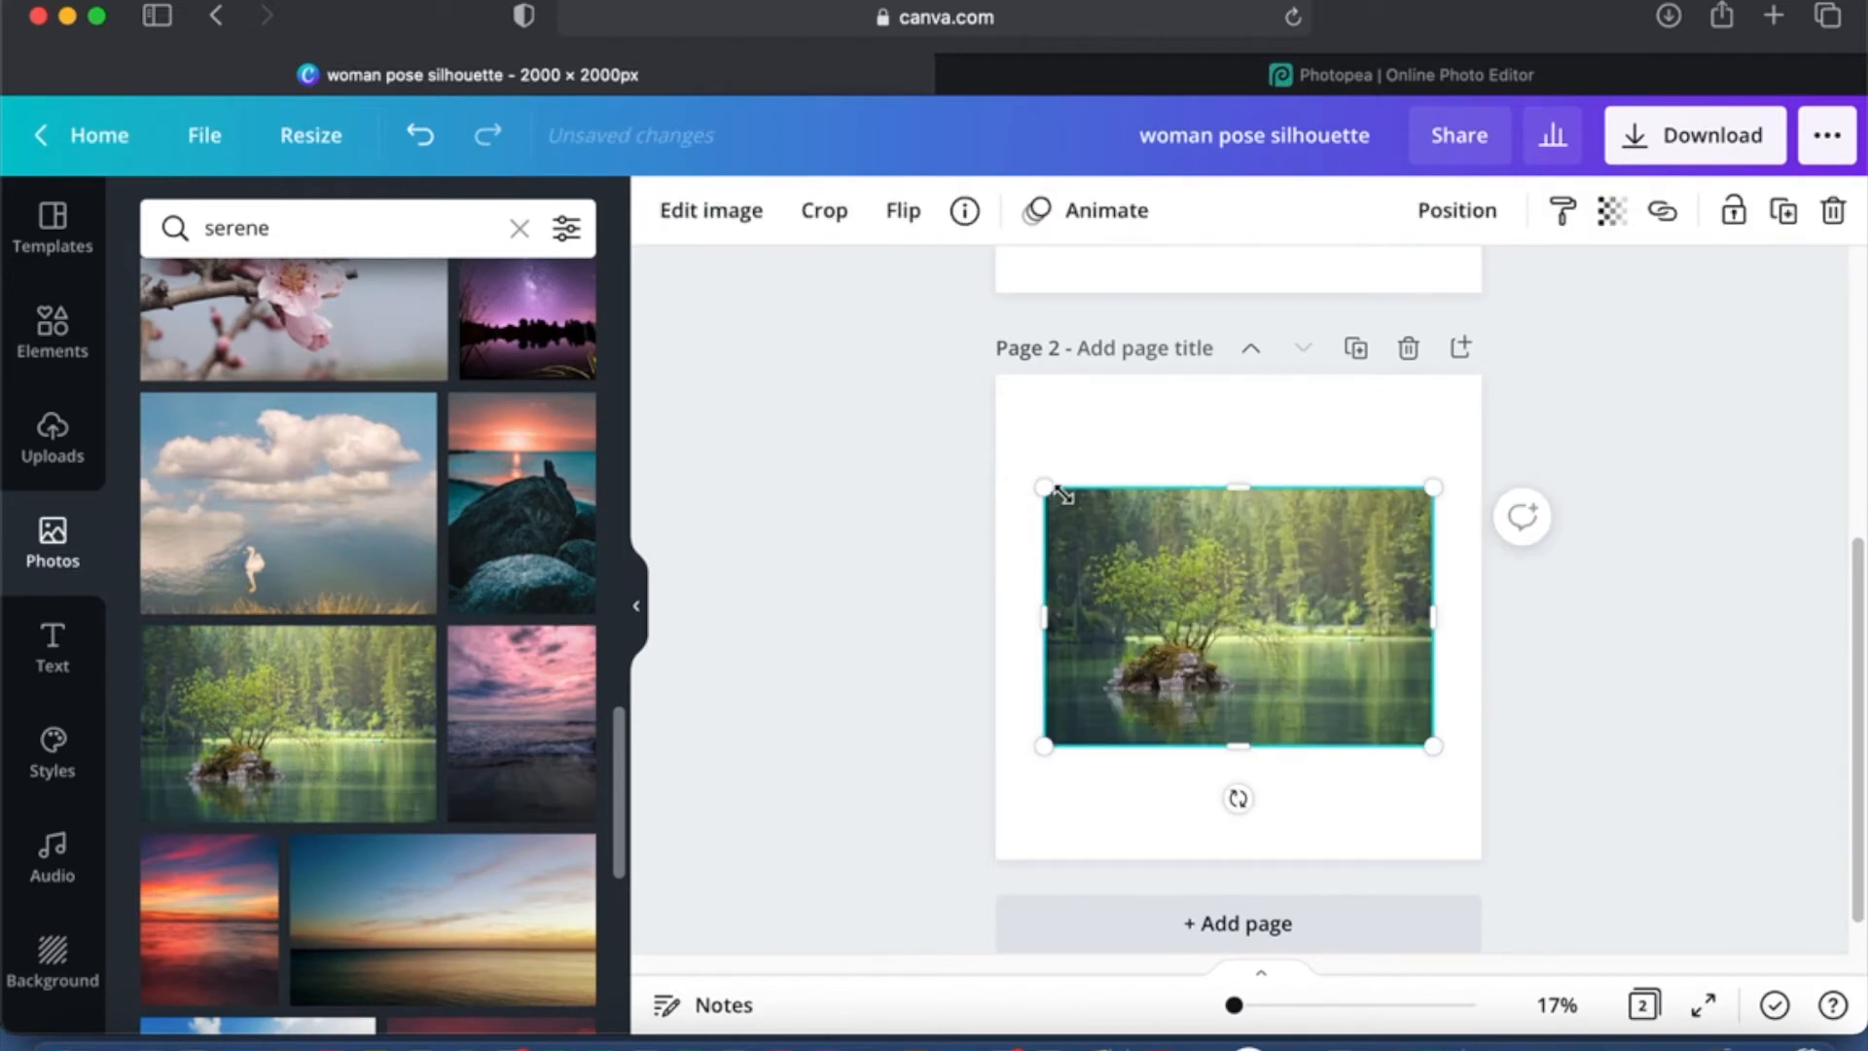
mouse_move(784, 507)
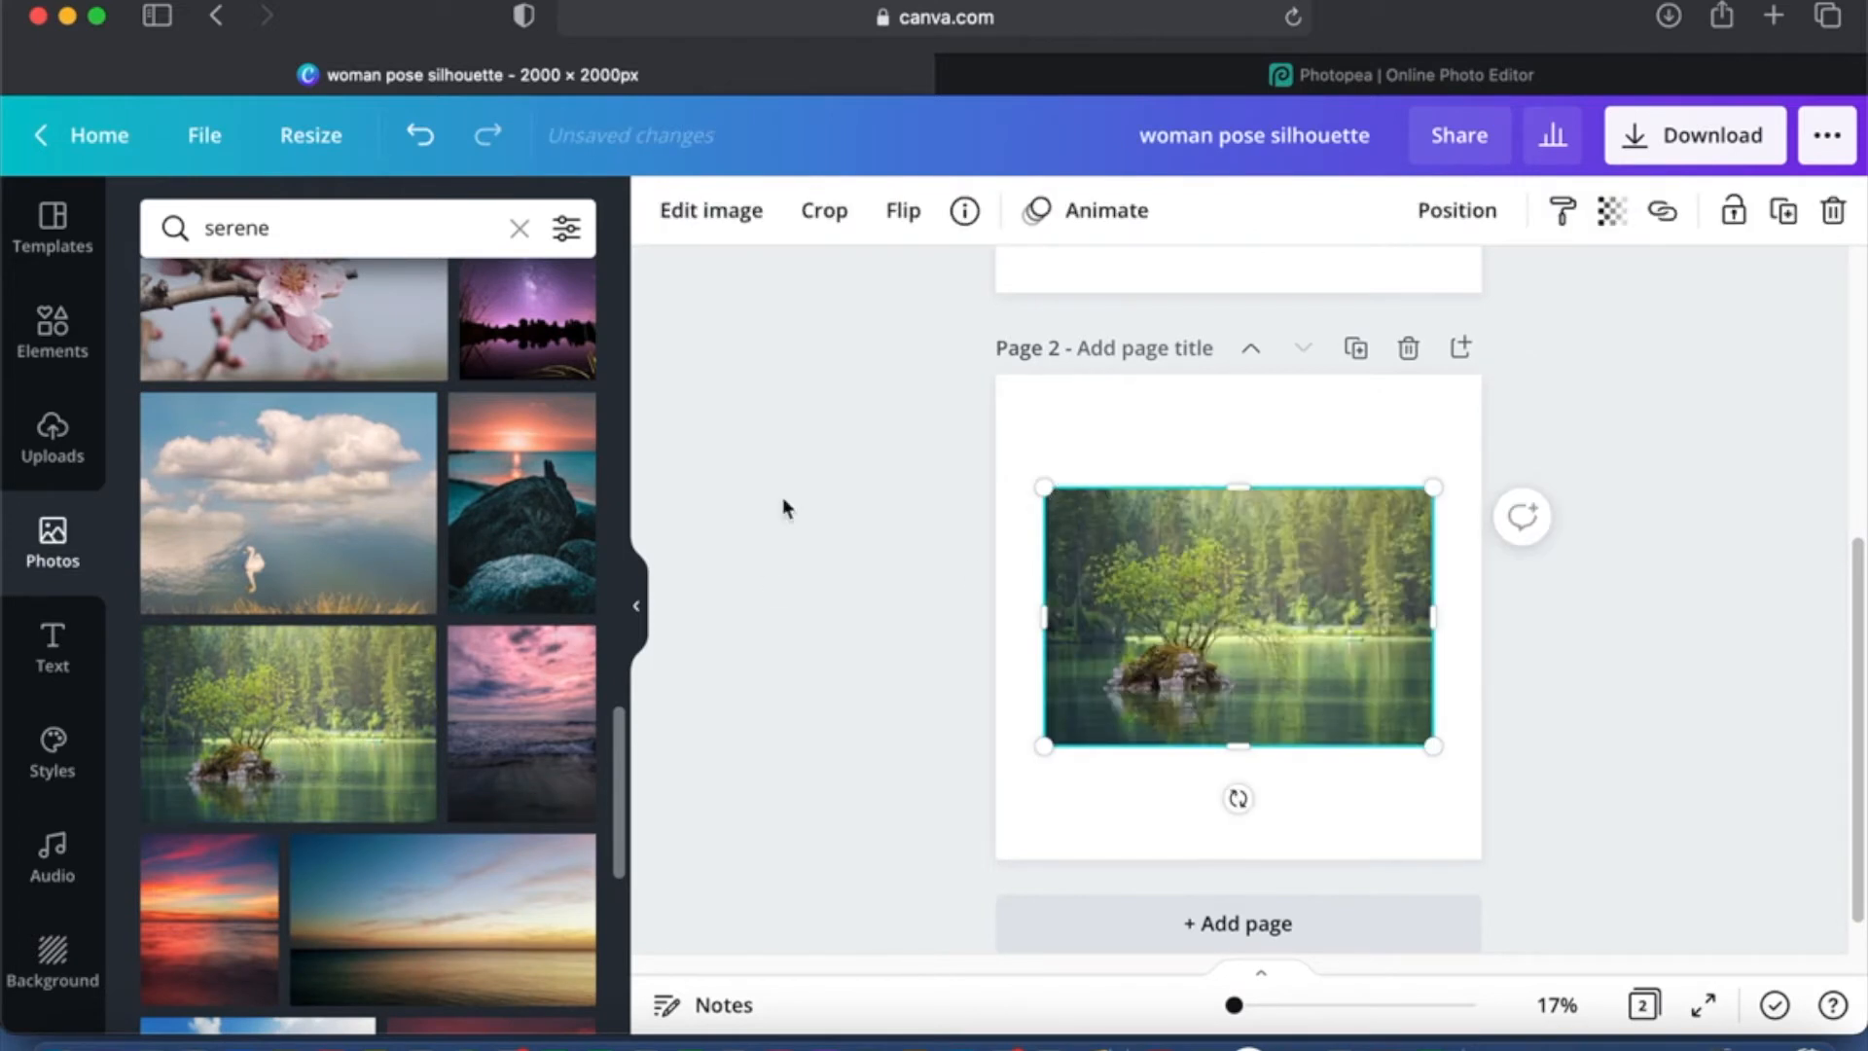
Step: Upload the frame woman pose silhouette PNG from Downloads to Canva's Uploads
click(51, 432)
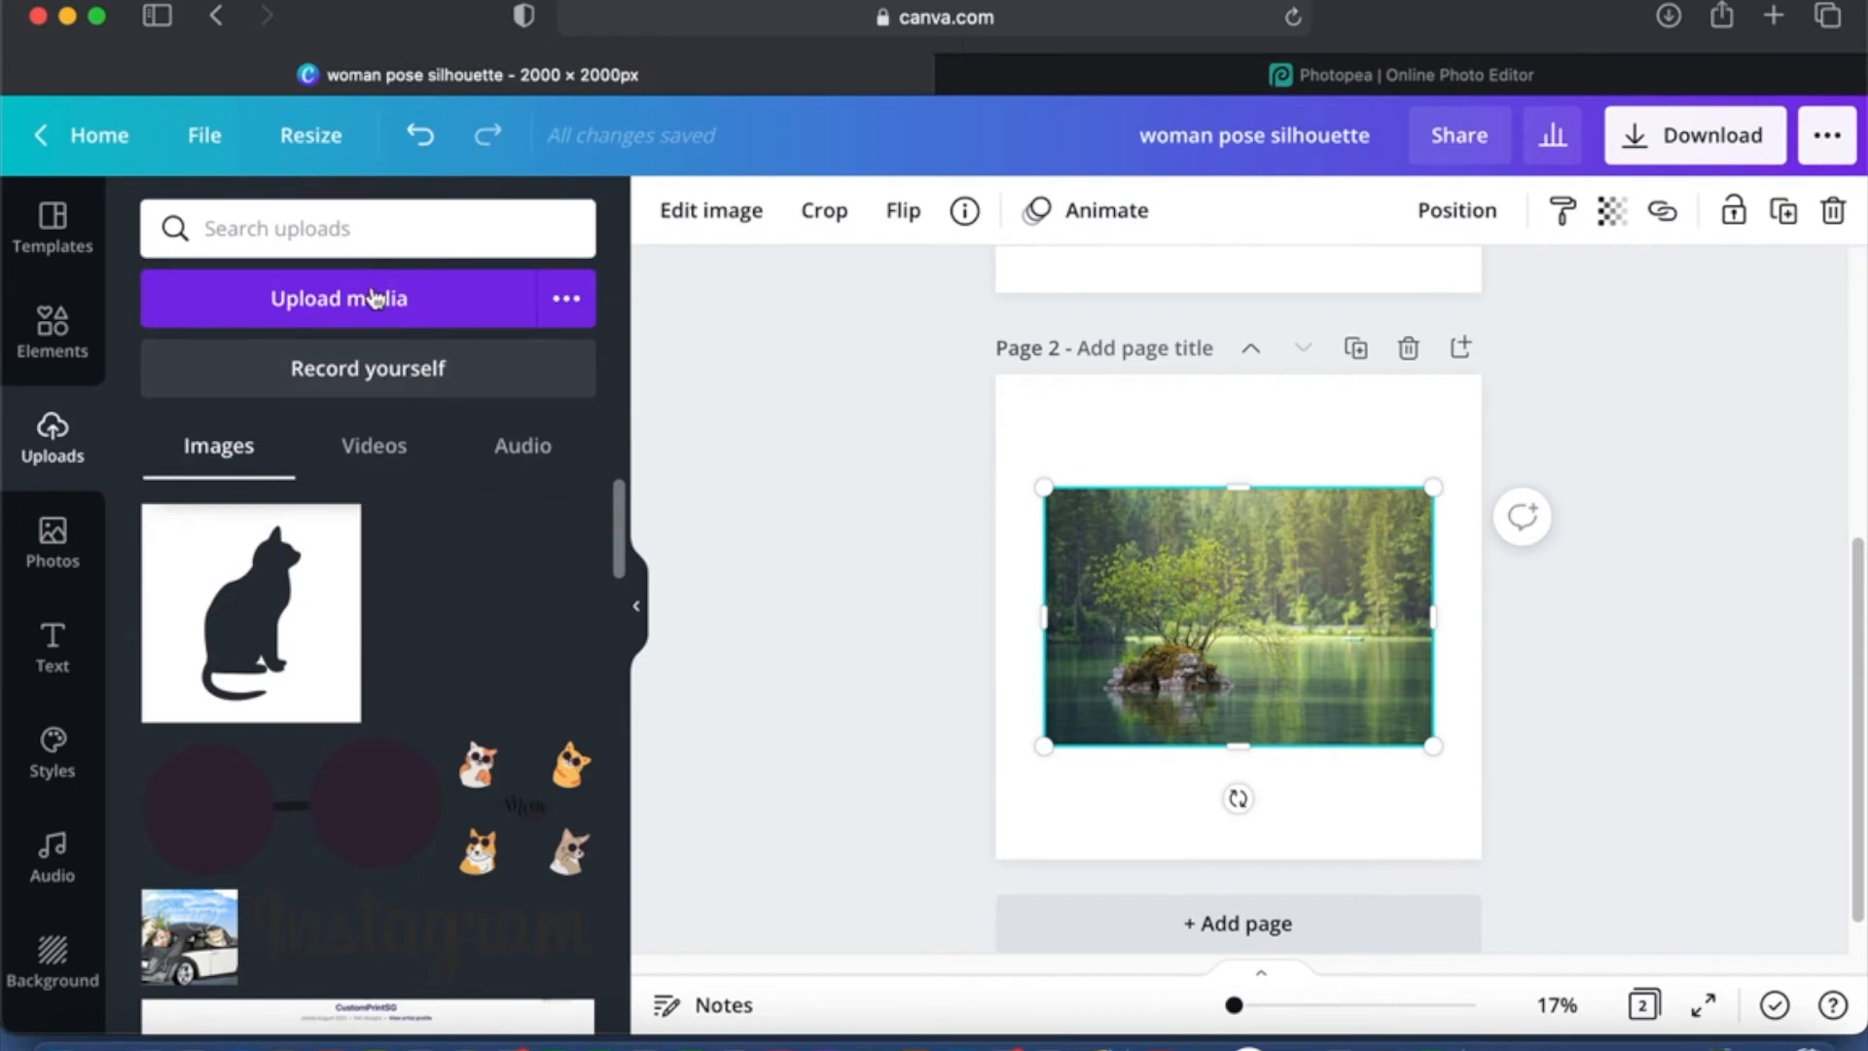
click(338, 300)
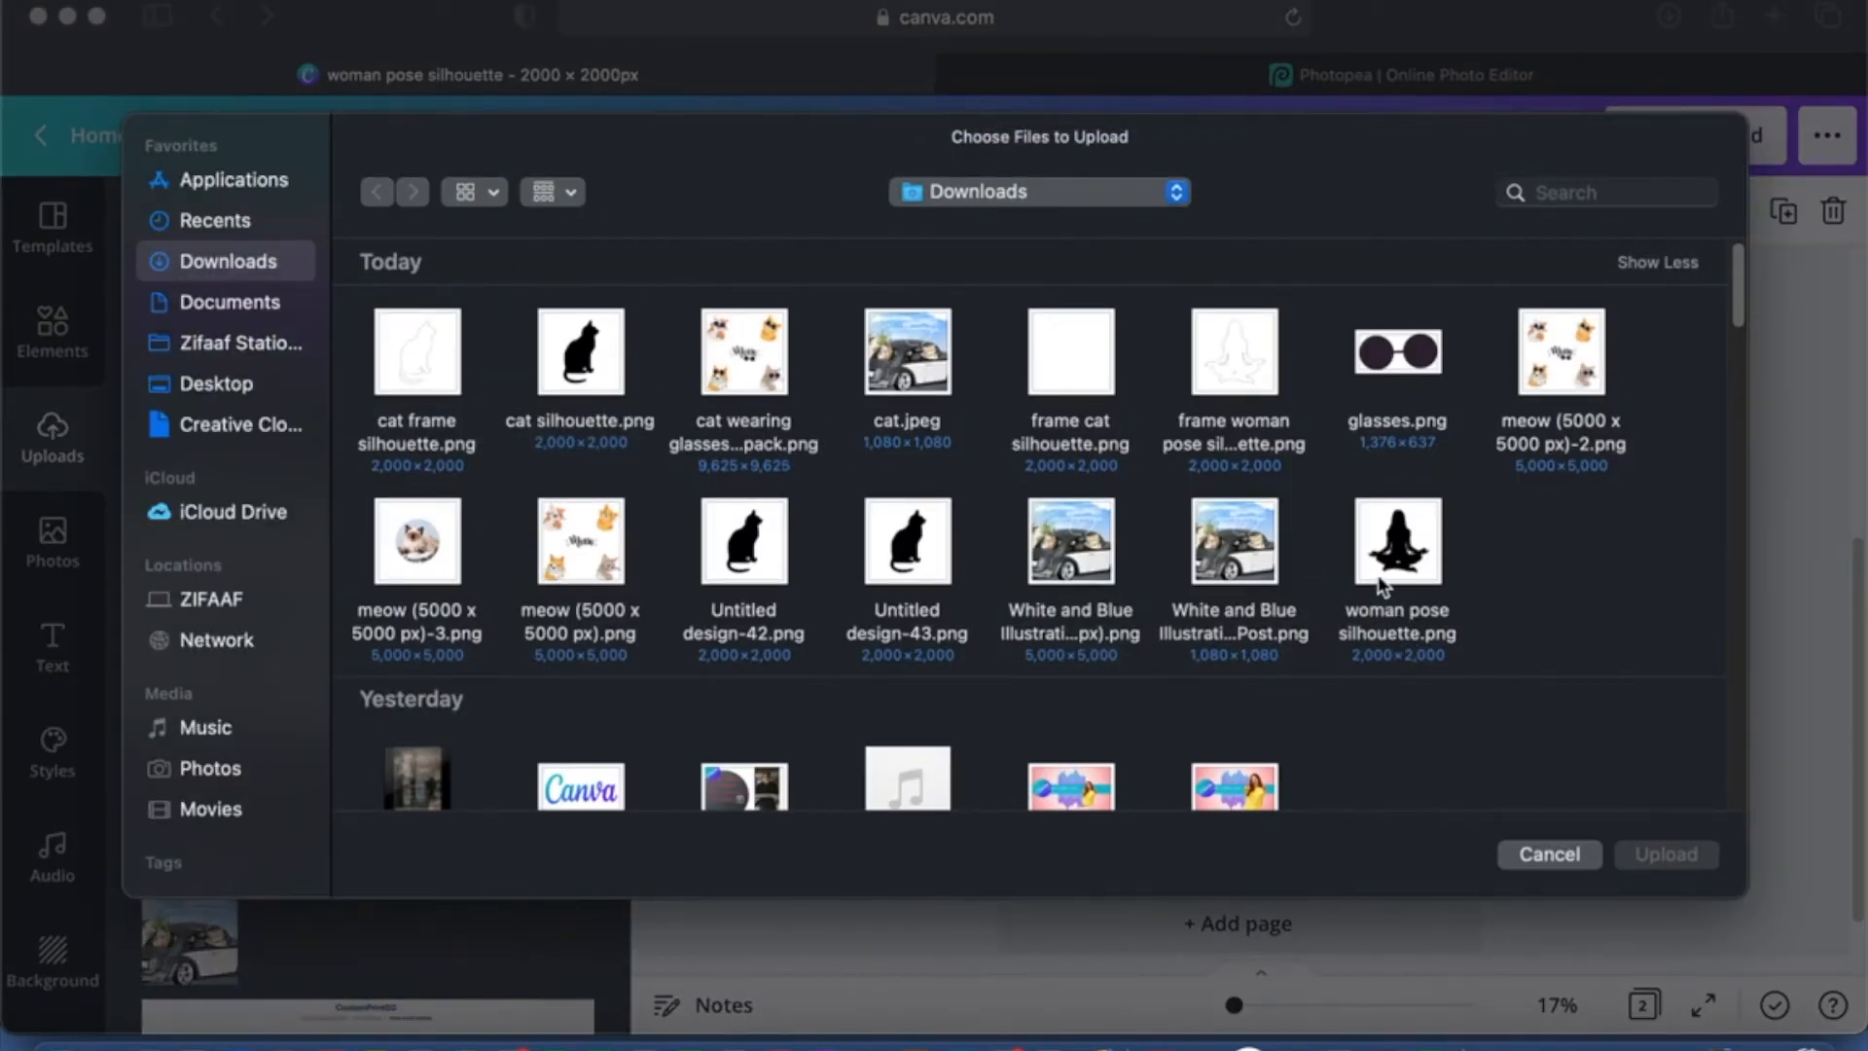
mouse_move(426, 438)
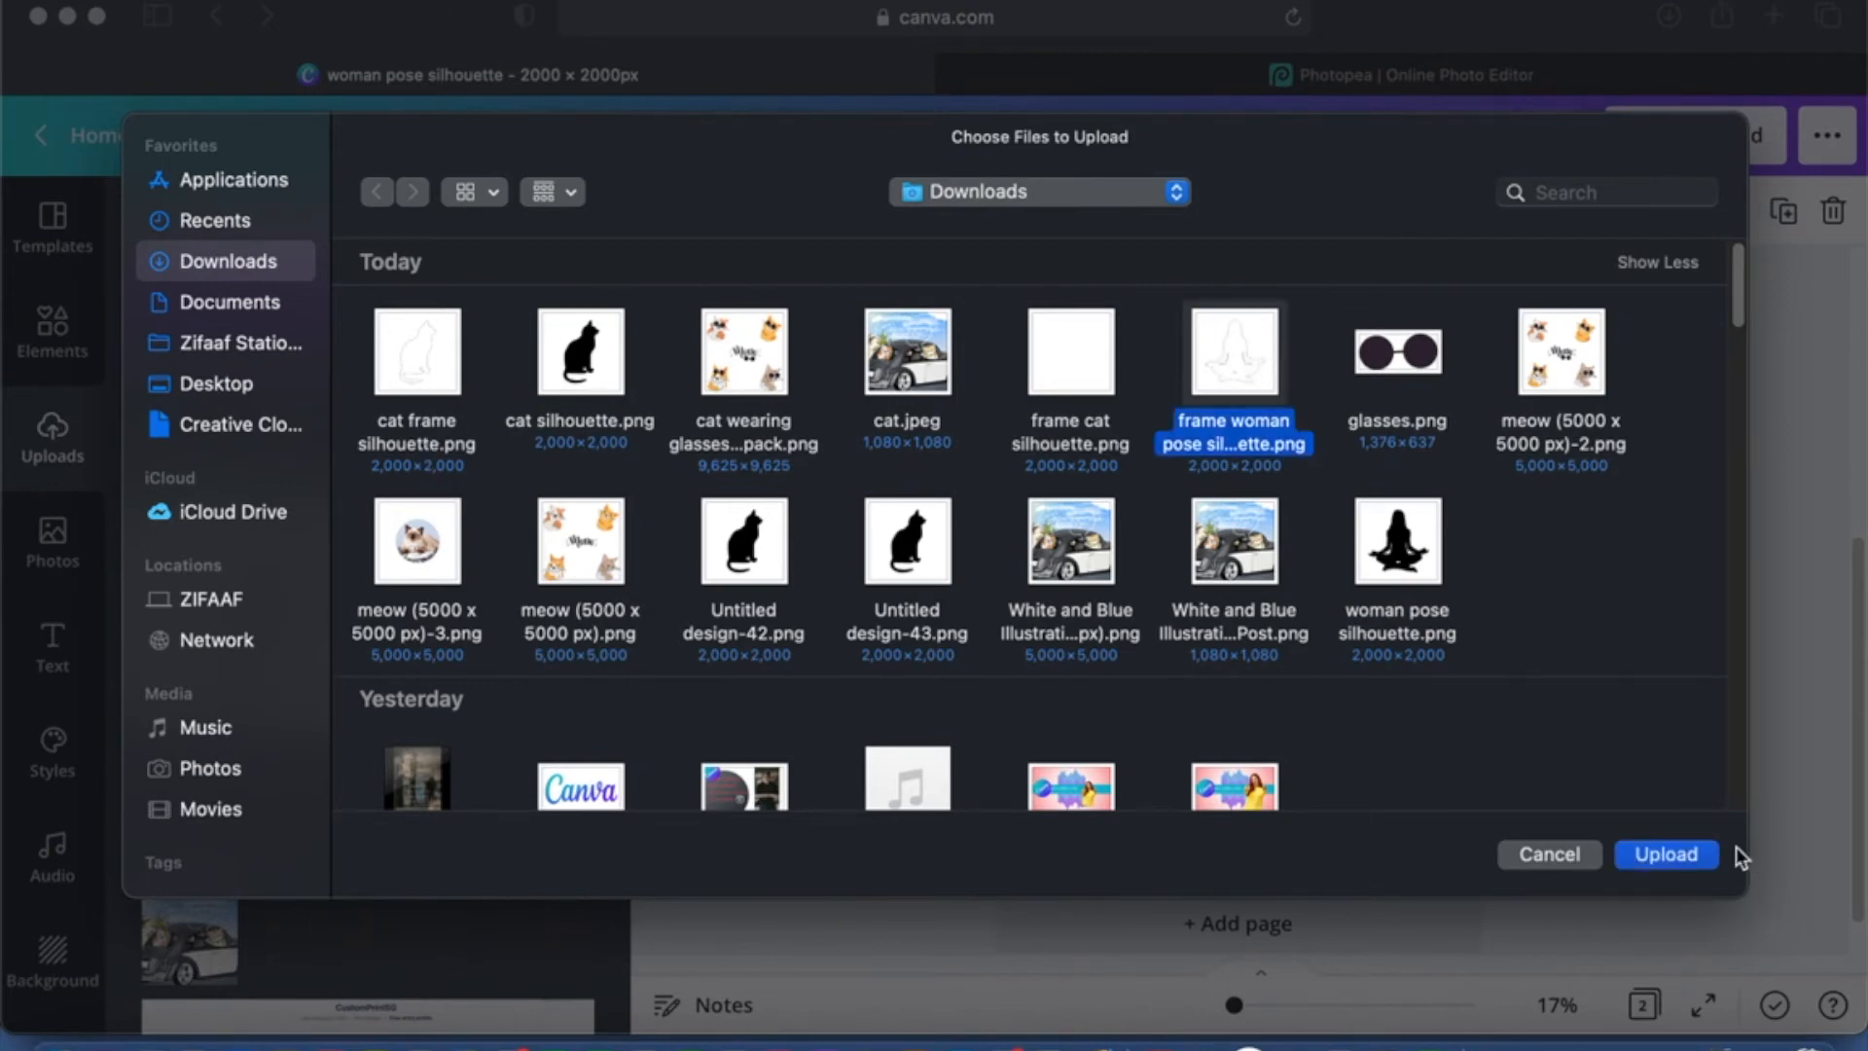
click(1665, 855)
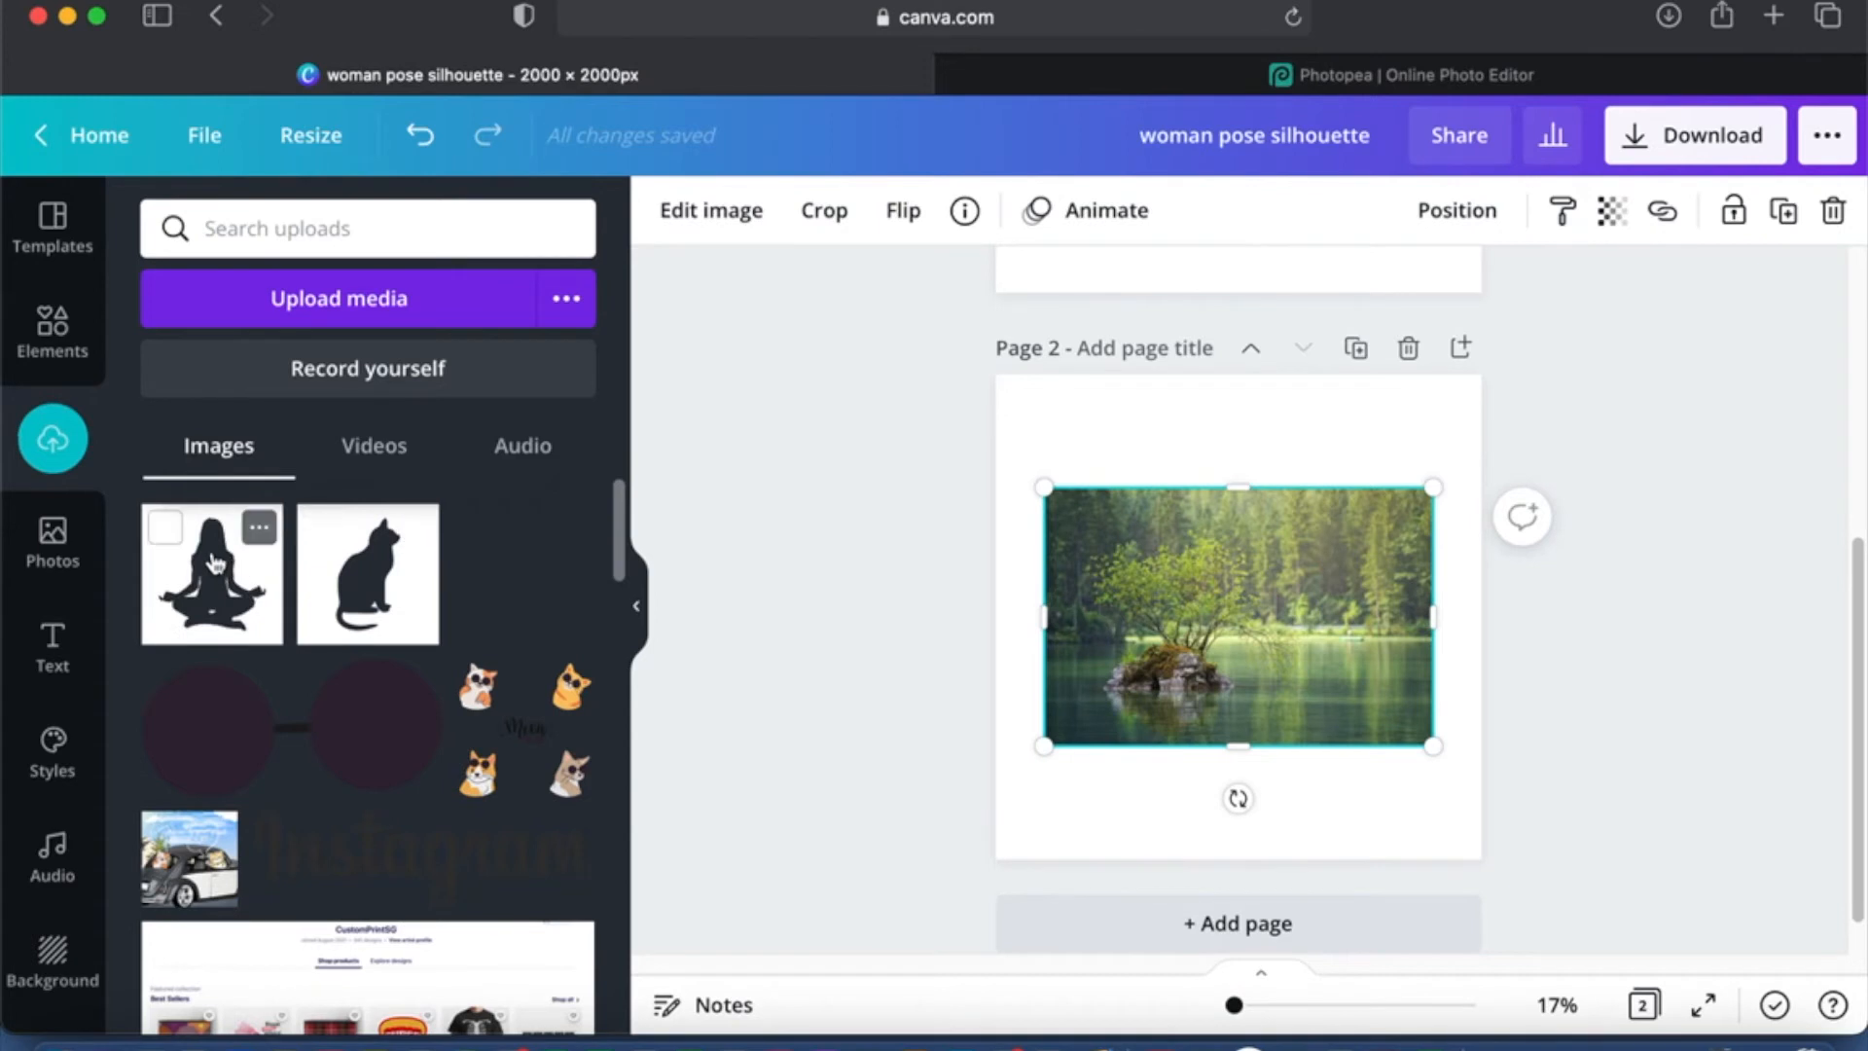
Step: Add the silhouette frame to page 2, fill it with the lake photo and centre it
click(210, 572)
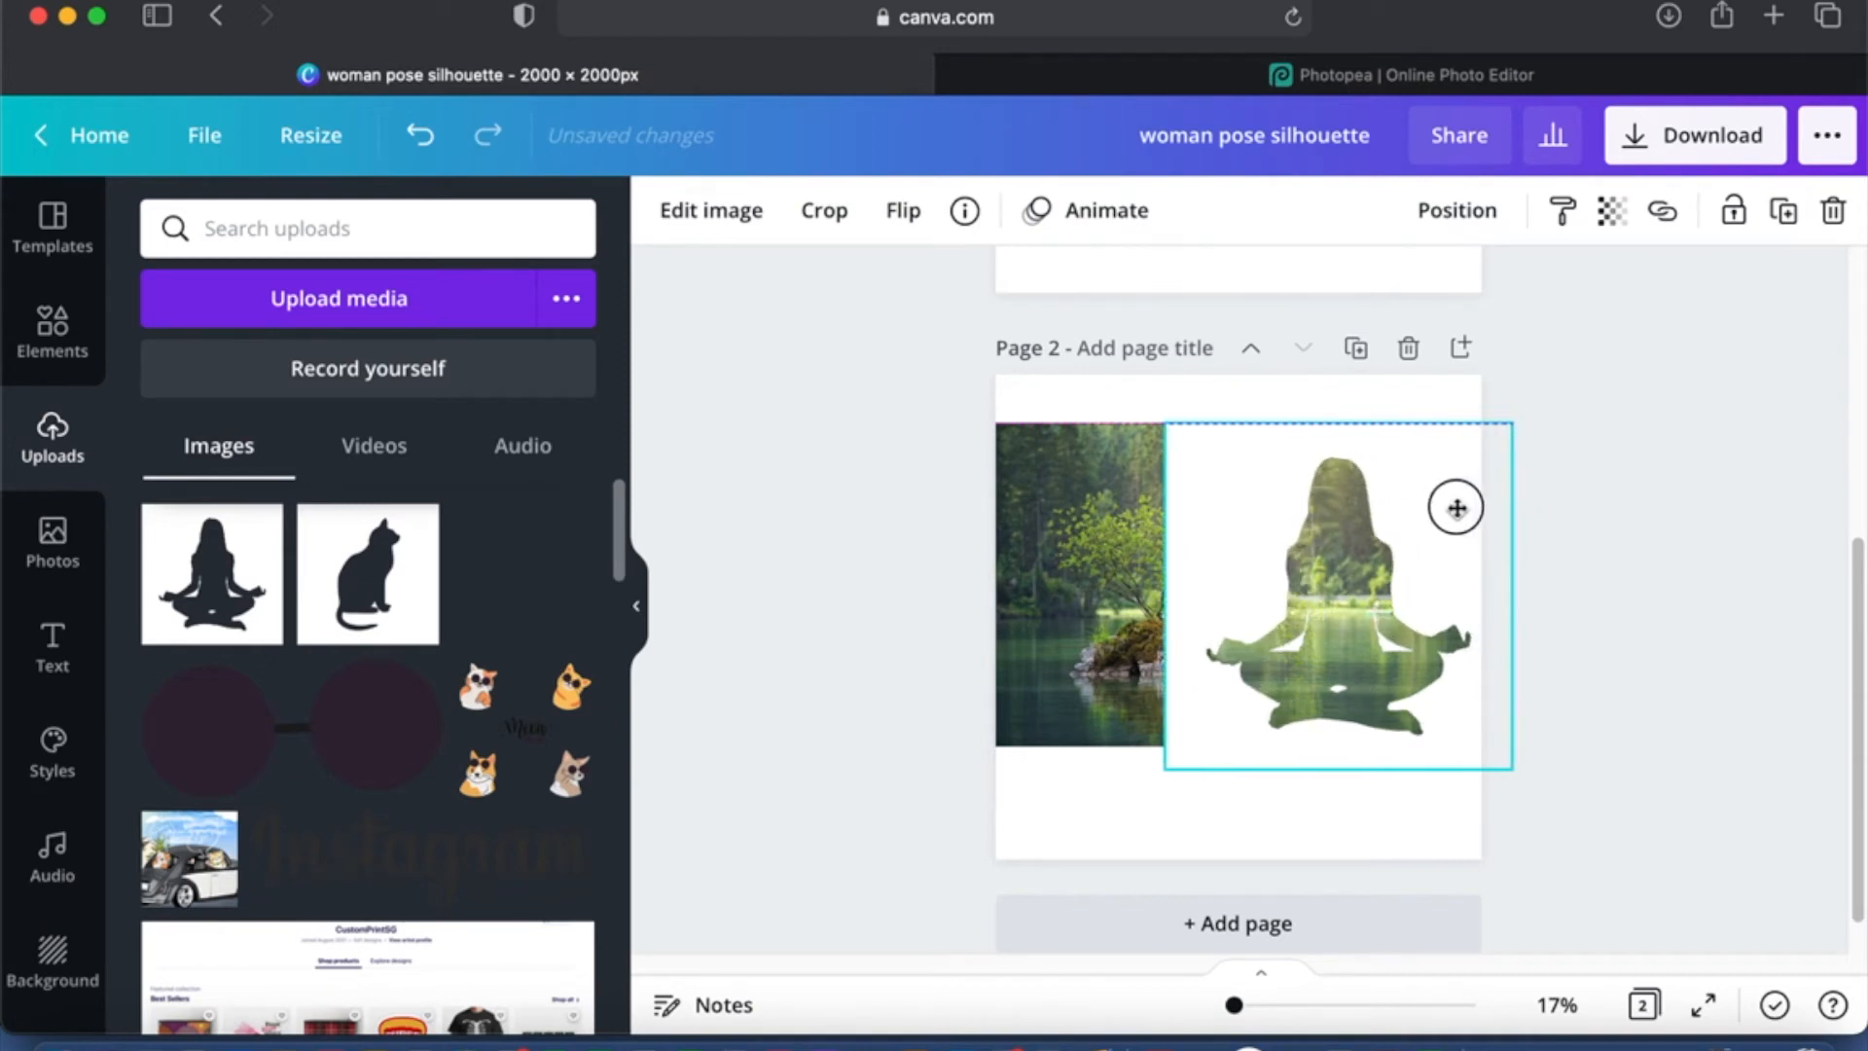
click(1335, 596)
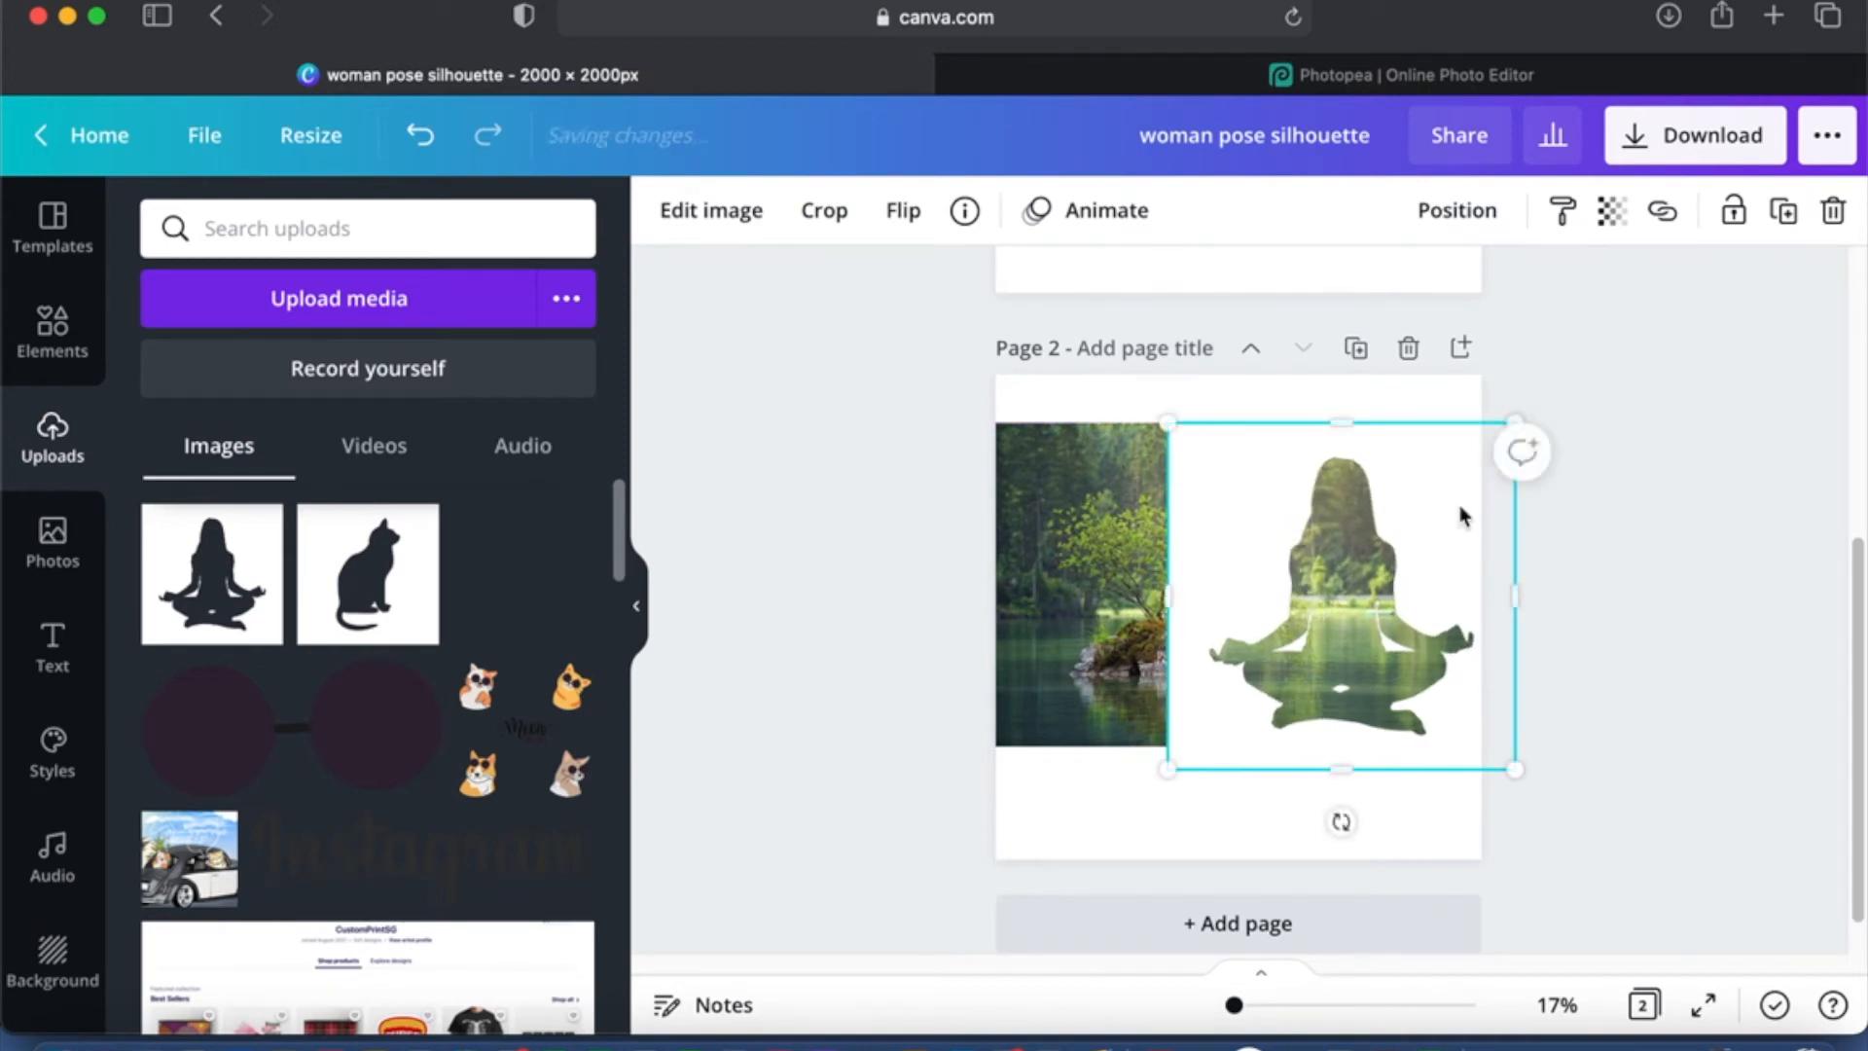
click(1083, 584)
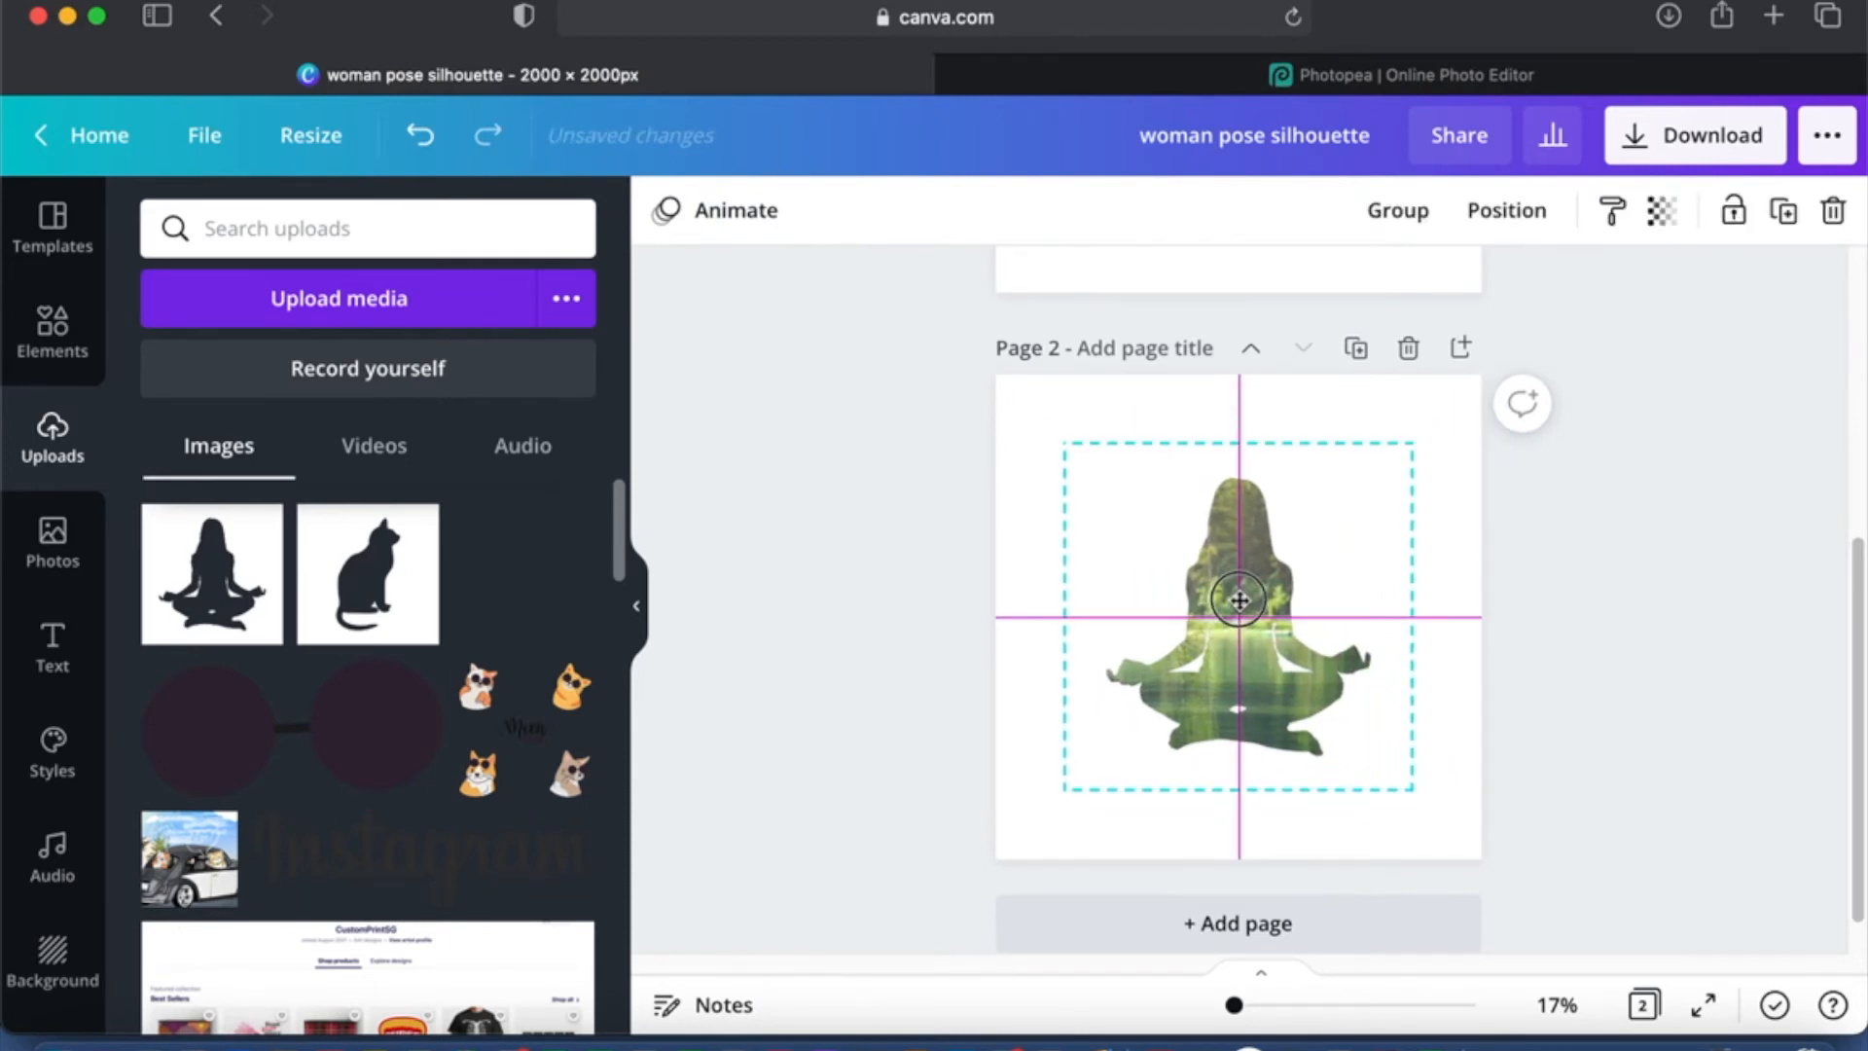
click(1584, 629)
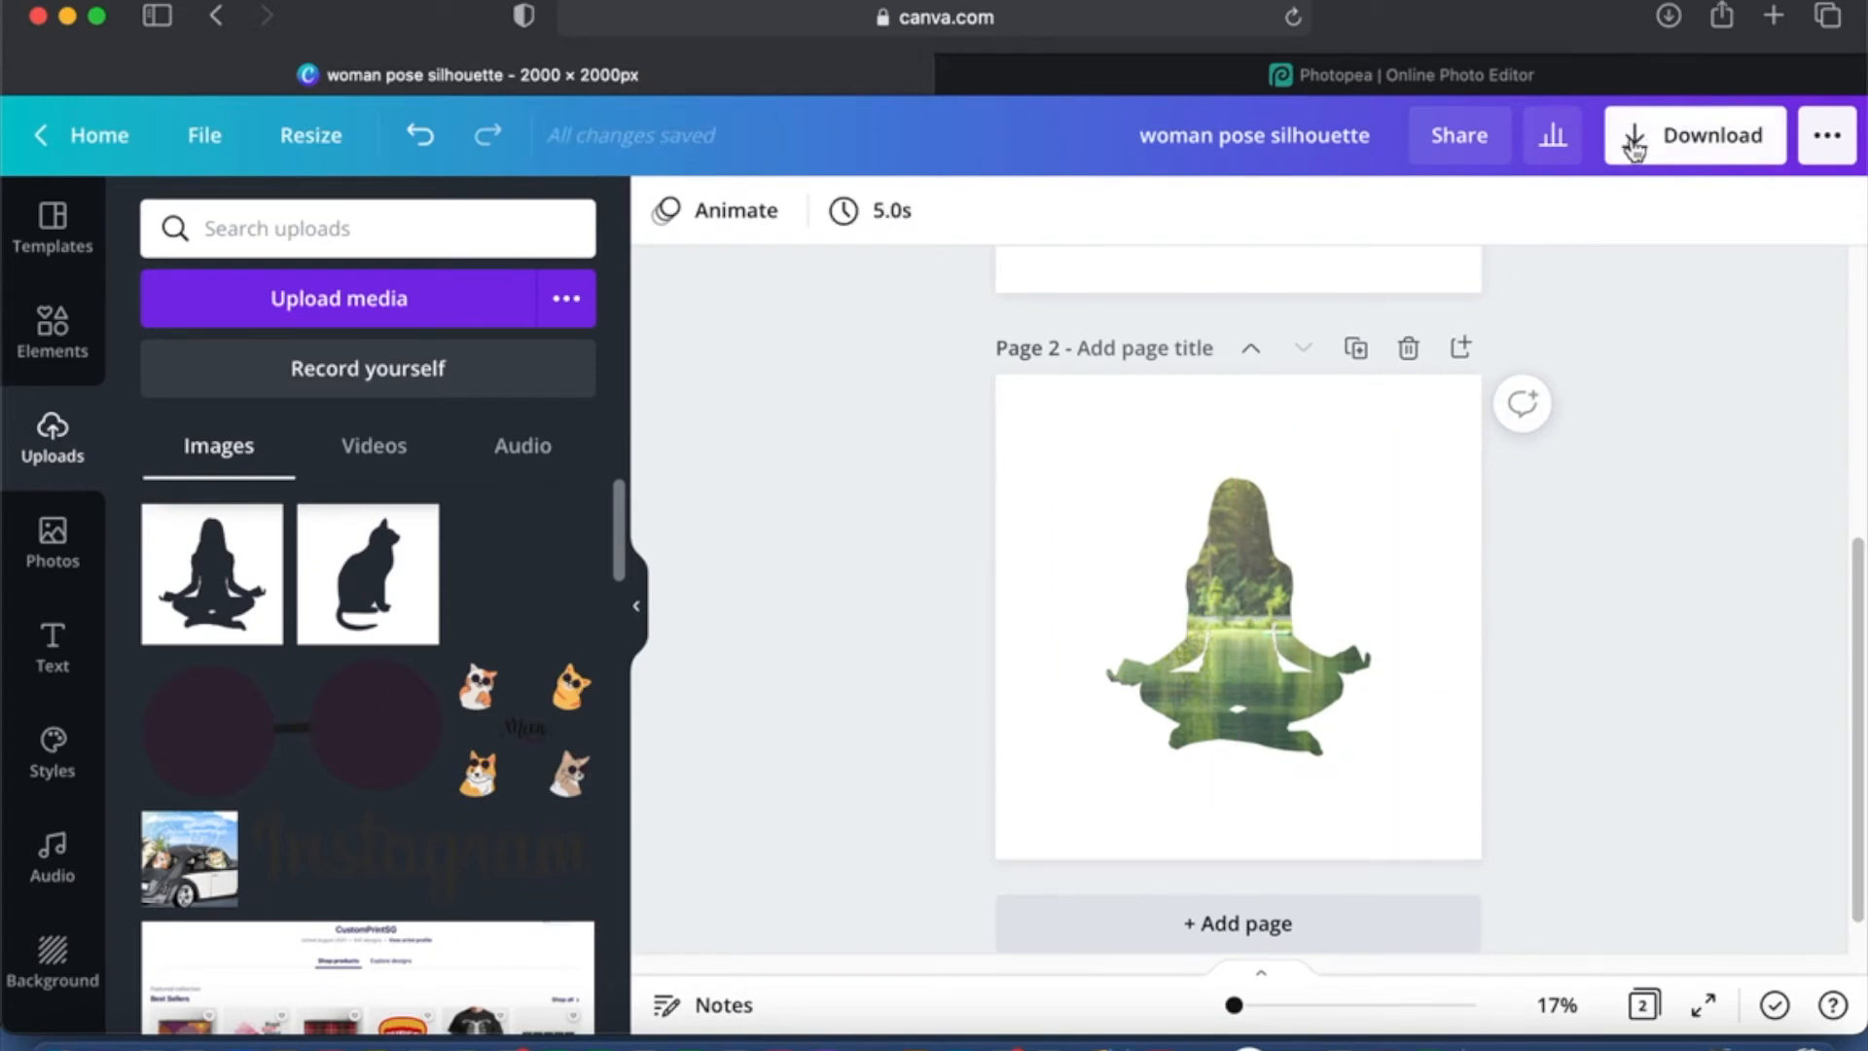
Step: Download page 2 as a transparent-background PNG and dismiss the design-ready popup
click(1693, 134)
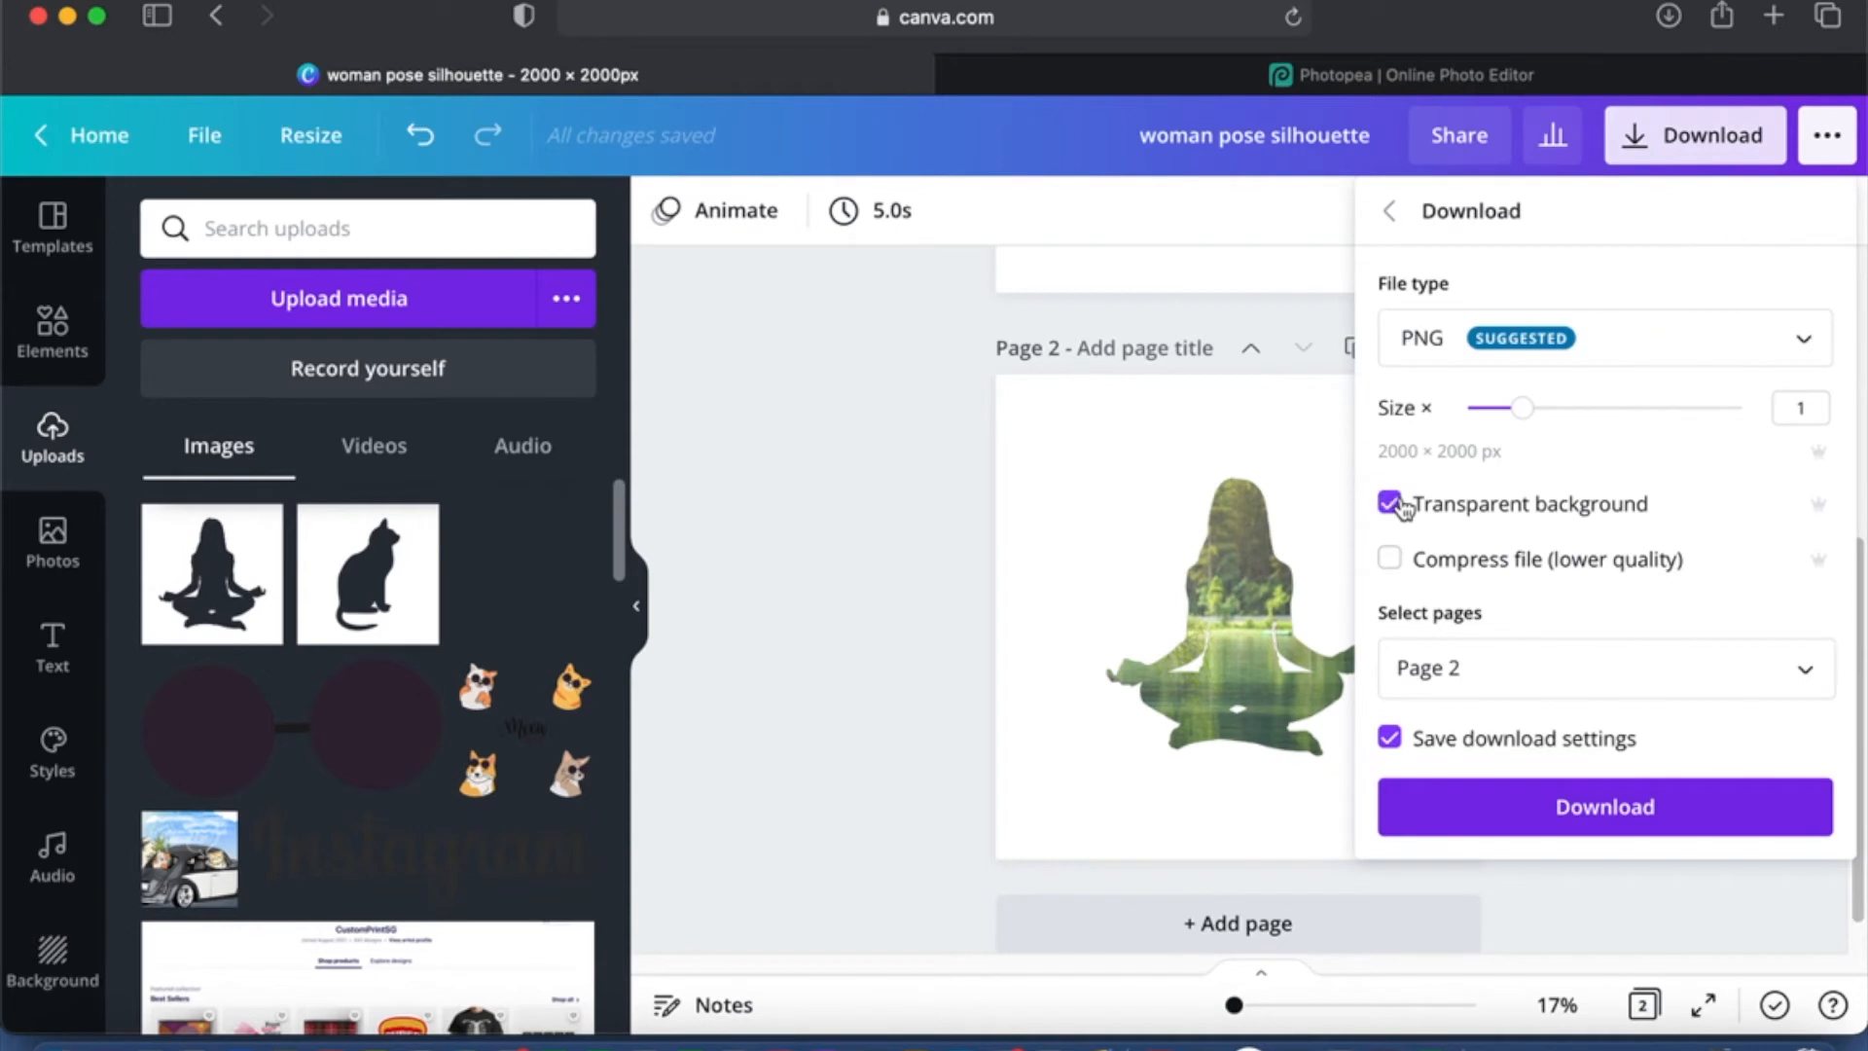
click(1161, 441)
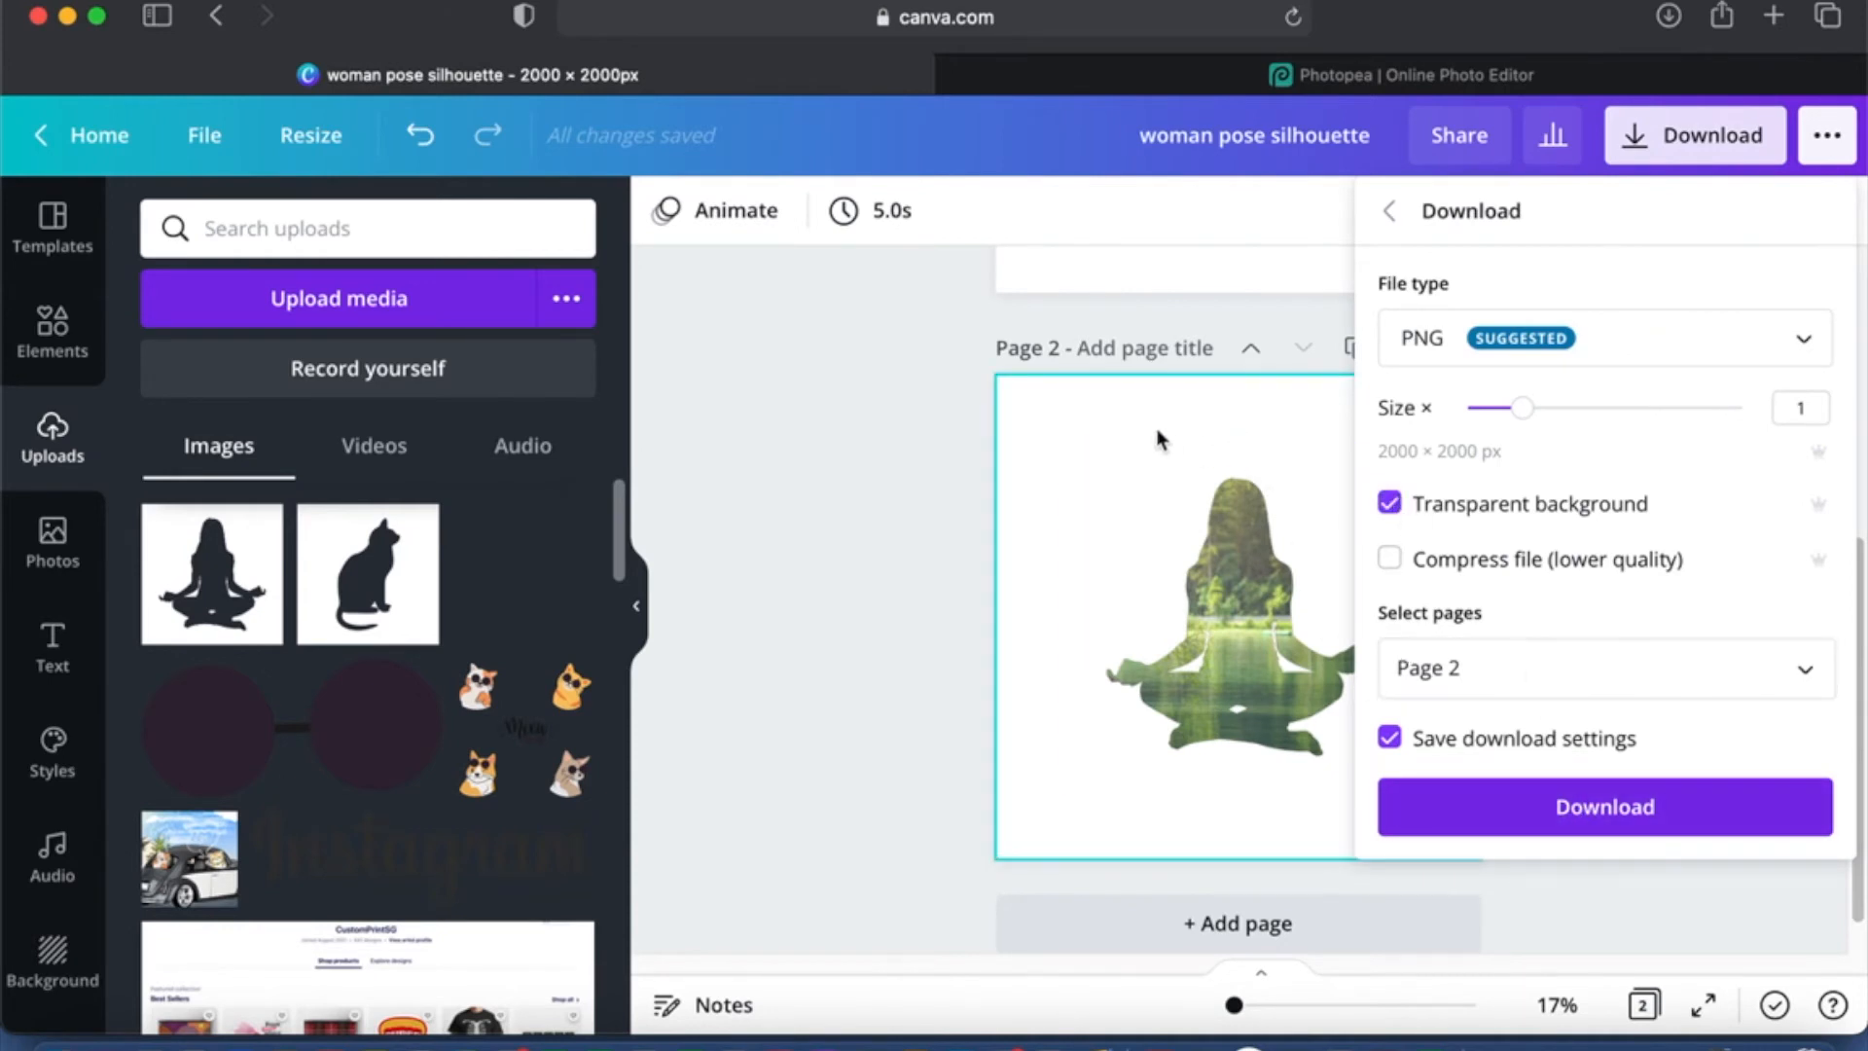
click(1601, 806)
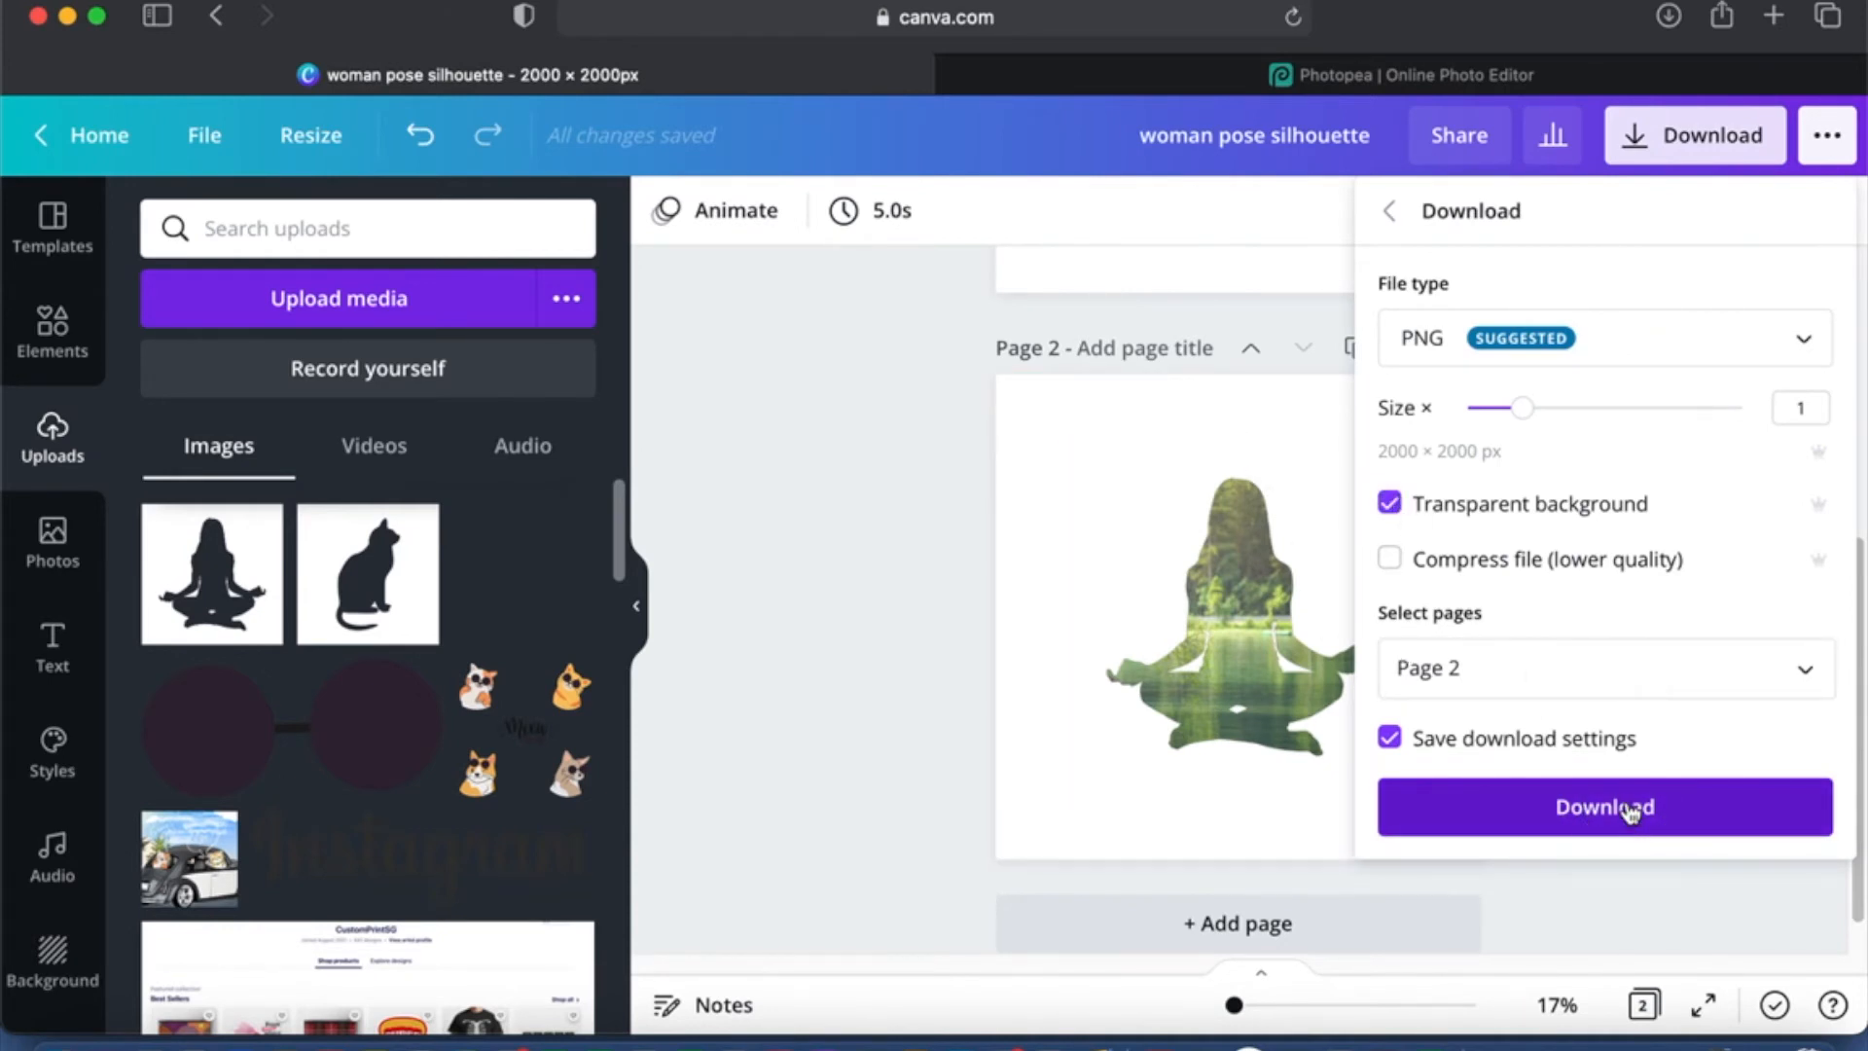
click(1603, 805)
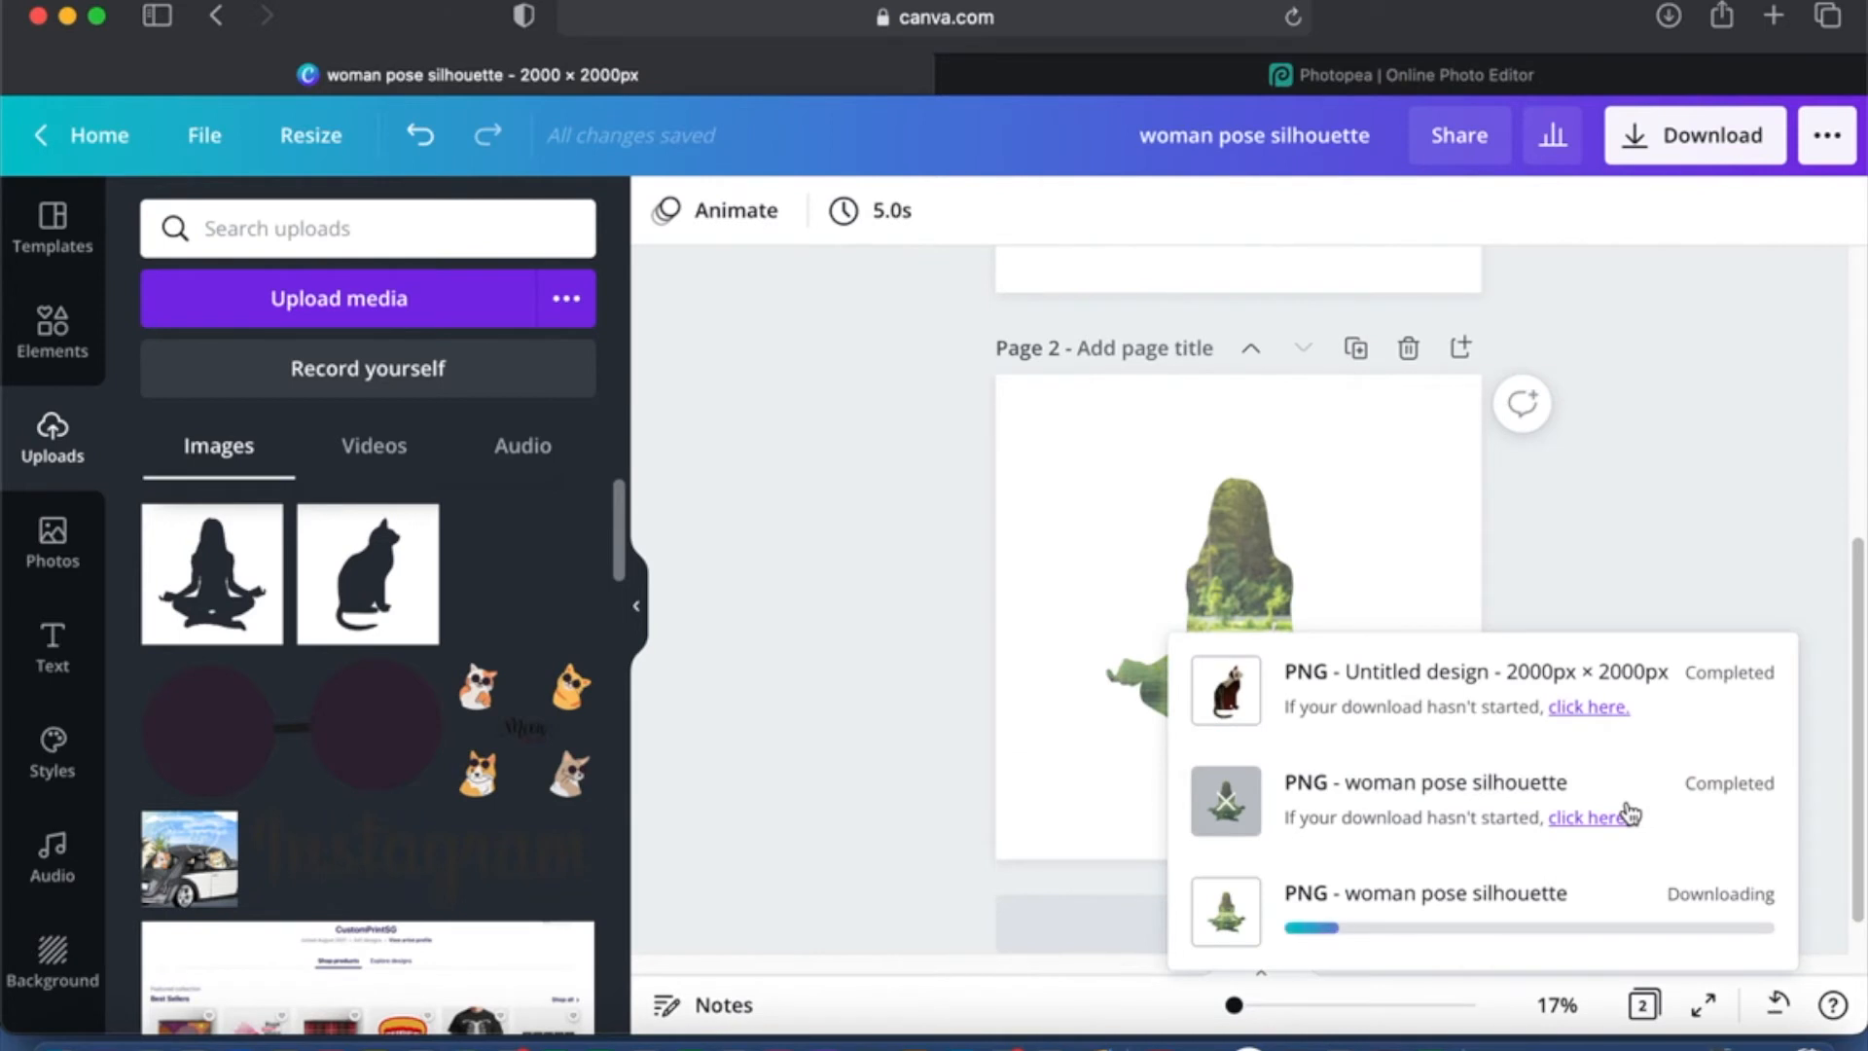
mouse_move(1738, 531)
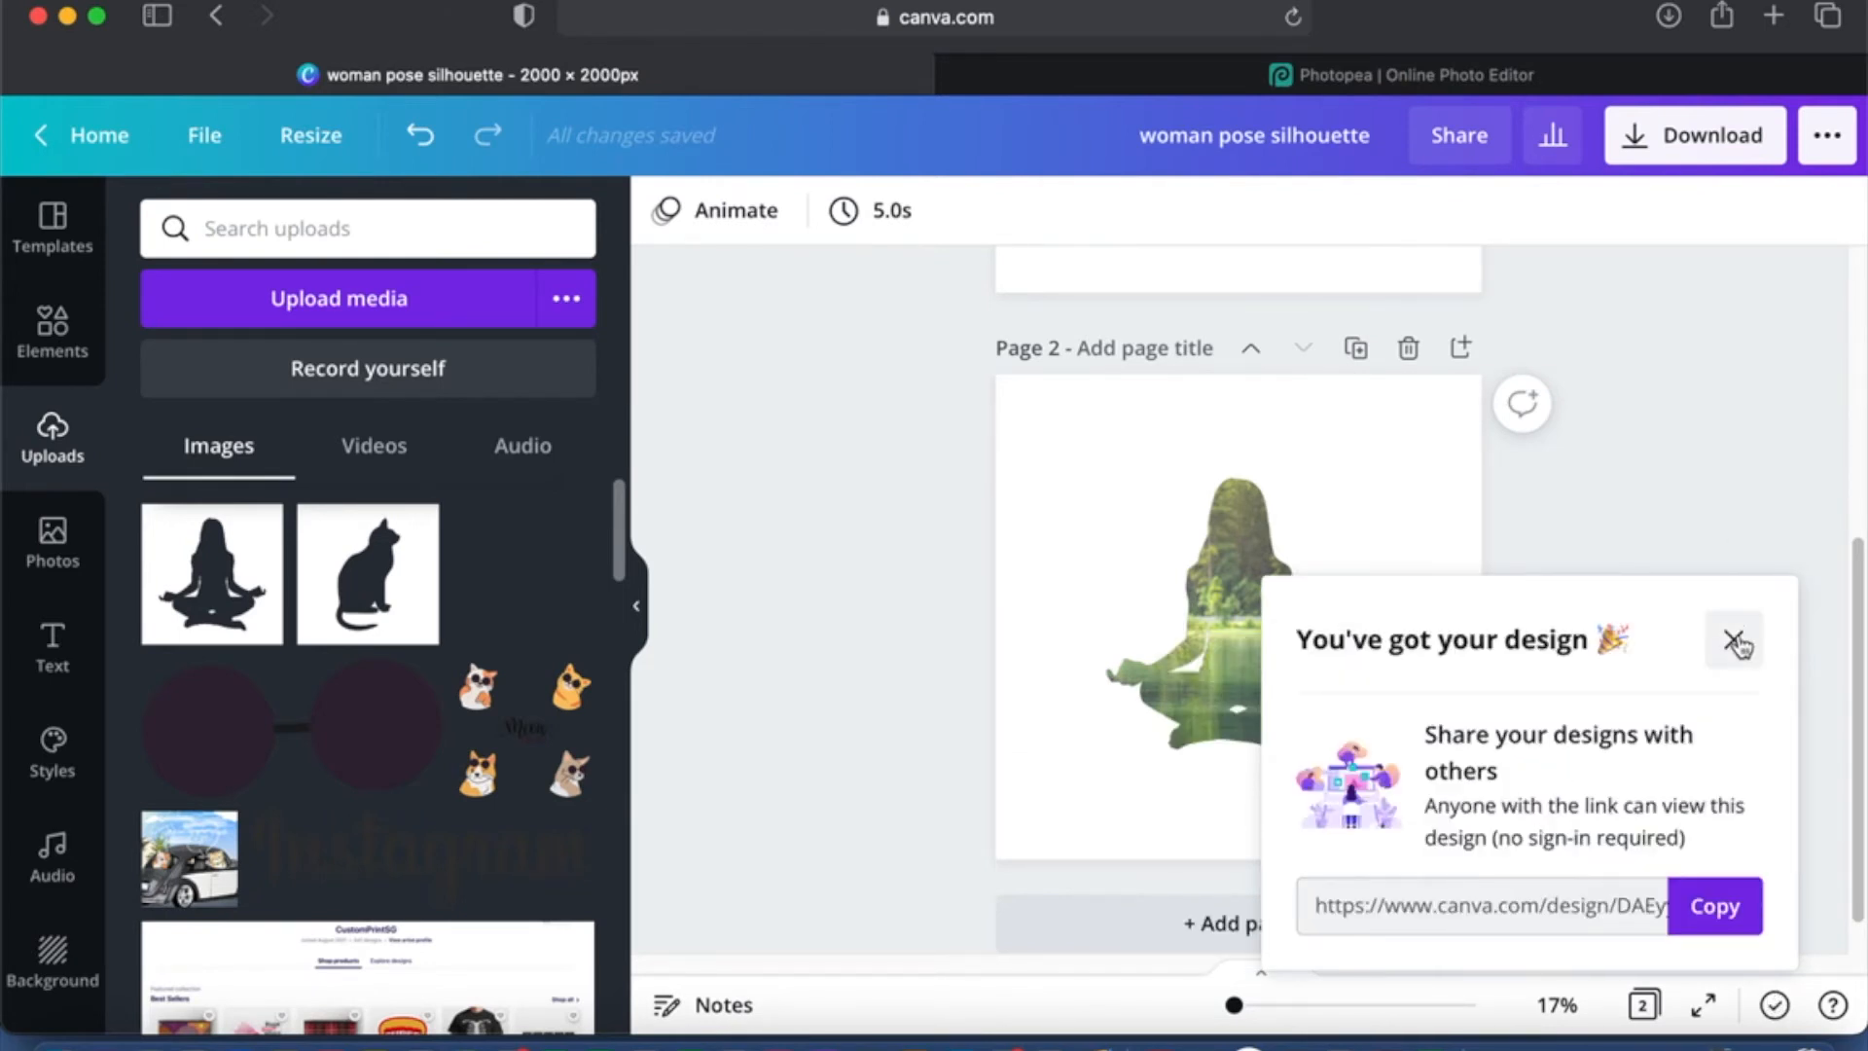
click(1734, 641)
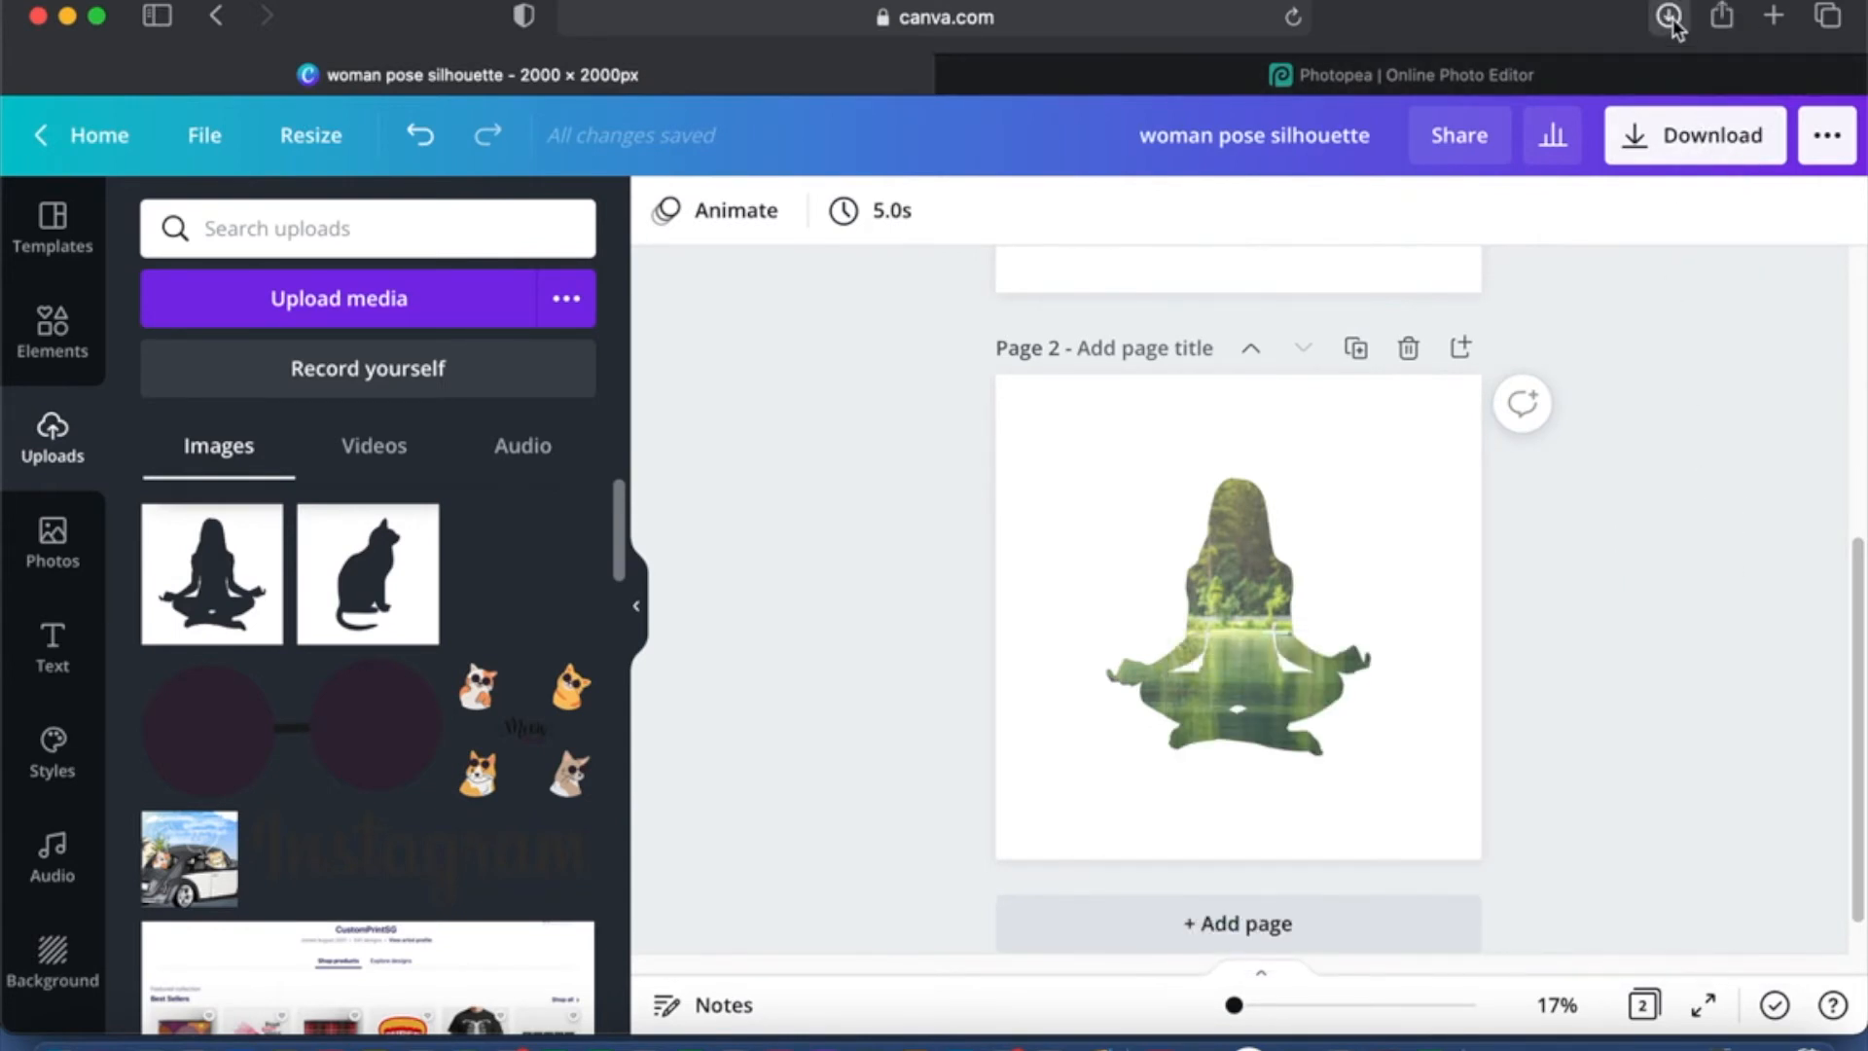
Step: View woman pose silhouette-2.png from Safari's downloads in Preview, then close it
click(1667, 18)
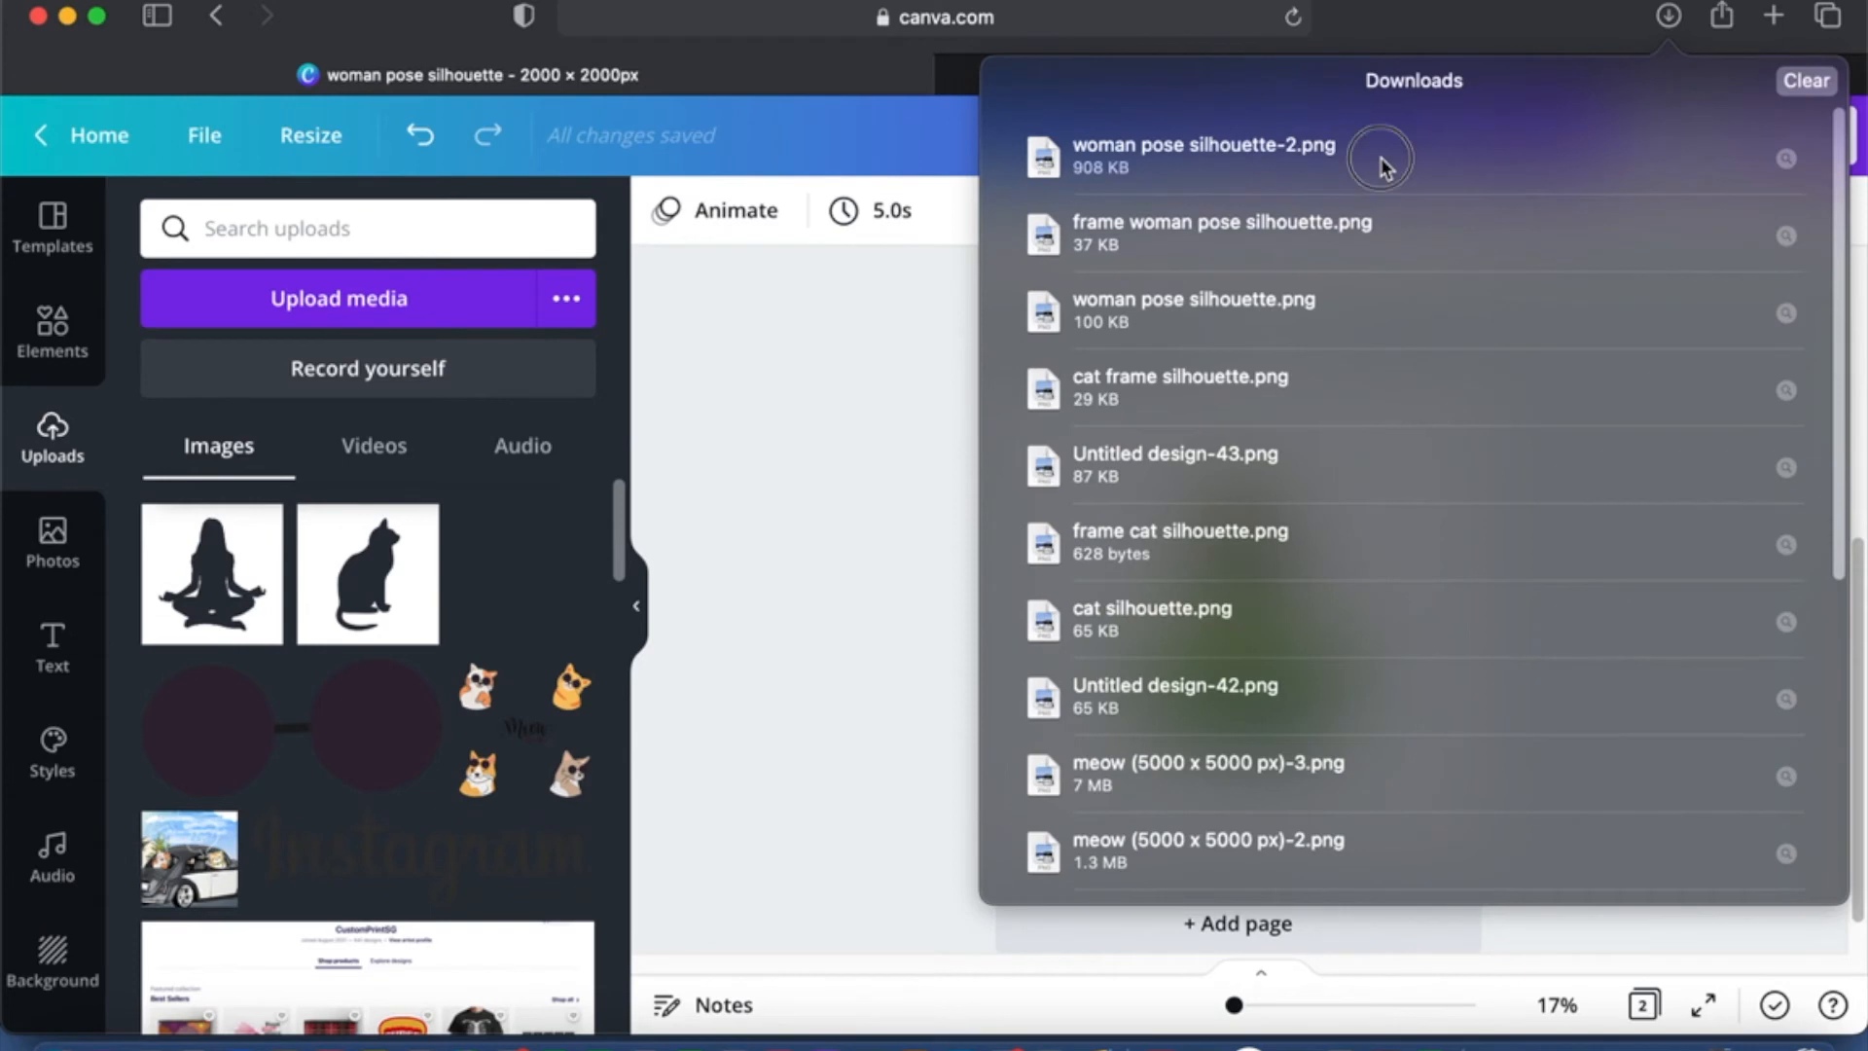
mouse_move(1379, 156)
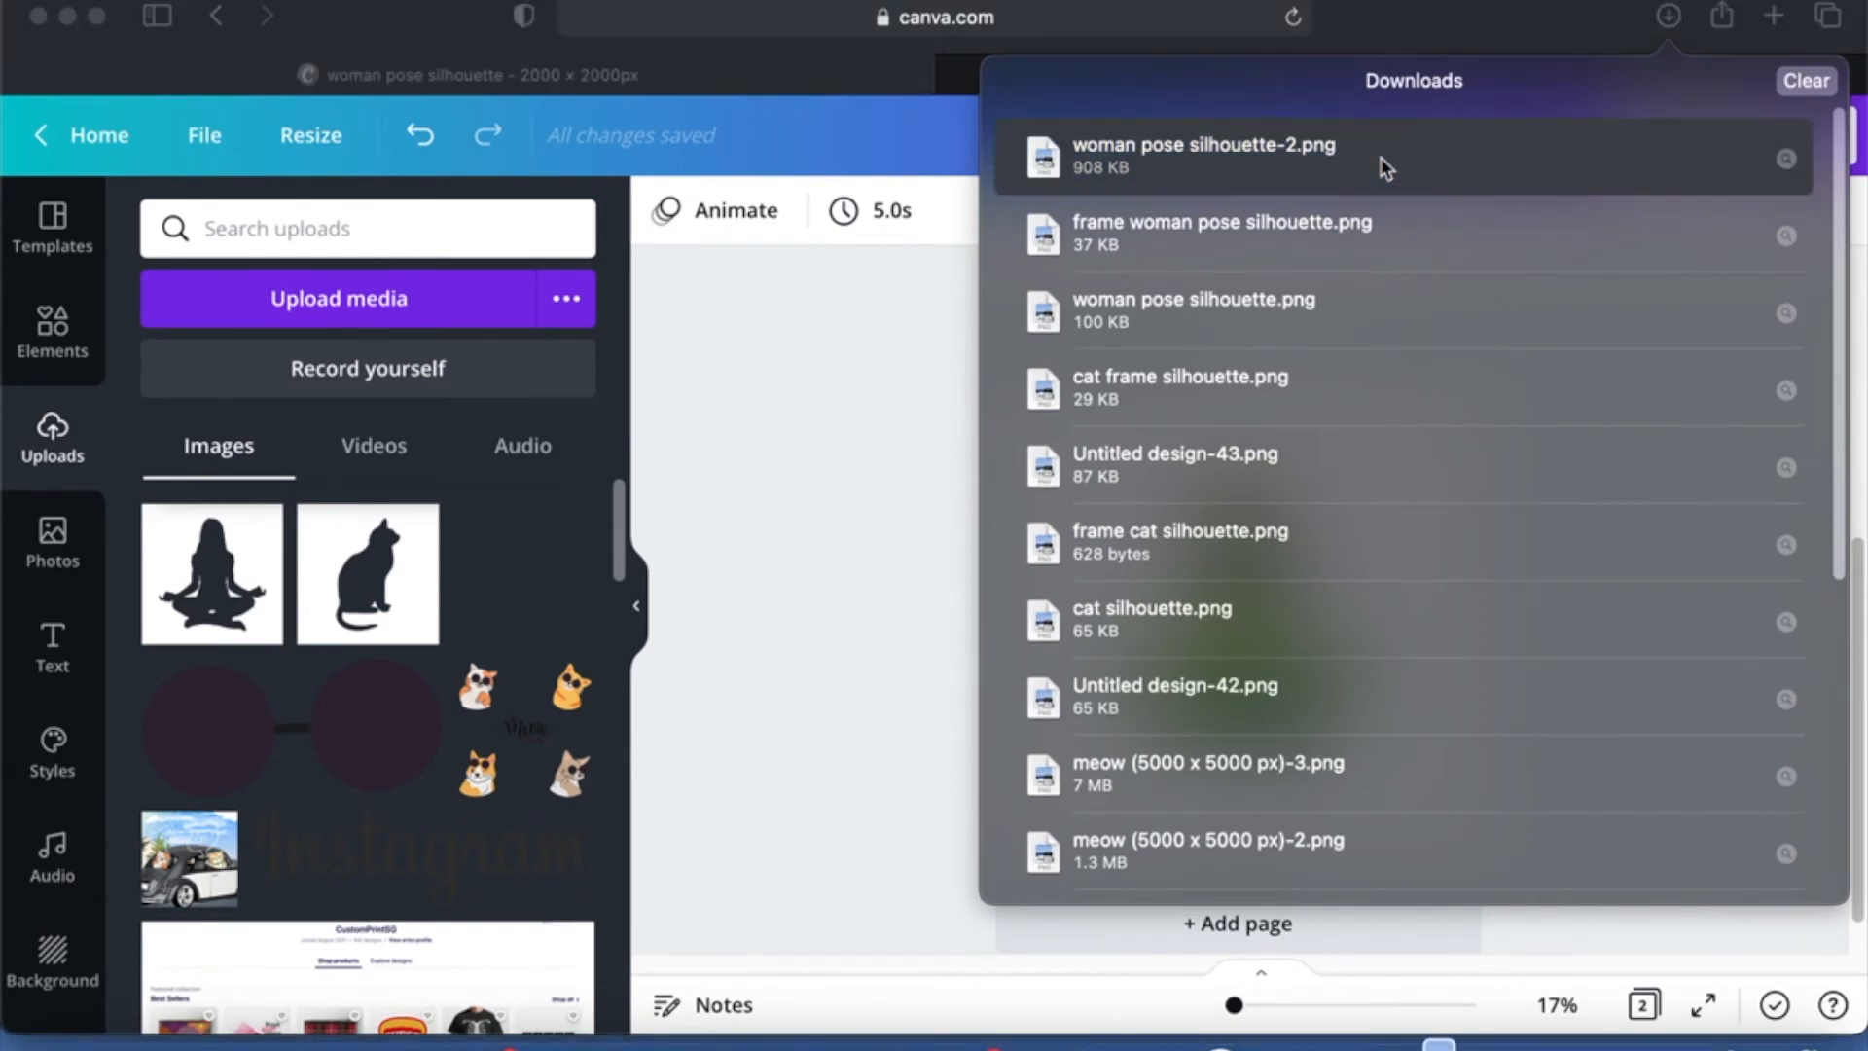
mouse_move(1459, 486)
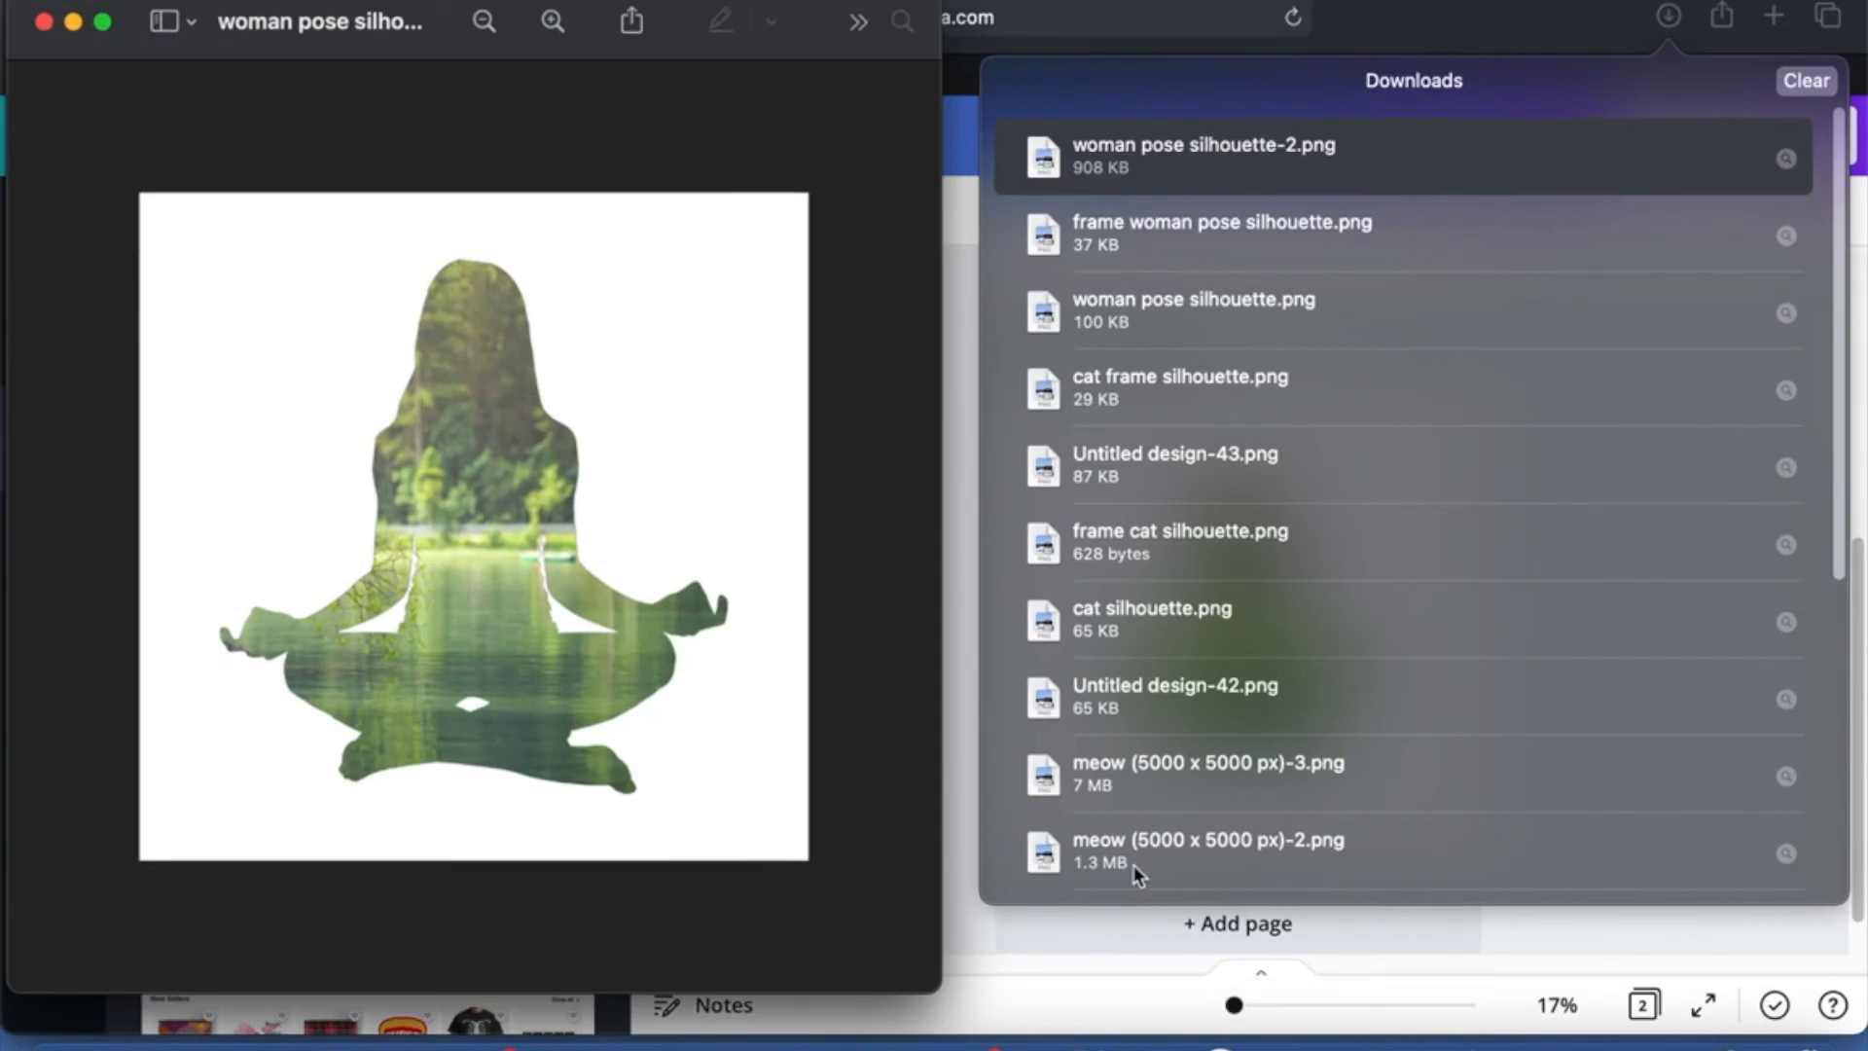
mouse_move(529, 438)
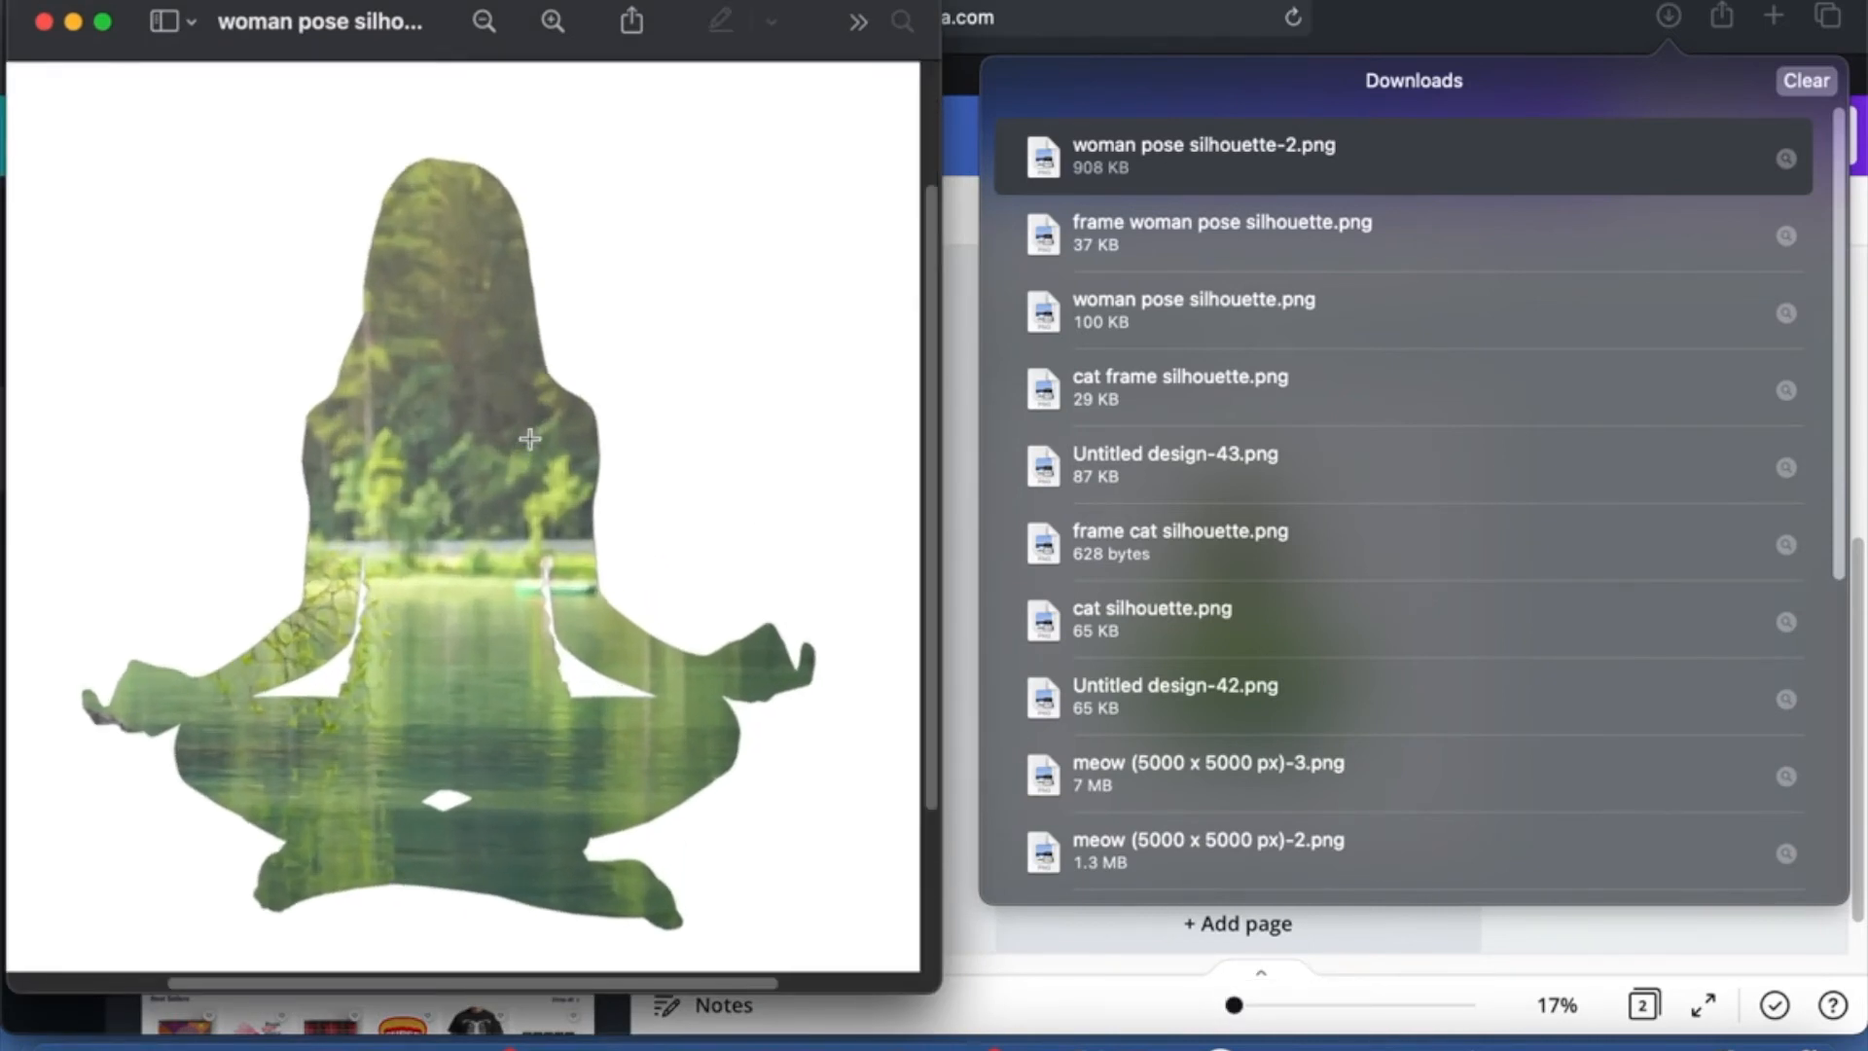
click(484, 22)
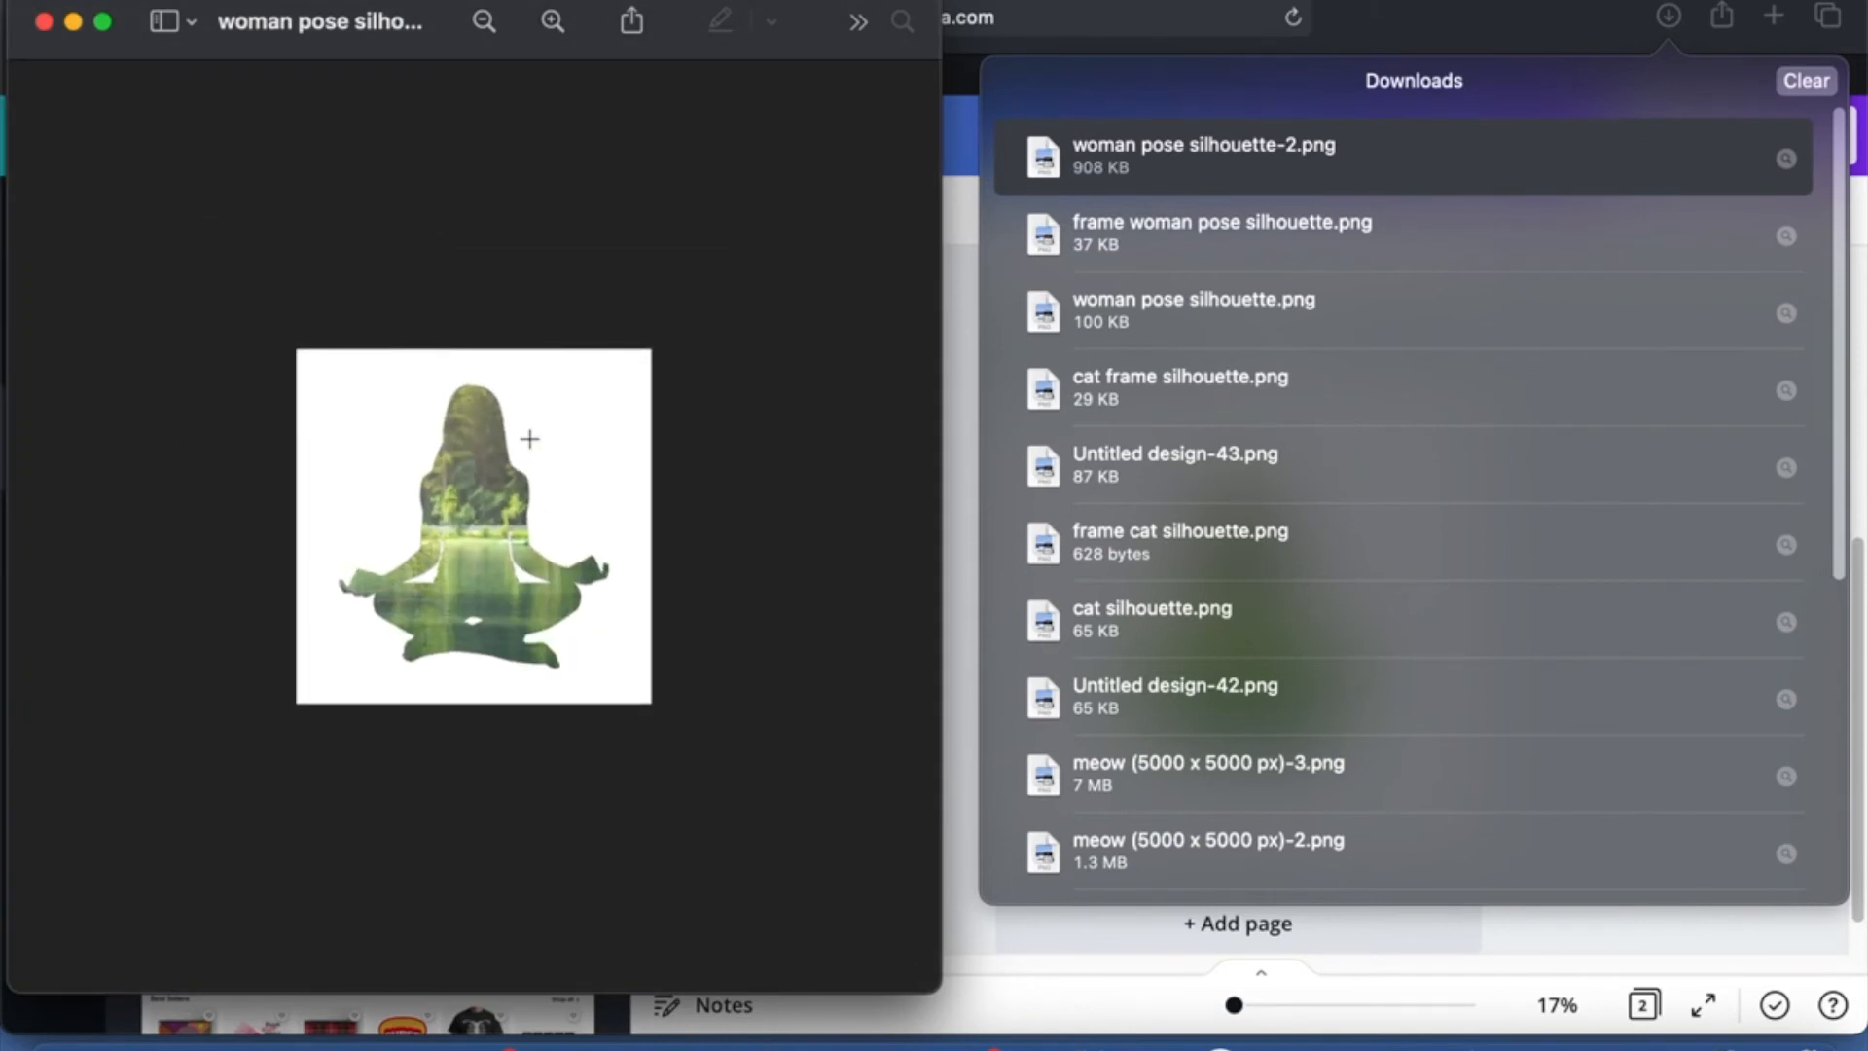
mouse_move(43, 21)
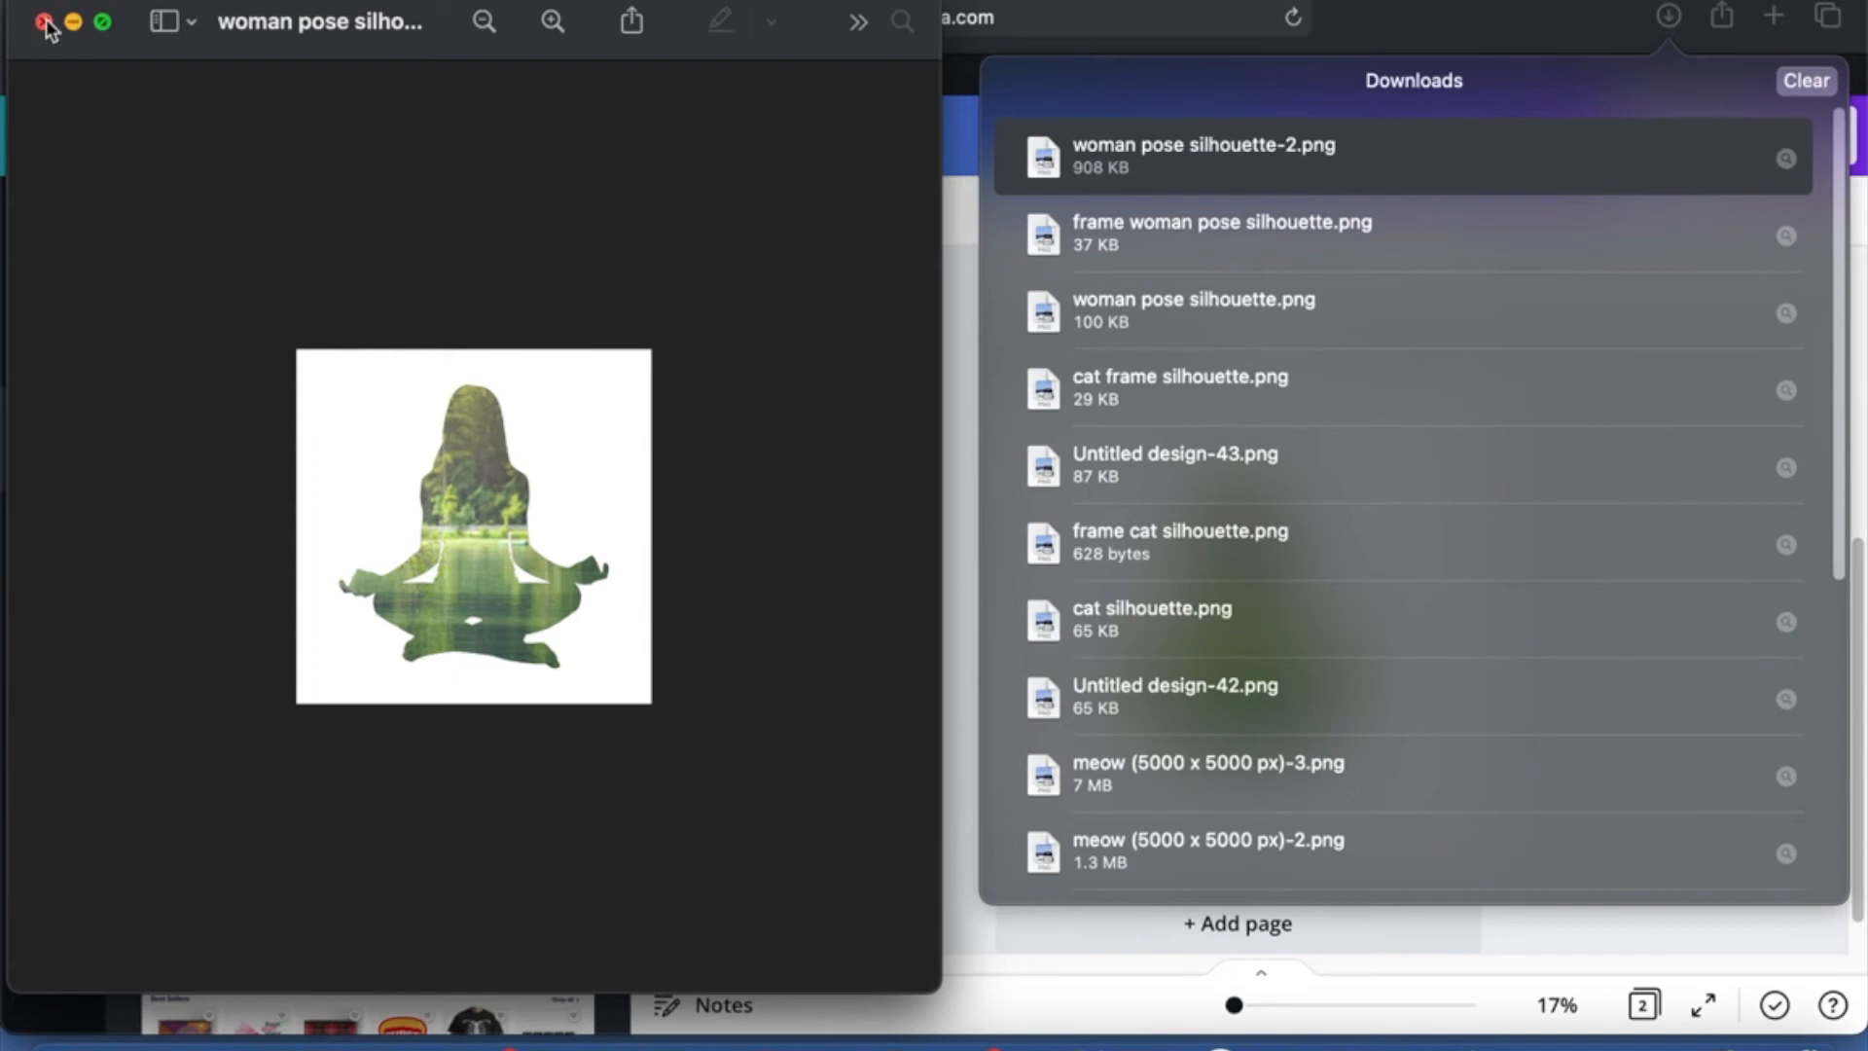
click(41, 23)
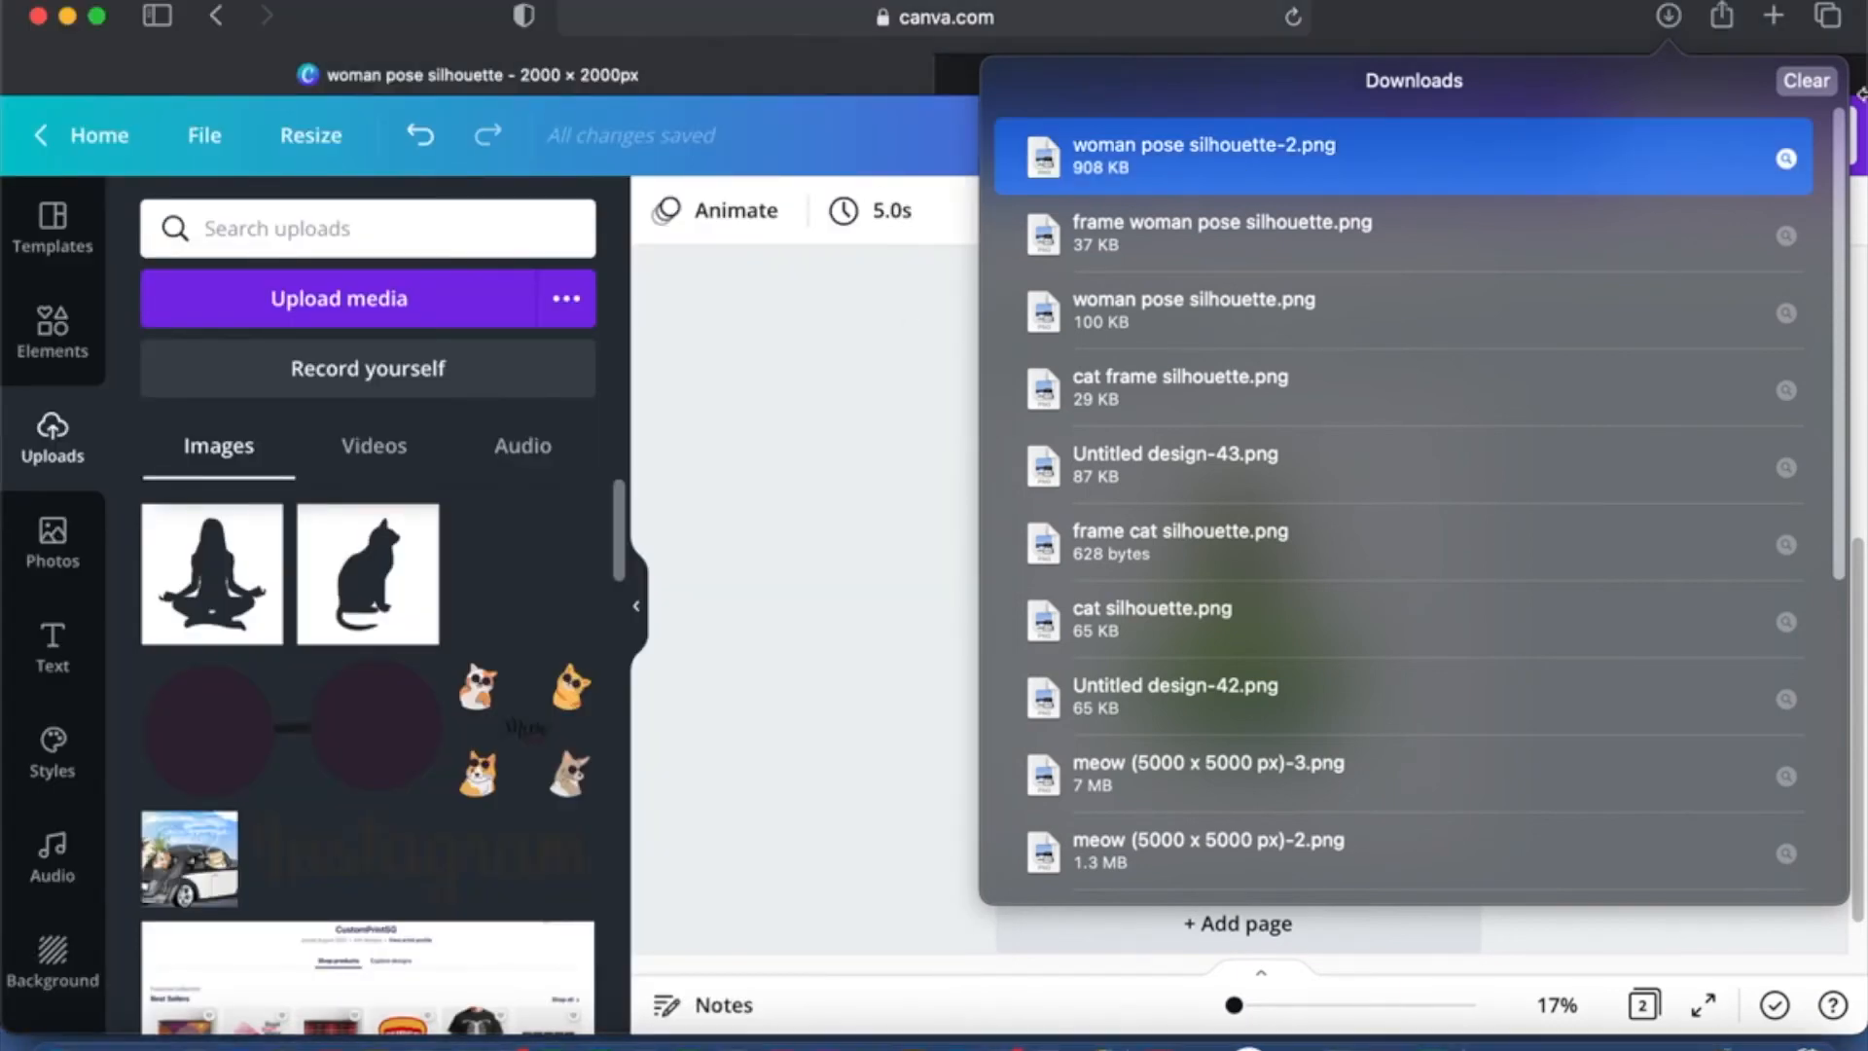
click(920, 336)
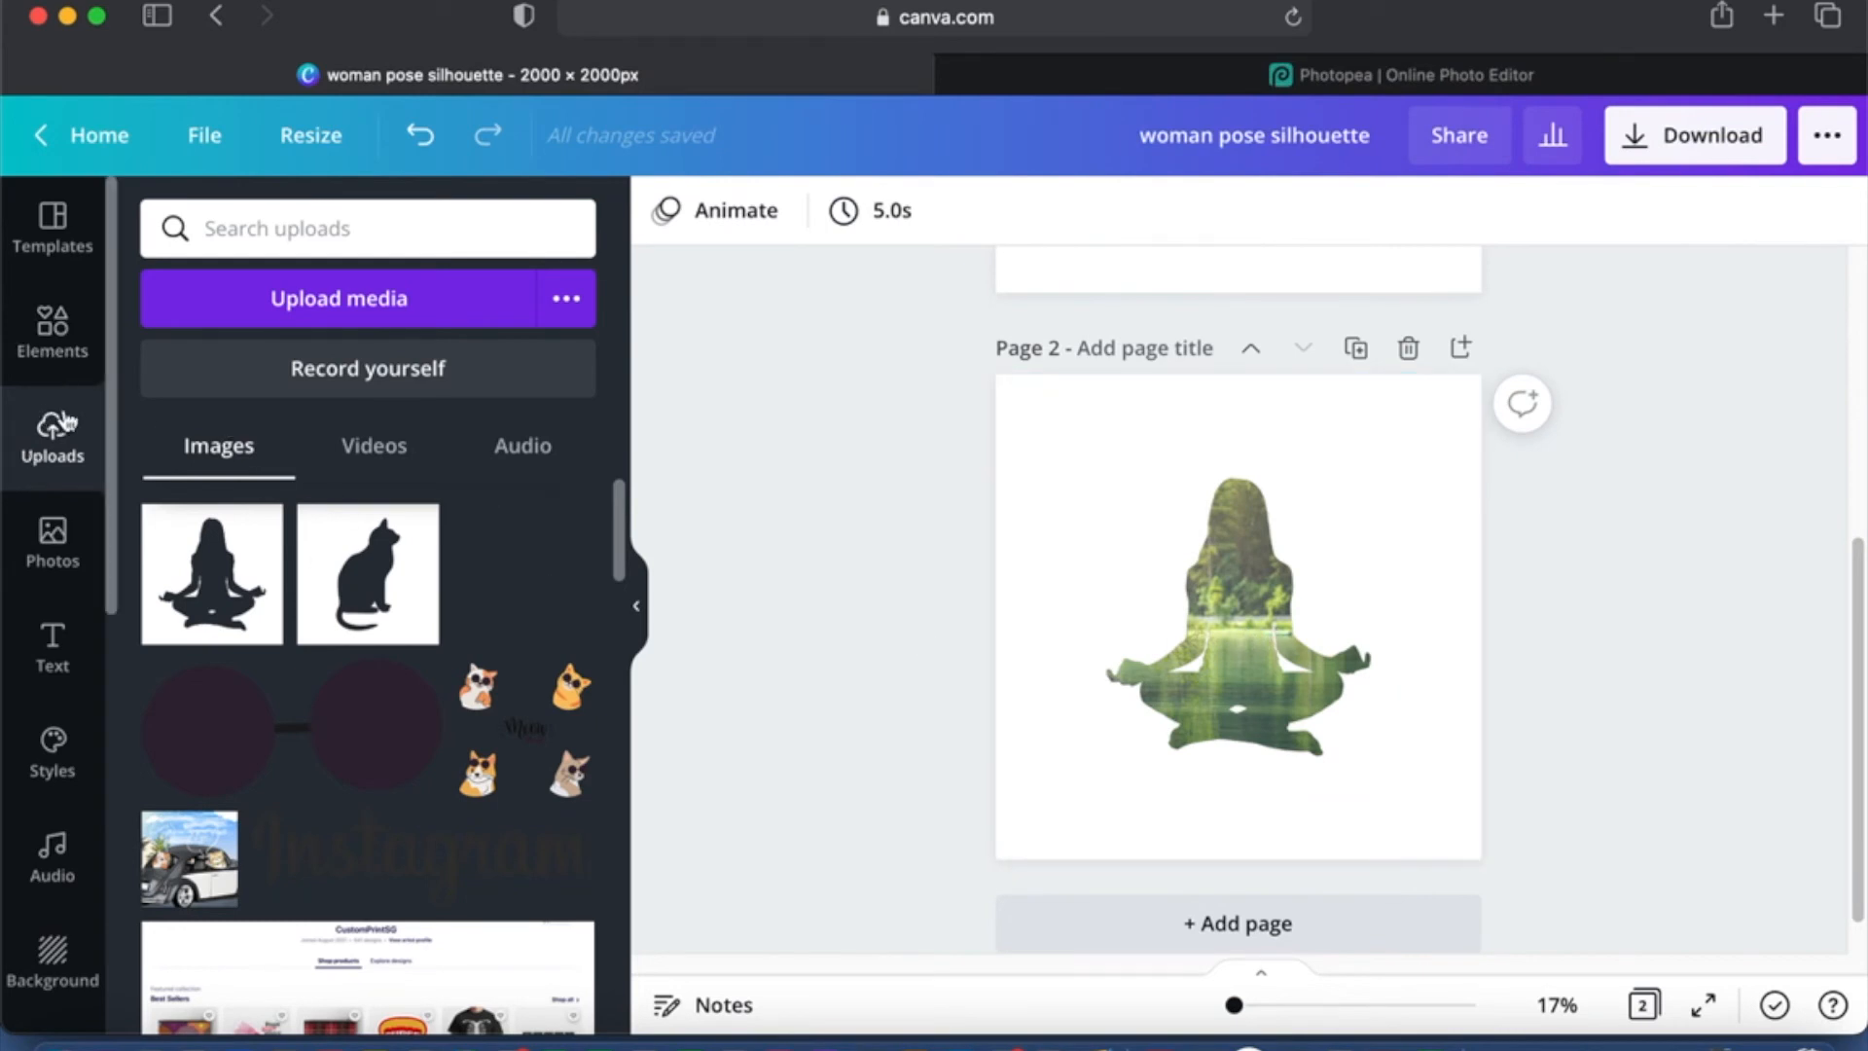
Step: Begin uploading the lake-filled silhouette PNG, cancel, and select the silhouette on page 2
click(338, 298)
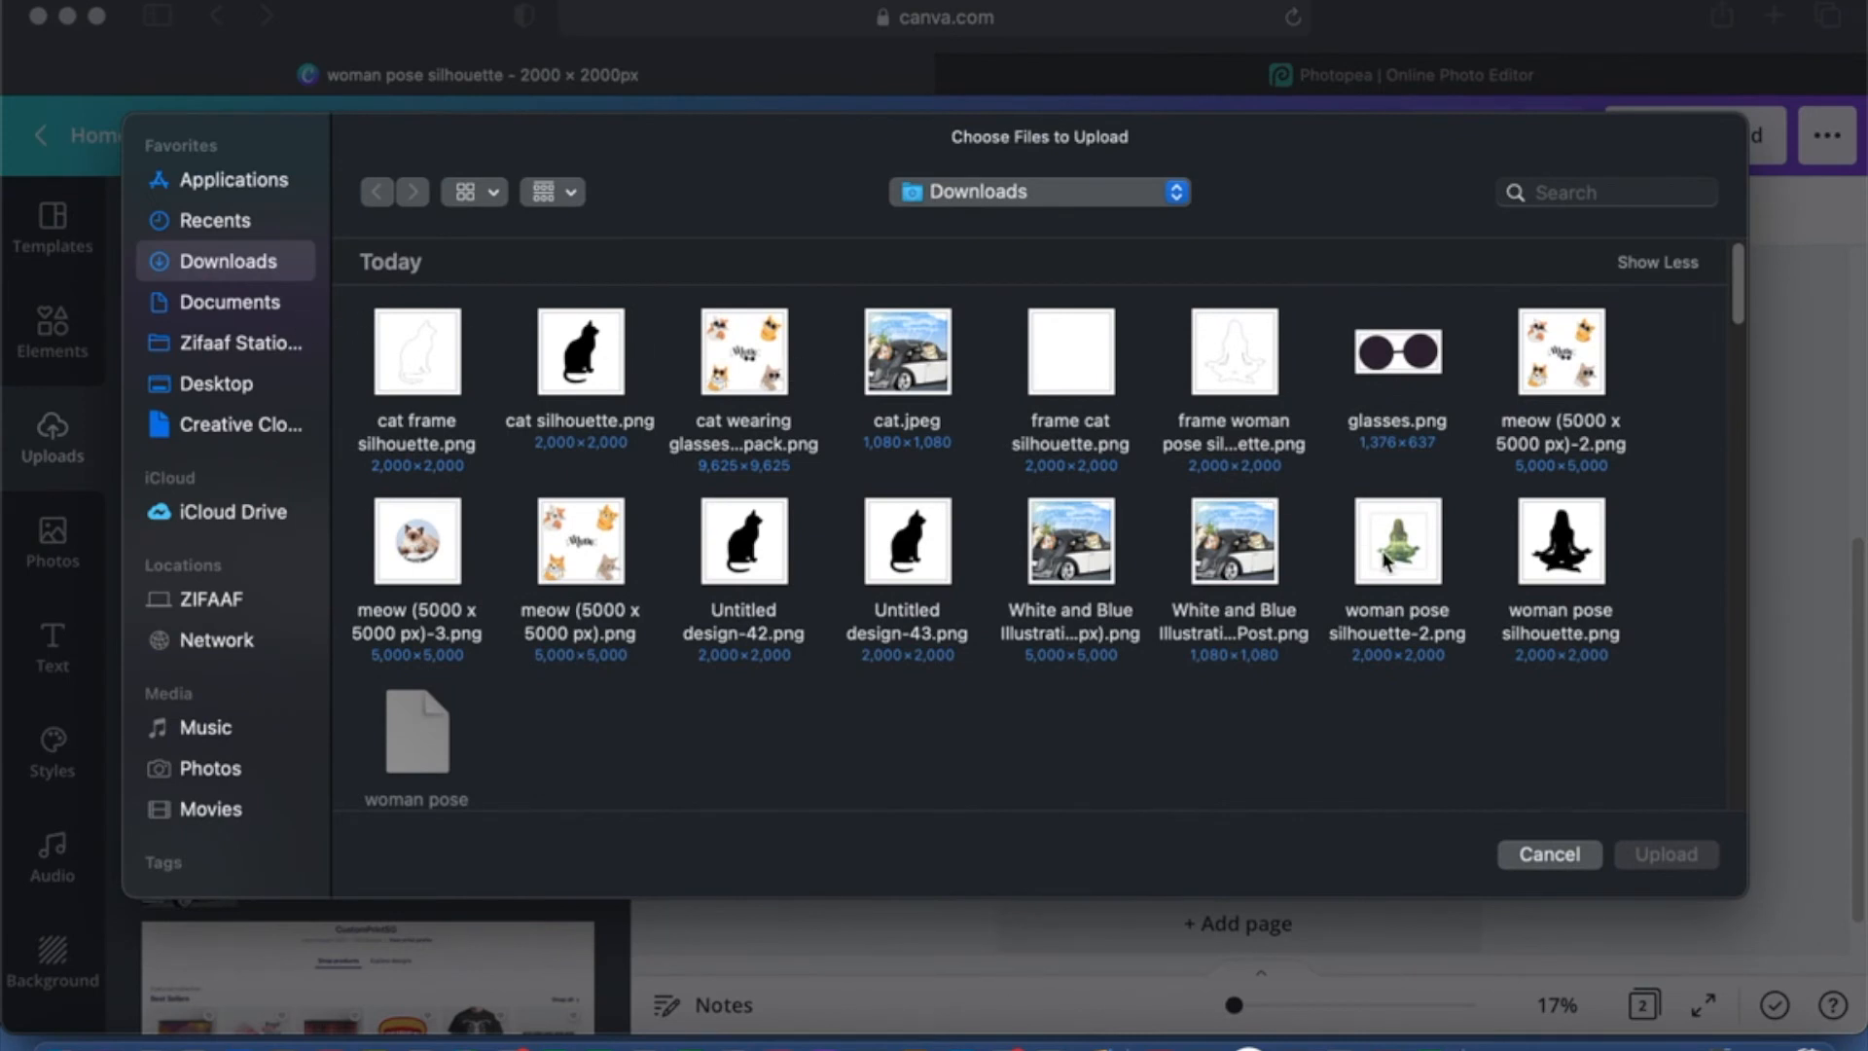
click(1397, 545)
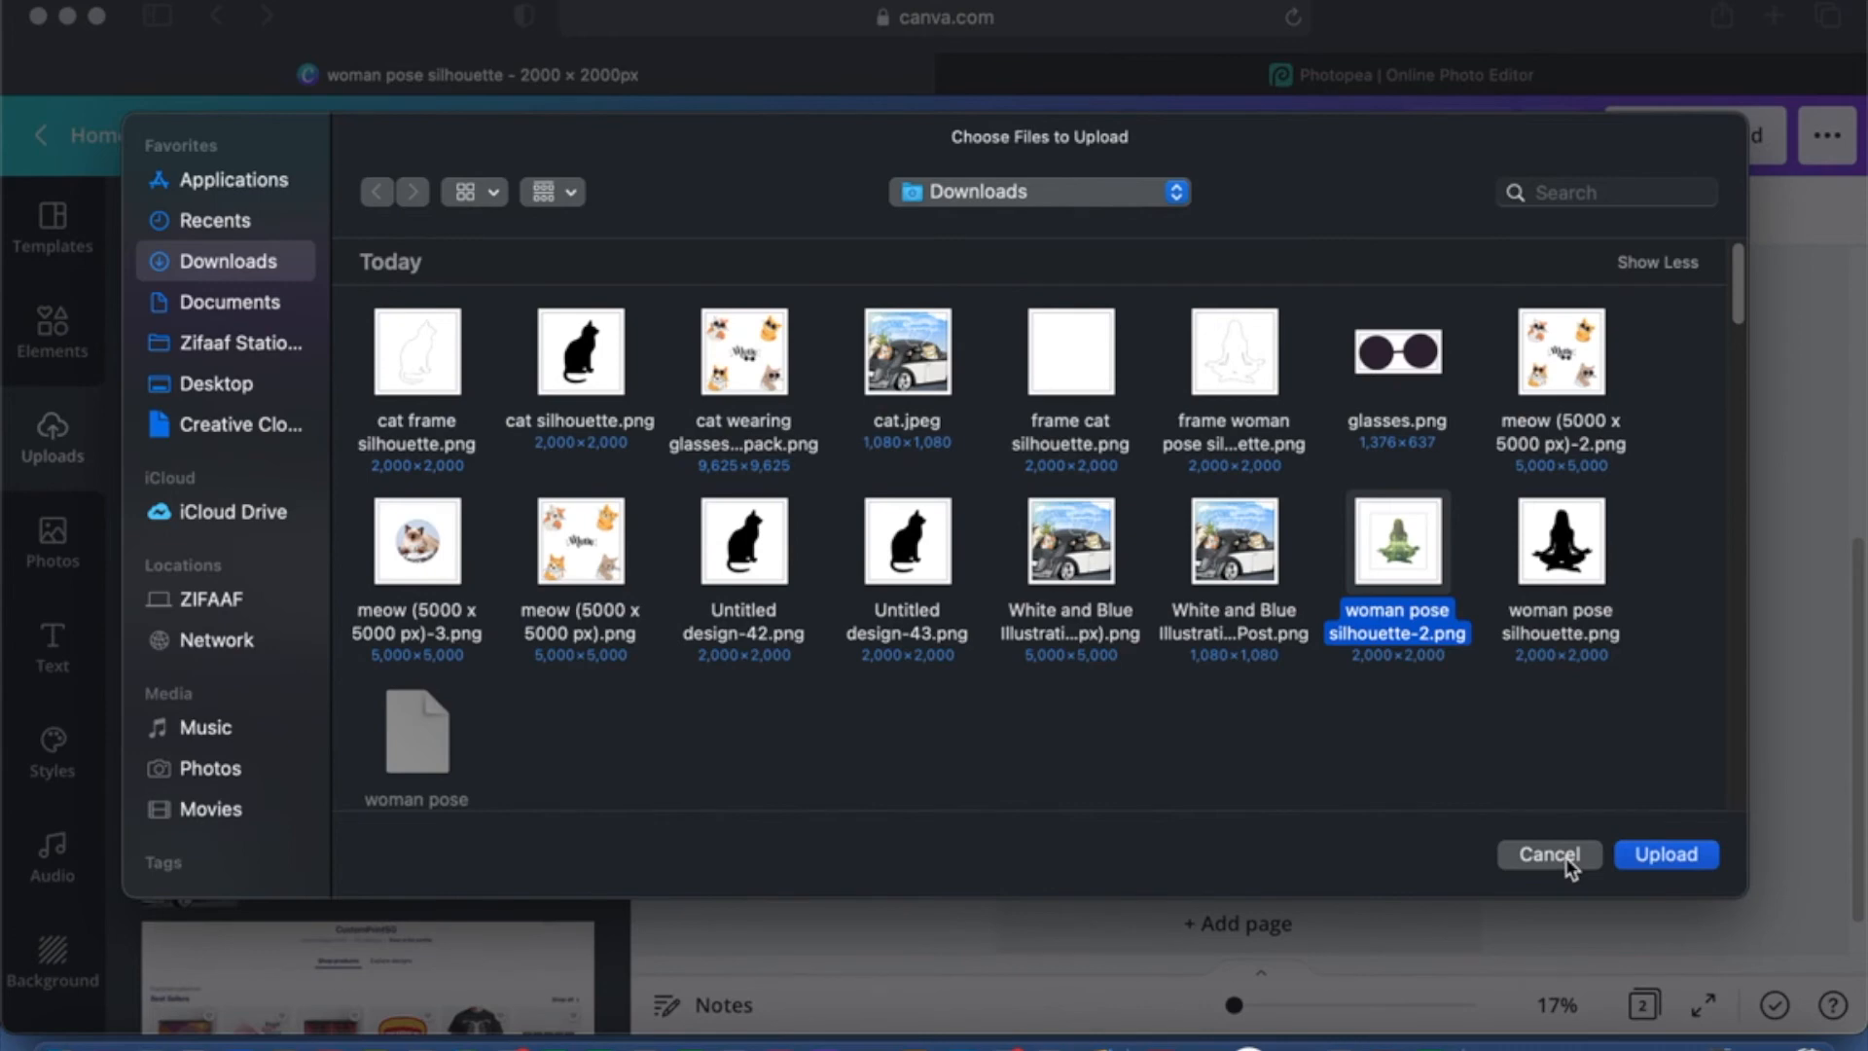
click(1665, 854)
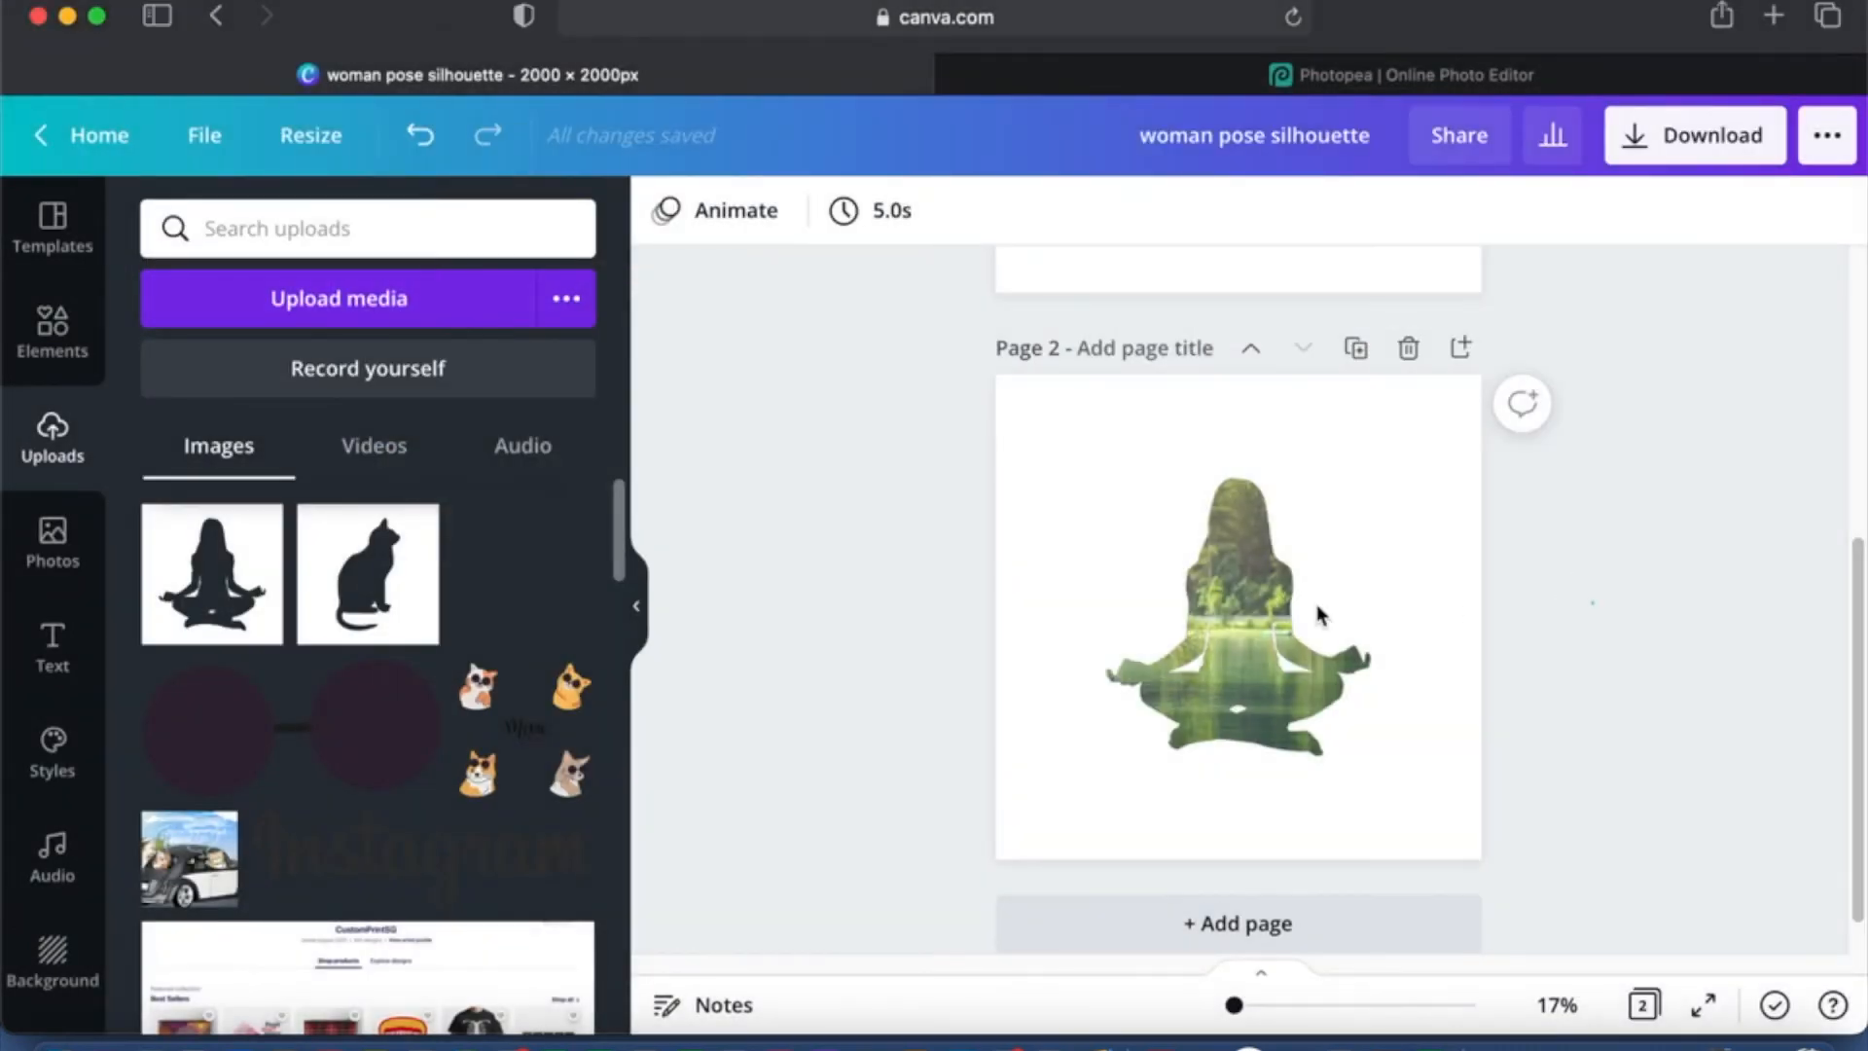
click(1238, 613)
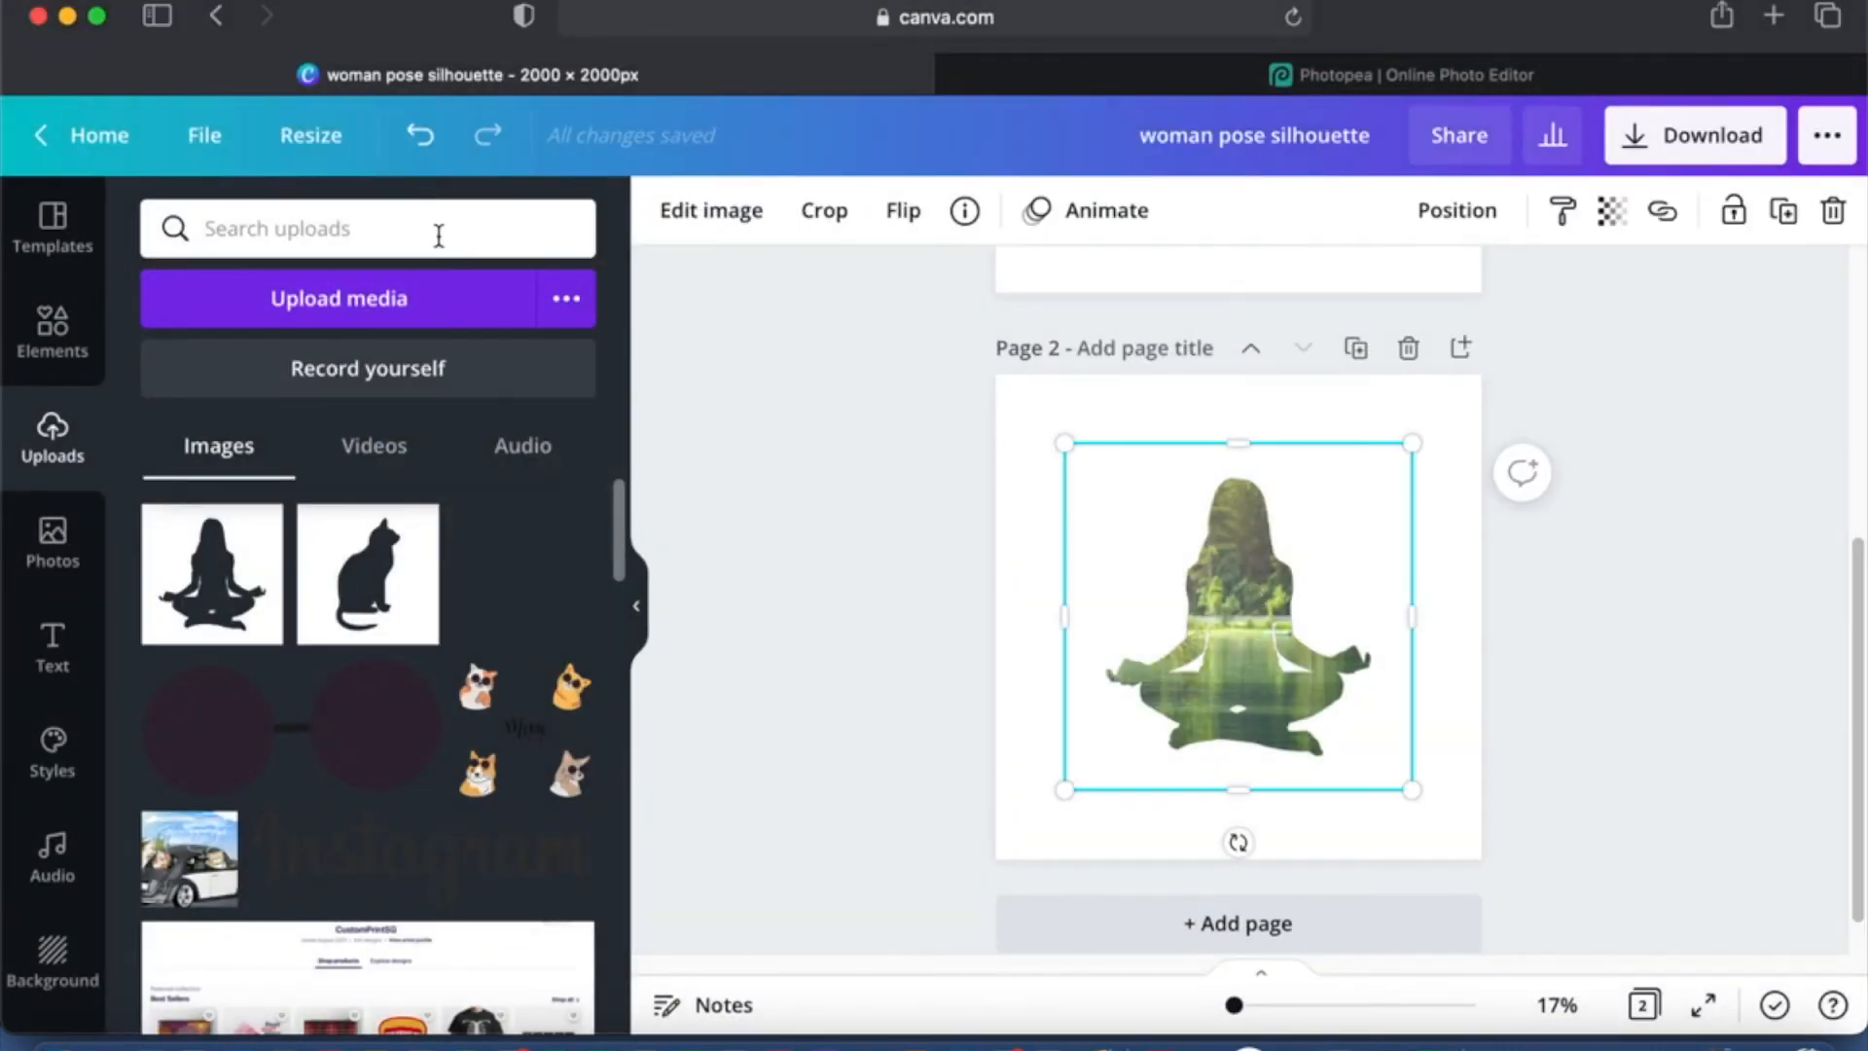
mouse_move(912, 607)
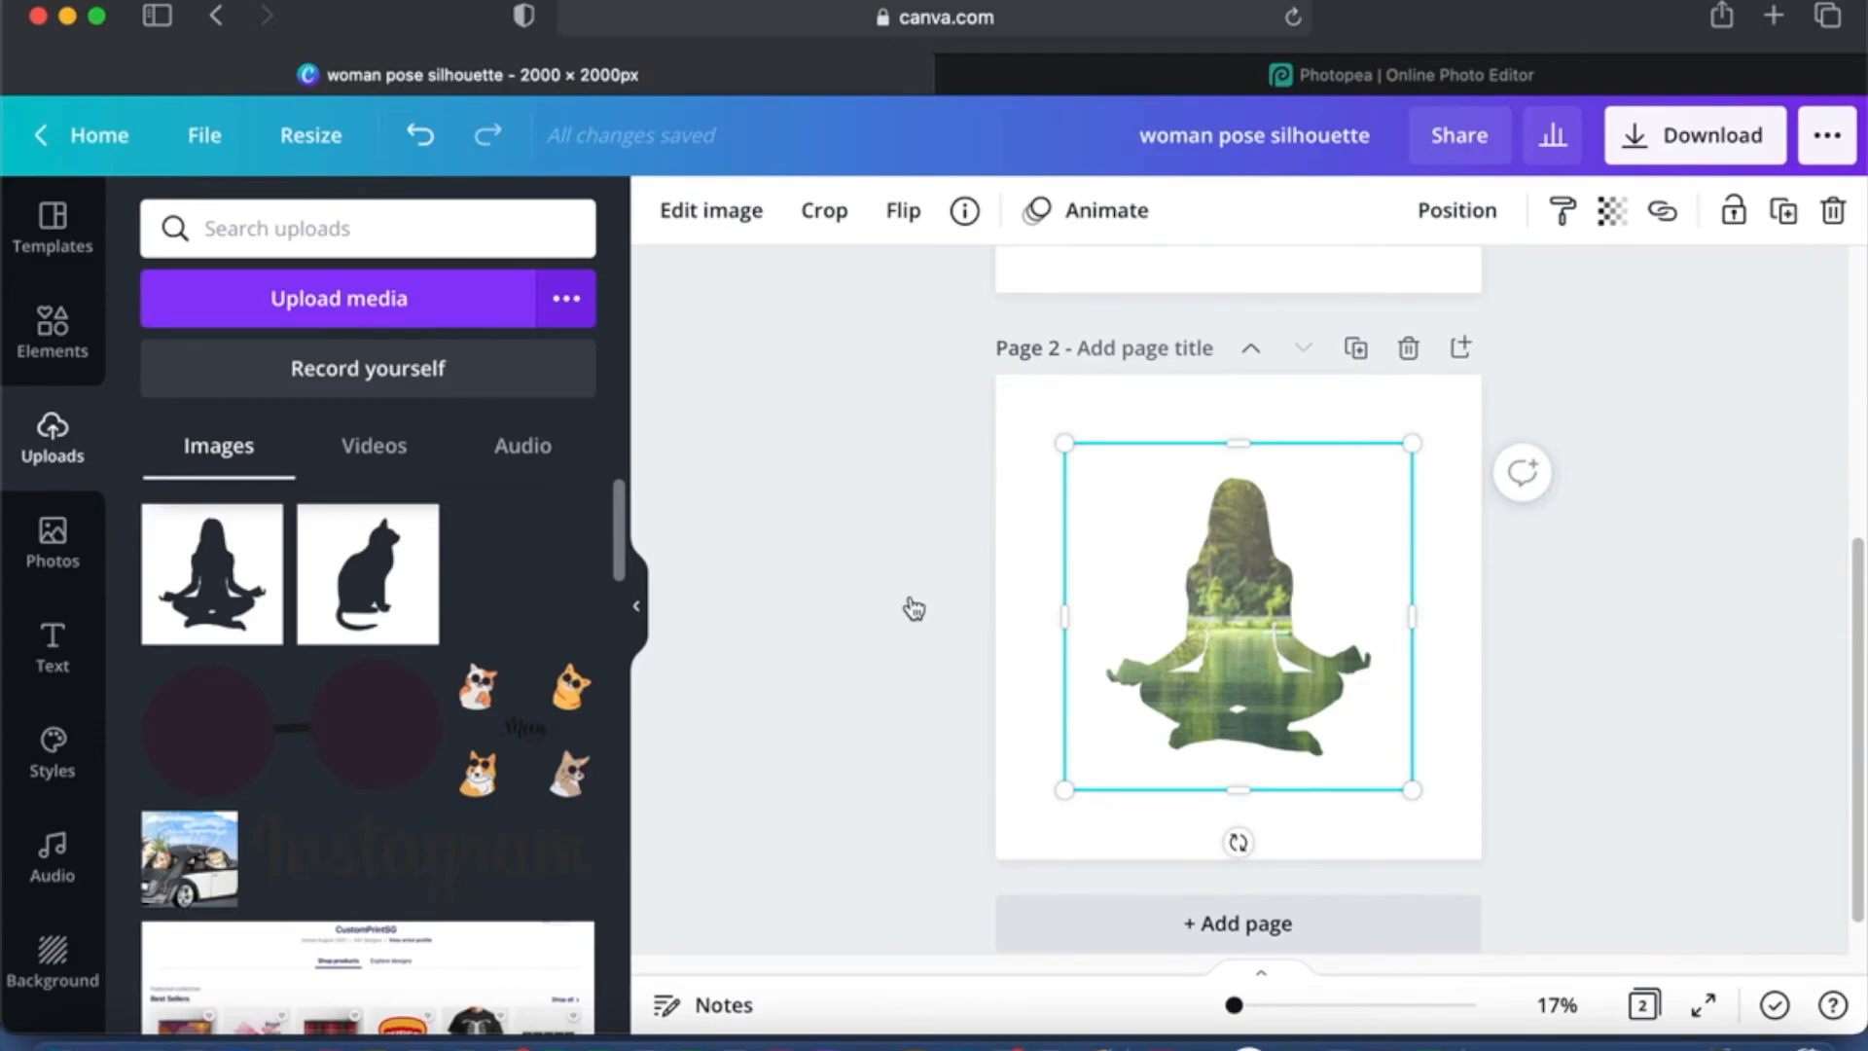
Step: Upload woman pose silhouette-2.png, then send page 2 for download as a transparent PNG
click(339, 298)
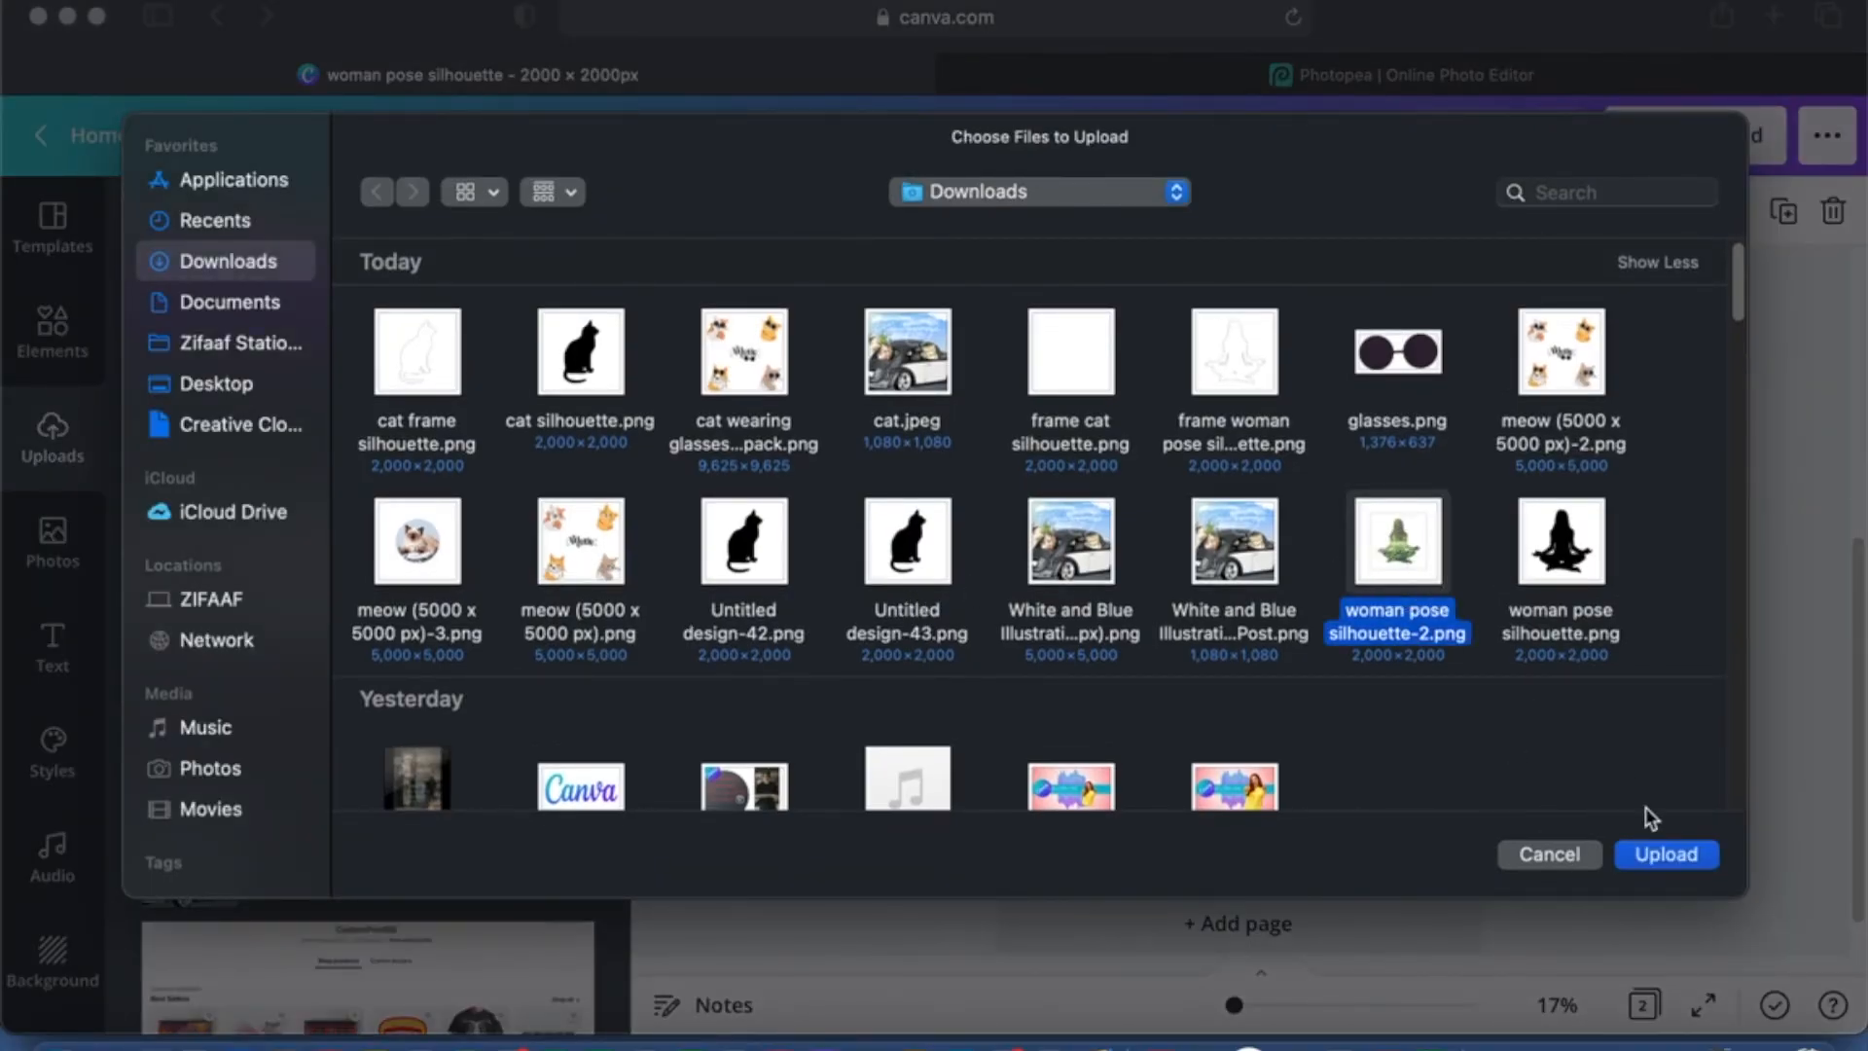
click(1665, 855)
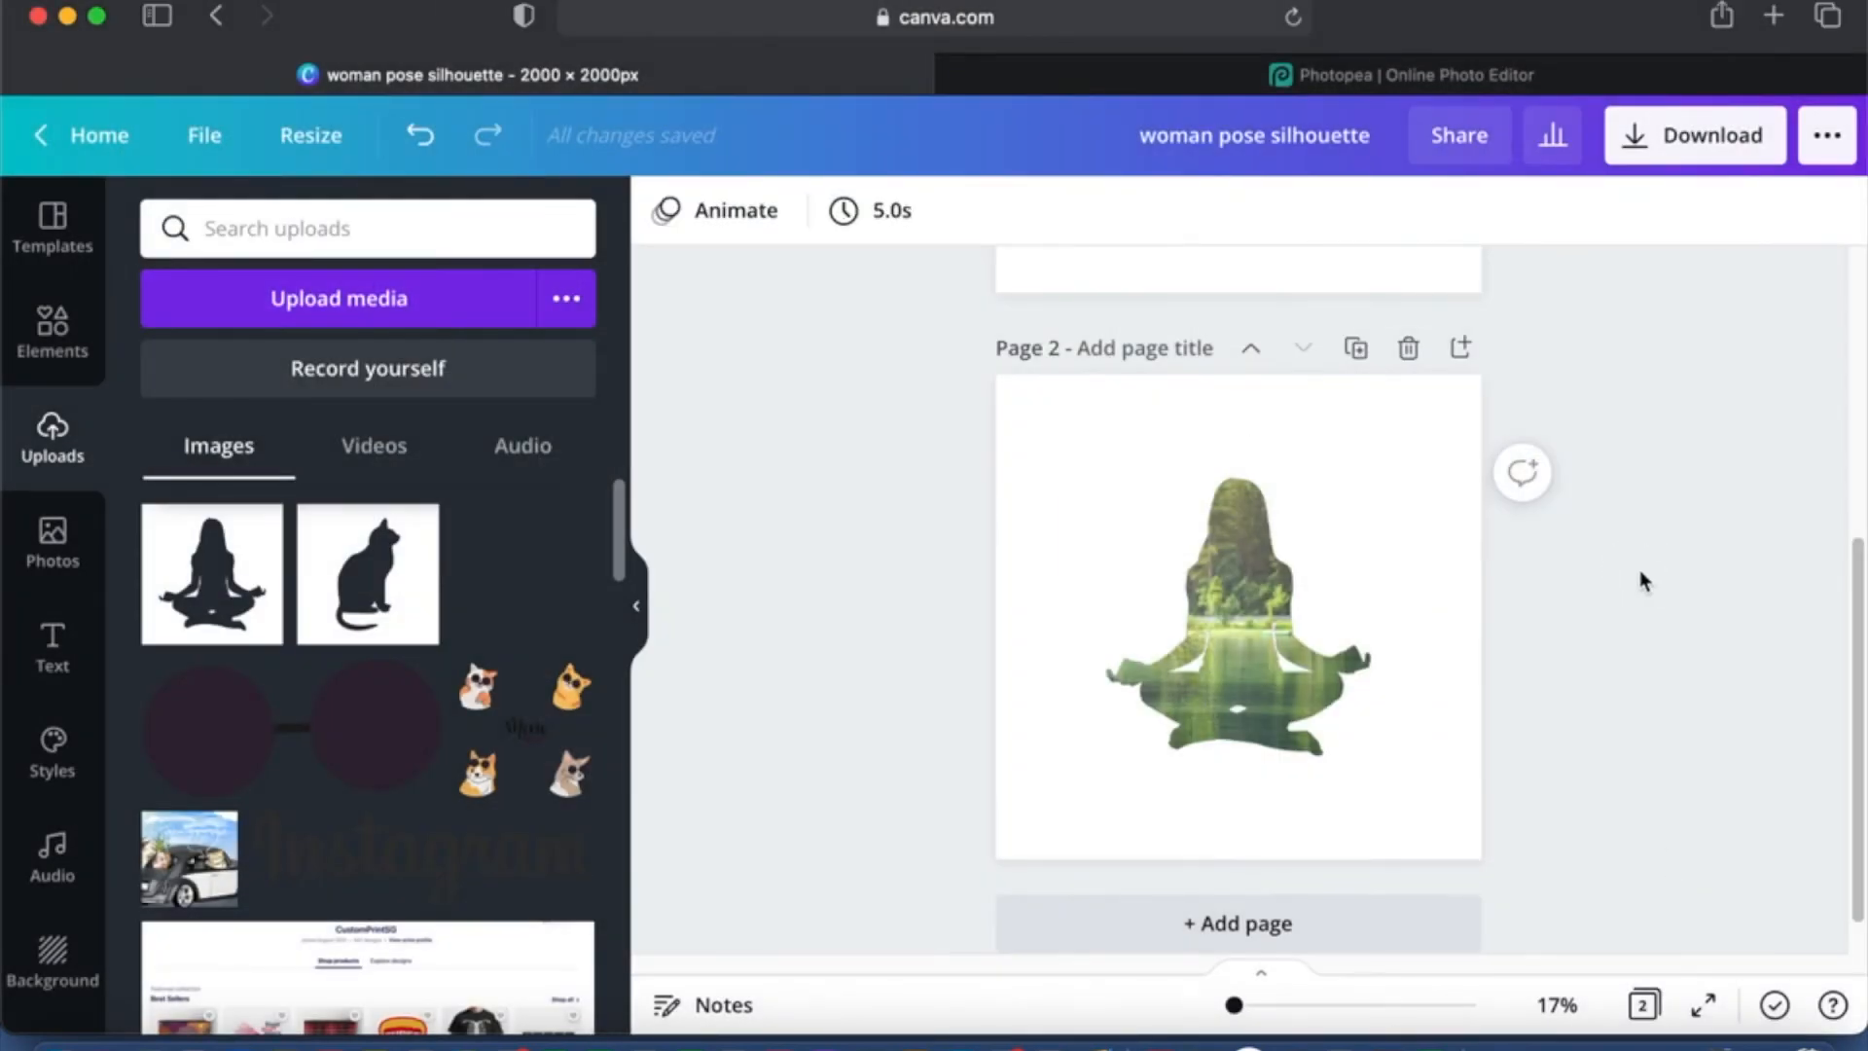
click(1237, 612)
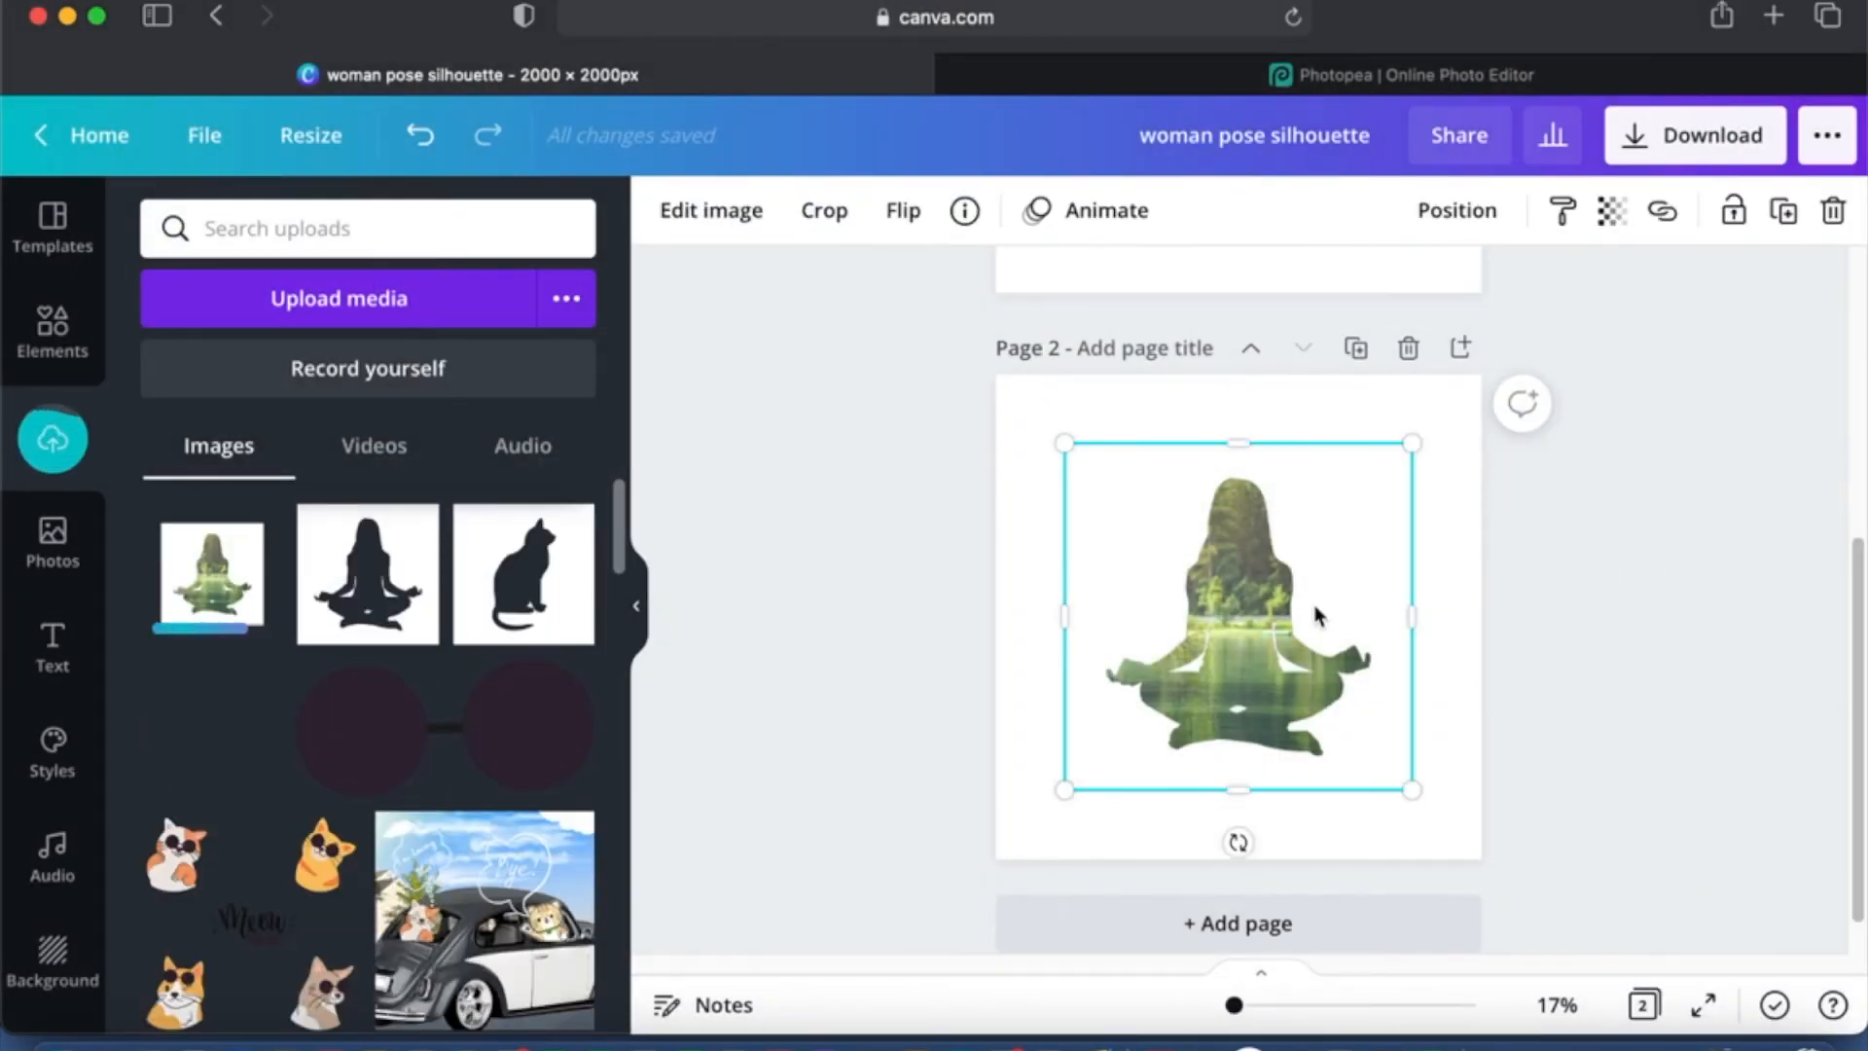
click(1695, 134)
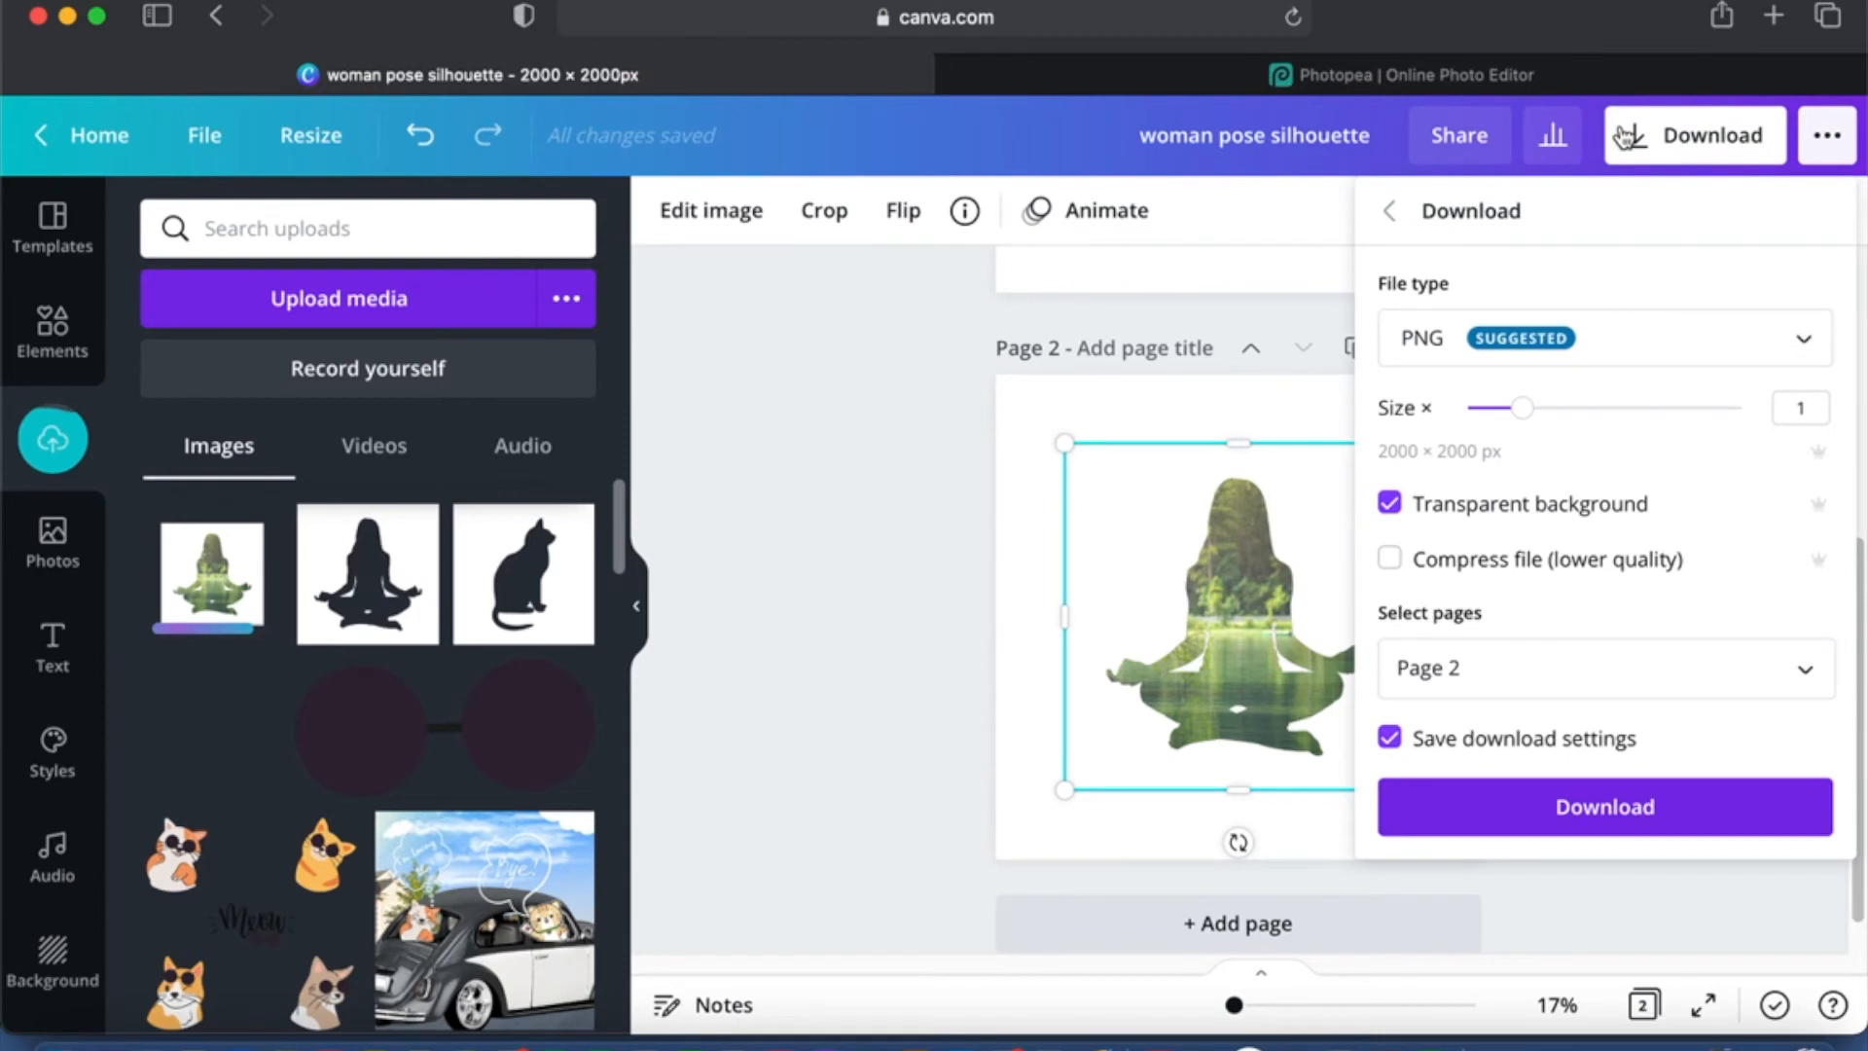
click(909, 401)
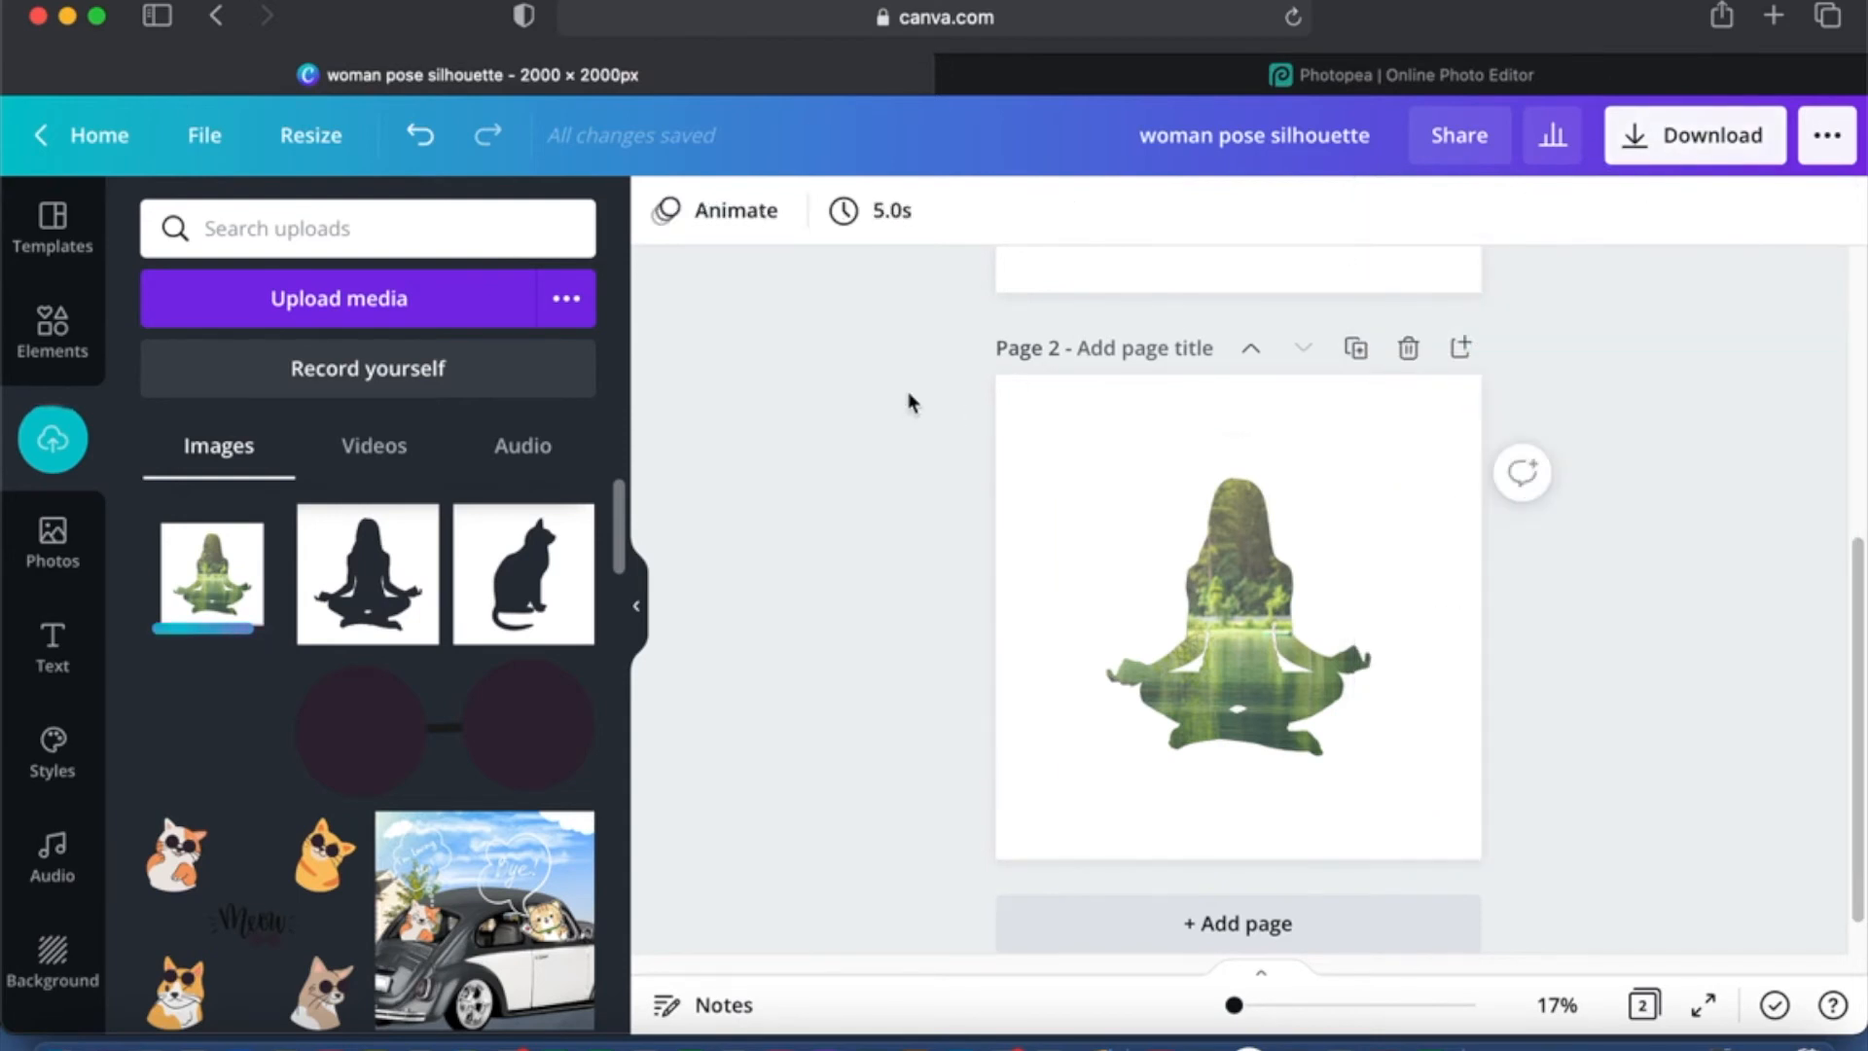
mouse_move(947, 632)
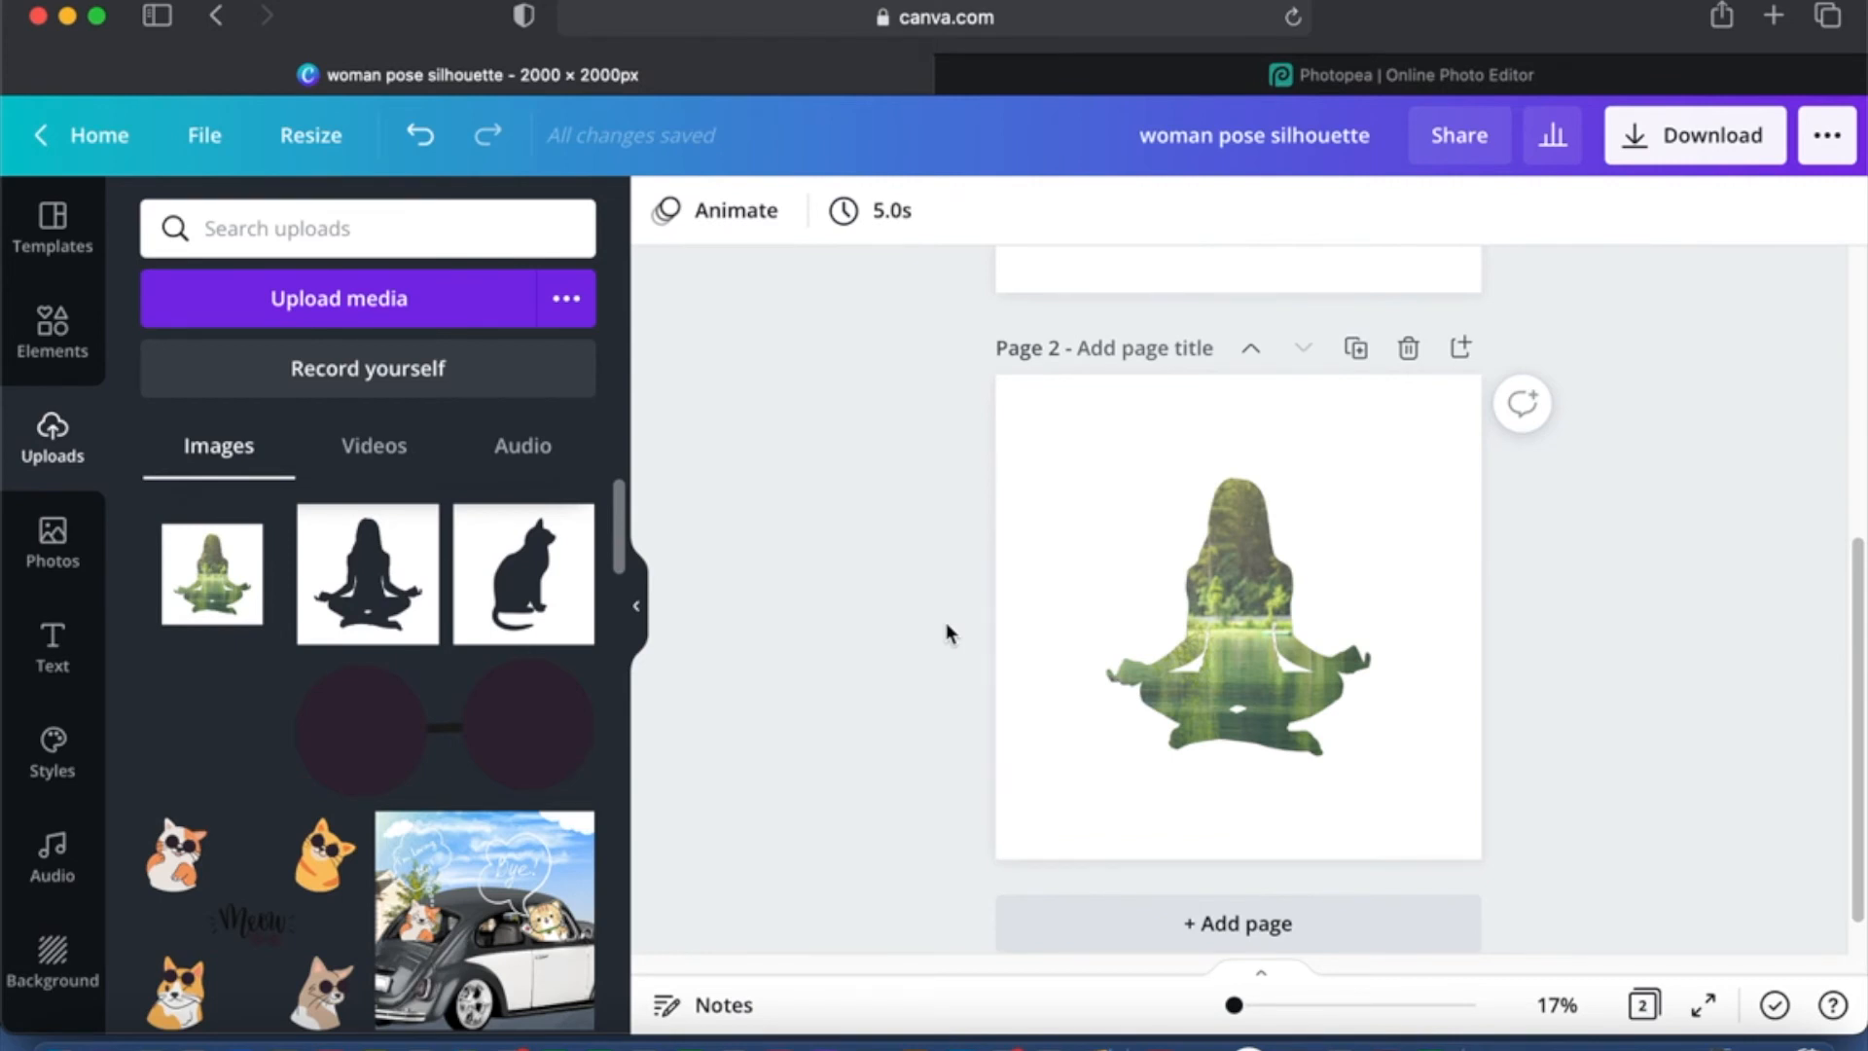
Step: Add a blank page 3 after the lake-filled silhouette page
click(1239, 613)
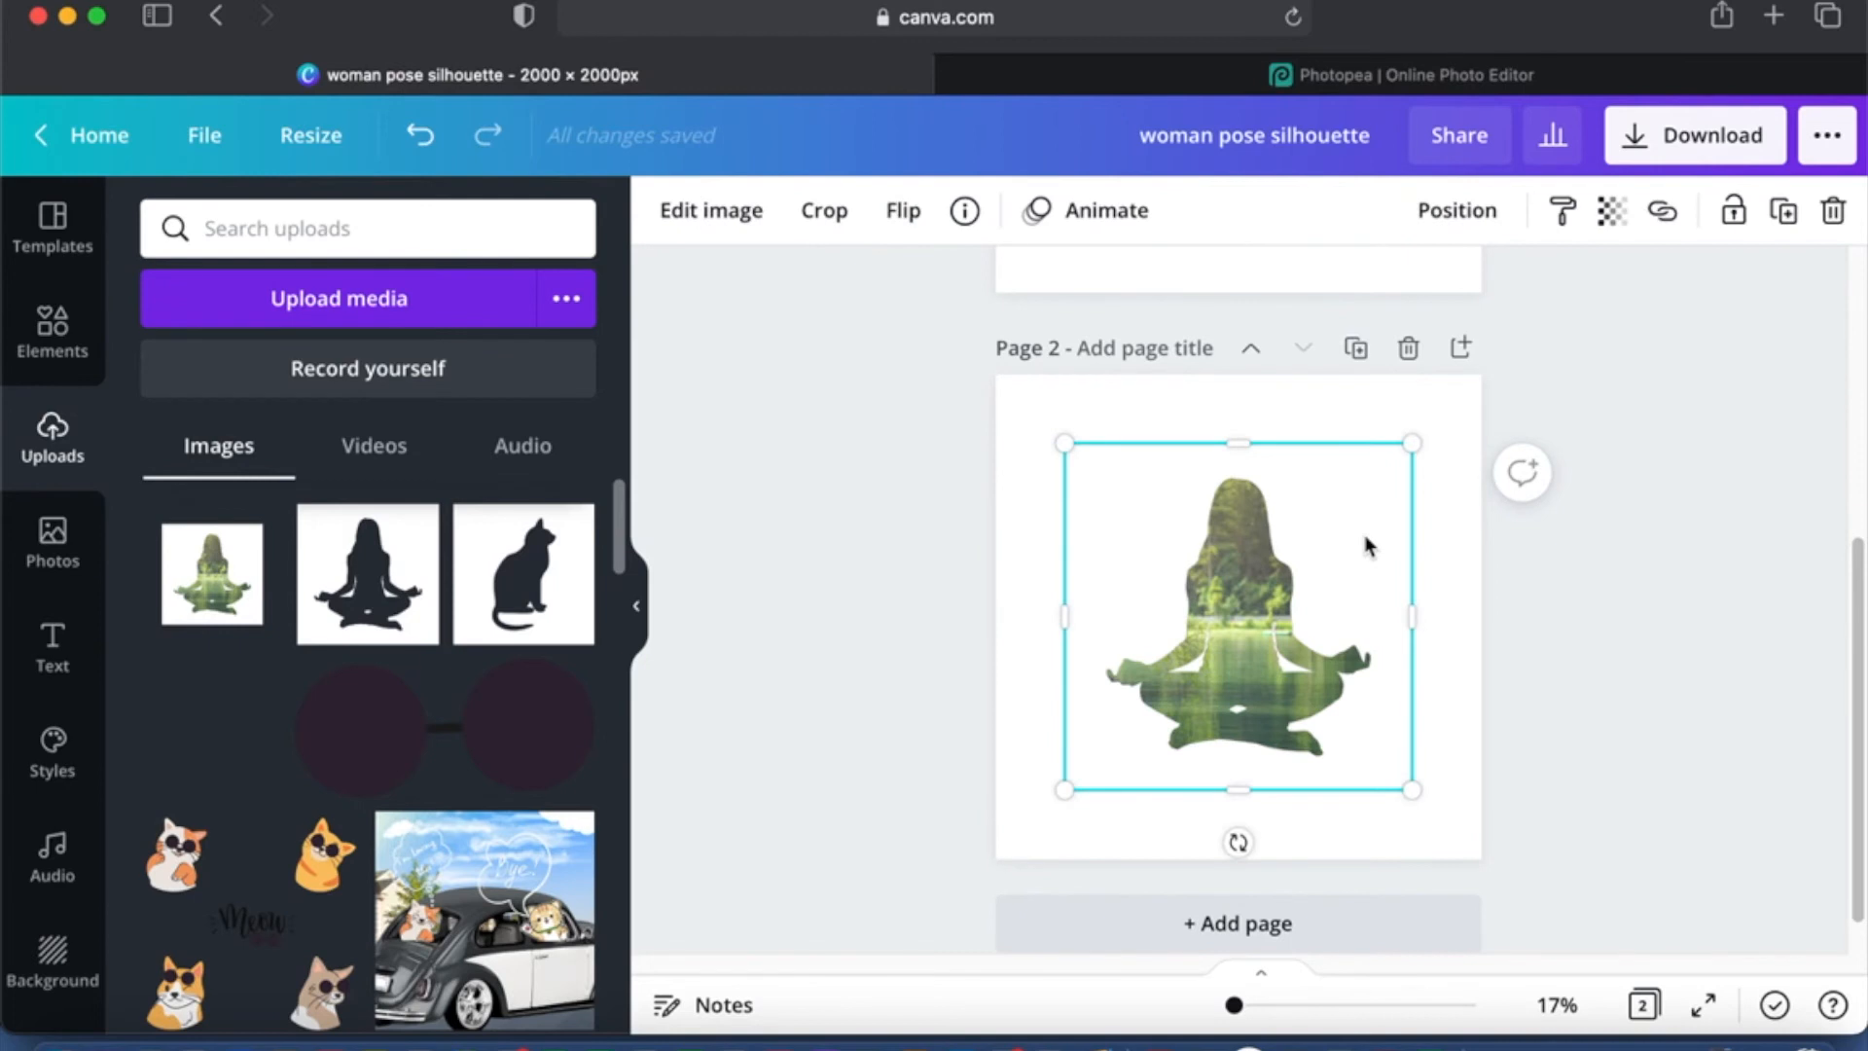
mouse_move(1138, 477)
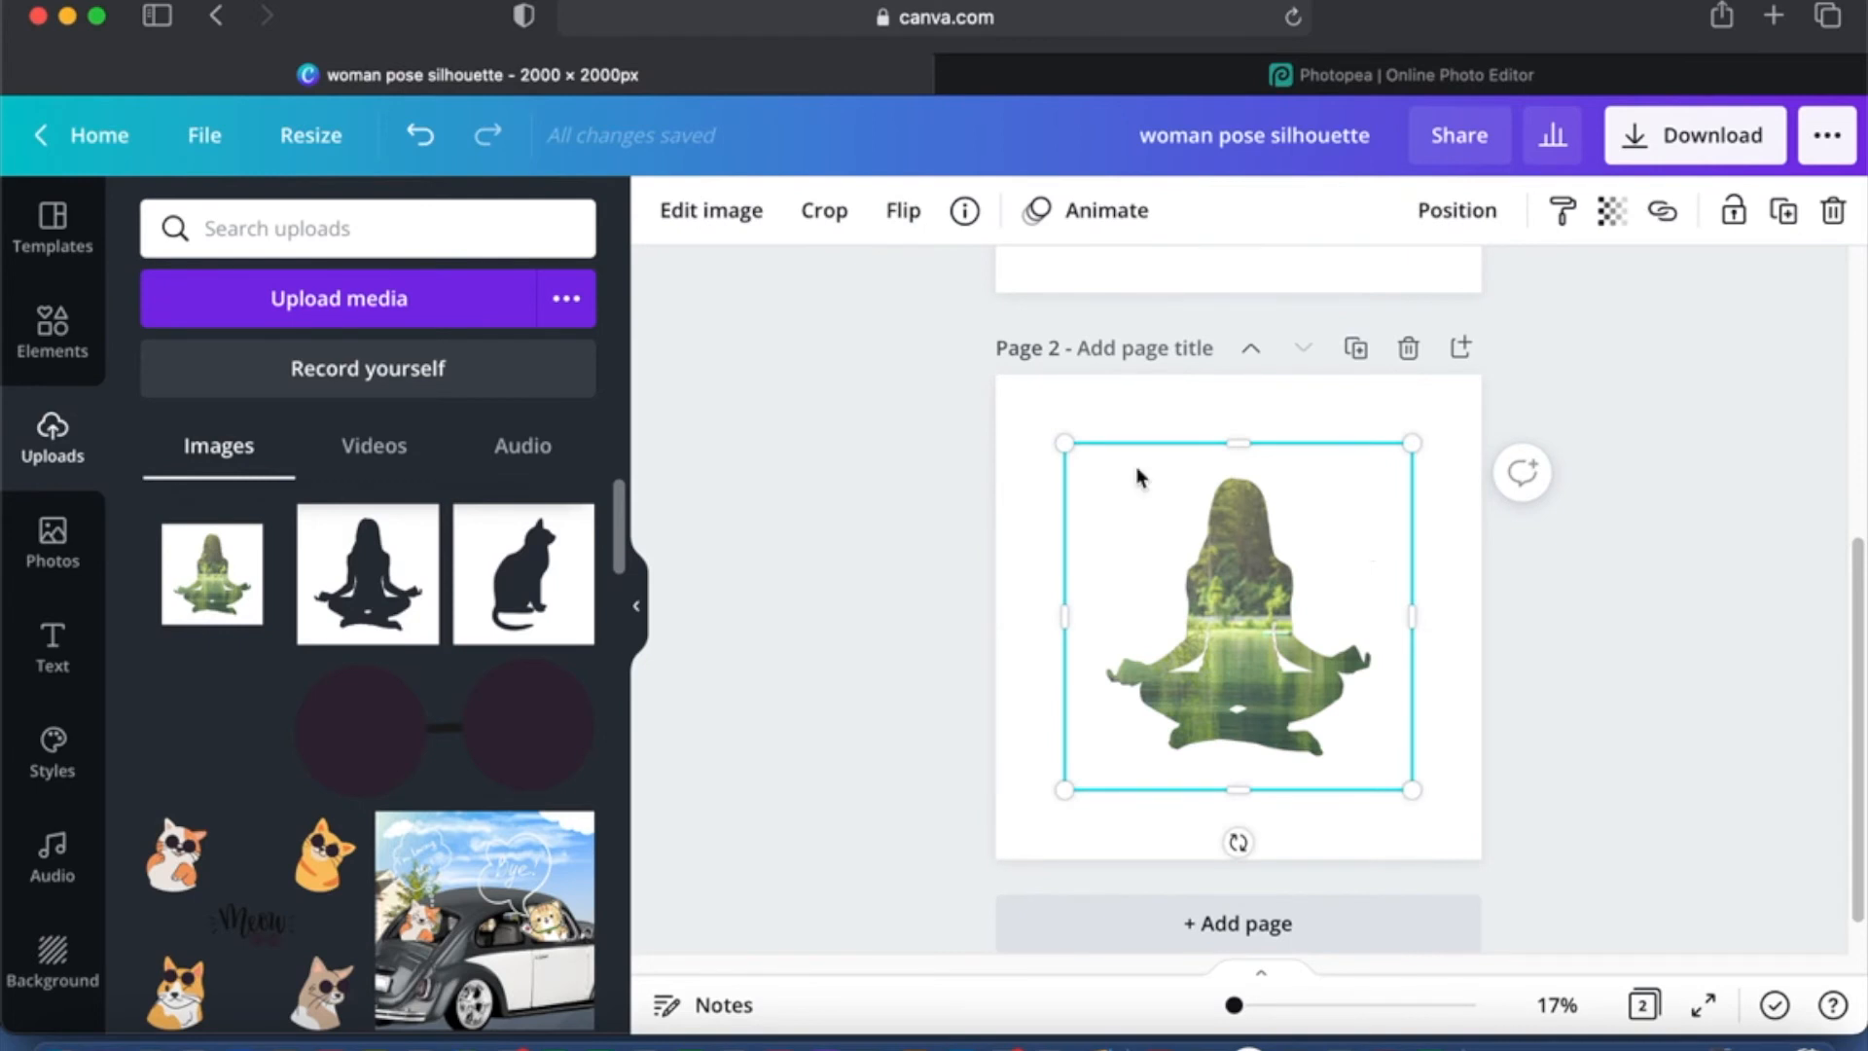
click(711, 210)
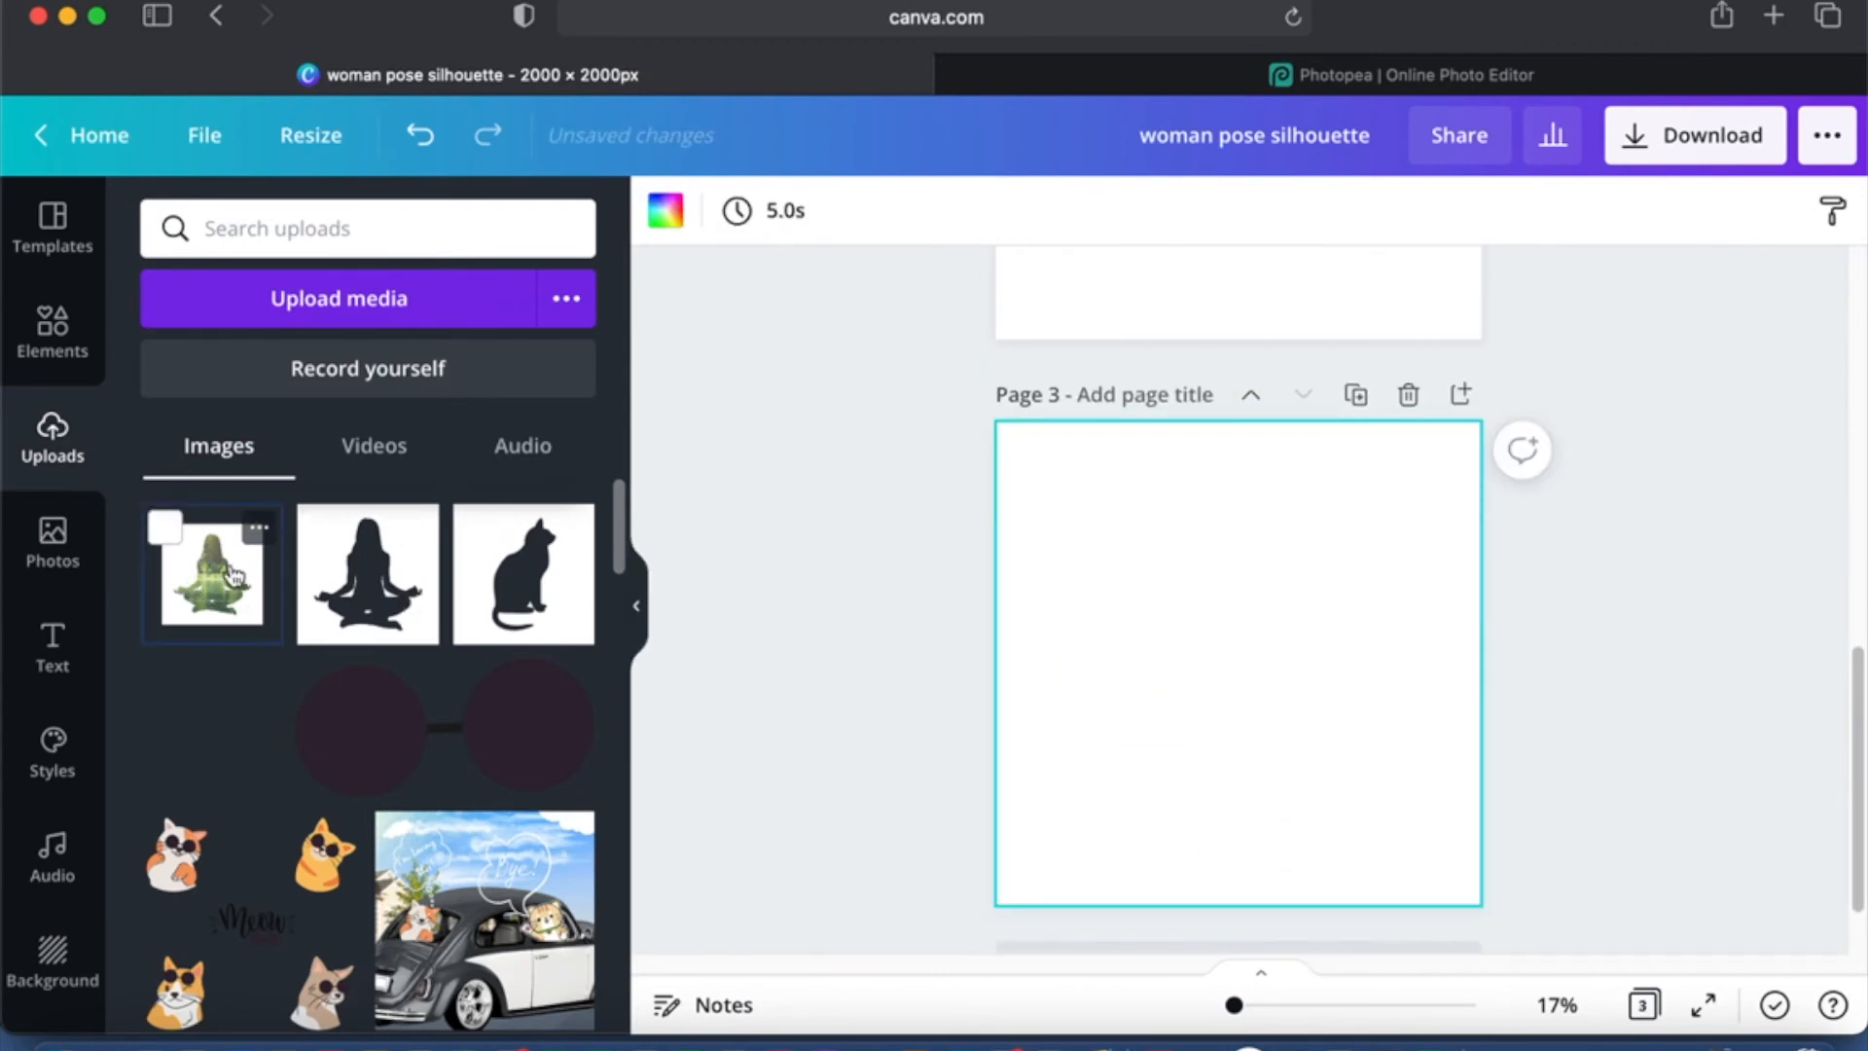
Step: Place the lake silhouette upload on page 3 and make the page background dark maroon
click(210, 572)
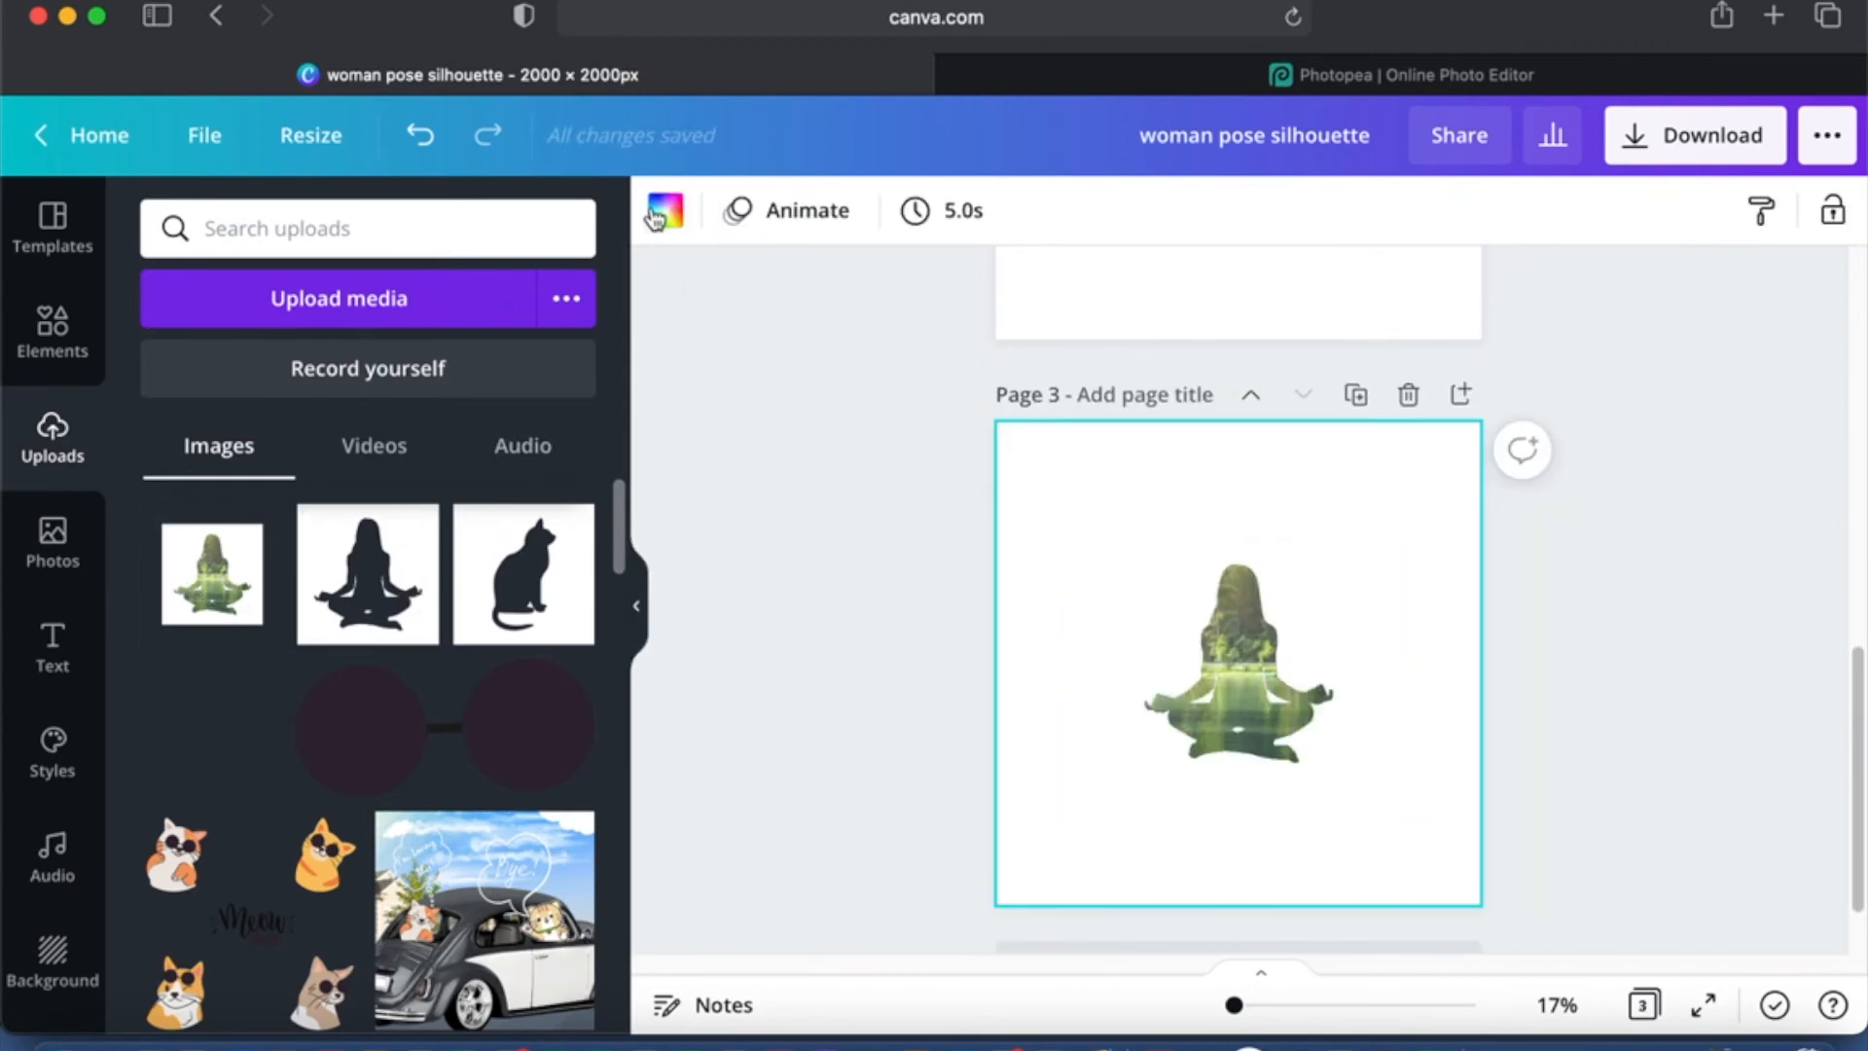
click(661, 210)
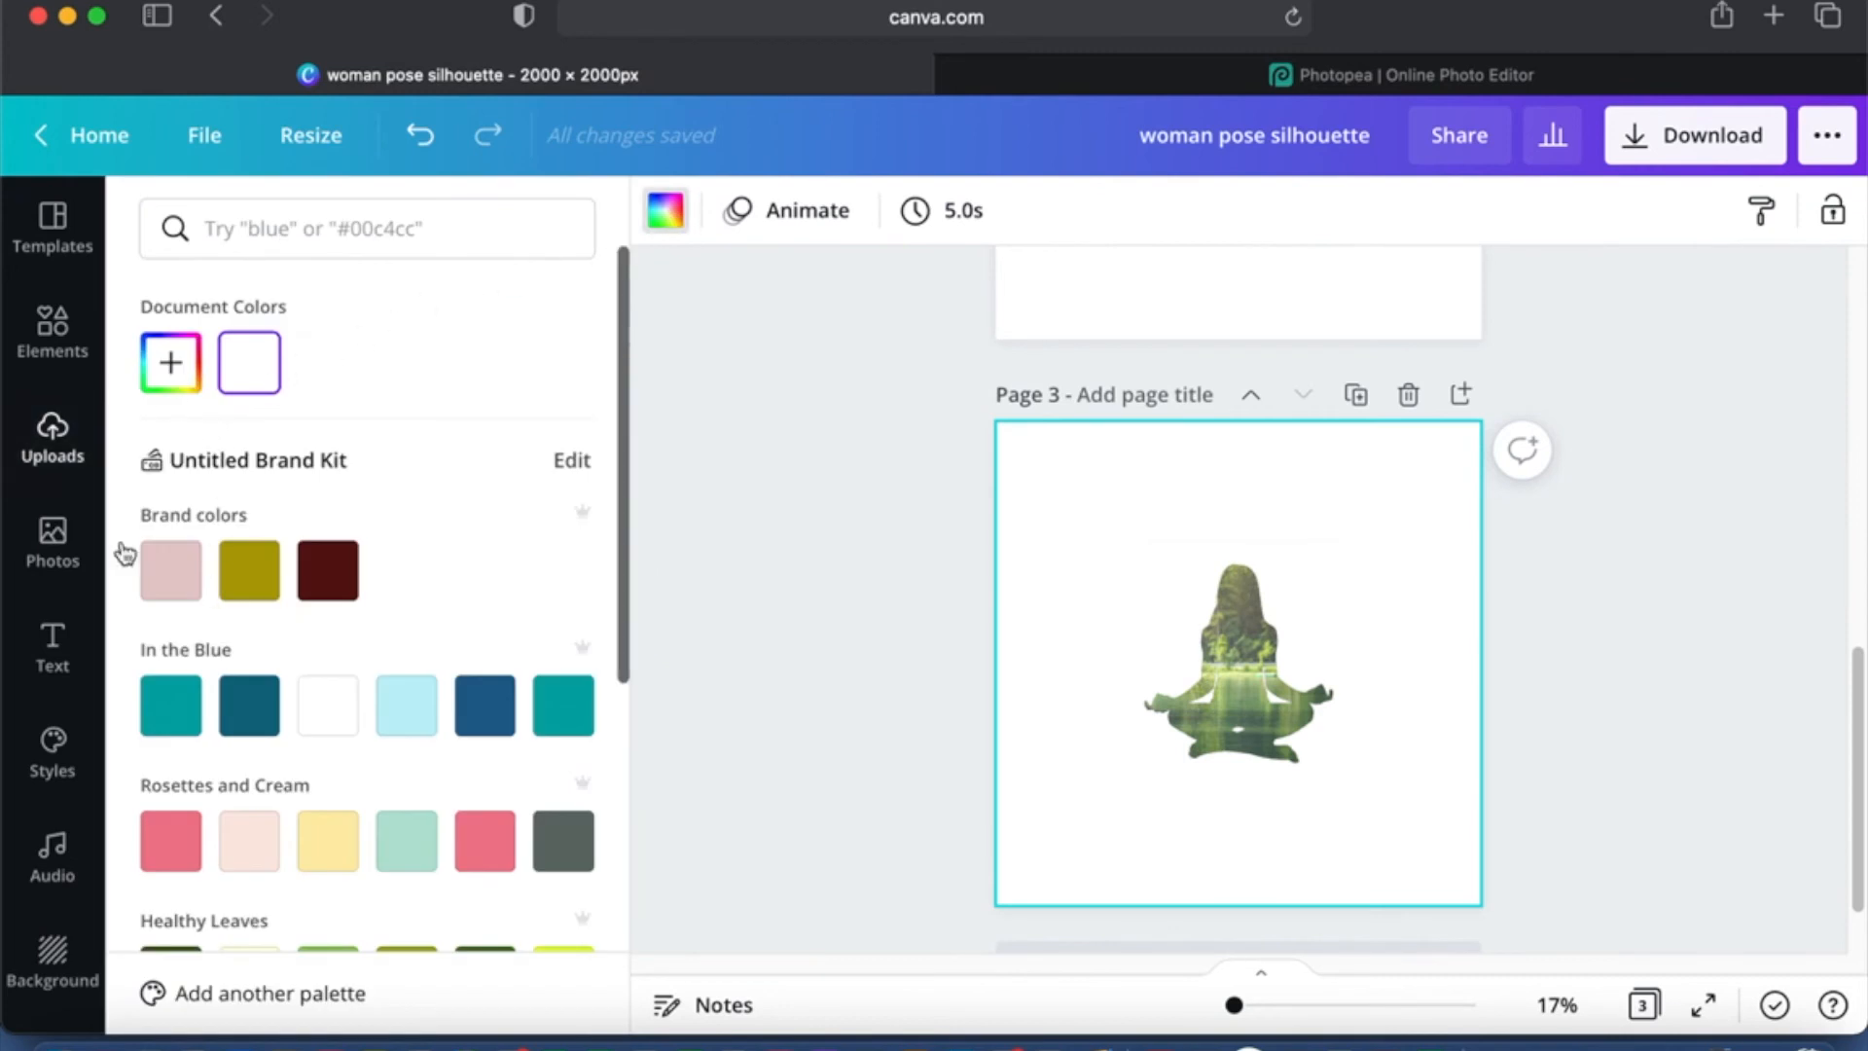
click(327, 570)
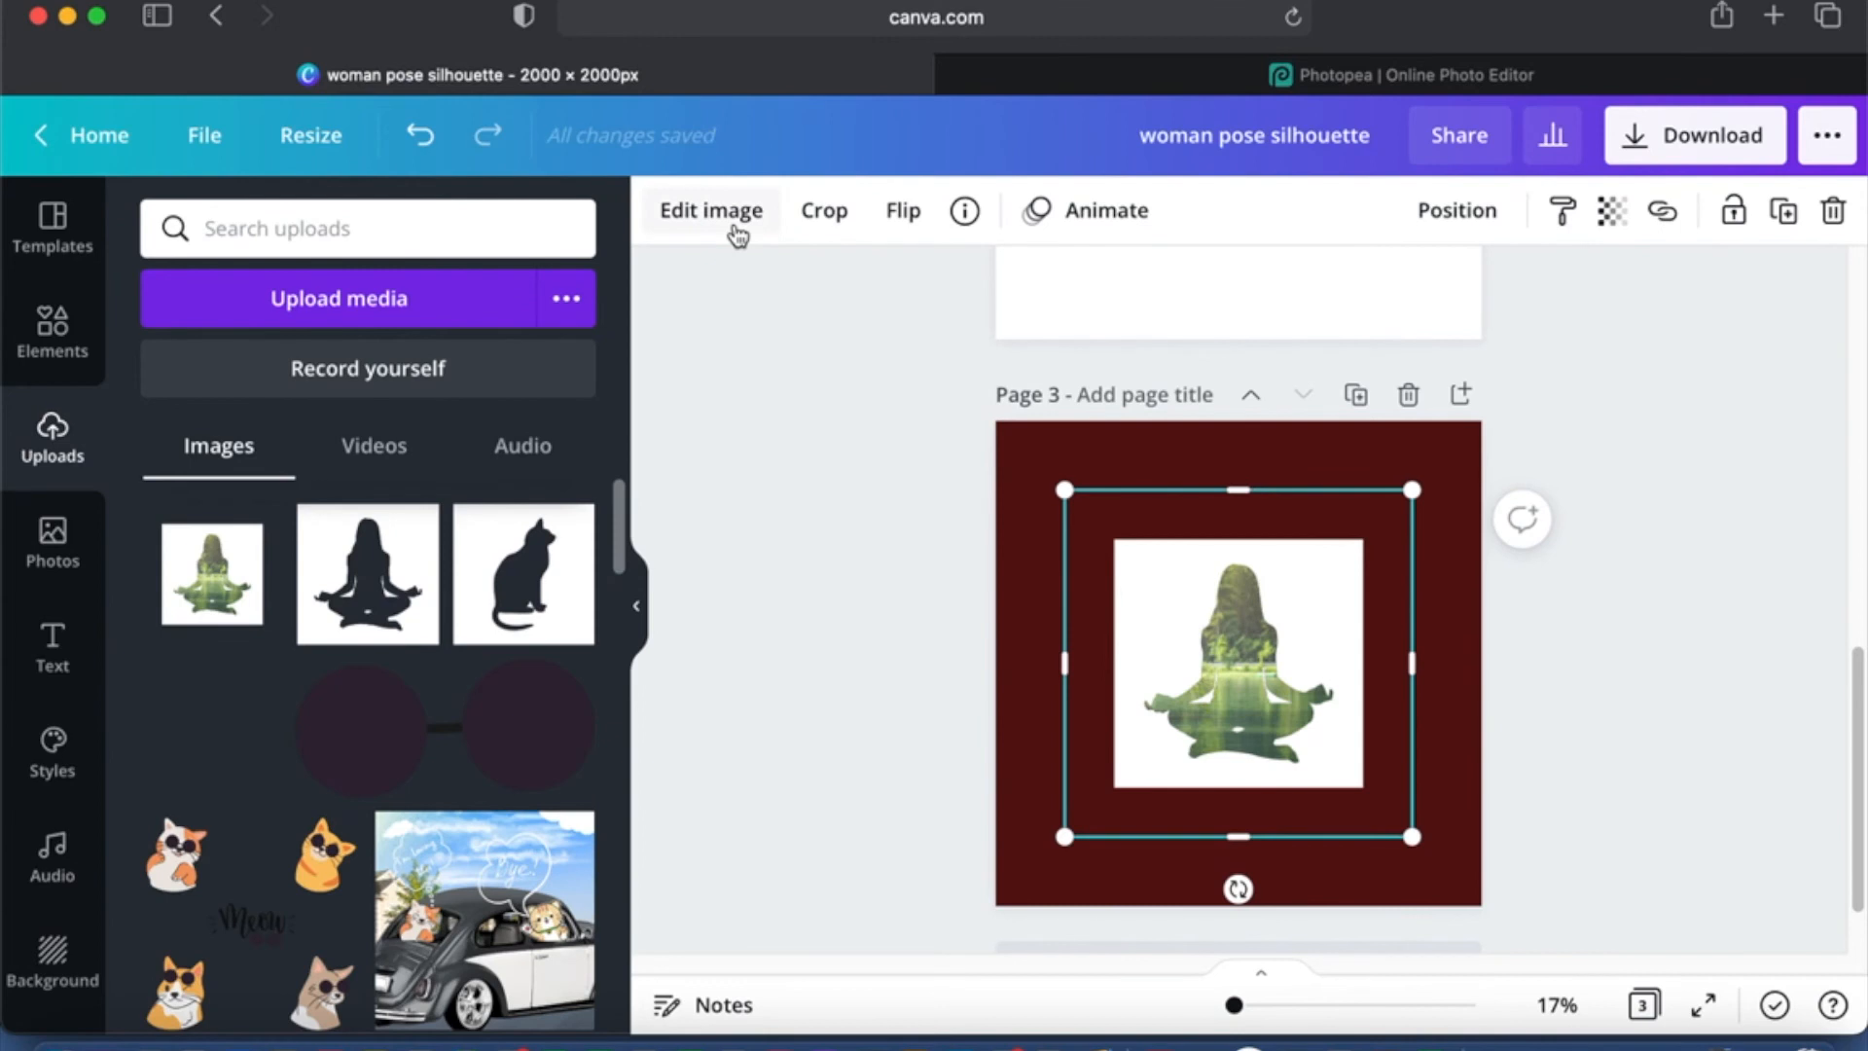
click(710, 210)
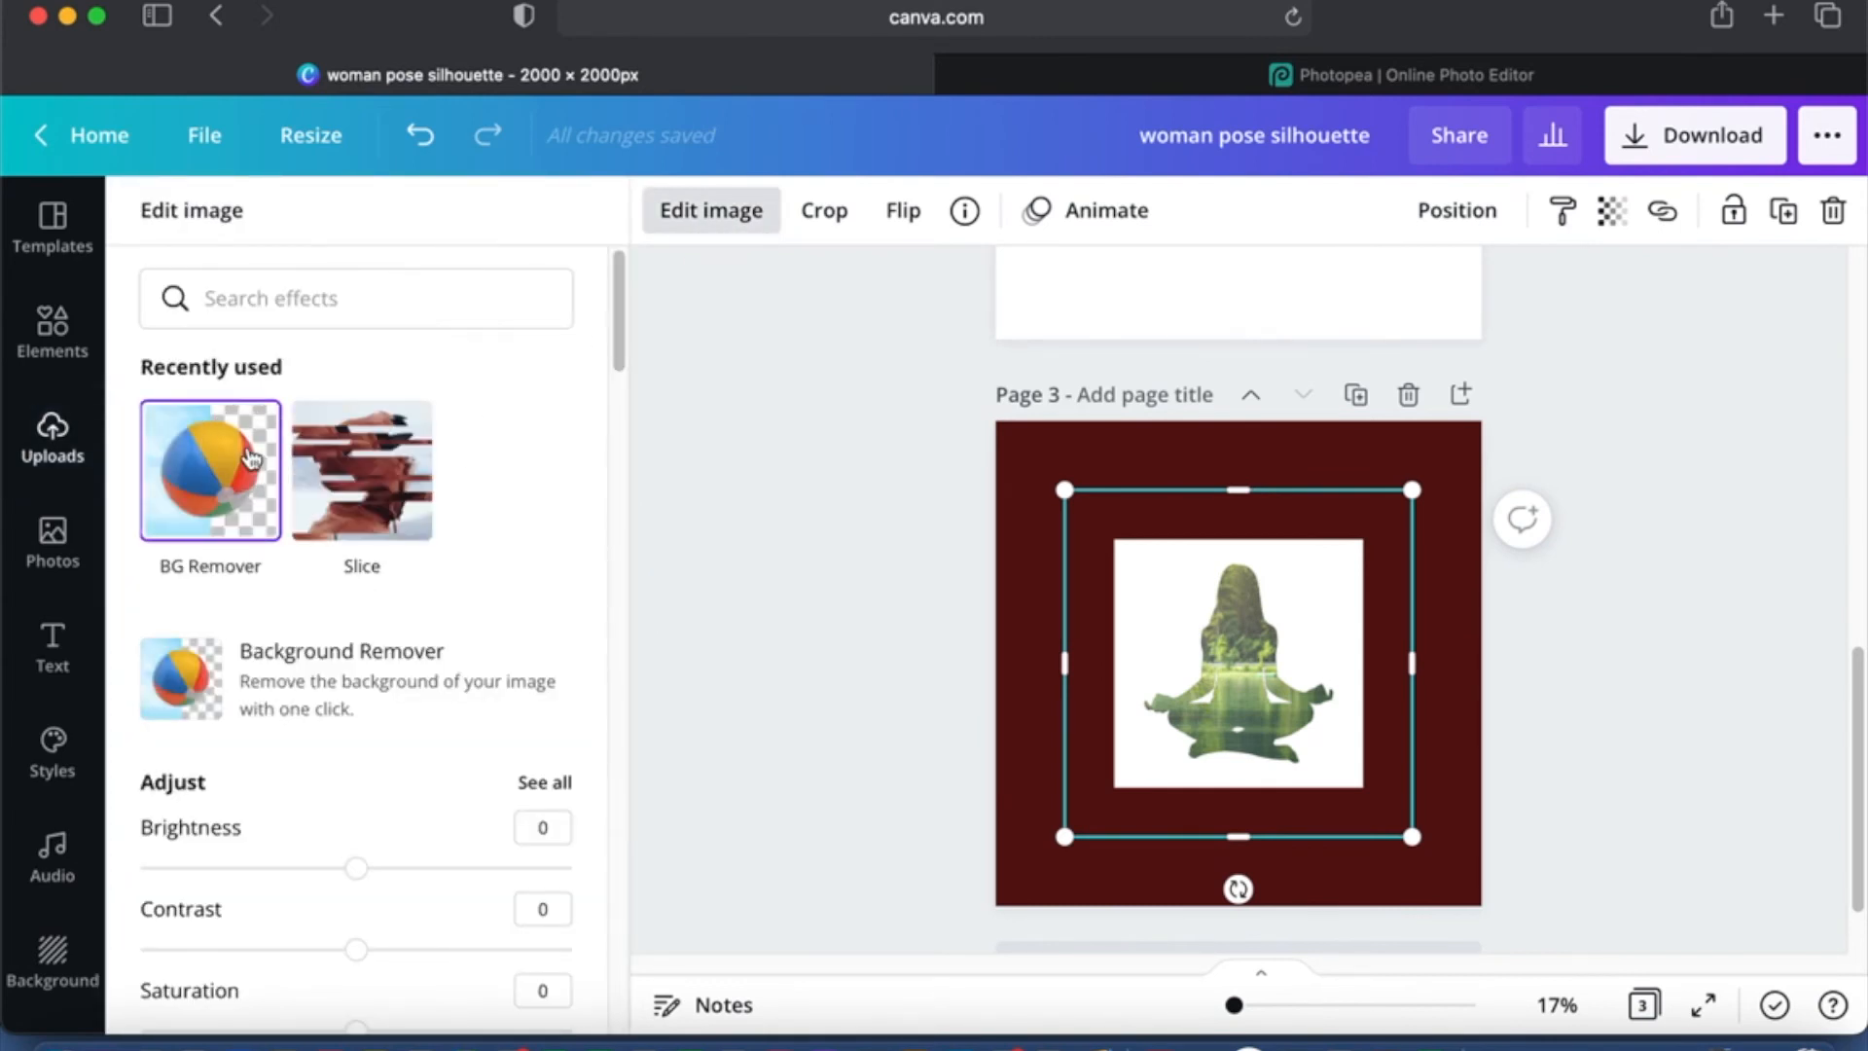
Step: Run BG Remover on the silhouette image and pick the Erase brush for touch-up
click(210, 469)
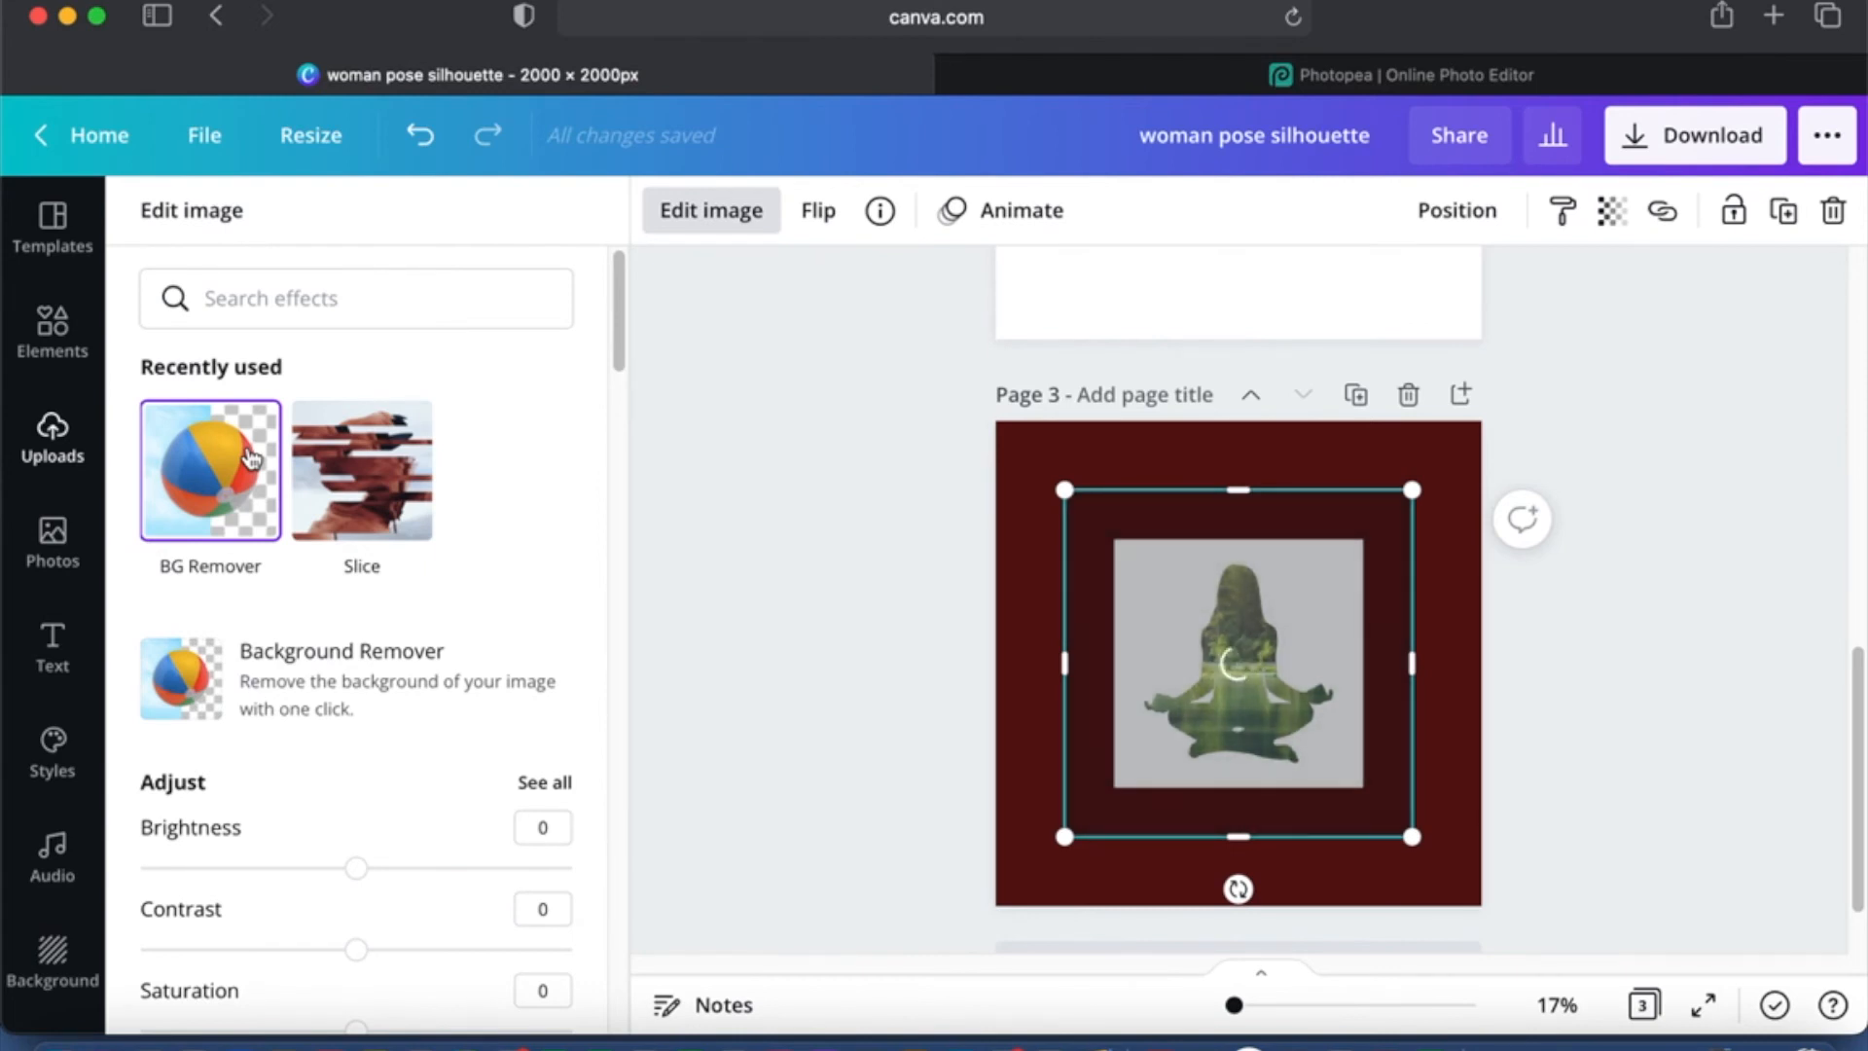
click(210, 469)
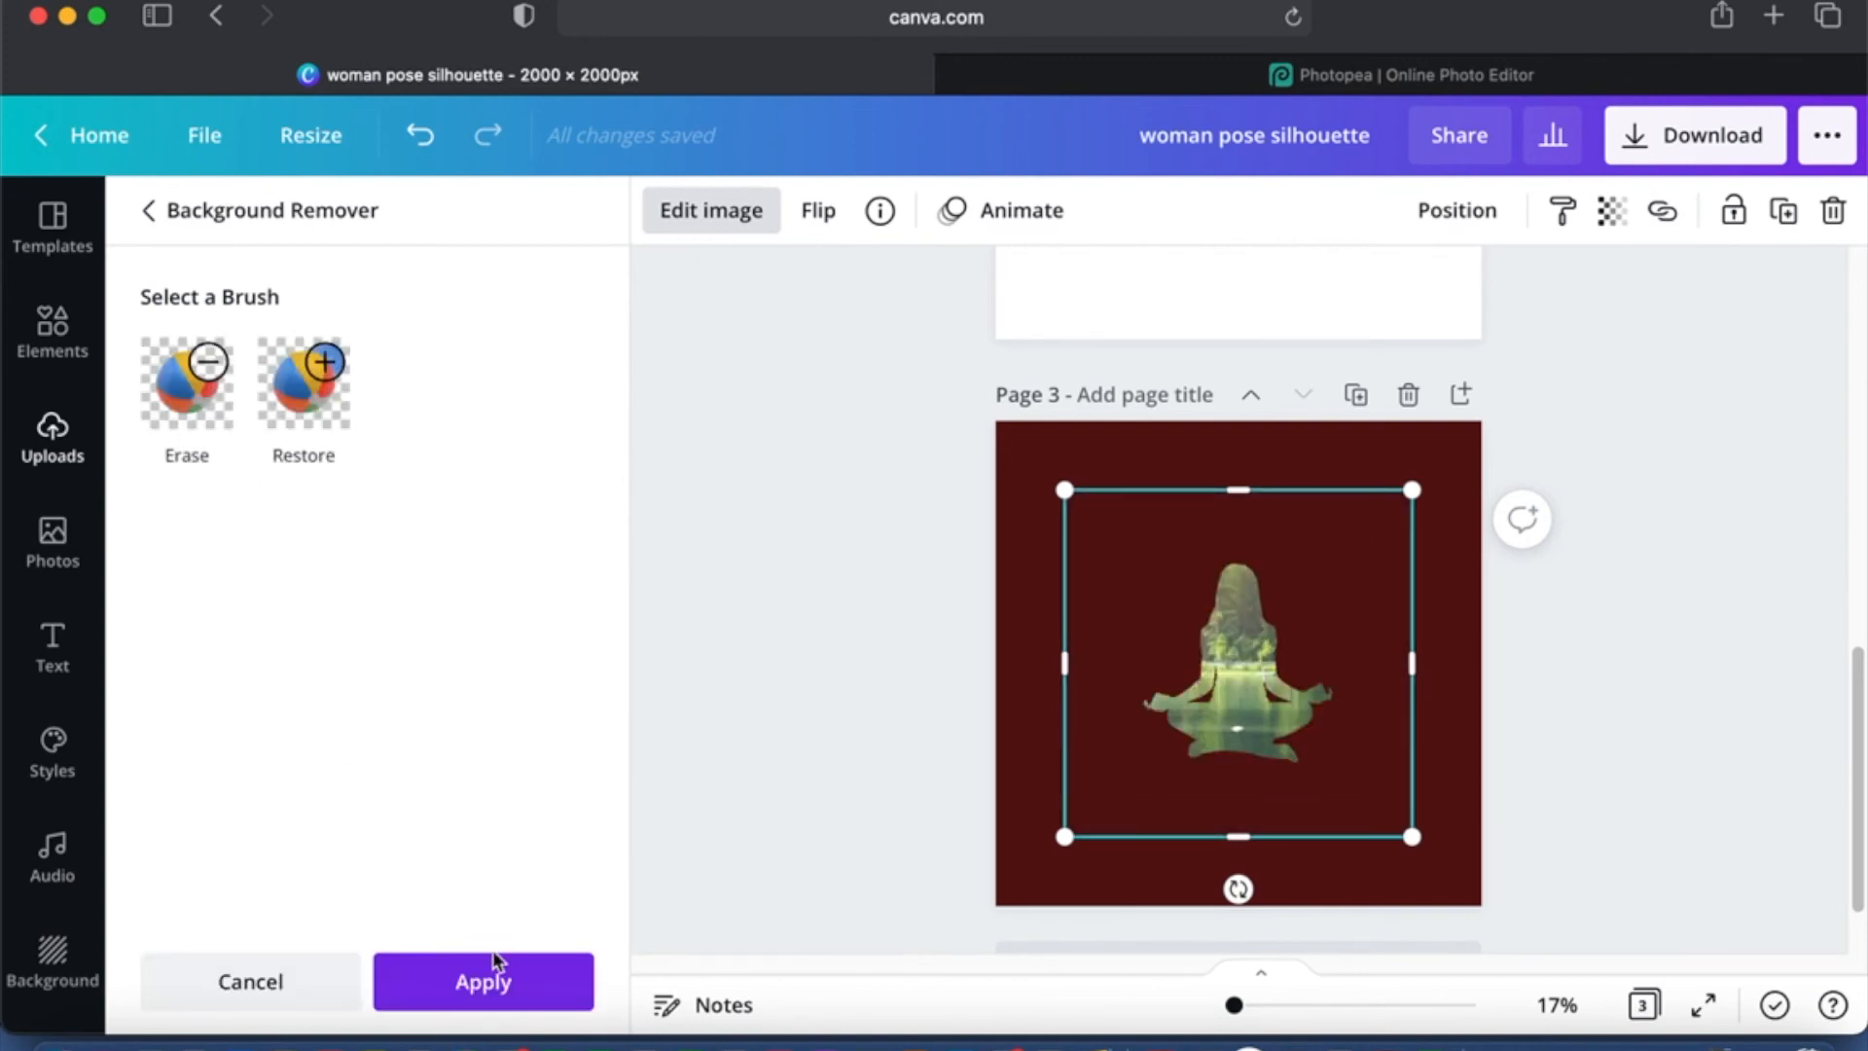
mouse_move(1076, 753)
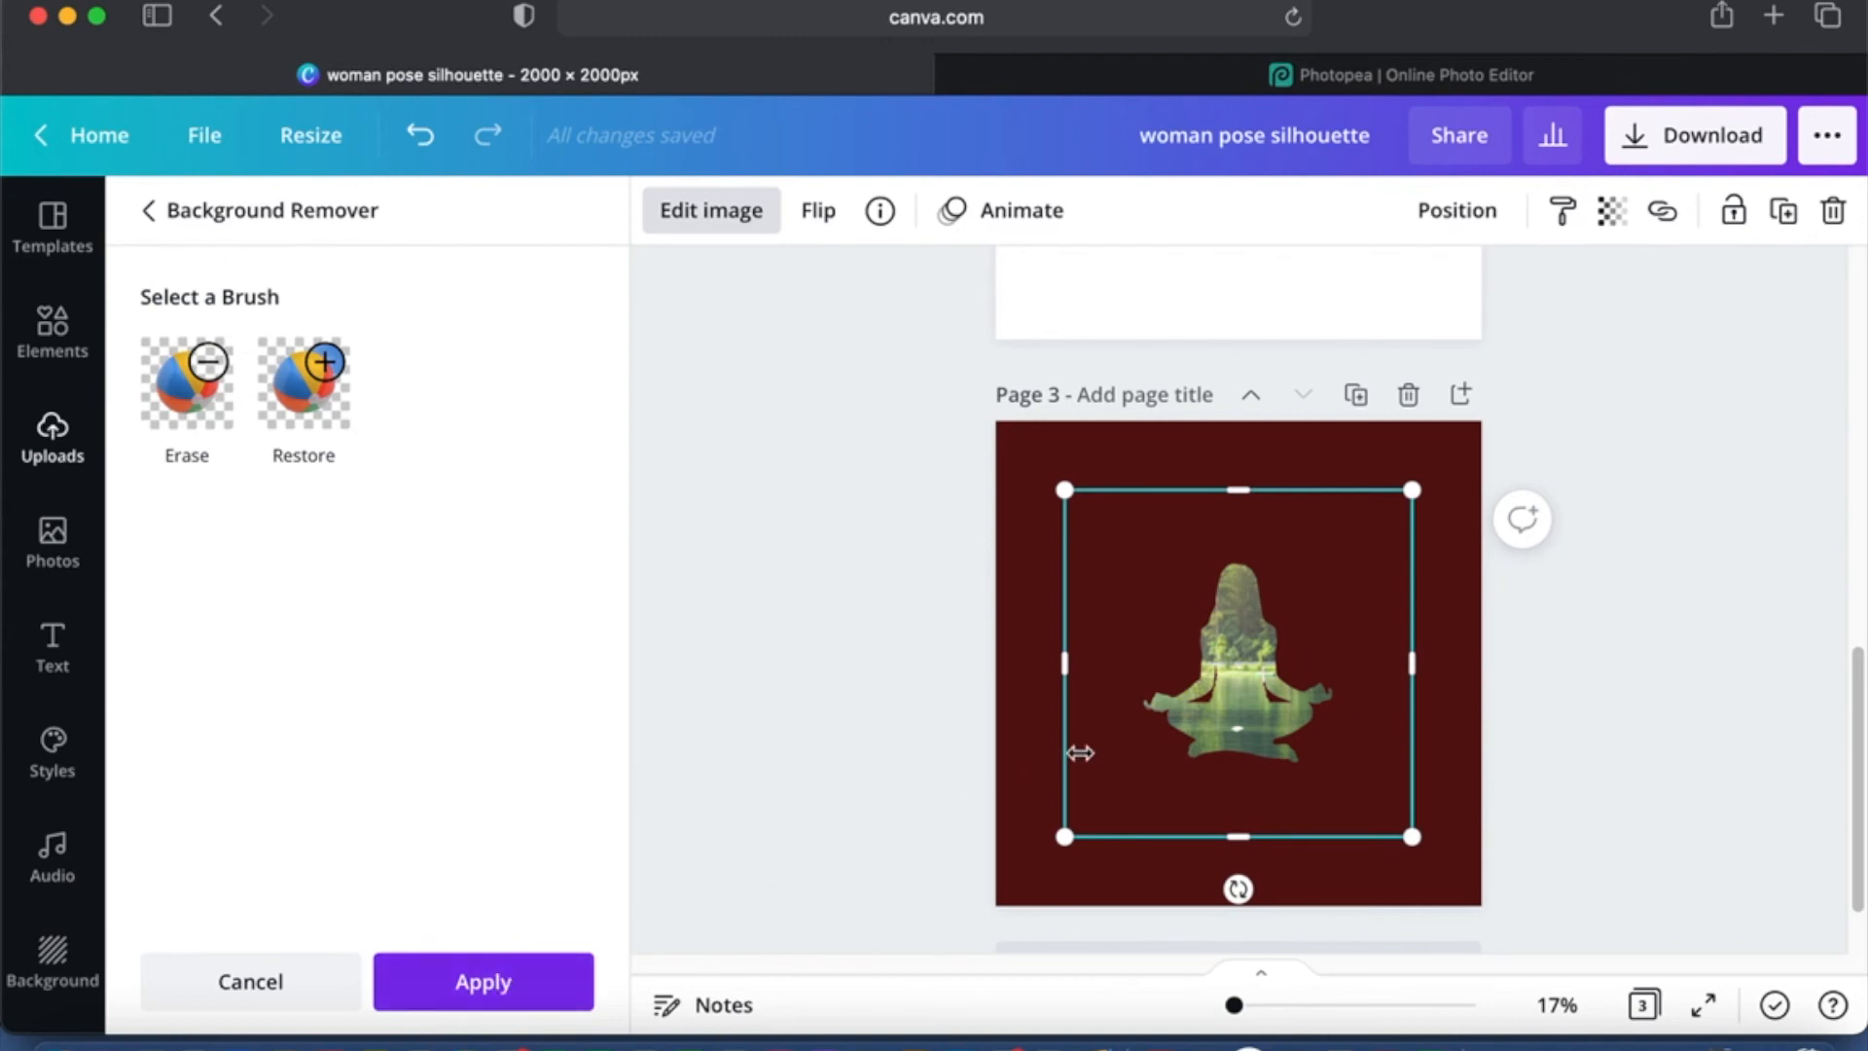
mouse_move(1244, 701)
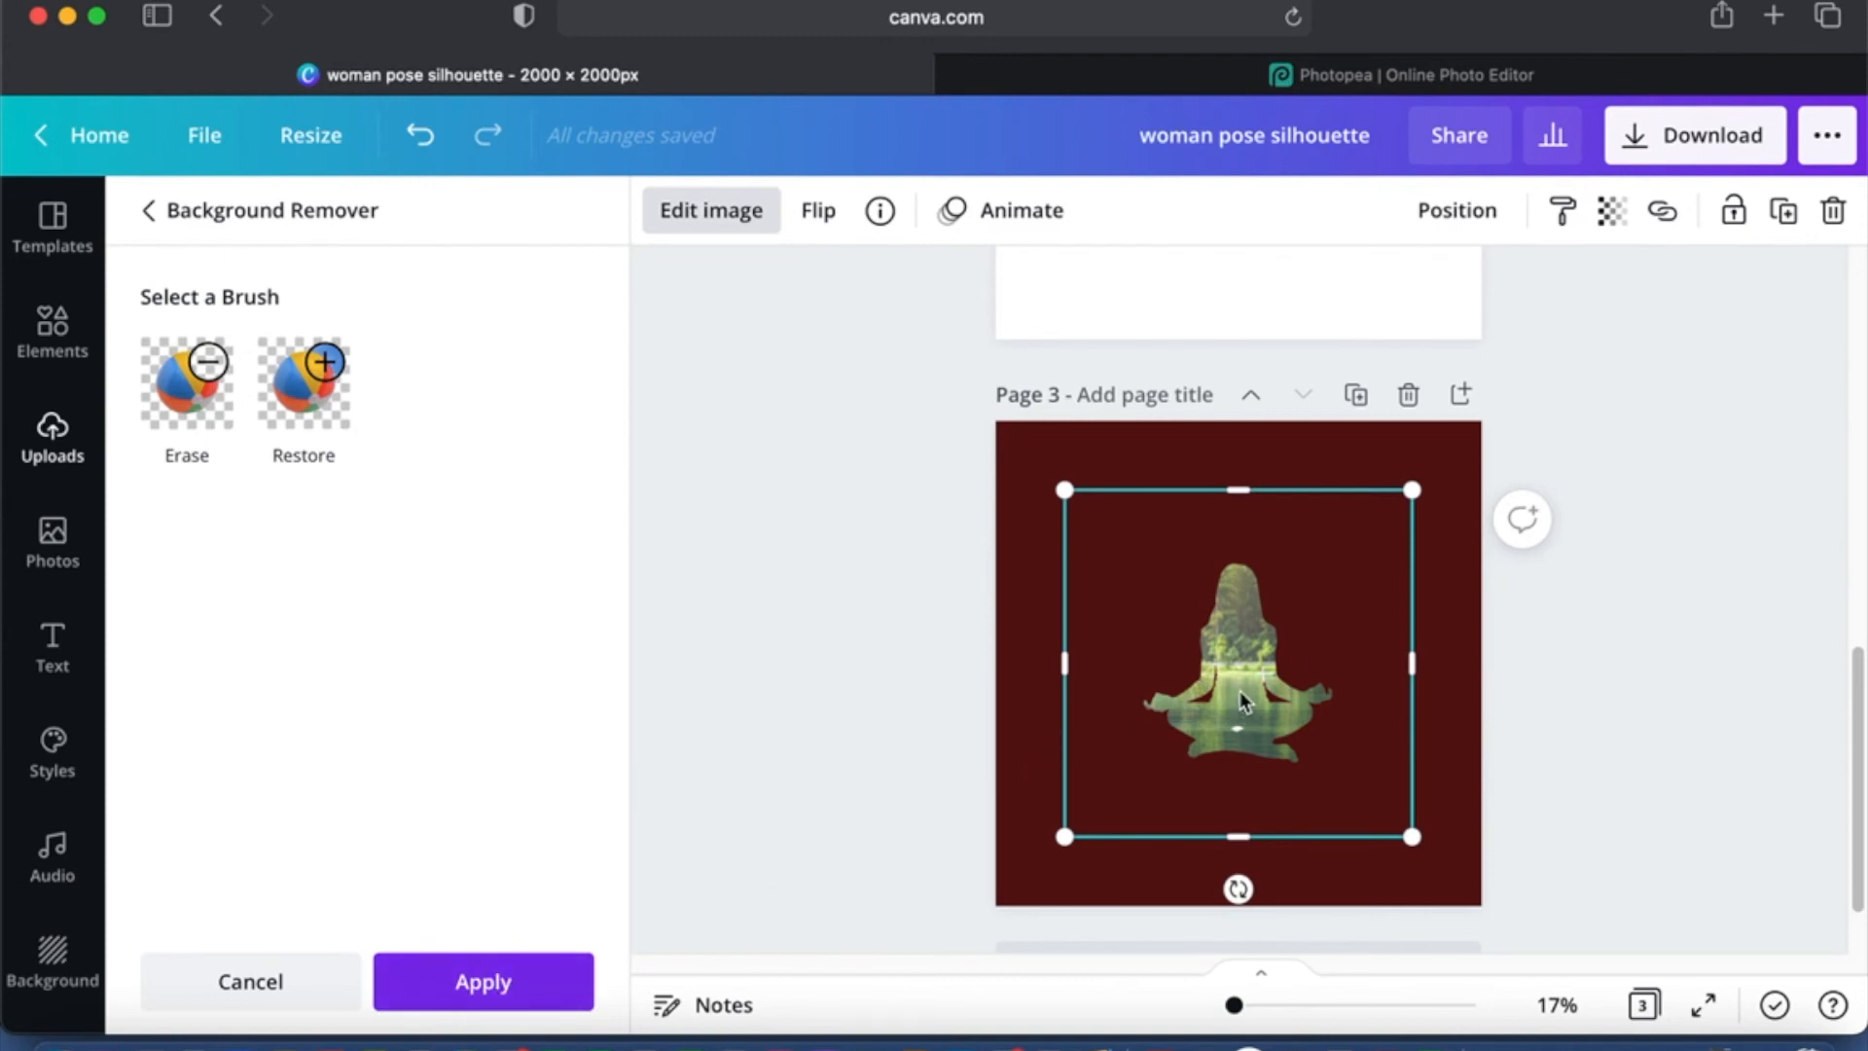
click(187, 382)
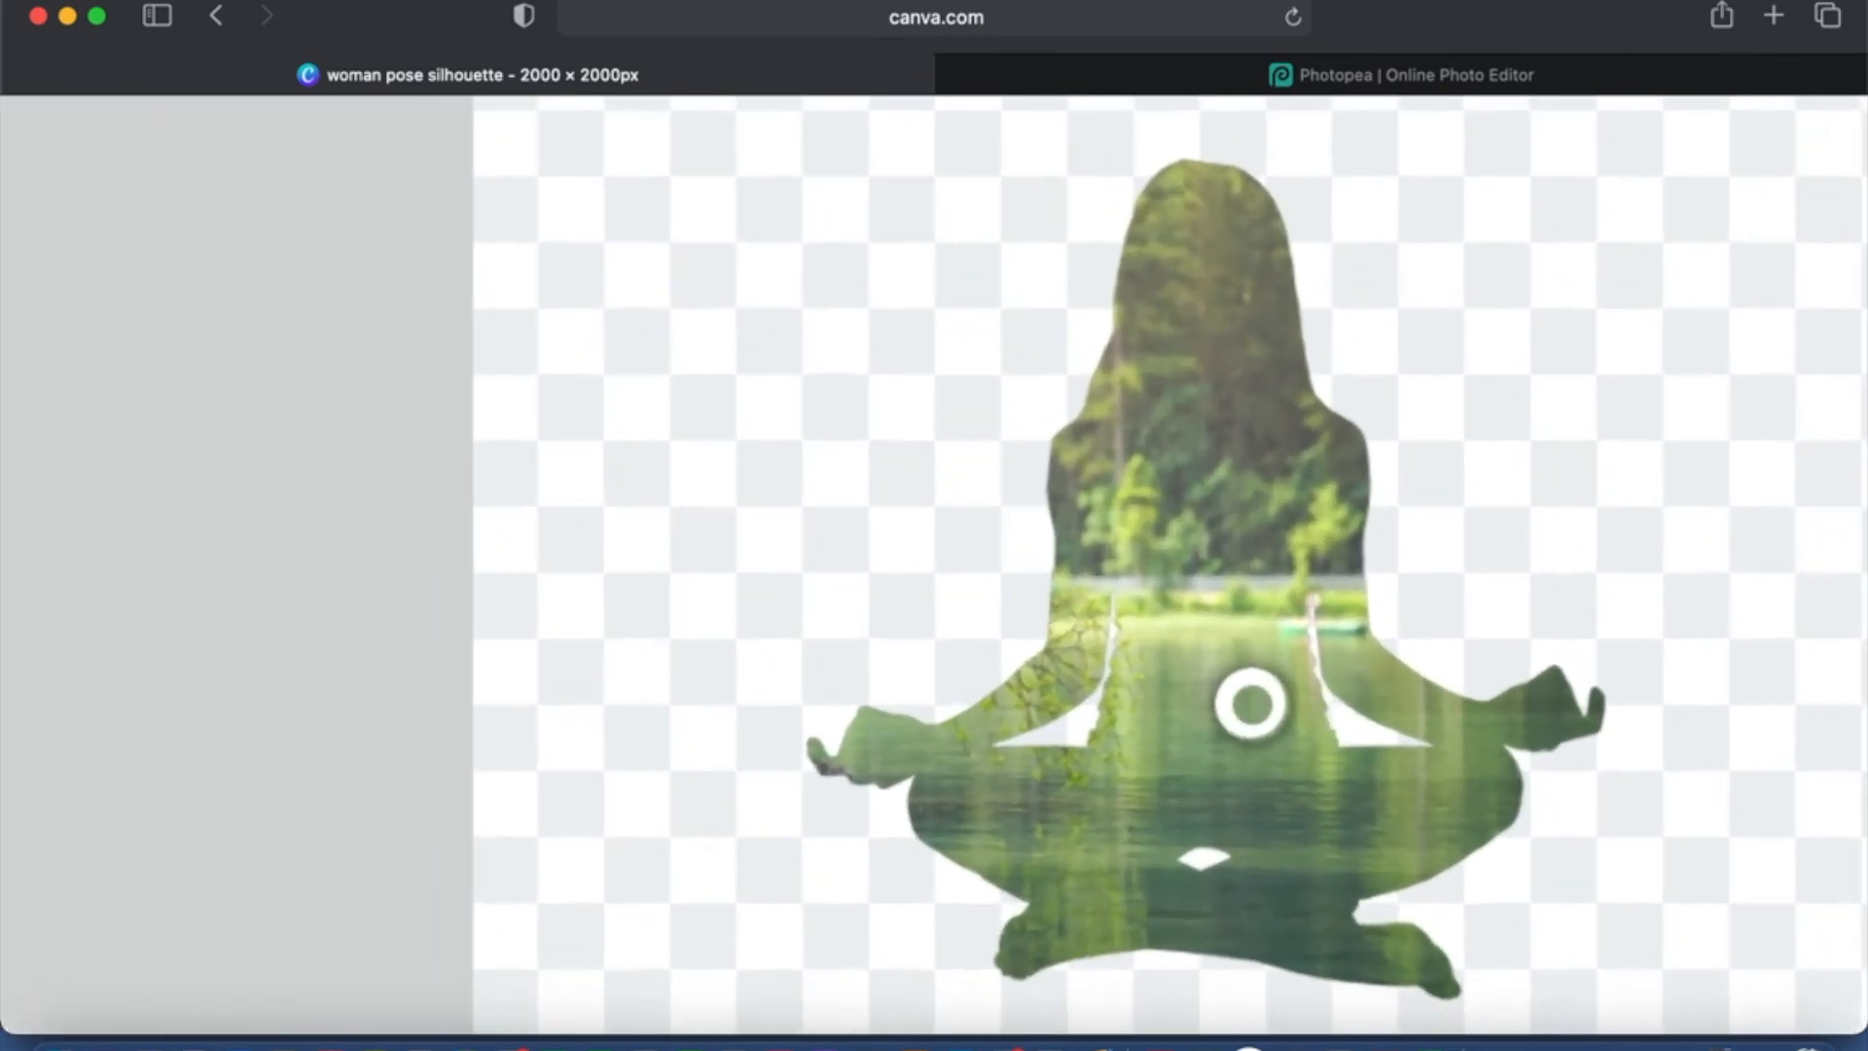
Step: Finish the background-removal touch-up so the cut-out figure sits on the maroon page
scroll(down, 3)
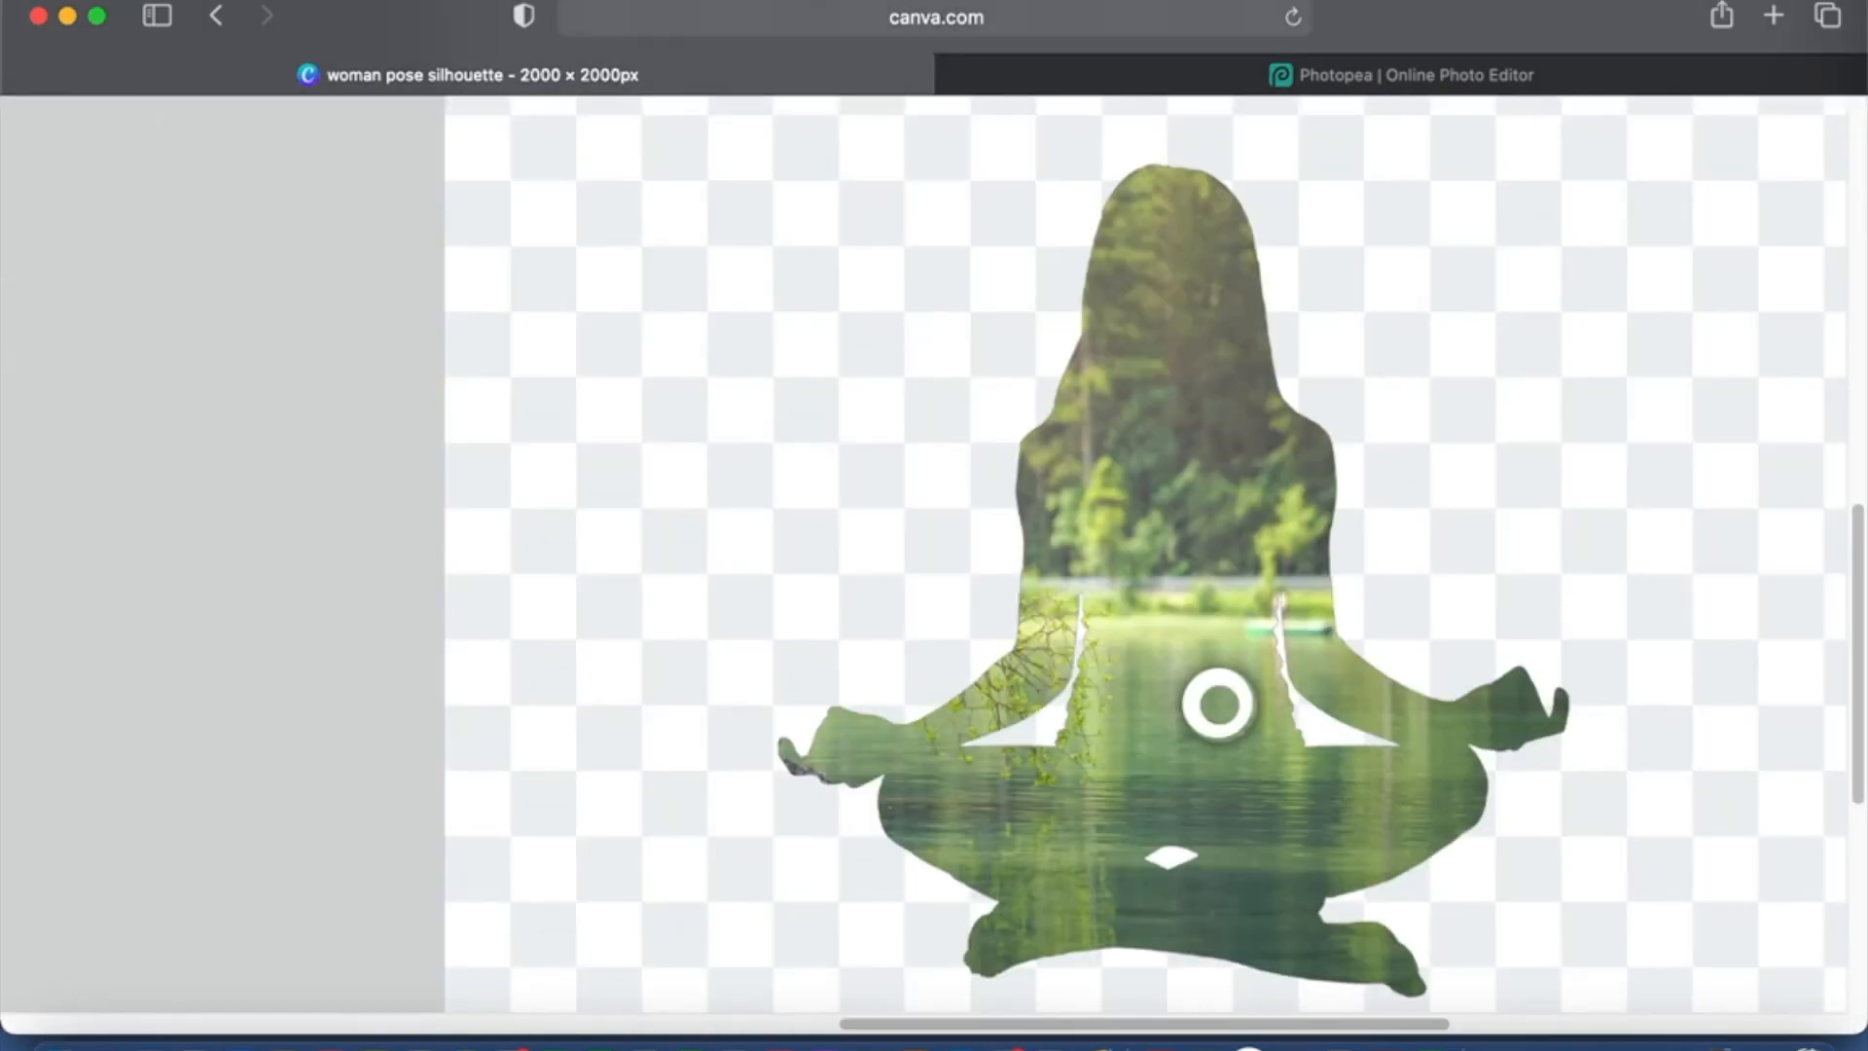
scroll(down, 3)
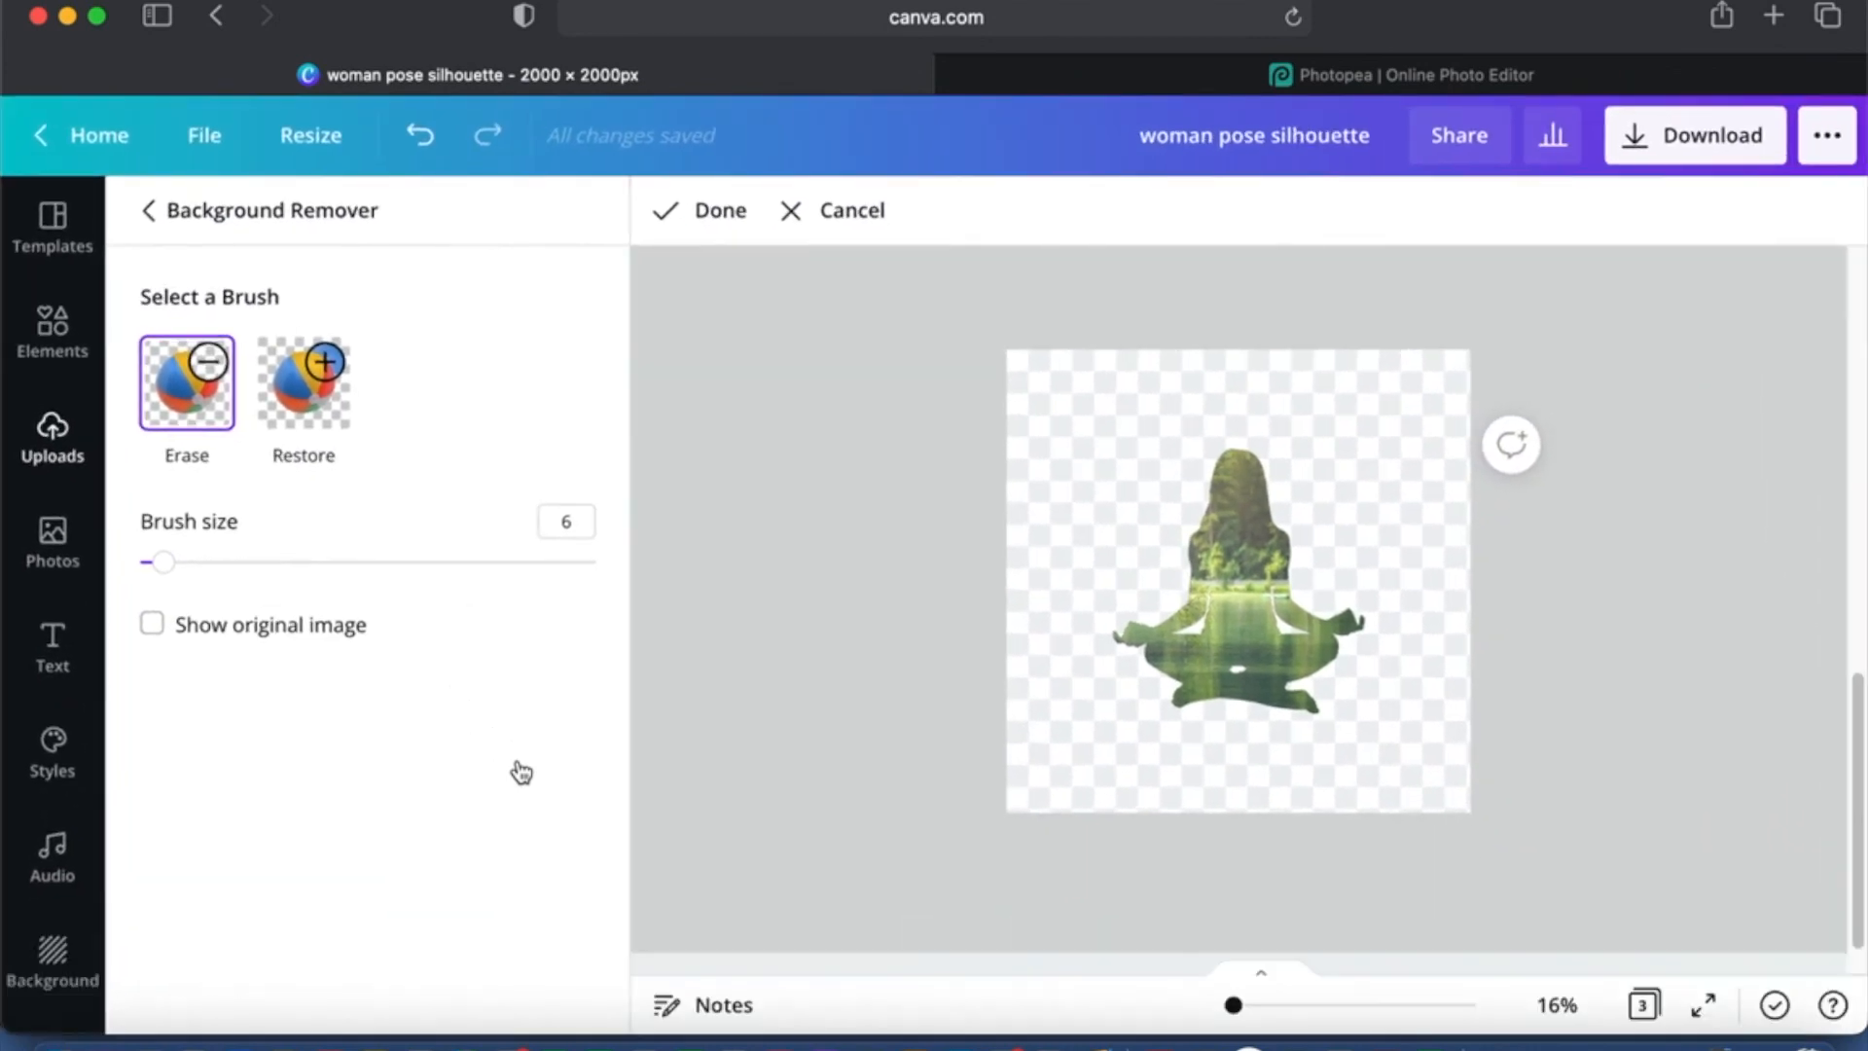
click(1827, 15)
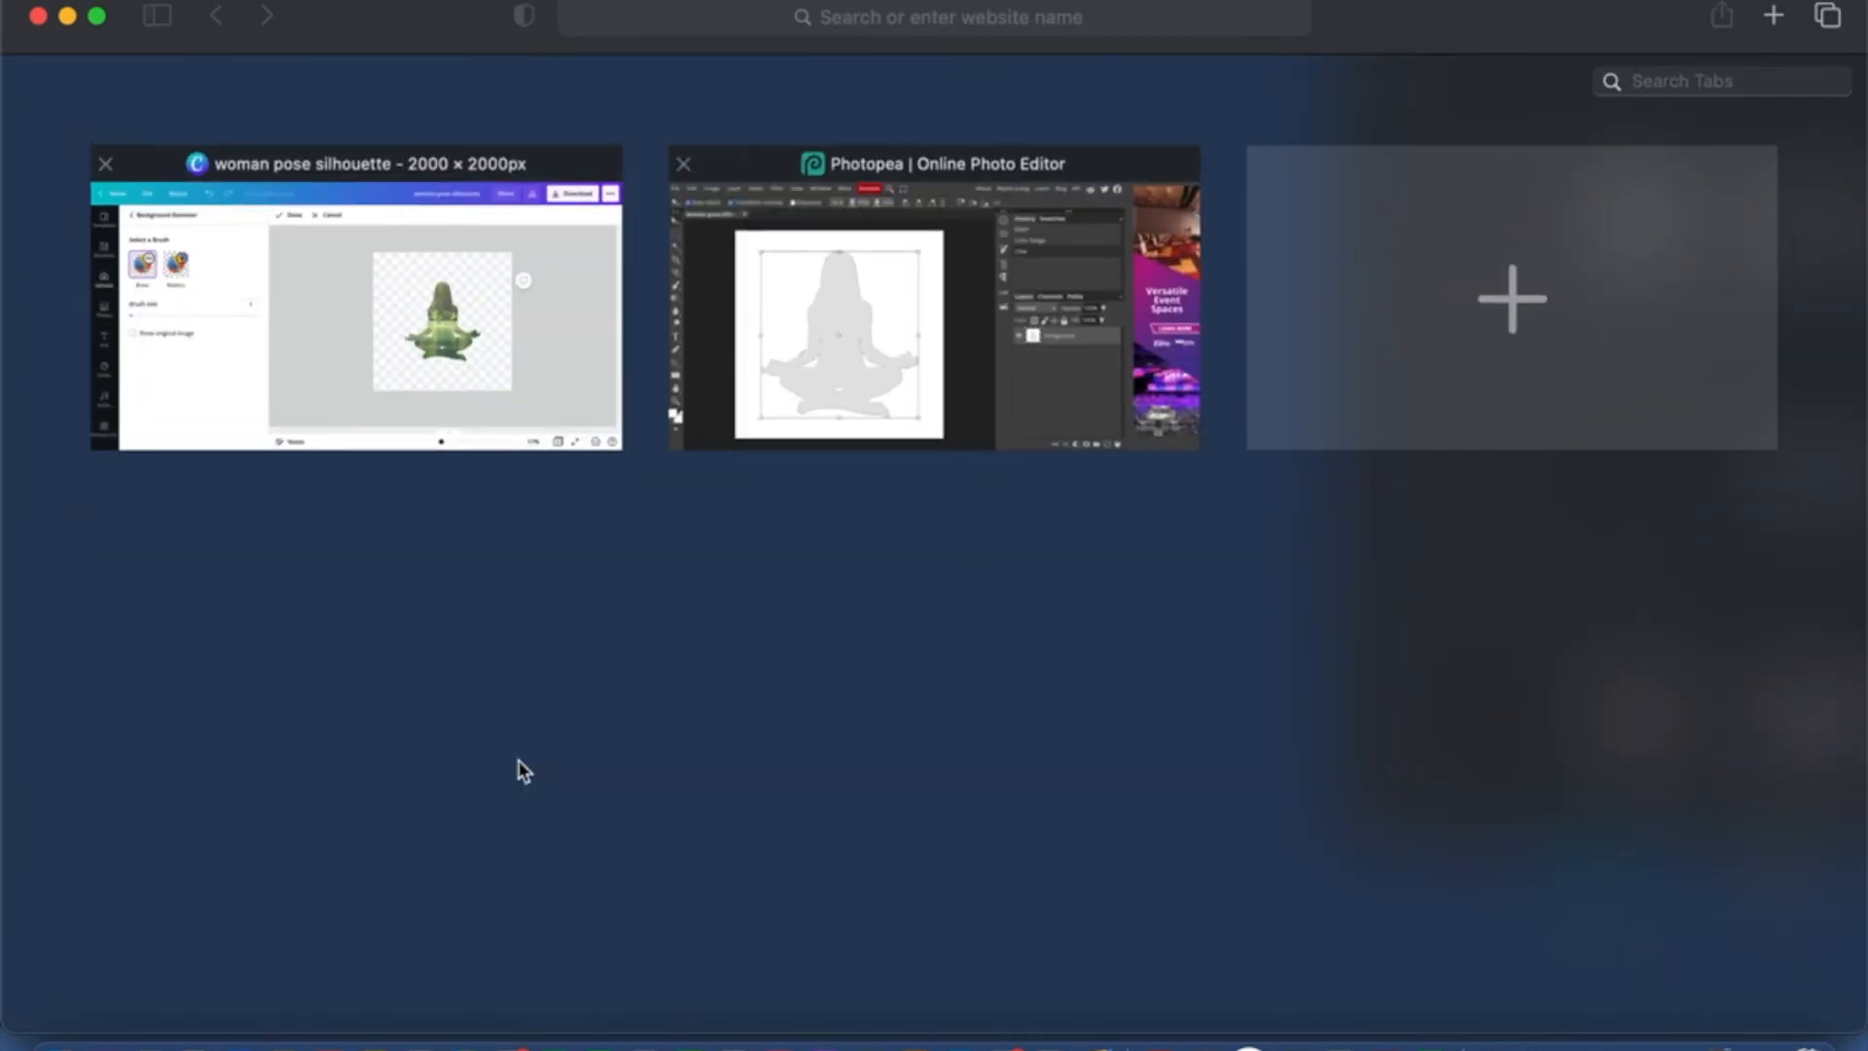
click(354, 298)
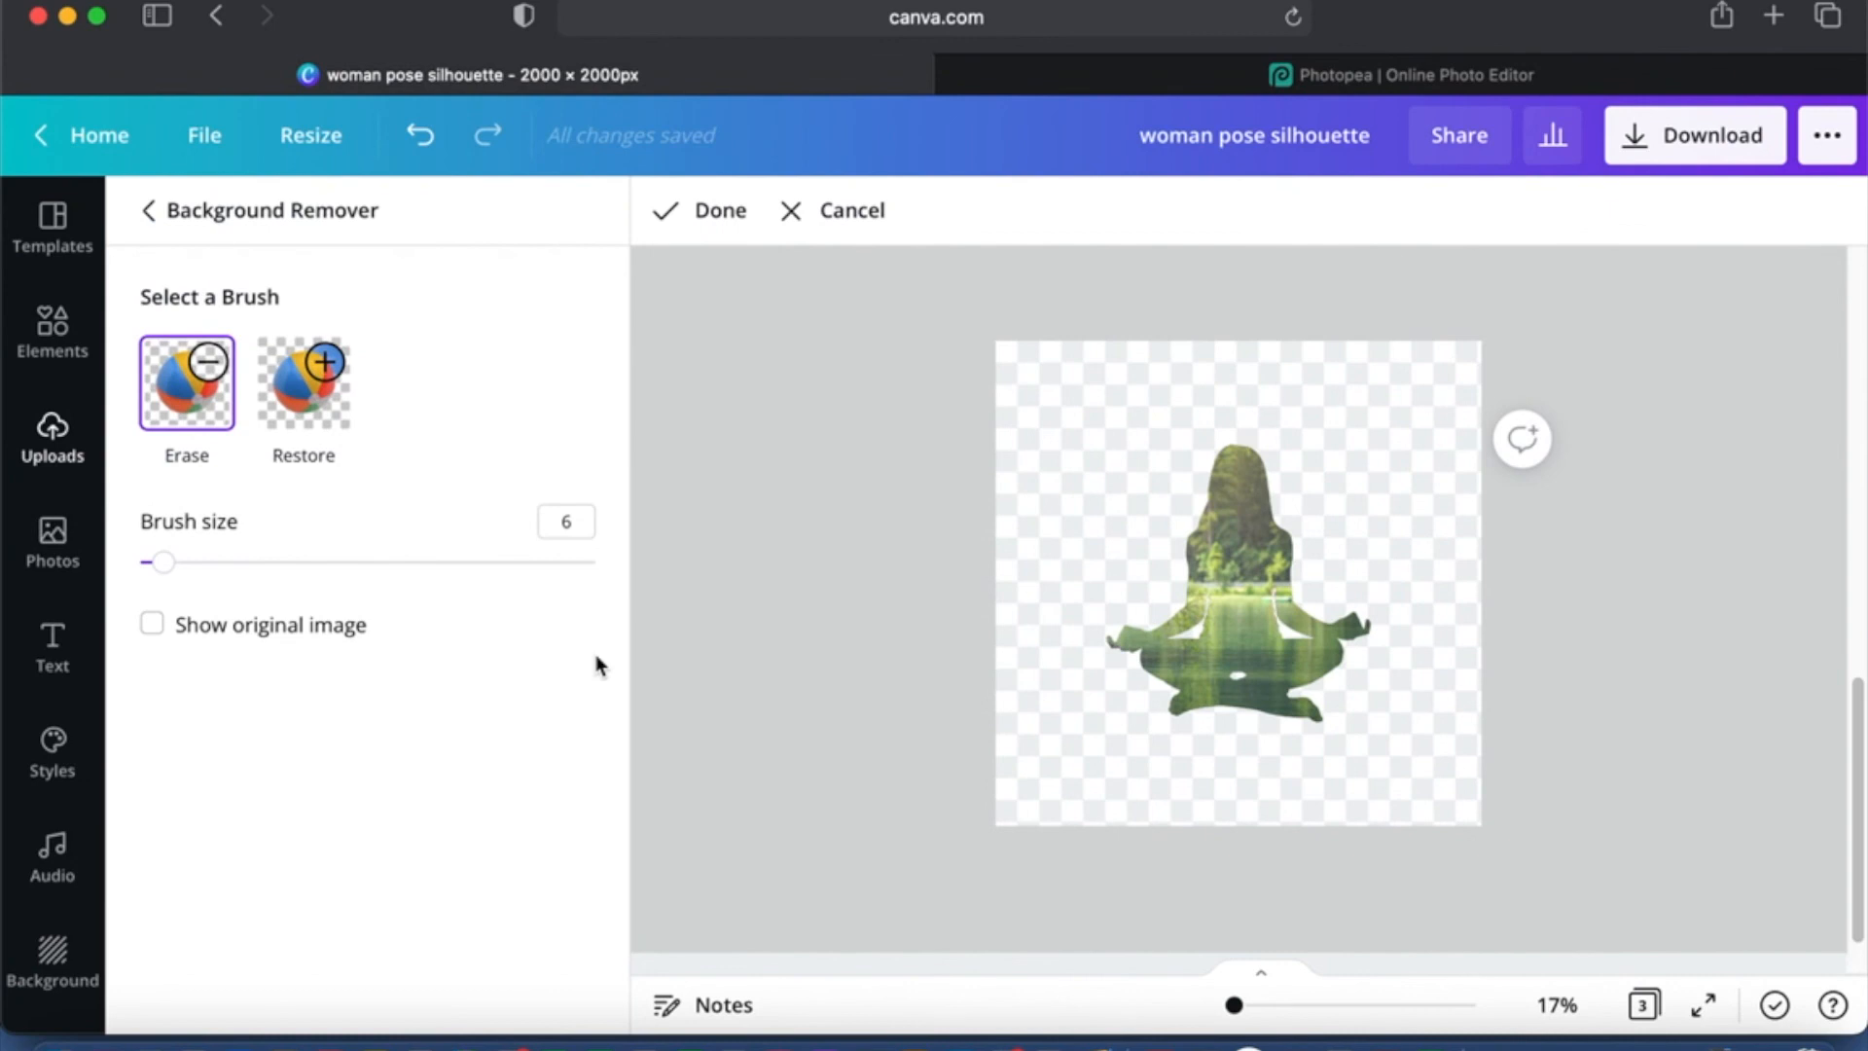
mouse_move(881, 755)
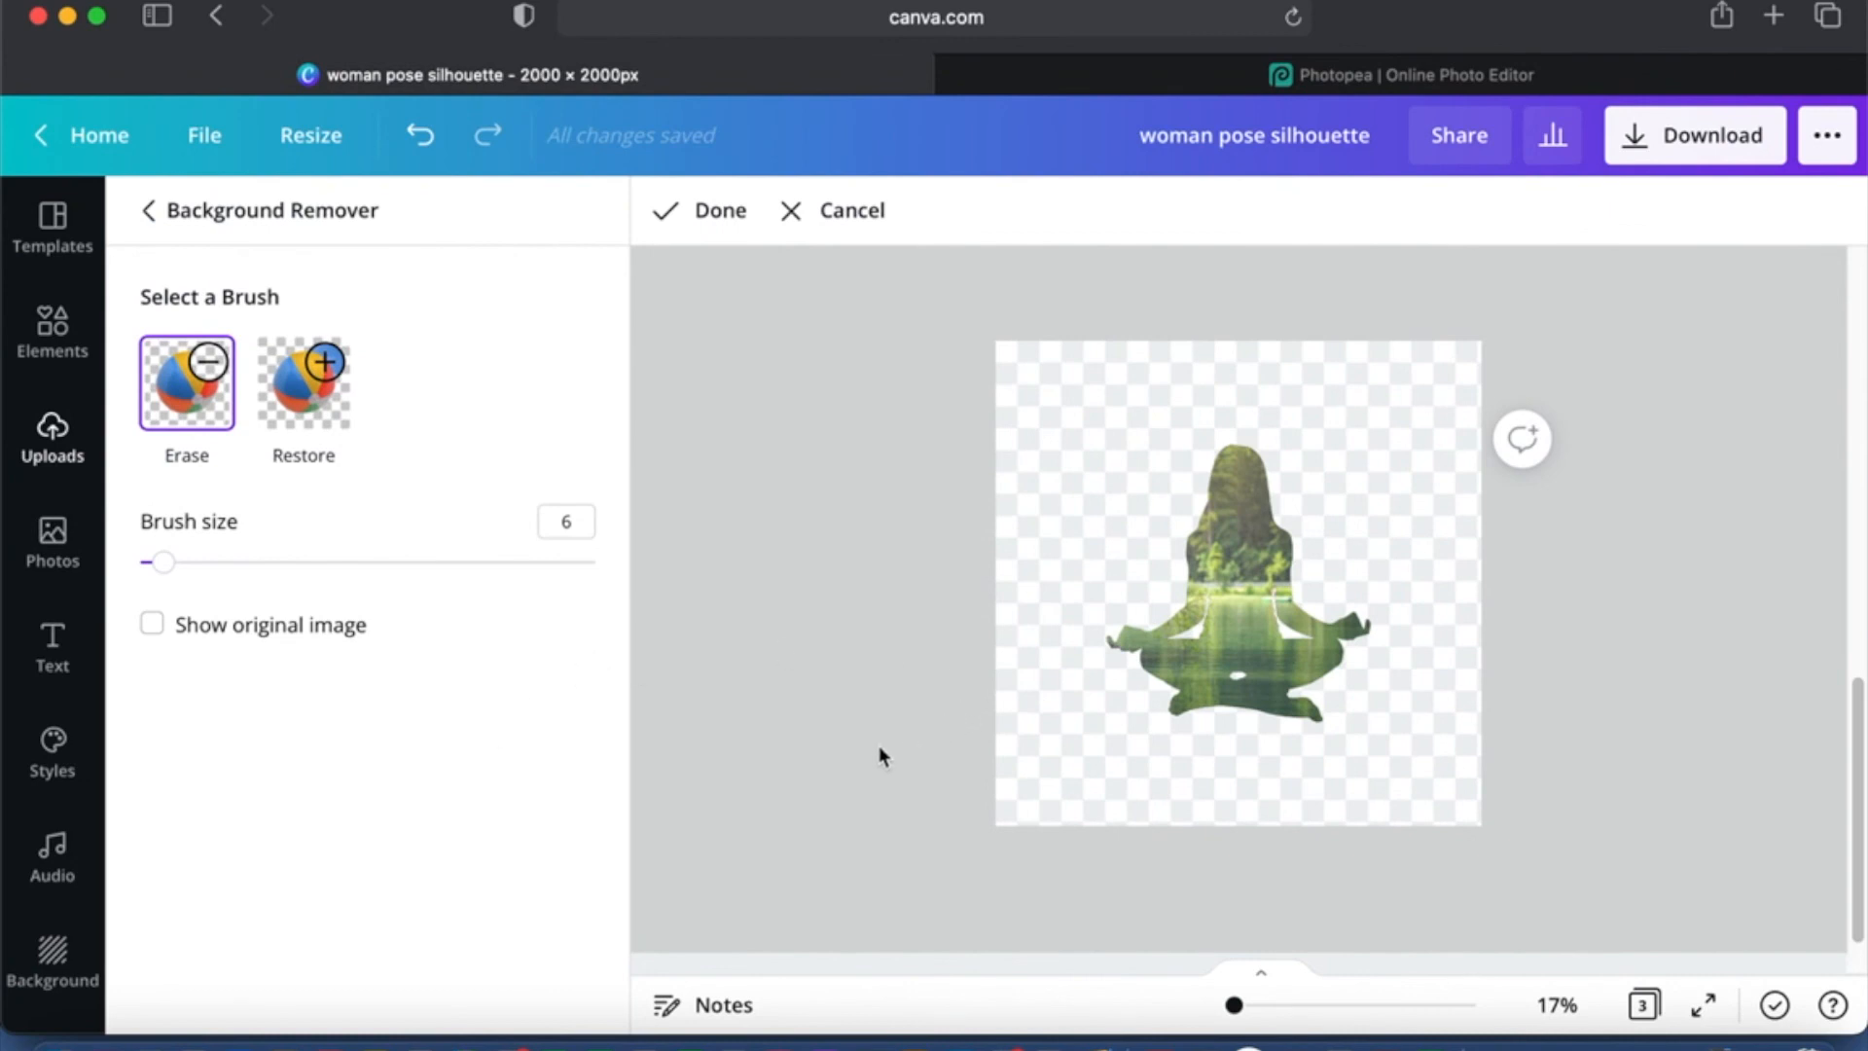
click(697, 210)
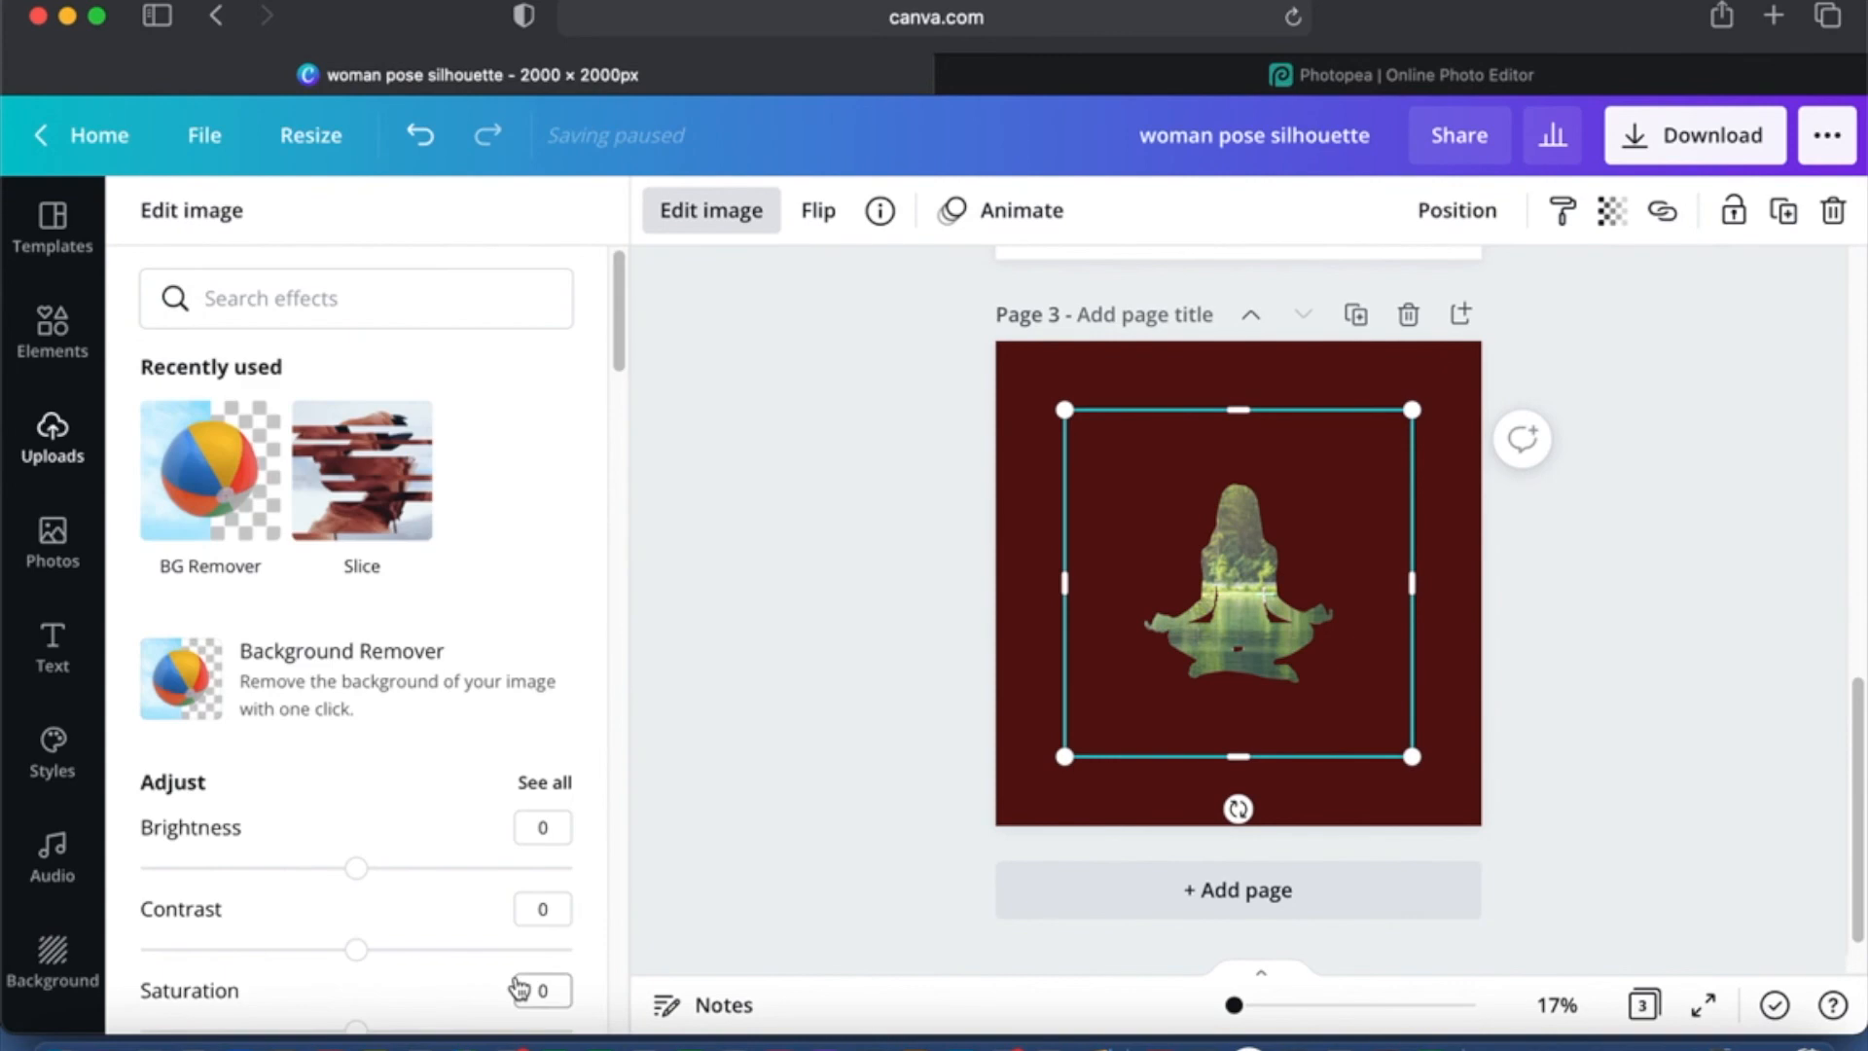
Step: Deselect the silhouette, return to Uploads and review the saved pages
click(52, 438)
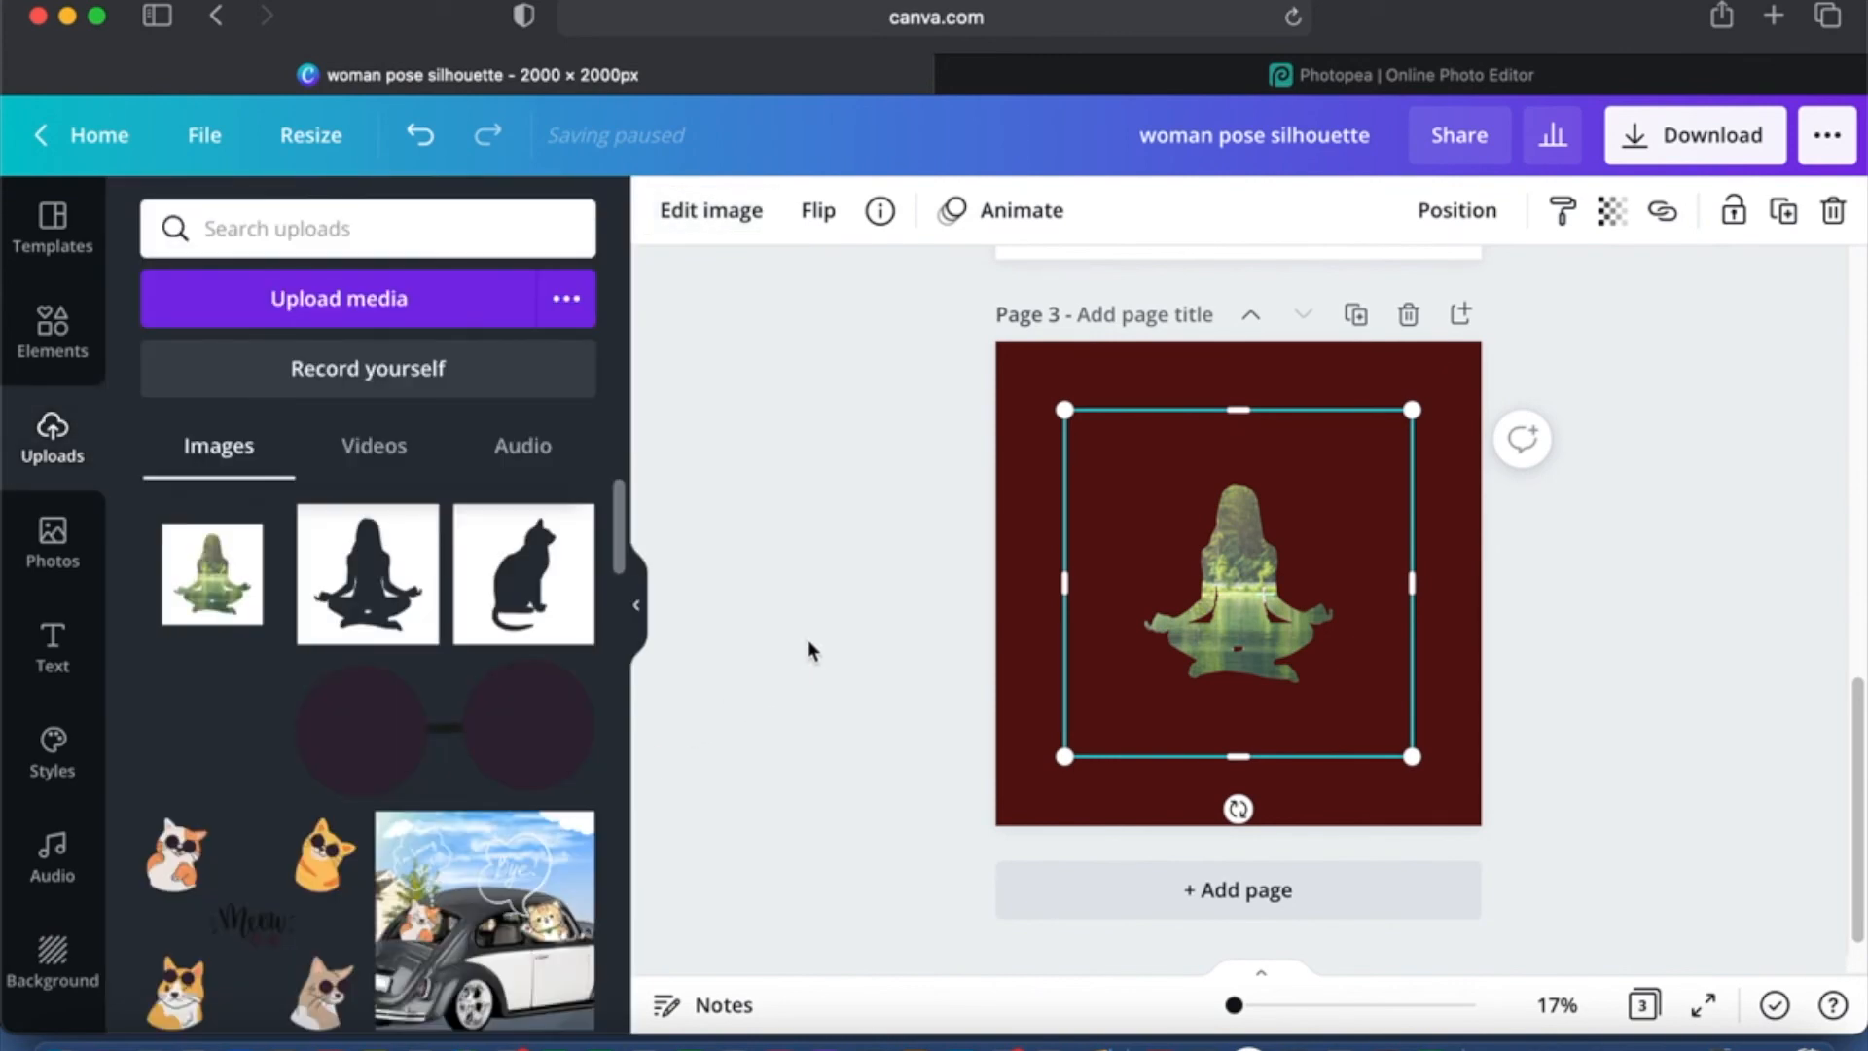
click(1617, 653)
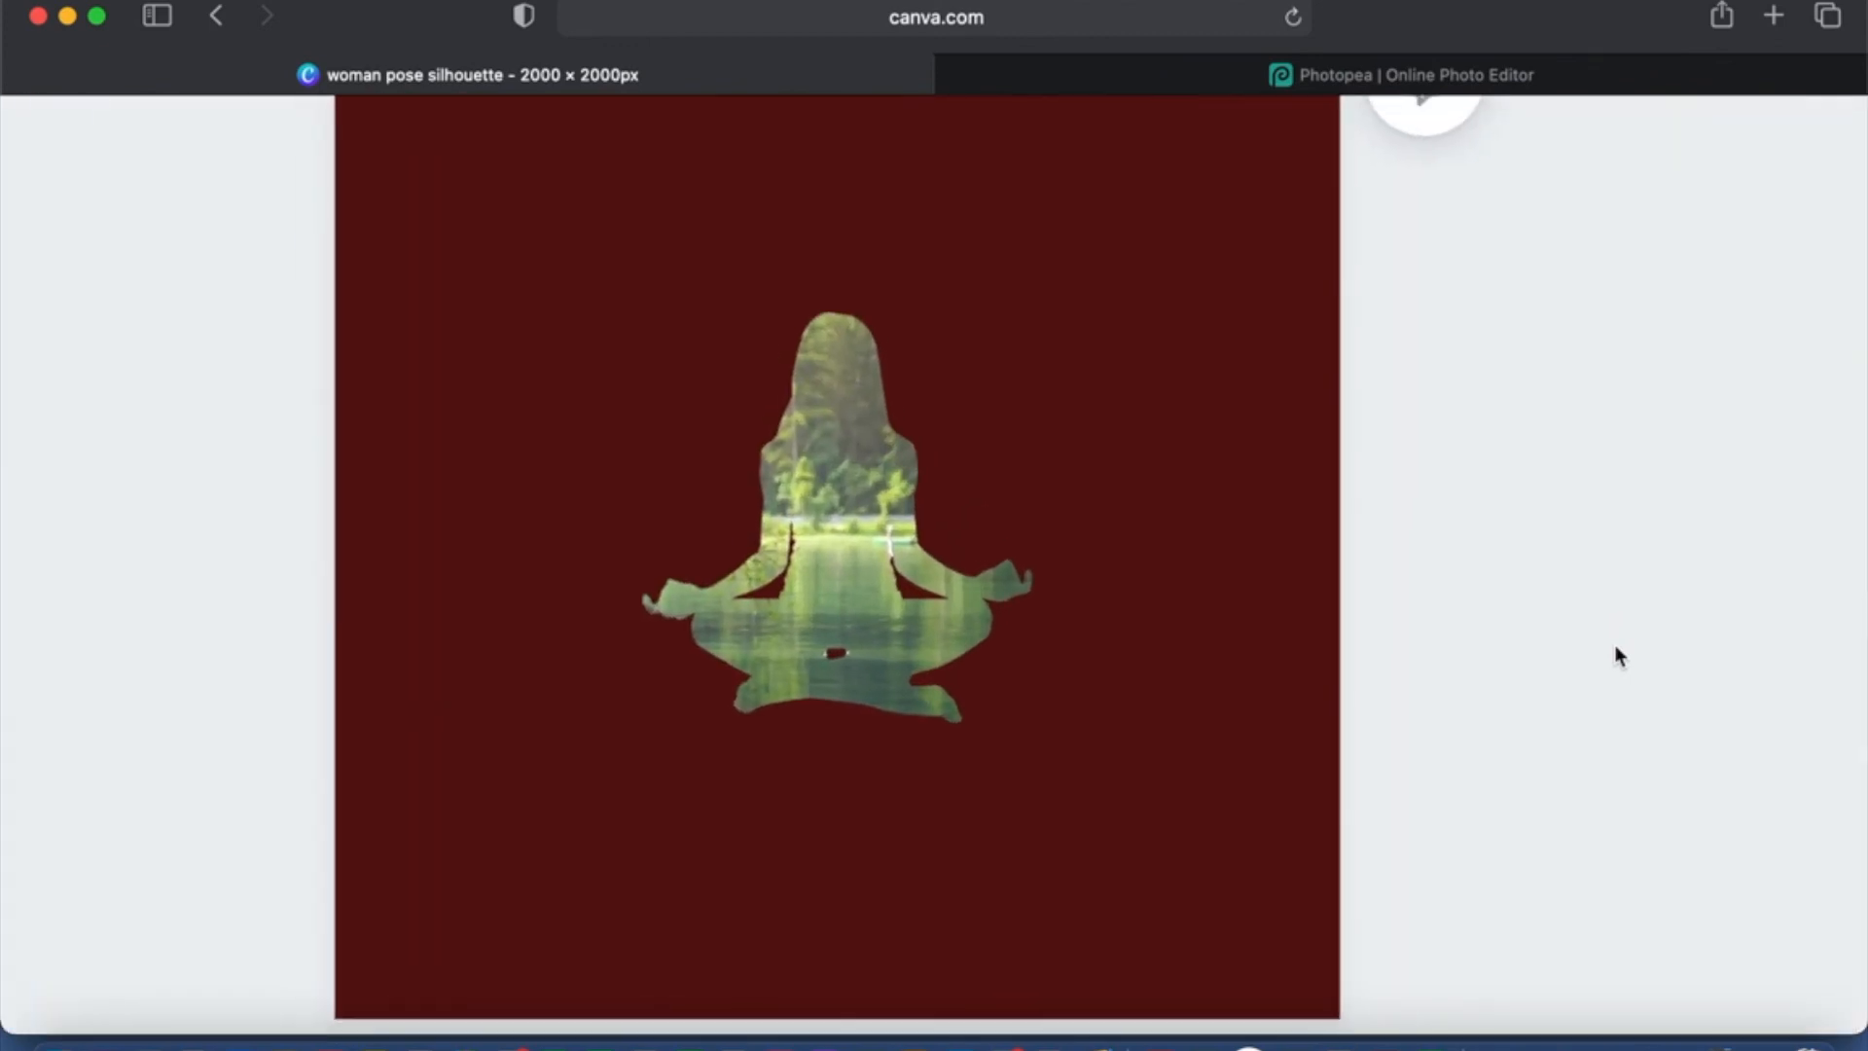
click(1825, 15)
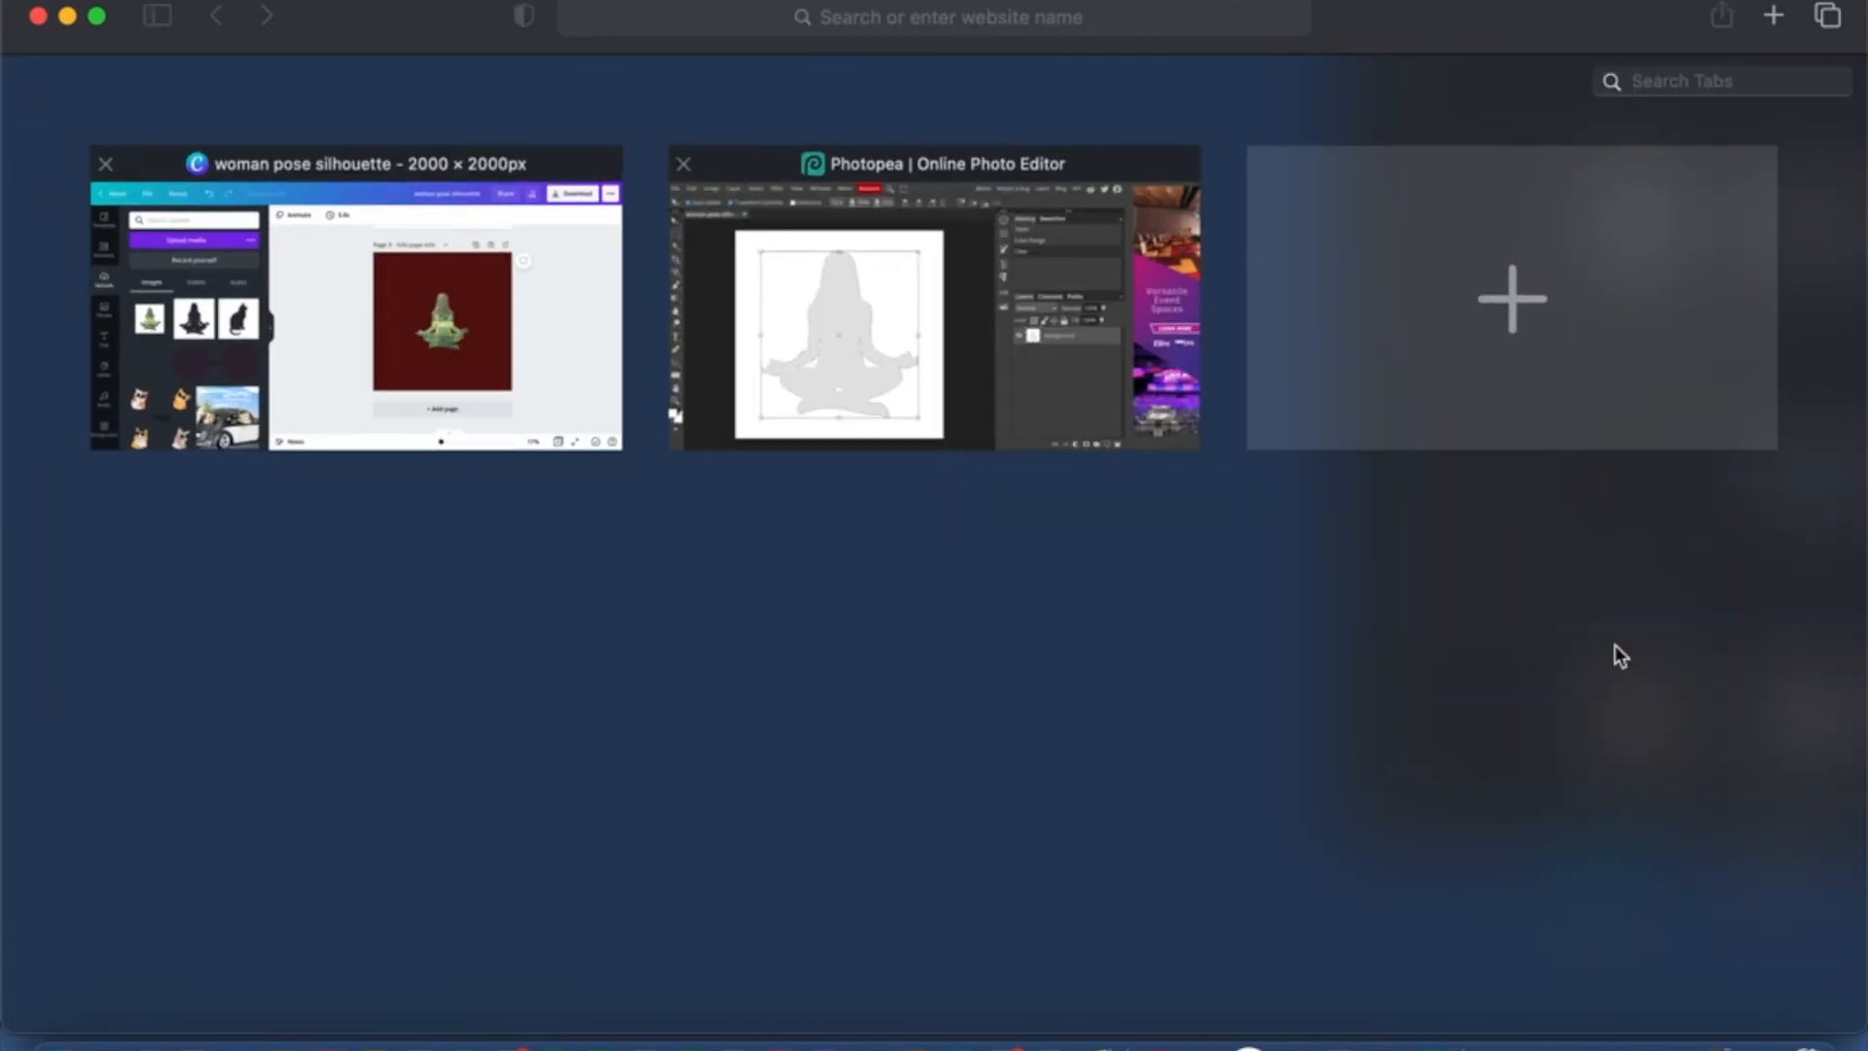
click(354, 297)
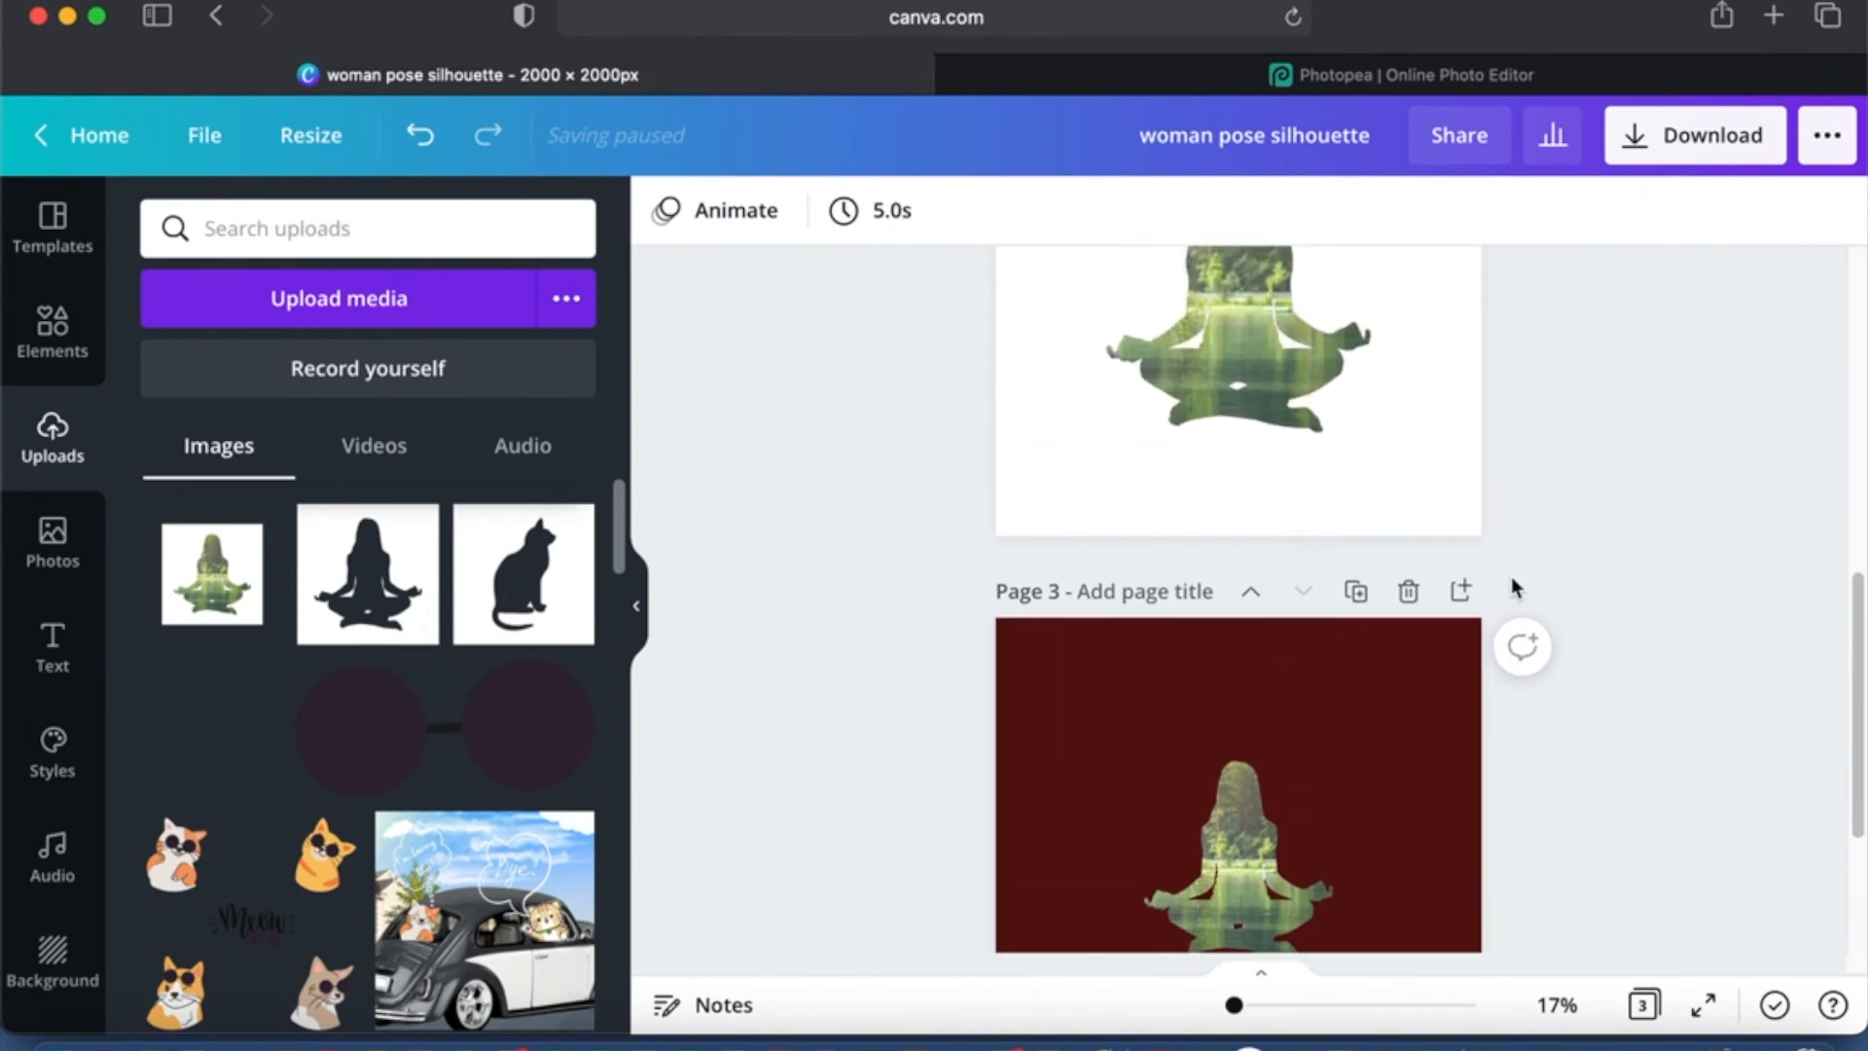
scroll(up, 3)
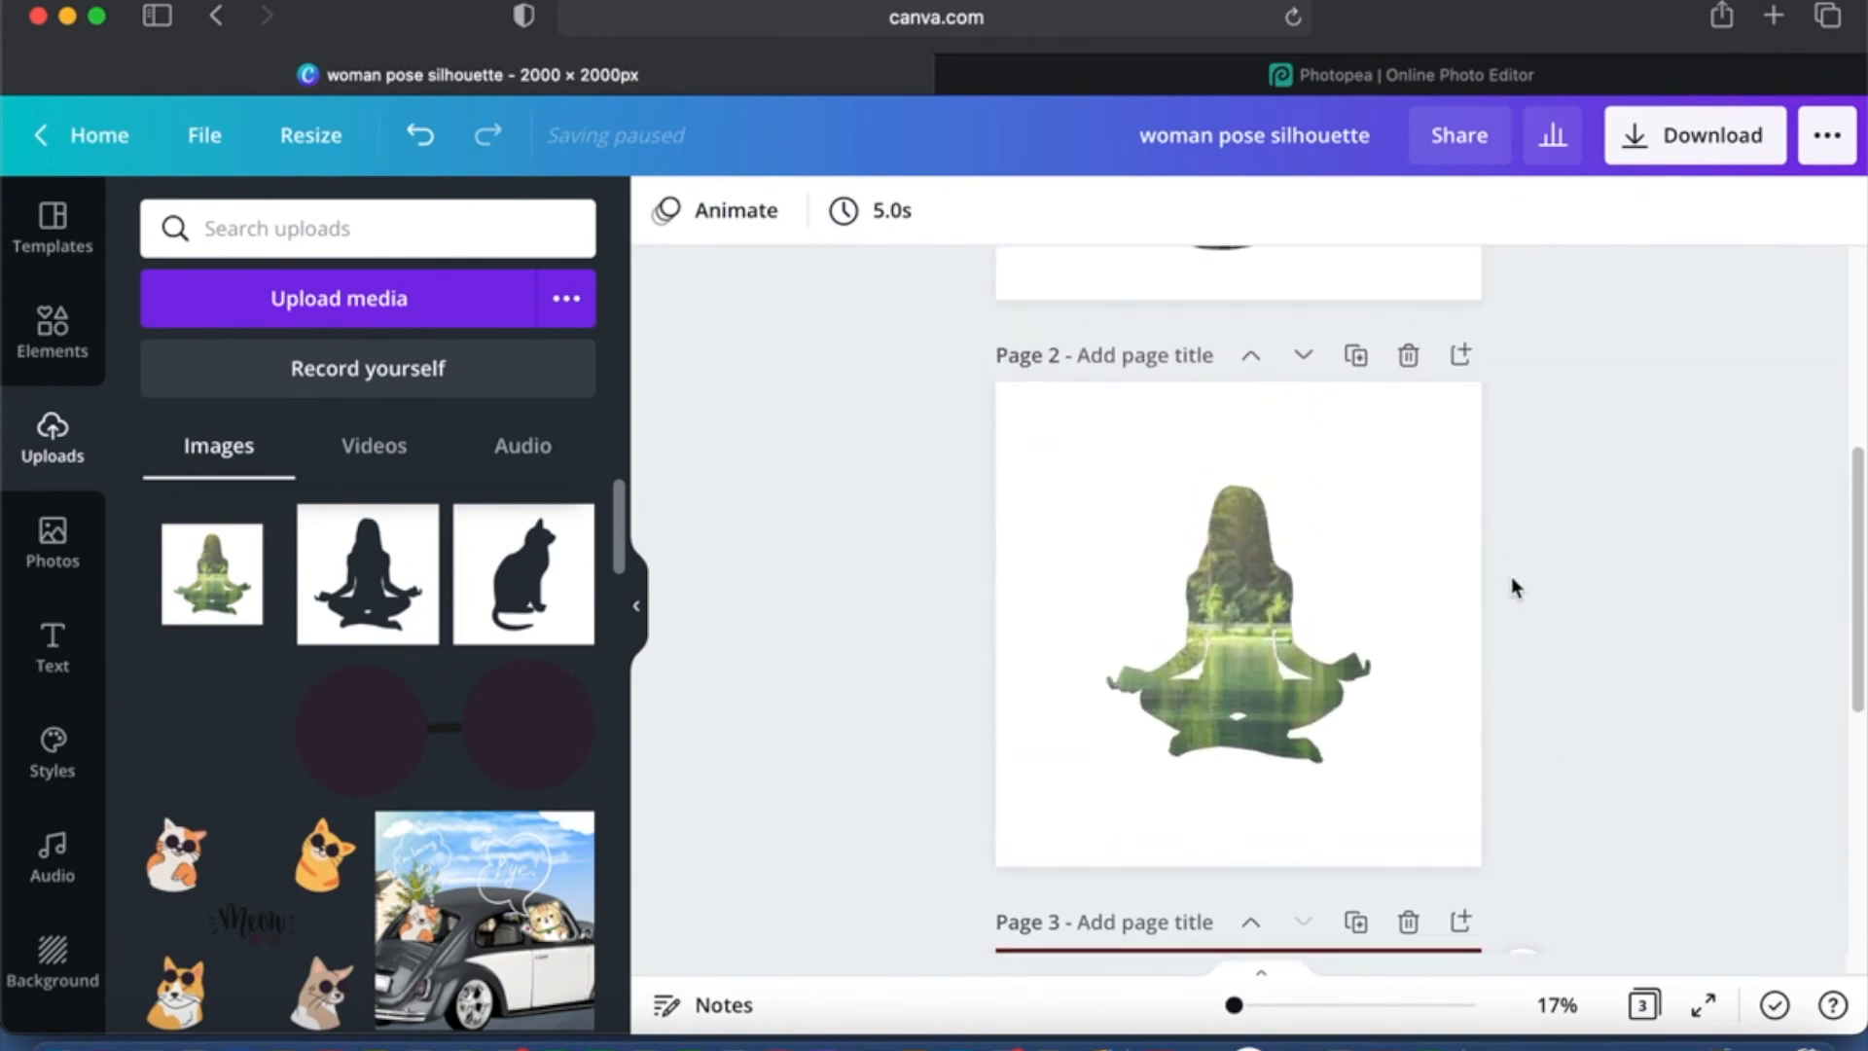
scroll(down, 3)
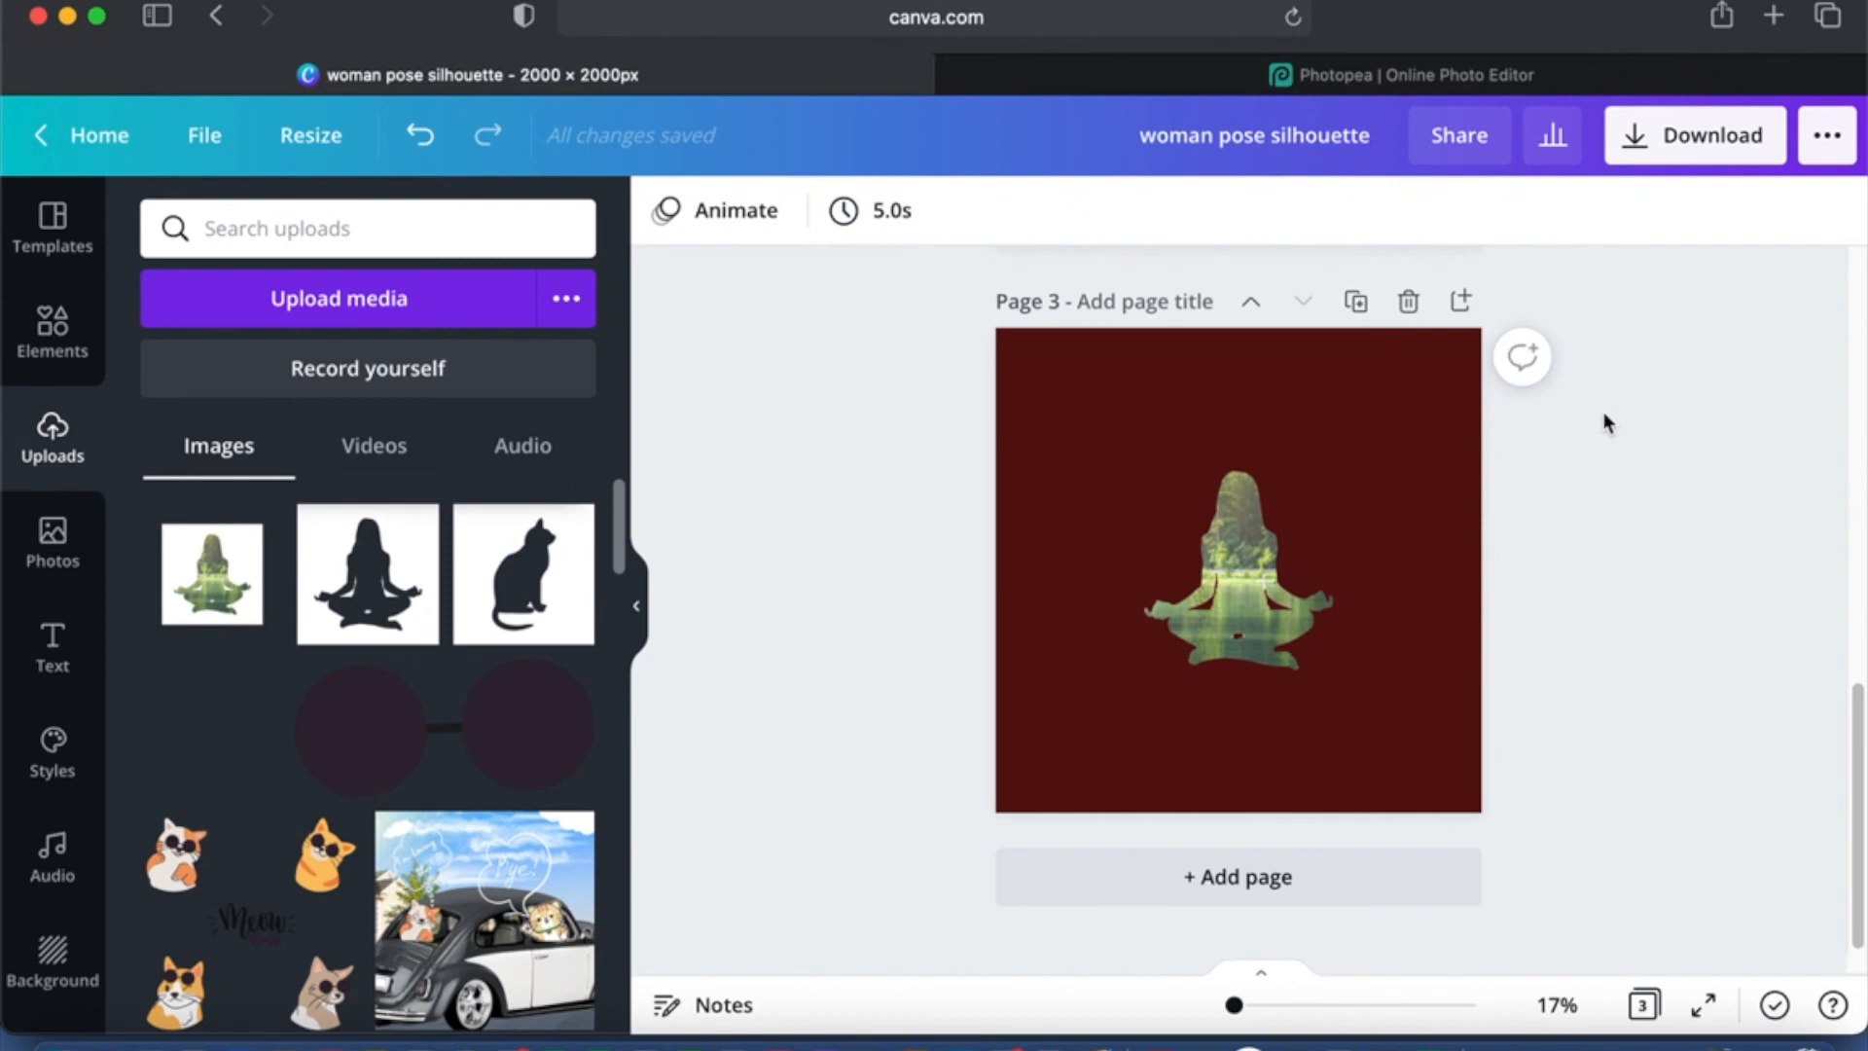
Step: Change page 3's background from maroon to the dark green Healthy Leaves colour
click(1372, 354)
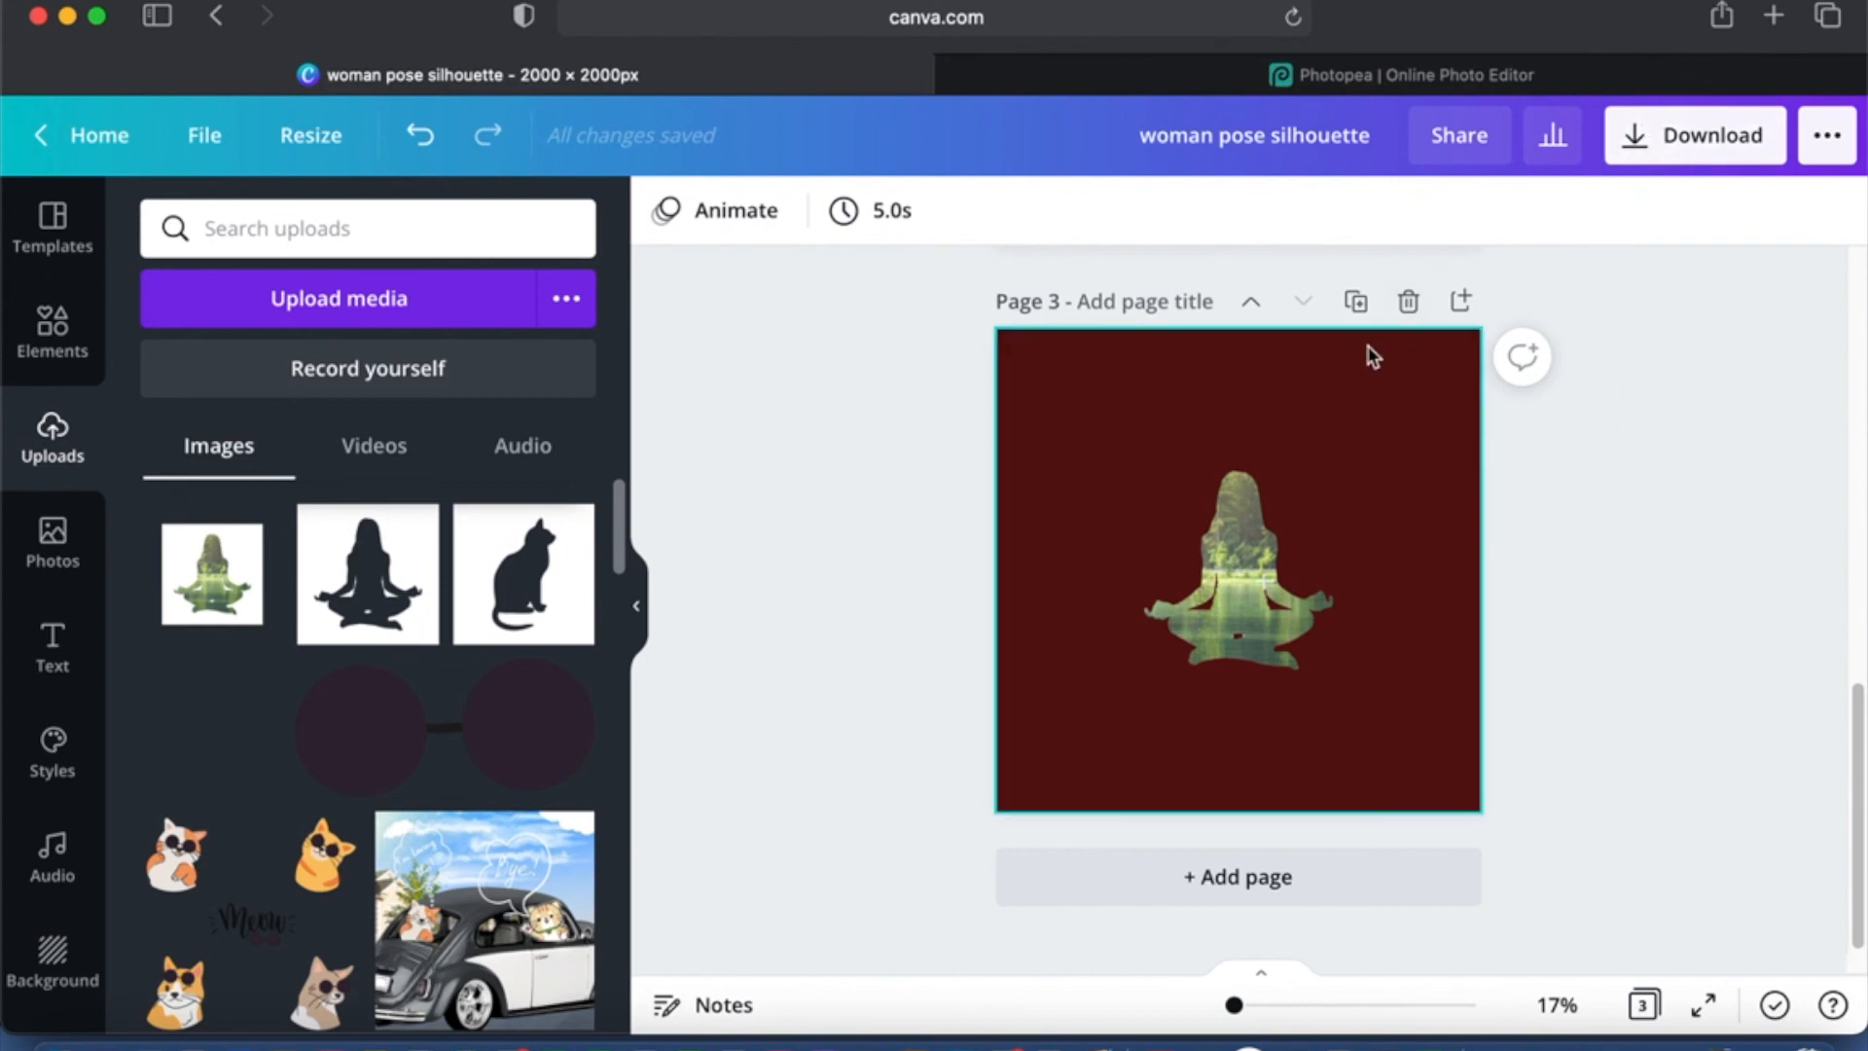
click(665, 210)
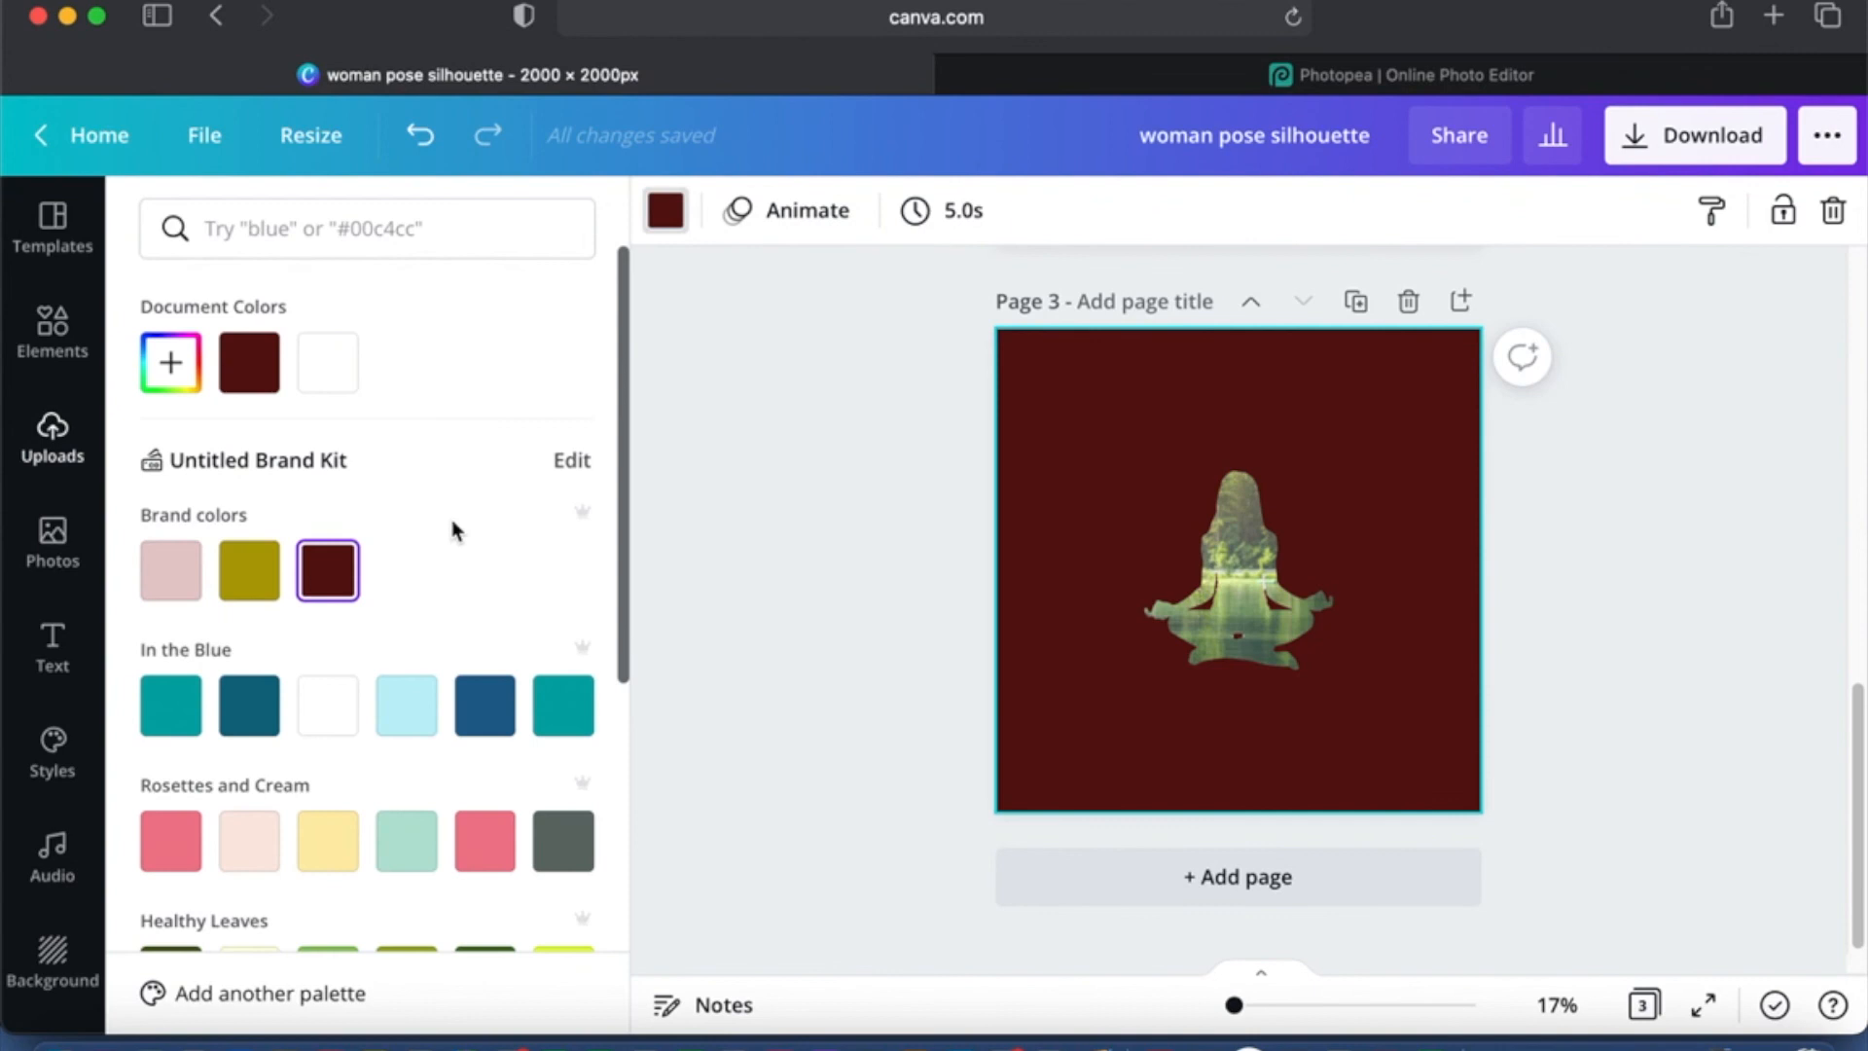
scroll(down, 3)
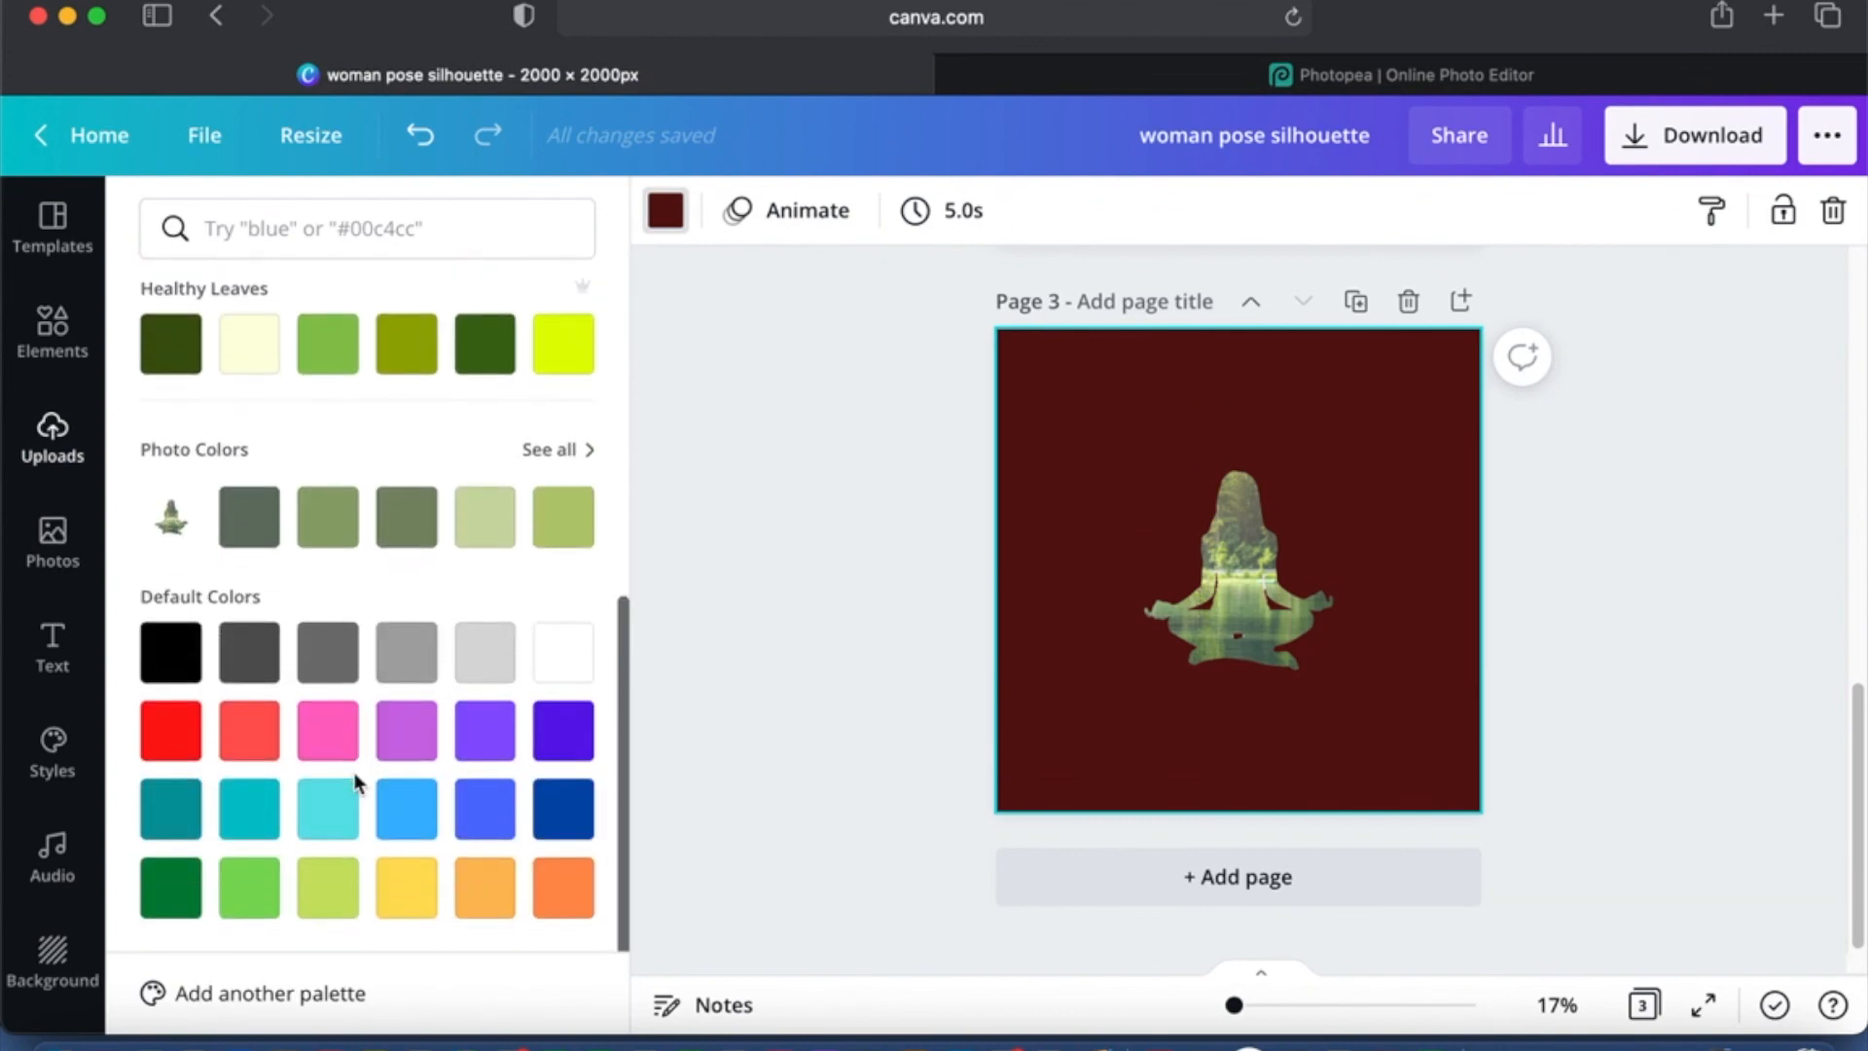
click(169, 550)
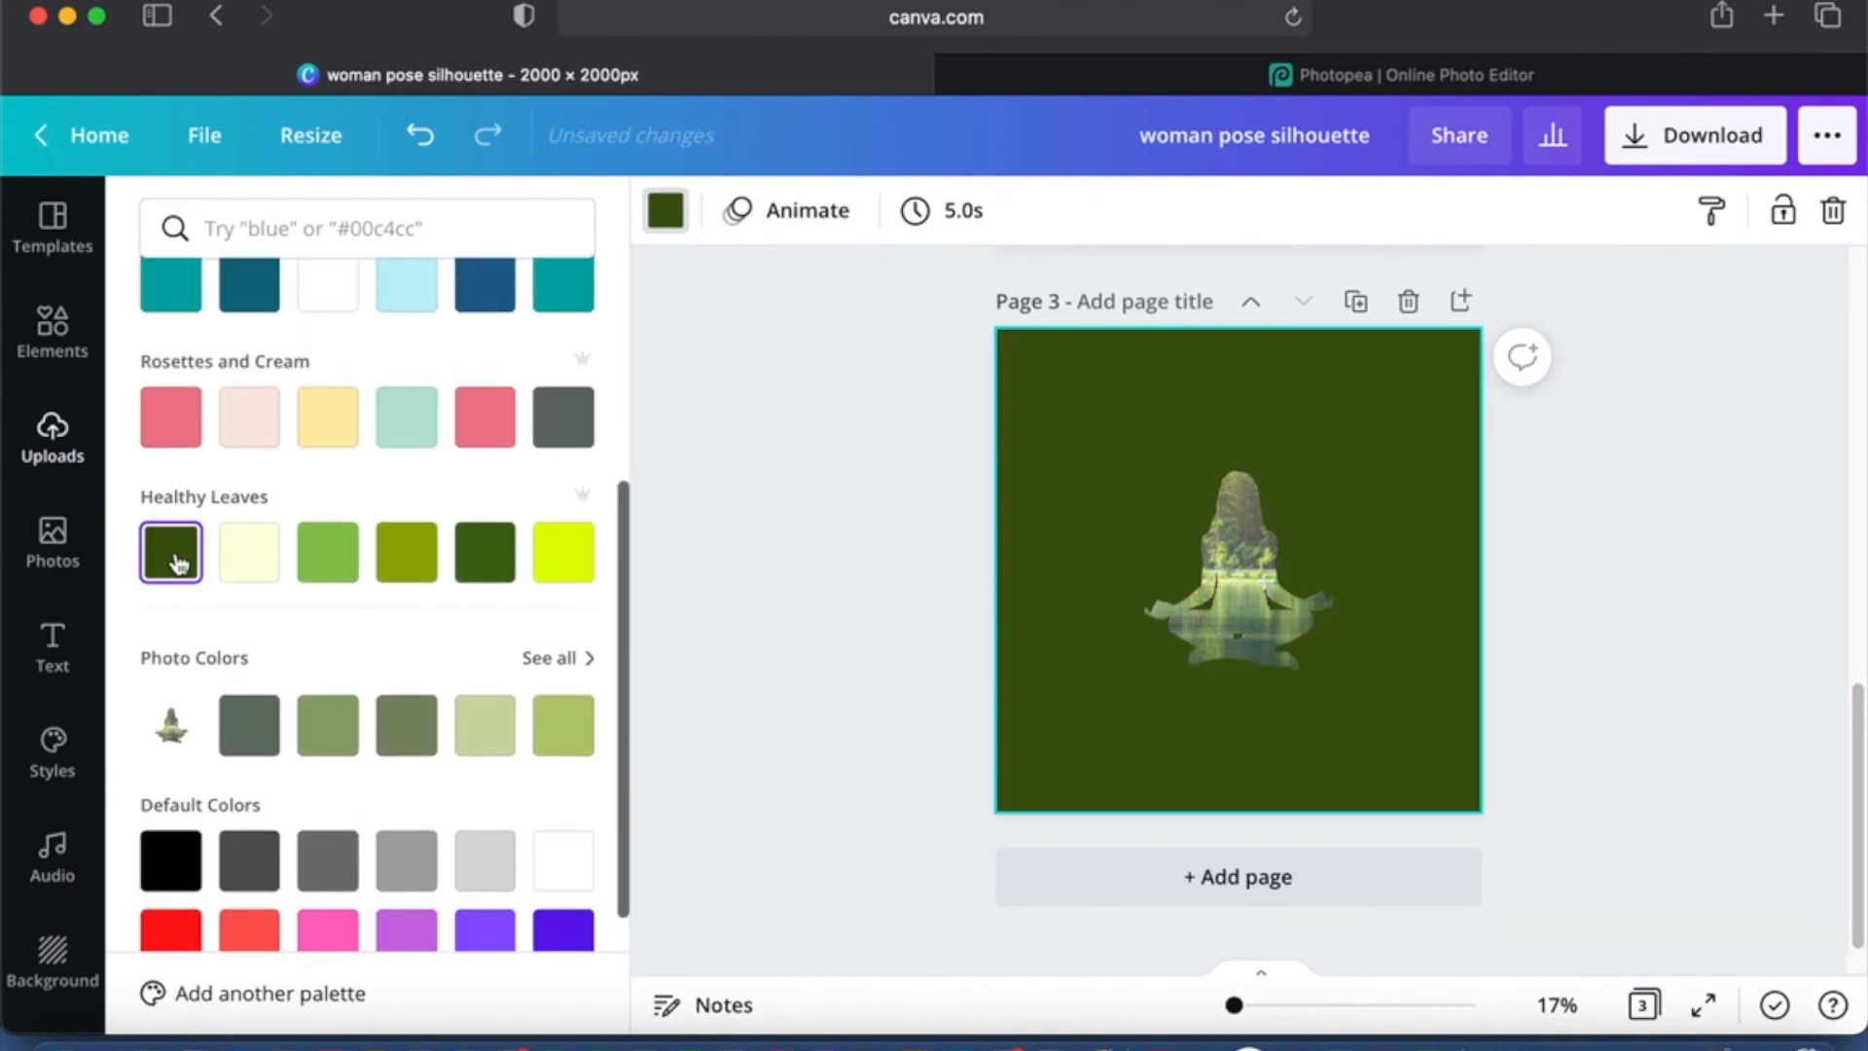